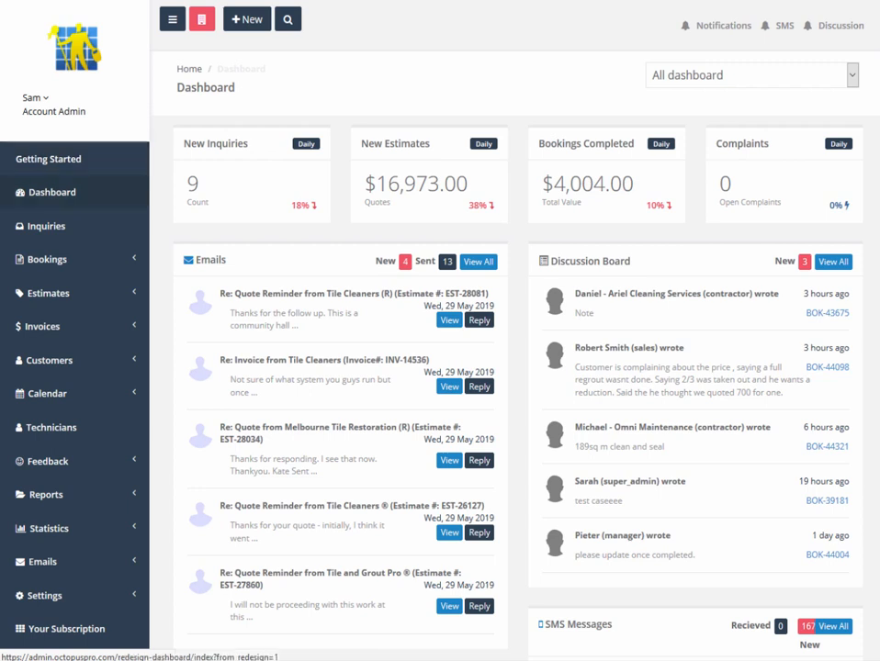
# - Collapse and expand the side navigation, then return to the dashboard
pyautogui.click(173, 18)
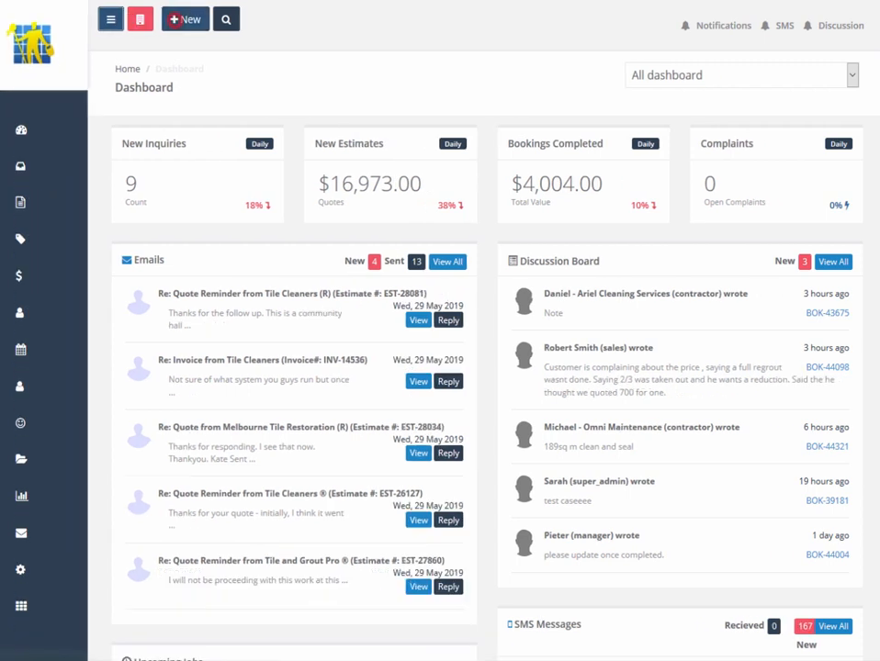
pyautogui.click(110, 19)
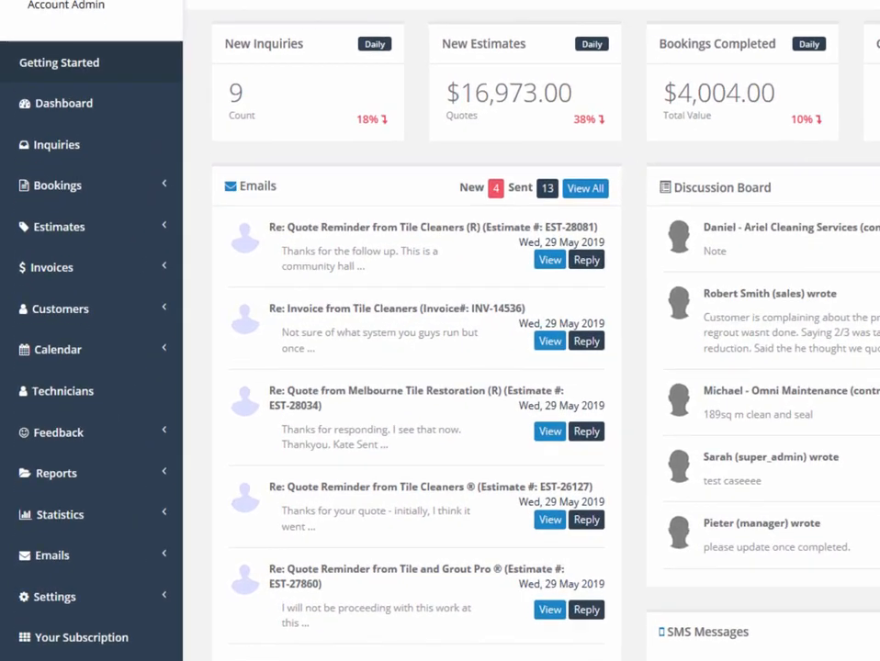
pyautogui.scroll(-3)
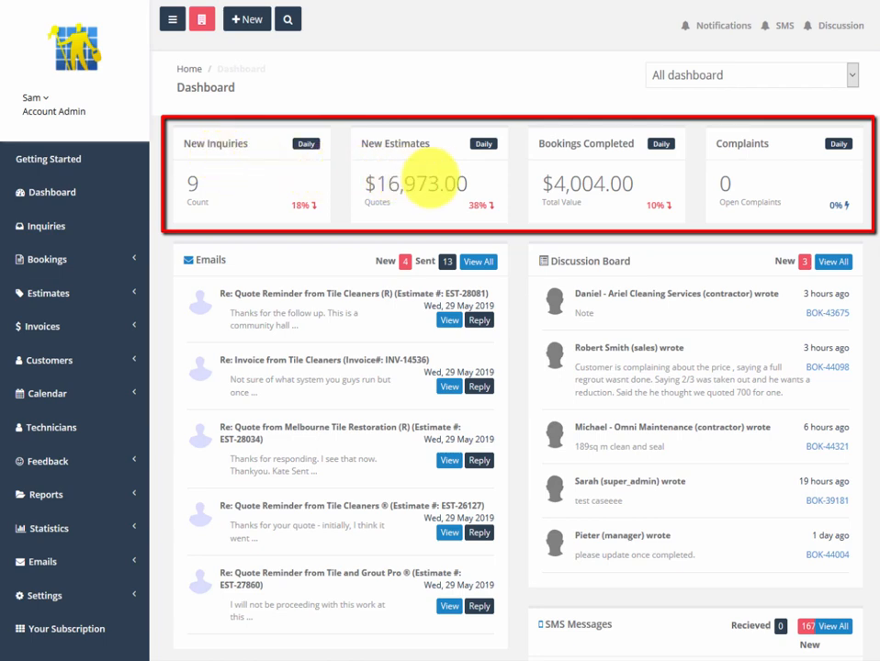
pyautogui.moveTo(588, 184)
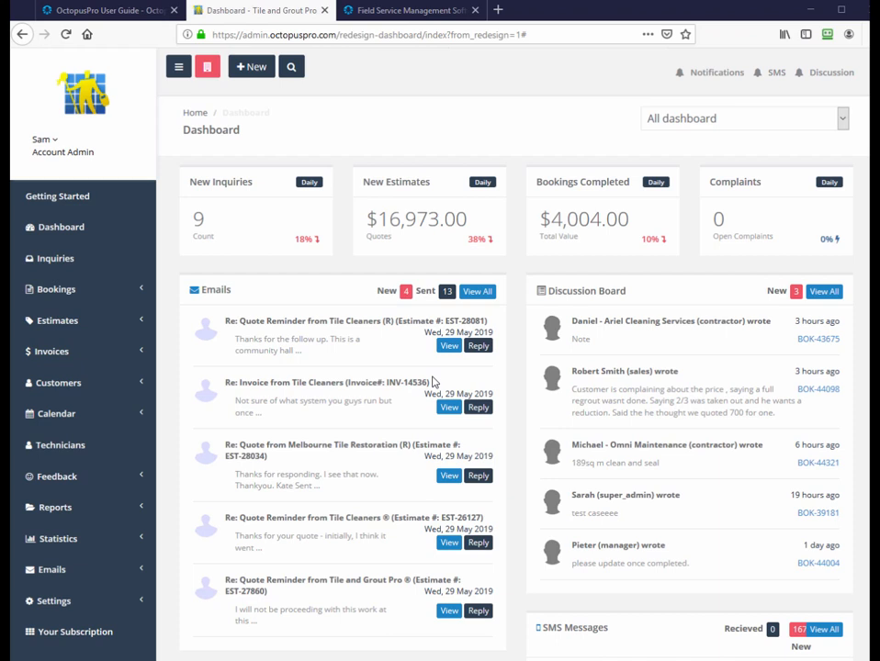
pyautogui.moveTo(437, 377)
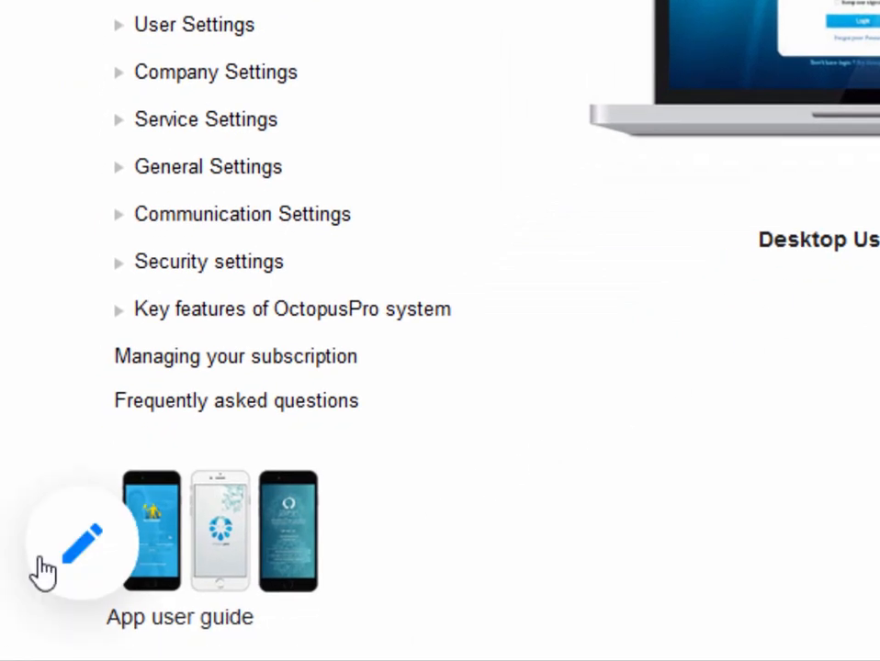
pyautogui.moveTo(65, 569)
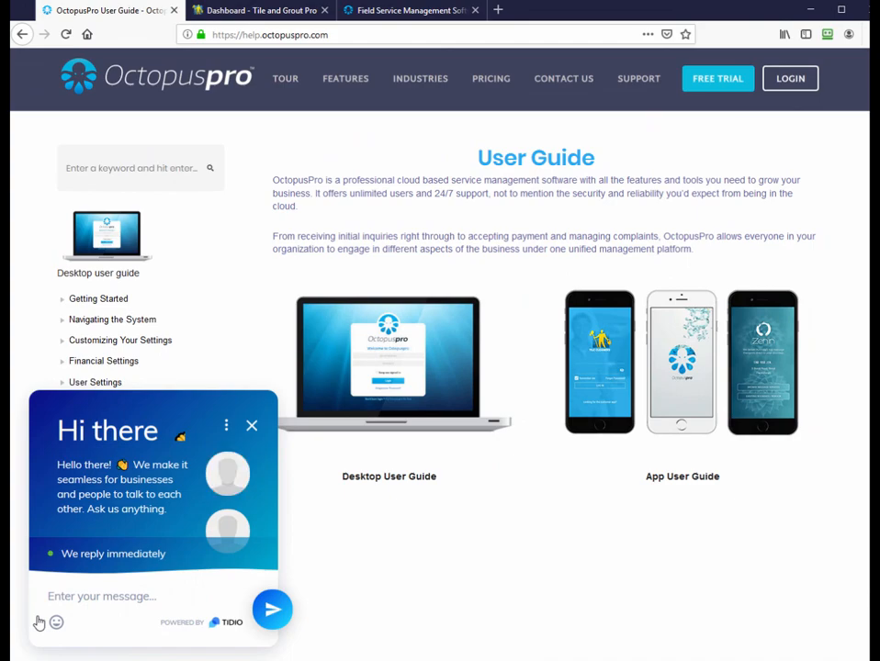
pyautogui.click(261, 11)
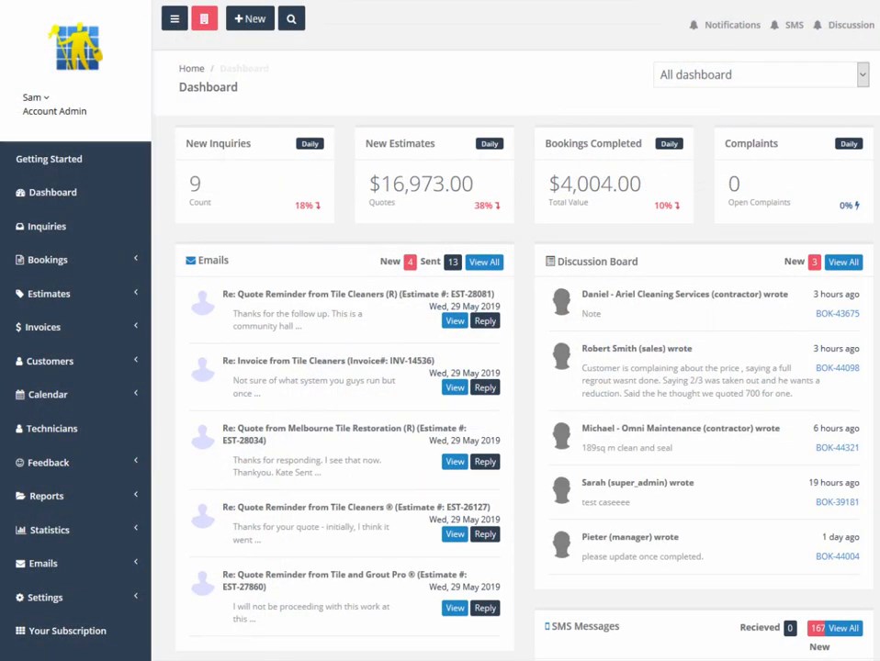
pyautogui.click(173, 19)
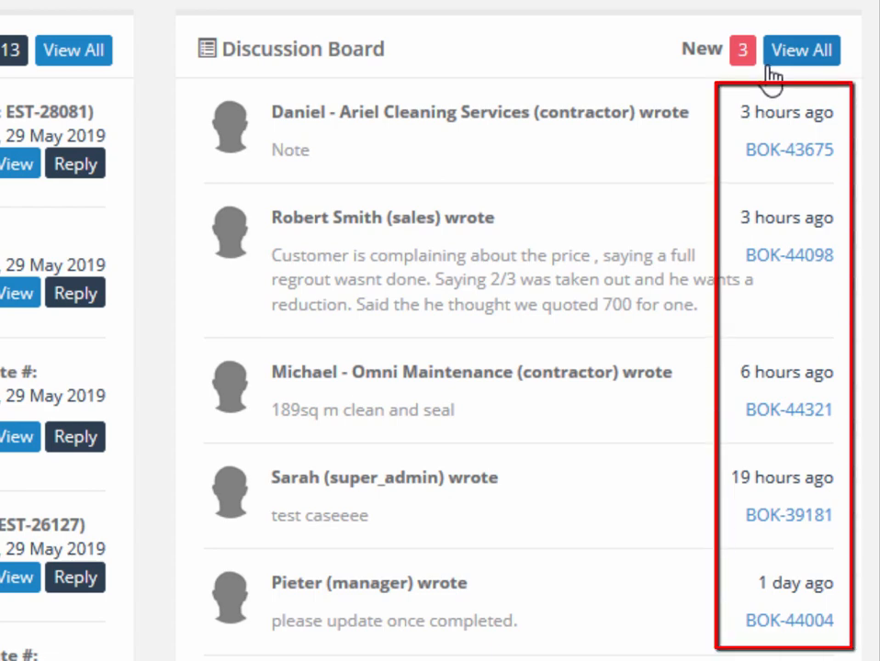
pyautogui.moveTo(787, 164)
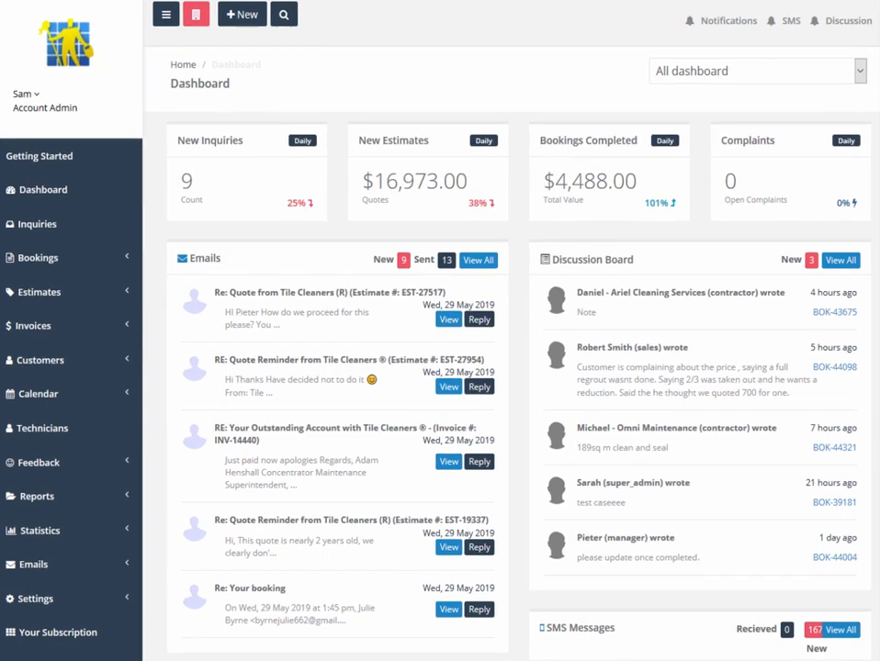
# - Go back to the dashboard from the booking and scroll down to the SMS Messages panel
pyautogui.scroll(-3)
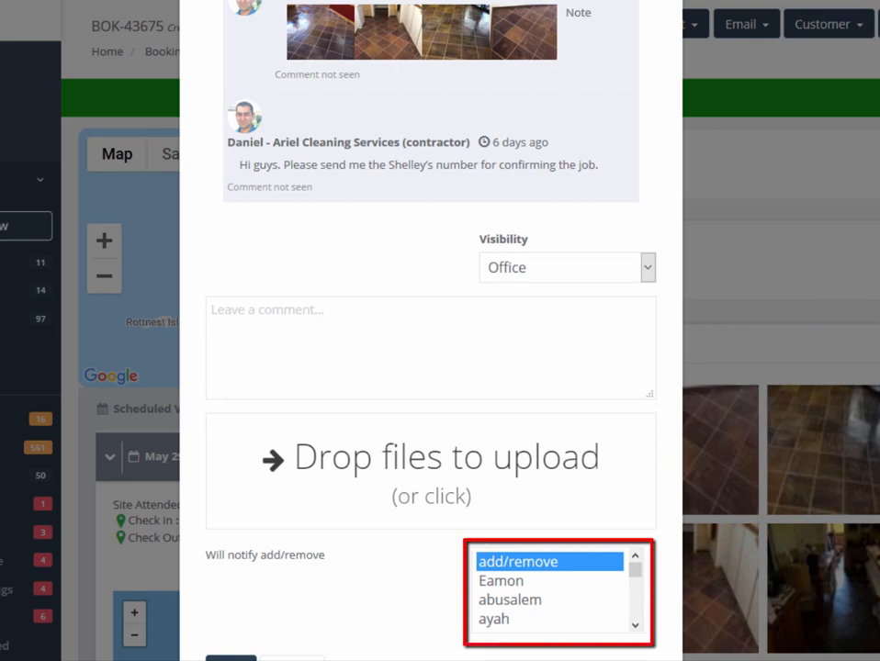
pyautogui.moveTo(604, 456)
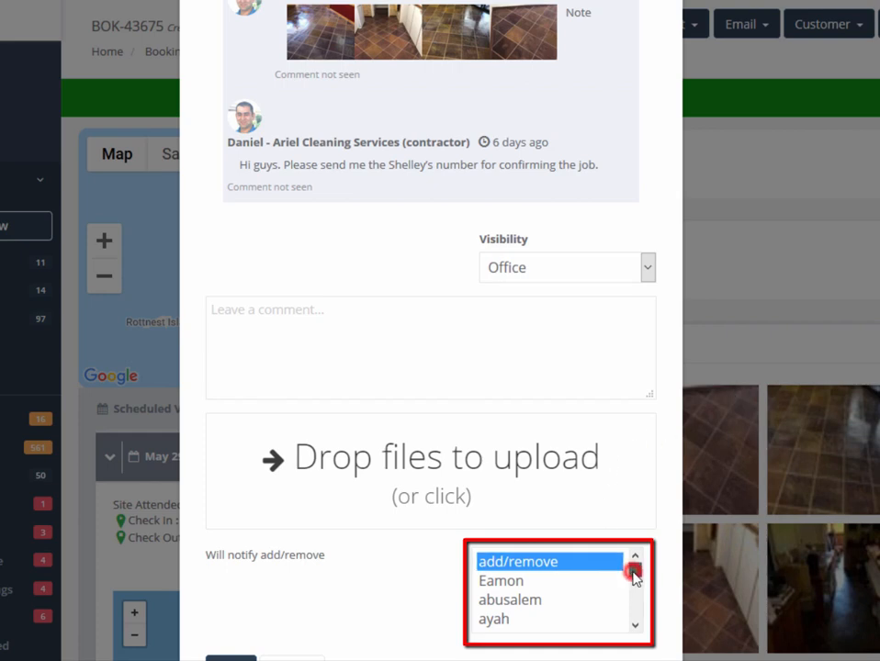
pyautogui.click(503, 562)
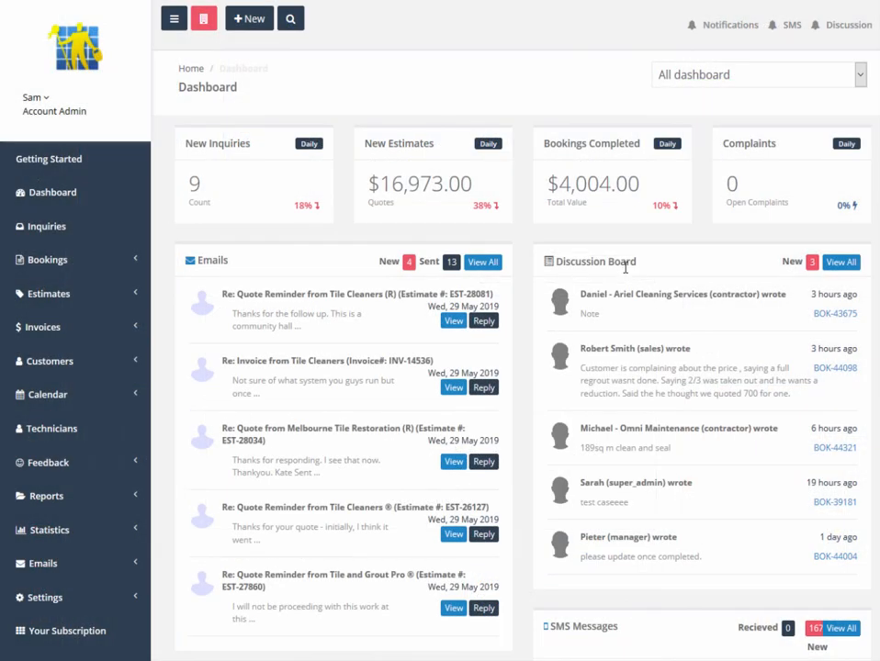
pyautogui.scroll(-3)
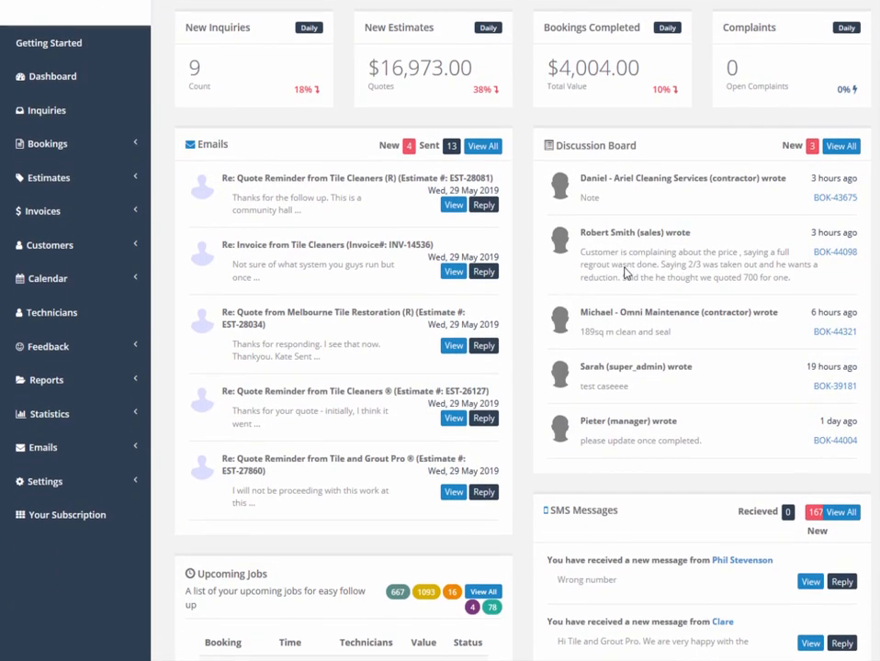
pyautogui.scroll(-3)
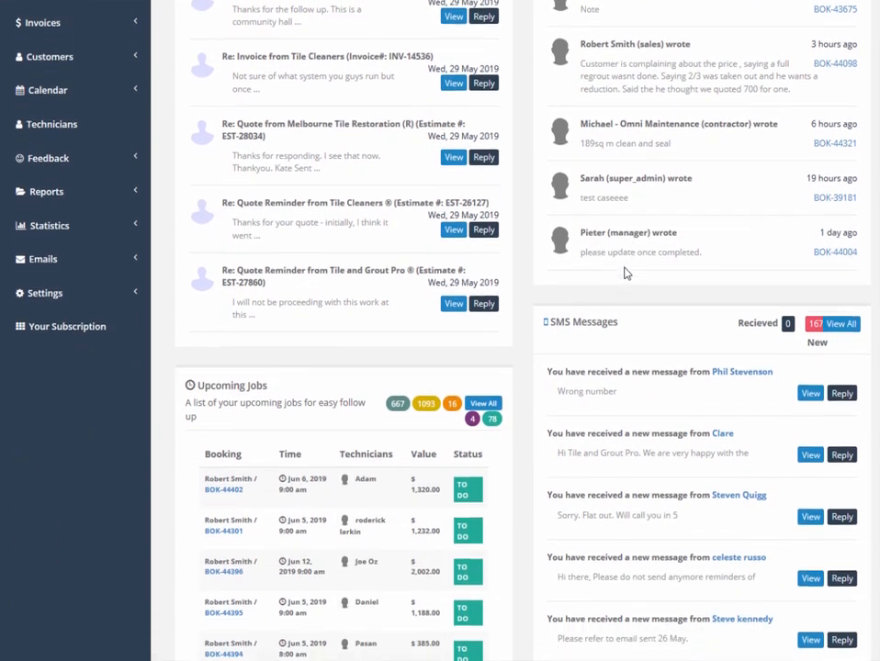
pyautogui.scroll(-3)
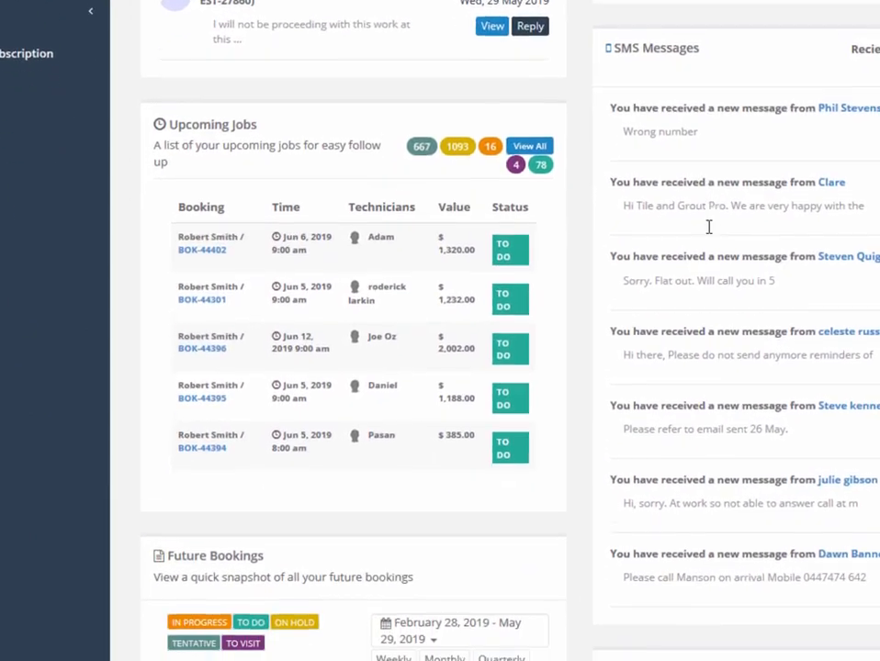
pyautogui.scroll(-3)
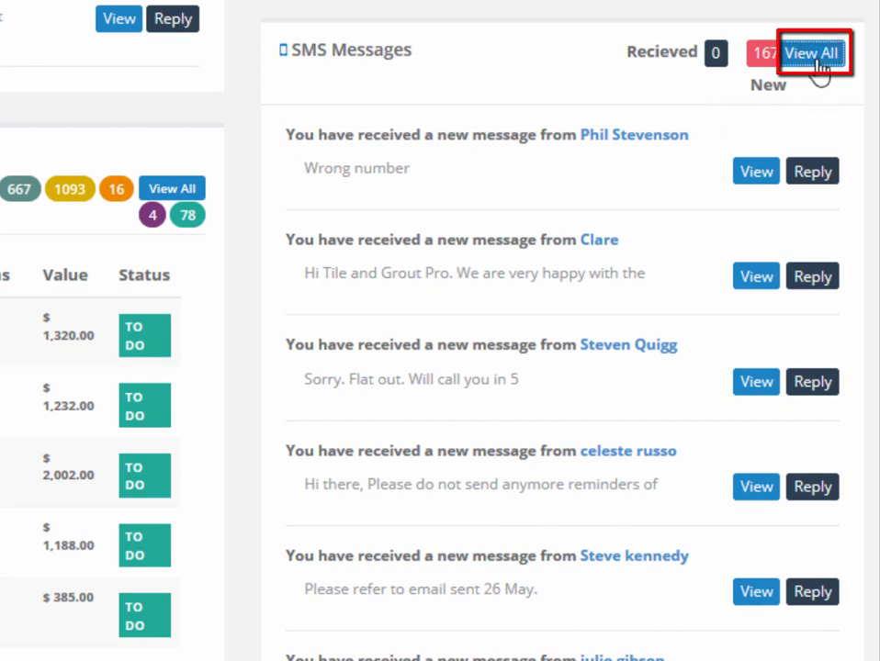
pyautogui.moveTo(768, 127)
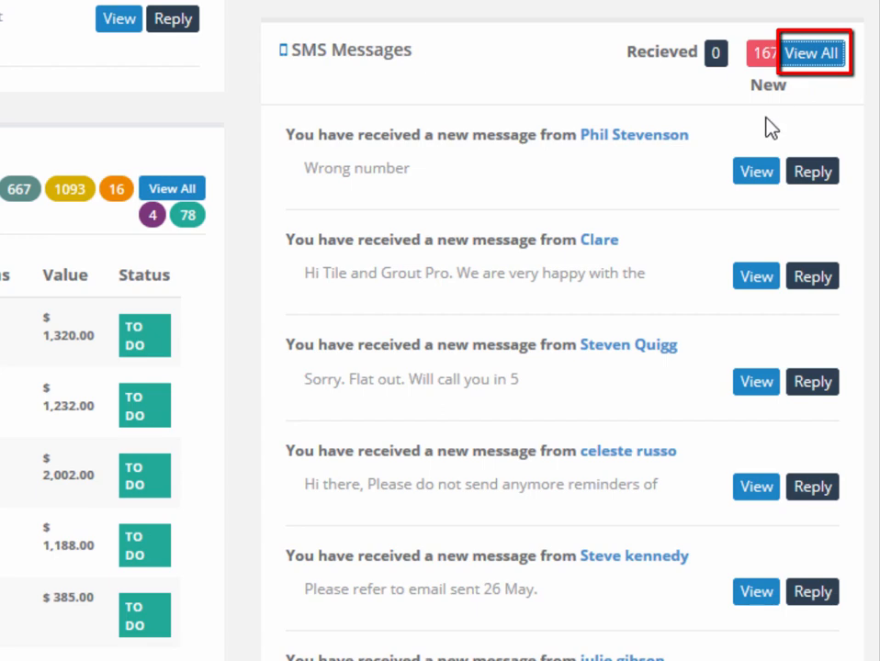
# - Bring up the Recent Sms log via View All and scroll through the sent messages
pyautogui.click(811, 53)
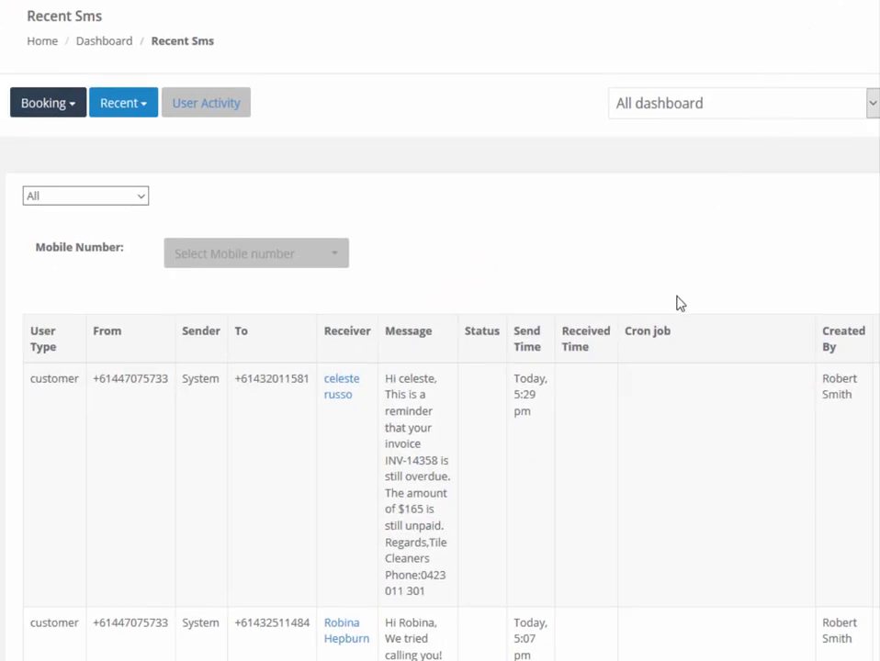
pyautogui.scroll(-3)
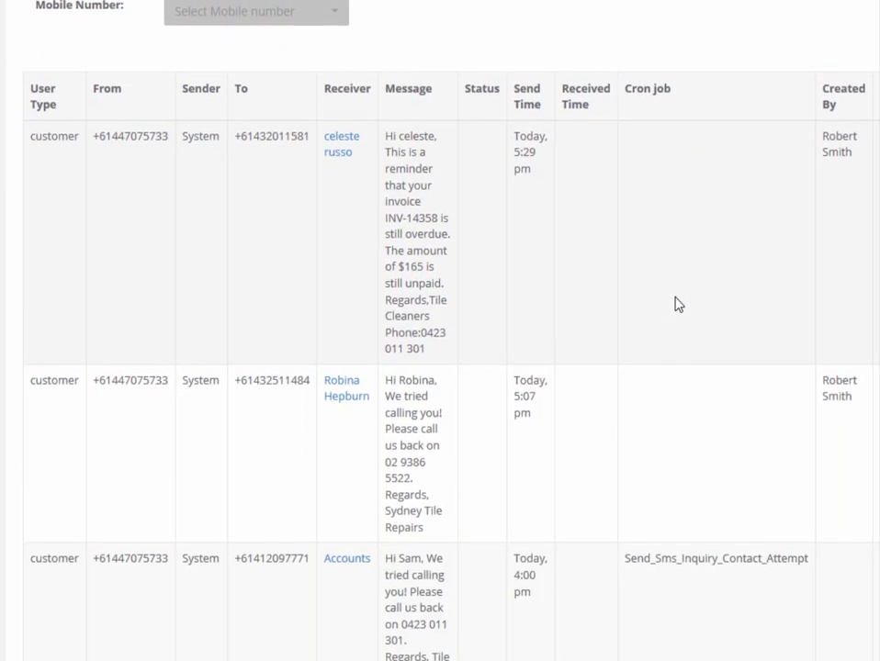
pyautogui.scroll(-3)
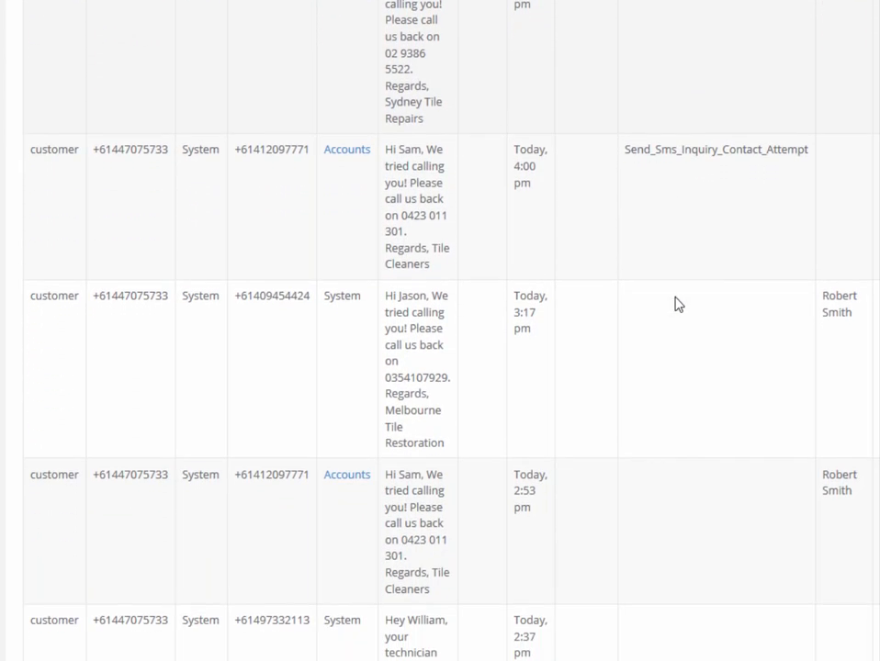
pyautogui.scroll(-3)
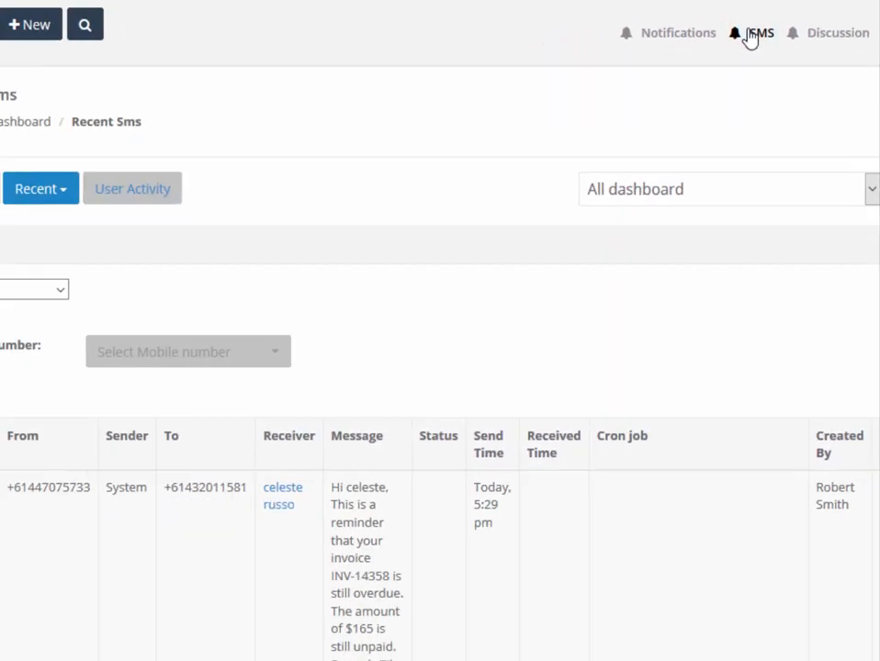
# - Bring up the All SMS Notifications page from the top bar
pyautogui.click(779, 26)
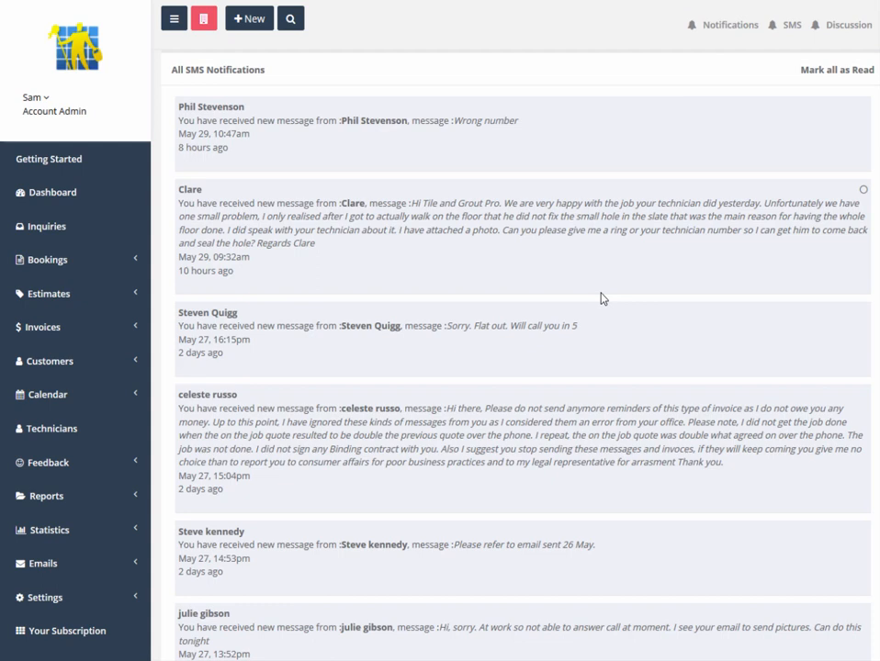
pyautogui.moveTo(599, 296)
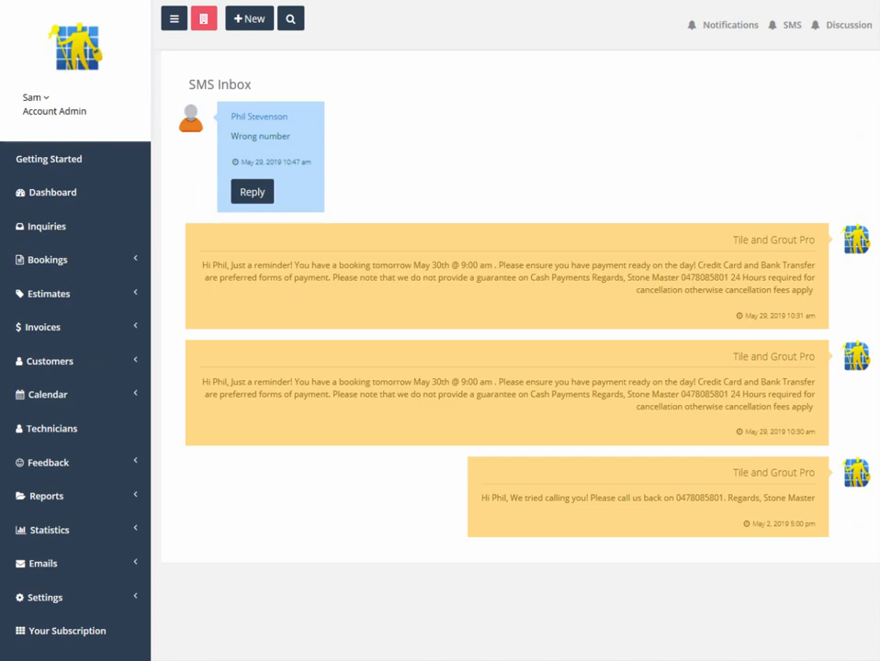
pyautogui.moveTo(552, 292)
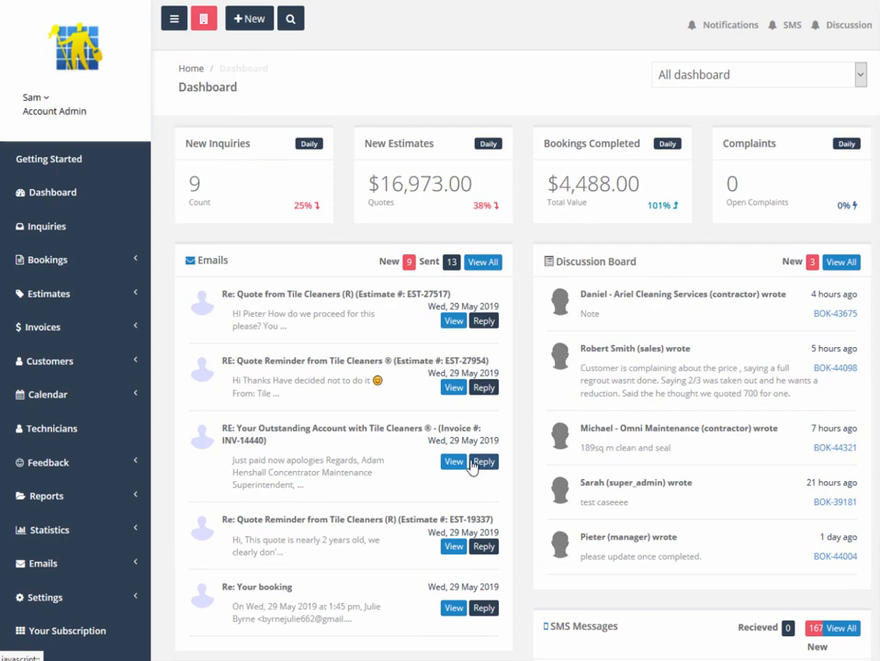
pyautogui.scroll(-3)
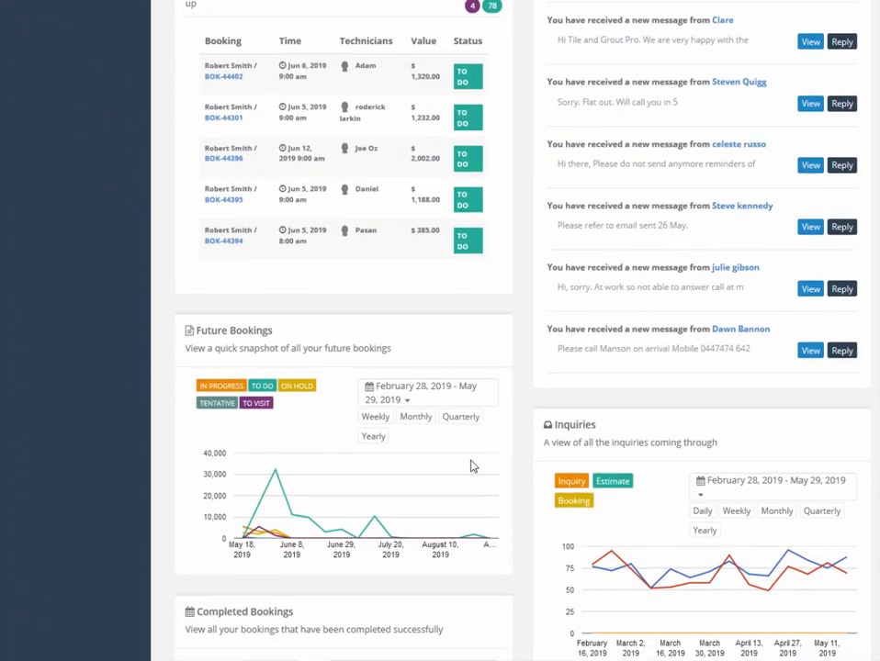
pyautogui.scroll(-3)
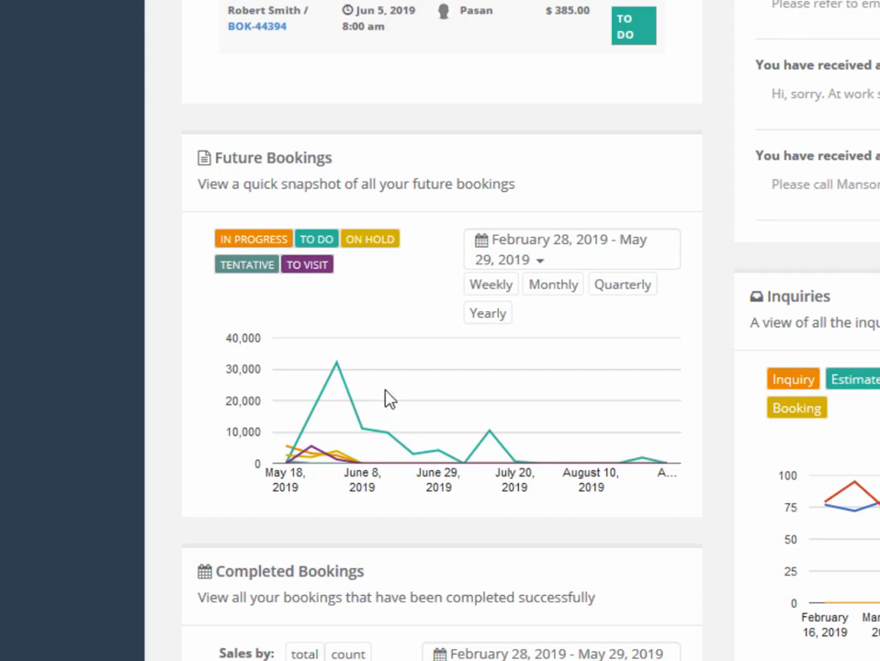
pyautogui.moveTo(335, 364)
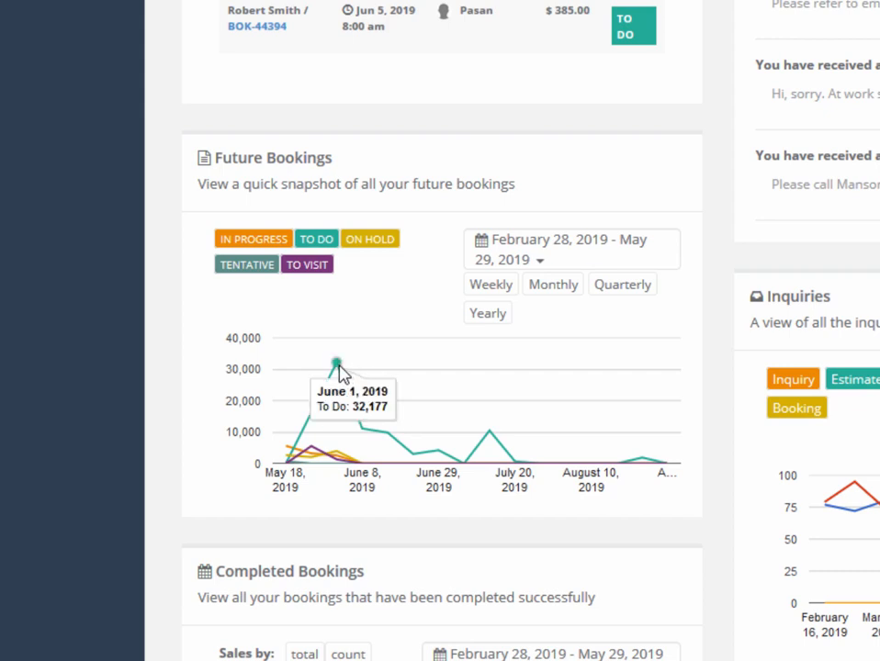
pyautogui.moveTo(363, 431)
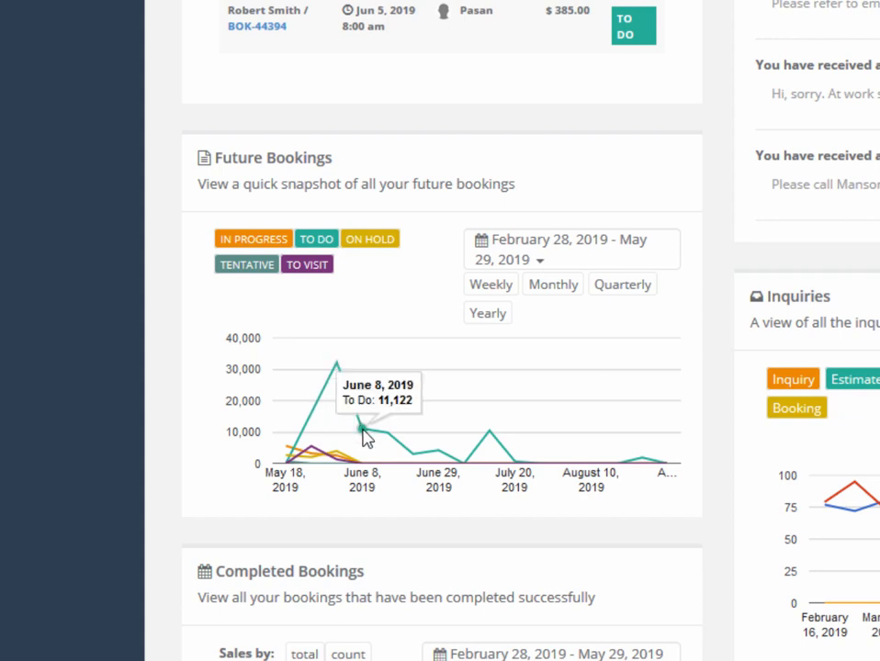
pyautogui.moveTo(409, 457)
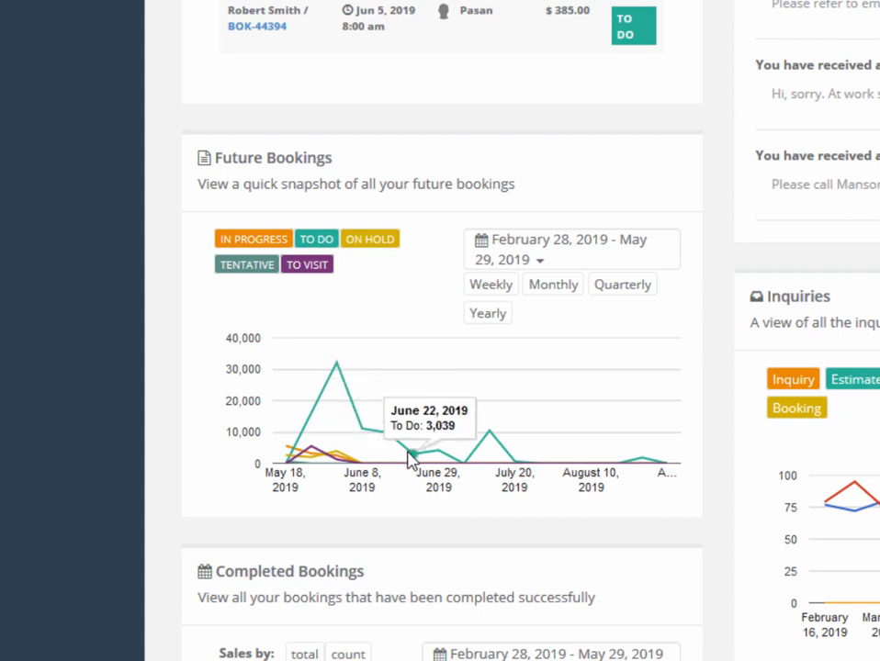
pyautogui.moveTo(329, 462)
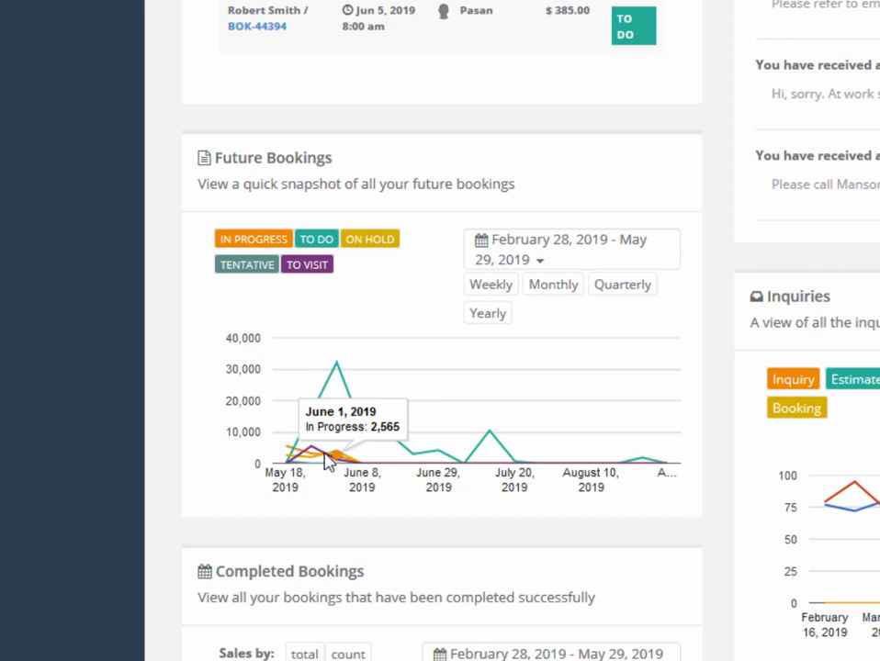
pyautogui.scroll(-3)
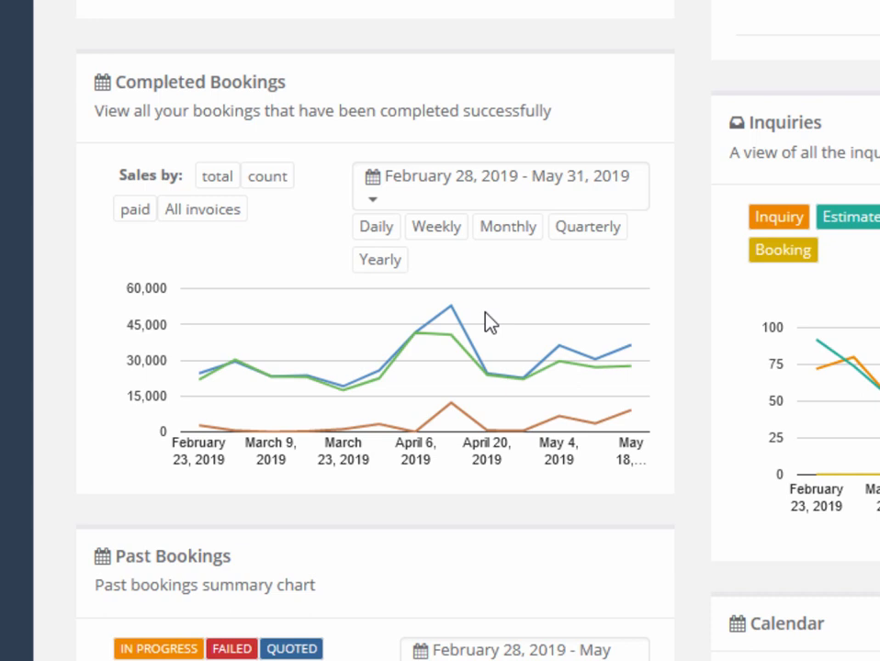
pyautogui.moveTo(450, 308)
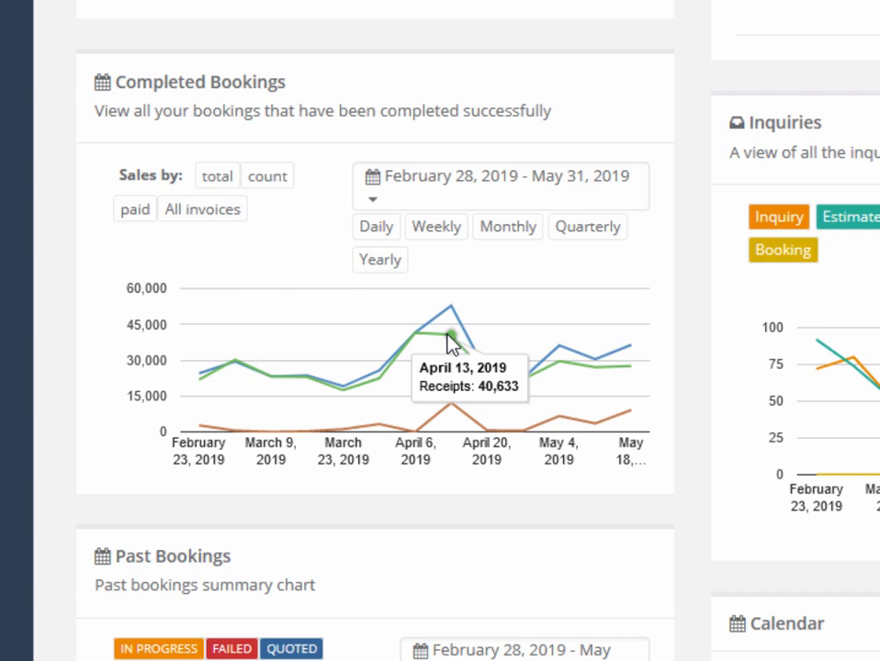
pyautogui.moveTo(457, 404)
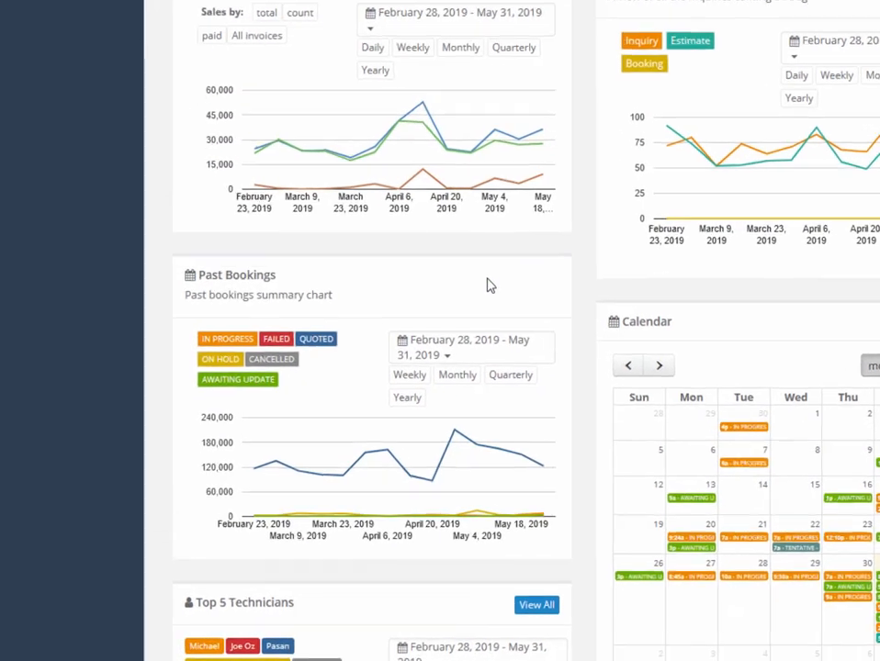
pyautogui.scroll(-3)
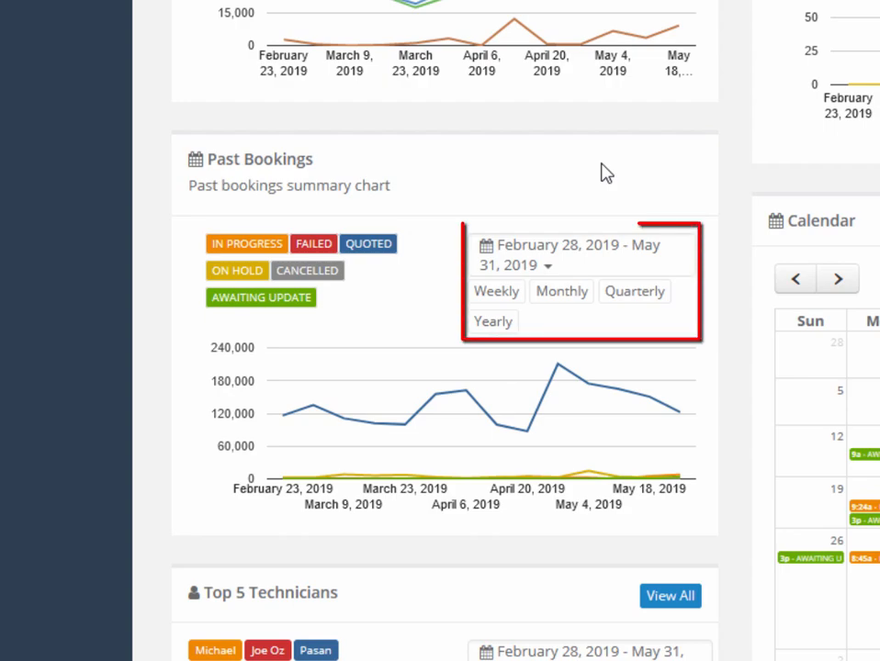
pyautogui.scroll(-3)
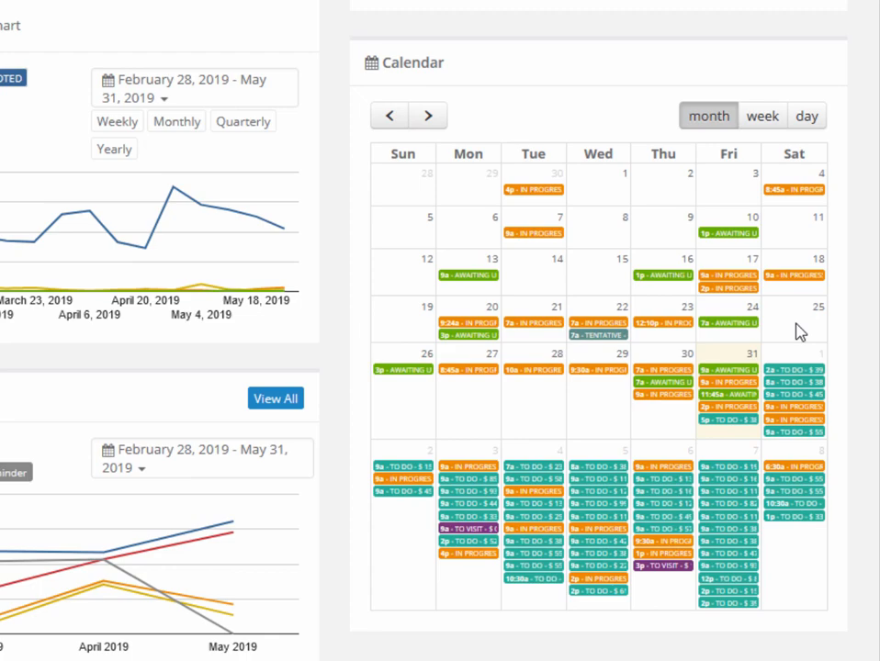
pyautogui.scroll(-3)
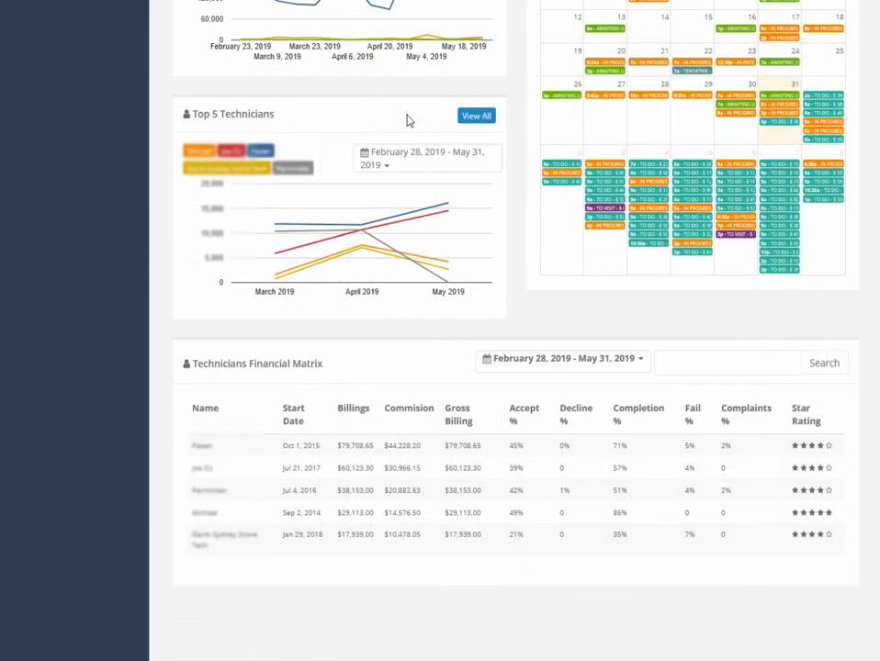
pyautogui.scroll(-3)
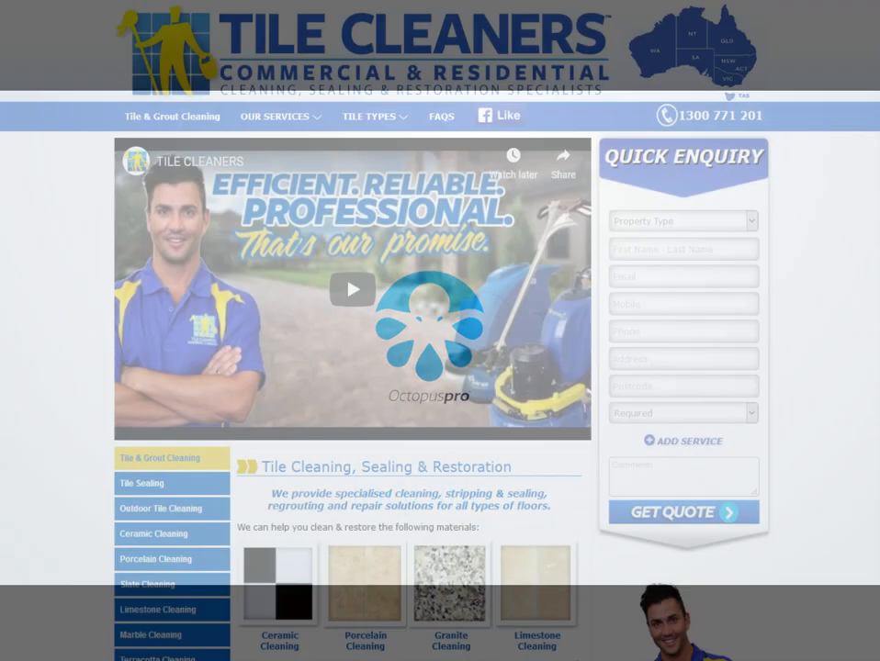
# - Begin adding photos to tile cleaning inquiry INQ-45295 from the customer enquiry page
pyautogui.click(683, 510)
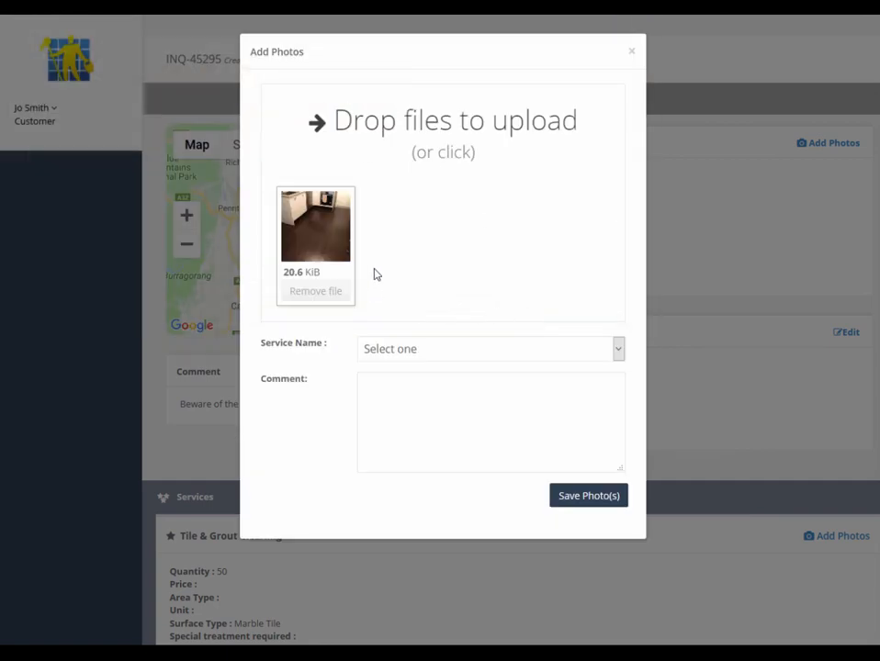
# - Browse the computer and add the remaining tile photos to the upload
pyautogui.click(442, 151)
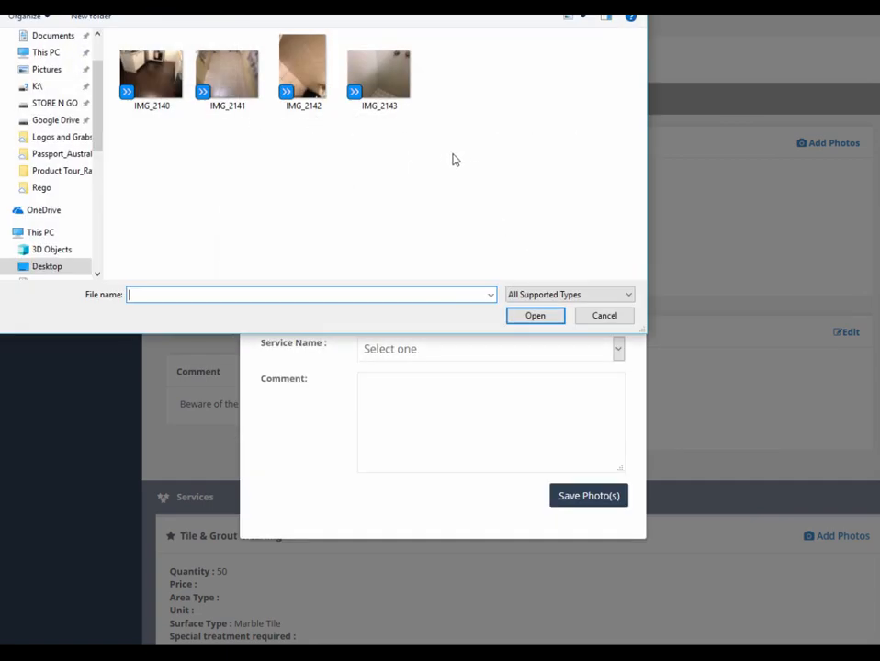
pyautogui.click(378, 70)
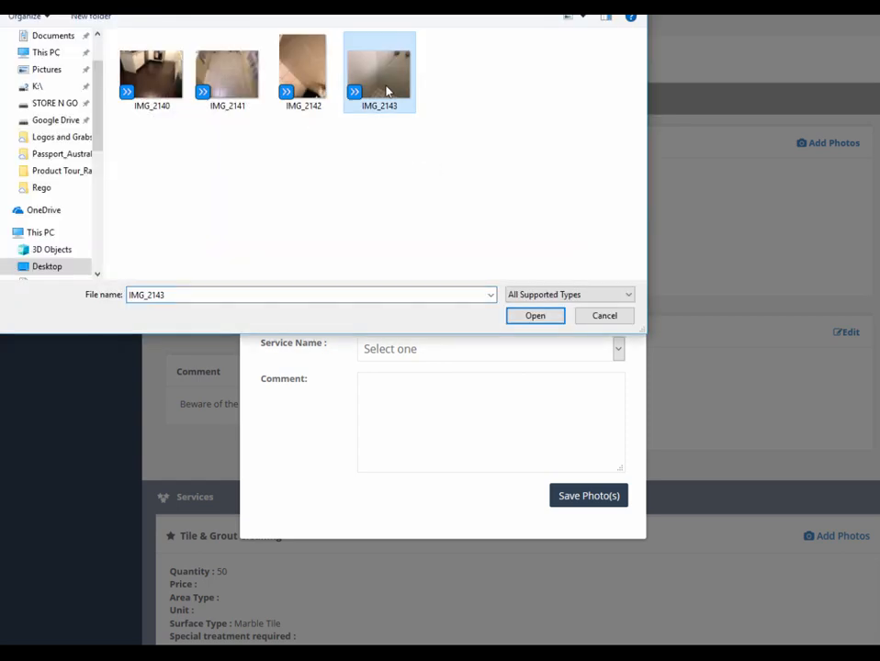
pyautogui.click(535, 316)
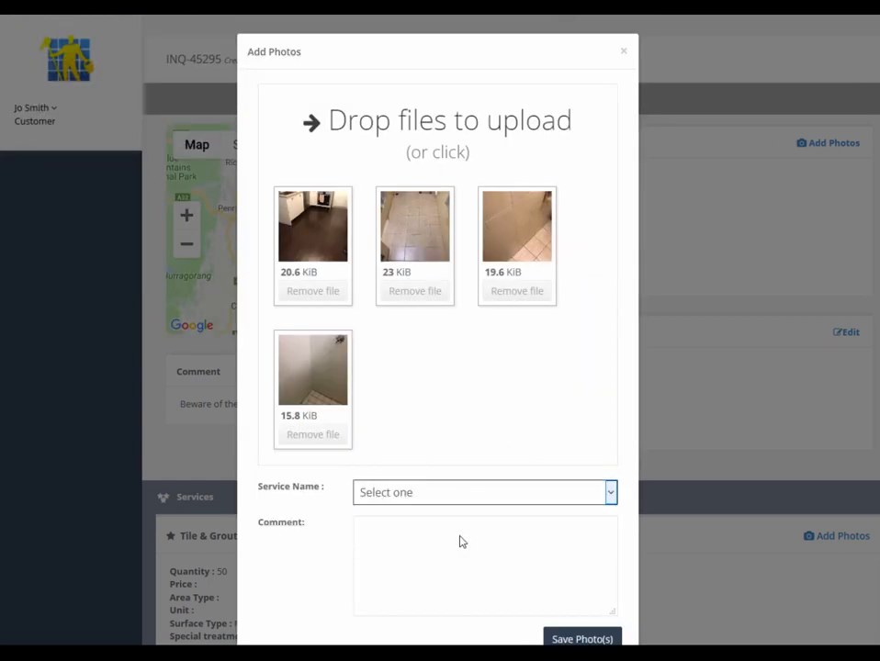
# - Save the four photos for Tile & grout cleaning with a grout-cleaning comment and close the dialog
pyautogui.write('I need some grout clea')
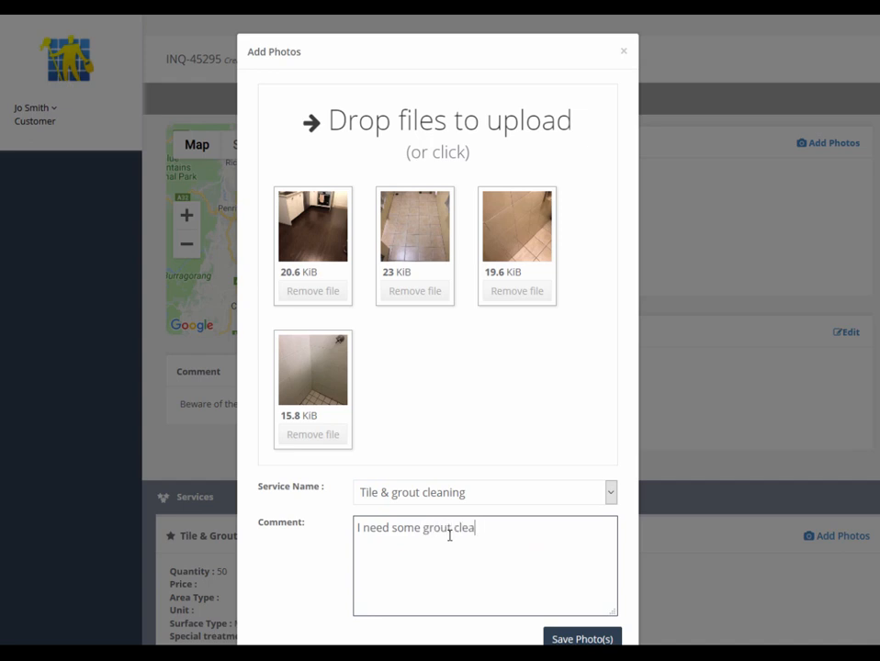
pyautogui.click(580, 640)
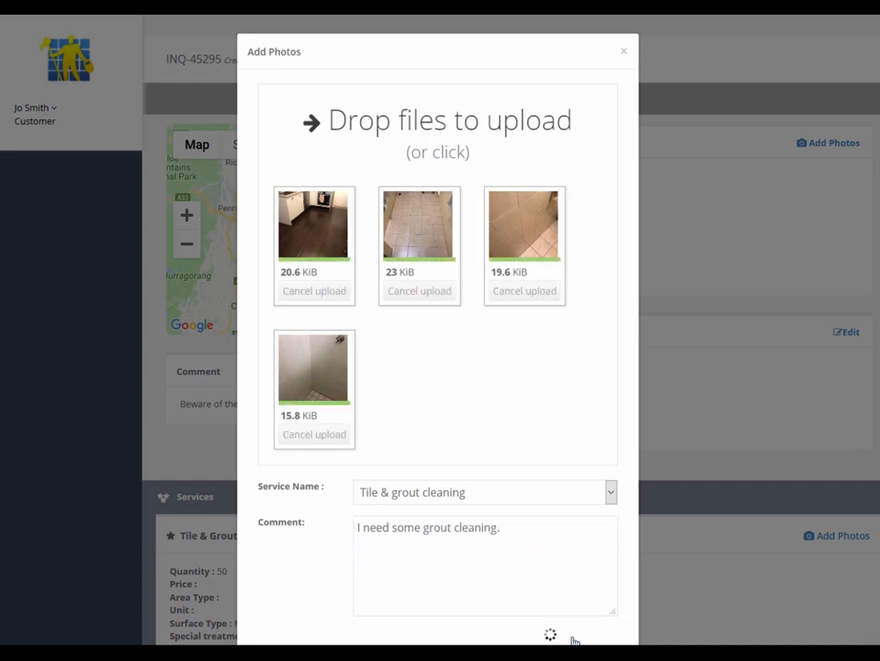
pyautogui.click(573, 639)
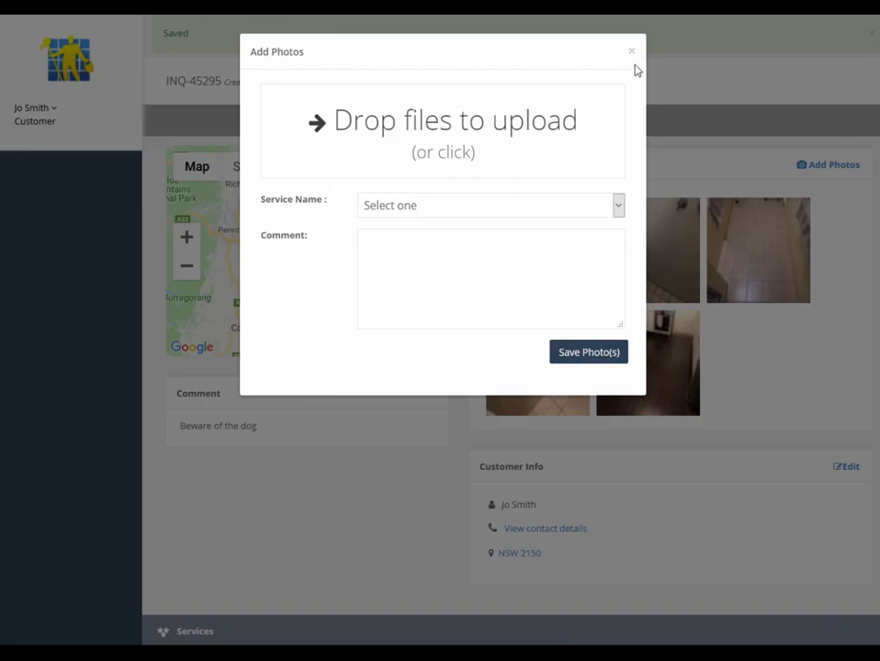
pyautogui.click(632, 52)
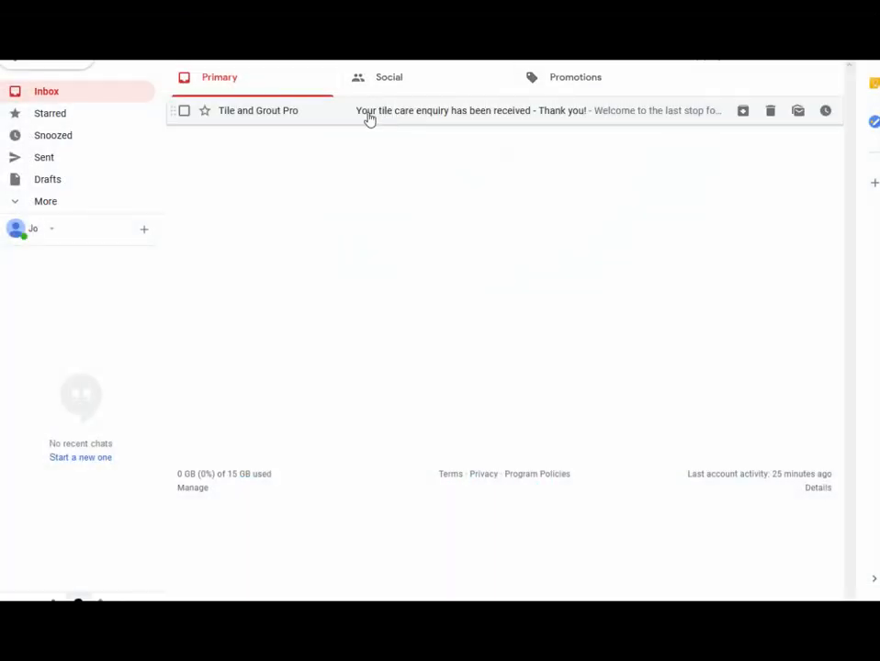
# - Read the 'Your tile care enquiry has been received' email in Gmail
pyautogui.click(369, 117)
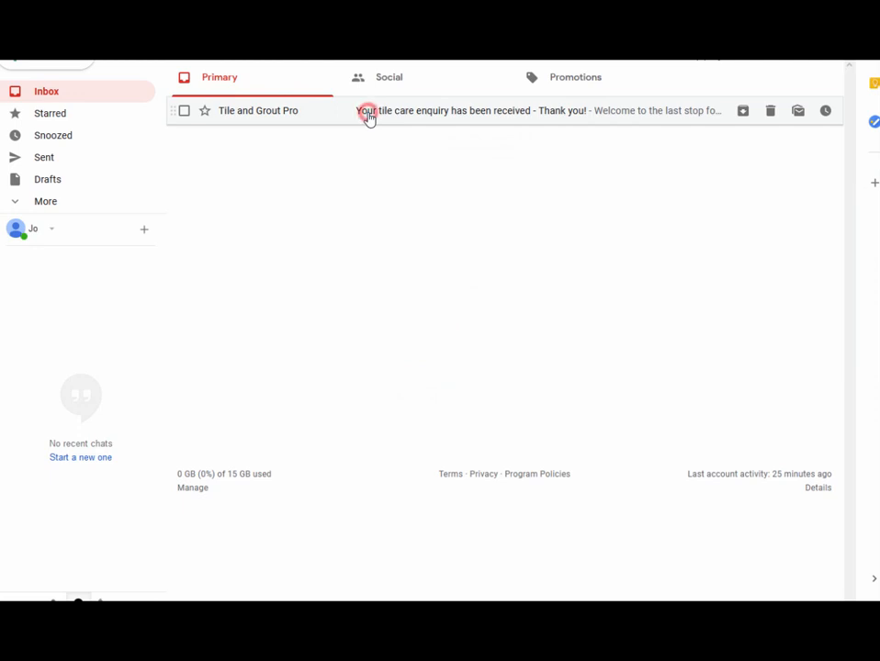
pyautogui.click(367, 110)
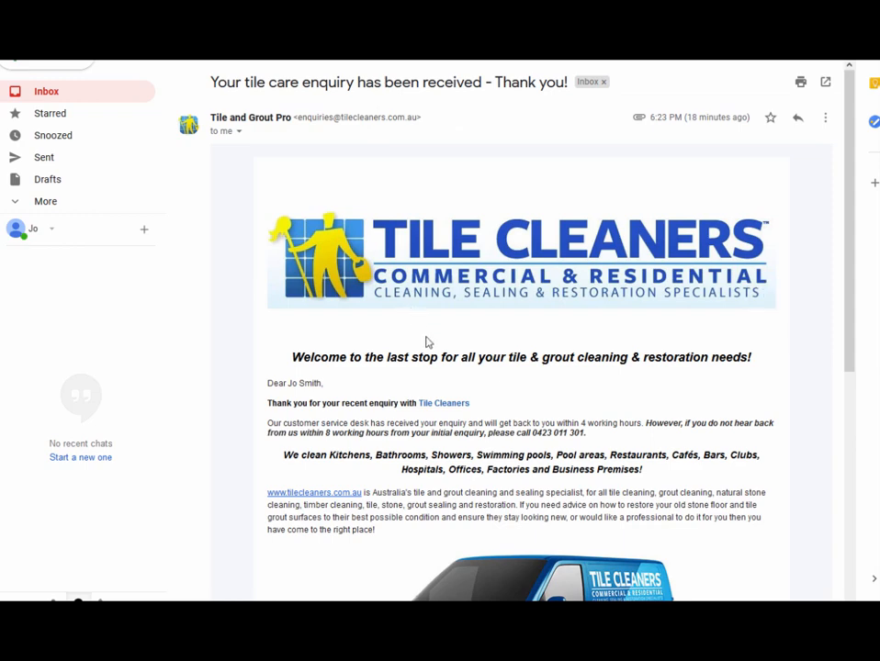
pyautogui.scroll(-3)
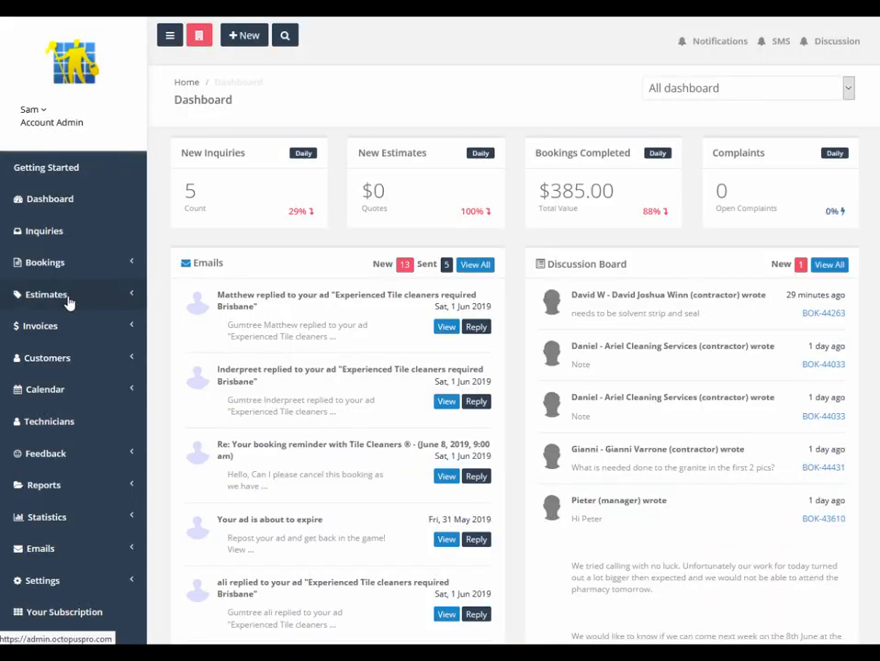
# - List the new inquiries and open INQ-45295 with its uploaded photos
pyautogui.click(45, 231)
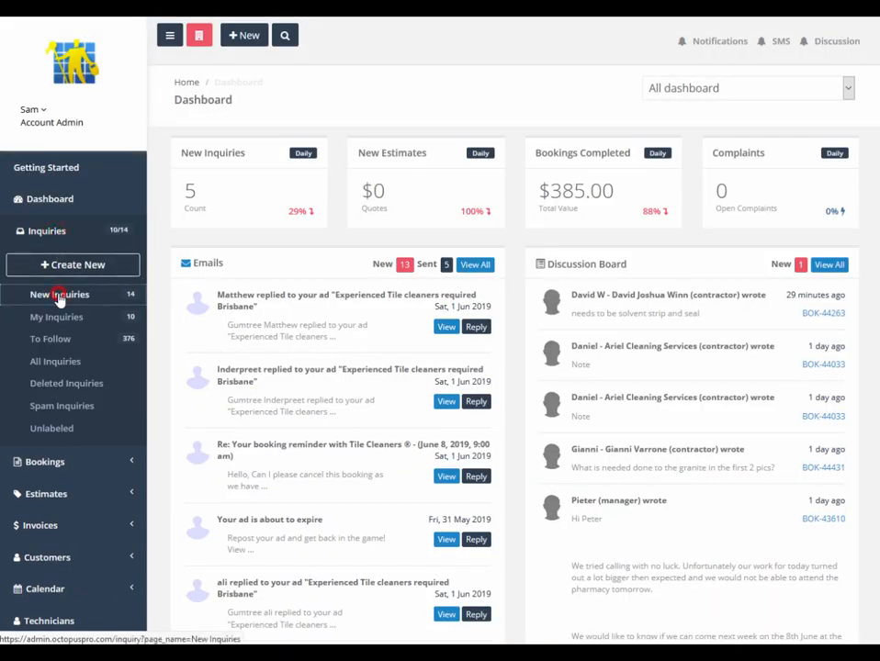
pyautogui.click(59, 294)
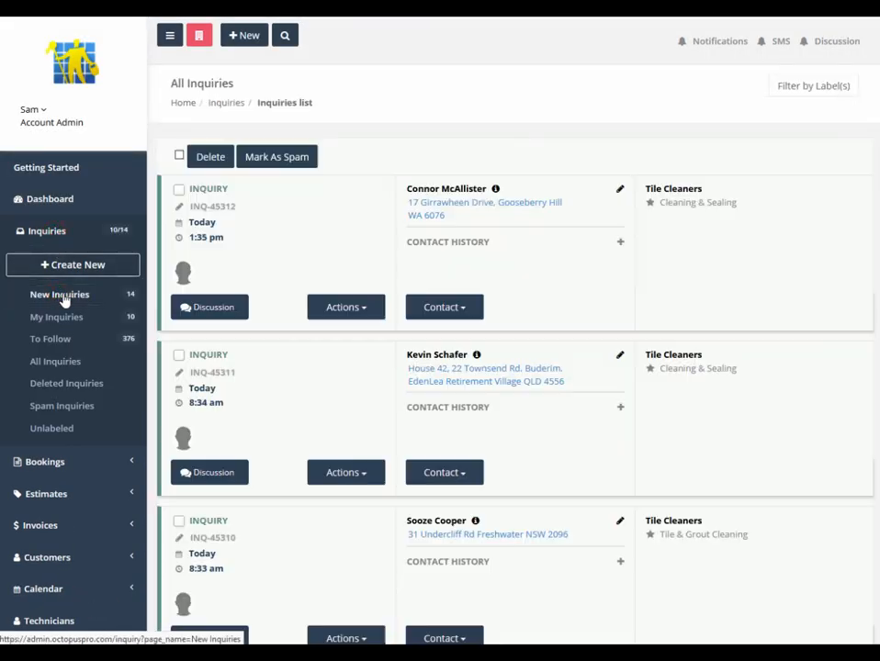
pyautogui.scroll(-3)
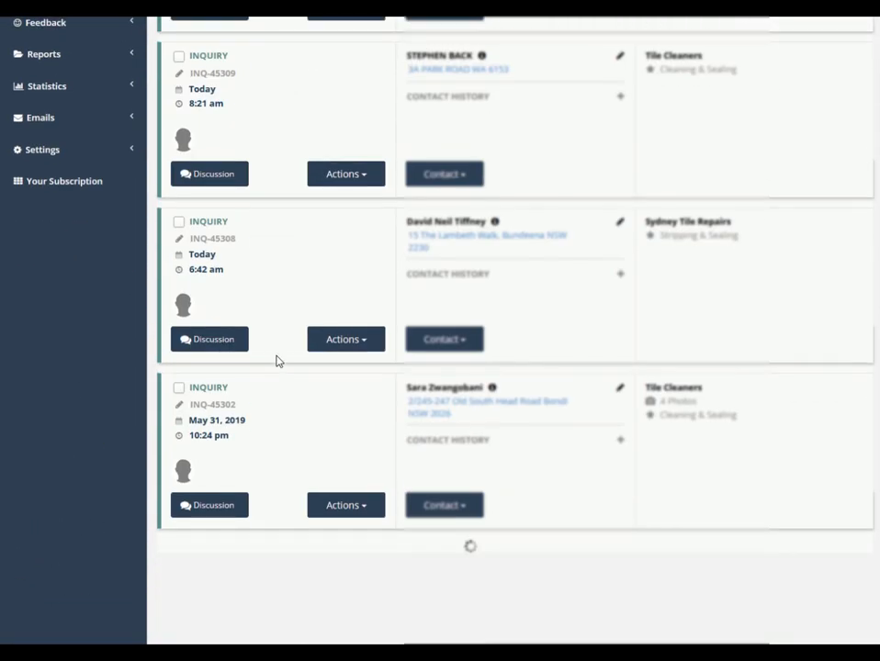
pyautogui.scroll(-3)
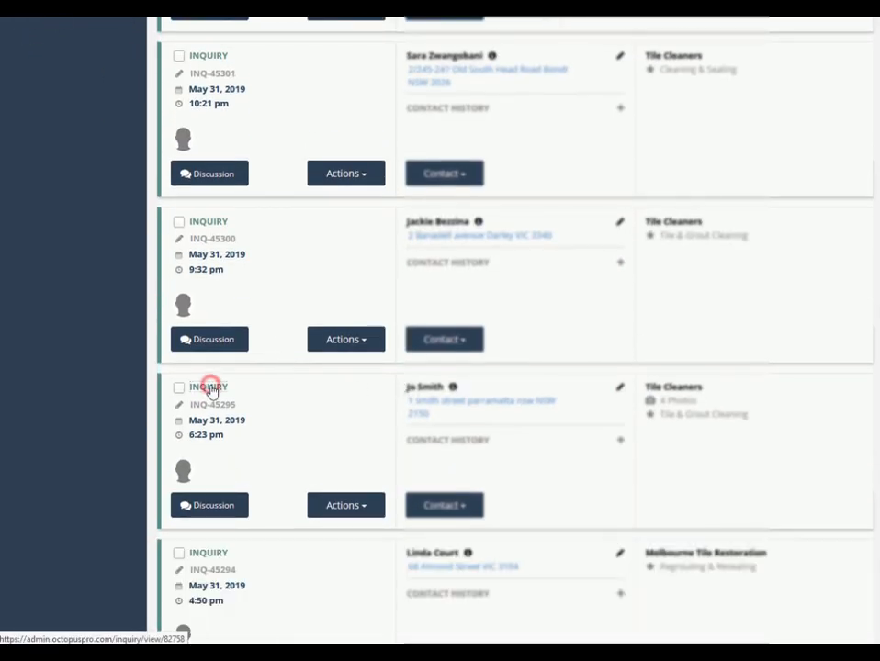
pyautogui.click(210, 386)
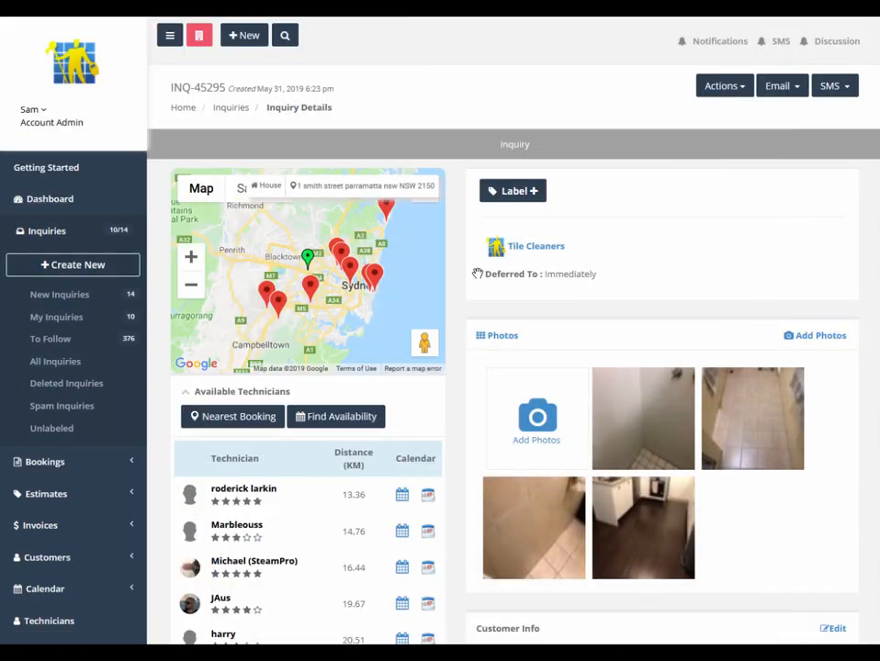
pyautogui.click(450, 314)
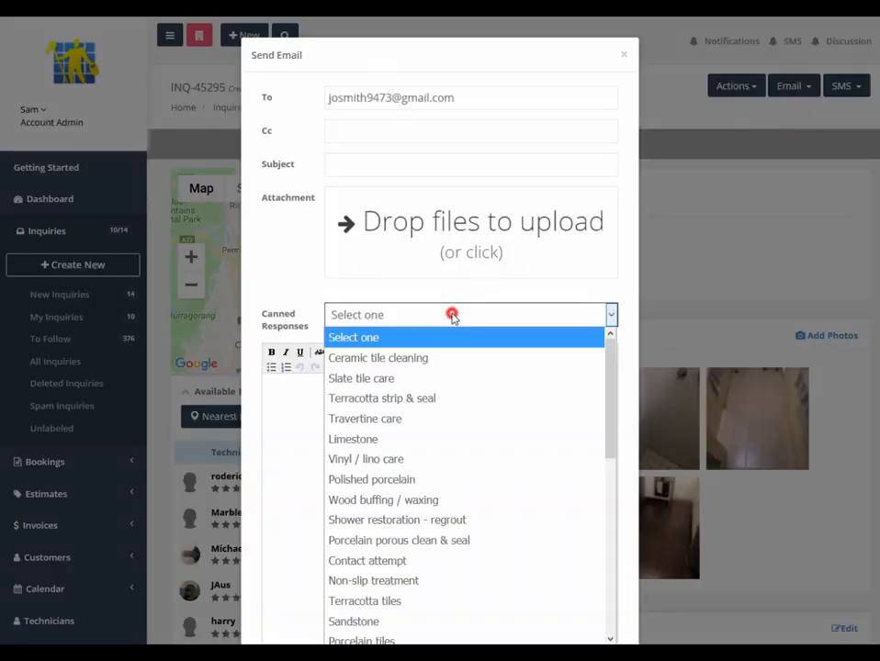
pyautogui.click(379, 356)
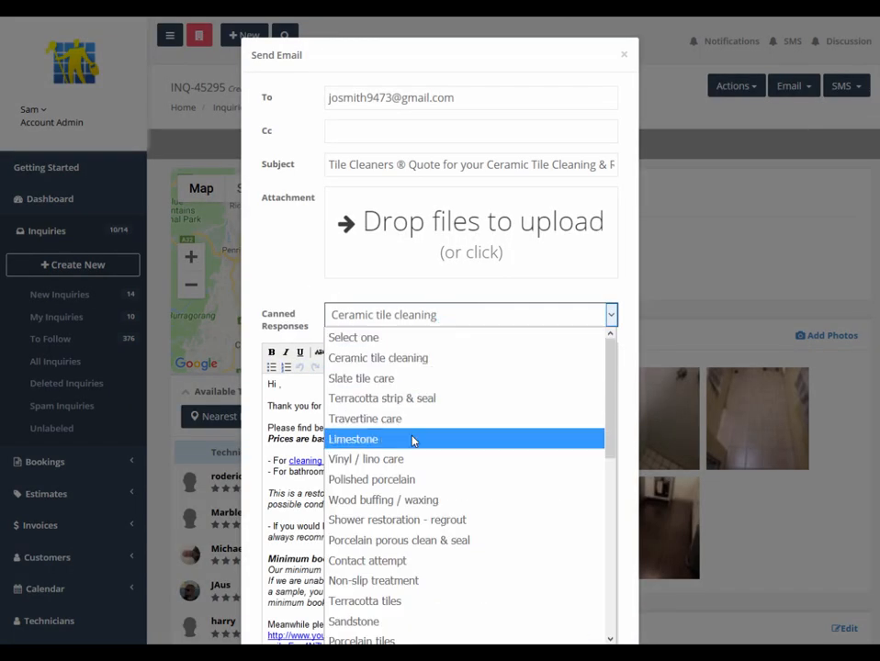
pyautogui.click(368, 560)
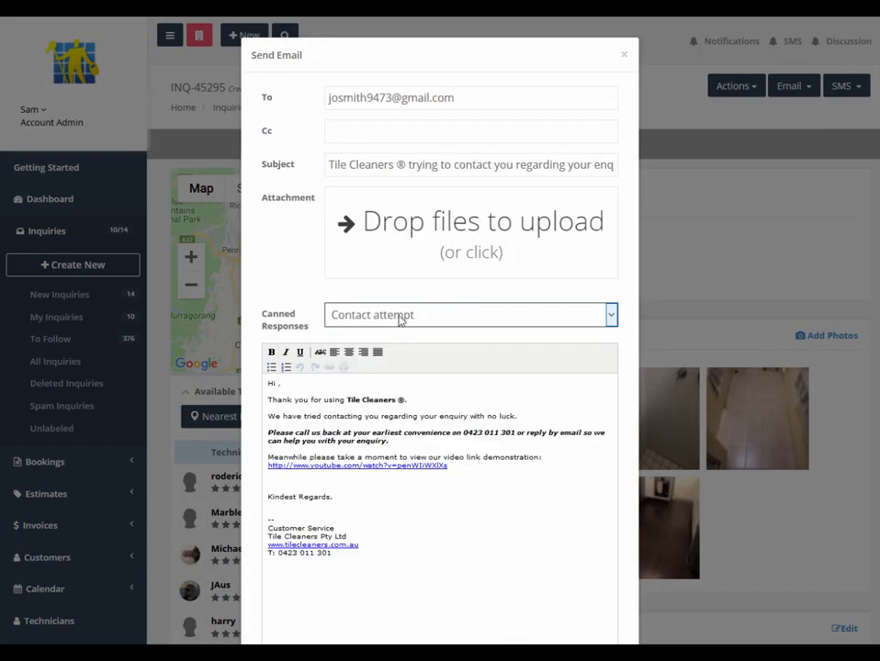
pyautogui.click(470, 314)
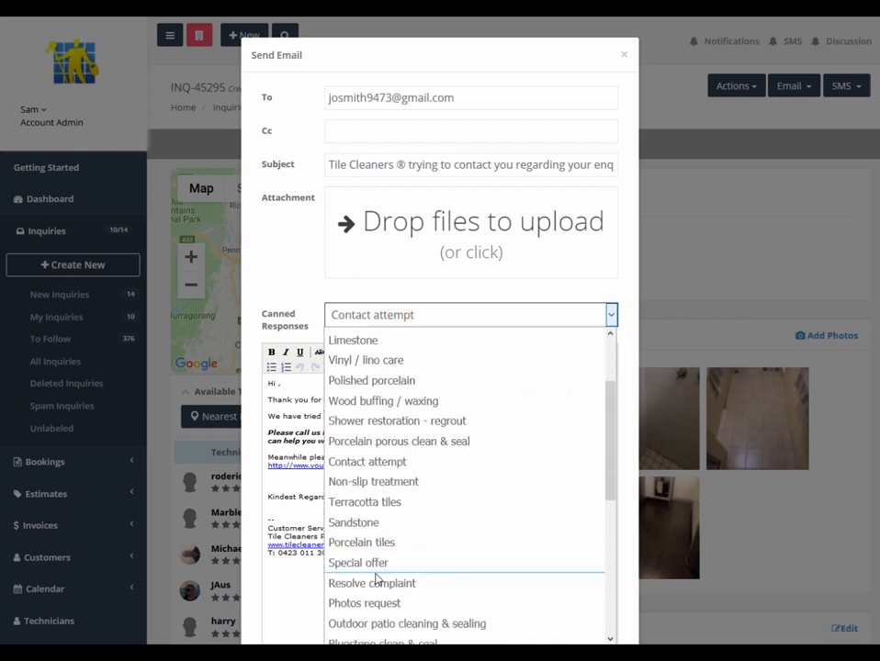
pyautogui.click(364, 602)
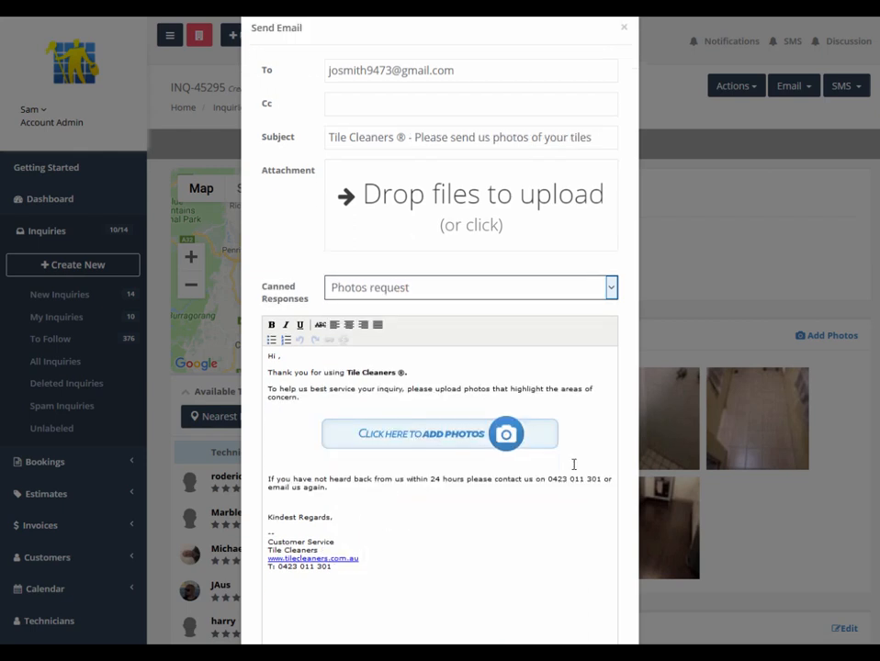
pyautogui.scroll(-3)
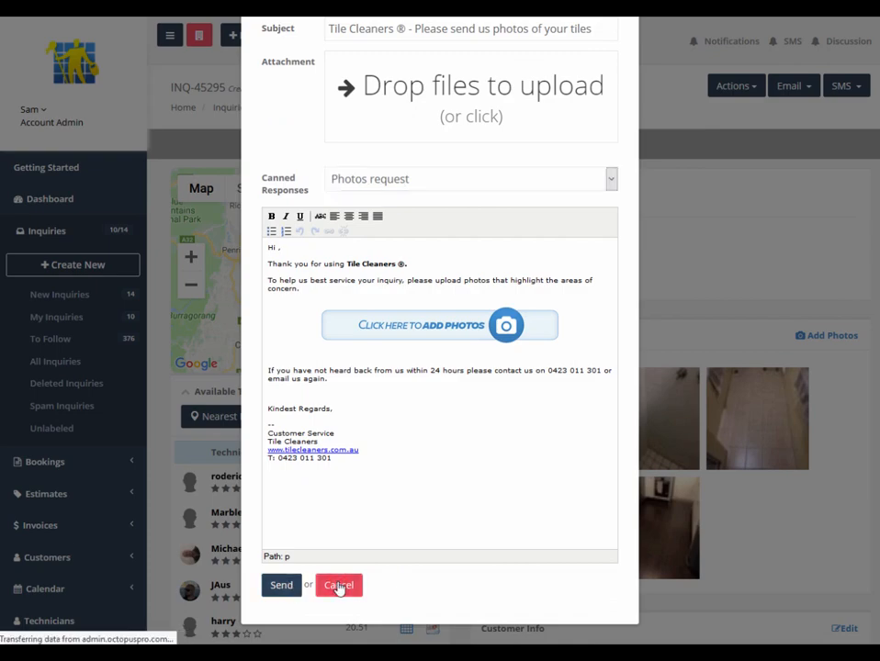
pyautogui.click(338, 584)
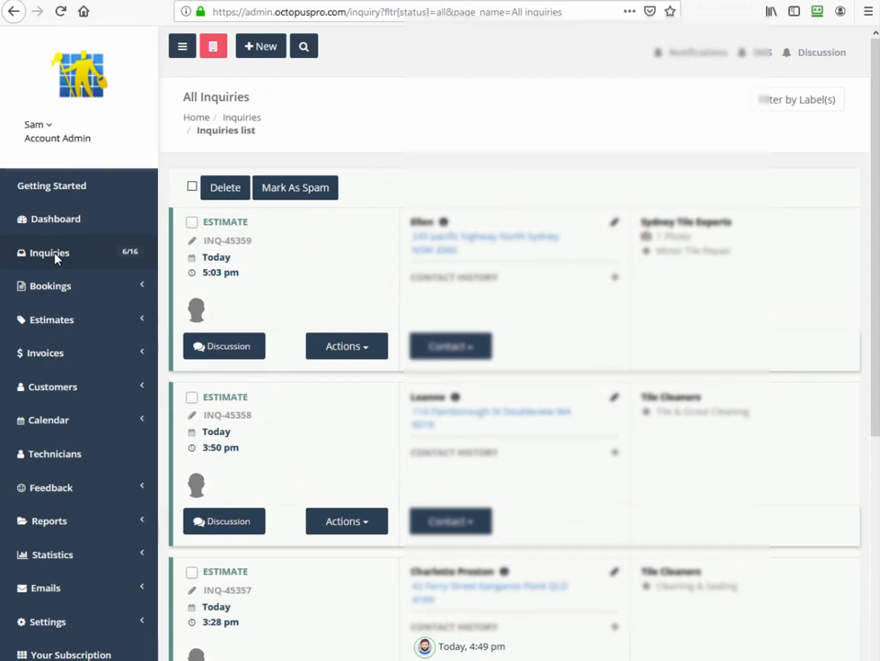
# - List all inquiries and reopen the Inquiry Details page for INQ-45295
pyautogui.click(50, 254)
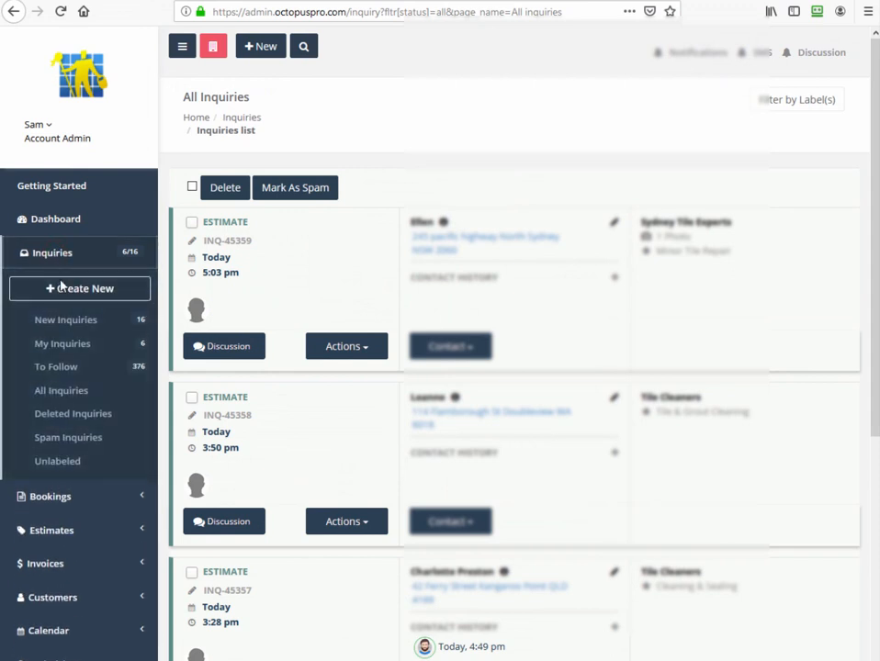
pyautogui.click(63, 389)
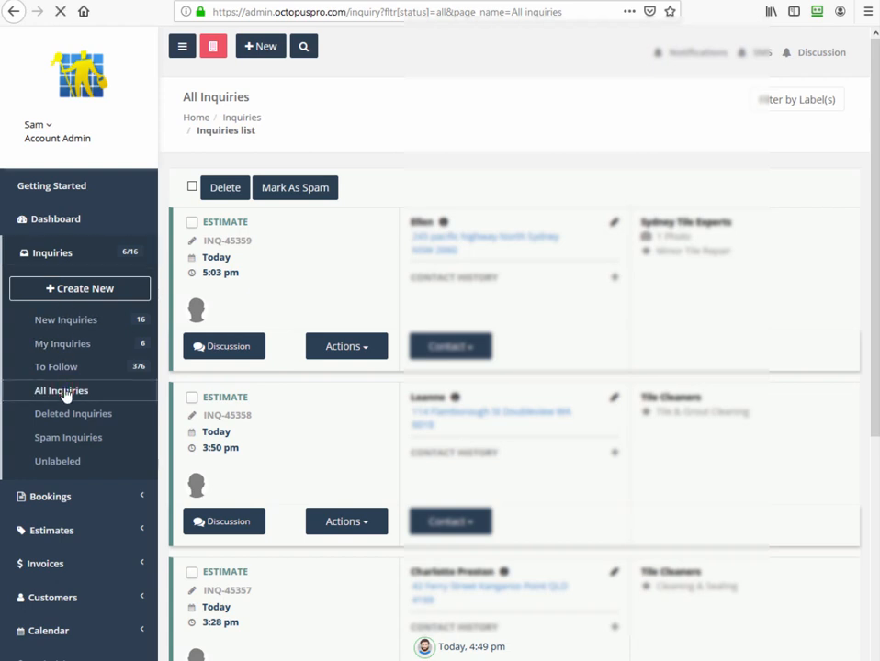
pyautogui.click(63, 389)
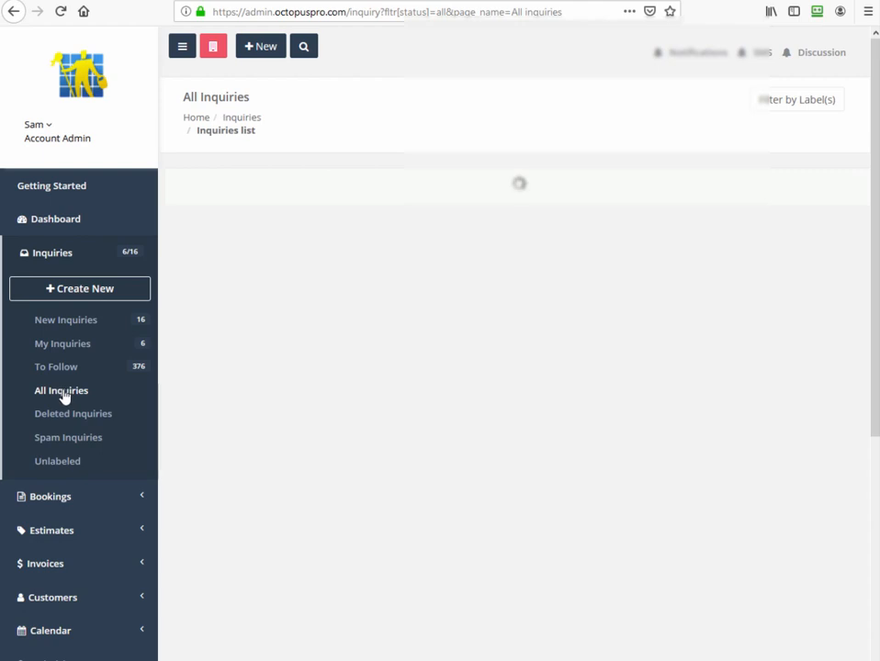
pyautogui.click(62, 390)
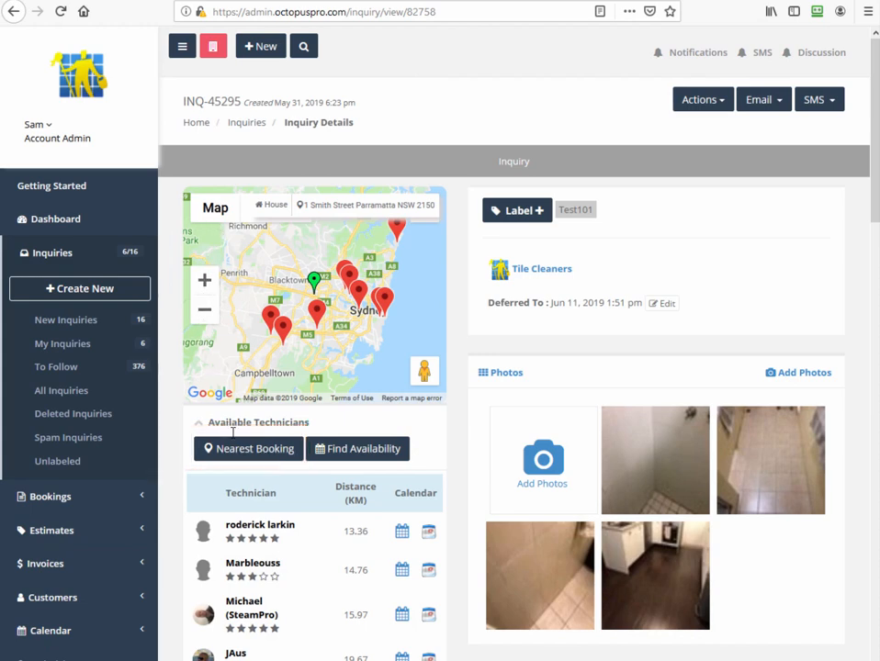
# - List the existing bookings nearest the inquiry's address
pyautogui.click(246, 448)
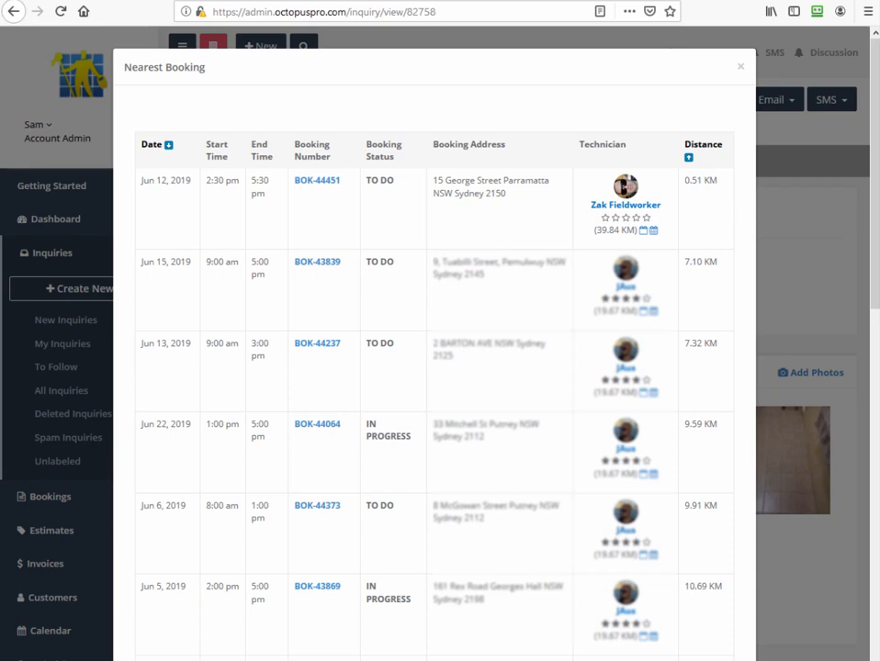
pyautogui.moveTo(639, 210)
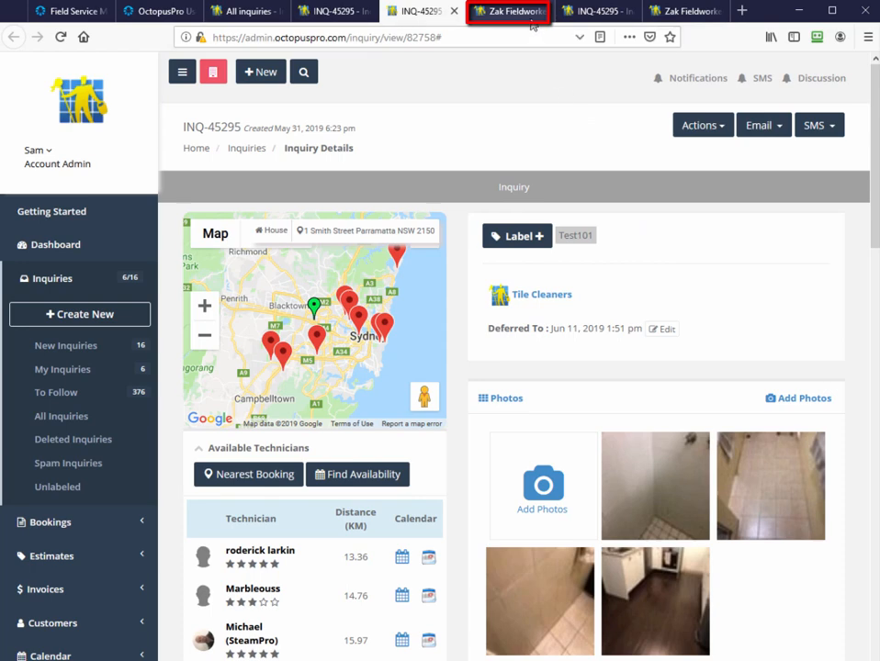
pyautogui.click(507, 11)
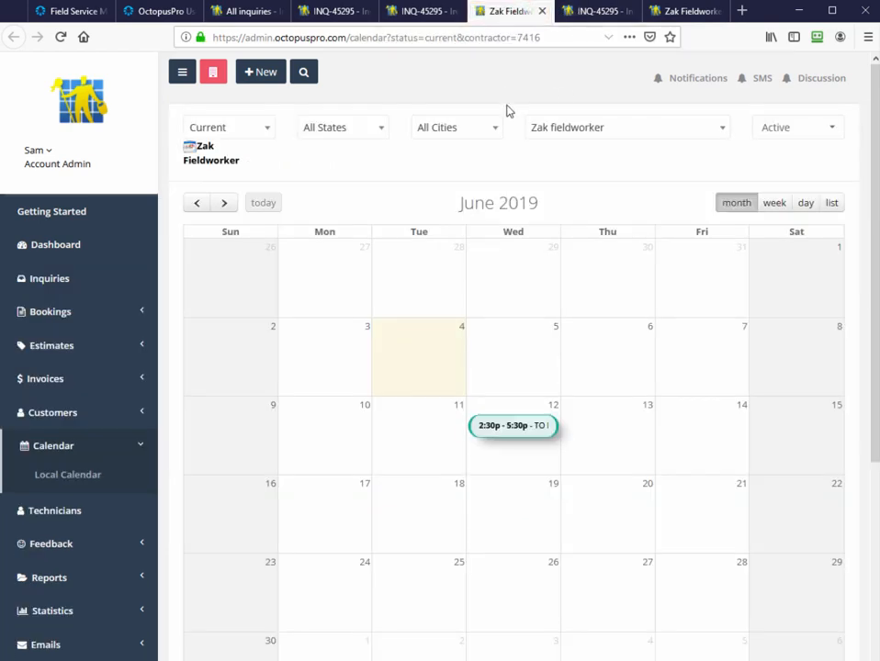
pyautogui.moveTo(524, 292)
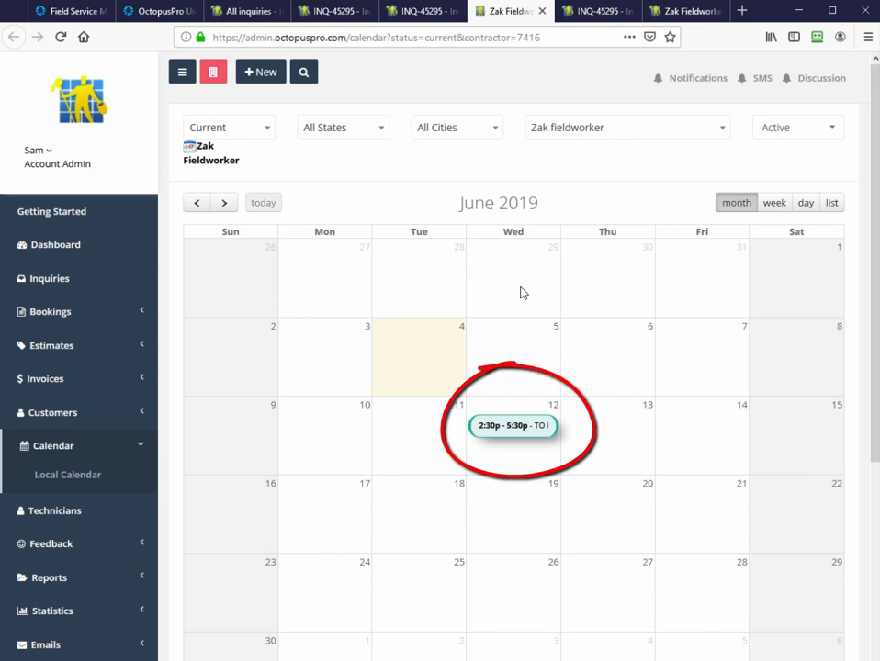
pyautogui.click(512, 426)
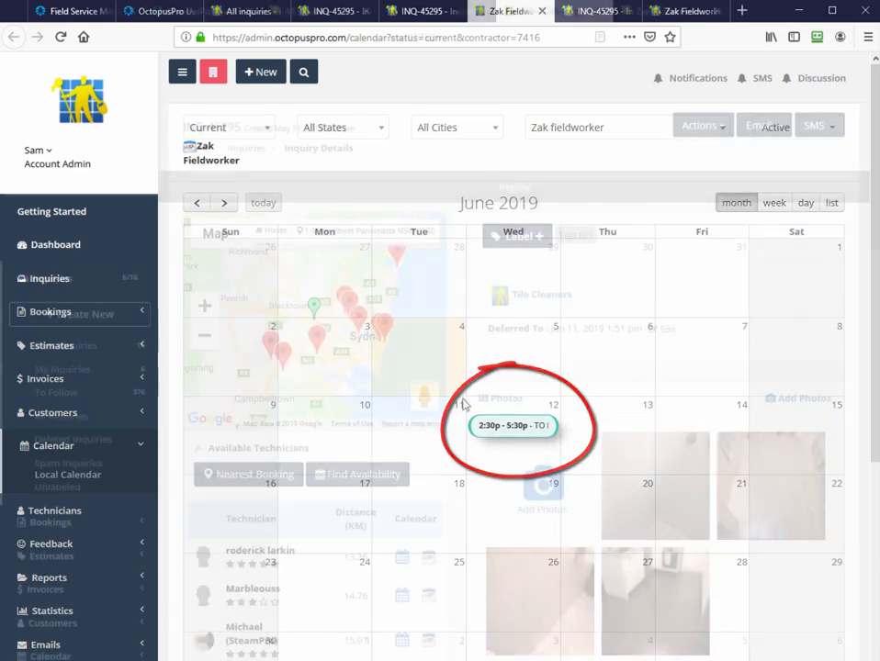
pyautogui.click(513, 426)
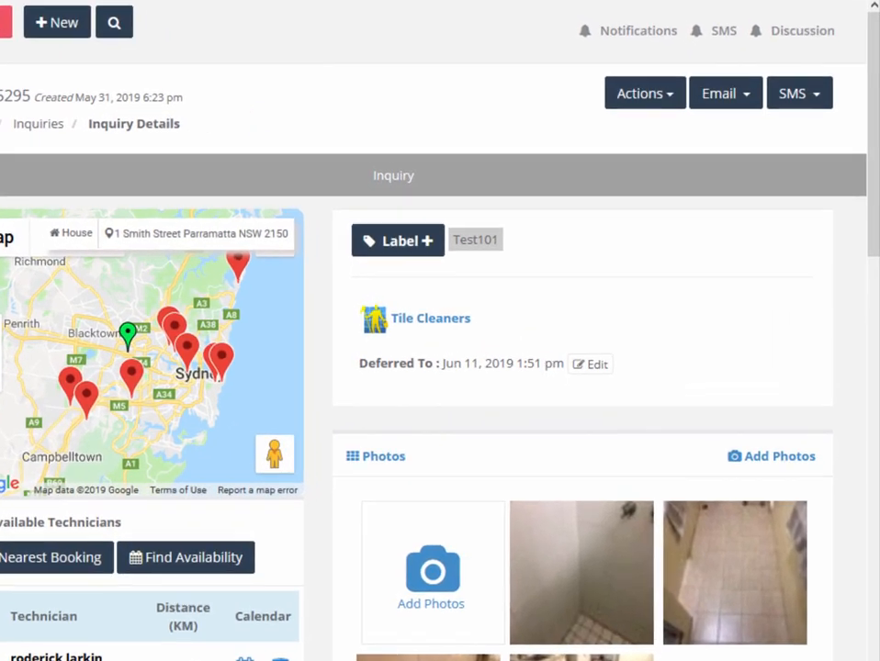
# - Convert inquiry INQ-45295 to a booking via the Actions menu
pyautogui.click(639, 92)
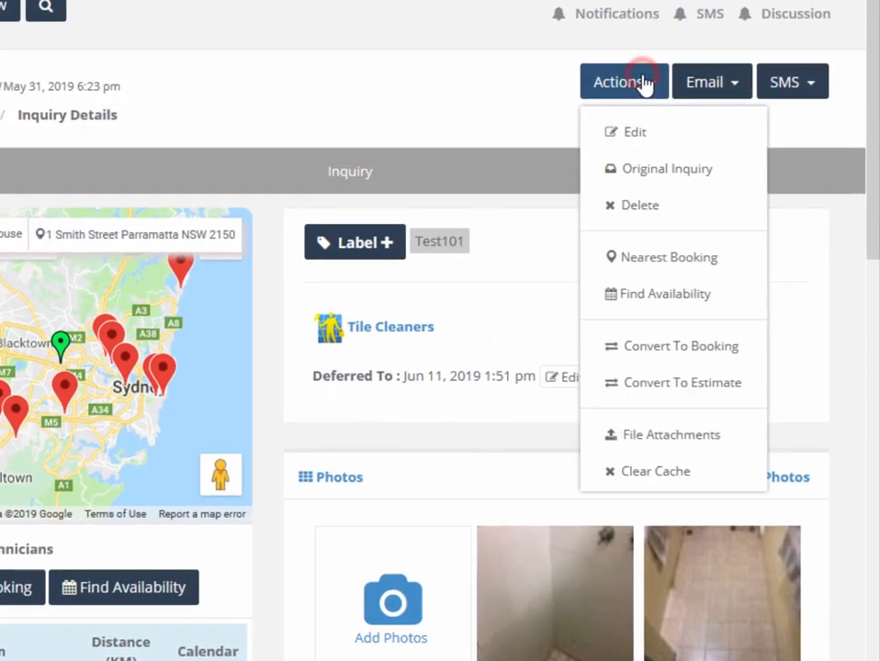
pyautogui.moveTo(660, 346)
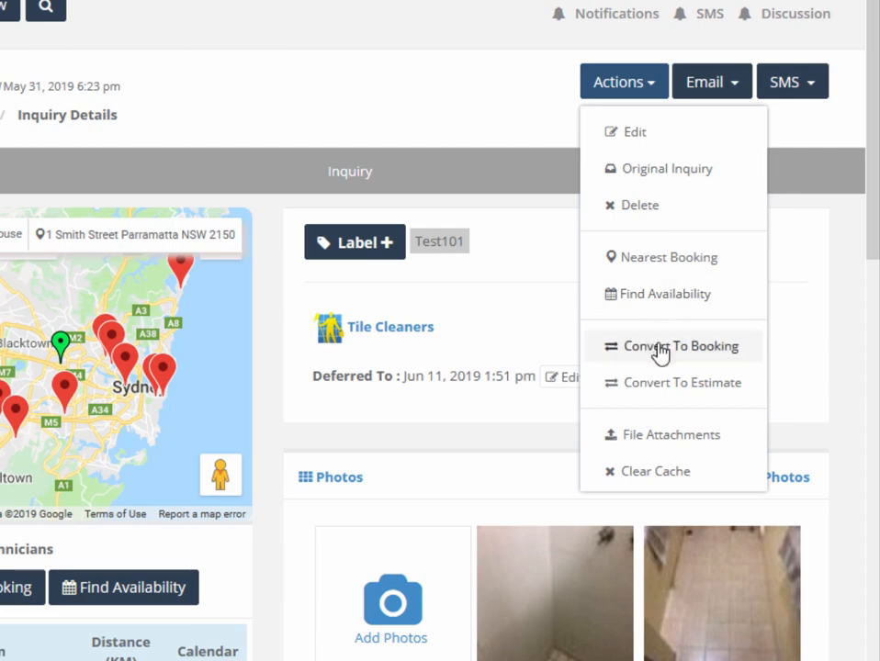
pyautogui.click(681, 346)
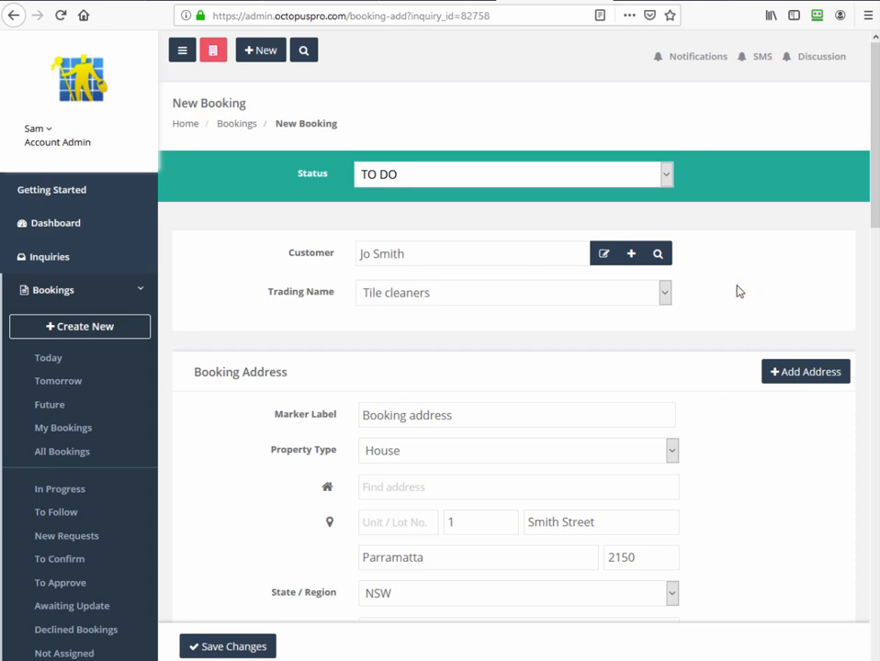
# - Change the first scheduled visit's finish time from 10:30 AM to 11:30 AM
pyautogui.scroll(-3)
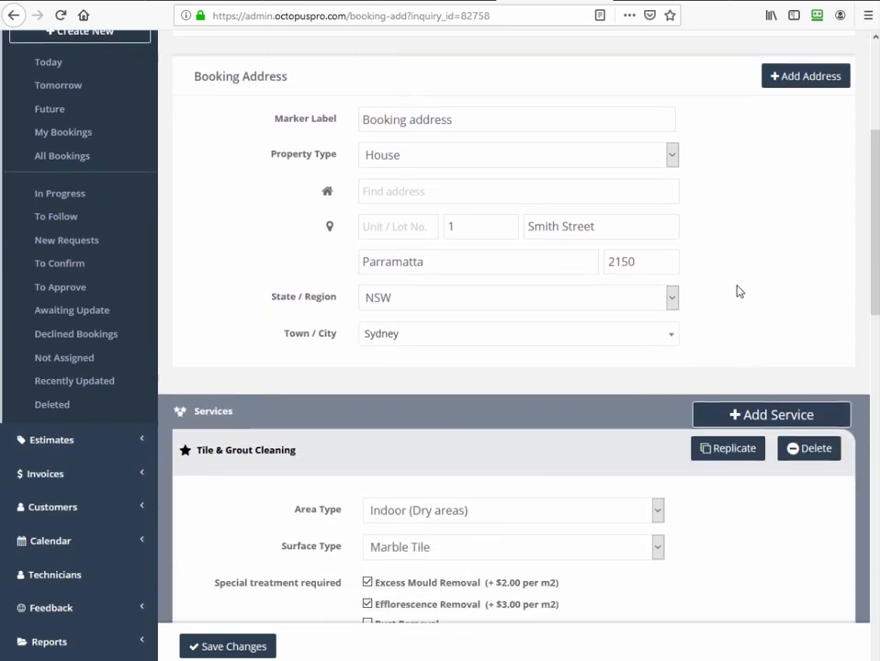
pyautogui.scroll(-3)
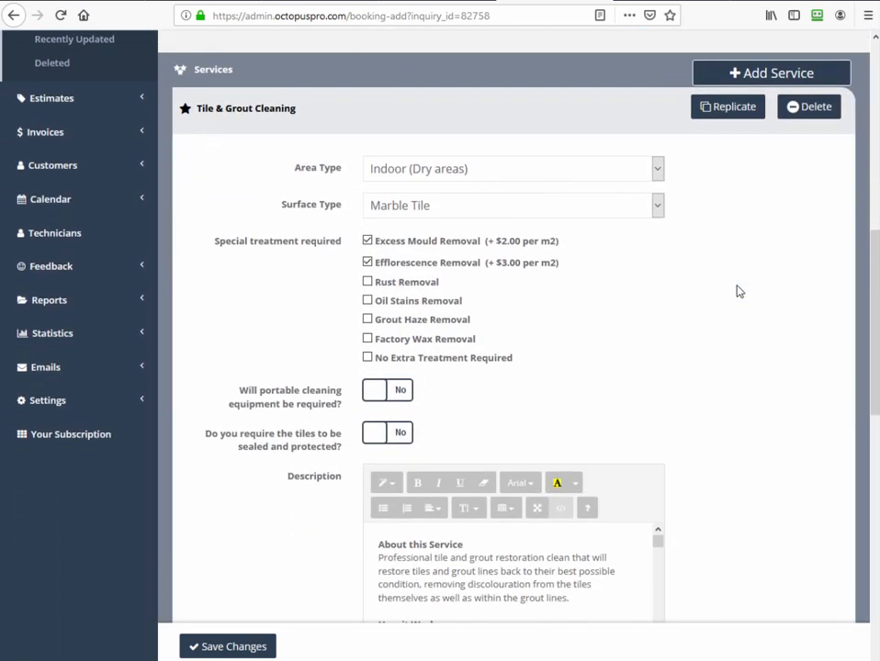
pyautogui.scroll(-3)
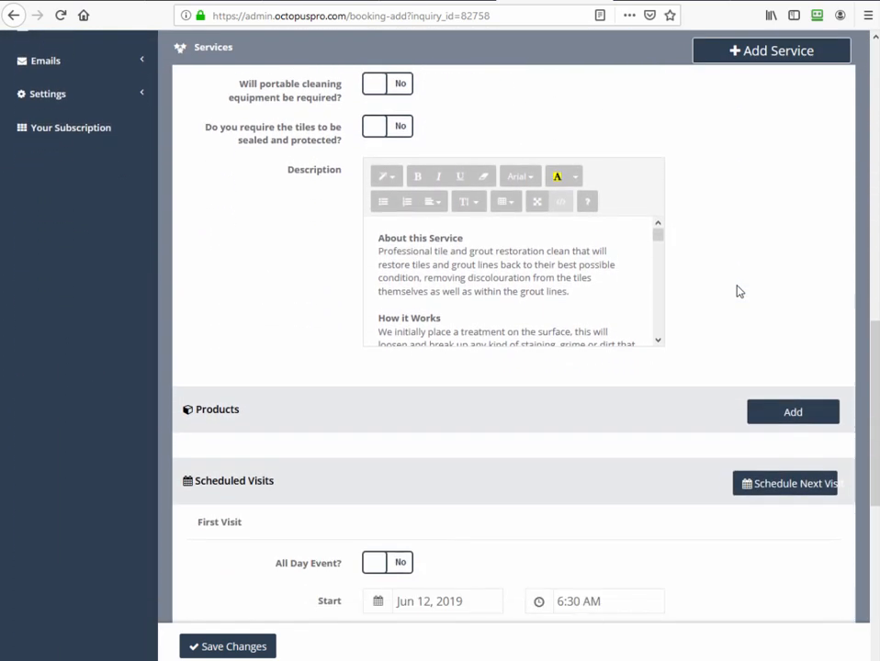
pyautogui.scroll(-3)
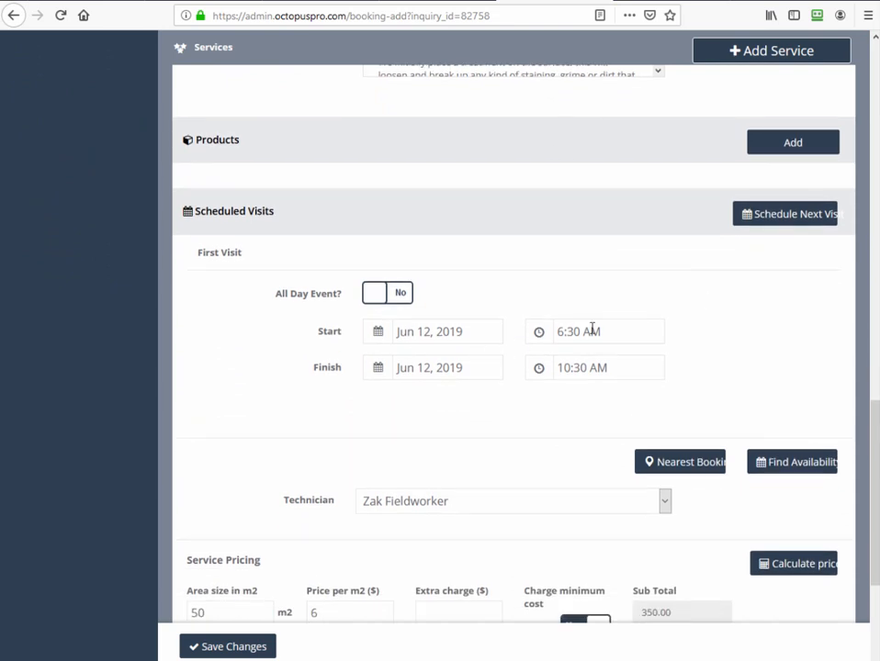
pyautogui.click(540, 367)
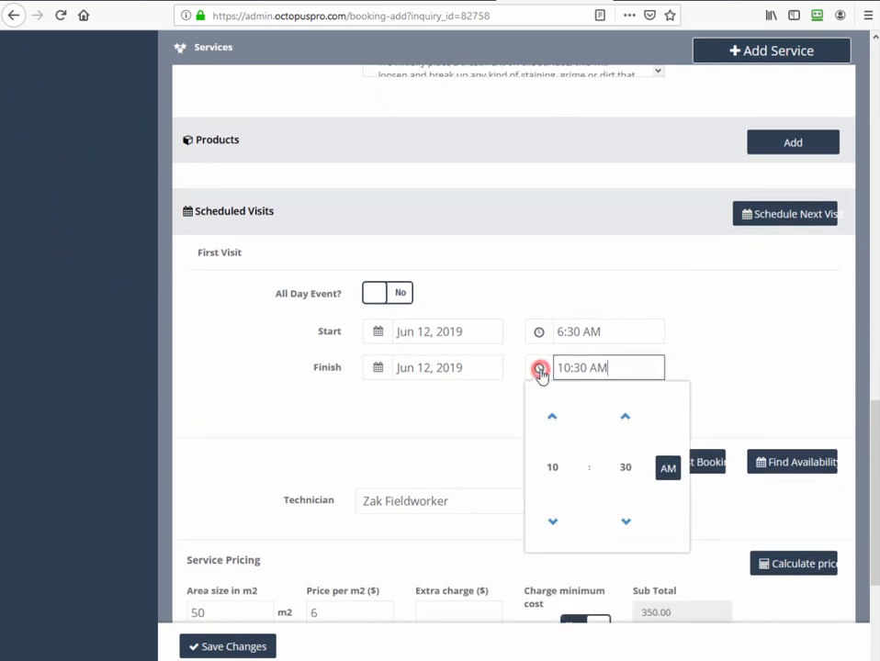
pyautogui.click(551, 415)
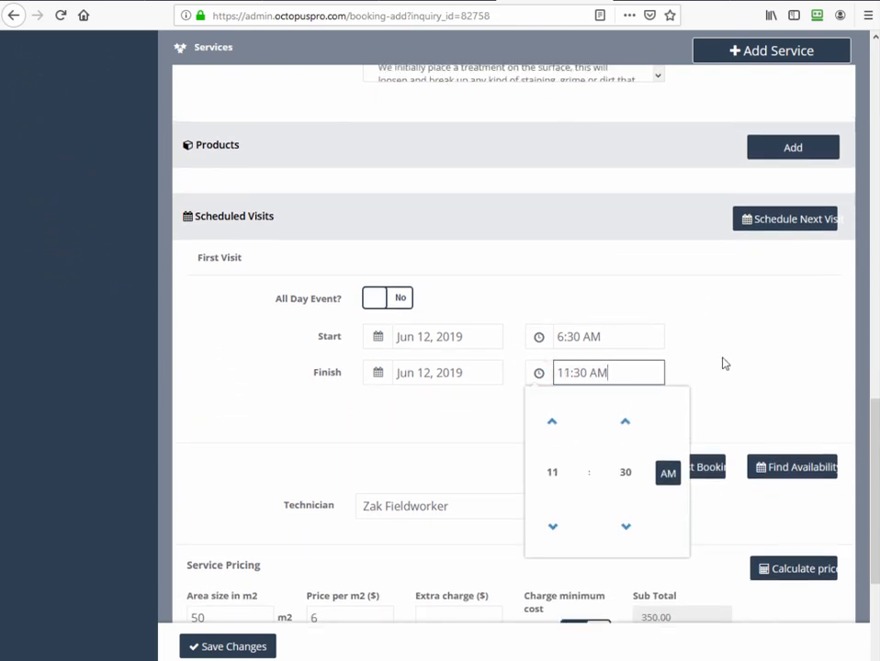
pyautogui.click(698, 390)
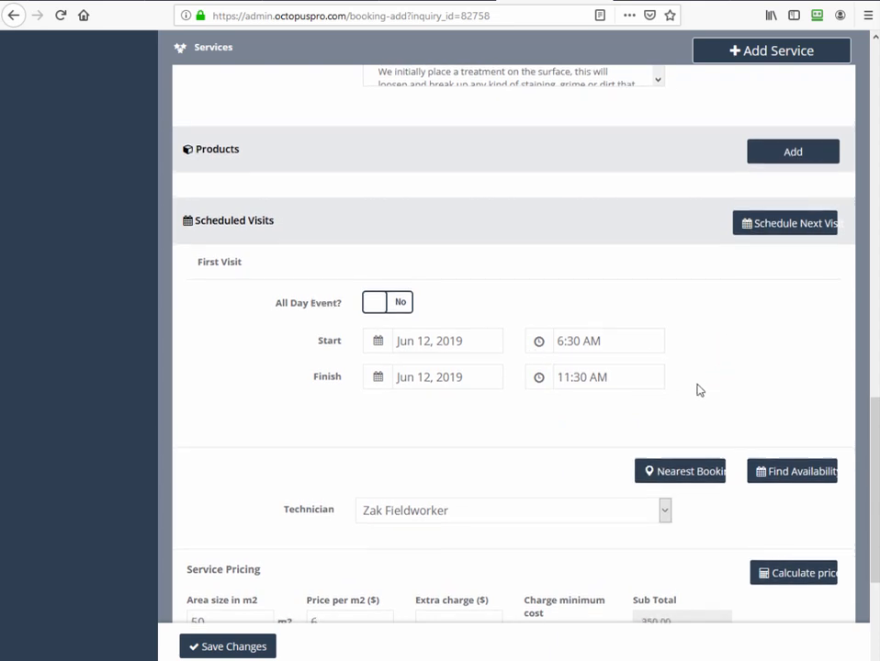
pyautogui.scroll(-3)
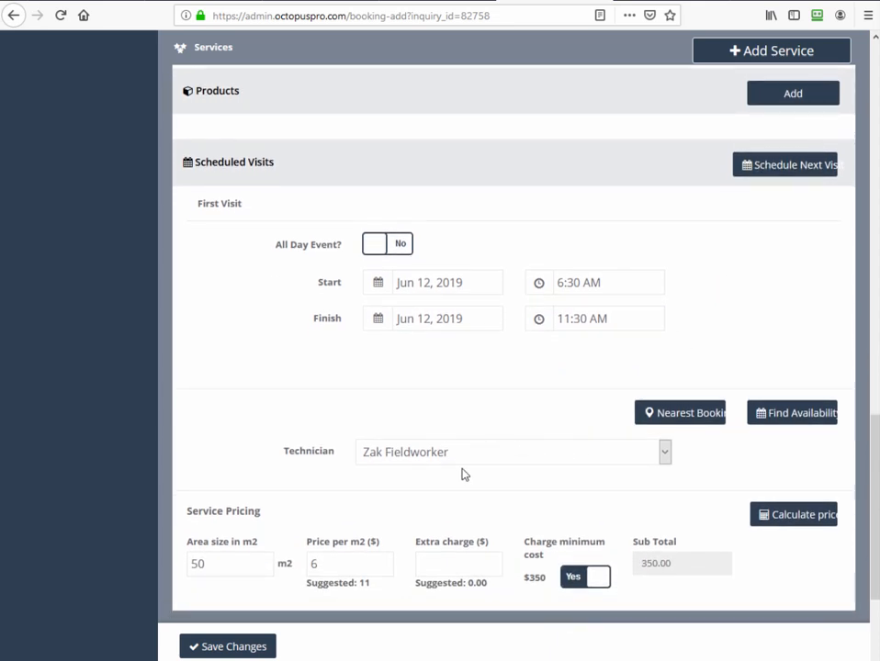
pyautogui.scroll(-3)
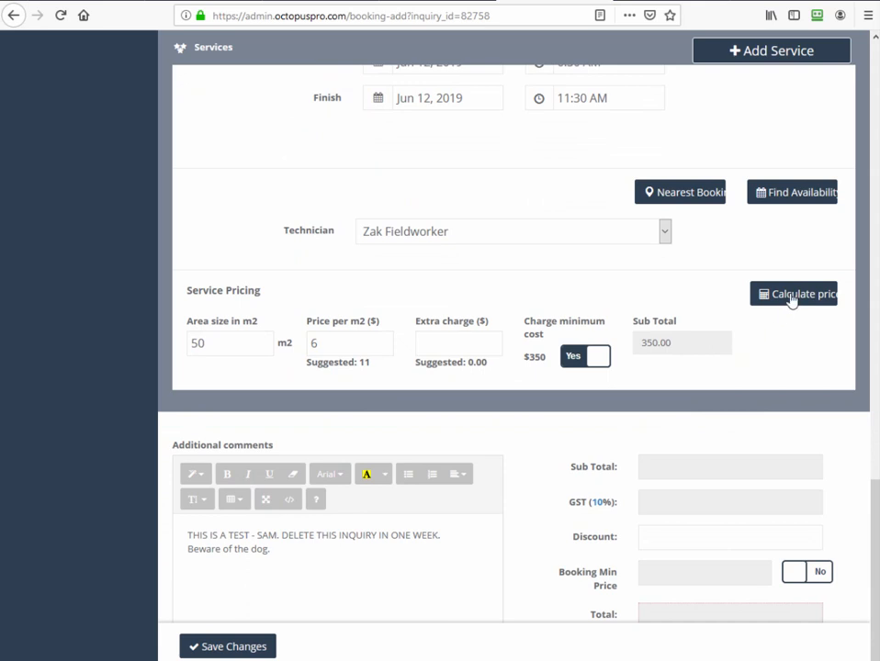
# - Calculate and apply the recommended $11 per m² price, bringing the total to $605.00
pyautogui.click(663, 232)
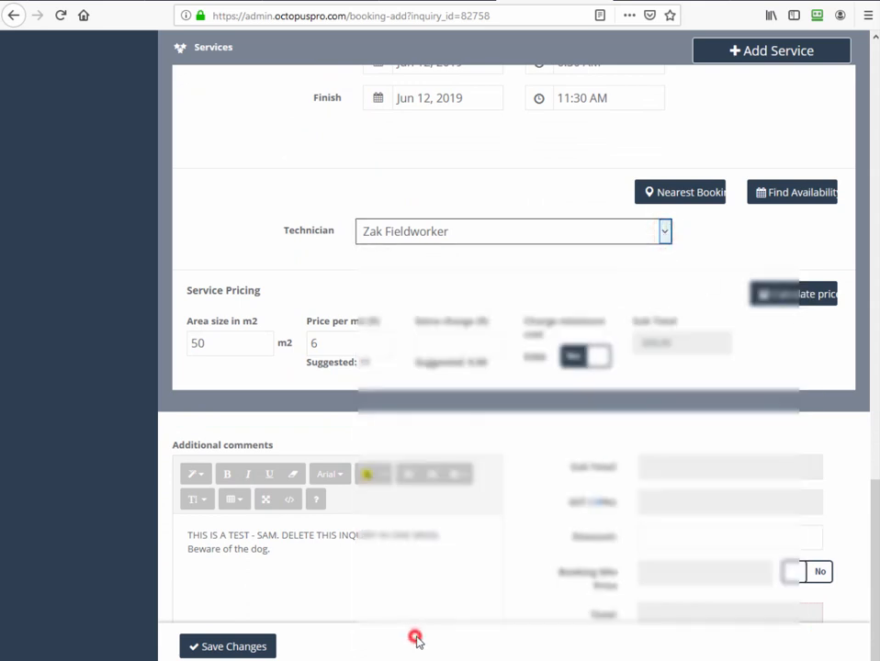
pyautogui.click(805, 294)
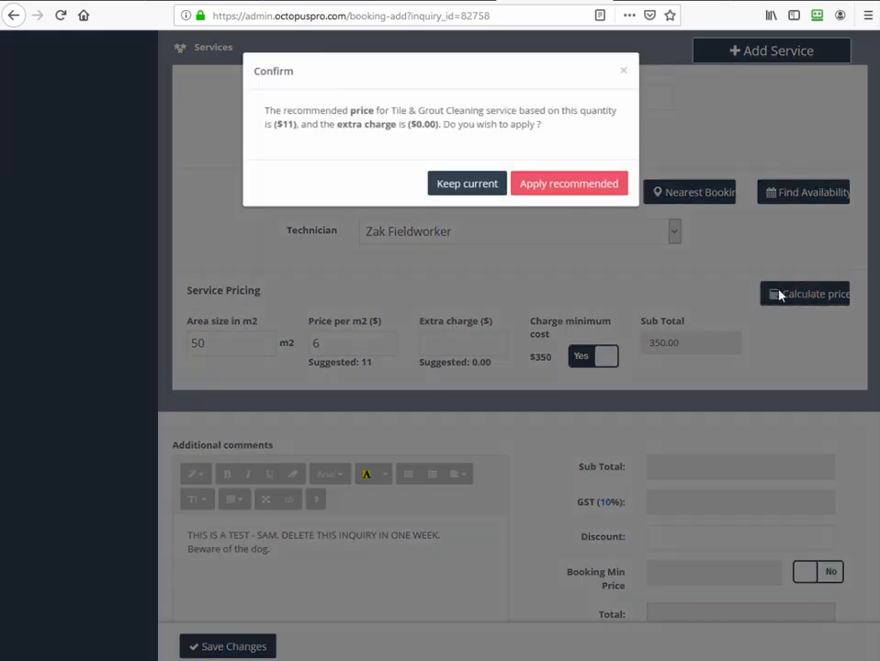
pyautogui.click(569, 184)
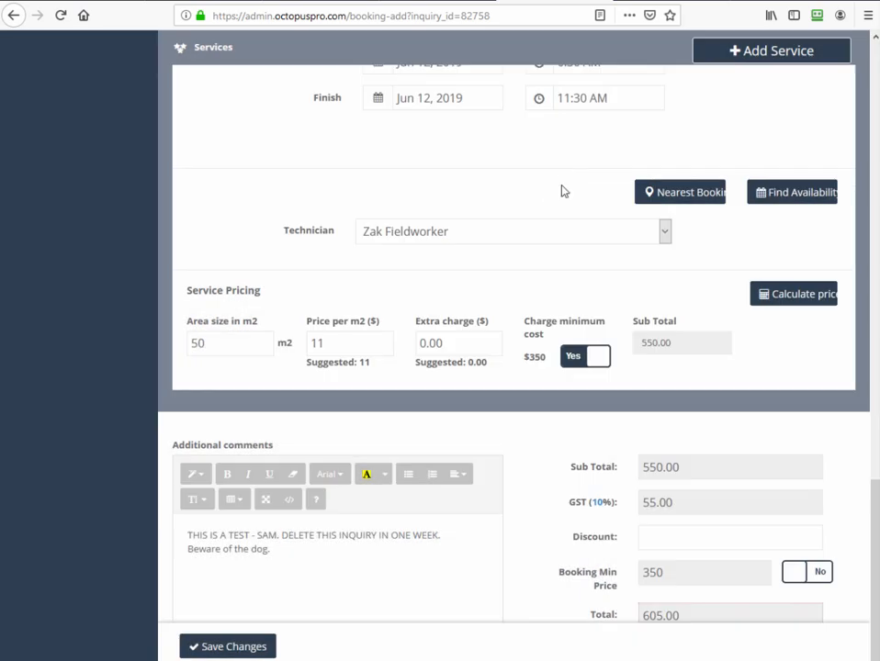
pyautogui.moveTo(610, 518)
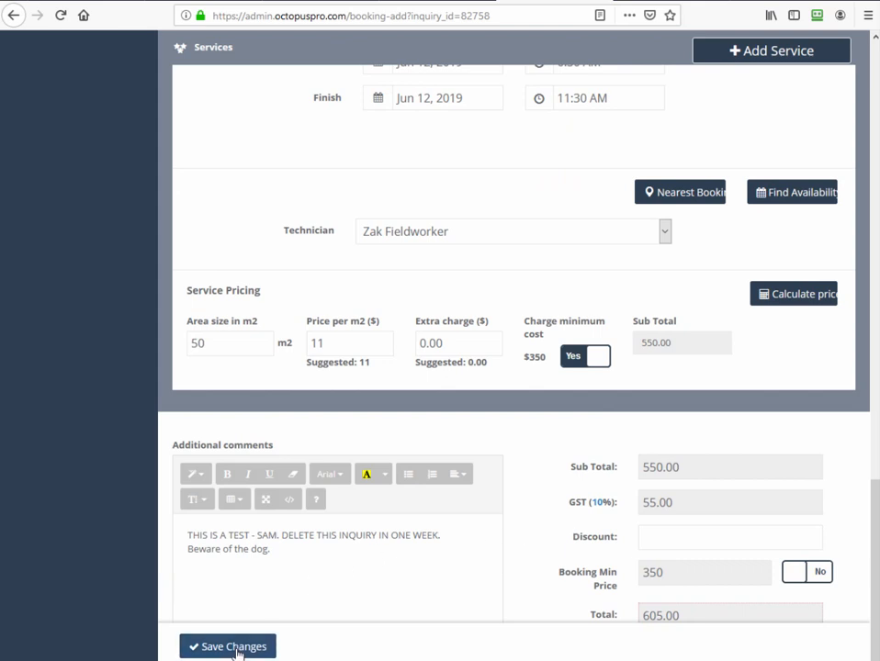
# - Save booking BOK-44482, keeping its current 11:30 AM end time
pyautogui.click(228, 647)
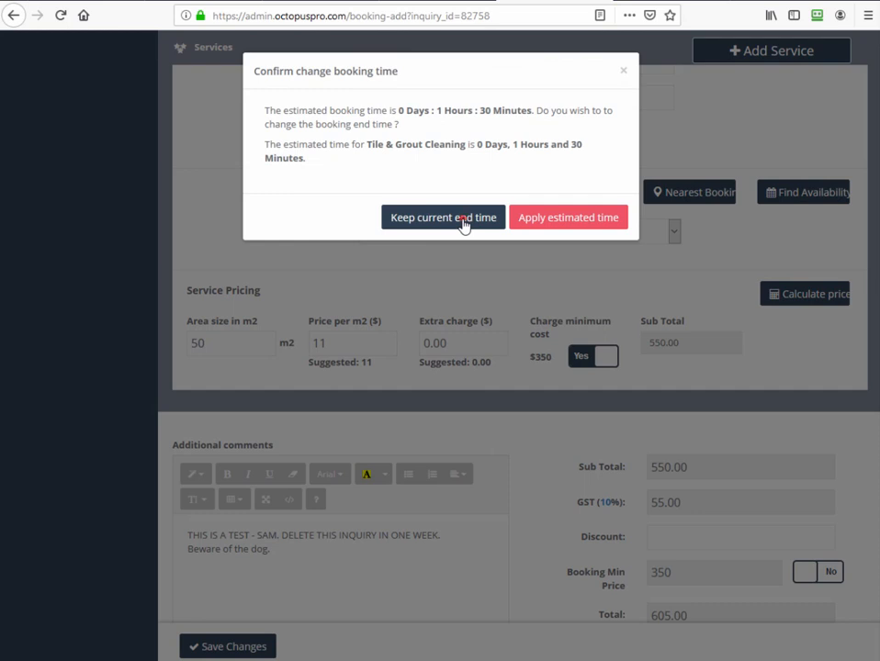
pyautogui.click(443, 217)
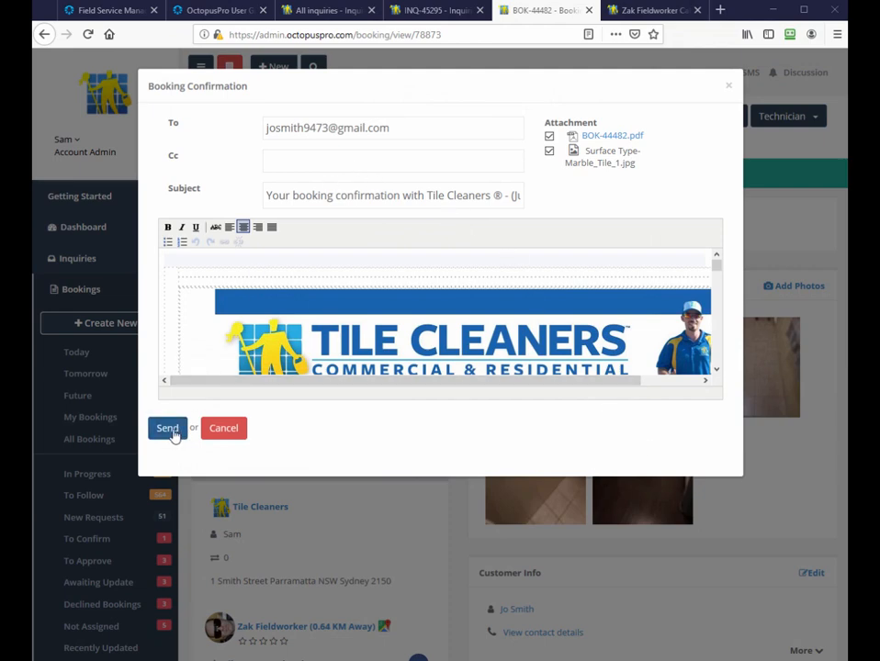
# - Send BOK-44482's confirmation email with PDF to the customer and return to inquiry INQ-45295
pyautogui.click(165, 428)
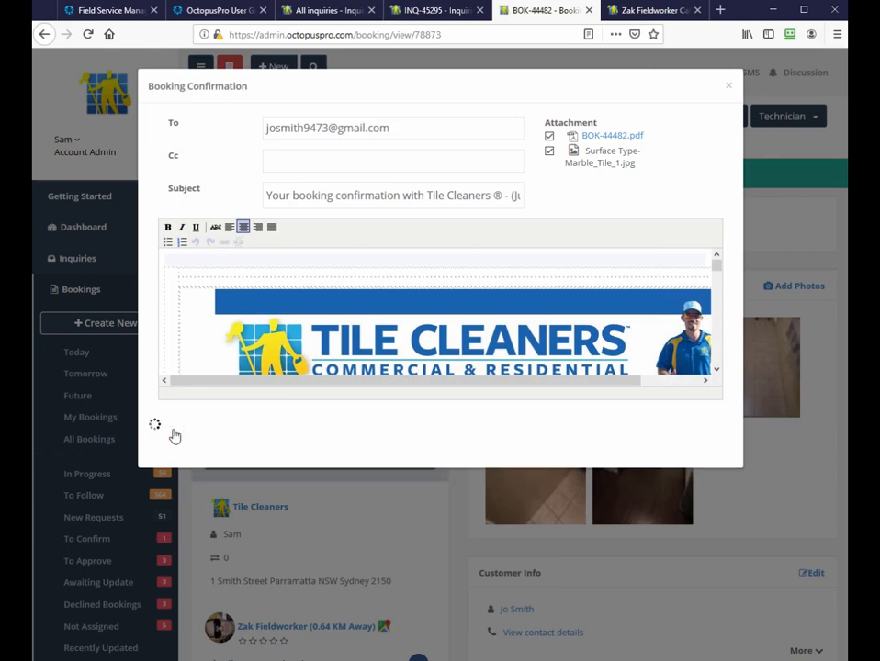
pyautogui.click(437, 11)
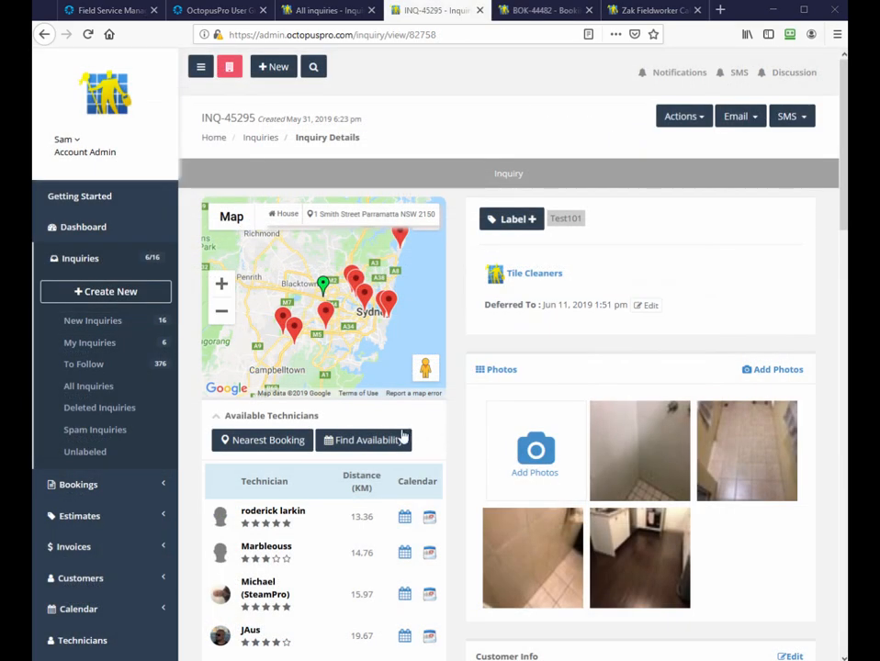
pyautogui.click(364, 441)
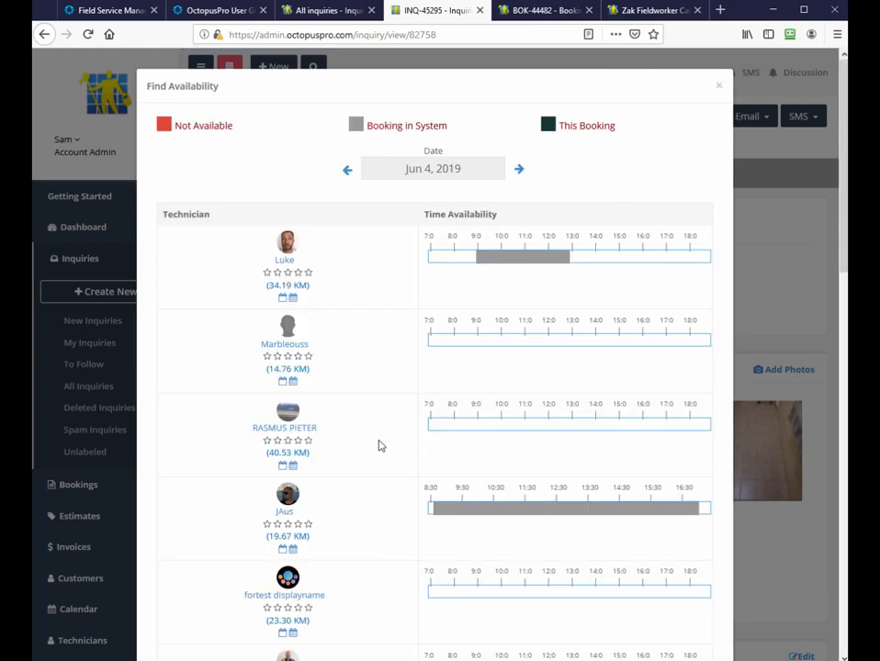
pyautogui.scroll(-3)
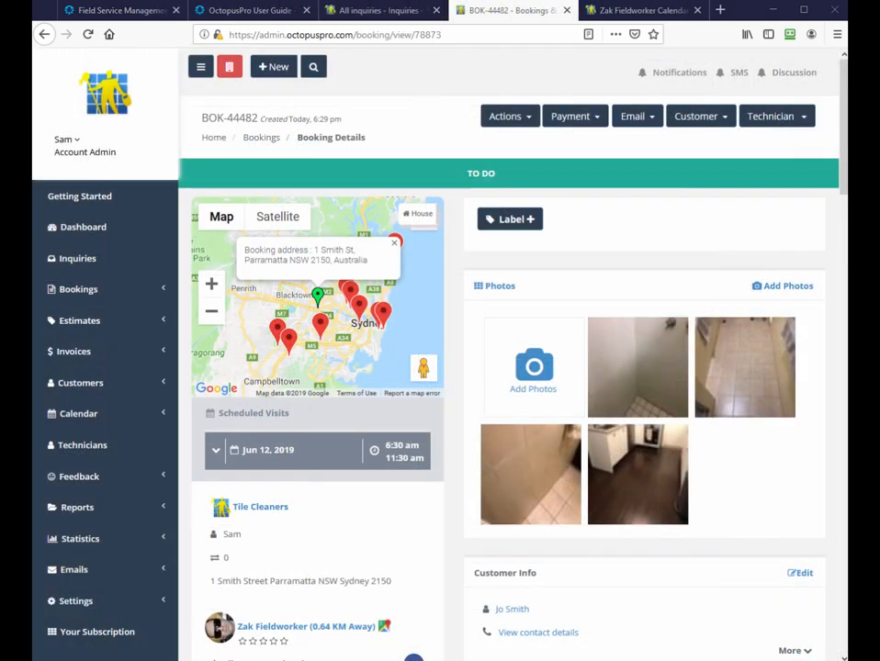
pyautogui.moveTo(78, 413)
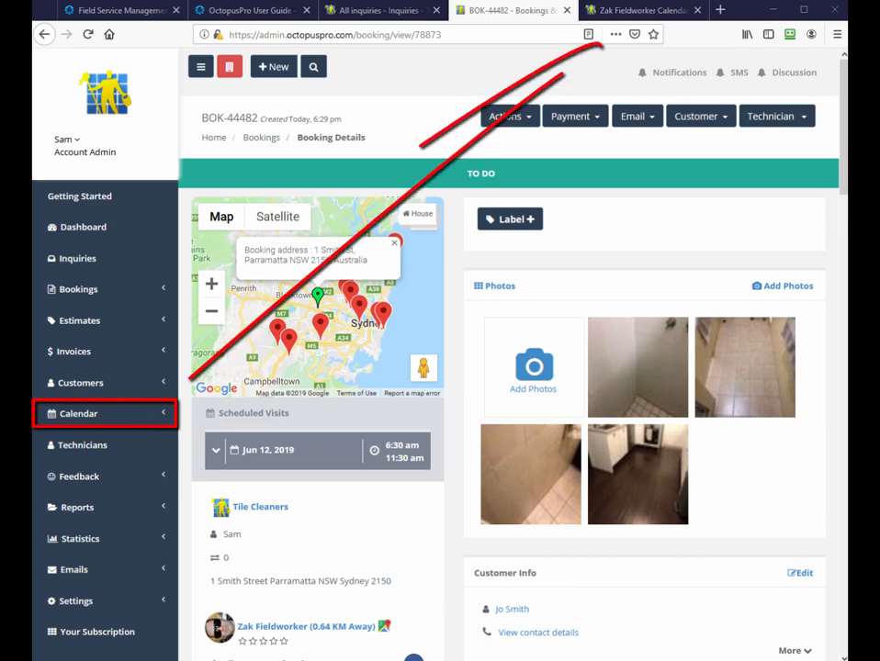
# - Show the Calendar filtered to Zak Fieldworker's jobs only
pyautogui.click(643, 11)
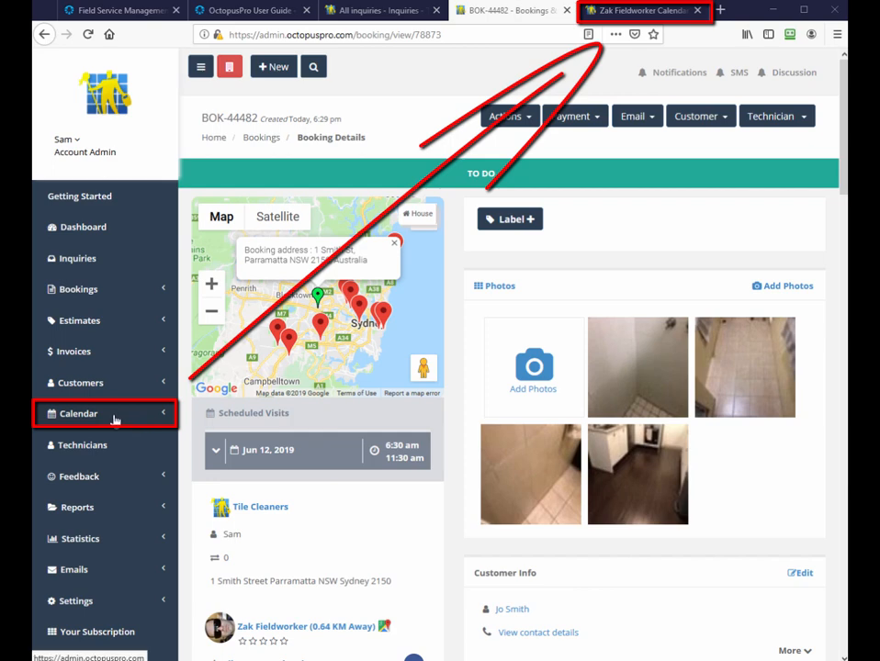
pyautogui.click(77, 414)
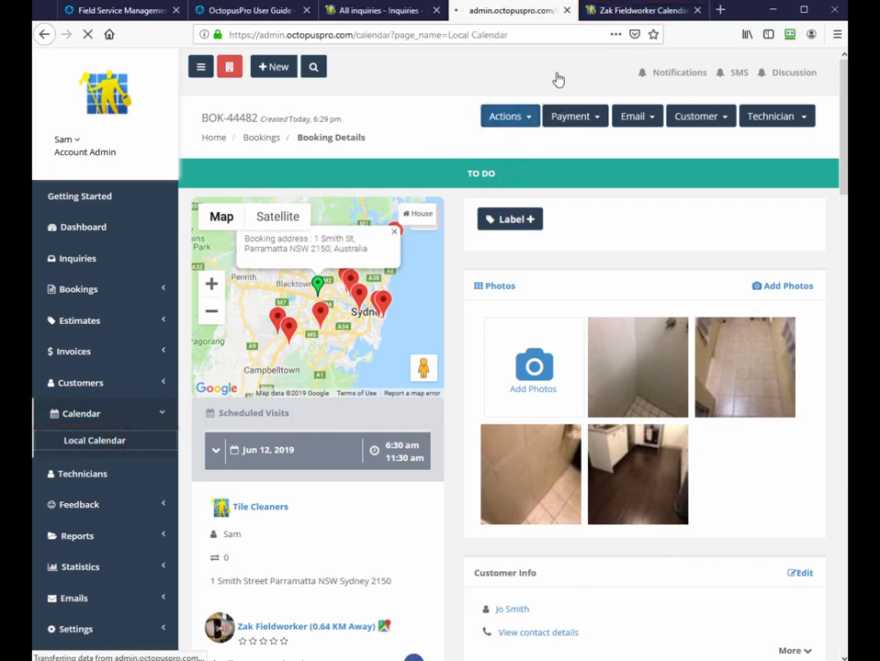
pyautogui.click(94, 441)
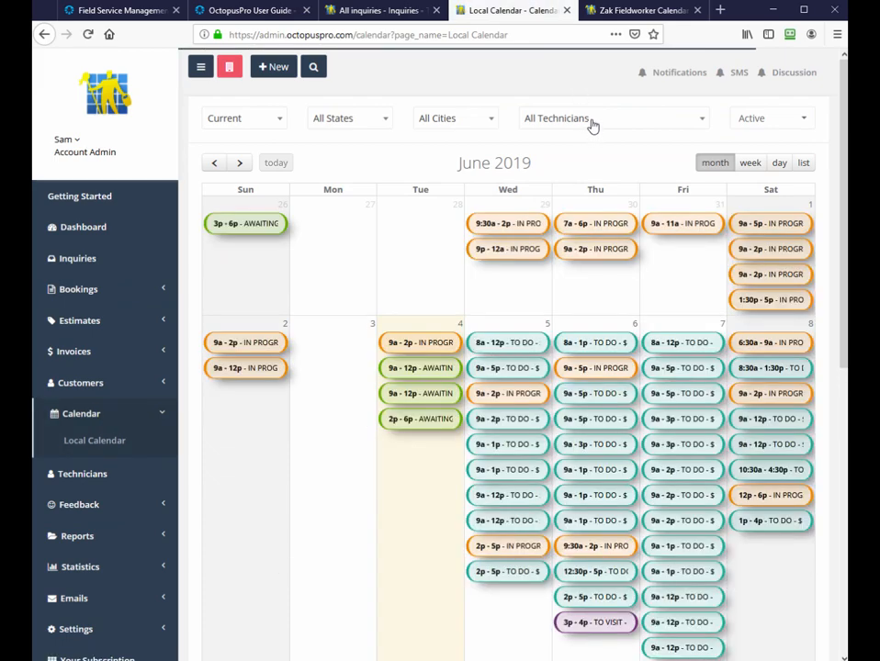
pyautogui.click(613, 118)
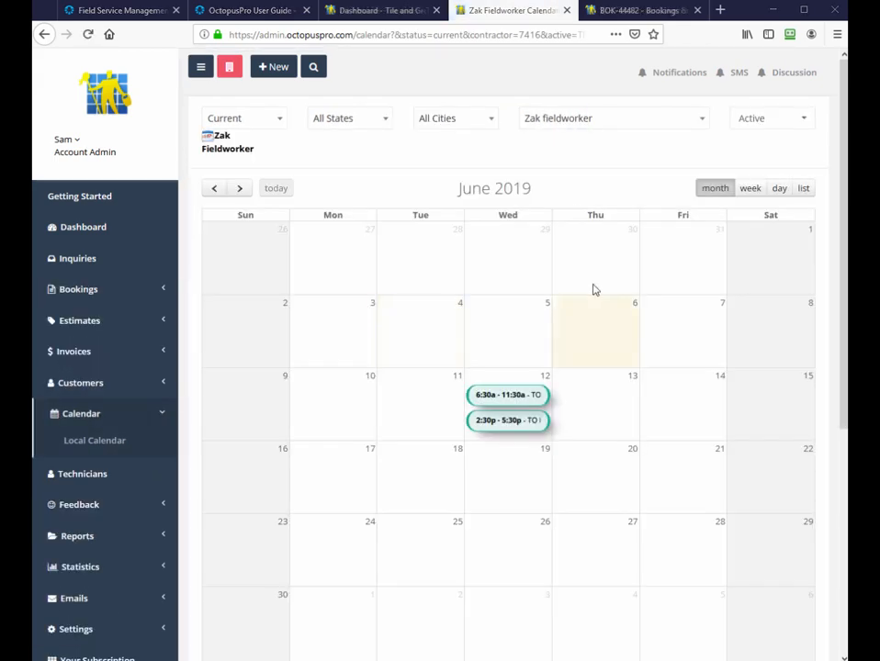
pyautogui.click(507, 393)
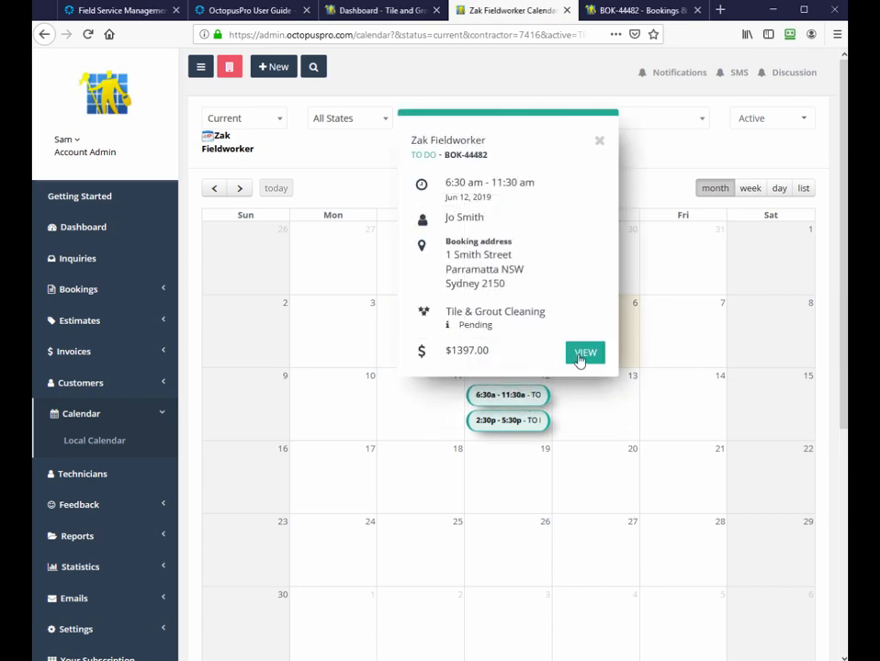
pyautogui.click(584, 353)
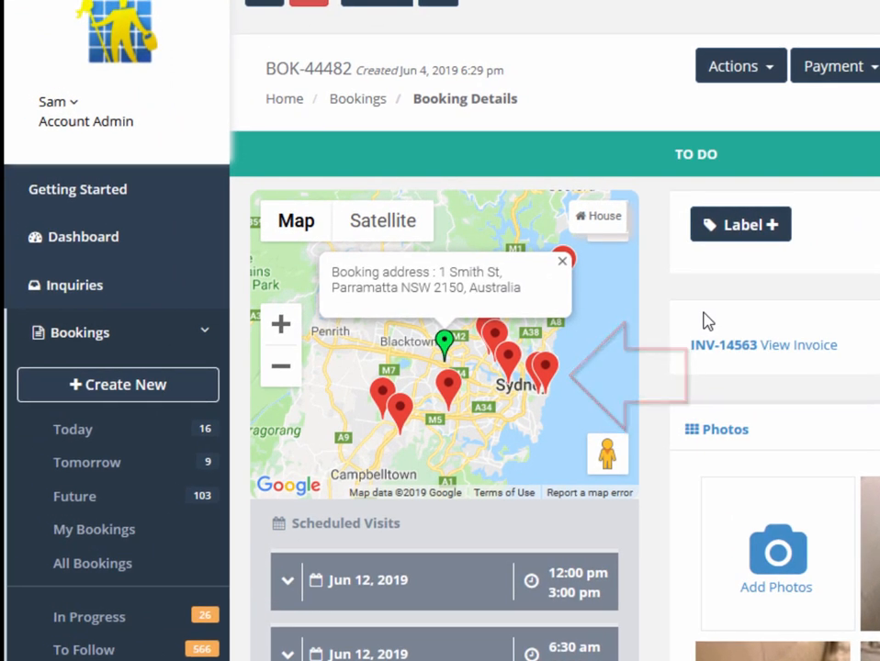
pyautogui.scroll(-3)
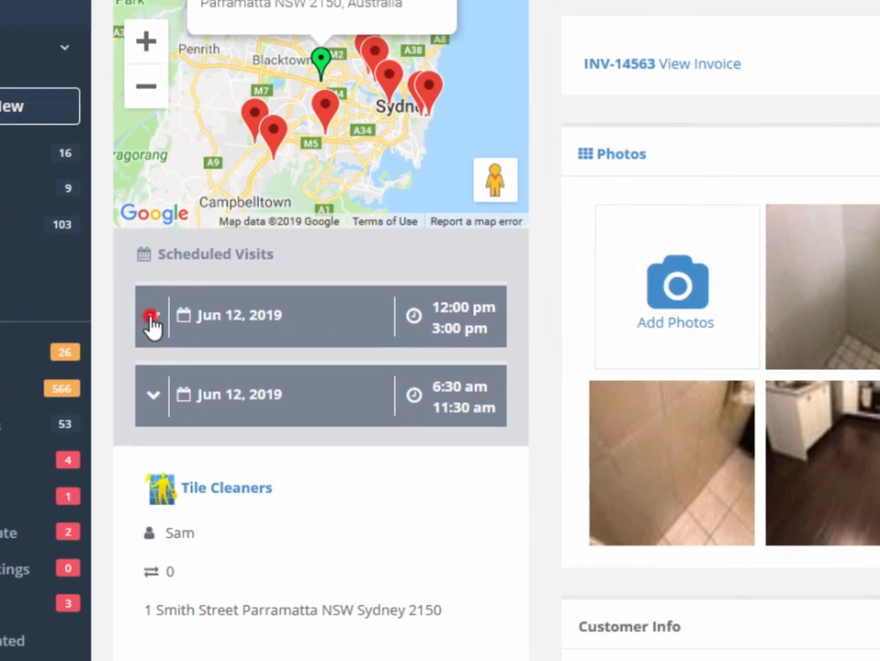
pyautogui.click(152, 316)
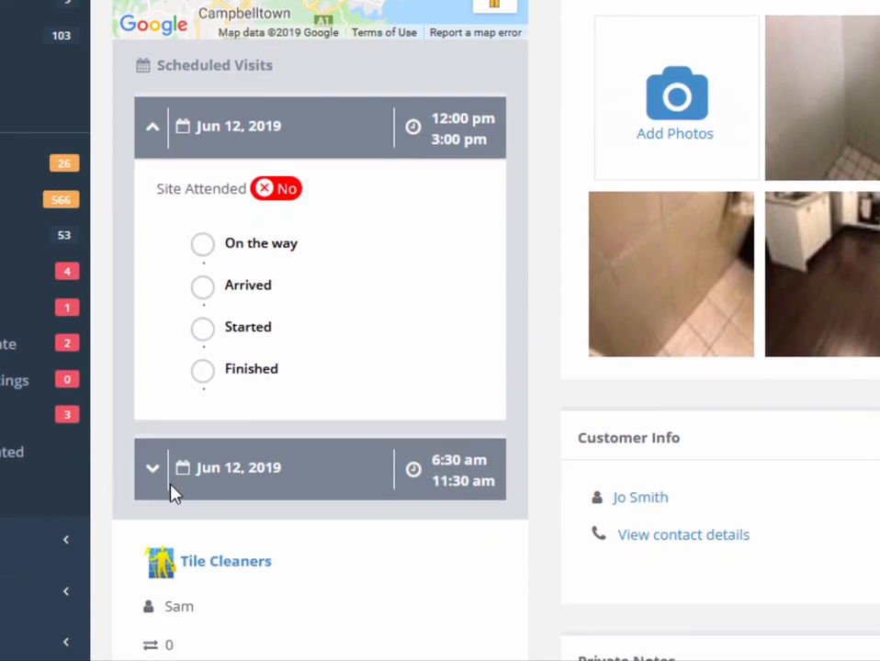
pyautogui.click(153, 468)
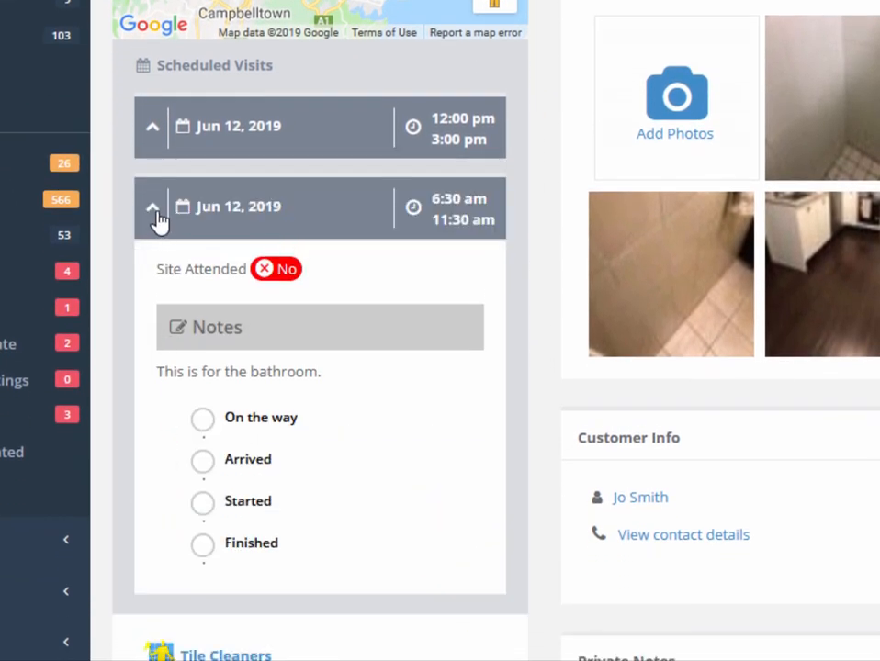
pyautogui.click(153, 206)
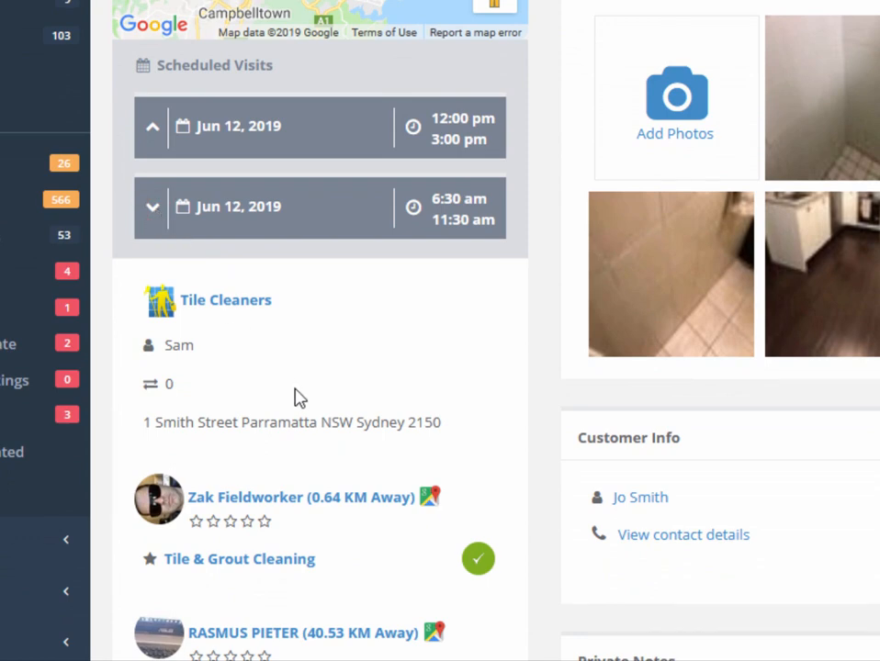
pyautogui.scroll(-3)
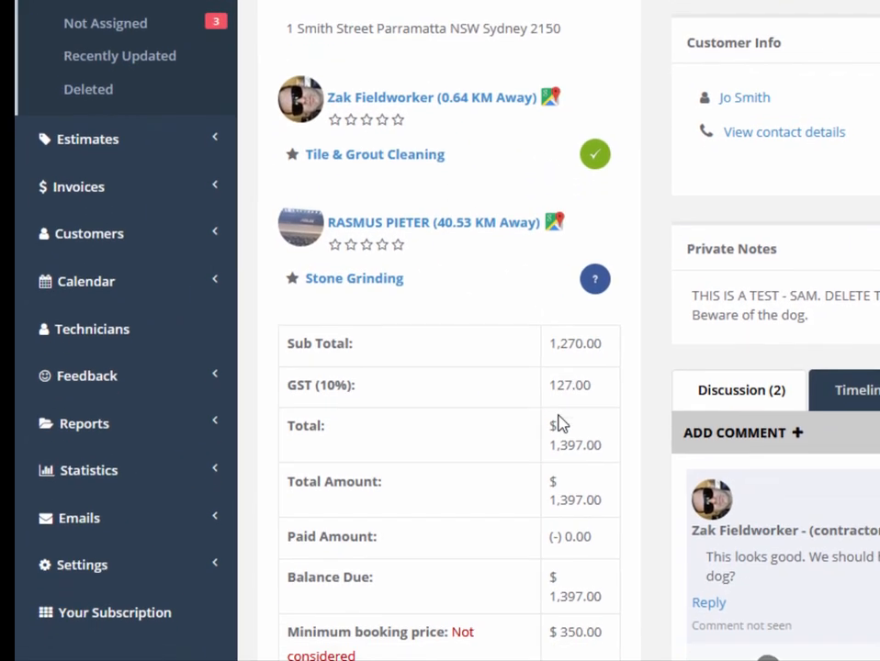
pyautogui.scroll(-3)
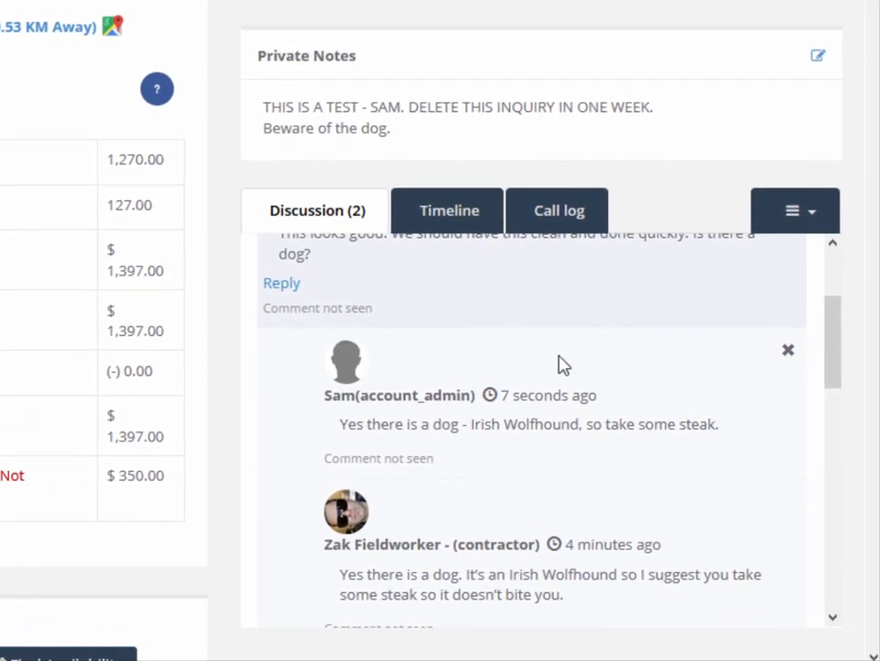
pyautogui.scroll(-3)
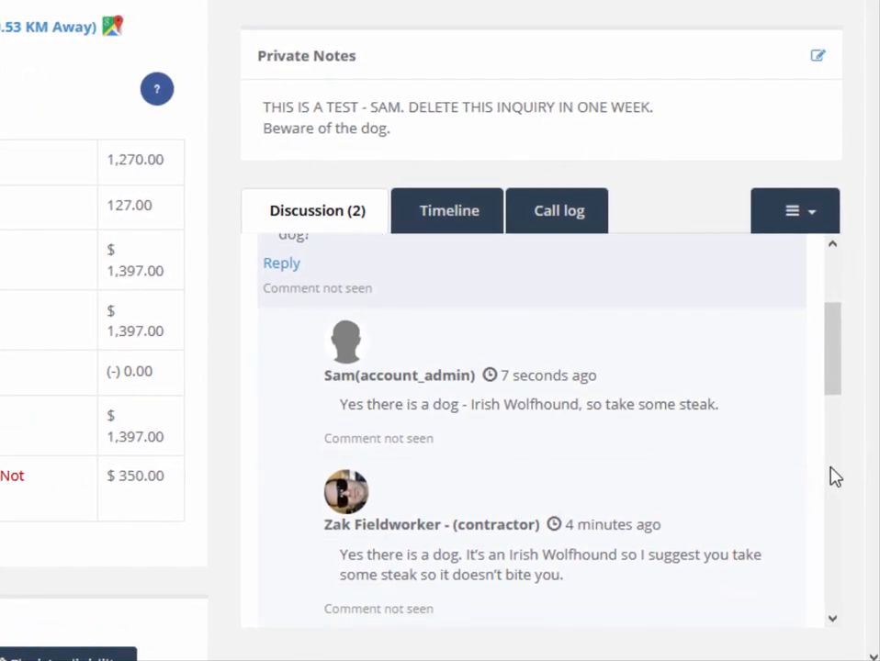
# - Review BOK-44482's timeline and call log from the extra records menu
pyautogui.scroll(-3)
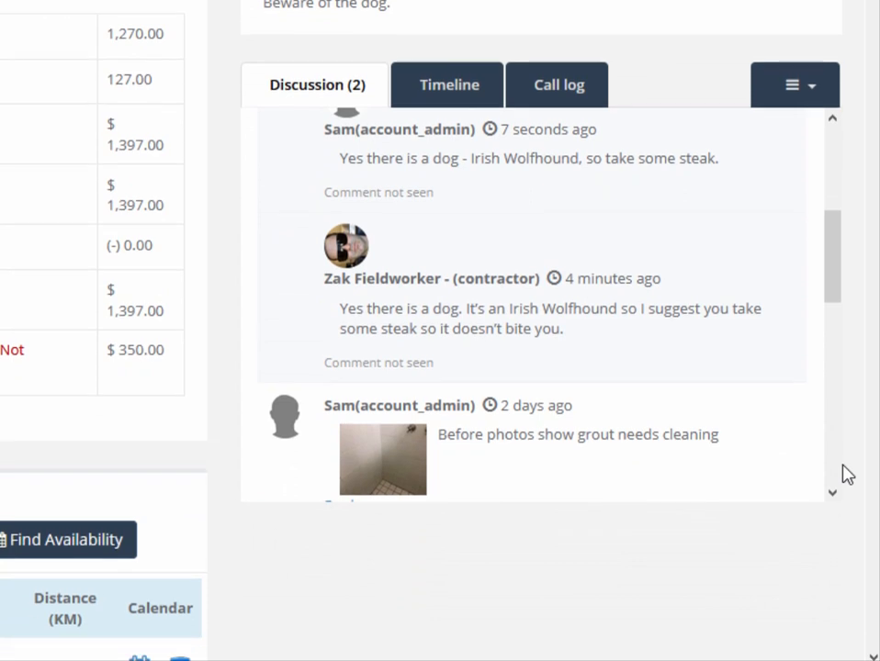
pyautogui.scroll(-3)
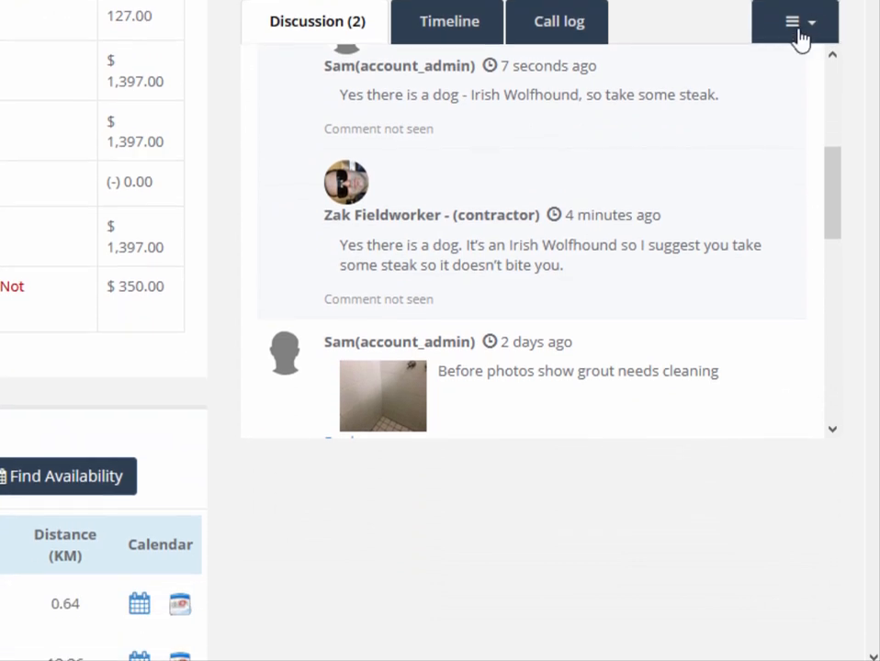
pyautogui.click(792, 22)
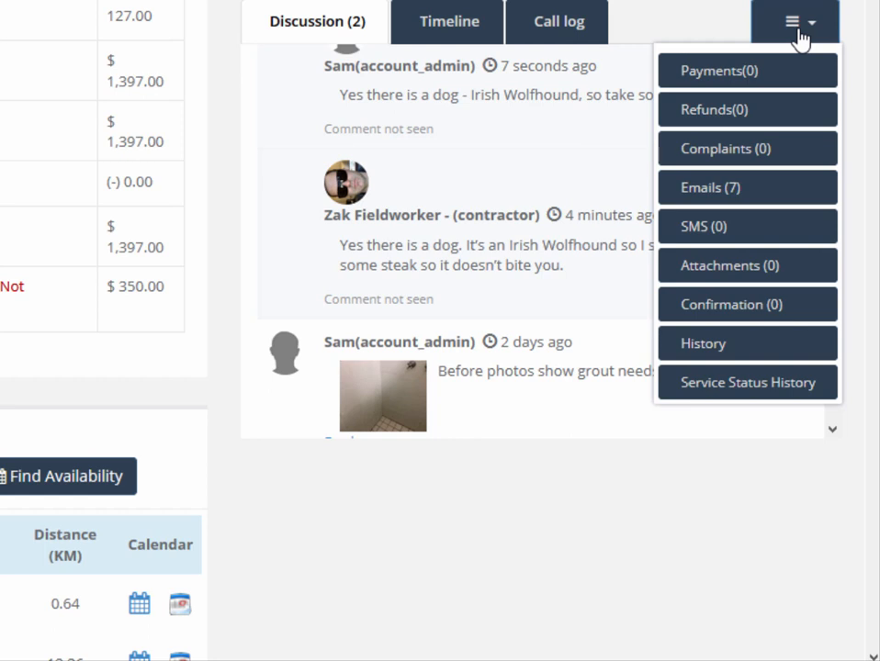
pyautogui.click(448, 22)
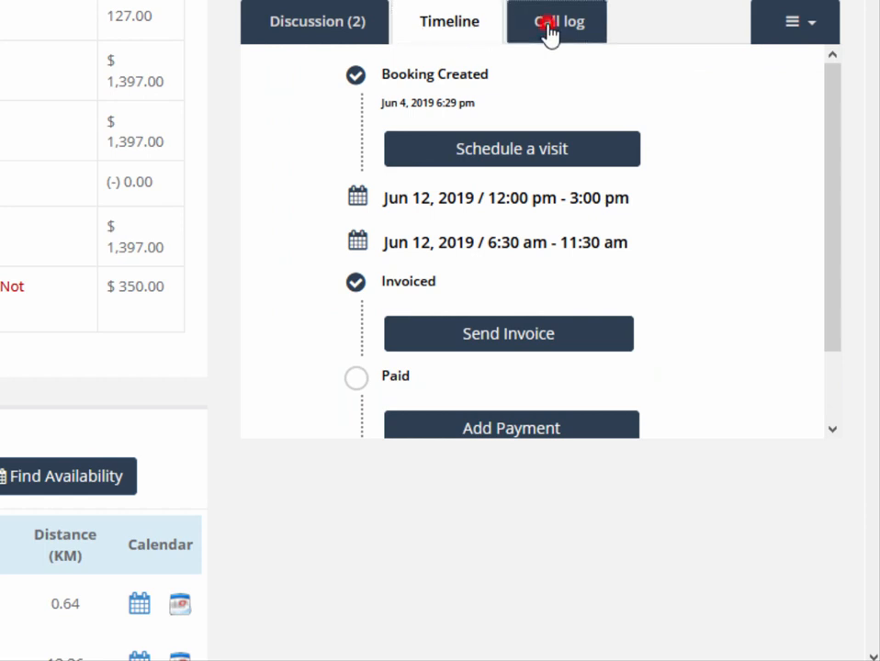
pyautogui.click(558, 22)
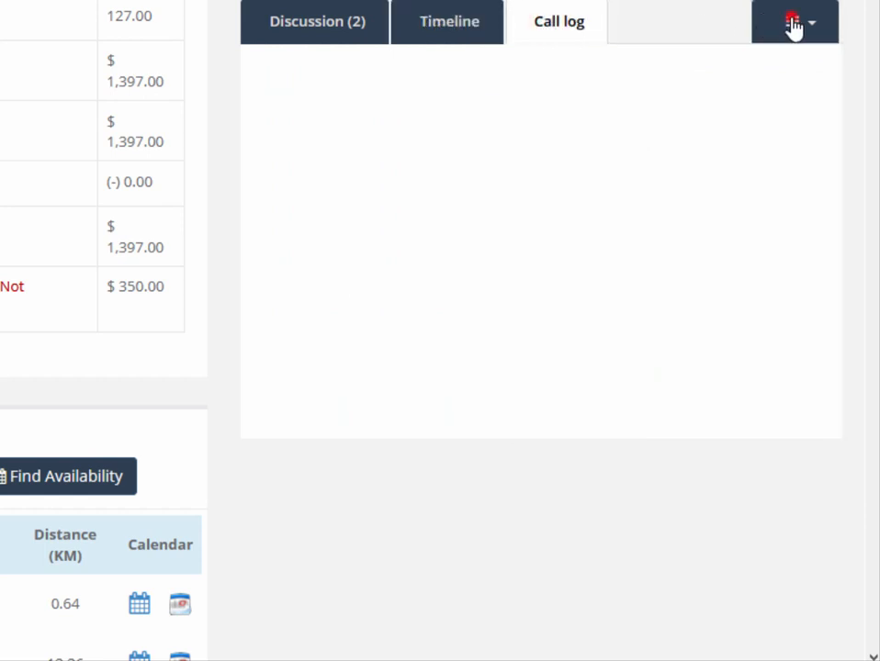
# - Review the booking's sent emails, then its history and service status history
pyautogui.click(794, 22)
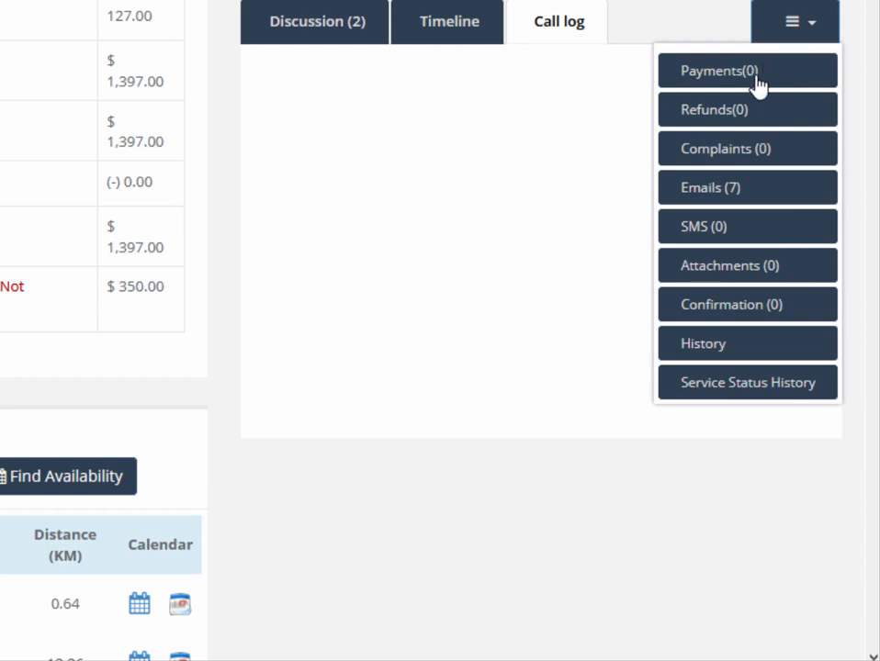
pyautogui.moveTo(747, 187)
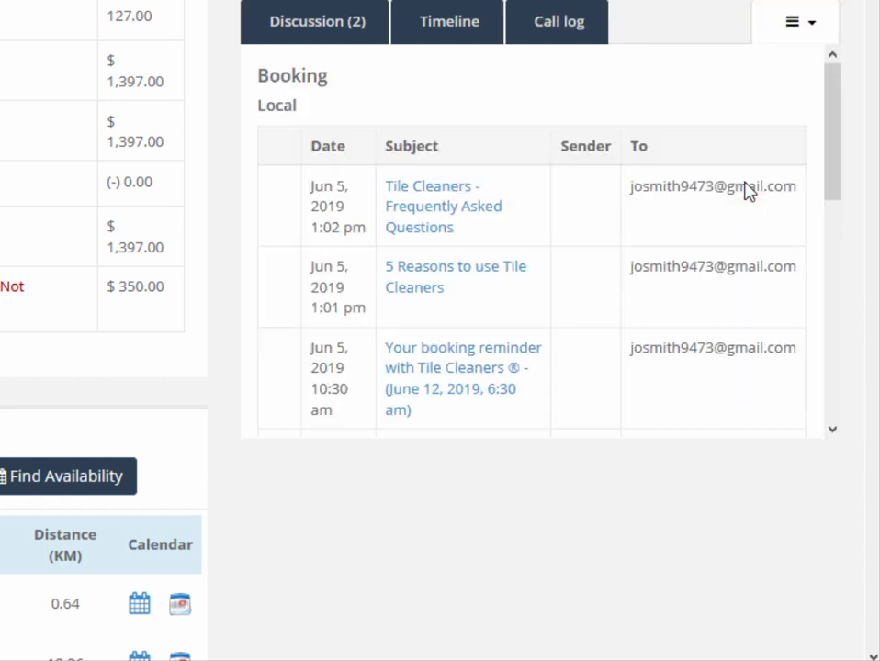
pyautogui.click(791, 22)
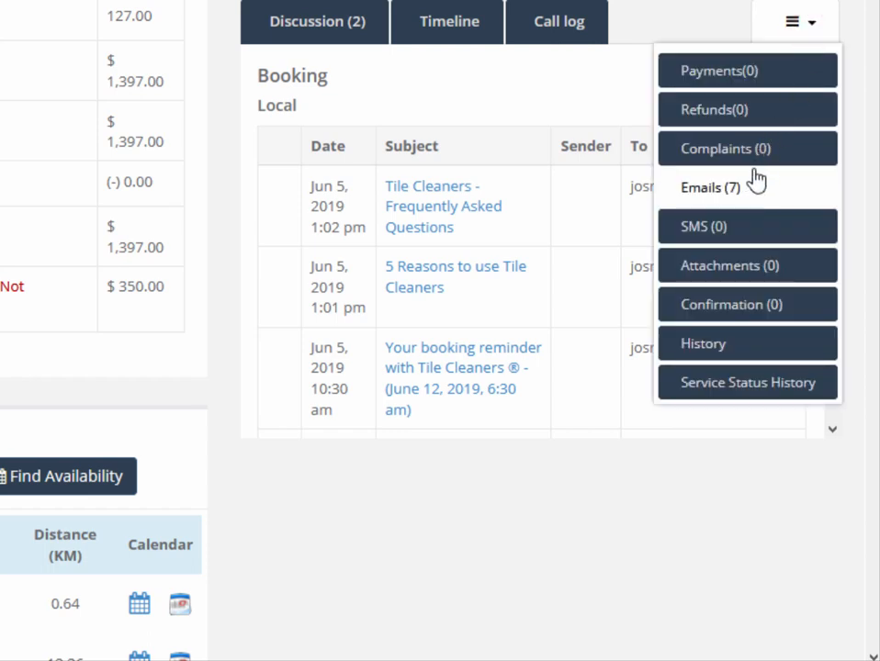
pyautogui.moveTo(745, 230)
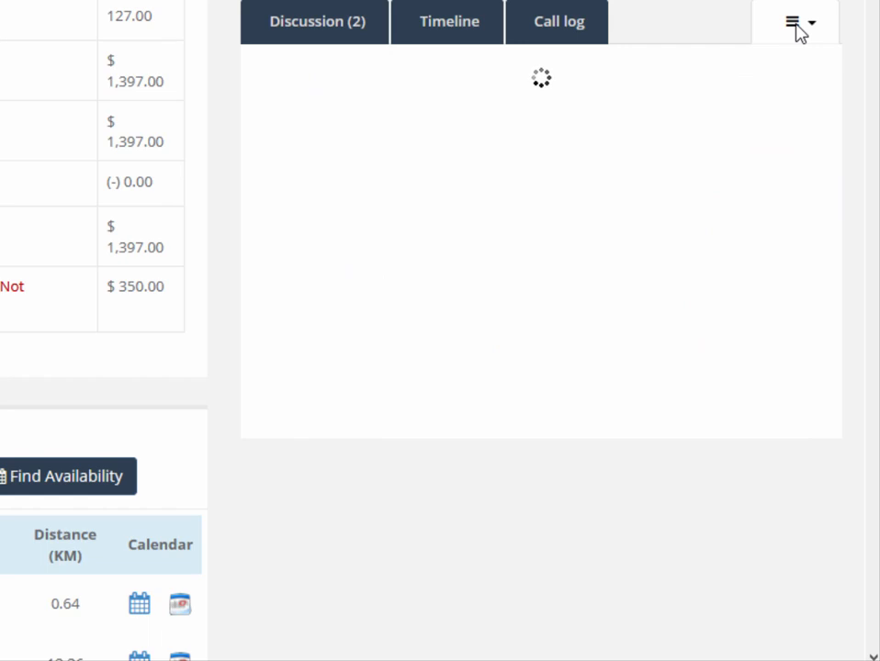
pyautogui.click(794, 22)
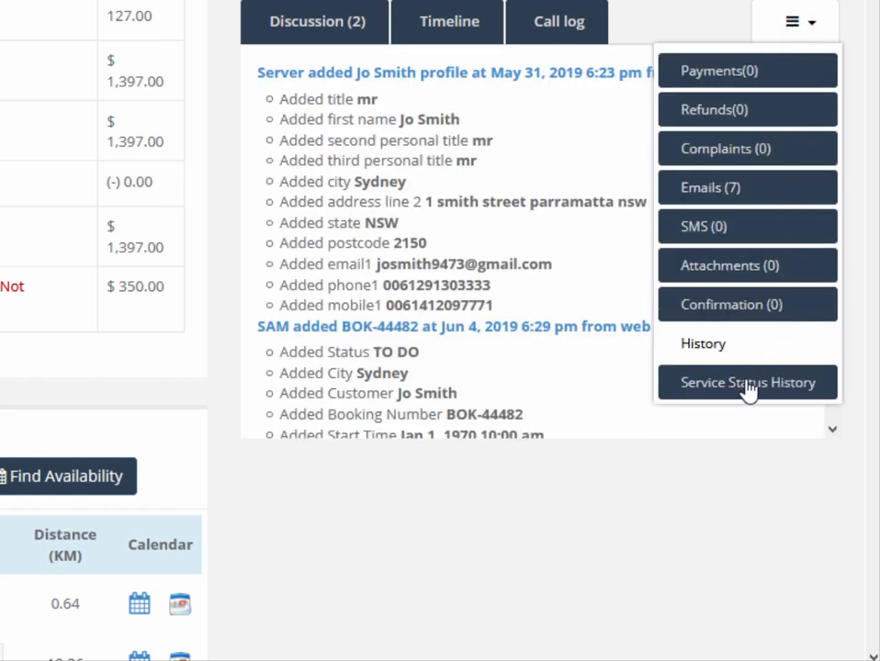
pyautogui.click(745, 382)
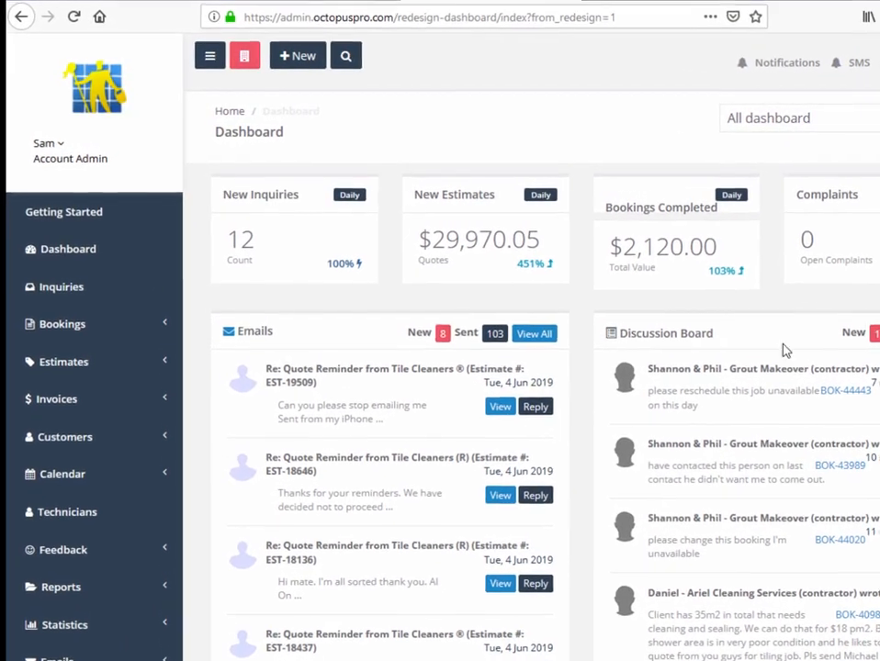
# - Expand Inquiries in the sidebar and start a New Inquiry from the + New menu
pyautogui.click(61, 287)
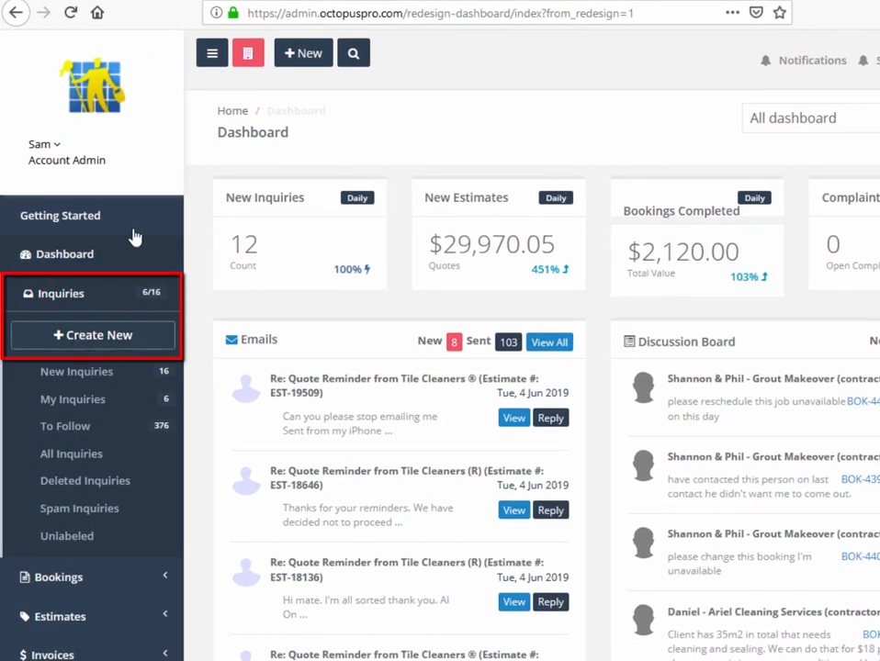
pyautogui.moveTo(303, 51)
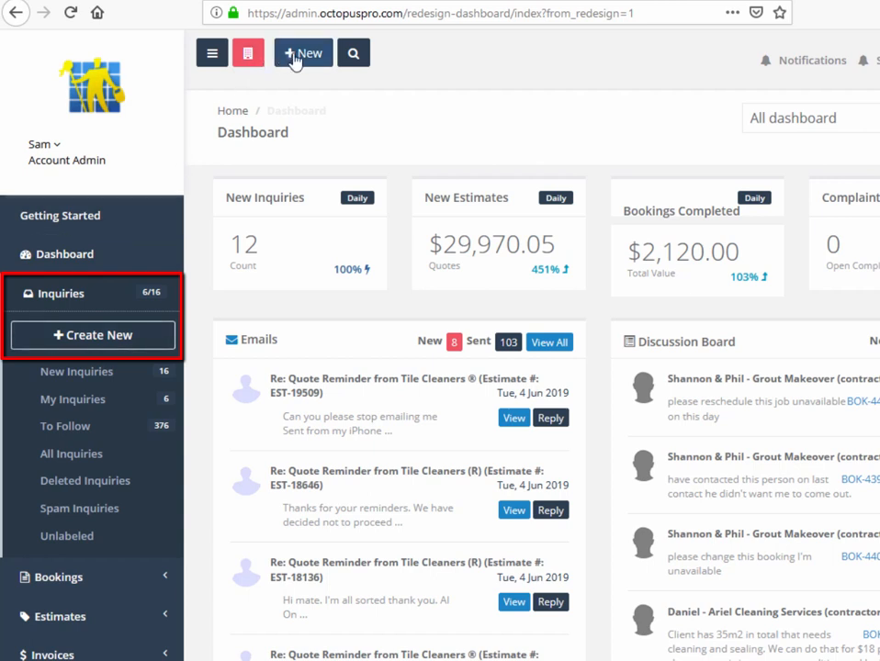
pyautogui.click(303, 51)
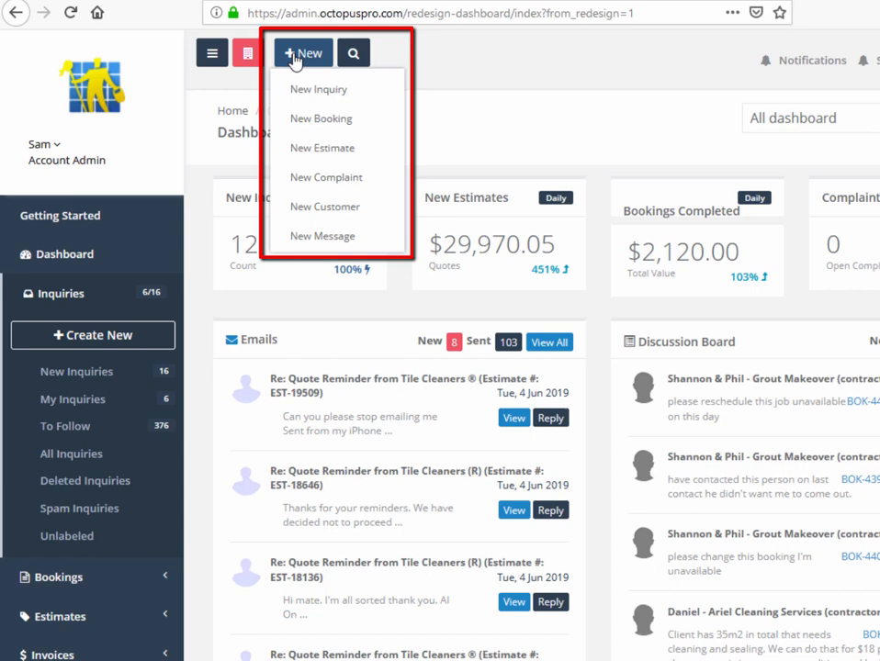
pyautogui.moveTo(320, 88)
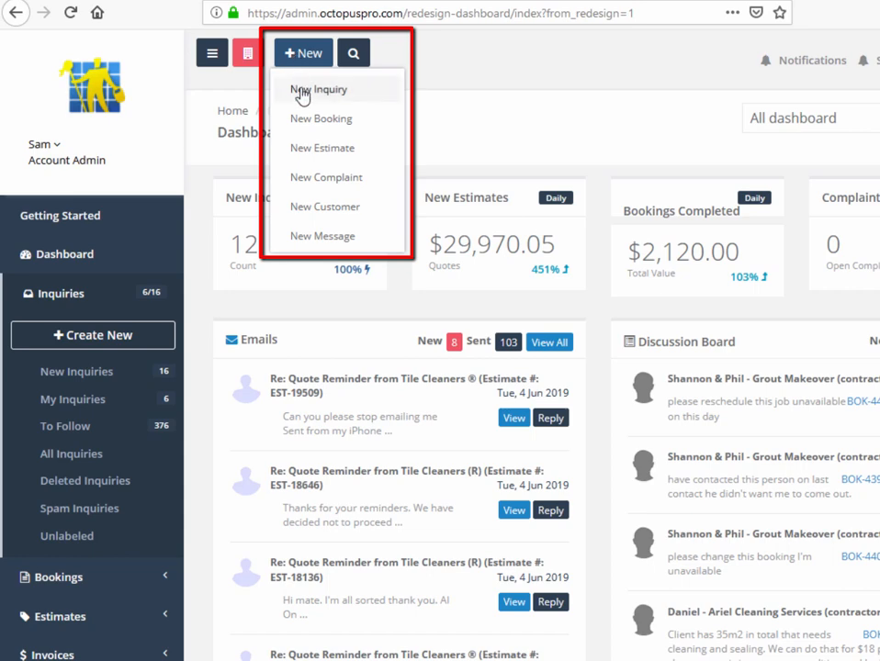
pyautogui.click(320, 88)
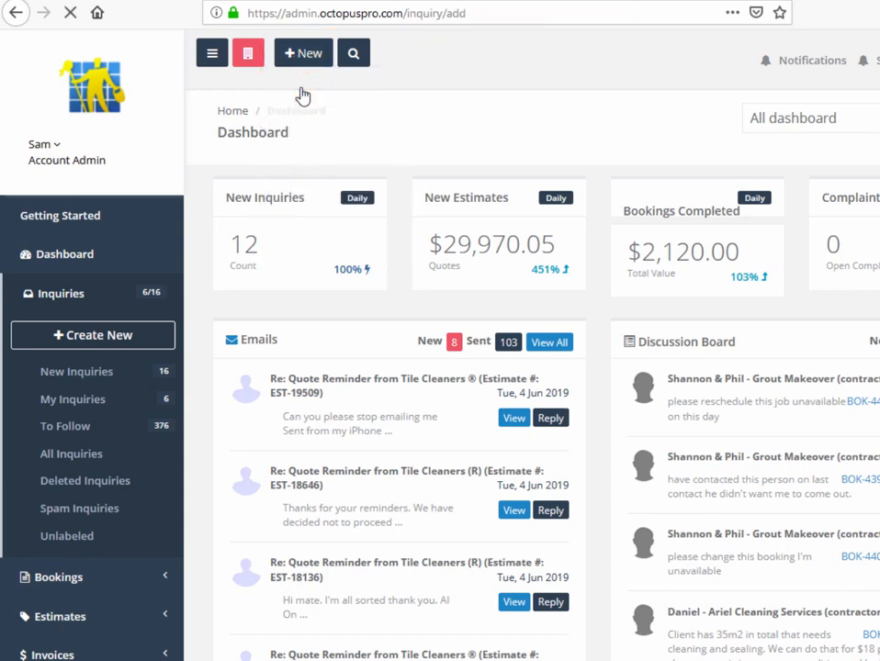
pyautogui.click(303, 52)
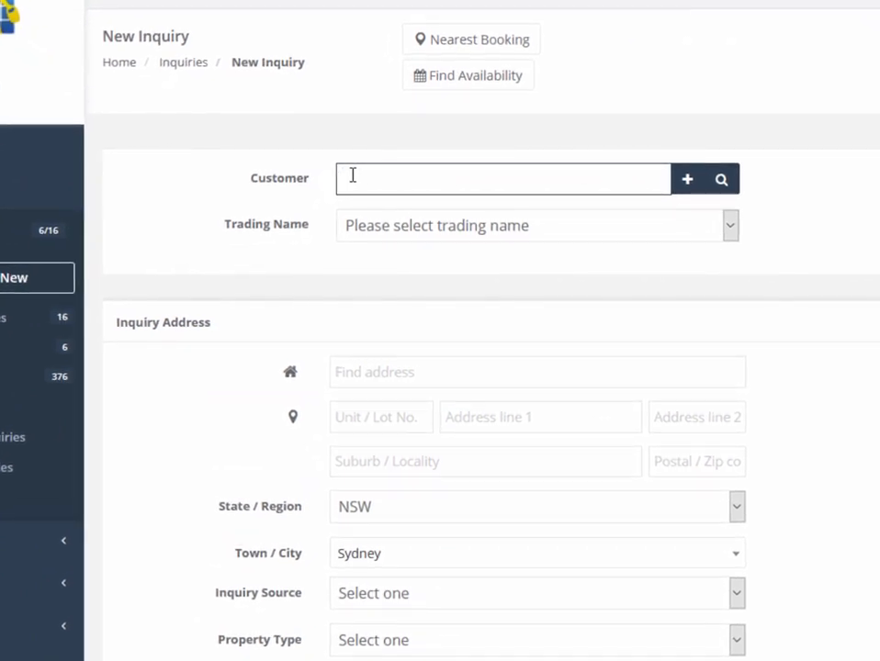
pyautogui.write('Jc')
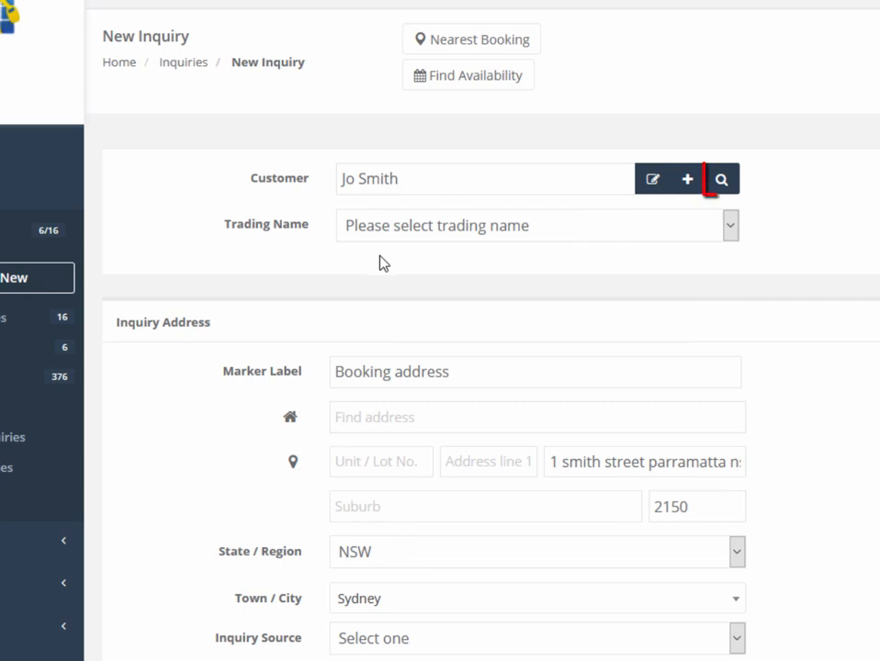
pyautogui.click(722, 178)
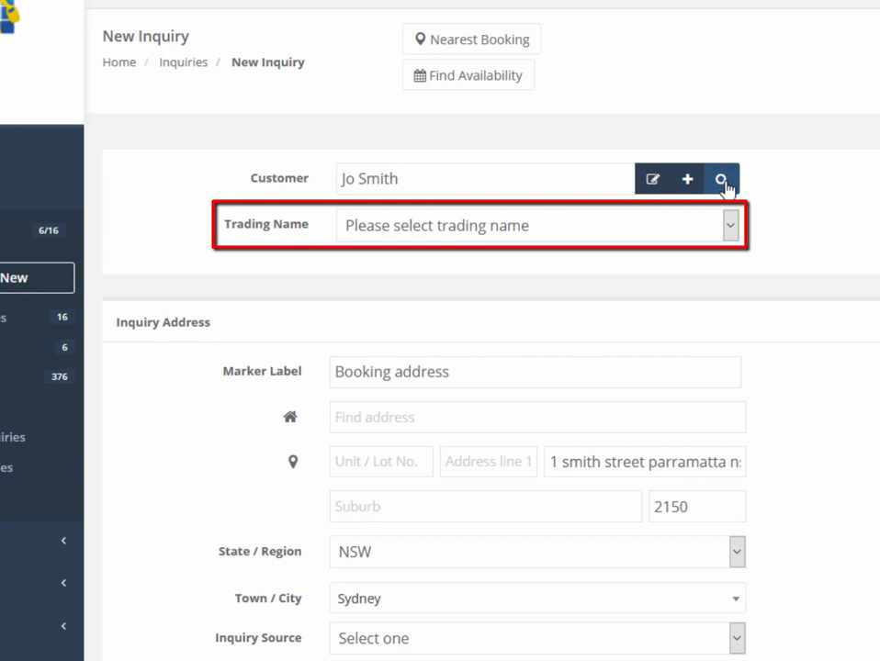
pyautogui.moveTo(689, 205)
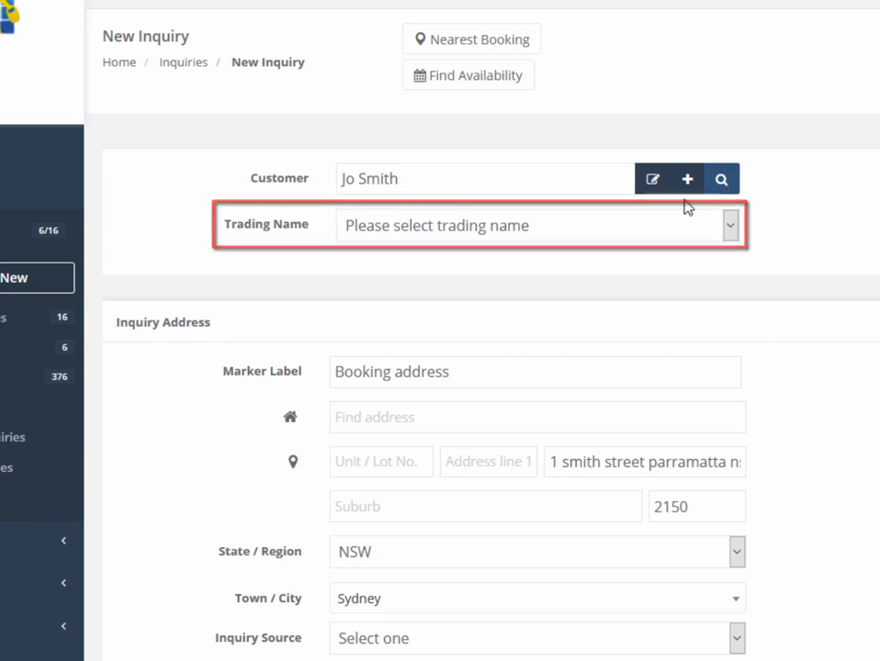
pyautogui.click(731, 224)
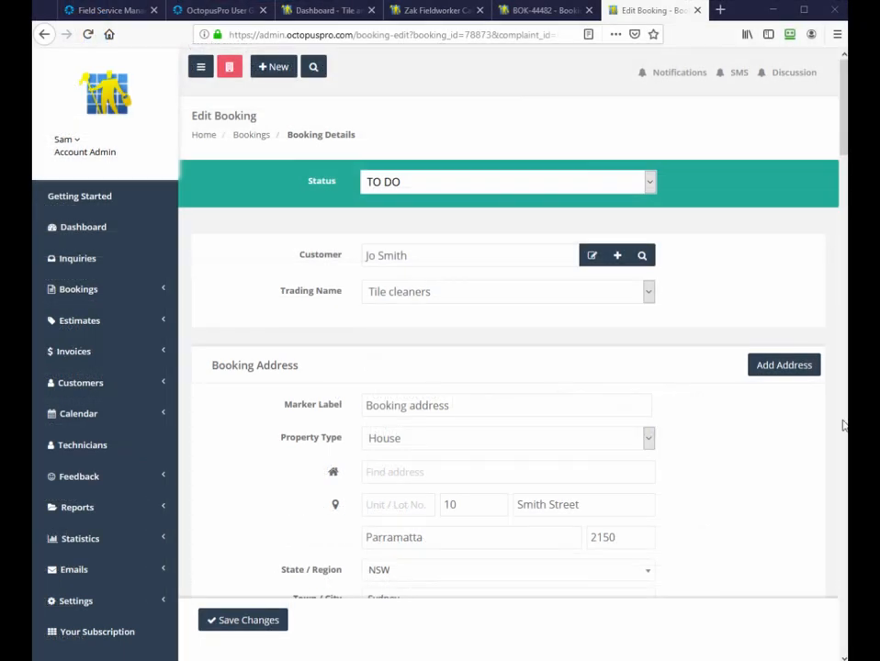
pyautogui.write('1')
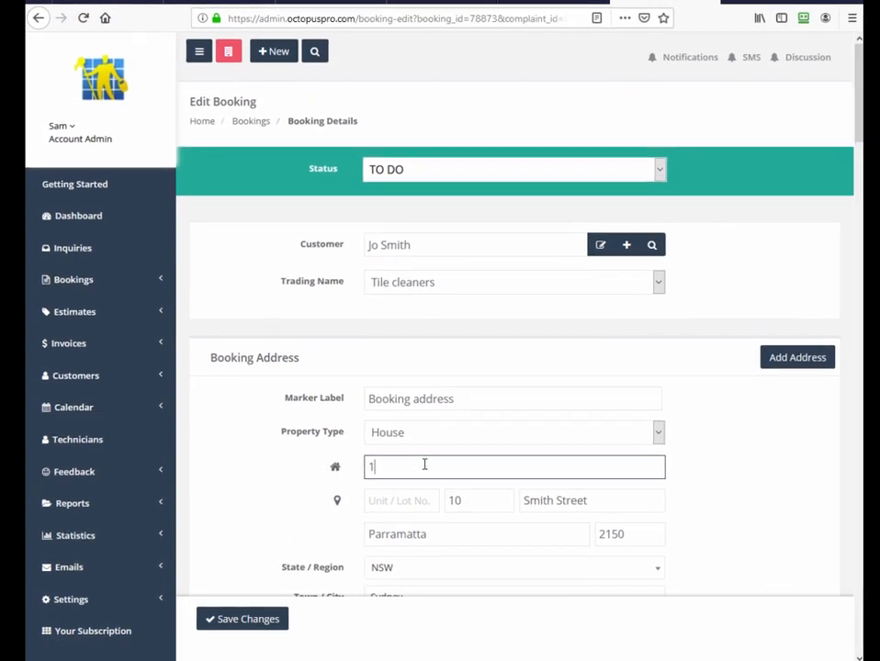
pyautogui.write('smith Street, Parramatta NSW, Australia')
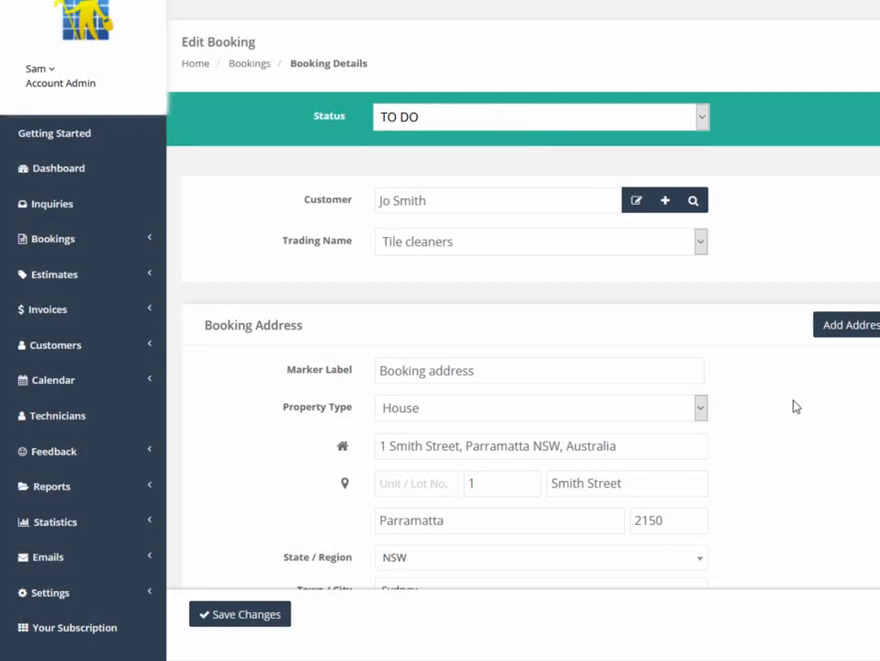
pyautogui.scroll(-3)
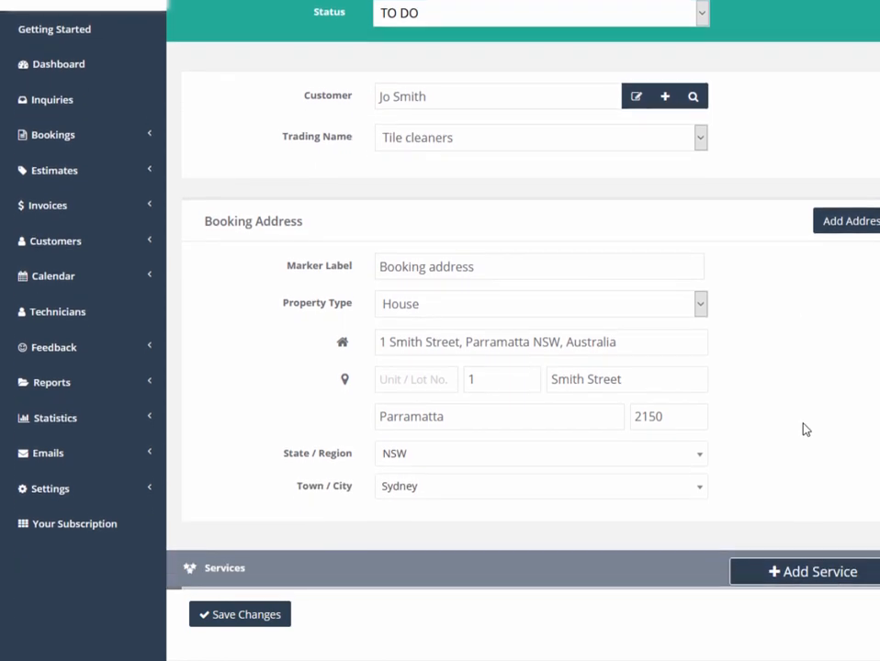
pyautogui.scroll(-3)
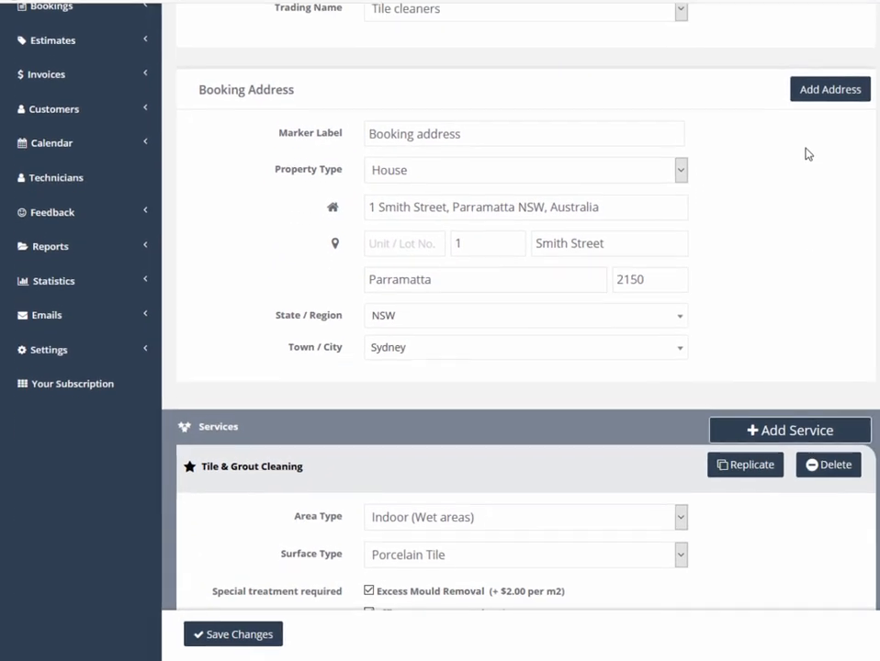
pyautogui.click(831, 88)
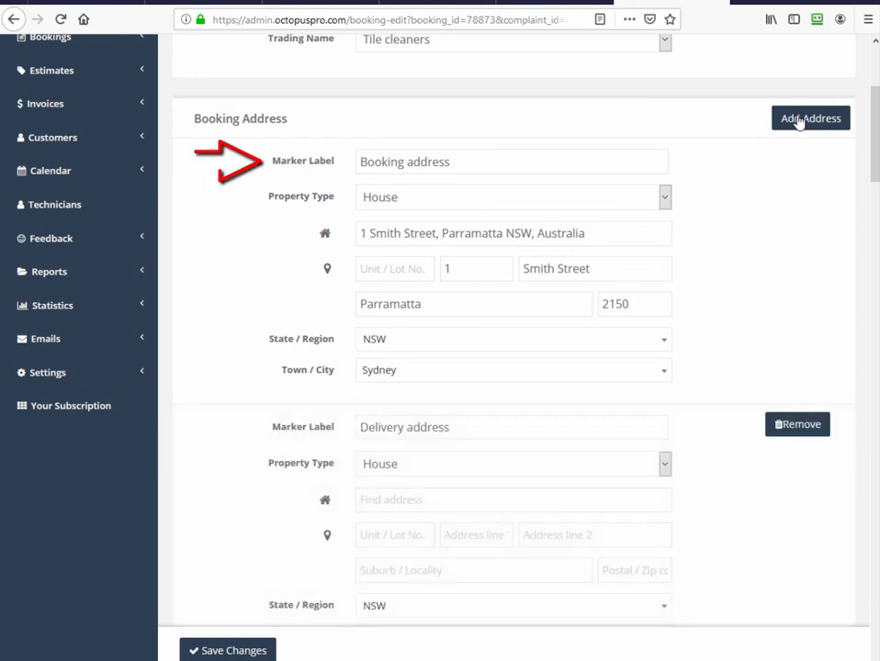
pyautogui.click(513, 499)
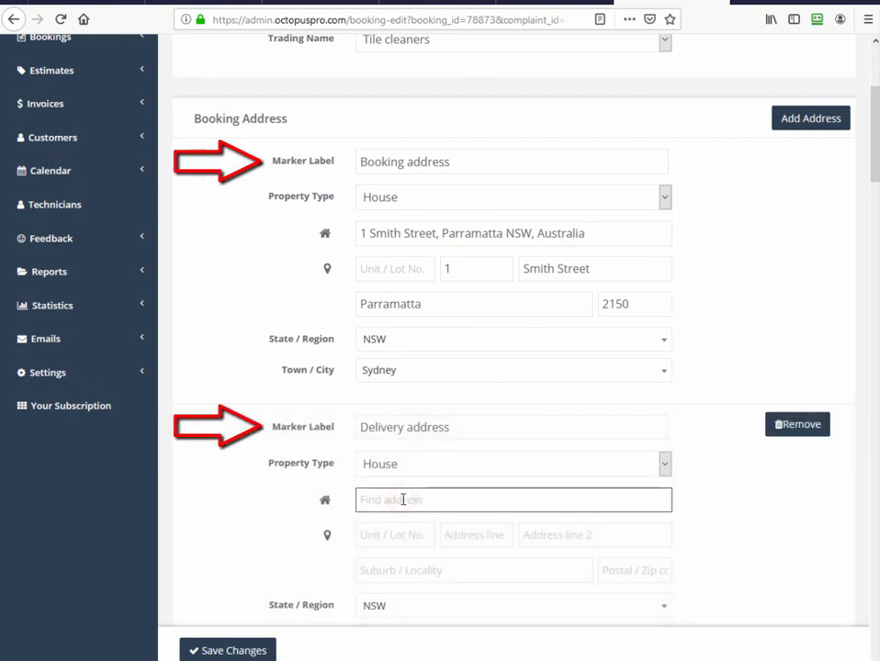
pyautogui.write('15 smith street')
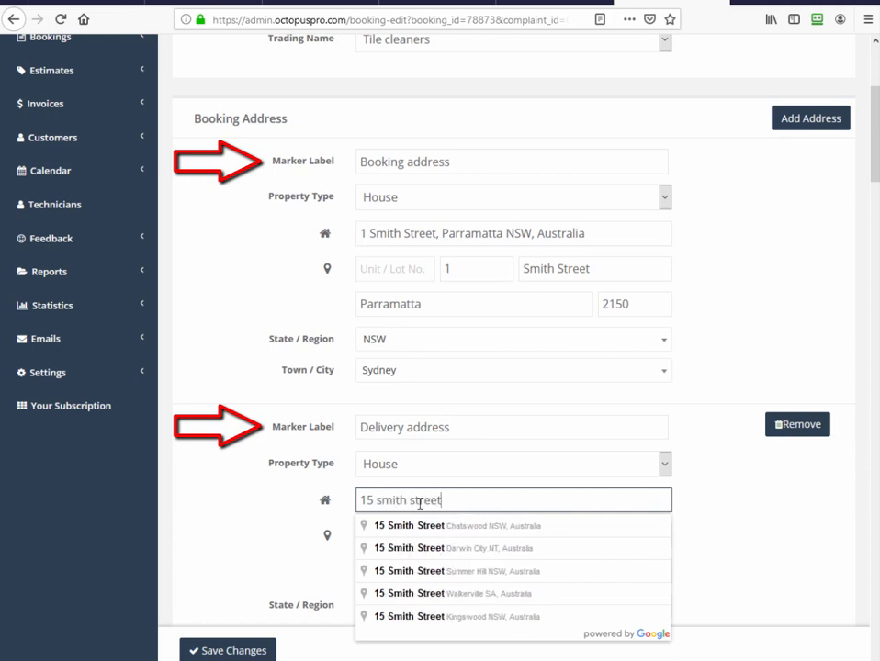
pyautogui.click(432, 526)
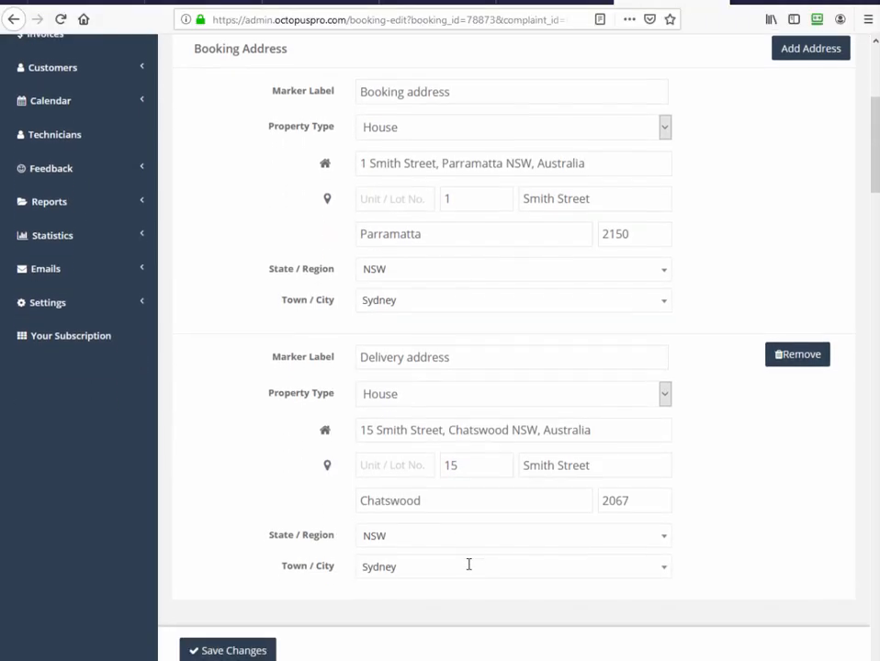
pyautogui.scroll(-3)
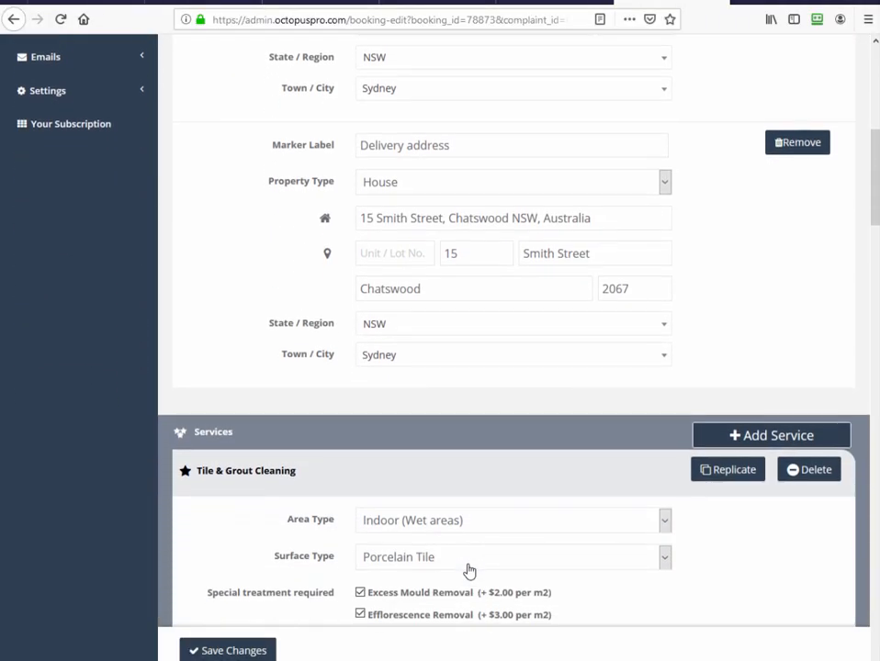
pyautogui.scroll(-3)
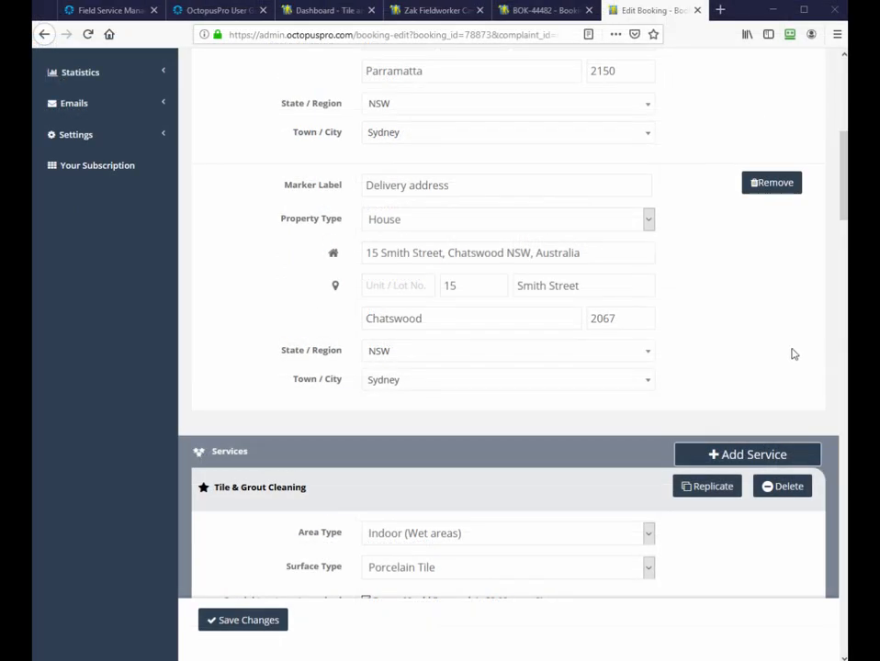
pyautogui.scroll(-3)
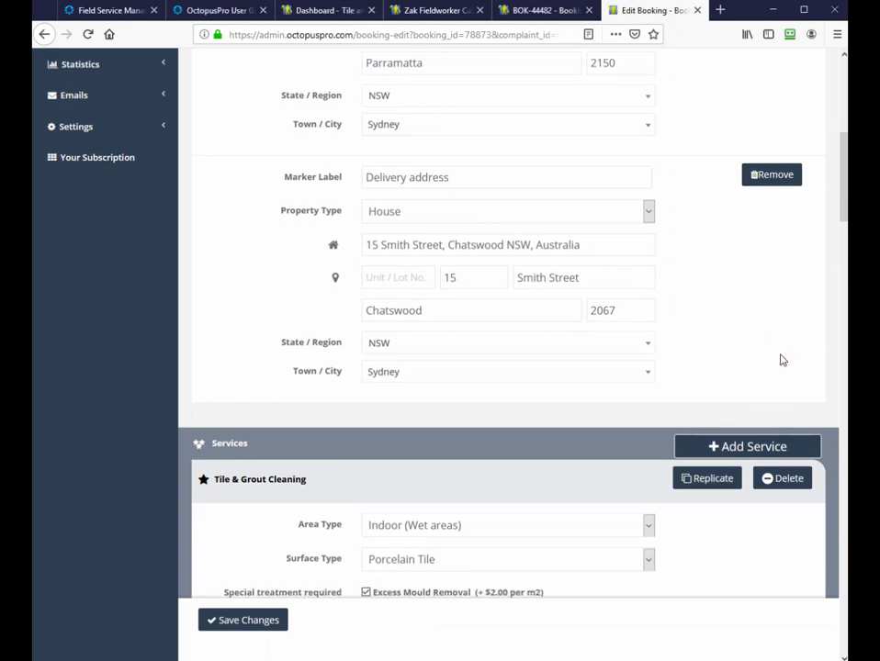
pyautogui.scroll(-3)
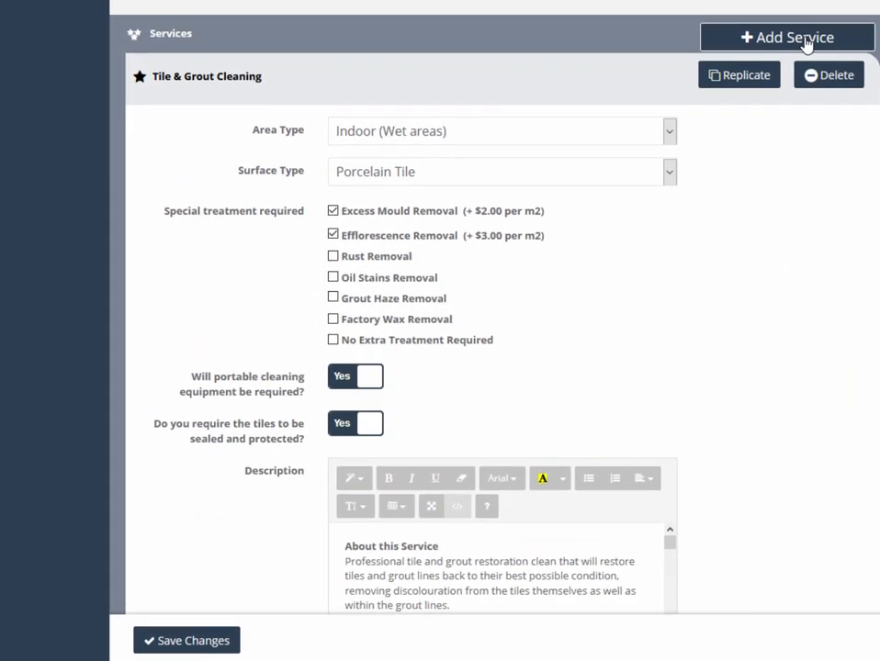
# - Add a Stone Resurfacing service with area type indoor dry areas
pyautogui.click(786, 37)
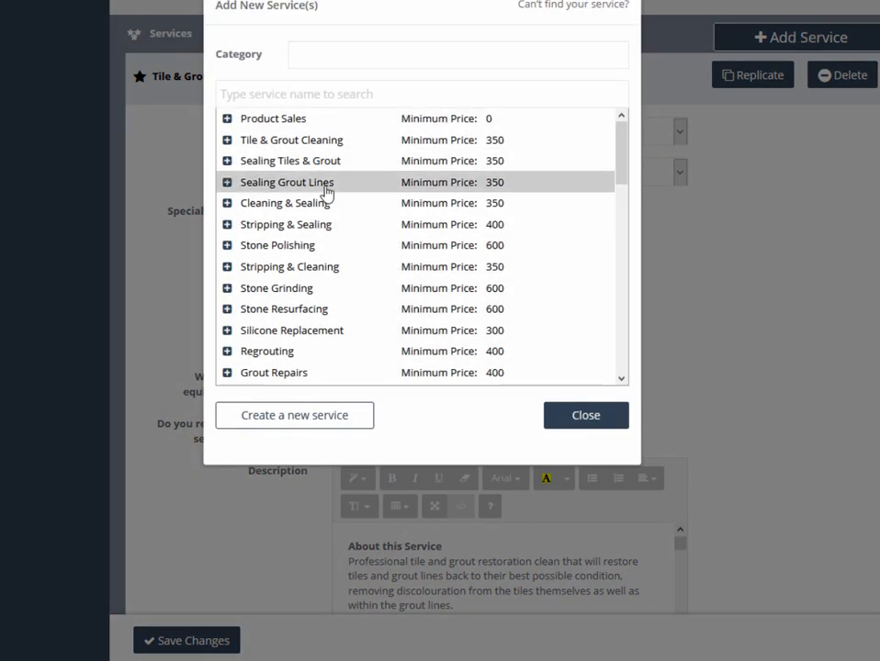
pyautogui.moveTo(297, 308)
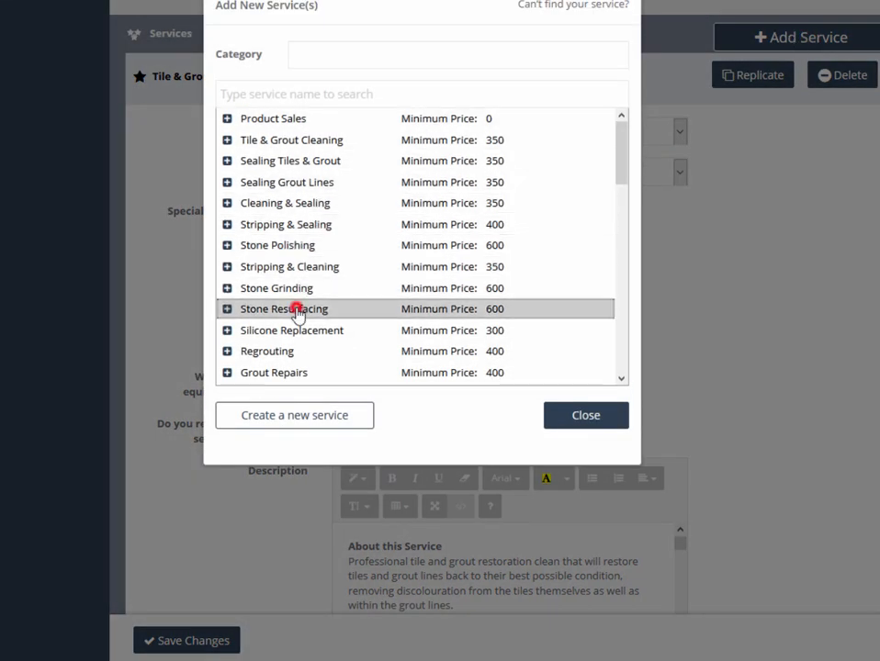
pyautogui.click(283, 308)
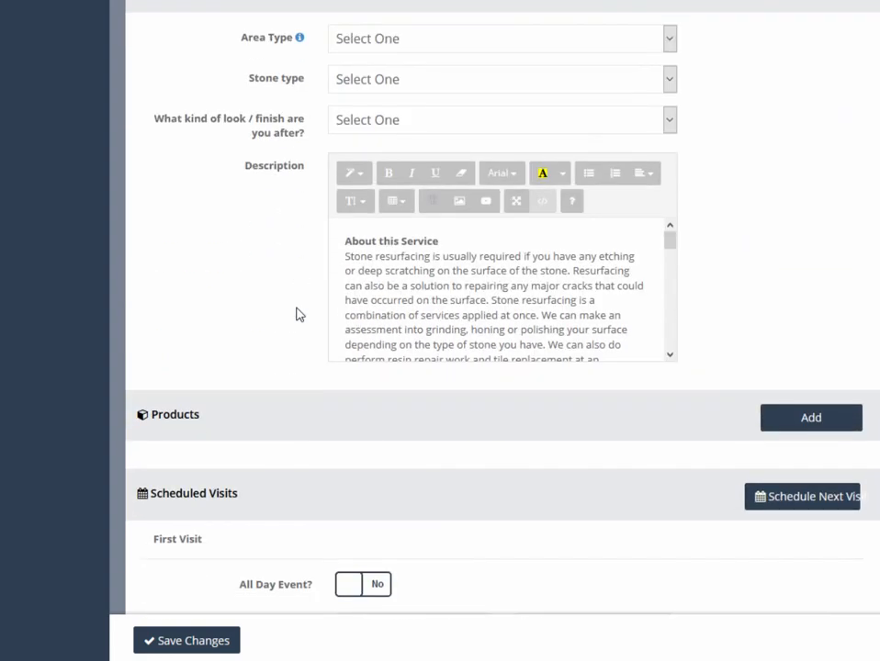
pyautogui.moveTo(301, 37)
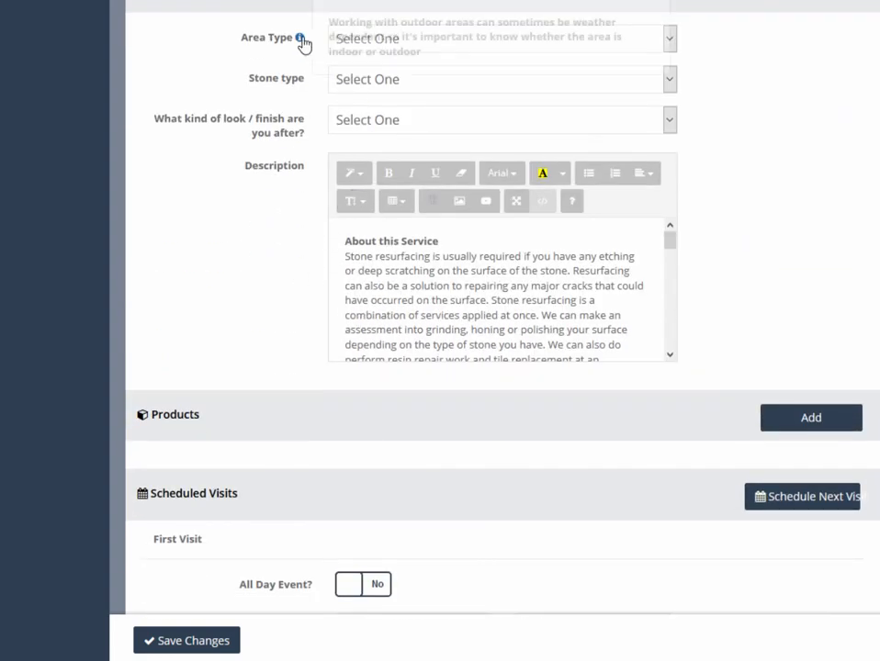
pyautogui.moveTo(301, 37)
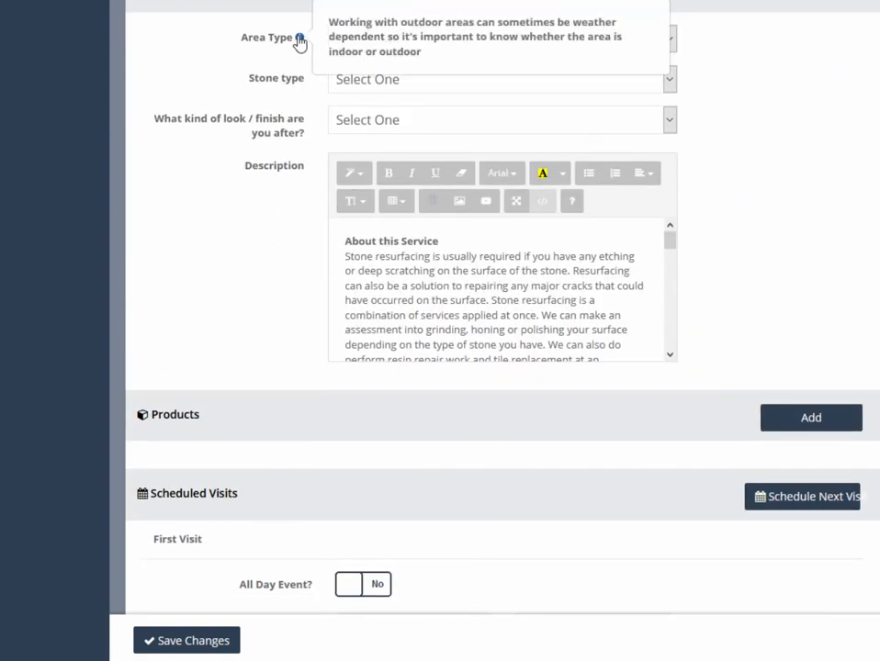
pyautogui.click(500, 38)
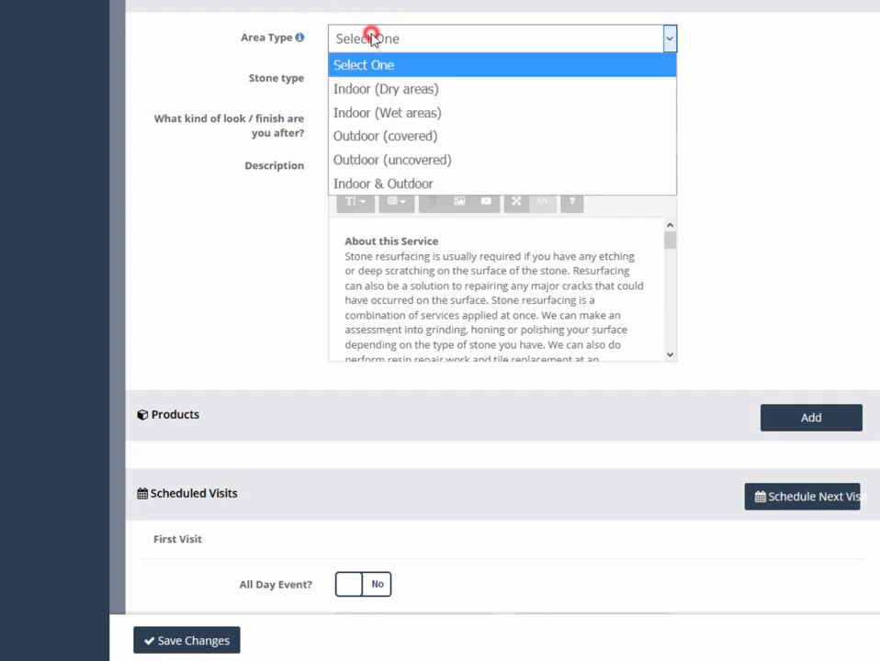
pyautogui.click(385, 88)
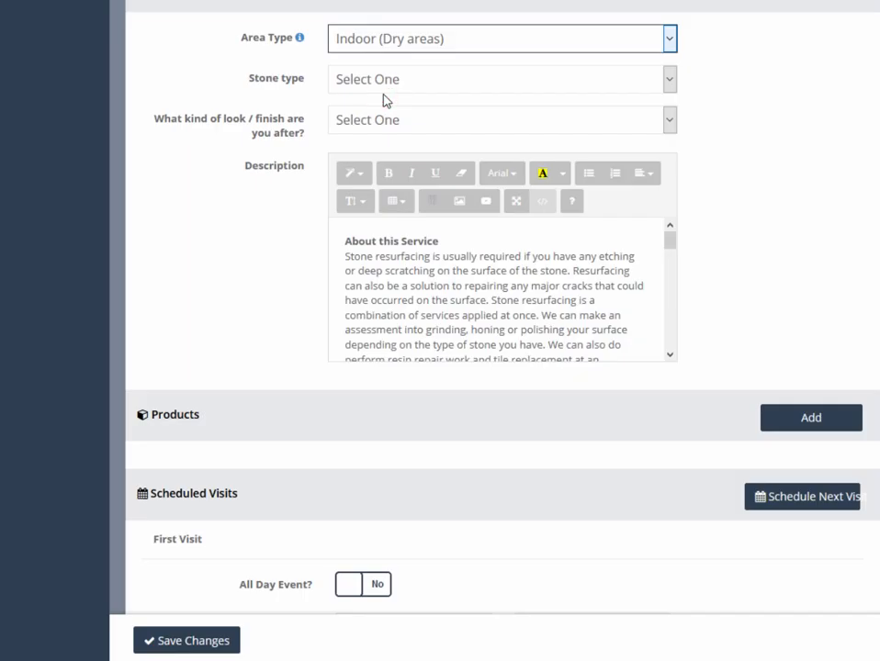
# - Set Light Marble, enhanced colour wet look finish and the Deepshield Color Enhancing Penetrating Sealer
pyautogui.click(499, 79)
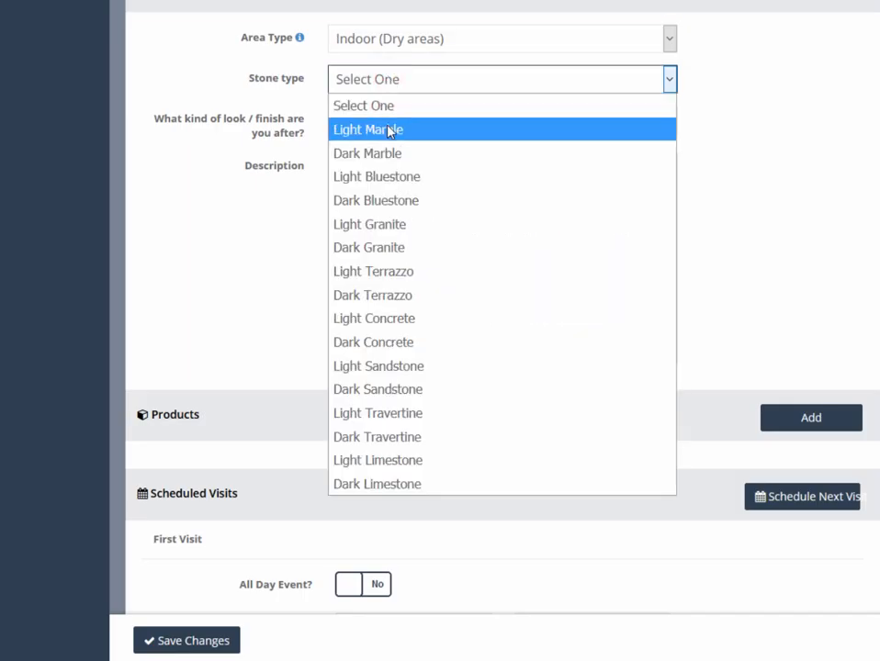
pyautogui.click(367, 129)
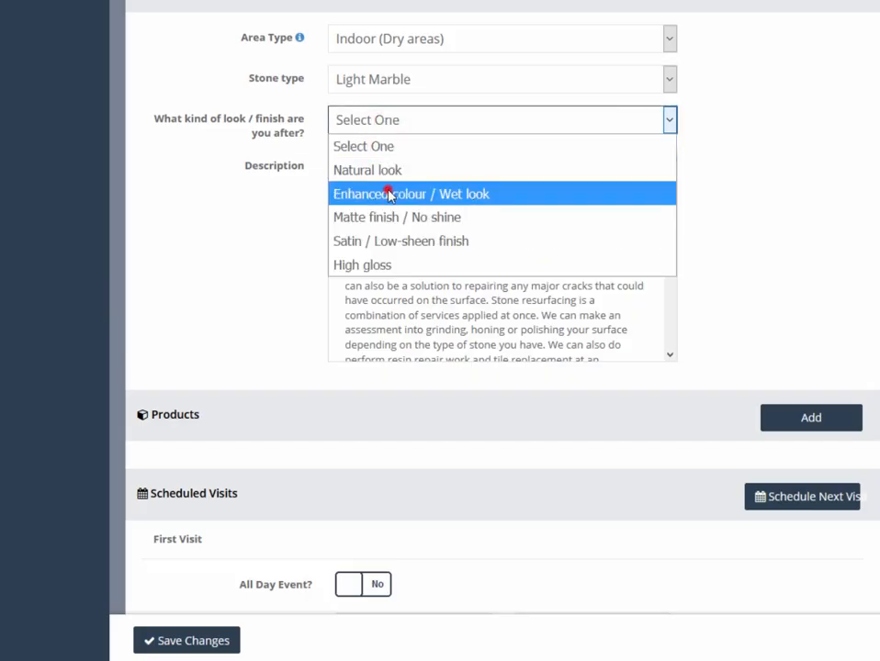
pyautogui.click(412, 193)
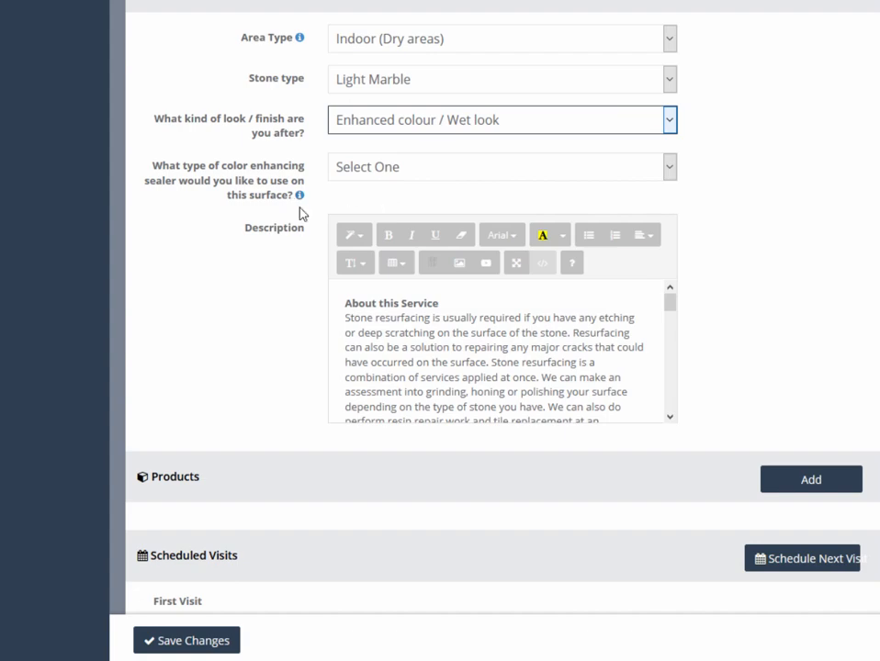
pyautogui.moveTo(297, 194)
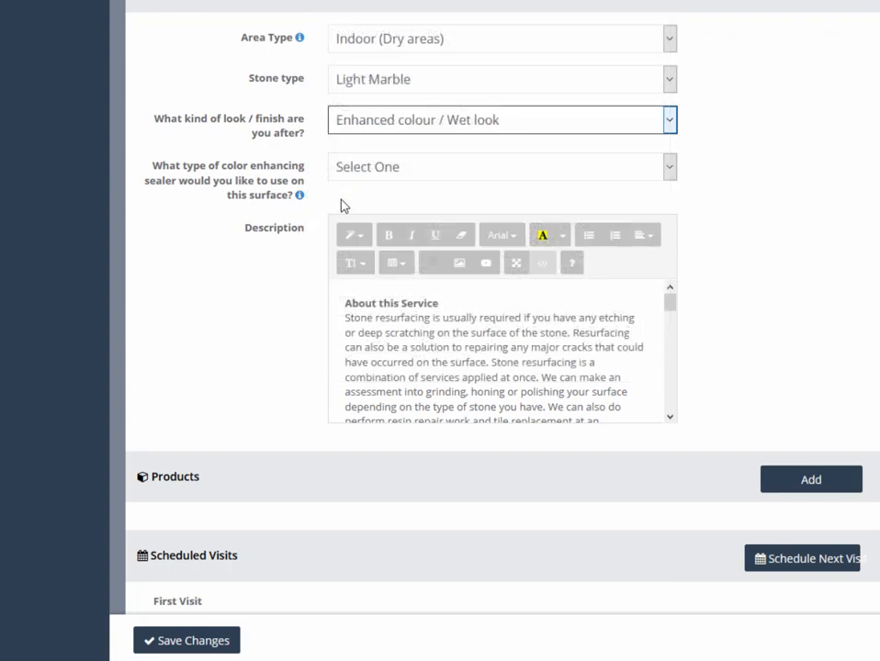
pyautogui.click(500, 166)
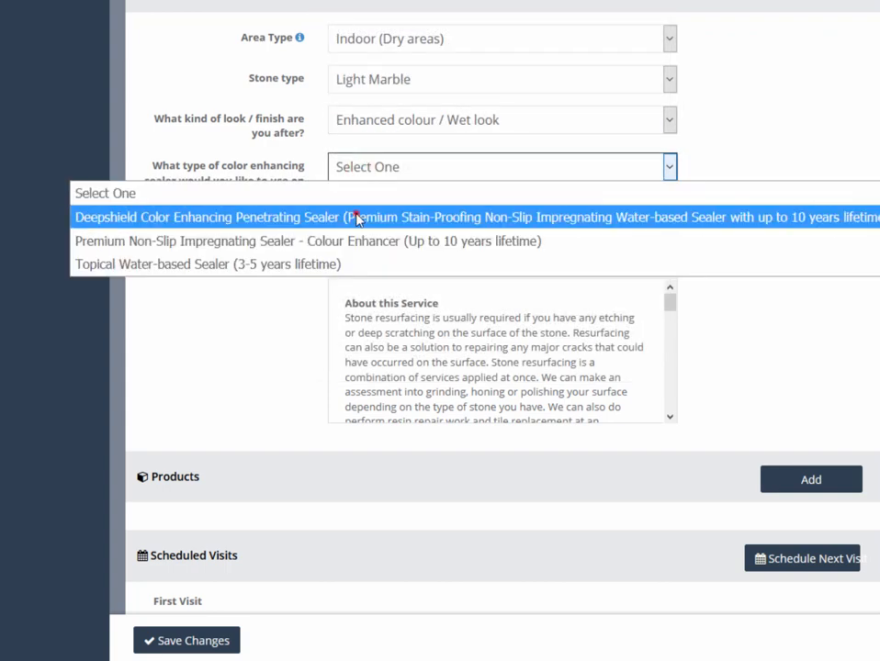
pyautogui.click(356, 217)
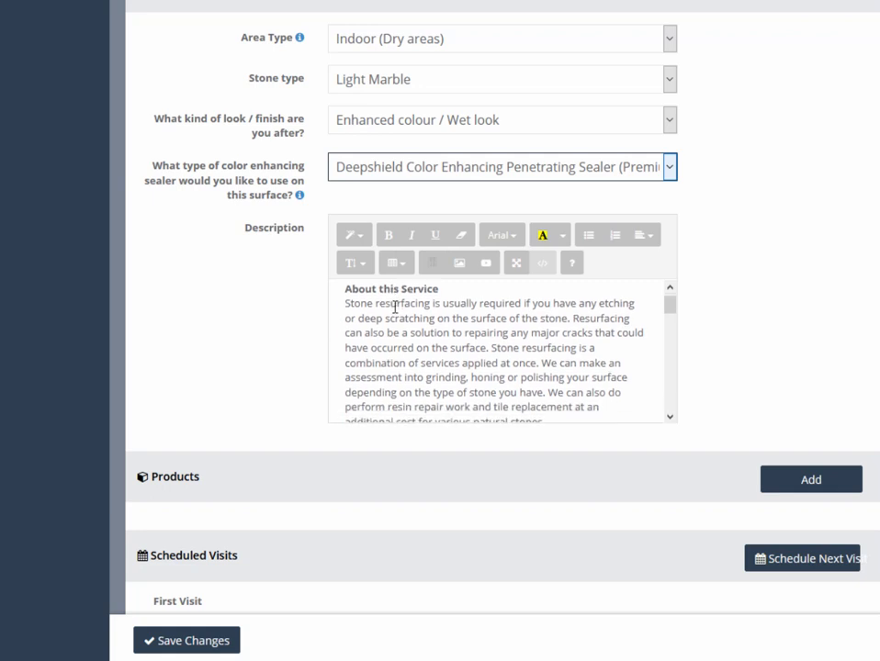
pyautogui.scroll(-3)
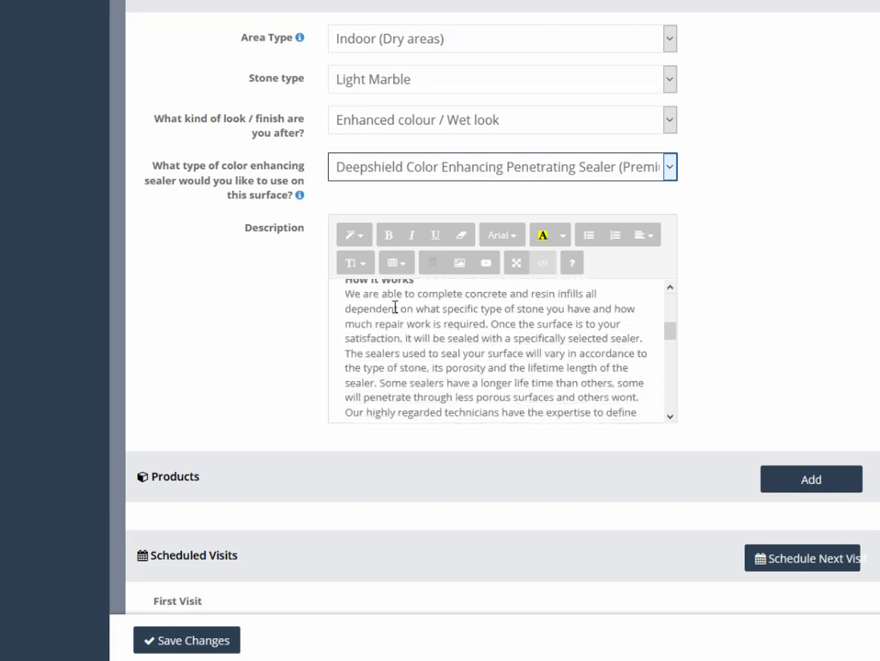
pyautogui.scroll(-3)
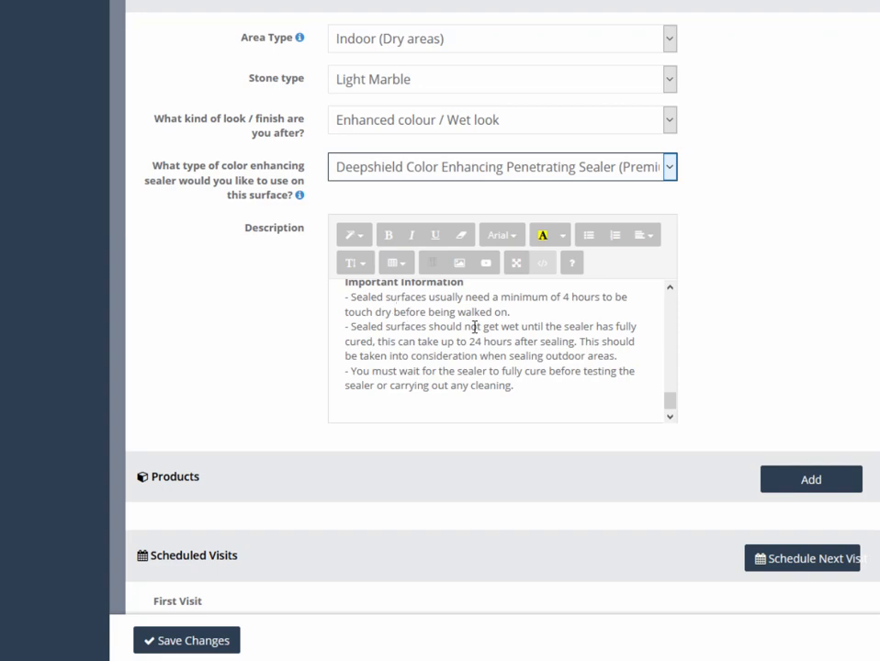
# - Add the Agar 3D Gloss Sealer product to the Stone Resurfacing service
pyautogui.click(810, 477)
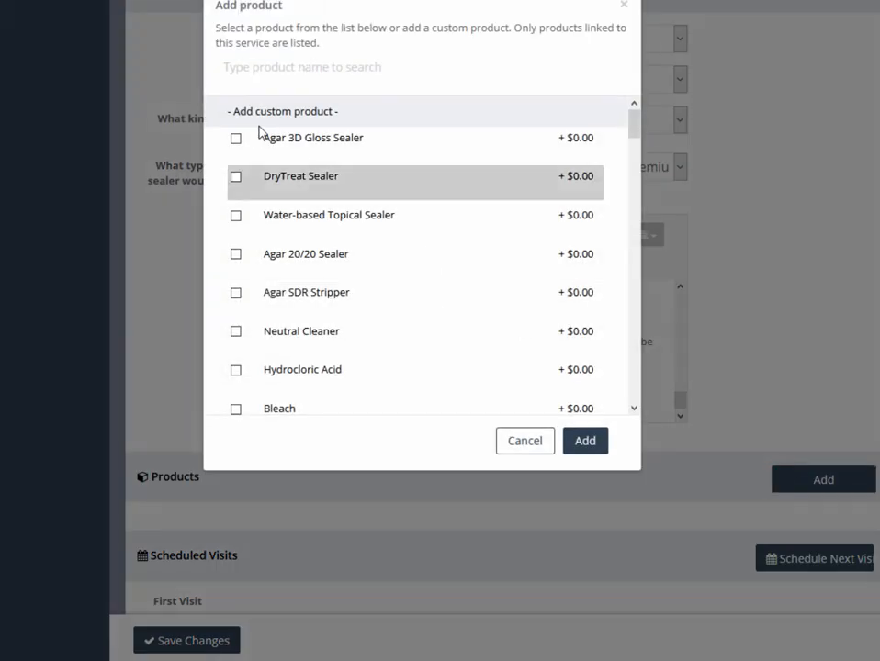
pyautogui.click(235, 138)
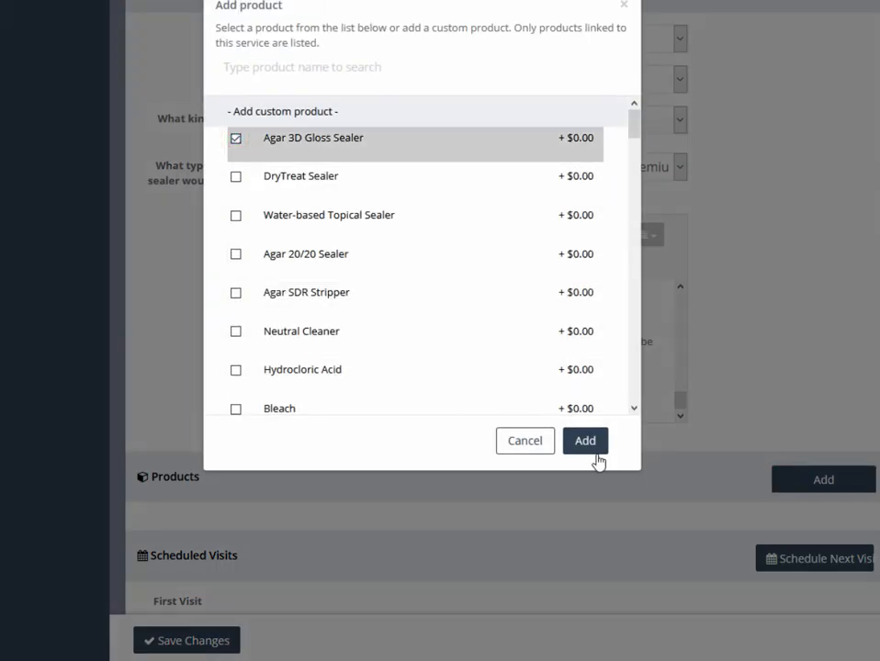
pyautogui.click(584, 441)
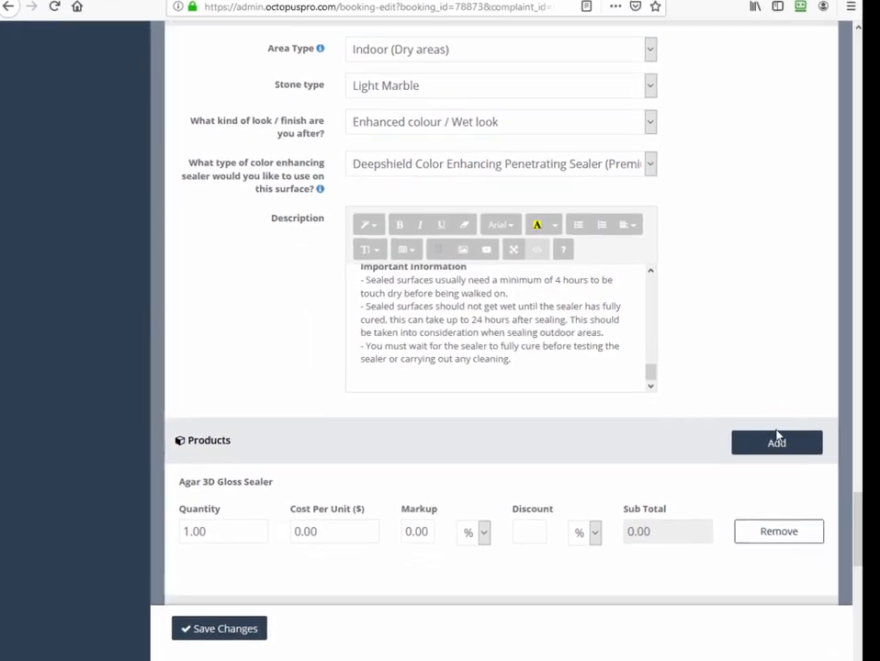
# - Reselect Zak Fieldworker as the booking's technician
pyautogui.scroll(-3)
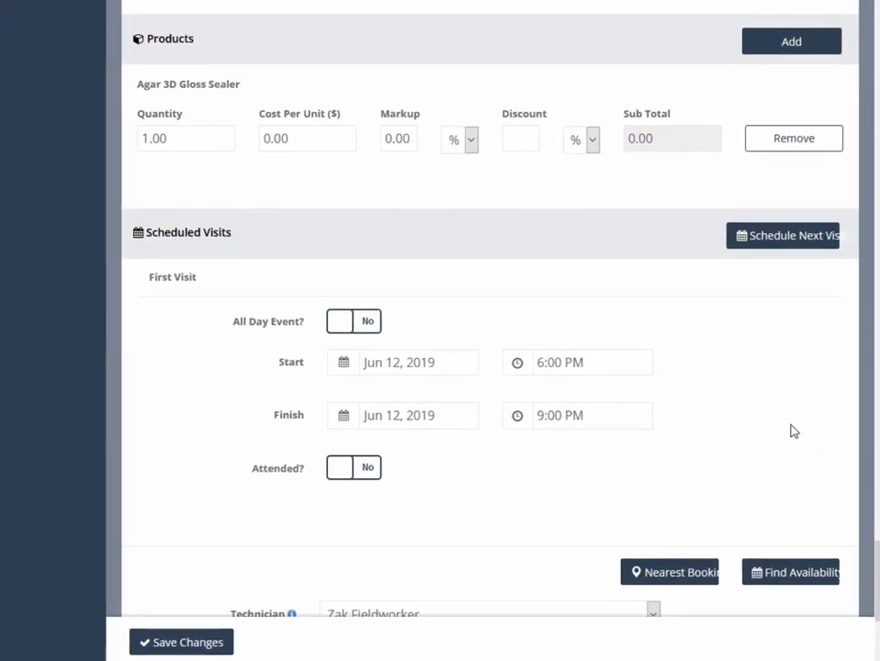
pyautogui.scroll(-3)
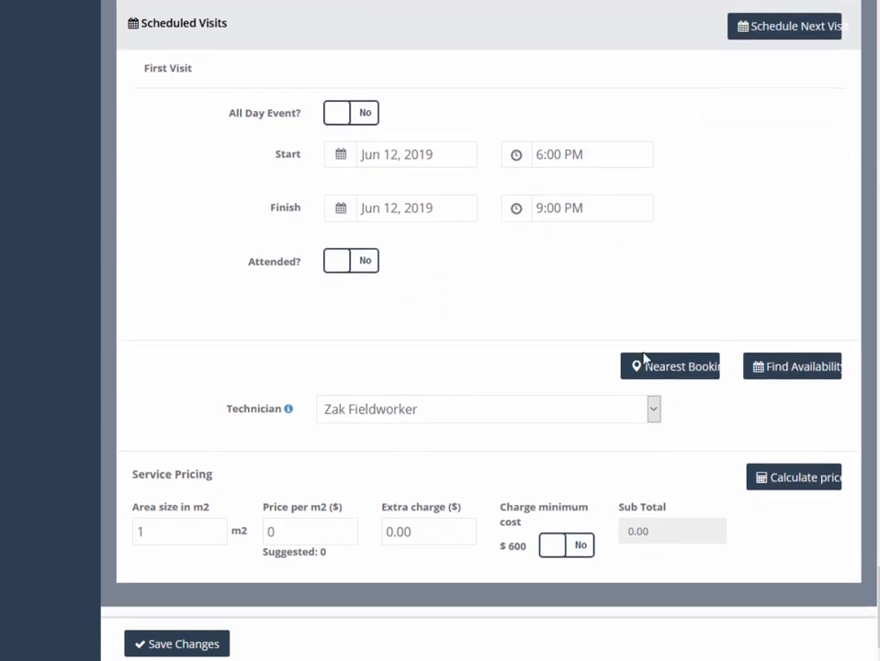
pyautogui.scroll(-3)
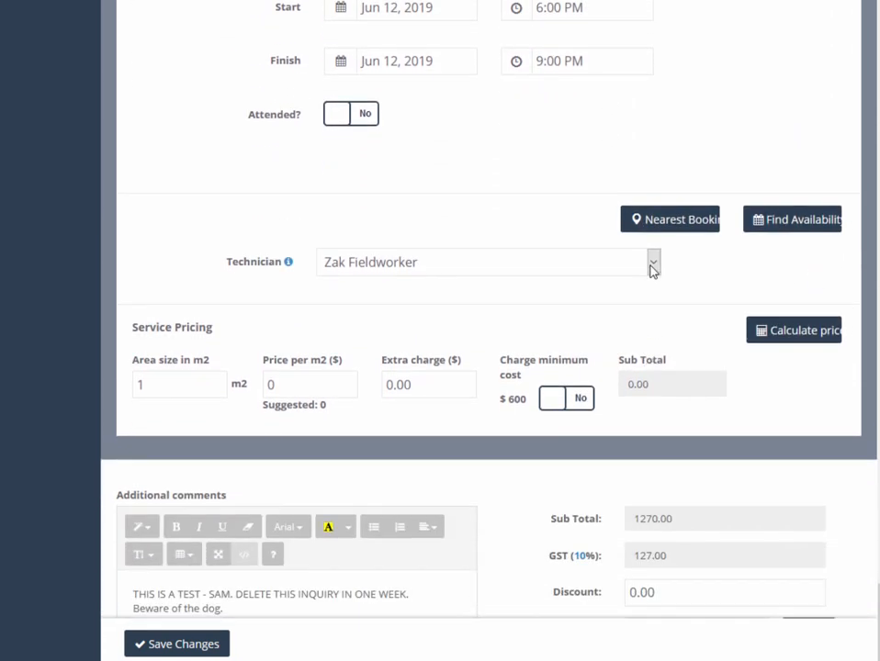
pyautogui.click(652, 261)
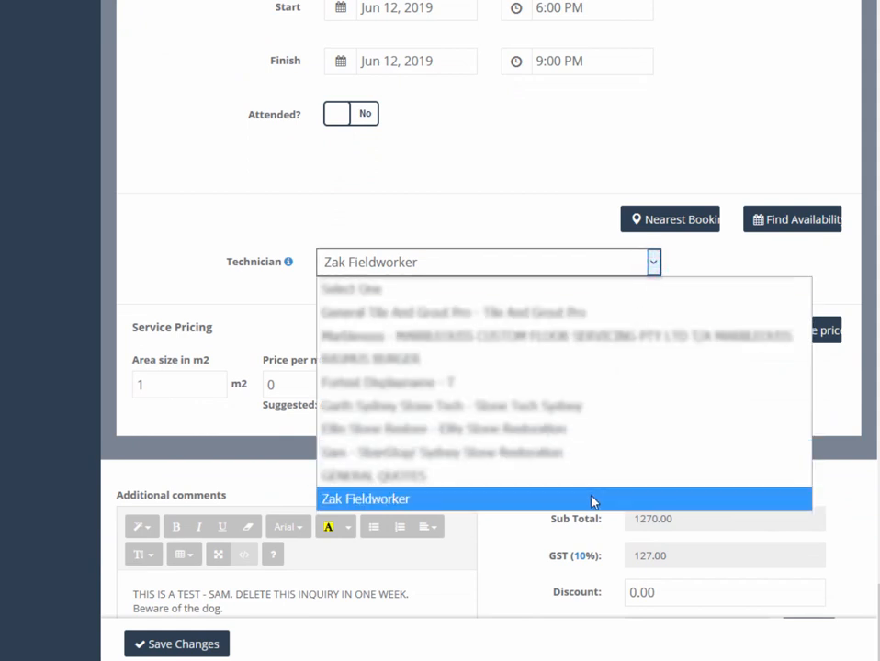
pyautogui.click(365, 499)
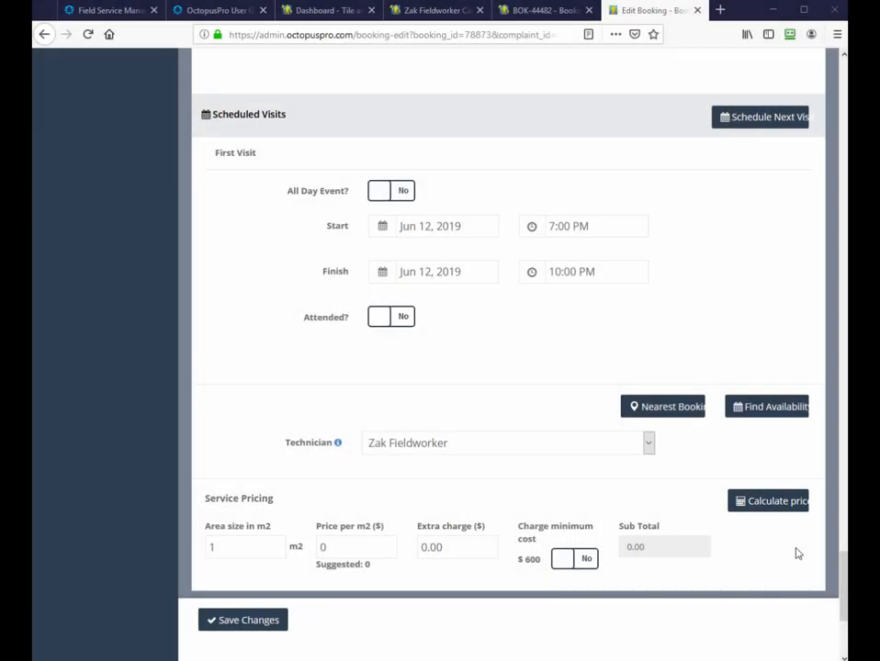
# - Turn on 'Charge minimum cost' so the $600 minimum makes the subtotal 600.00
pyautogui.scroll(-3)
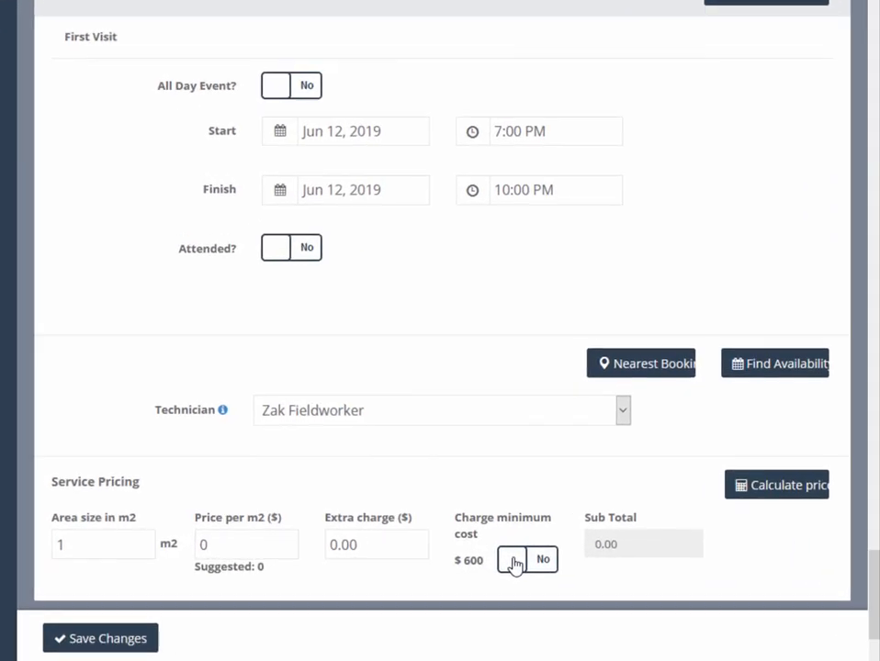
pyautogui.click(514, 559)
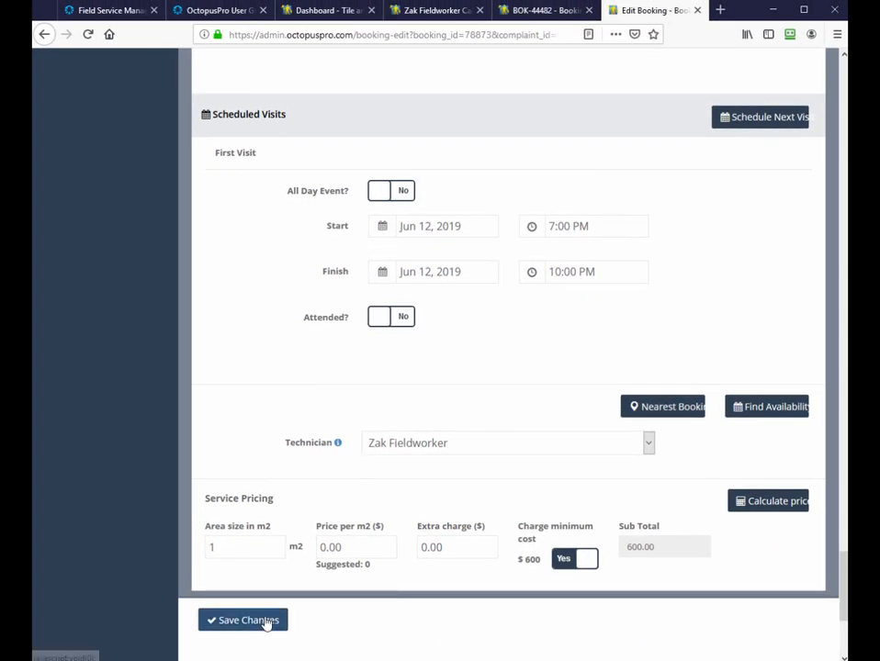
# - Save the edited booking, confirm the changed booking time, and email the customer the confirmation
pyautogui.click(243, 620)
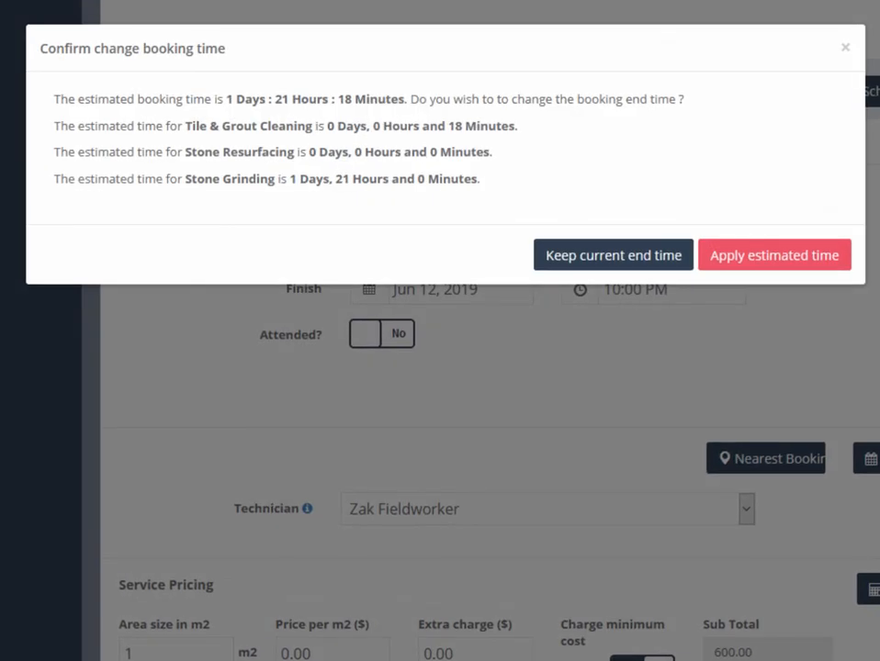
pyautogui.click(614, 253)
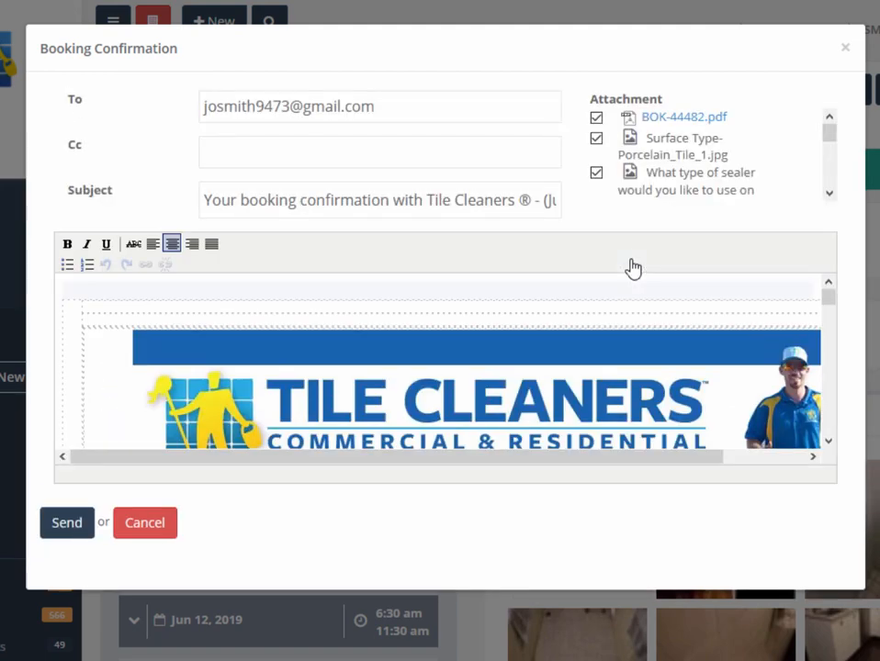
pyautogui.moveTo(66, 521)
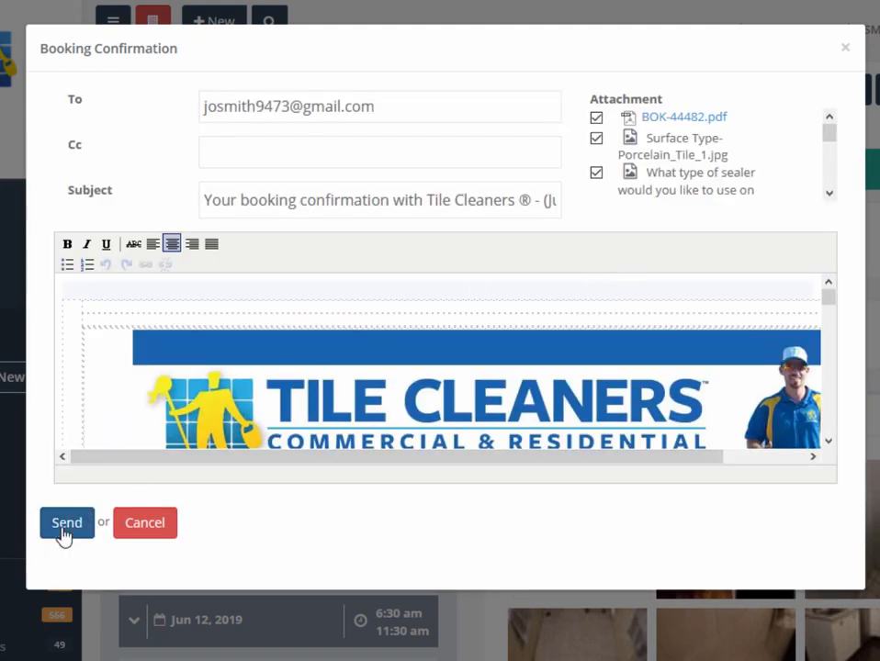
pyautogui.click(66, 522)
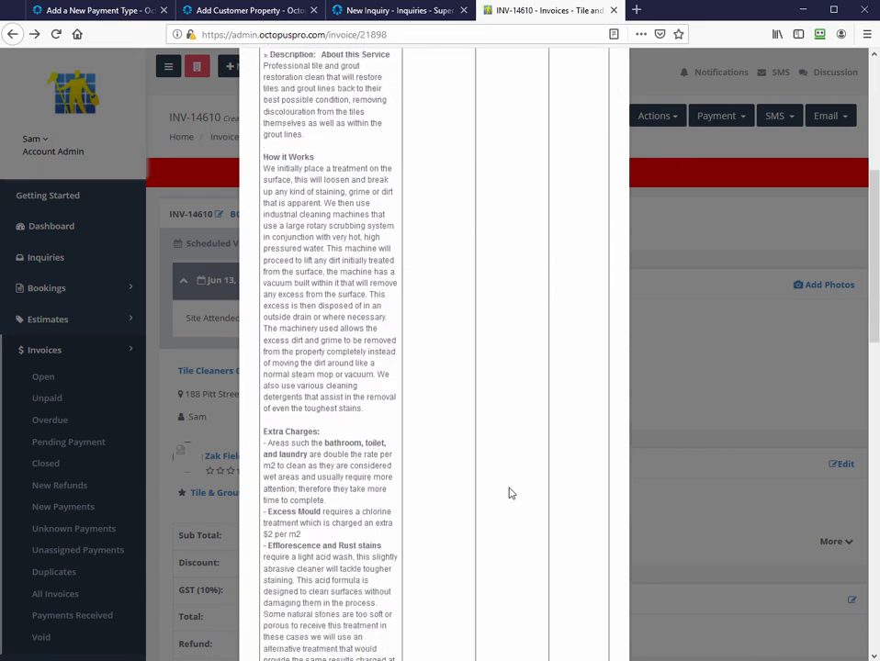
pyautogui.scroll(-3)
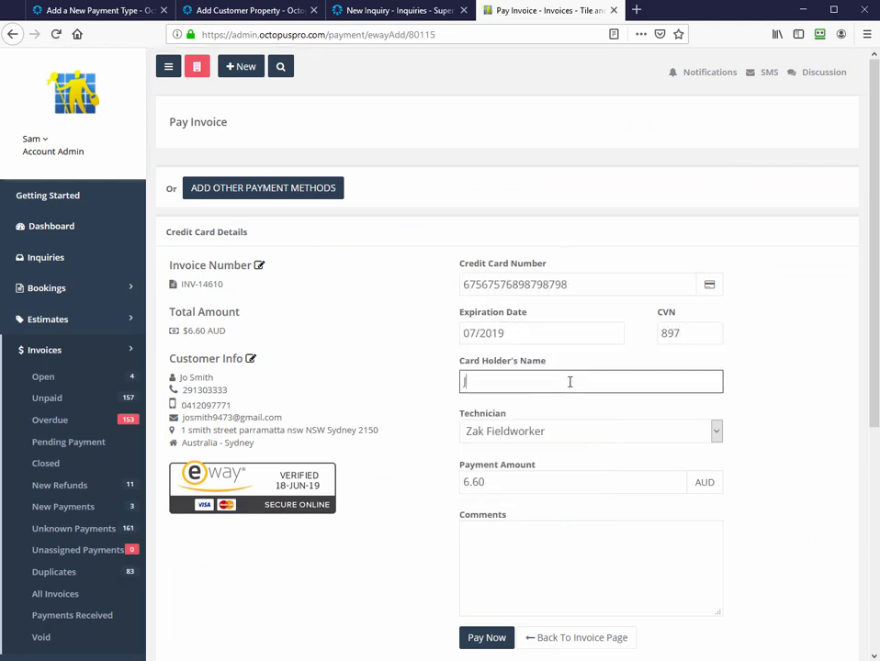
pyautogui.write('Jo Smith')
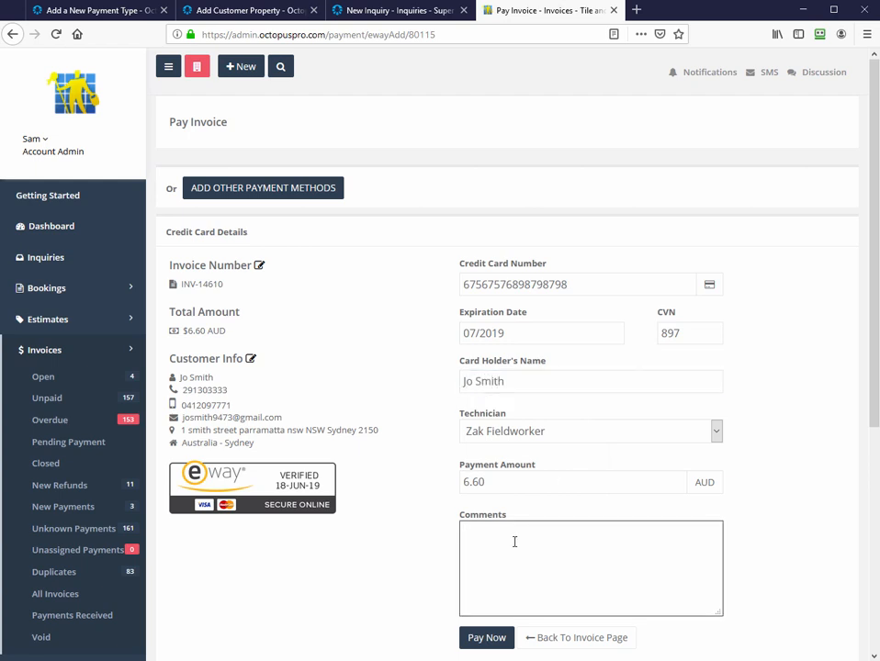
pyautogui.write('inv')
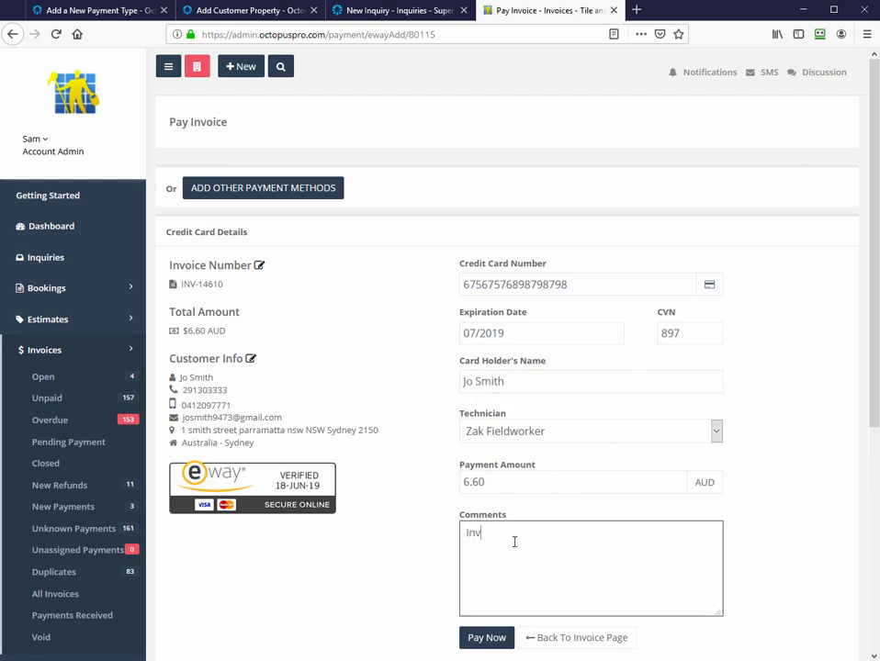
pyautogui.write('14610')
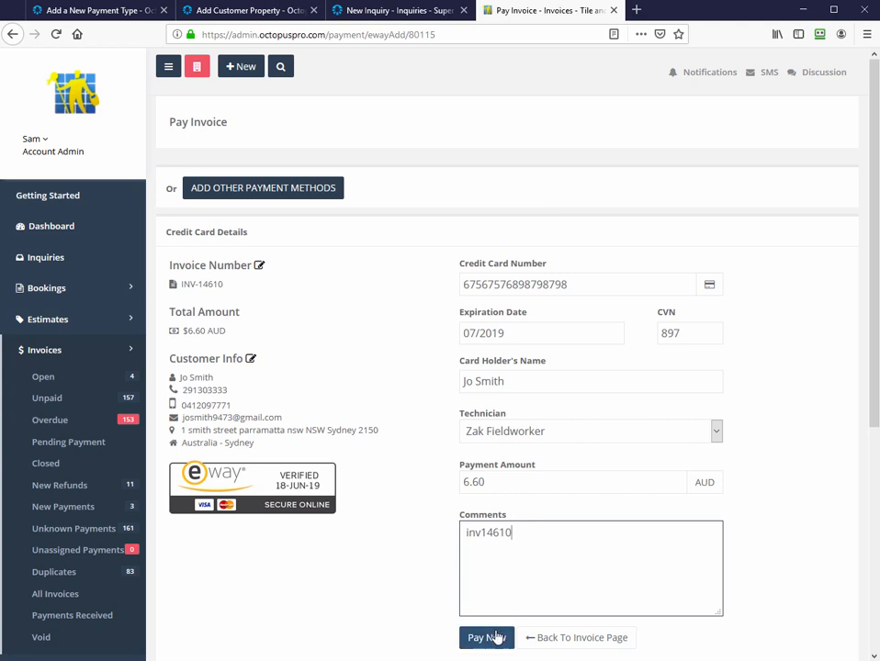
pyautogui.click(486, 637)
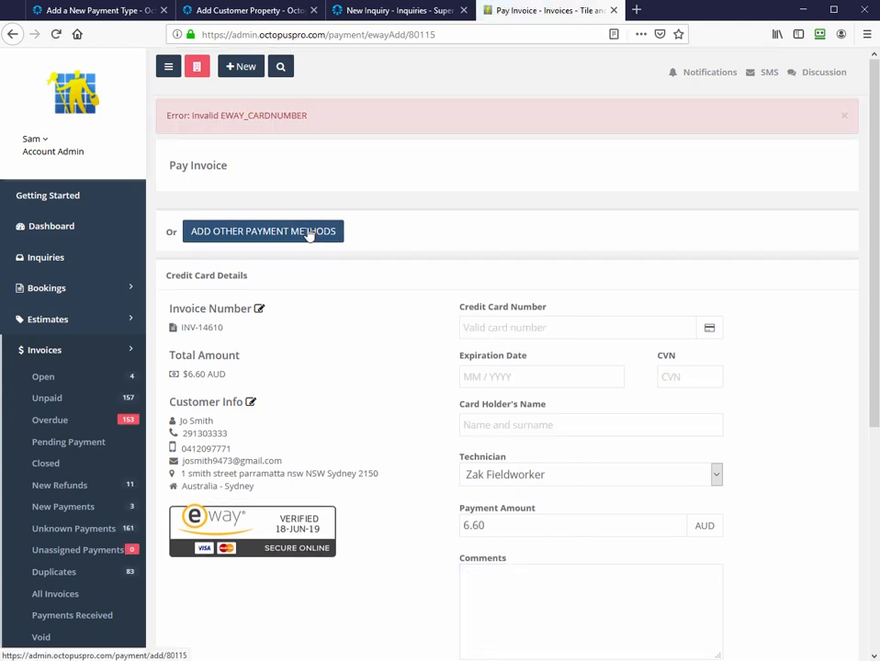
# - Record a $6.60 Cash payment with reference inv14610 and description Paid in cash, and save it
pyautogui.click(263, 231)
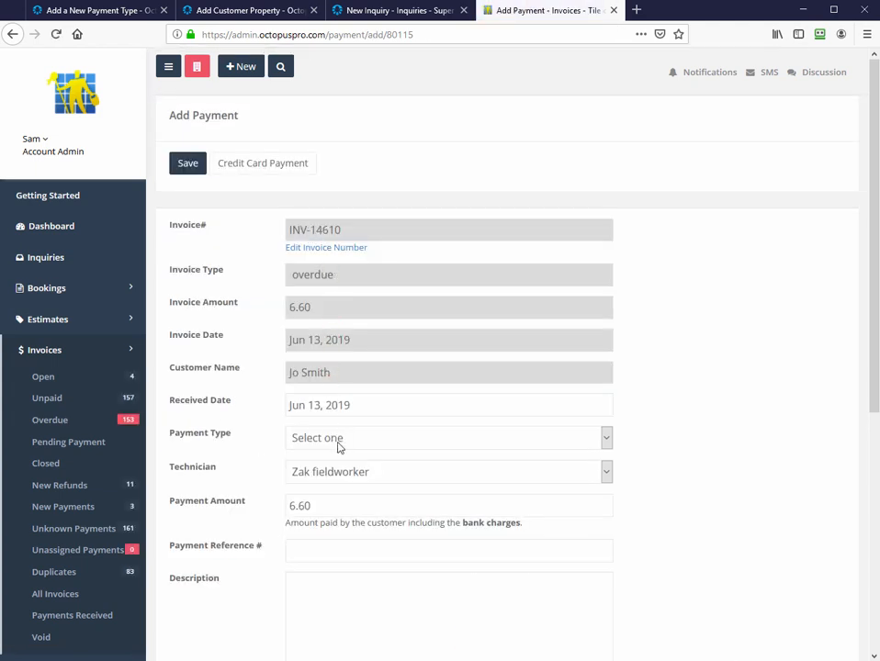
pyautogui.click(448, 437)
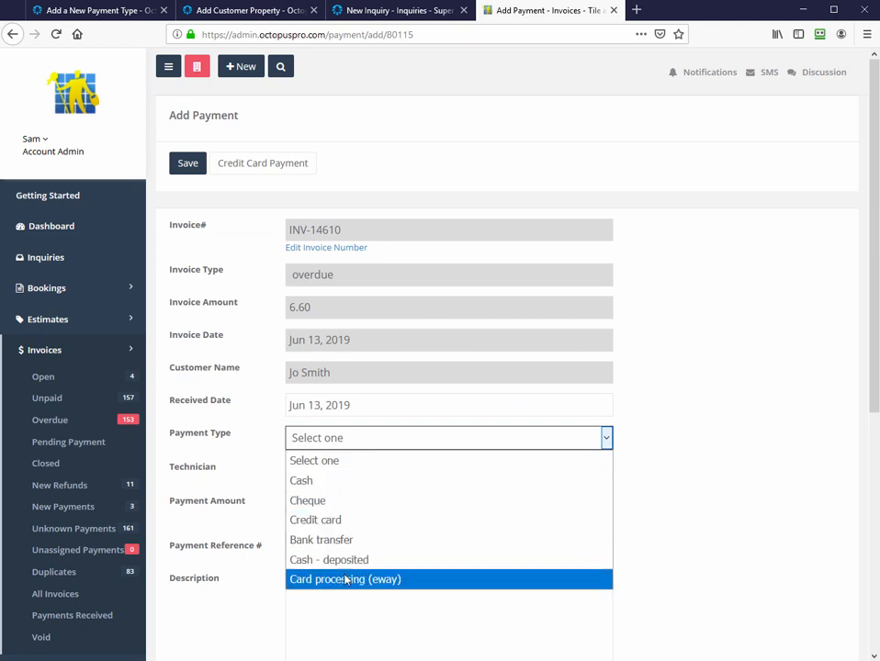
pyautogui.click(301, 481)
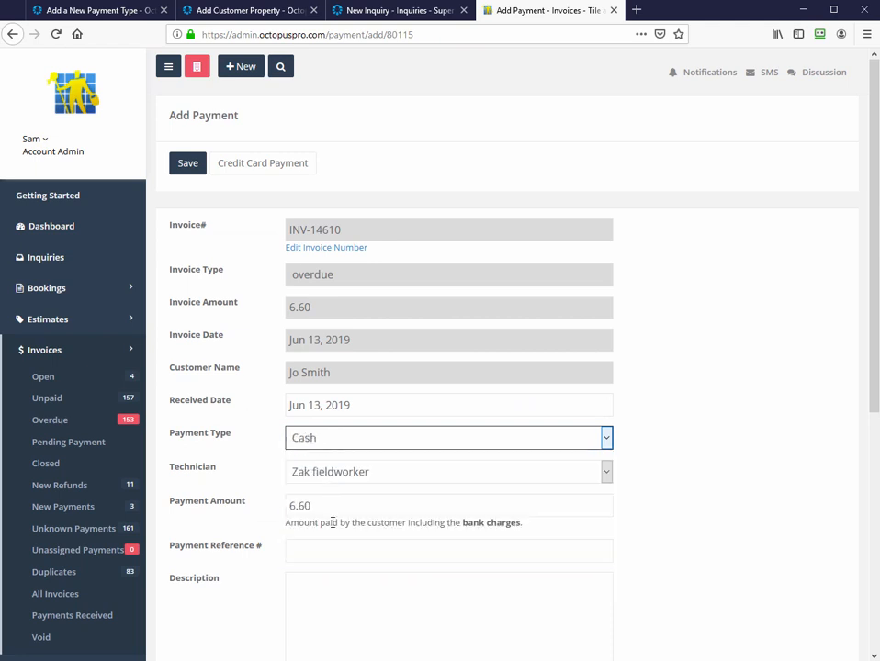
pyautogui.write('inv14610')
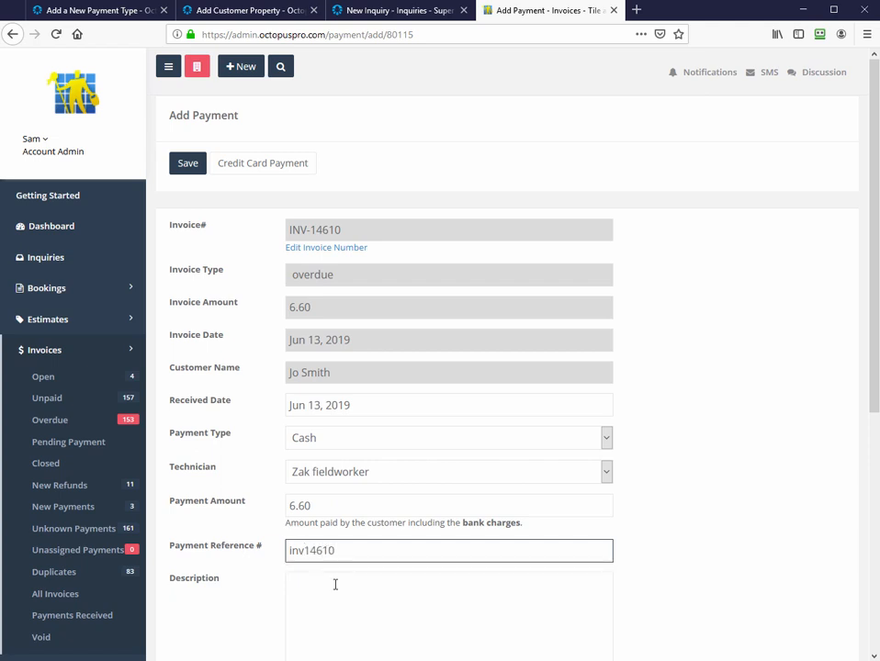
pyautogui.write('Paid in cash')
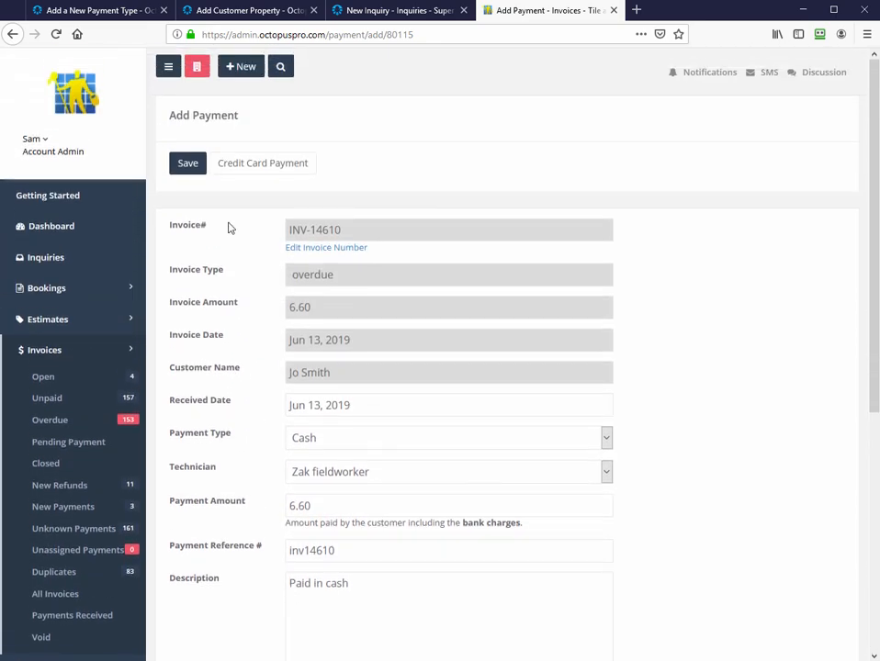
pyautogui.click(187, 162)
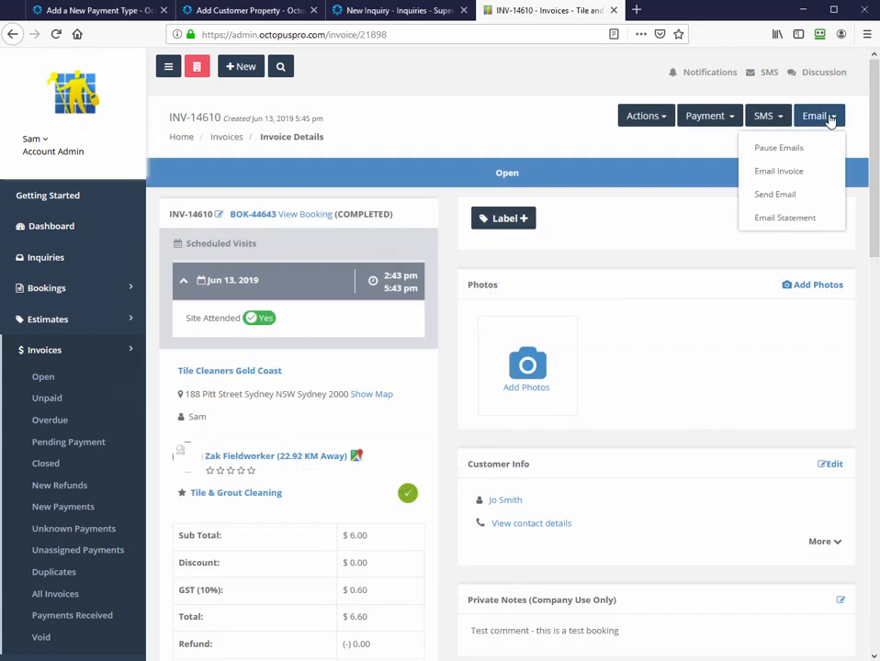
pyautogui.moveTo(779, 171)
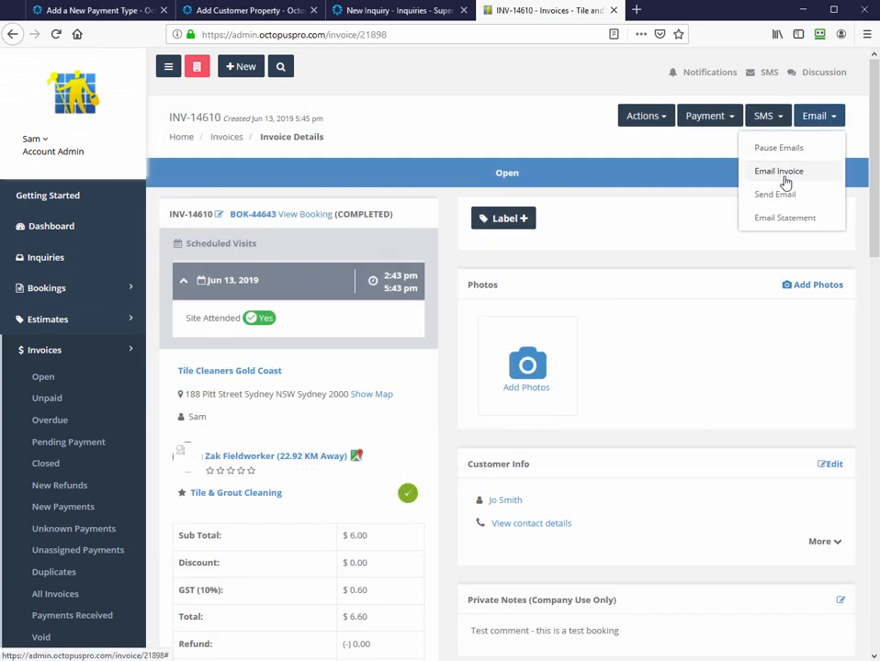
# - Email invoice INV-14610 with its PDF attached to the customer
pyautogui.click(779, 170)
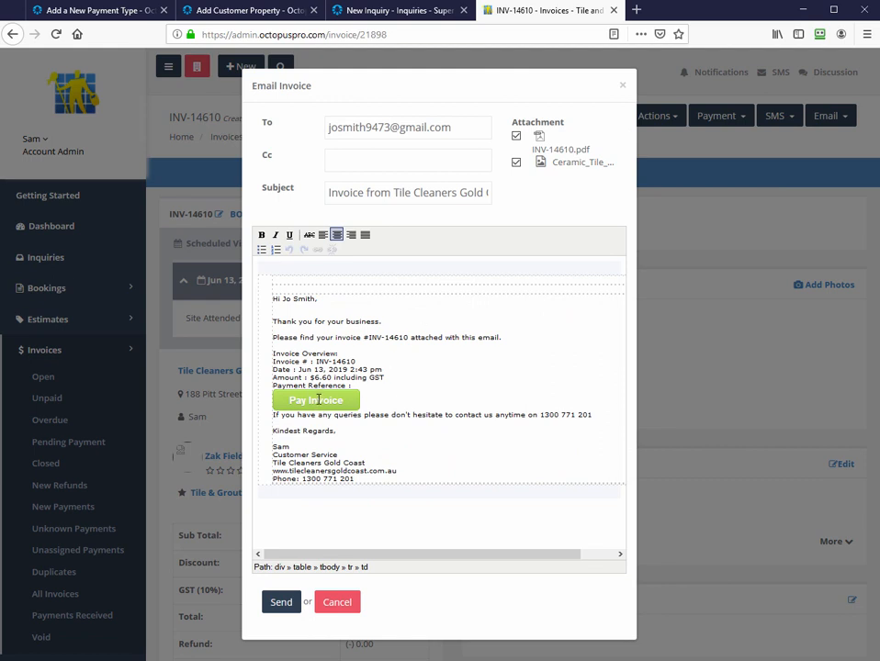
pyautogui.click(279, 602)
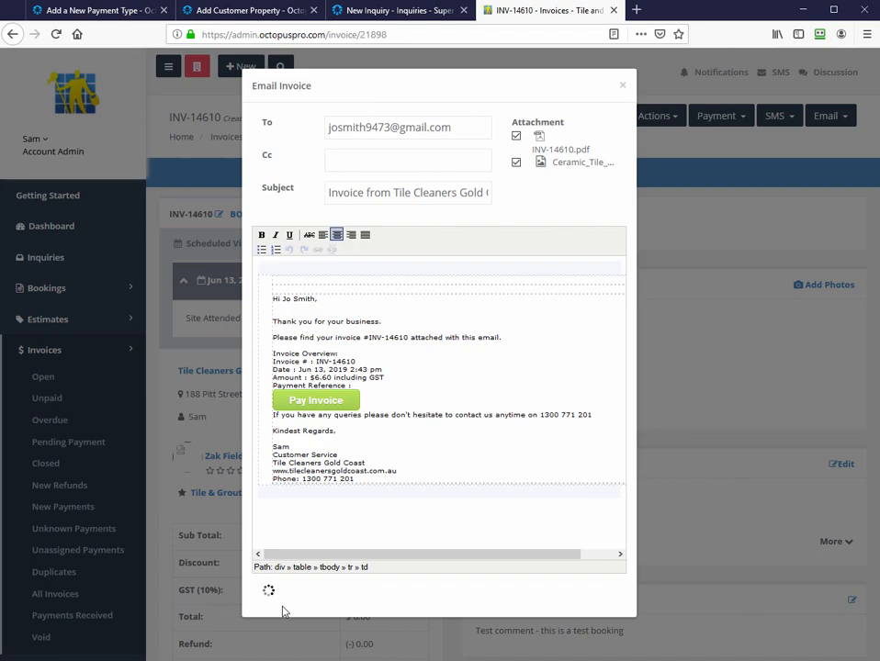
pyautogui.click(268, 590)
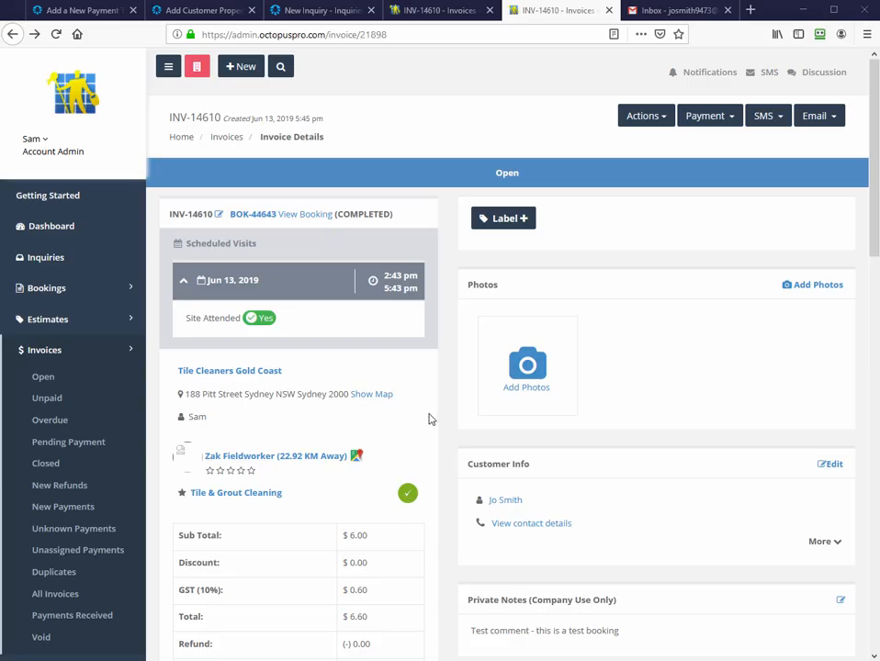
# - View the Payment Integration settings listing Square, PayPal, Stripe, WePay and eWAY
pyautogui.click(41, 349)
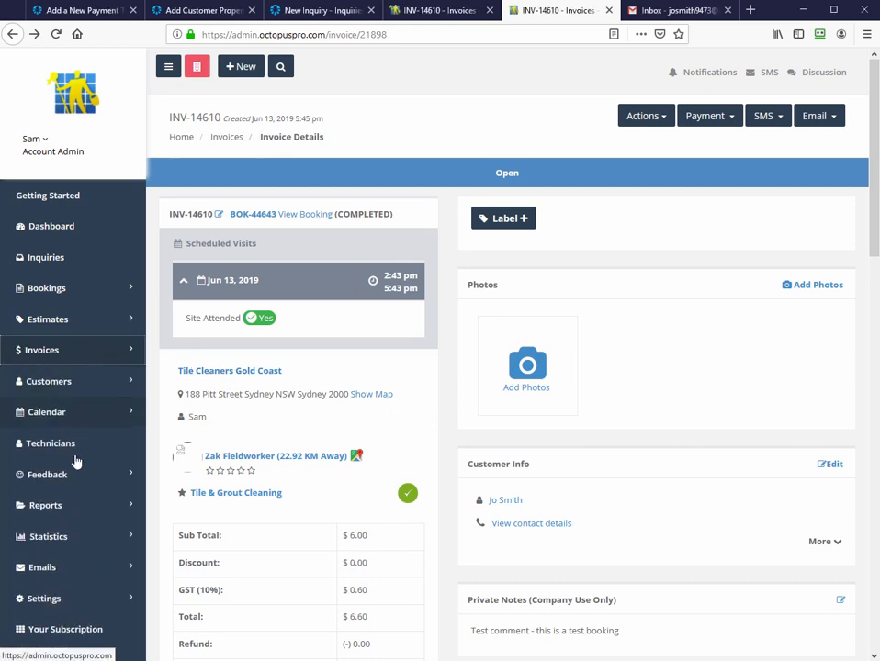
pyautogui.click(44, 599)
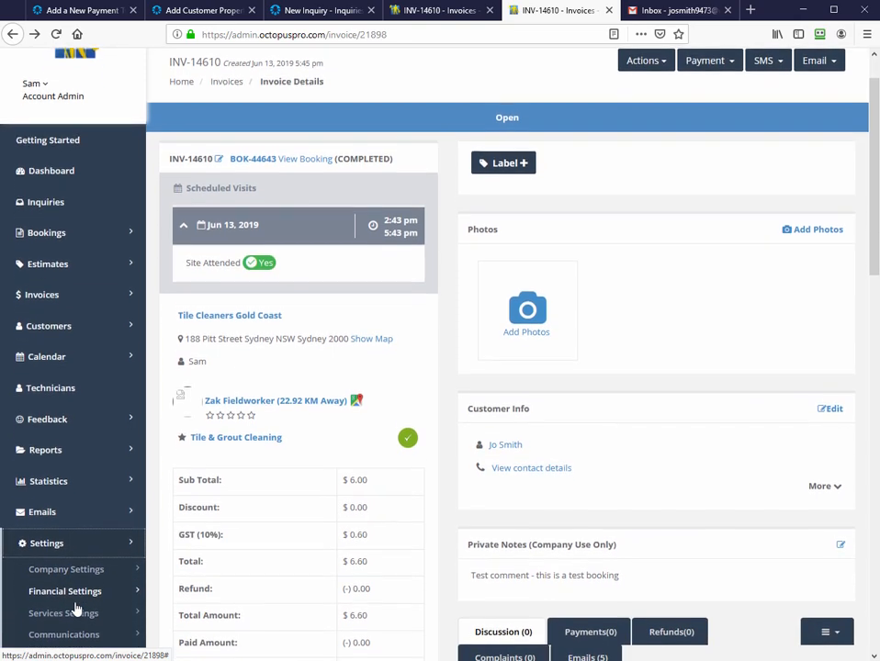
pyautogui.click(64, 591)
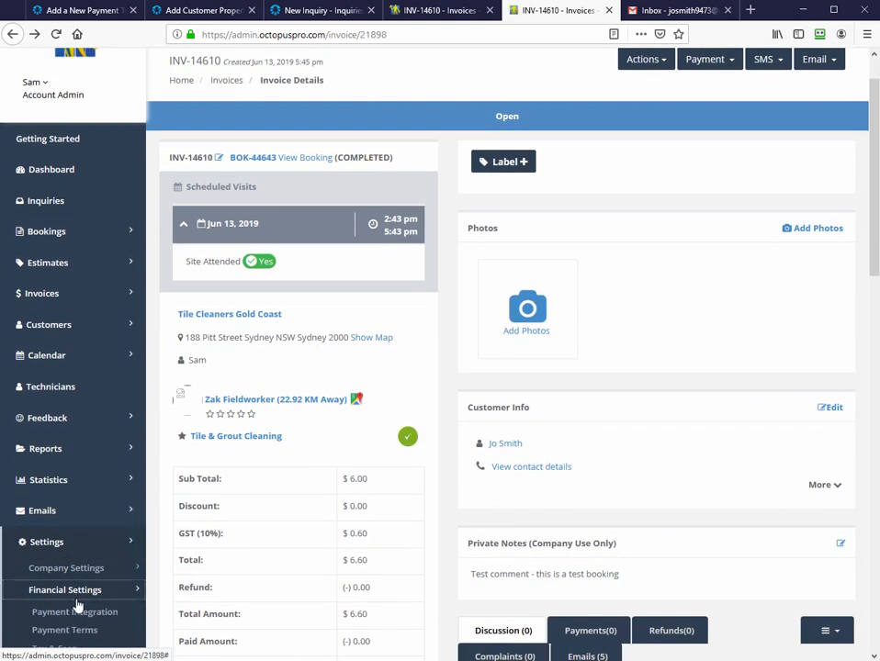
pyautogui.click(74, 611)
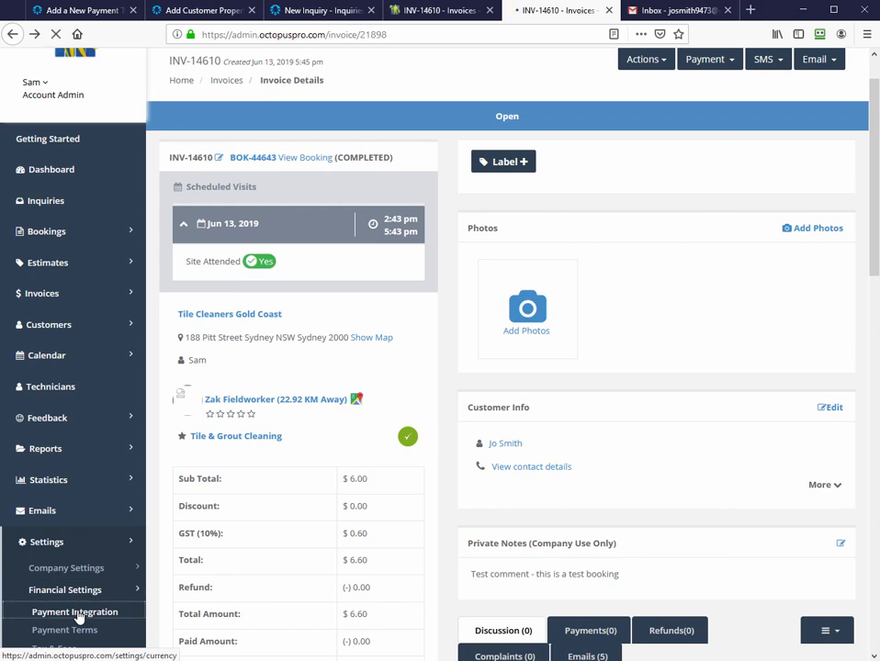
pyautogui.click(73, 612)
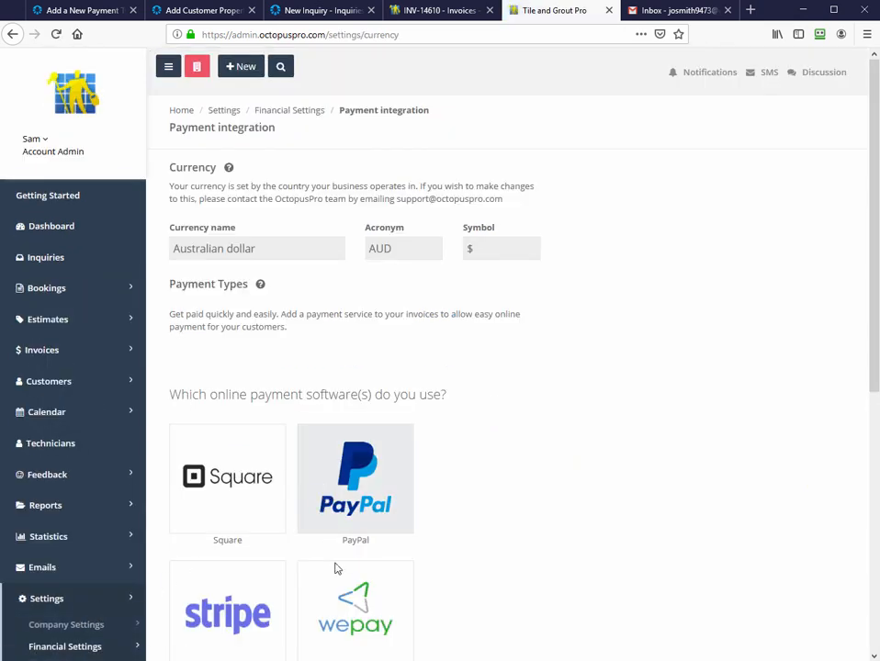
pyautogui.scroll(-3)
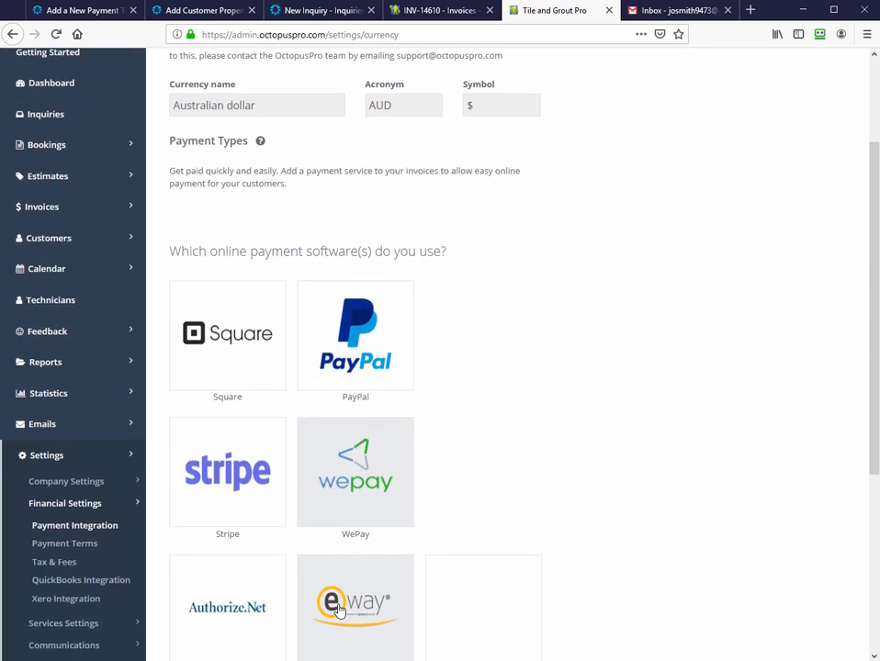
pyautogui.scroll(-3)
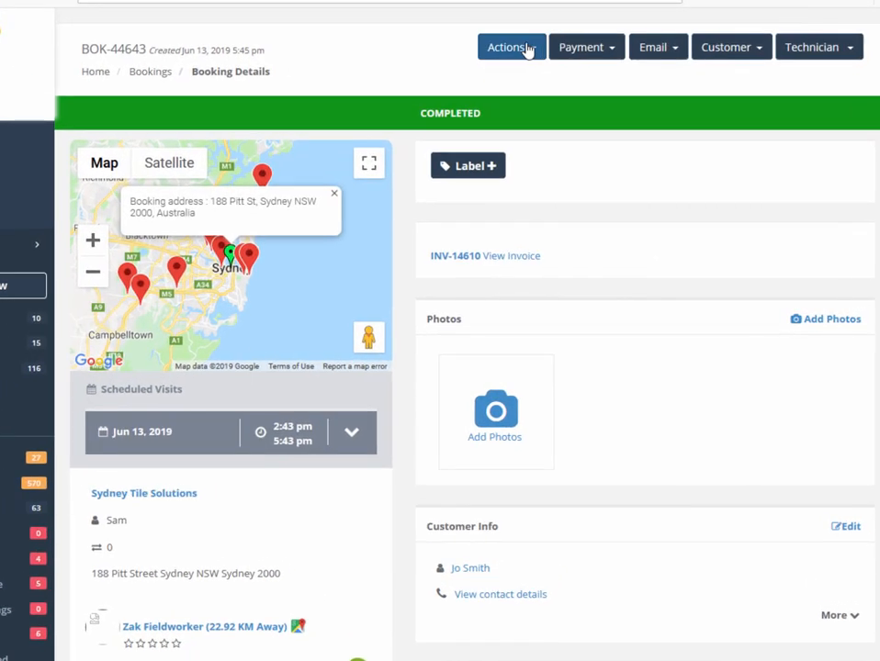
# - Start a repeat booking from Jun 27, 2019 with an end date of Jun 26, 2020
pyautogui.click(511, 47)
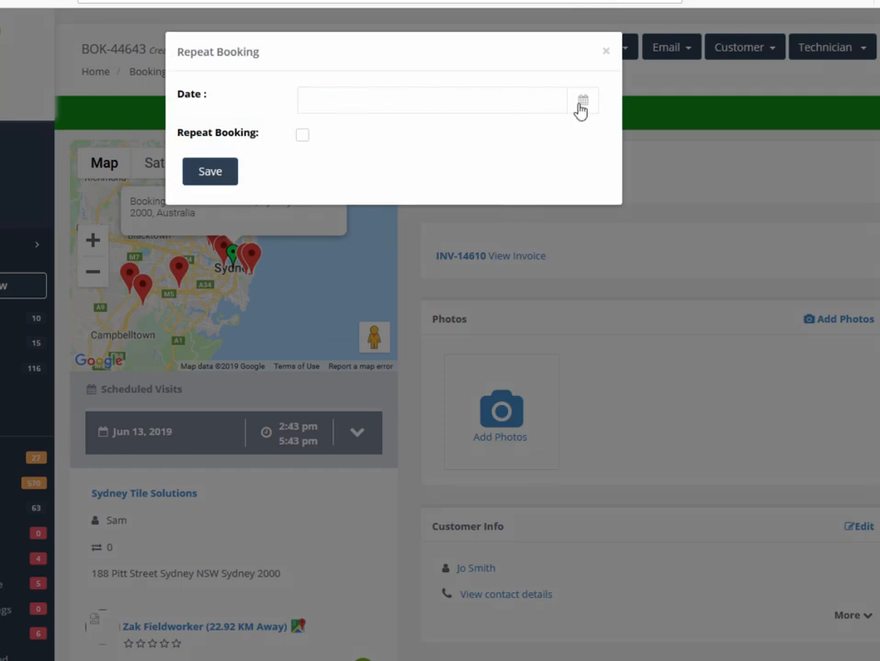
pyautogui.click(582, 101)
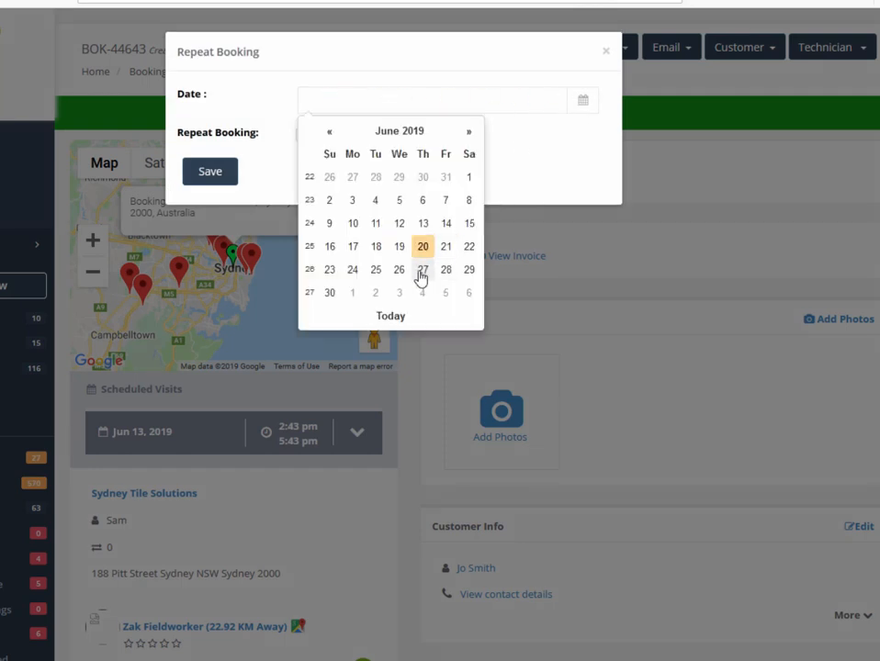
pyautogui.click(423, 268)
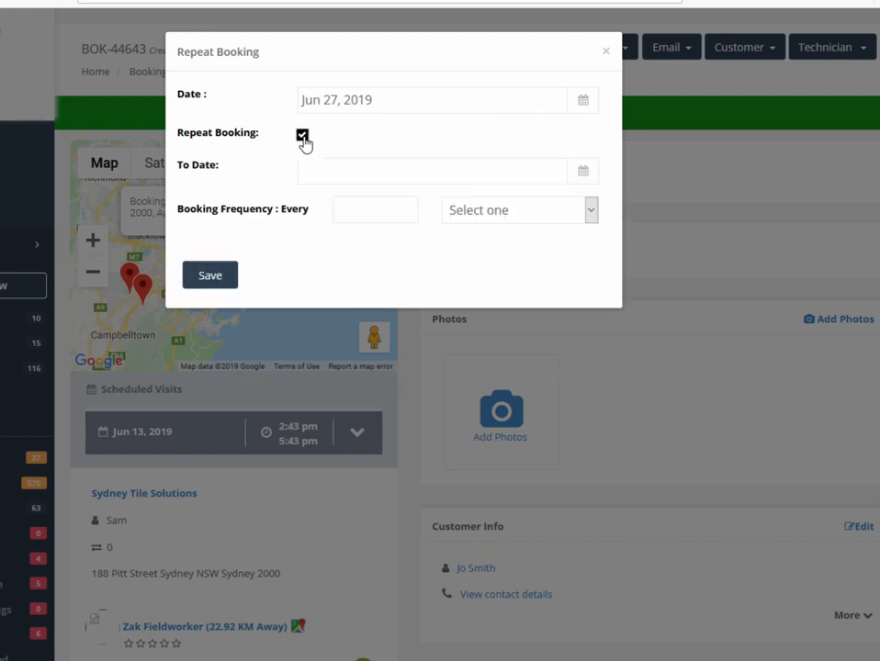
pyautogui.click(301, 136)
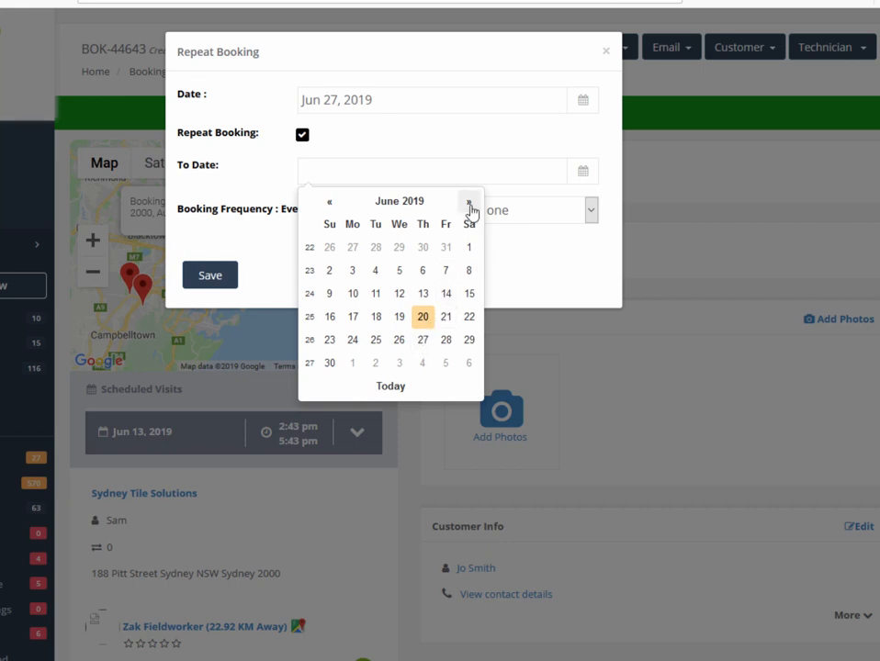
pyautogui.click(468, 201)
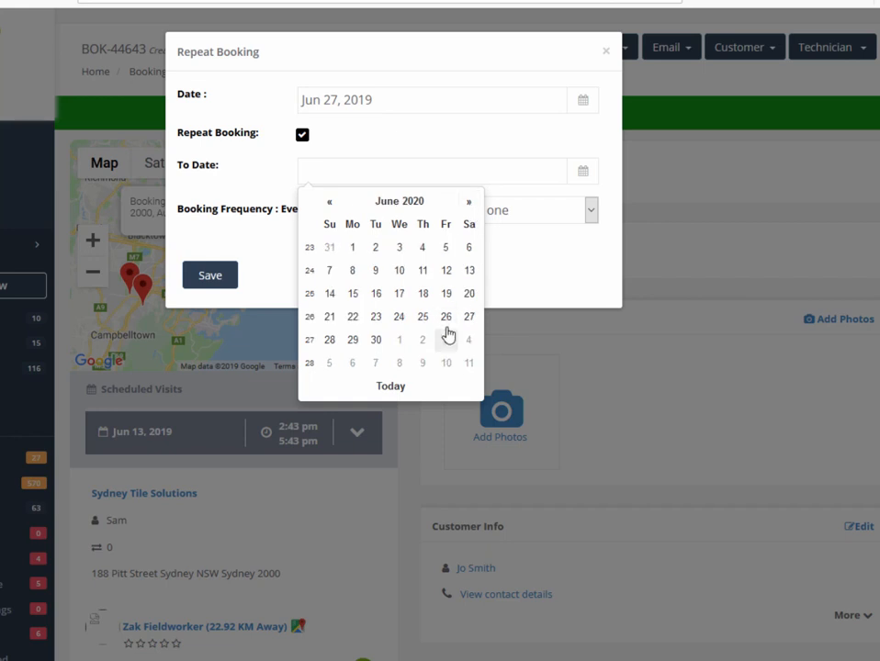
pyautogui.click(445, 316)
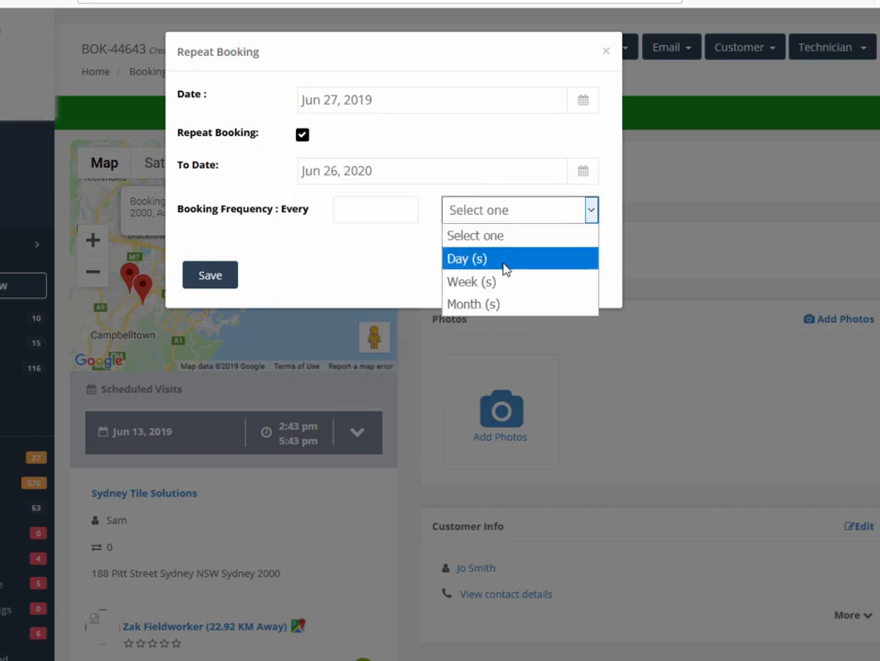
pyautogui.moveTo(492, 305)
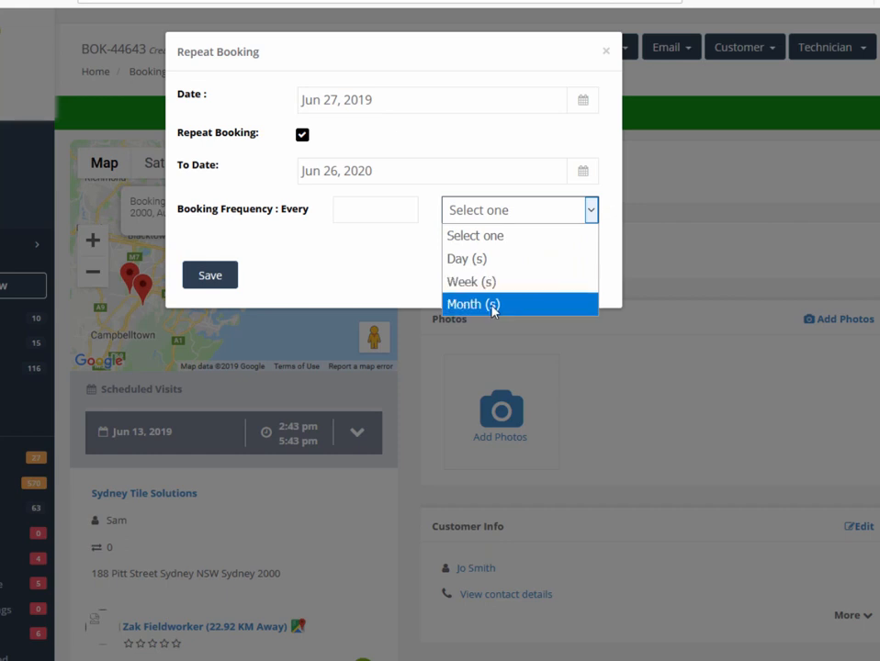
# - Set the repeat frequency to 24 Month(s), save the schedule and create the repeat bookings
pyautogui.click(474, 305)
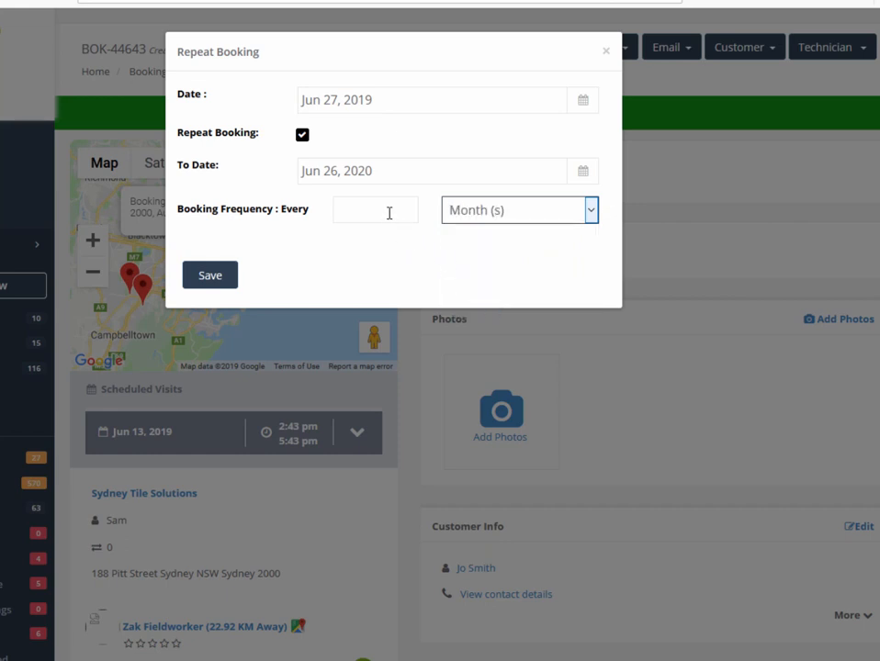
pyautogui.write('12')
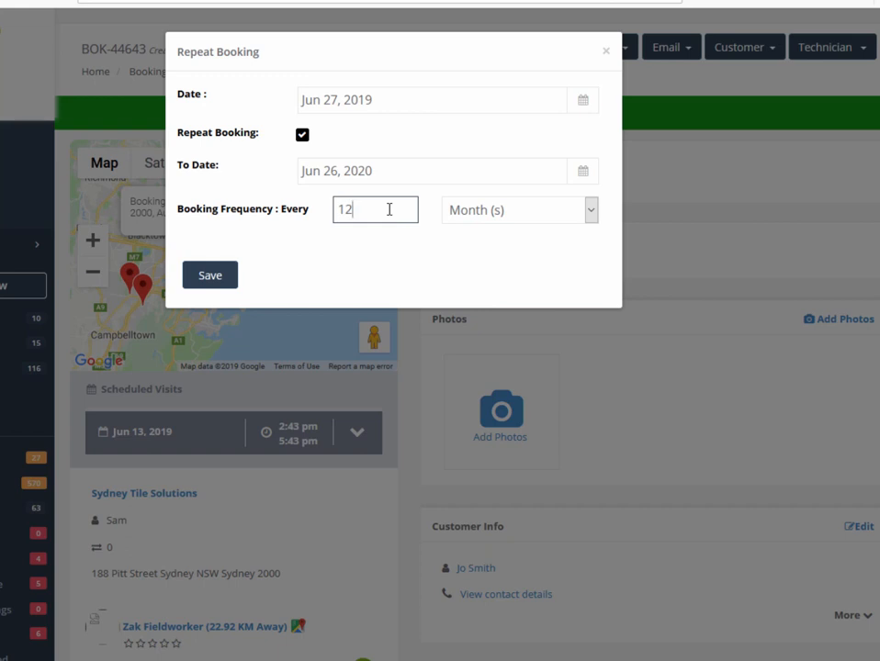
pyautogui.doubleClick(344, 209)
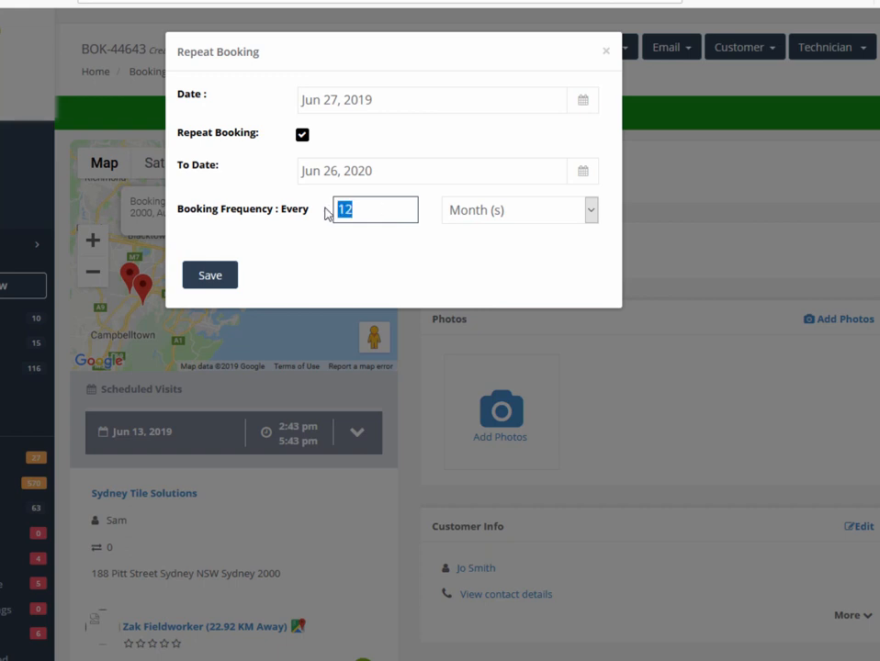
pyautogui.write('24')
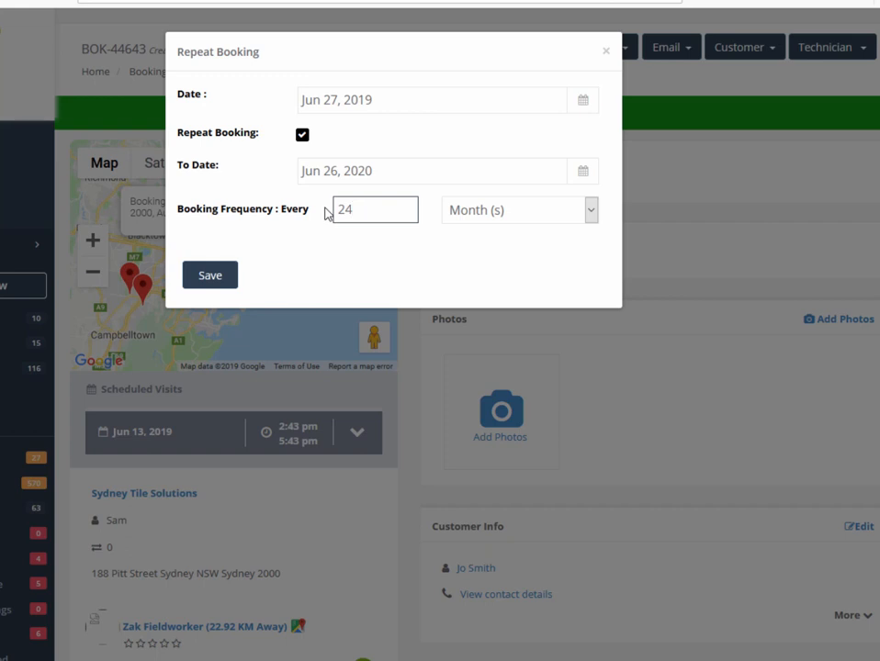
pyautogui.click(375, 210)
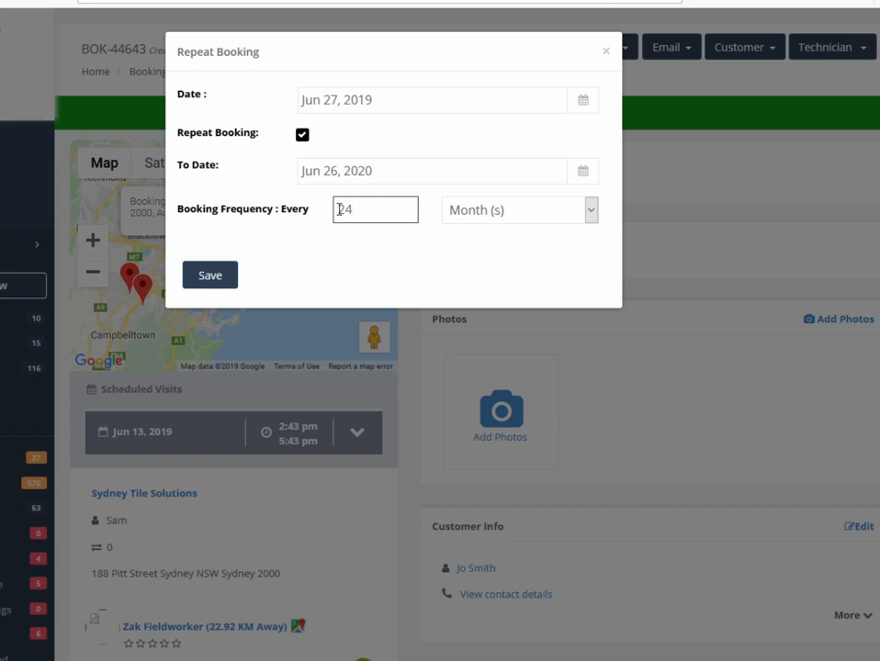
pyautogui.click(375, 209)
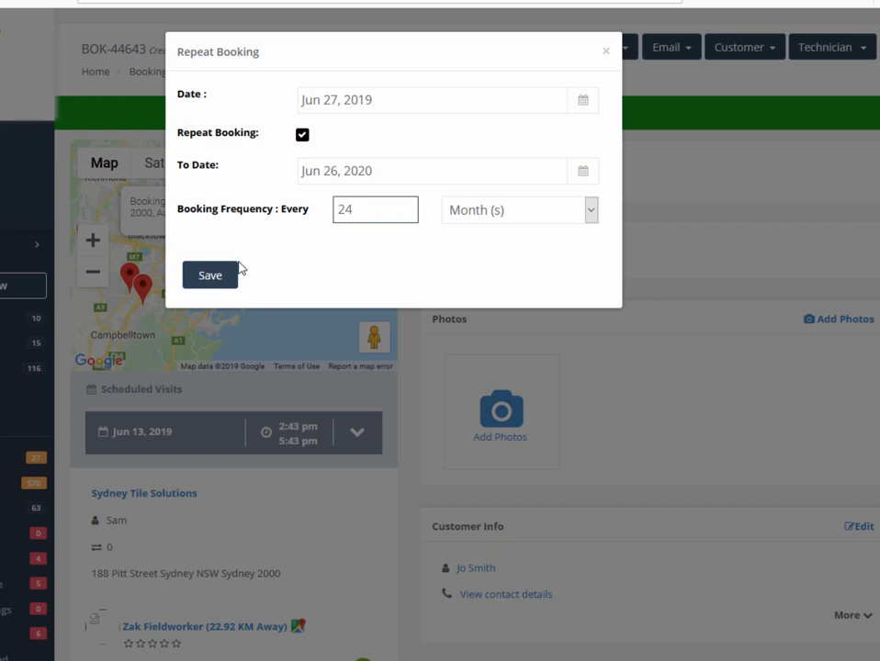
pyautogui.click(375, 209)
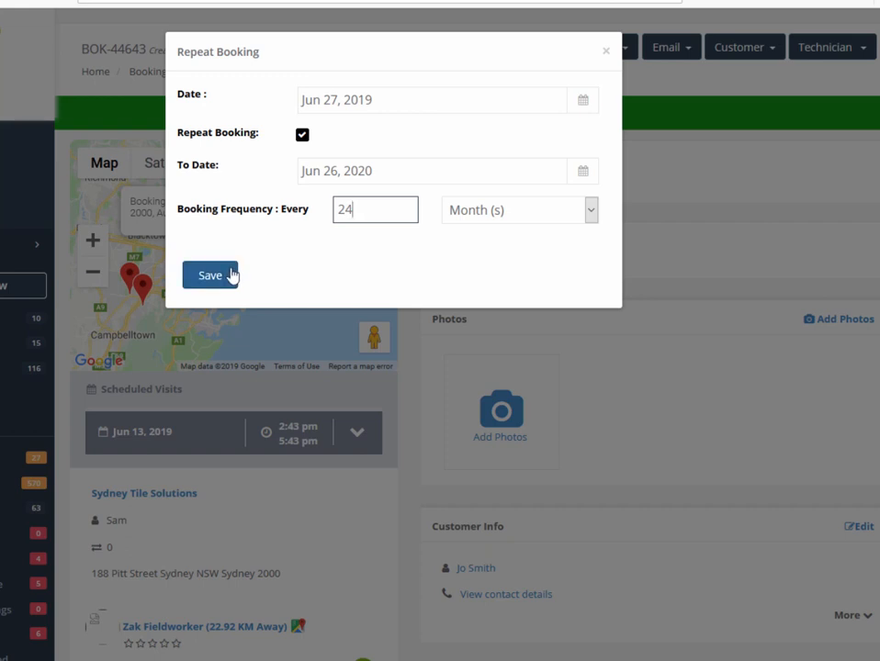
pyautogui.click(209, 275)
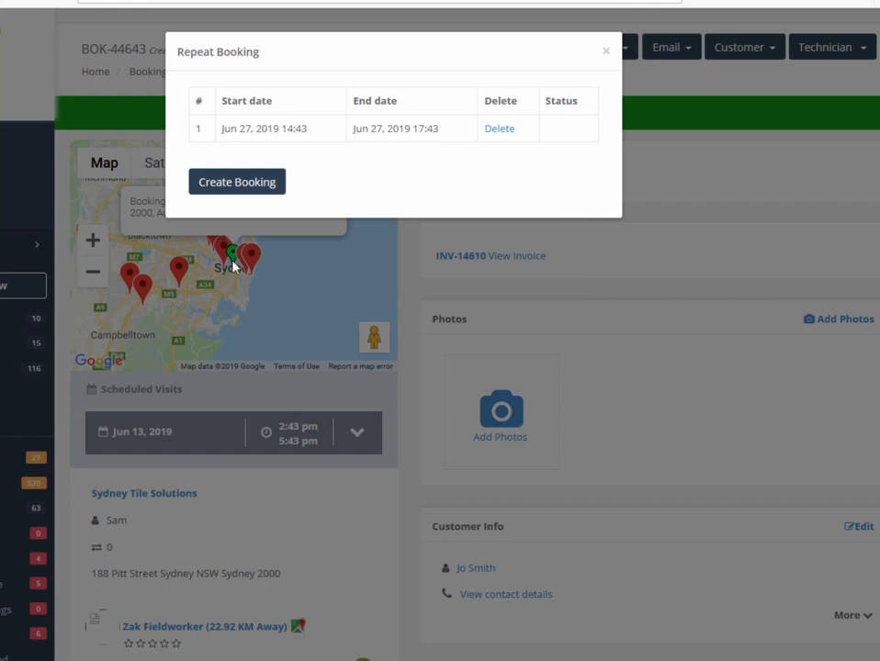
pyautogui.click(237, 182)
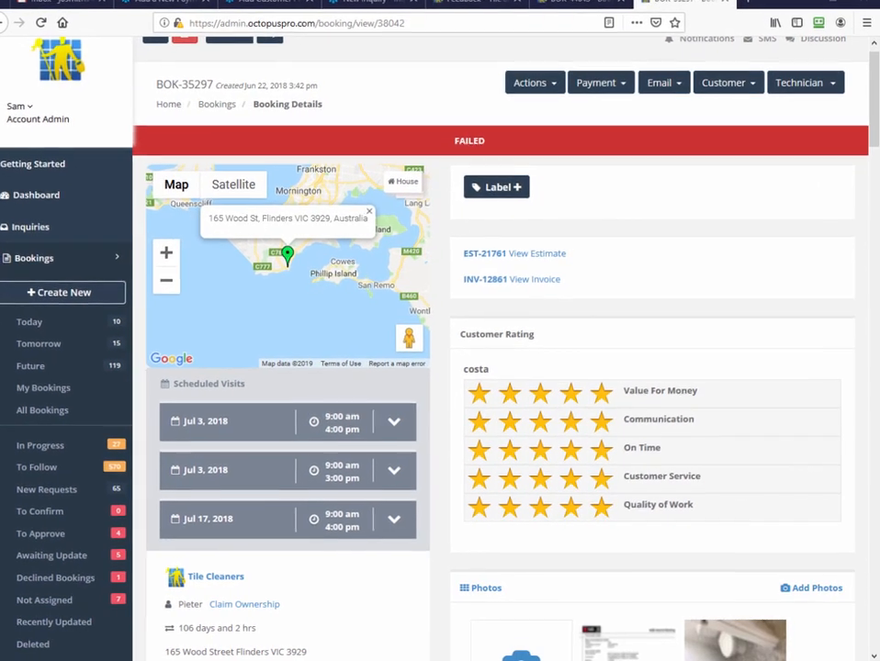
# - On BOK-35297's Customer Rating, set the On Time and Quality of Work criteria to five stars
pyautogui.scroll(-3)
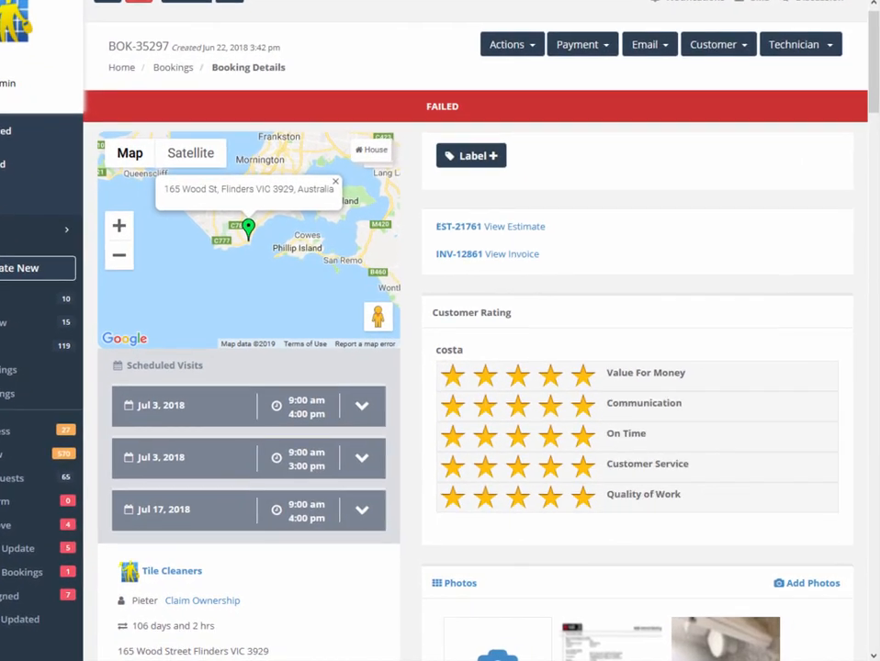
pyautogui.scroll(-3)
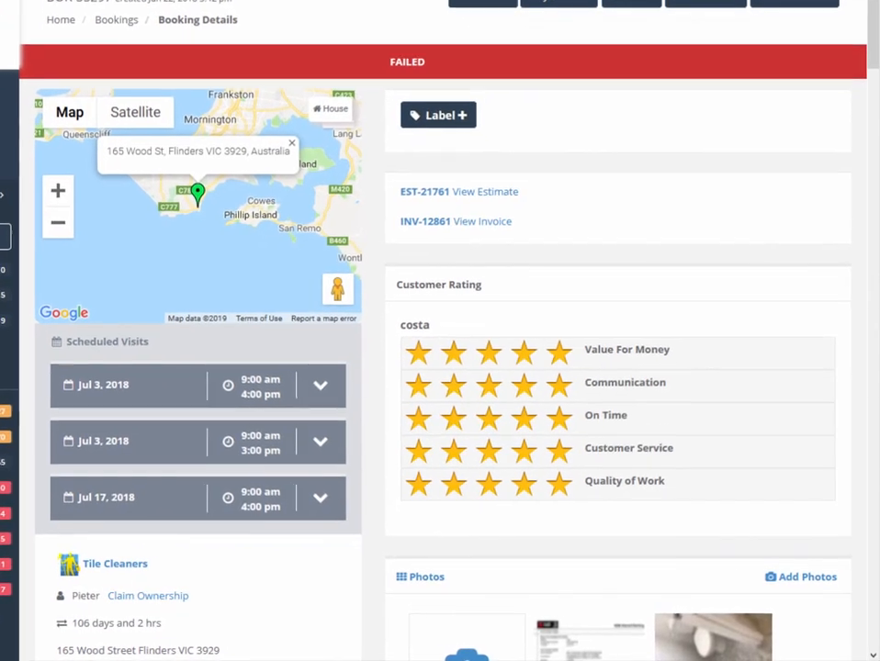
pyautogui.scroll(-3)
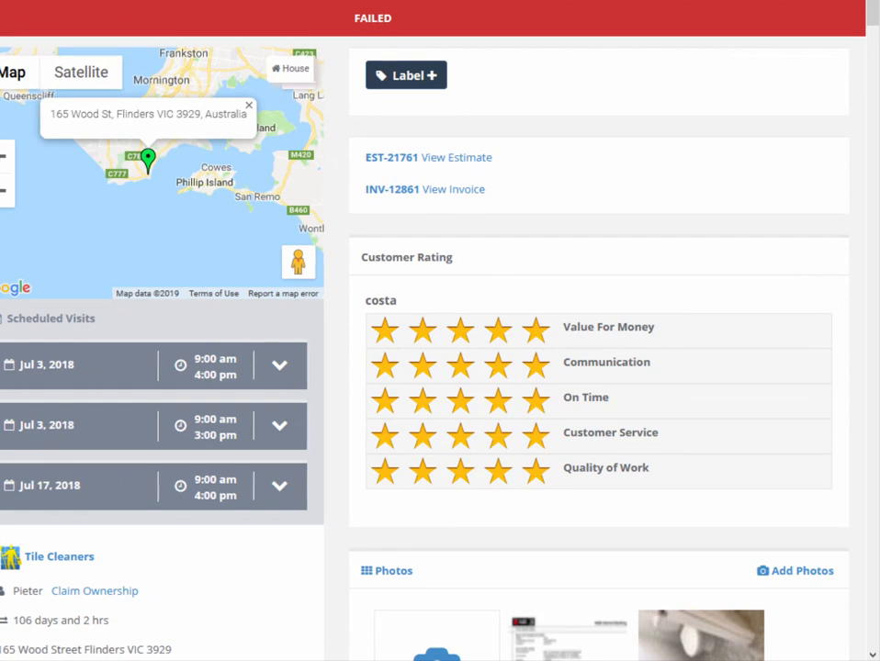
pyautogui.moveTo(33, 537)
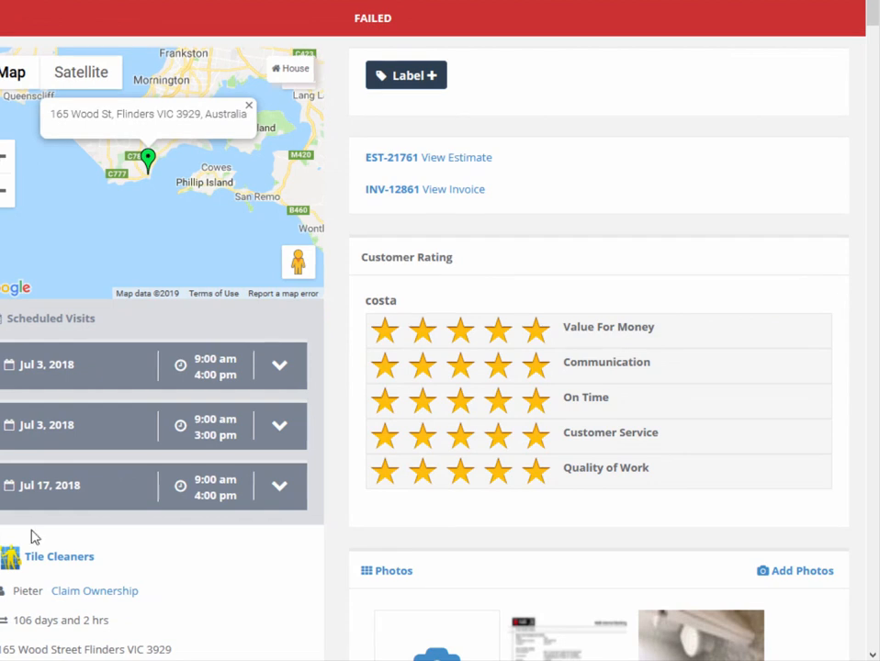
pyautogui.click(459, 362)
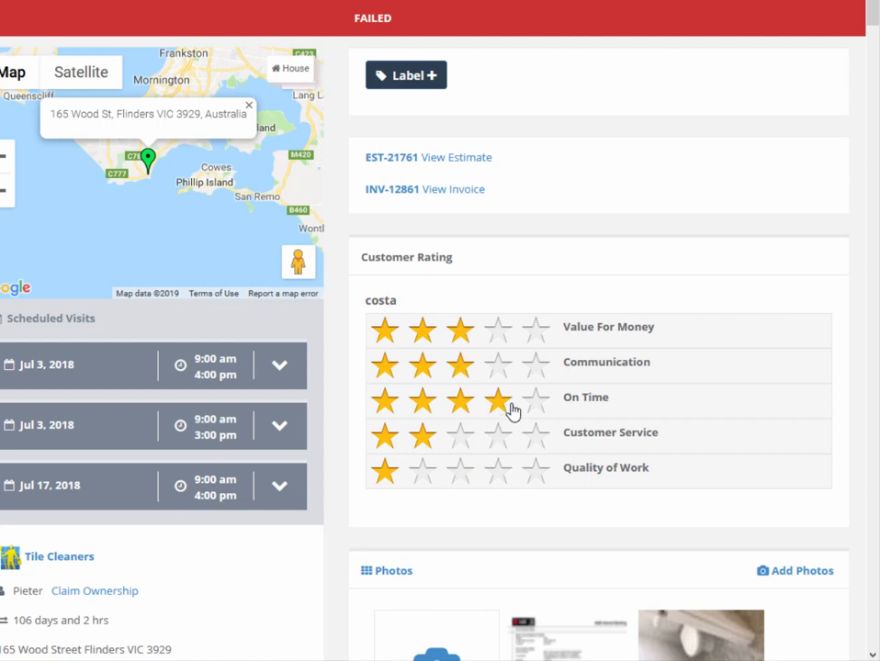
pyautogui.click(536, 400)
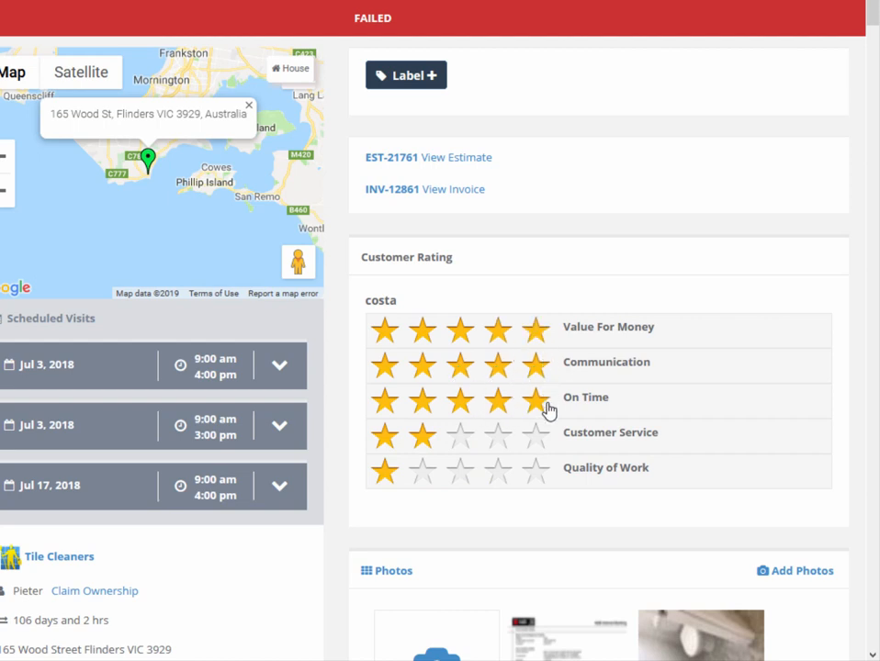
pyautogui.click(536, 469)
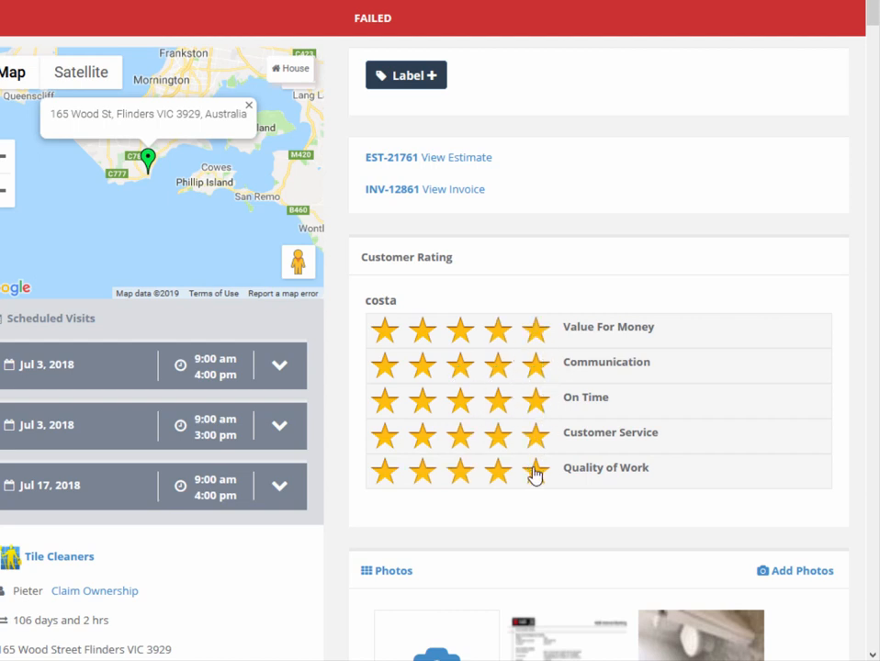
pyautogui.moveTo(540, 518)
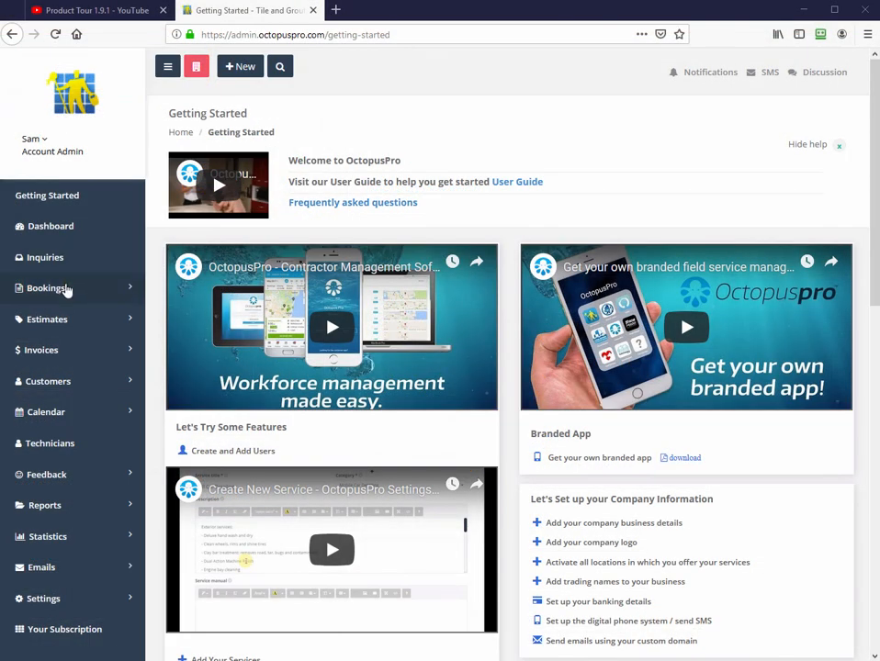
# - Filter My Bookings by the Left Message label, view the June 27 To Do booking, then return to the full list
pyautogui.click(48, 286)
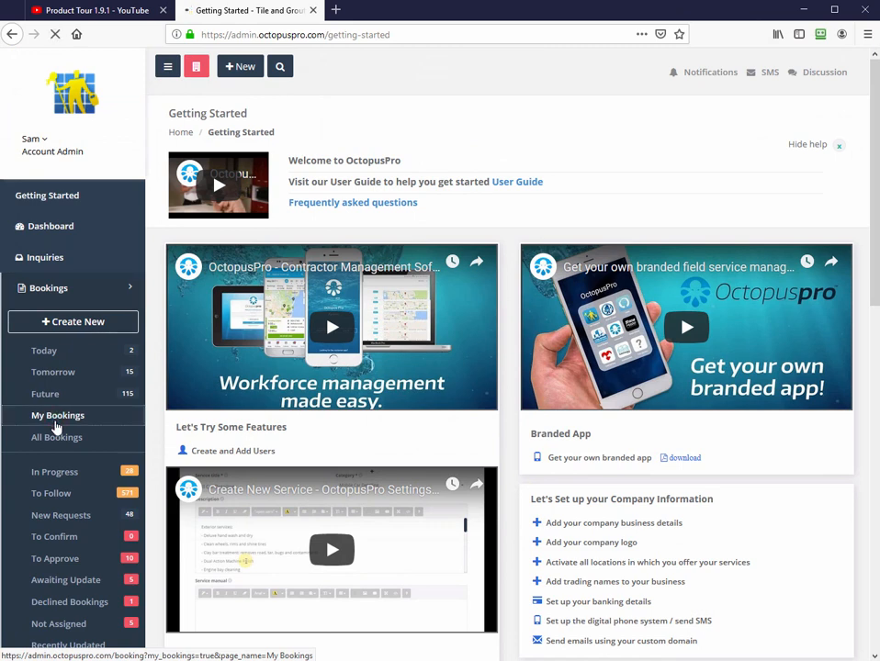
pyautogui.click(57, 415)
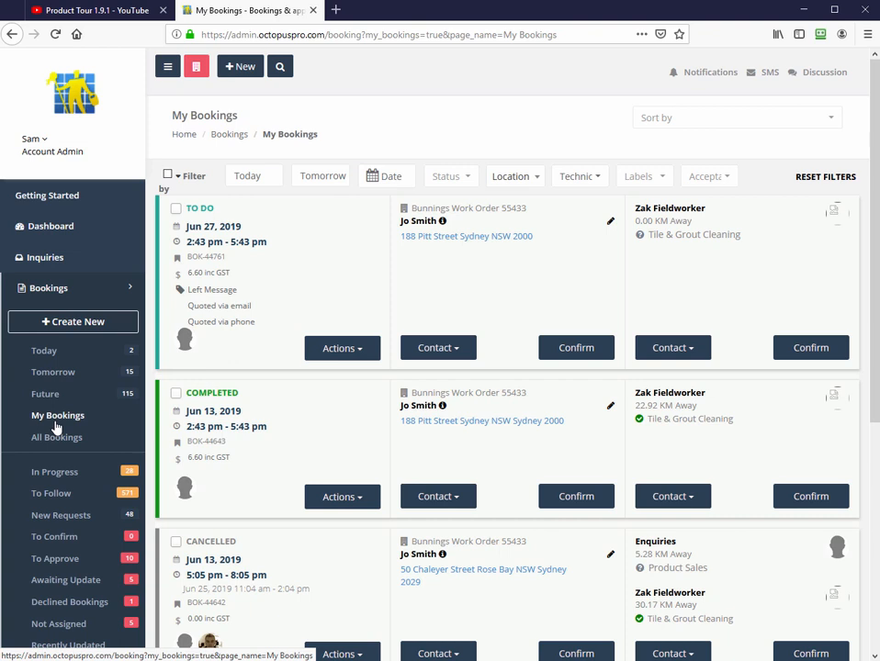
pyautogui.moveTo(143, 401)
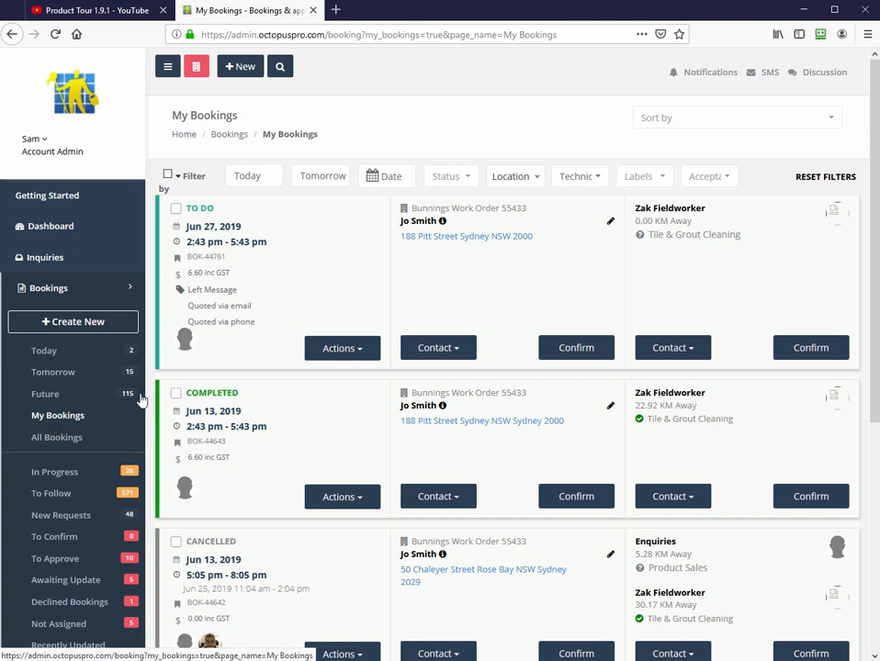
pyautogui.click(639, 176)
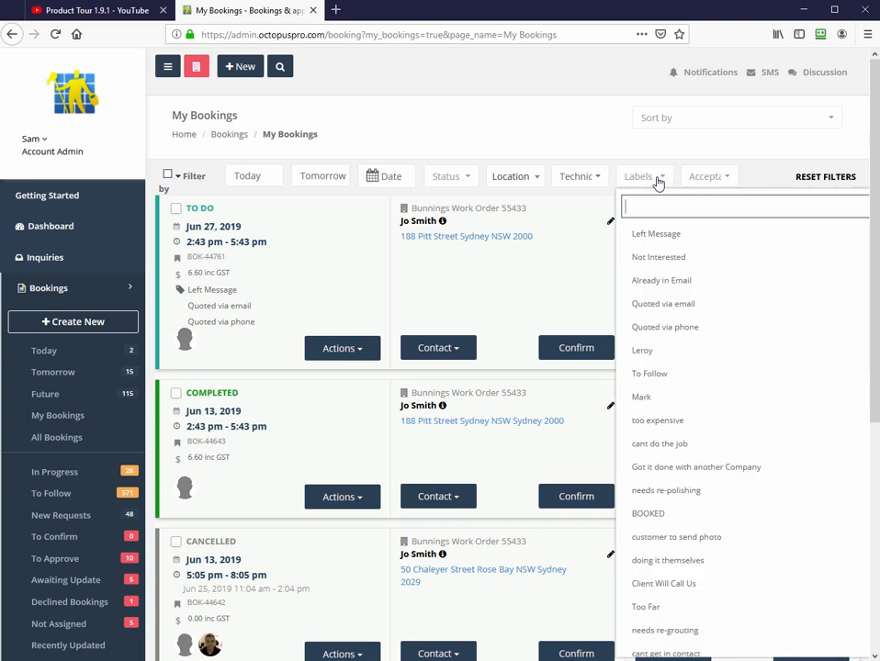
pyautogui.moveTo(656, 233)
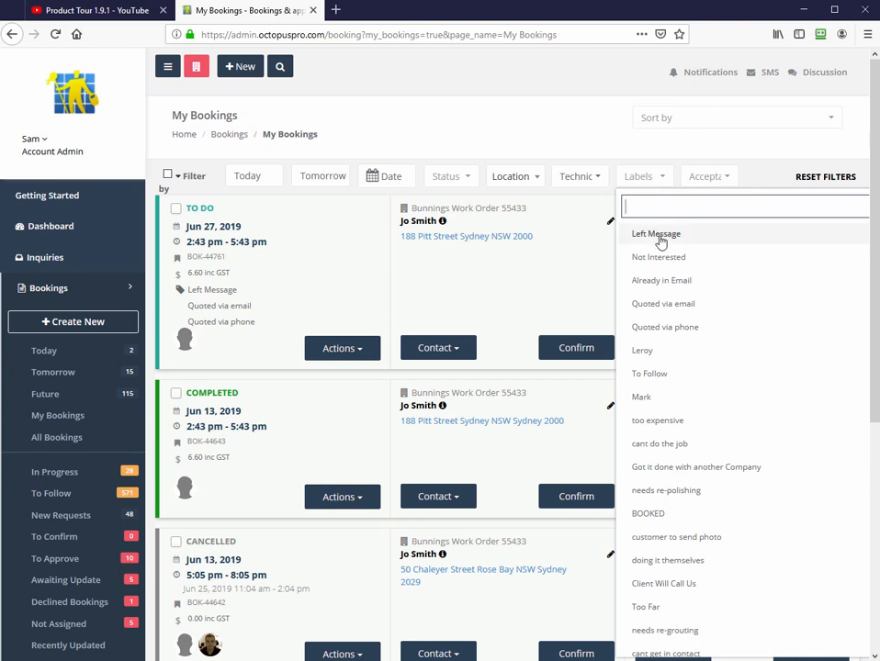
pyautogui.click(656, 233)
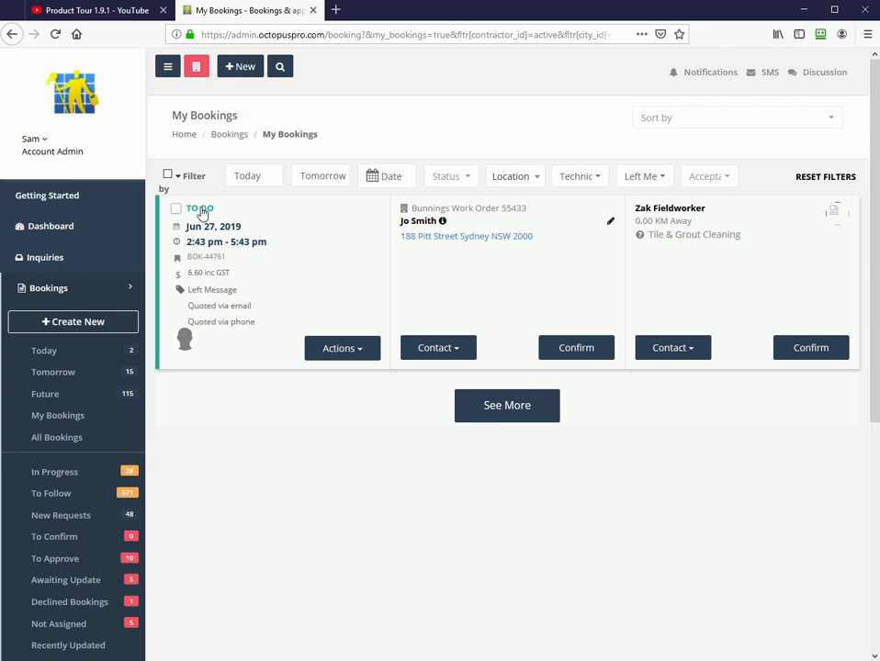
pyautogui.click(198, 210)
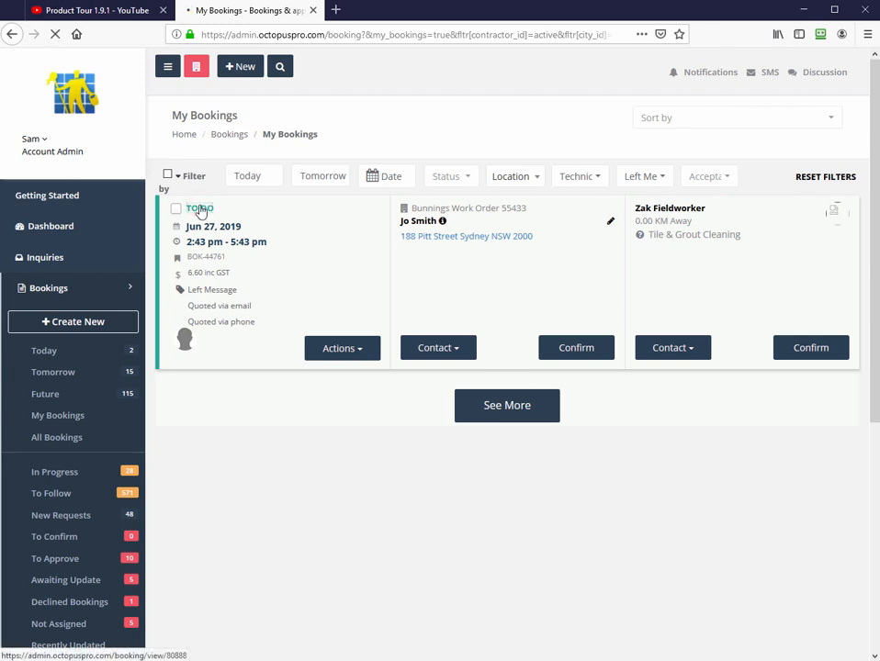
pyautogui.click(213, 226)
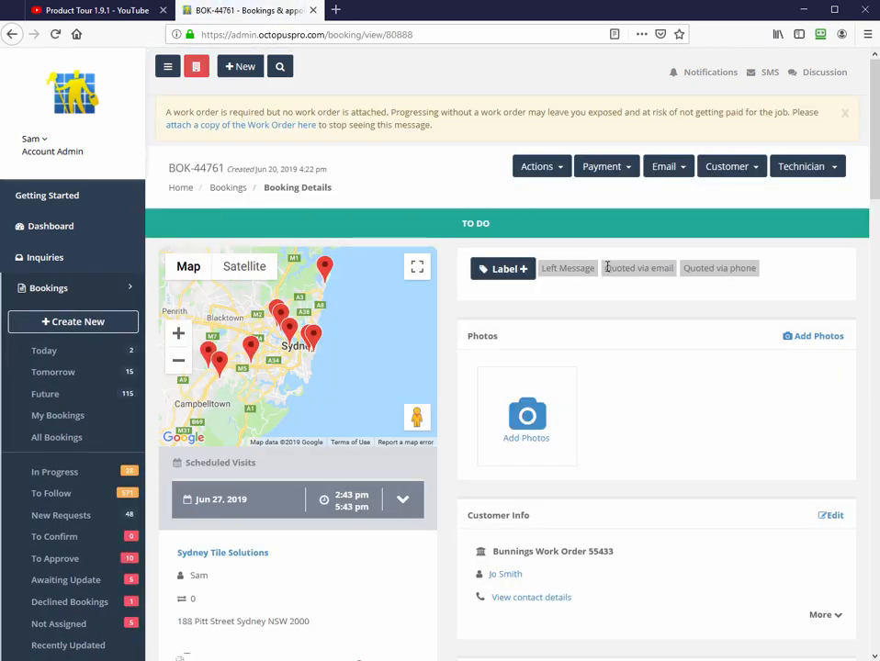
pyautogui.click(503, 268)
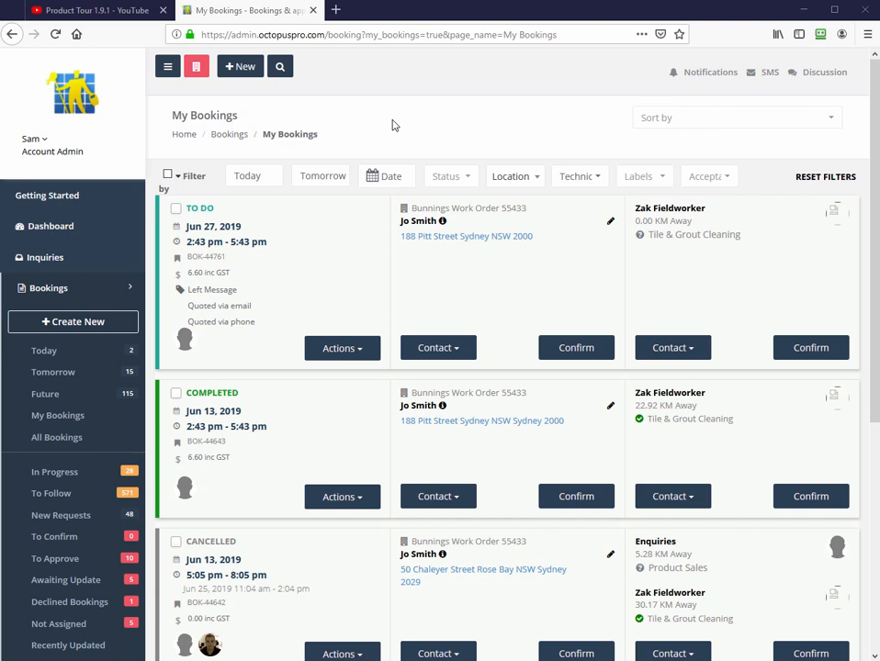
pyautogui.moveTo(334, 154)
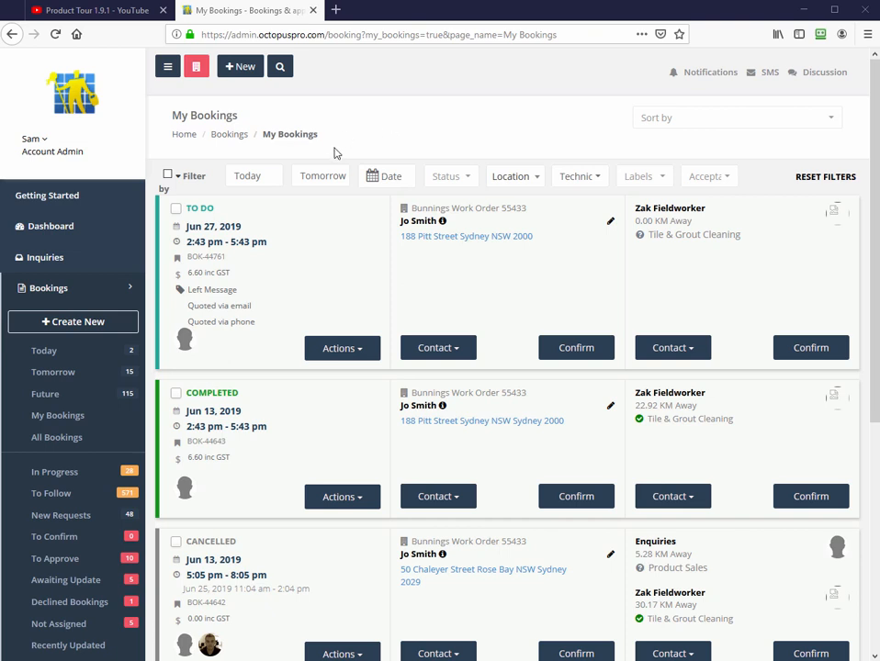
# - Review the Date, Status, Location and Accepts filter choices, then show the quick search types
pyautogui.click(386, 176)
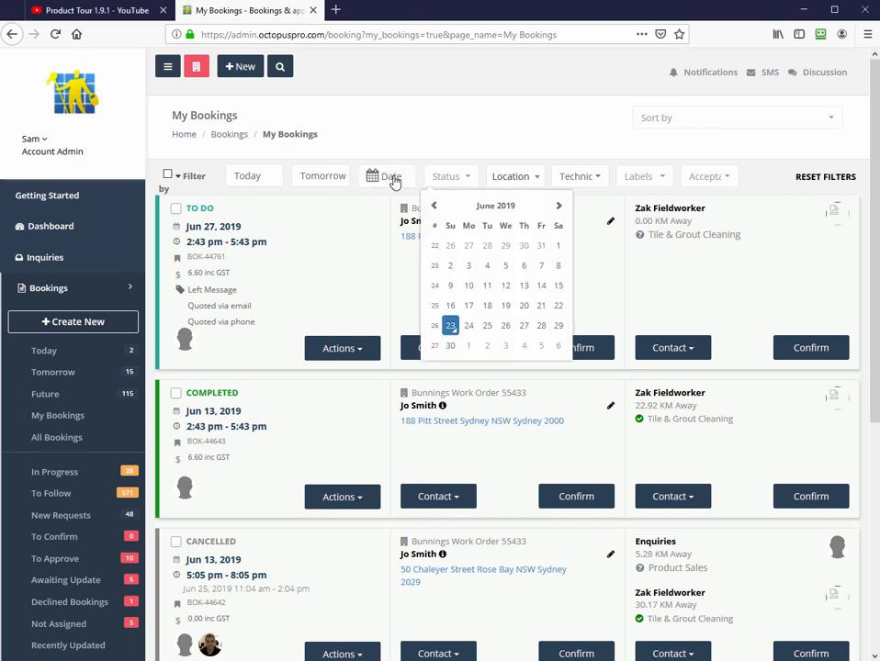
pyautogui.click(448, 176)
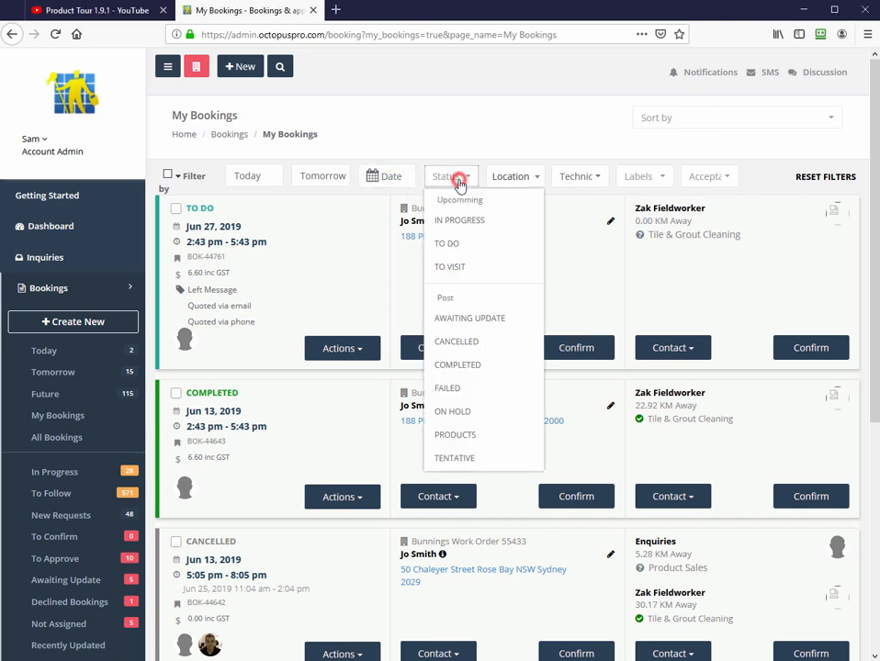
pyautogui.click(516, 177)
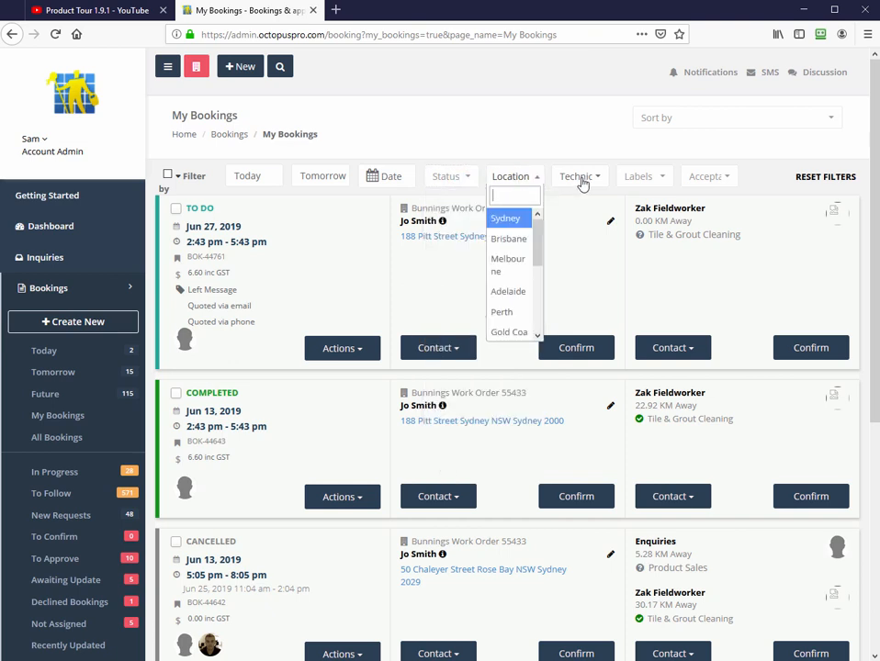
pyautogui.moveTo(643, 182)
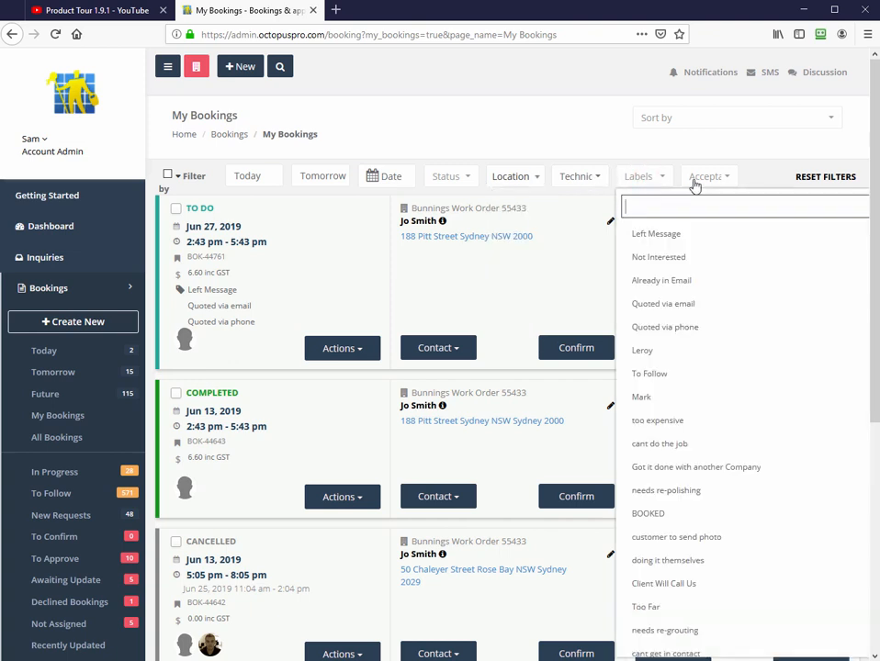
pyautogui.click(706, 176)
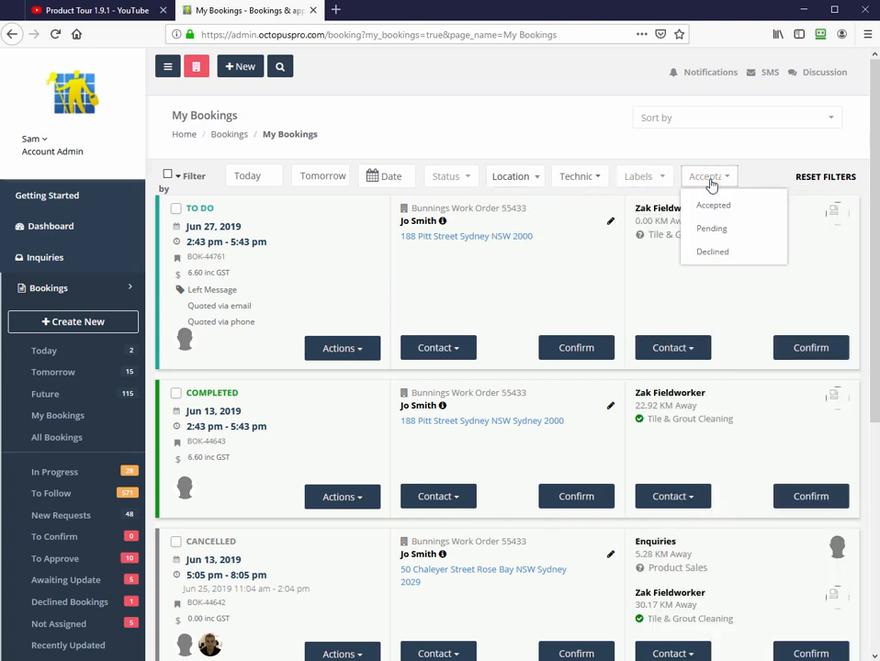
pyautogui.click(279, 66)
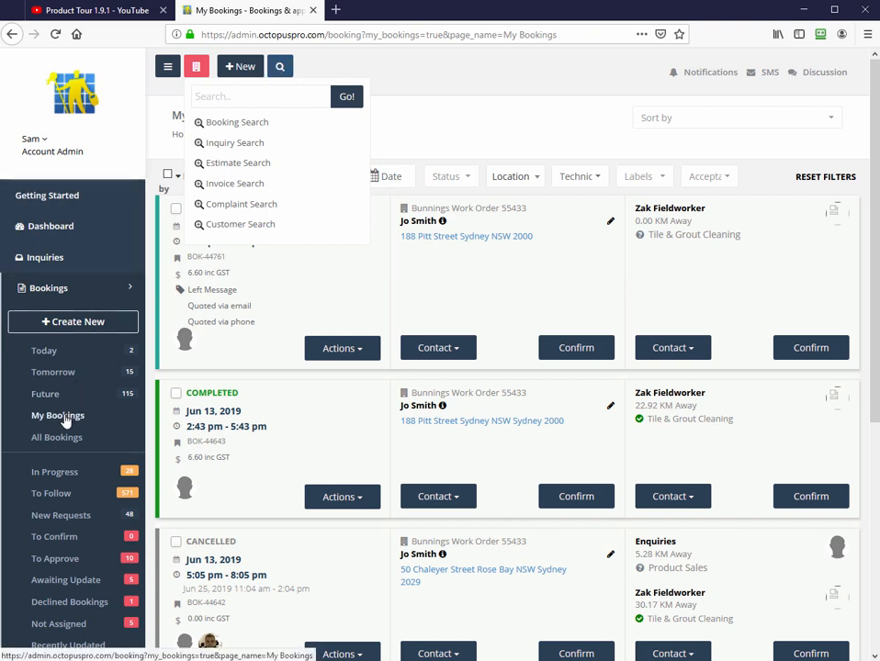
# - Open booking BOK-44482's details page with its map, June 12 visits and photos
pyautogui.click(57, 415)
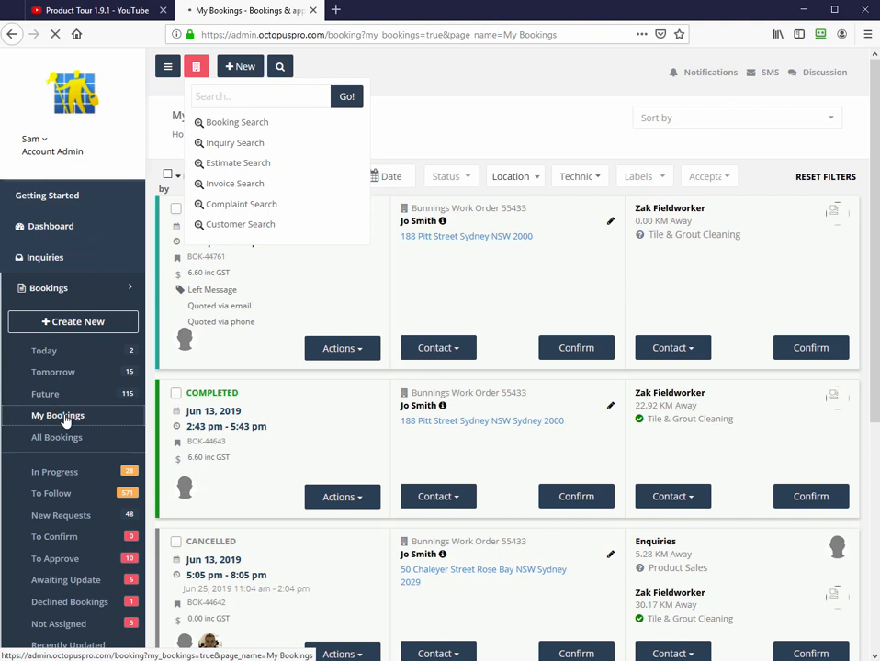
pyautogui.click(59, 415)
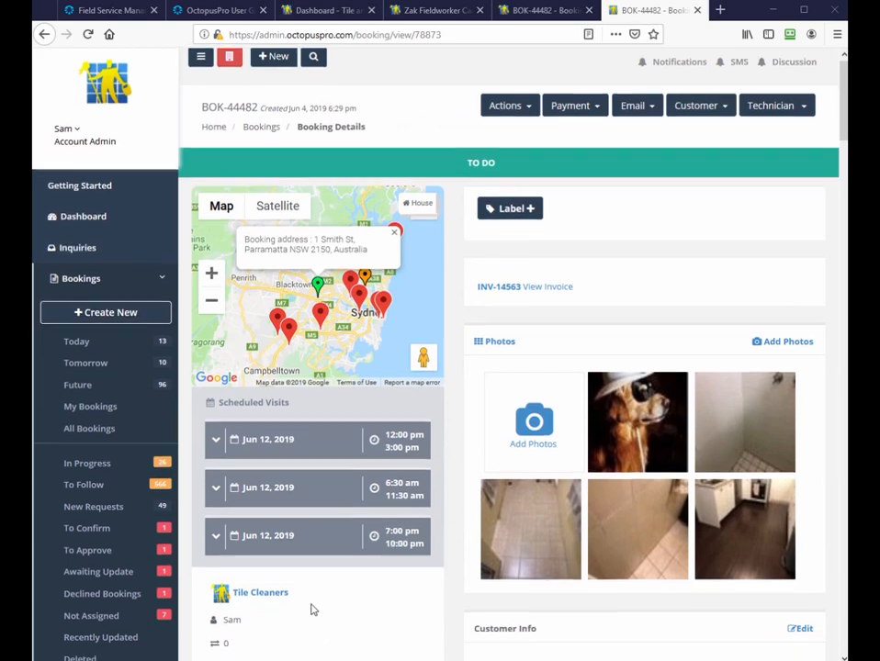
pyautogui.scroll(-3)
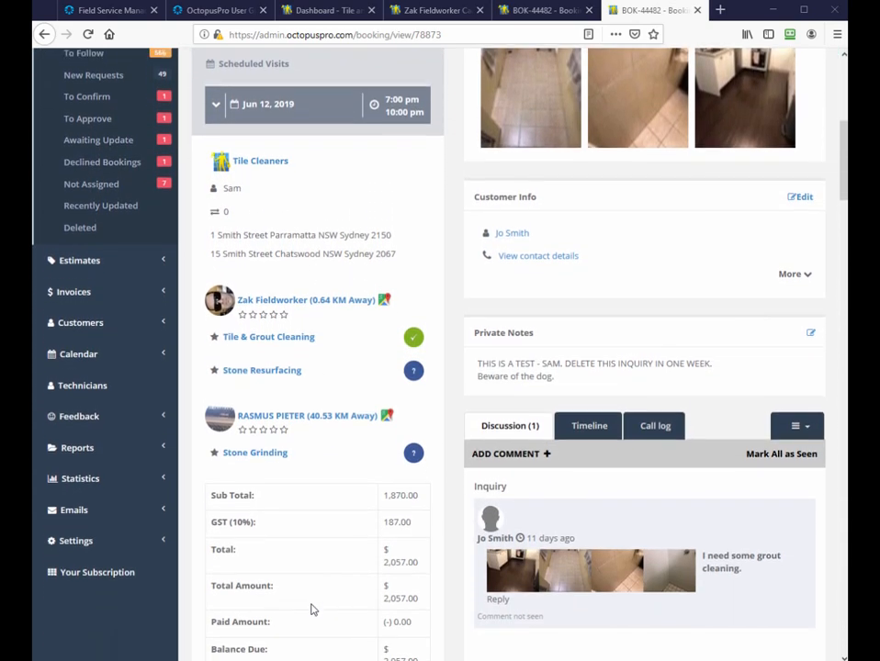
pyautogui.scroll(-3)
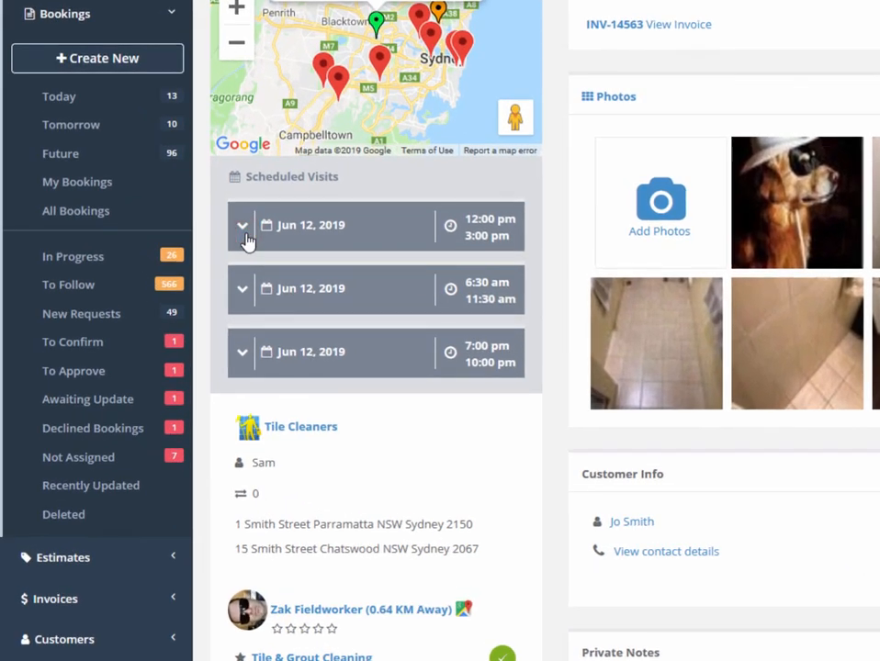
pyautogui.click(242, 224)
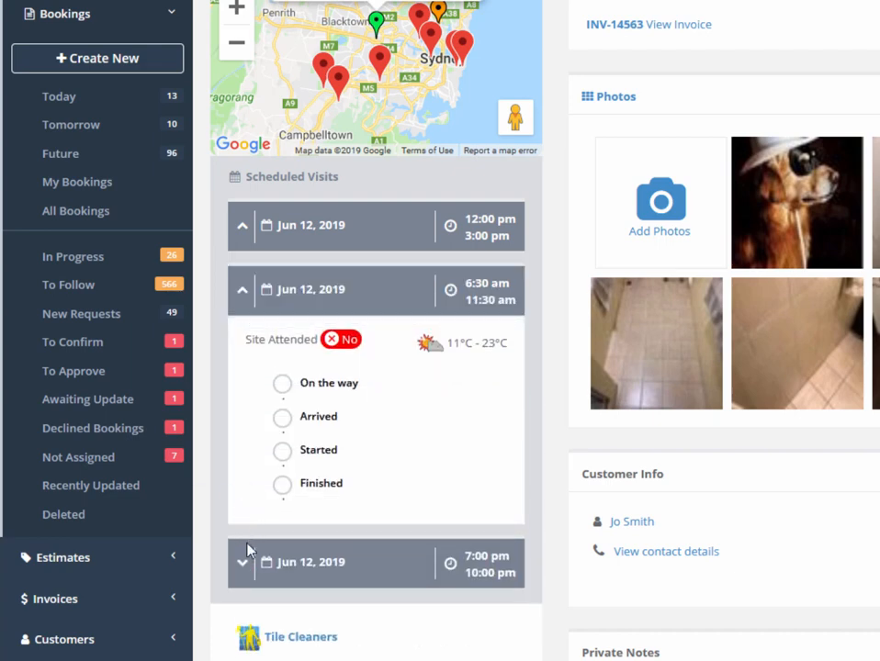
pyautogui.click(242, 355)
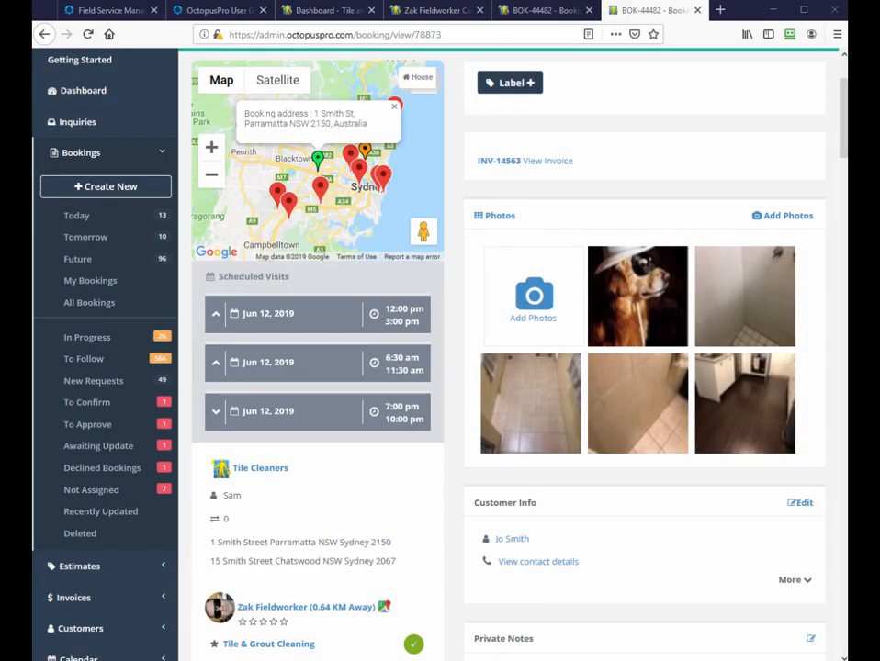
pyautogui.moveTo(695, 628)
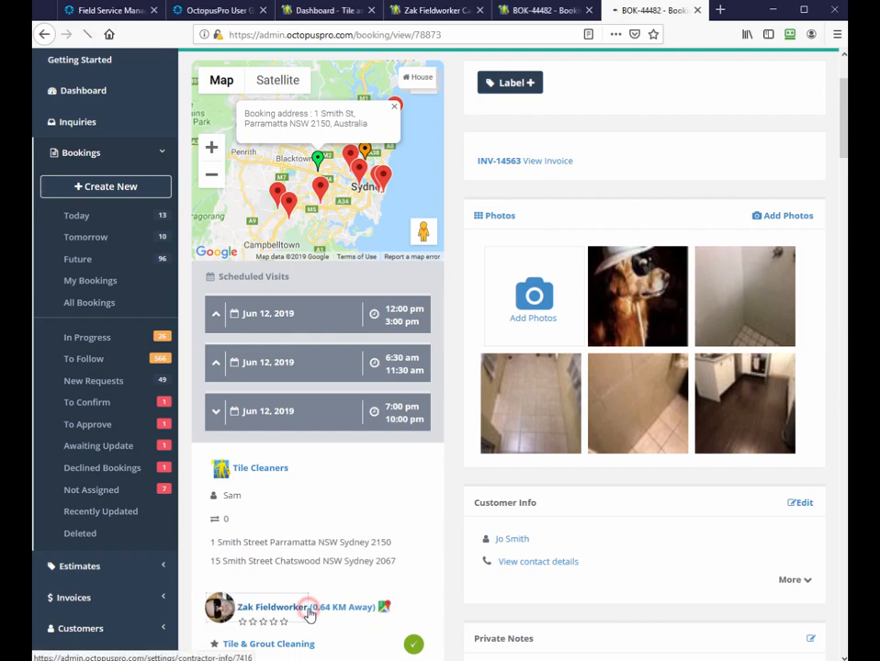
pyautogui.click(272, 606)
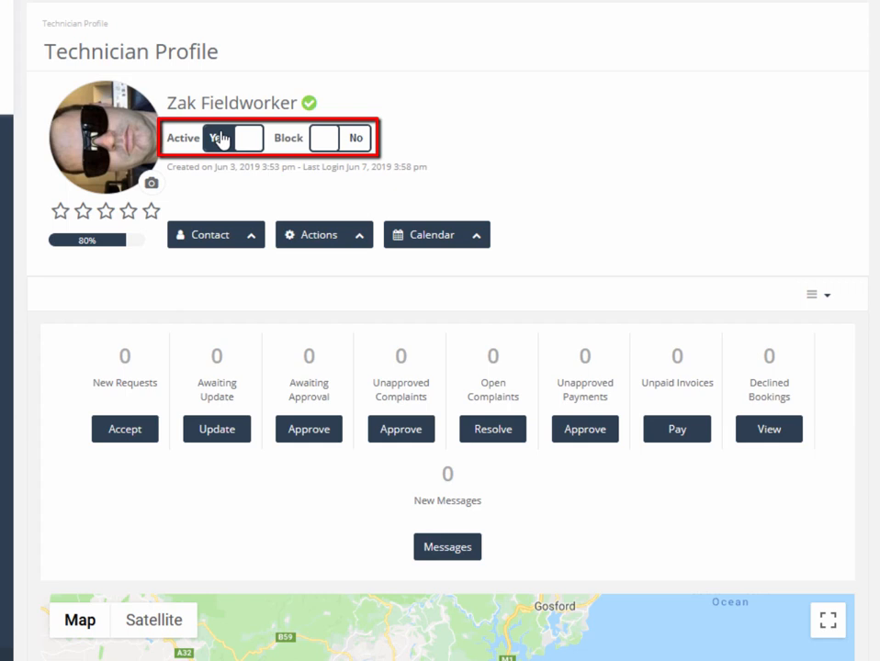
pyautogui.click(224, 135)
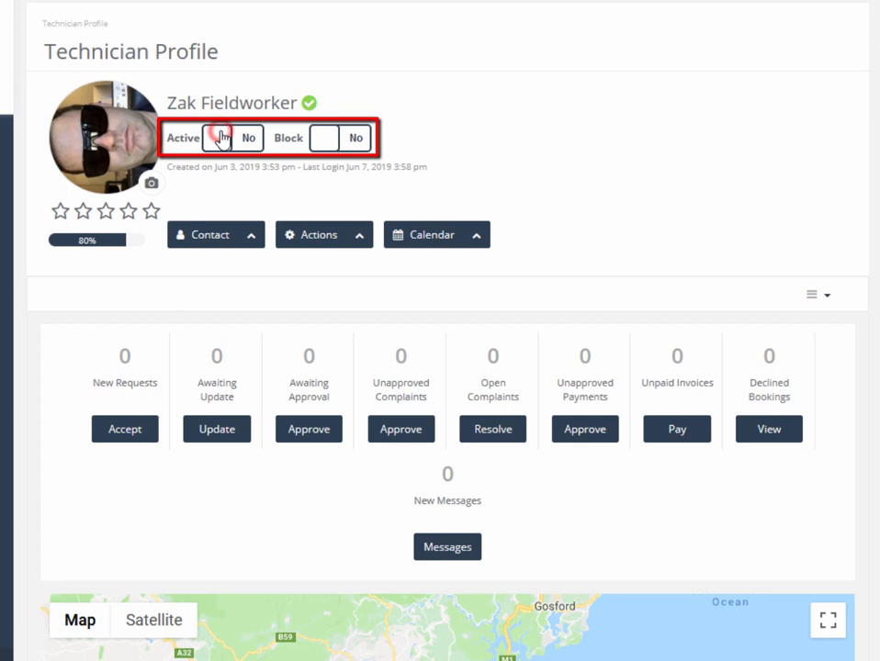
pyautogui.click(220, 138)
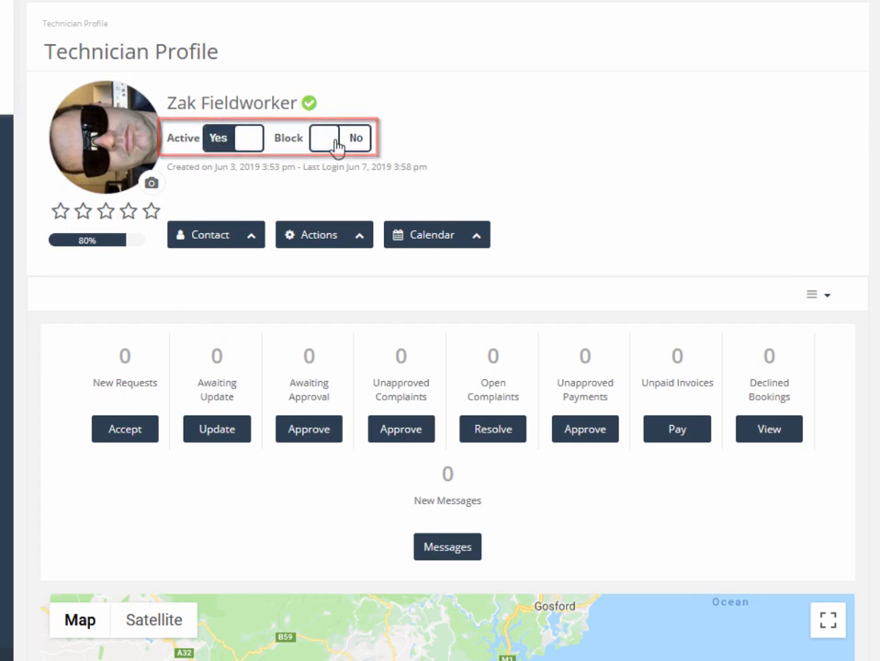
pyautogui.click(342, 138)
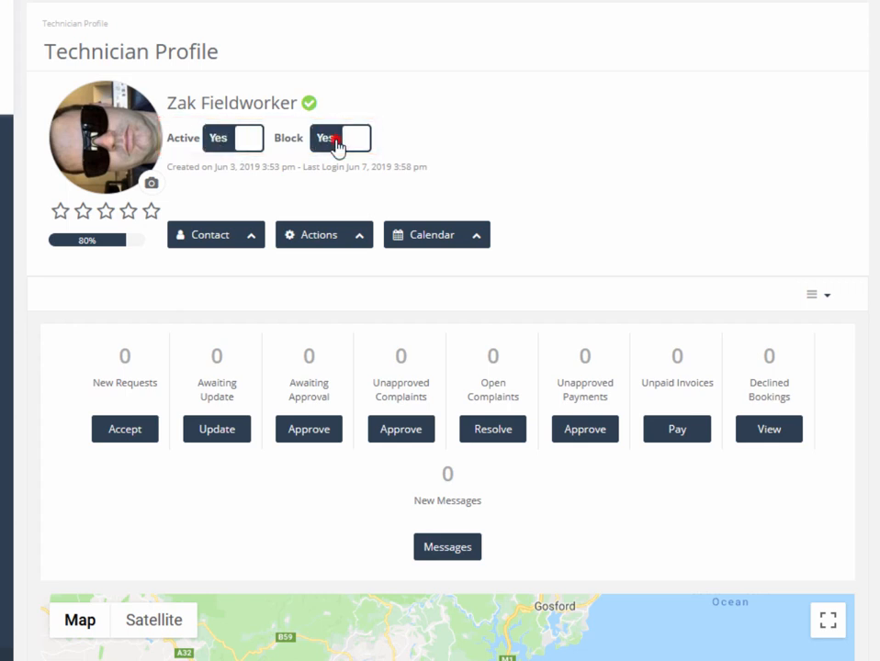
pyautogui.click(339, 138)
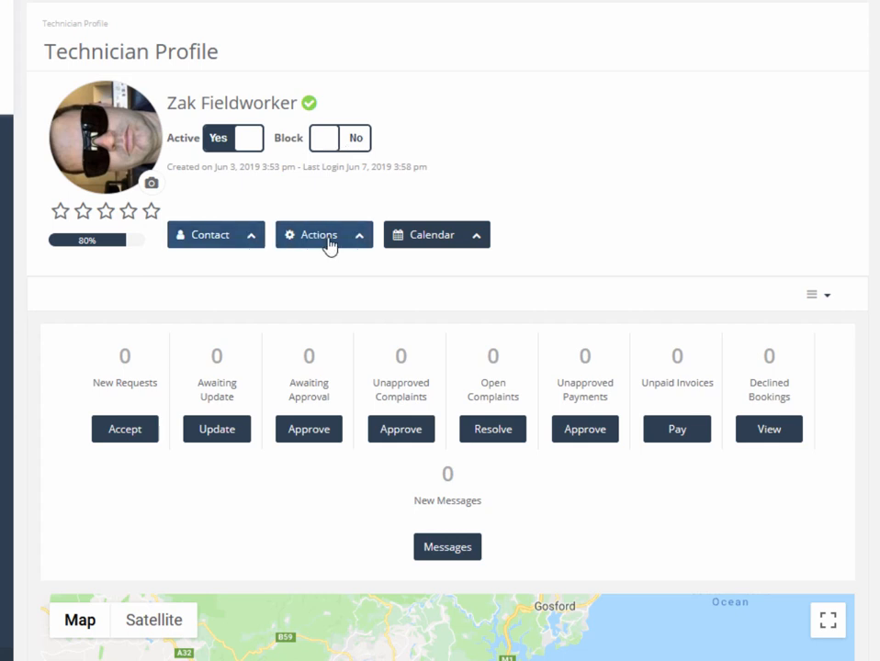
pyautogui.click(323, 235)
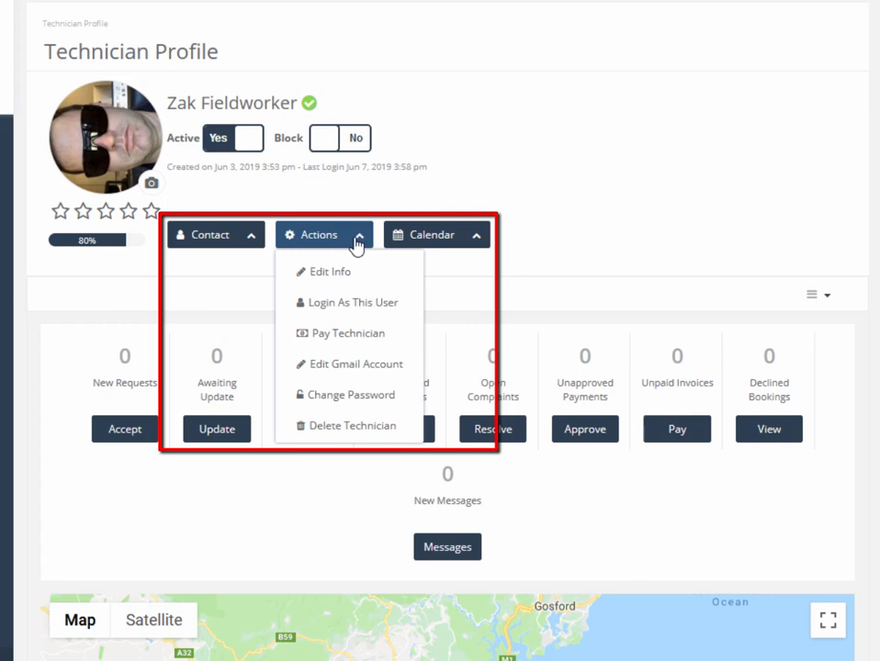
pyautogui.click(323, 235)
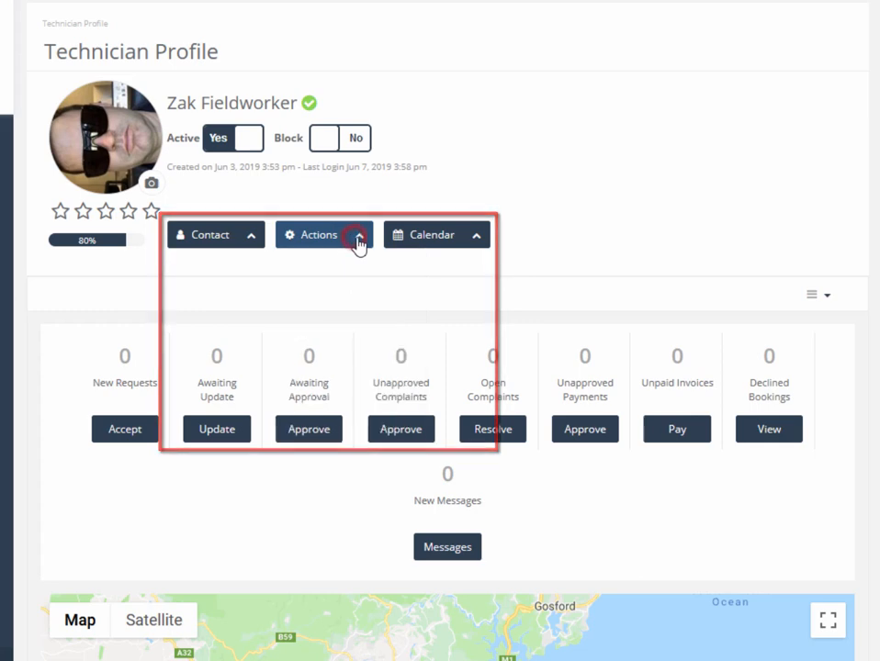
pyautogui.click(437, 235)
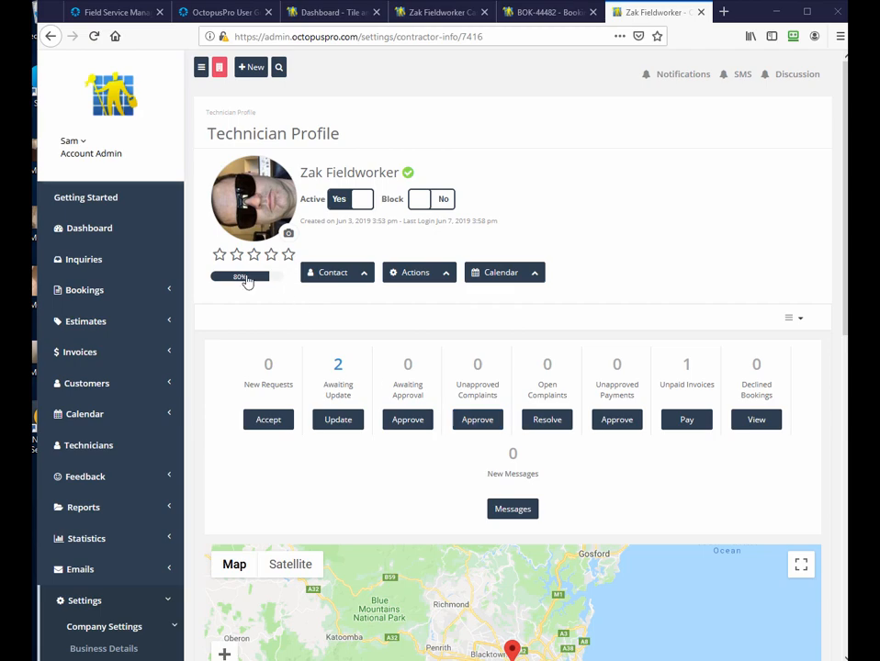
pyautogui.click(242, 275)
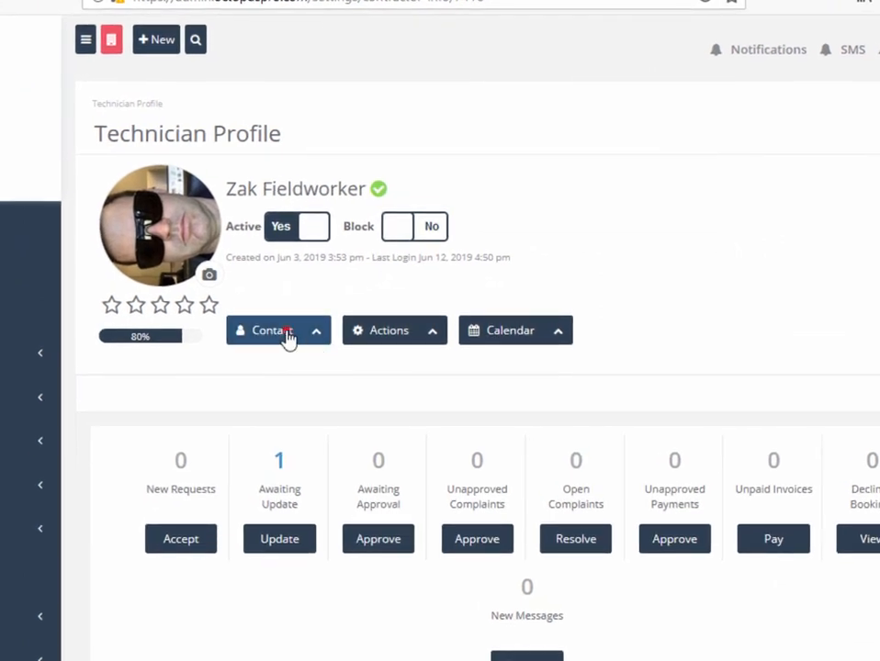
# - Start an SMS to Zak Fieldworker addressed to all his mobile devices
pyautogui.click(279, 330)
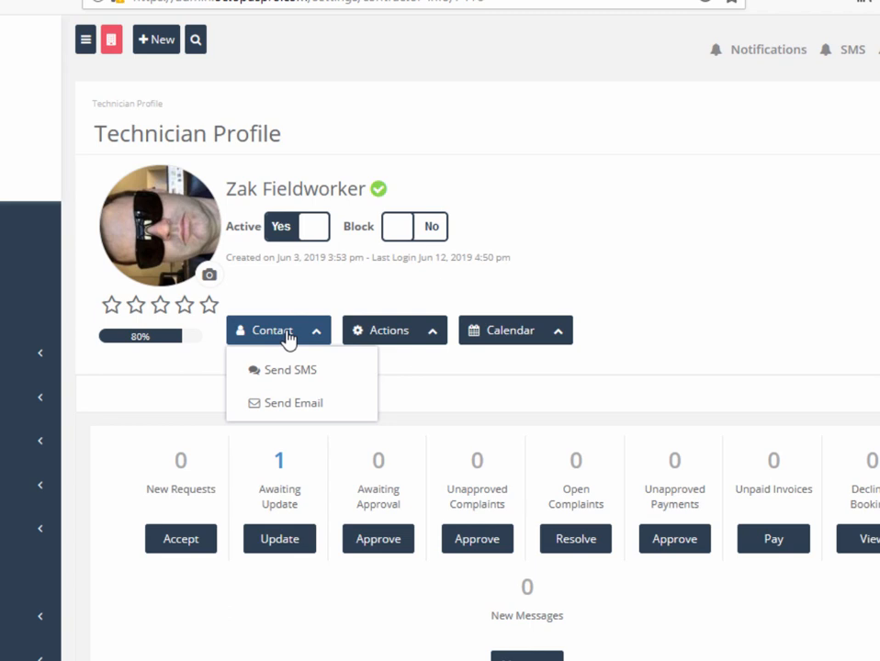
pyautogui.moveTo(290, 369)
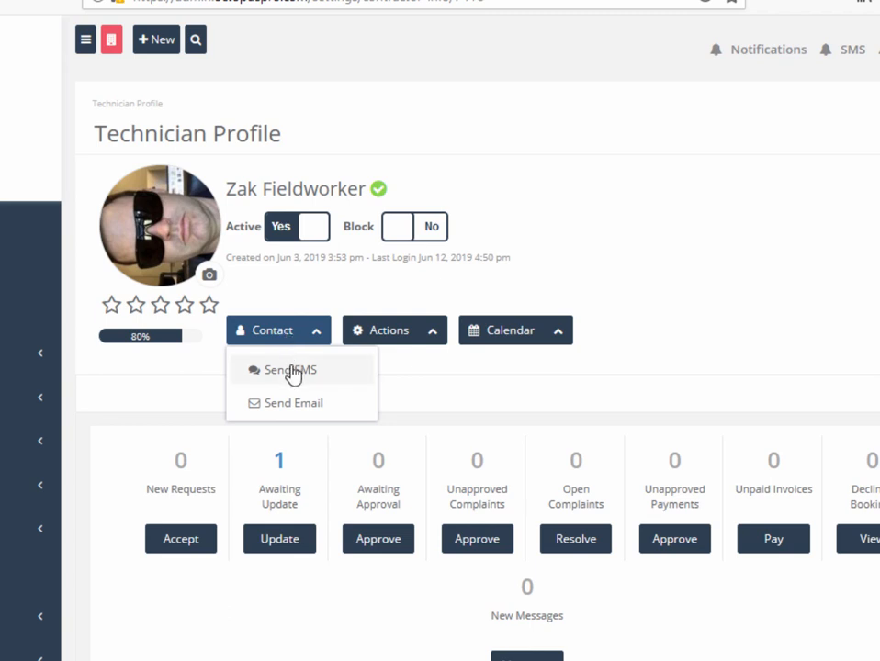
pyautogui.click(289, 370)
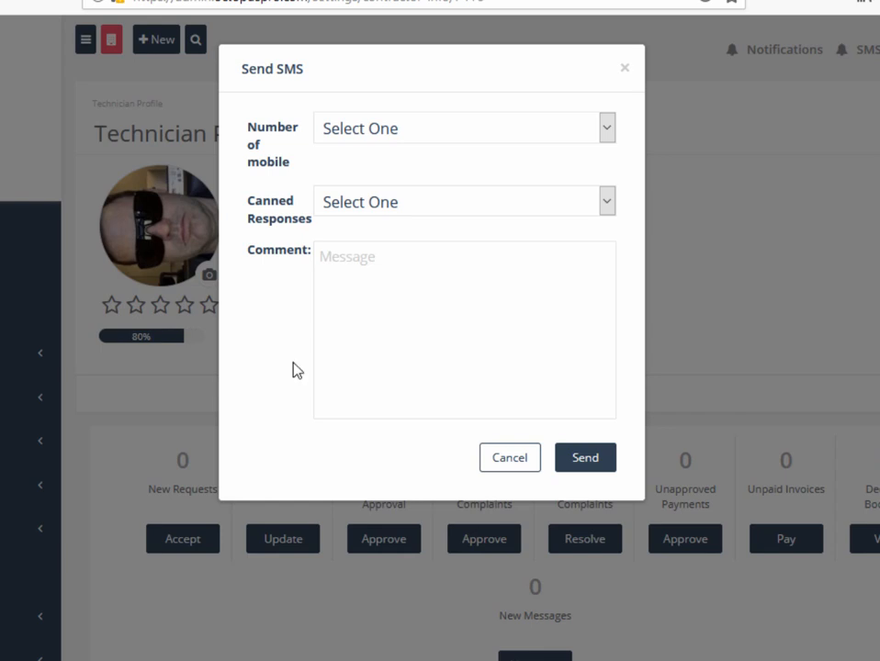
pyautogui.click(463, 128)
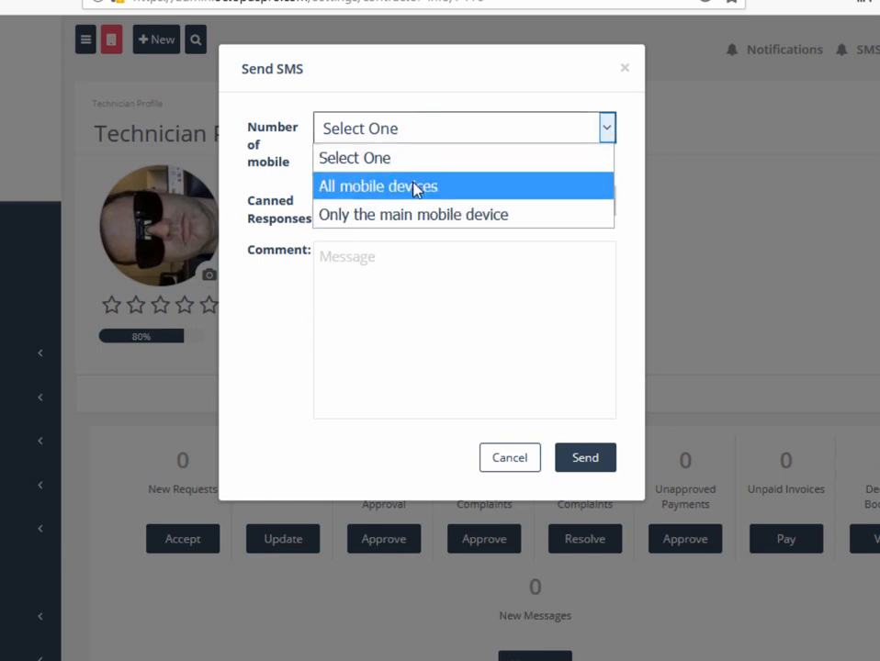
pyautogui.click(378, 185)
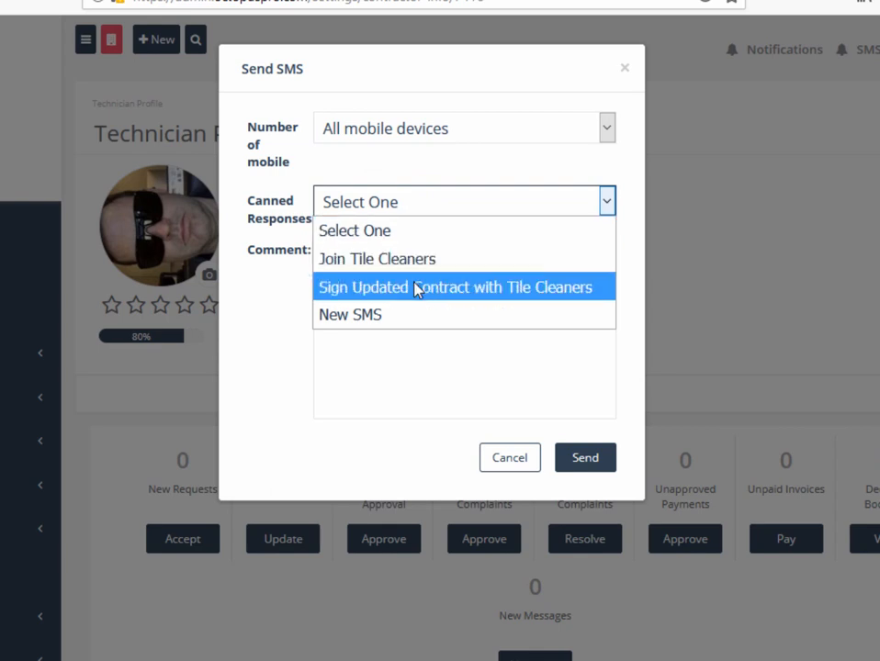
# - Send the canned 'Sign Updated Contract with Tile Cleaners' message
pyautogui.click(455, 286)
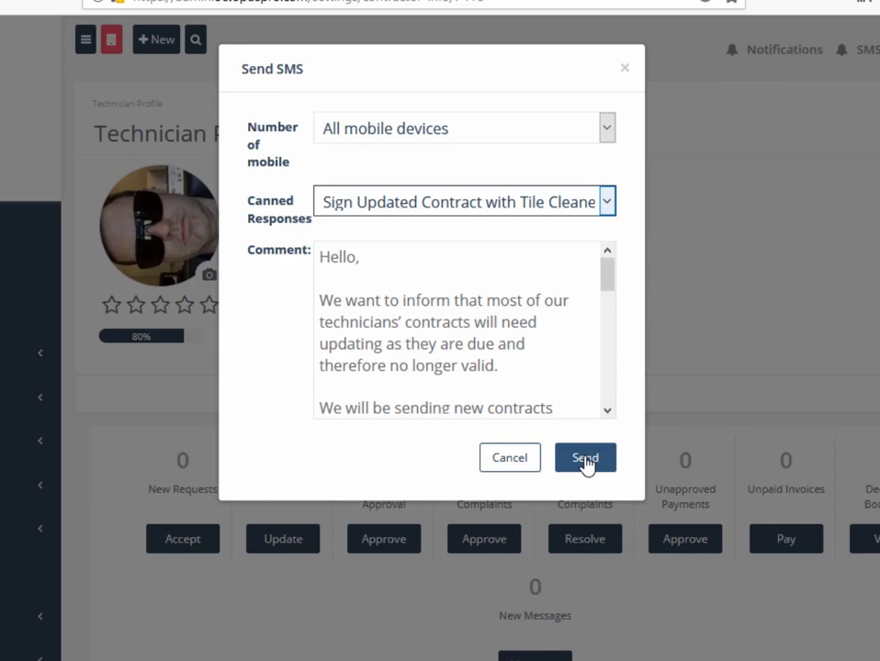
pyautogui.click(584, 459)
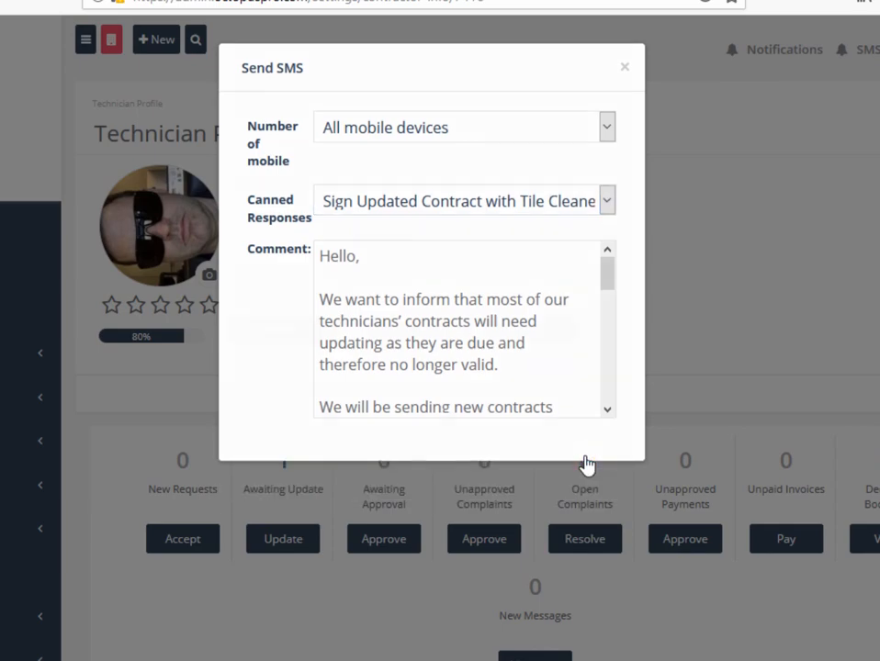
pyautogui.click(624, 66)
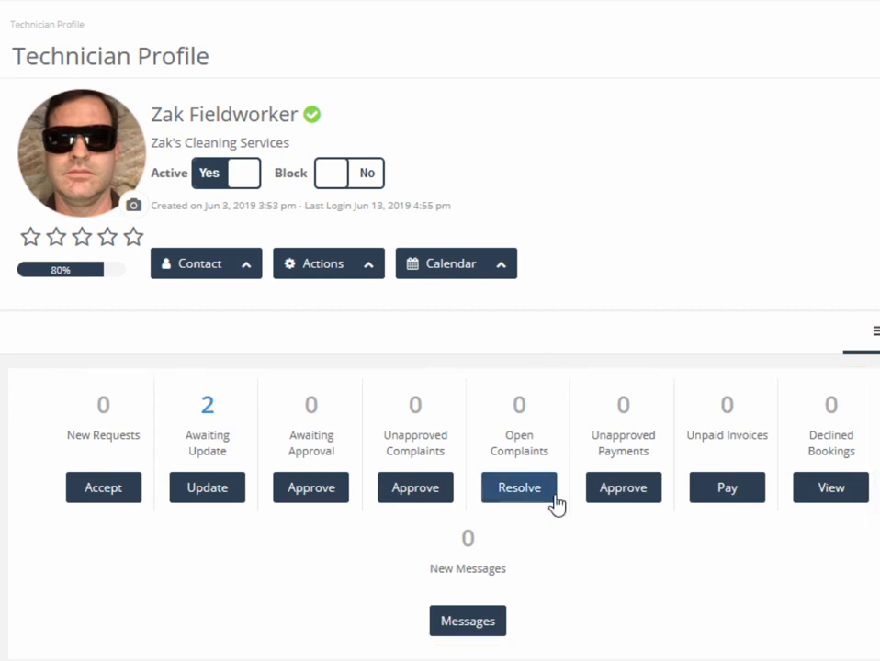
pyautogui.scroll(-3)
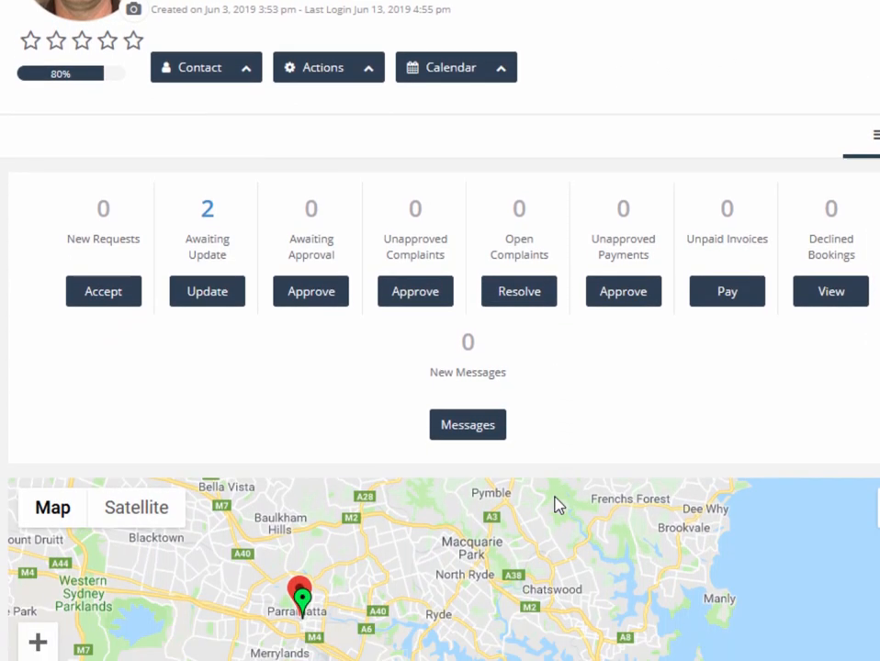
pyautogui.scroll(-3)
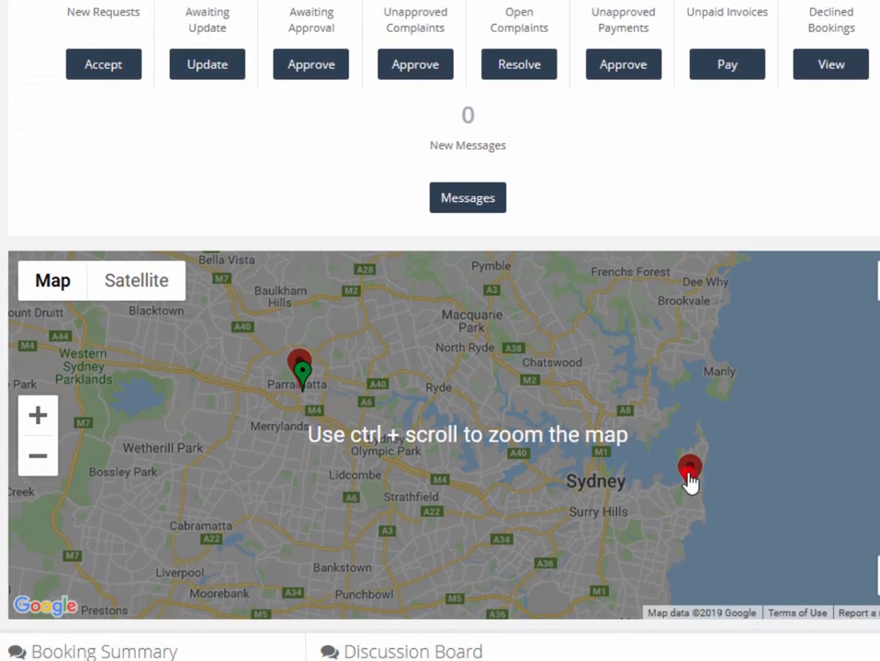
pyautogui.click(689, 478)
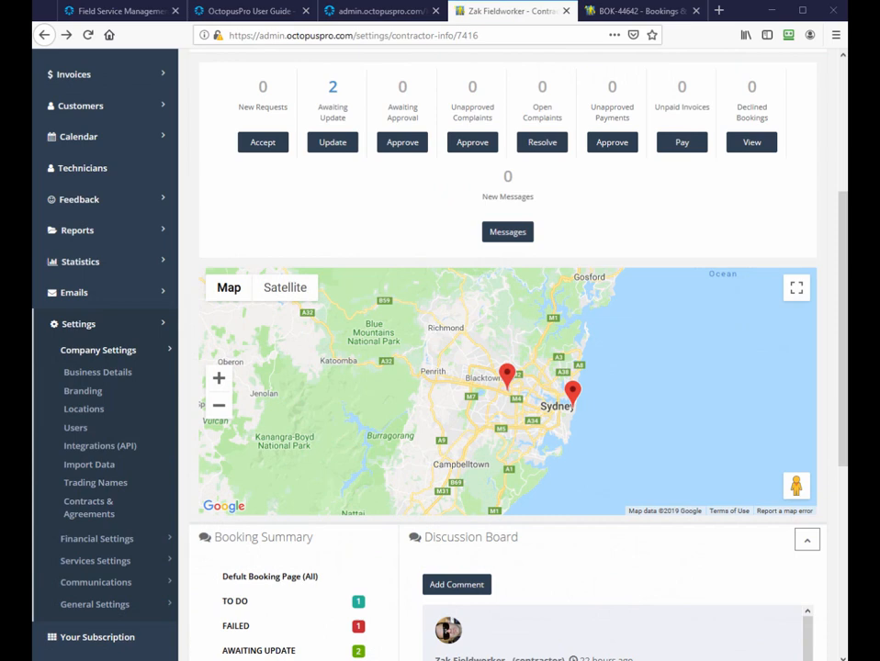
pyautogui.moveTo(426, 605)
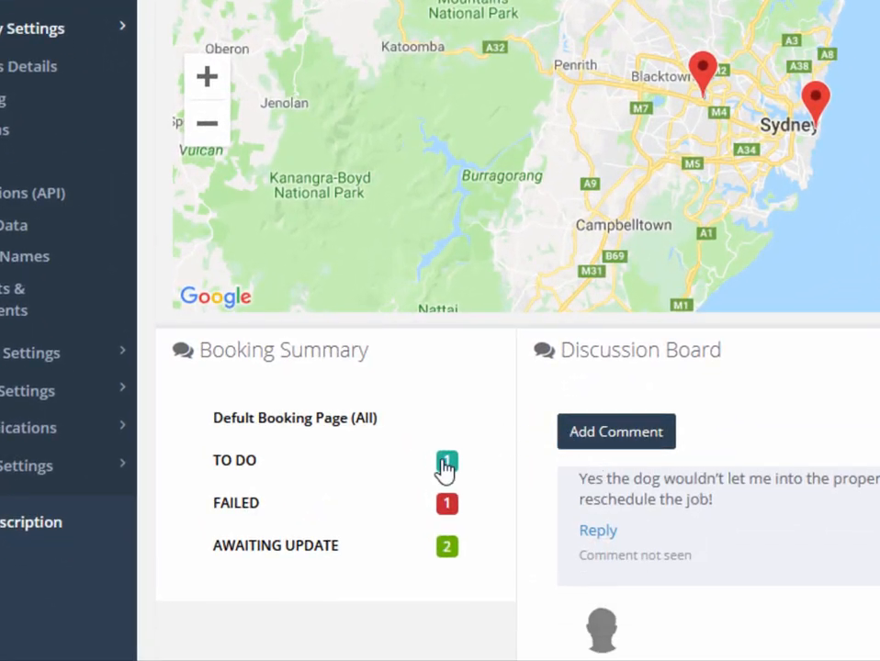
pyautogui.moveTo(446, 461)
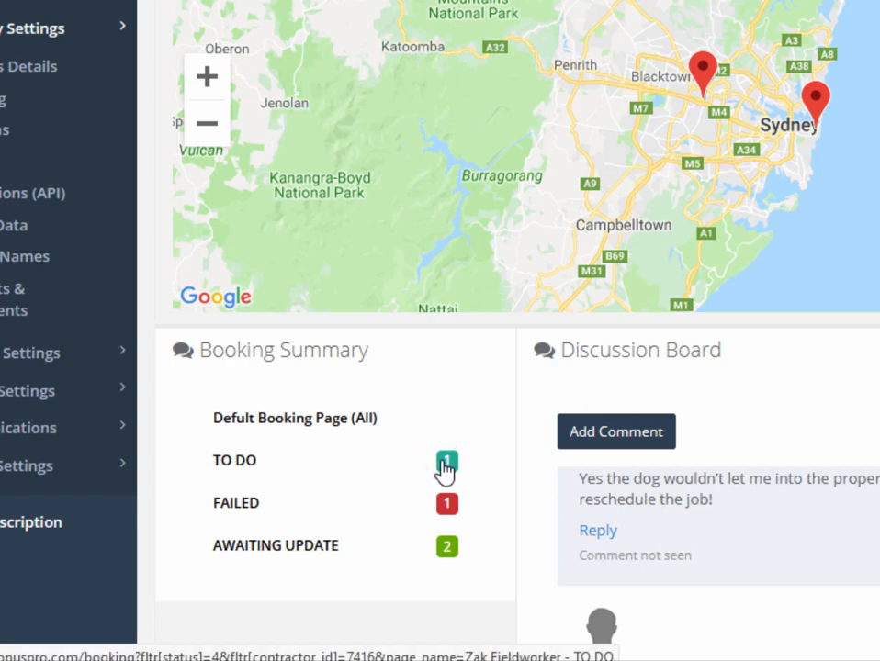
pyautogui.scroll(-3)
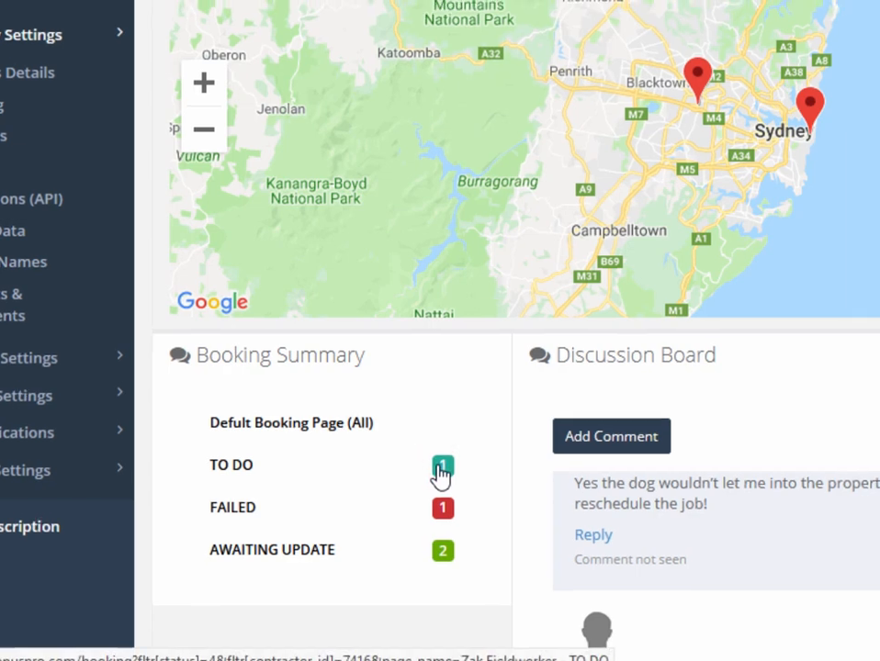
pyautogui.click(443, 463)
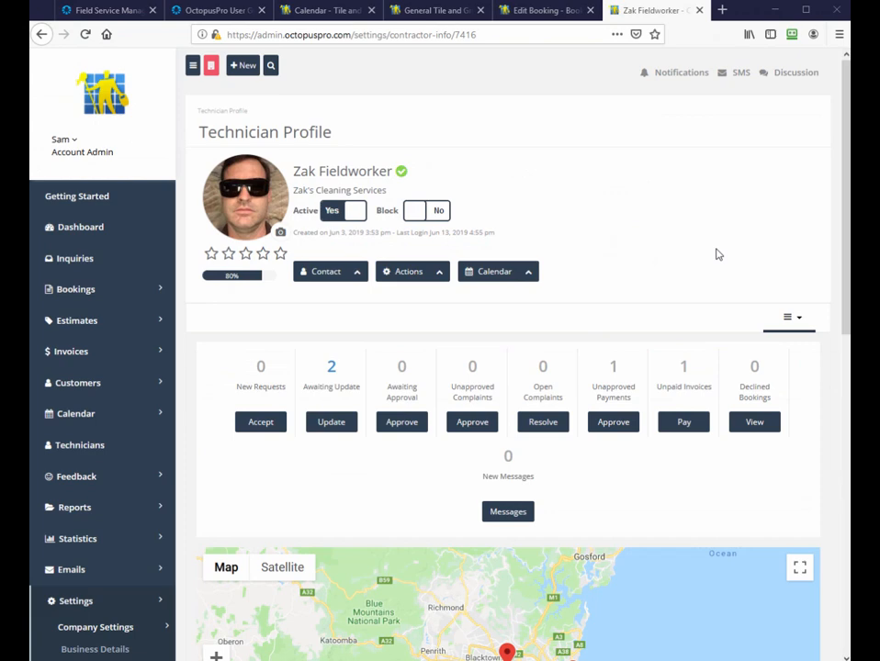
# - Expand Zak's SMS, email, call and activity logs, then his login history
pyautogui.scroll(-3)
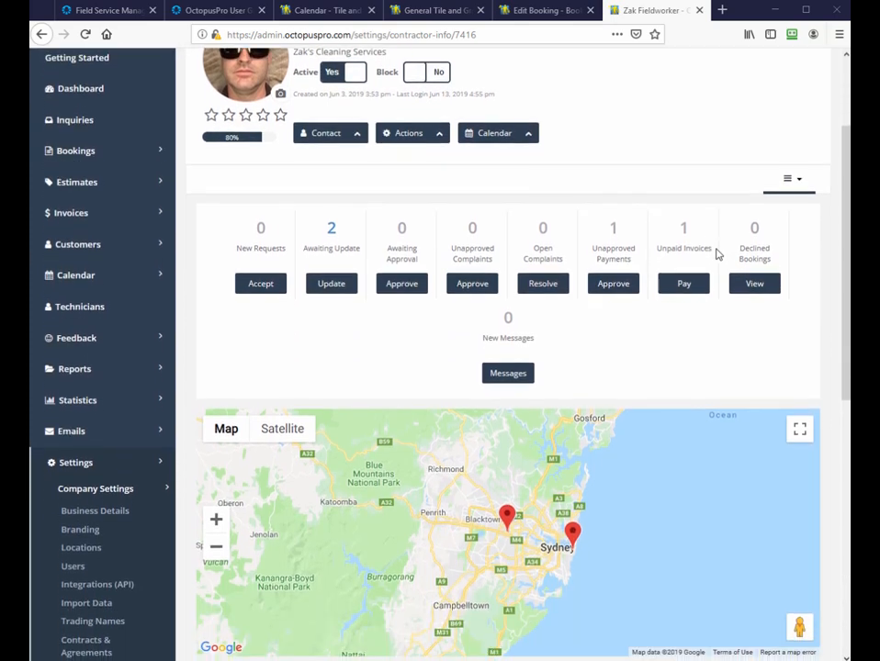
pyautogui.scroll(-3)
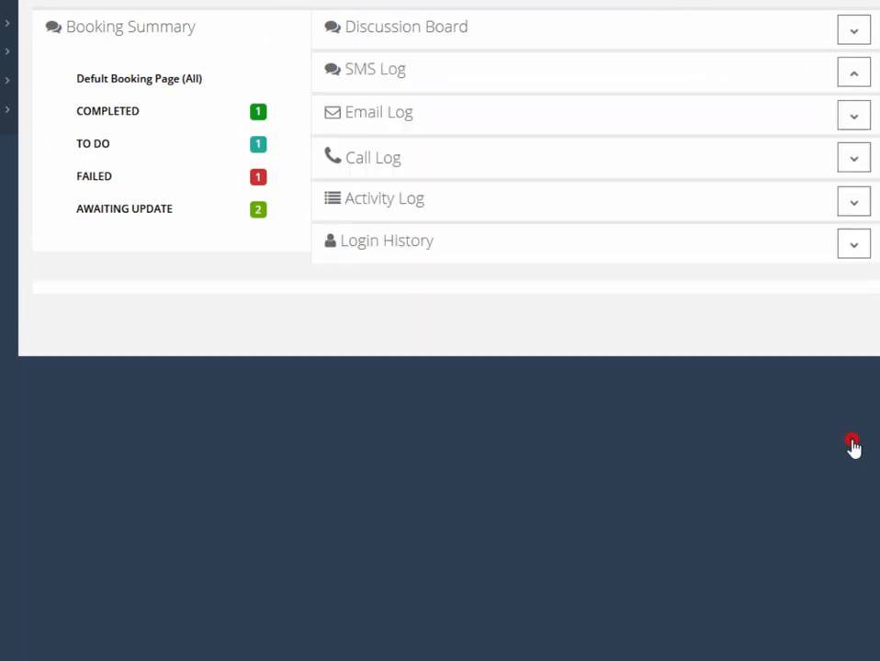
pyautogui.click(852, 71)
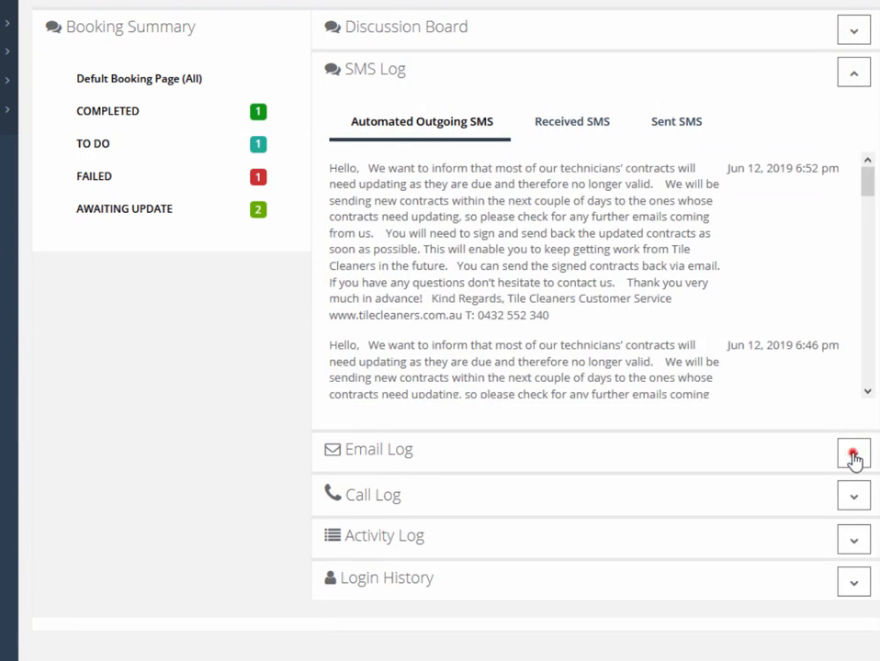
pyautogui.click(852, 450)
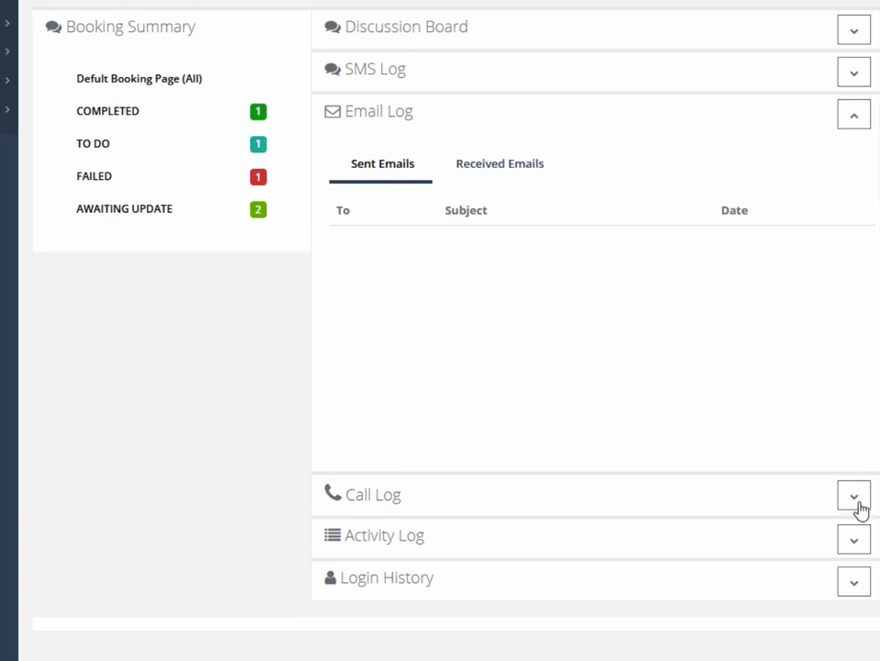
pyautogui.click(852, 496)
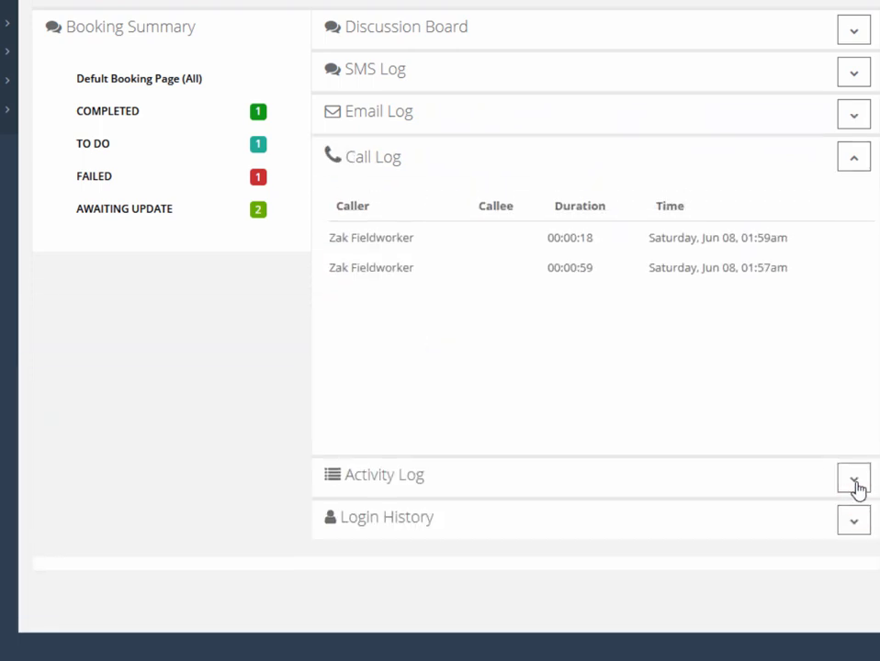
pyautogui.click(852, 156)
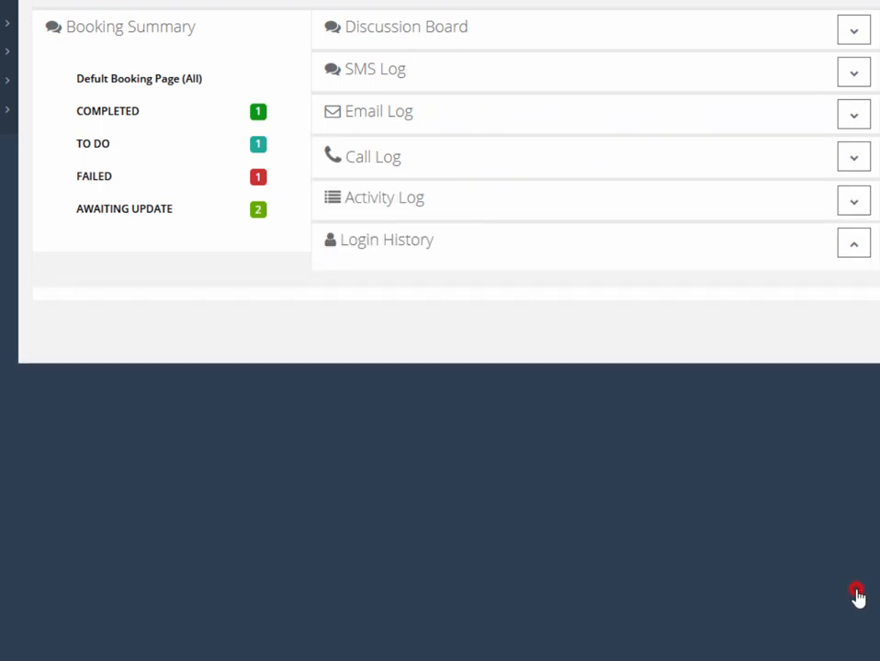
pyautogui.click(852, 242)
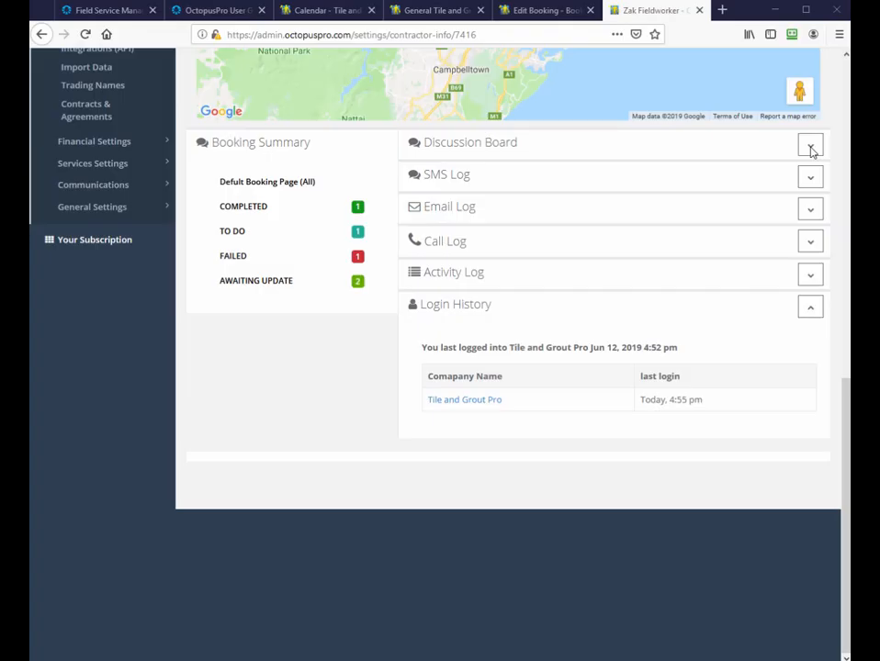
# - Read the aggressive-dog comment on Zak's discussion board, then close it
pyautogui.click(812, 145)
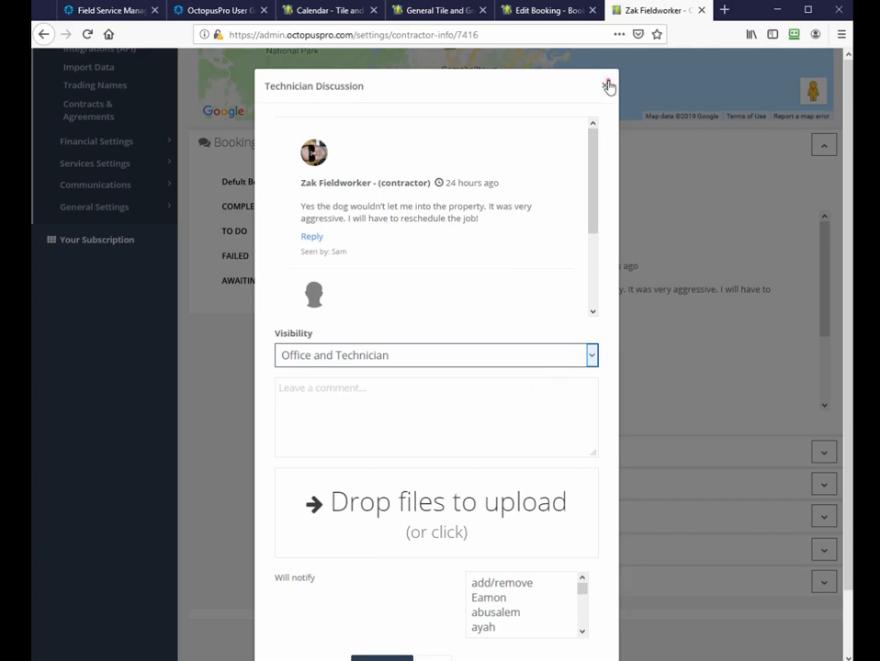
pyautogui.click(608, 86)
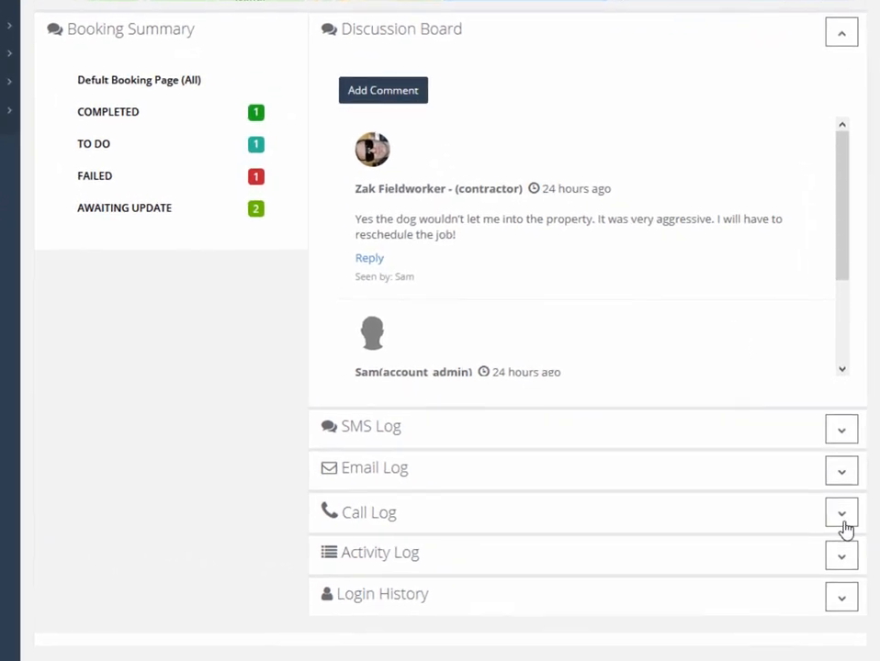
pyautogui.click(841, 512)
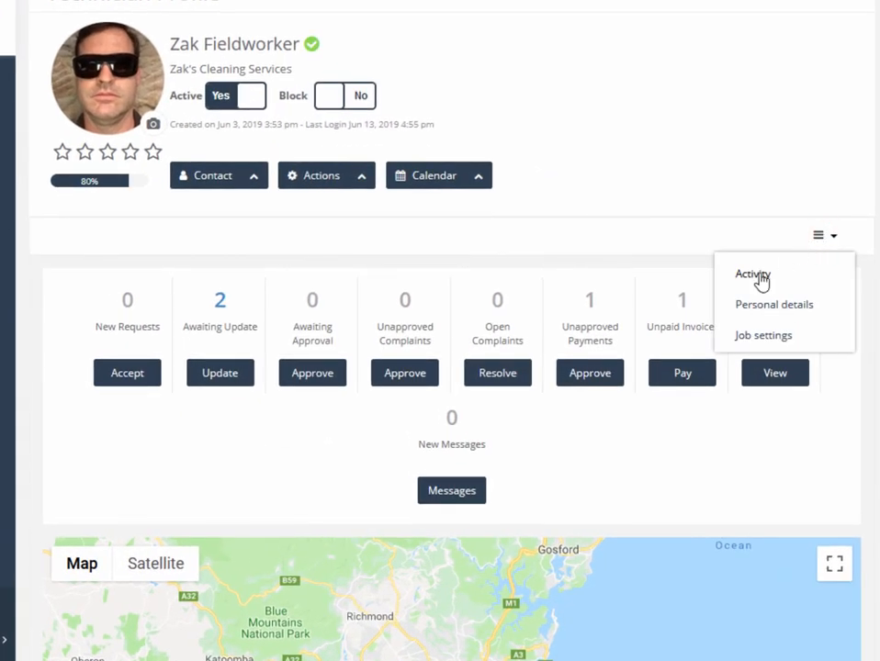
pyautogui.moveTo(760, 305)
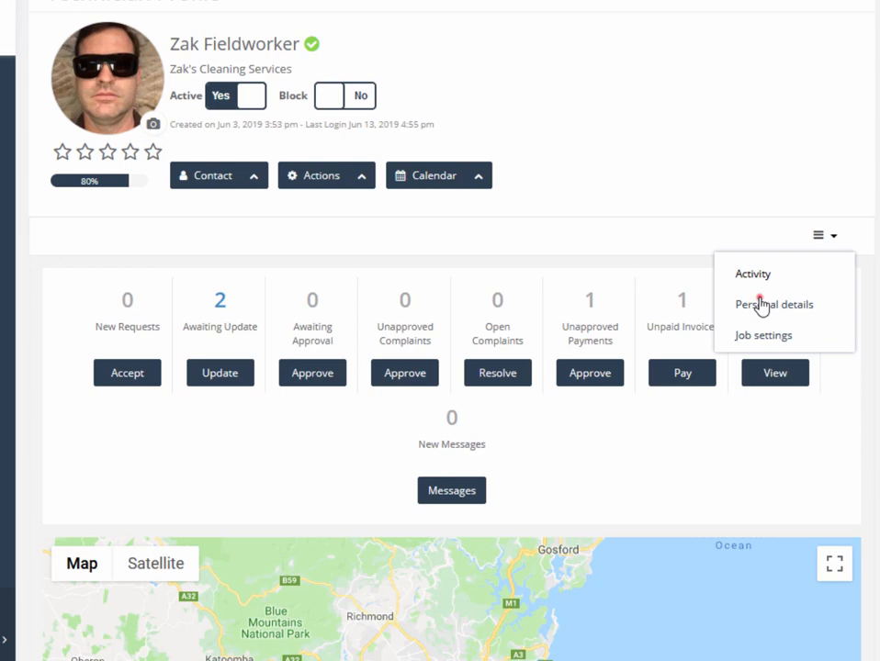
pyautogui.click(774, 305)
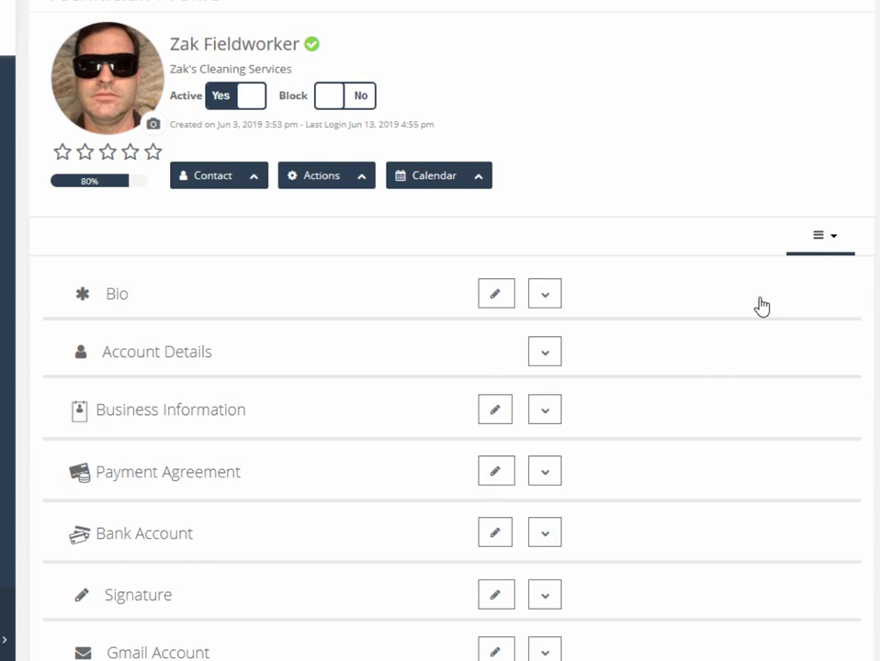
pyautogui.scroll(-3)
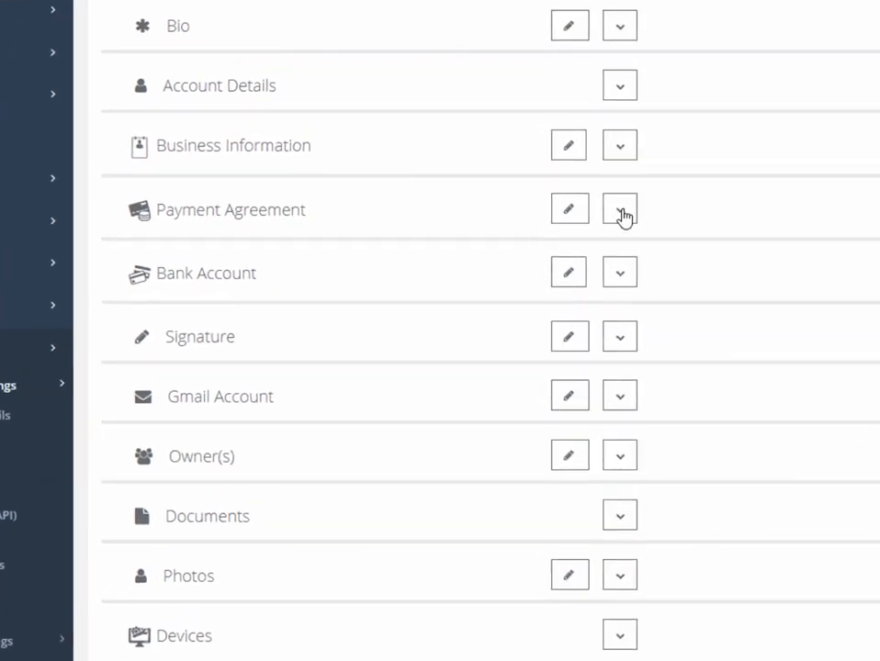
# - Set Zak's technician payrate structure to commission instead of hourly and save it
pyautogui.click(619, 210)
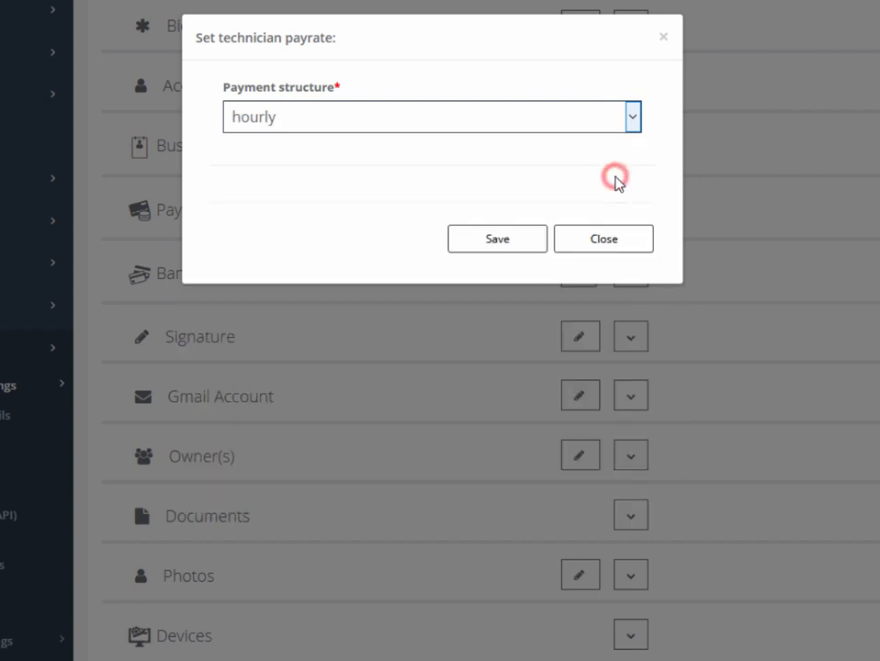
pyautogui.click(631, 118)
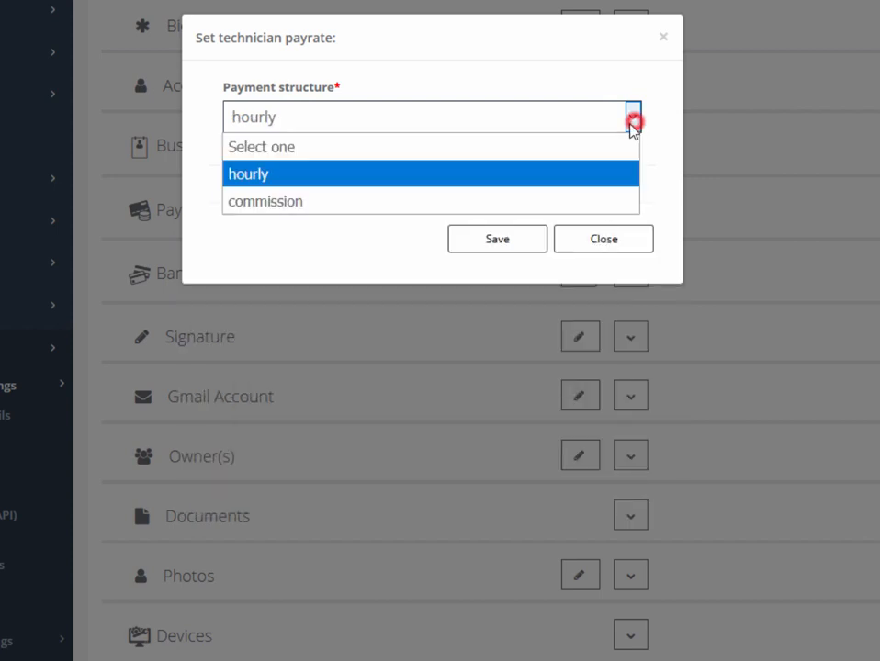
pyautogui.click(264, 200)
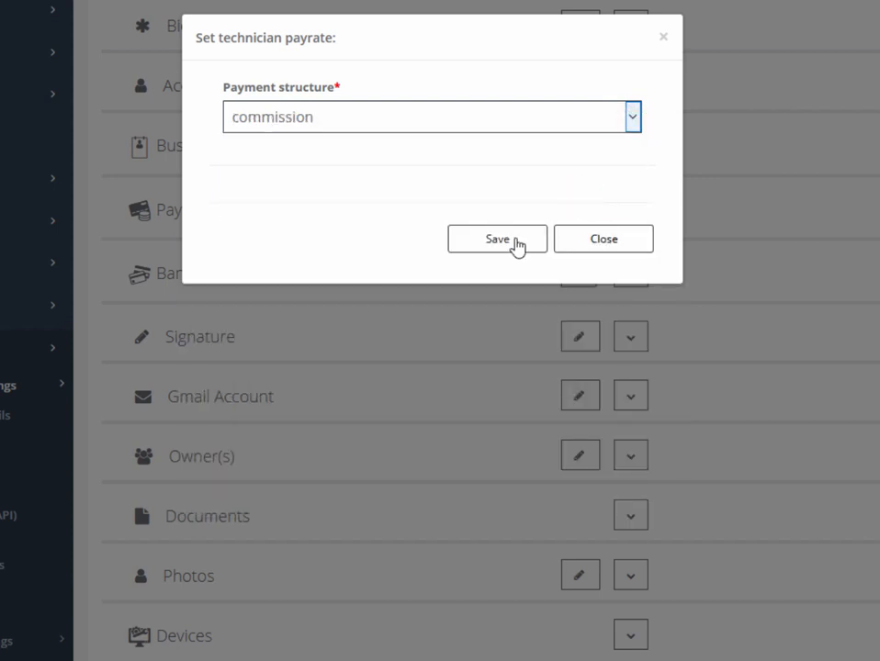
pyautogui.click(496, 239)
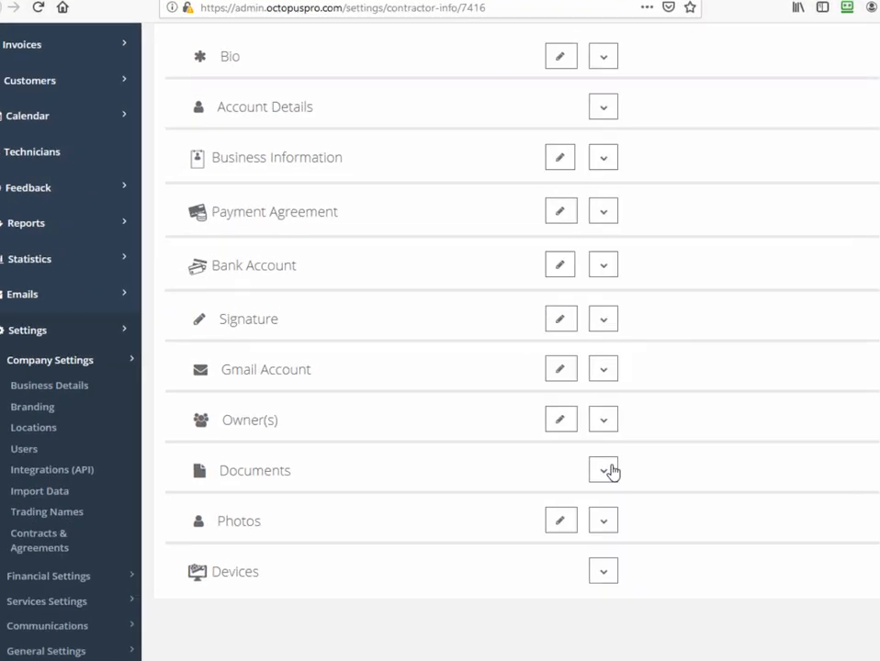
# - Expand Zak's Documents and look at the new driver licence and trade licence forms
pyautogui.click(603, 470)
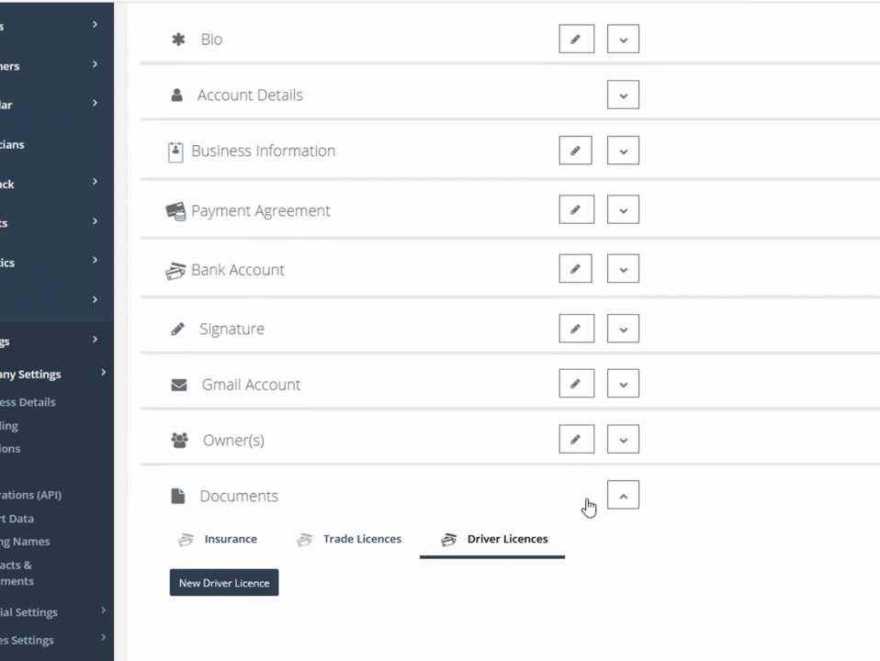
pyautogui.click(224, 584)
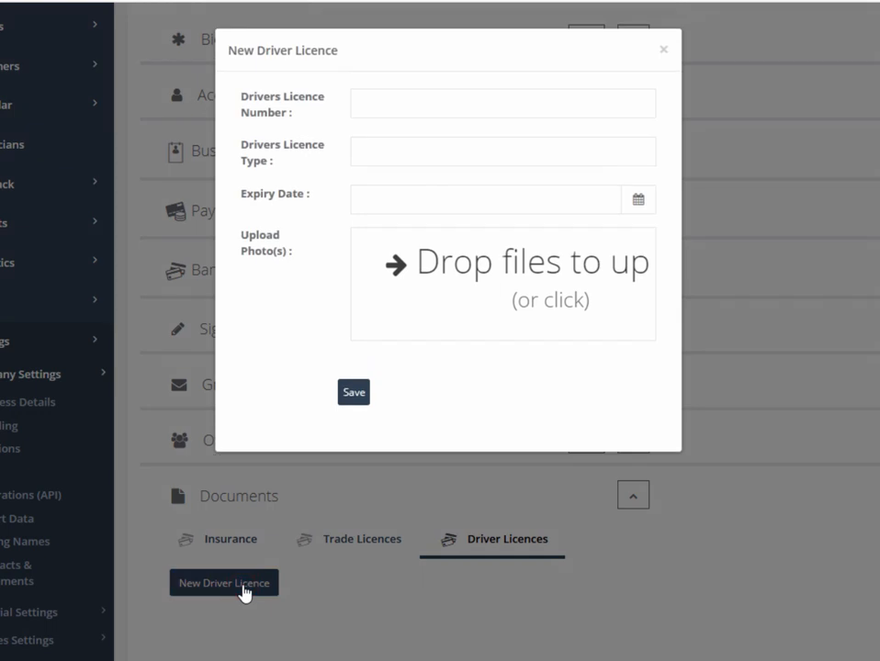
pyautogui.moveTo(403, 430)
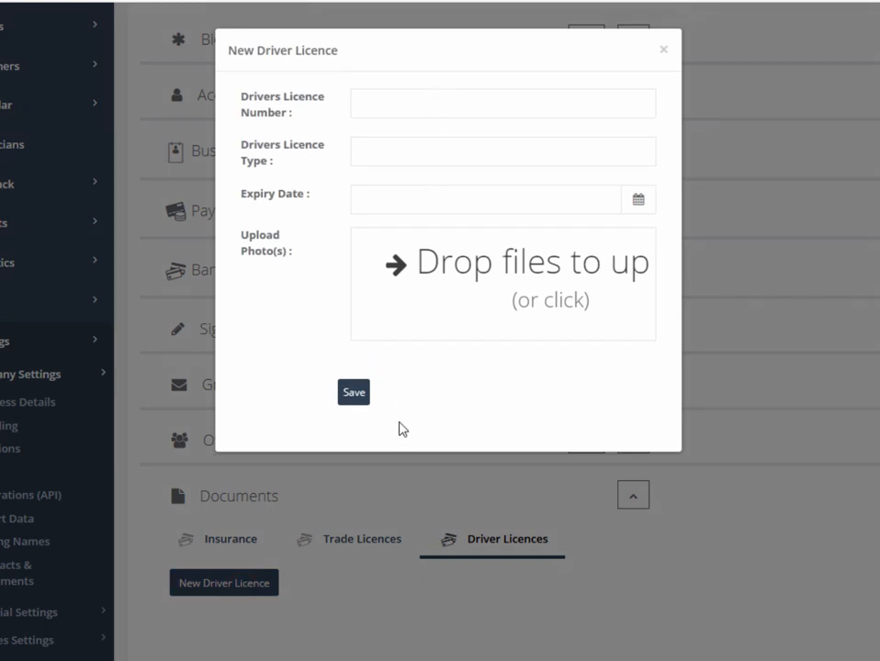
pyautogui.click(663, 48)
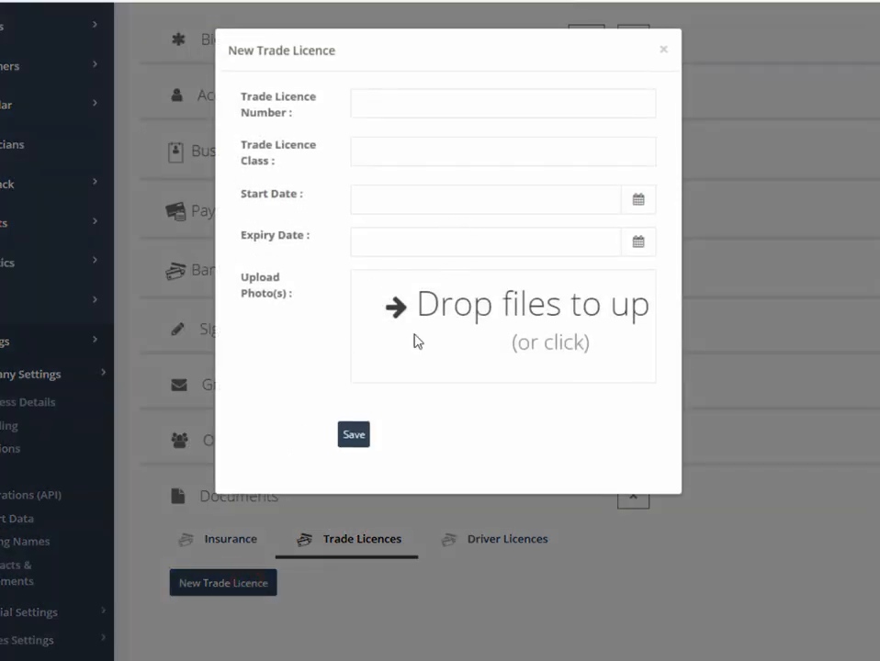
pyautogui.click(661, 48)
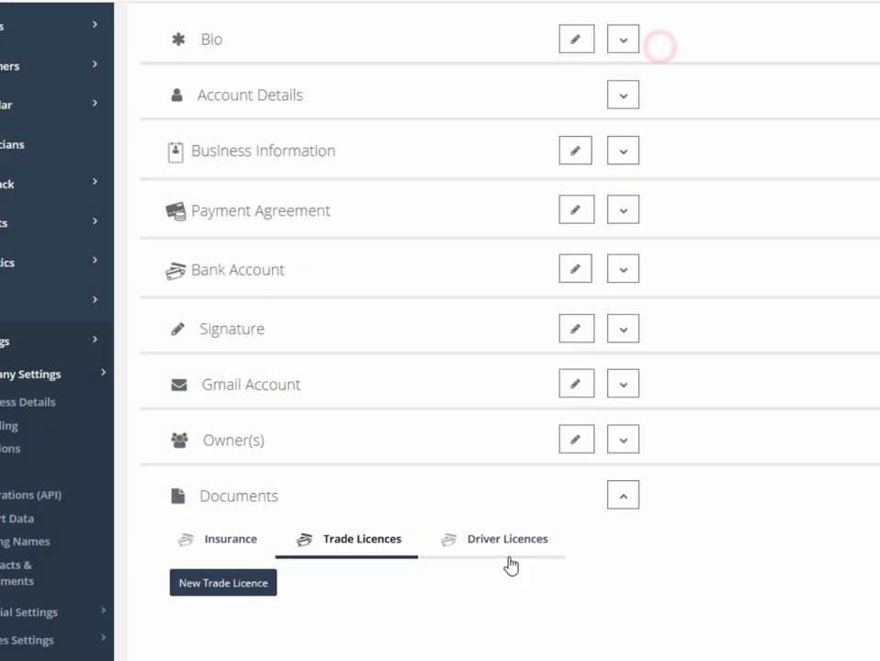
# - Switch to the Driver Licences records and review the new licence form again
pyautogui.click(507, 540)
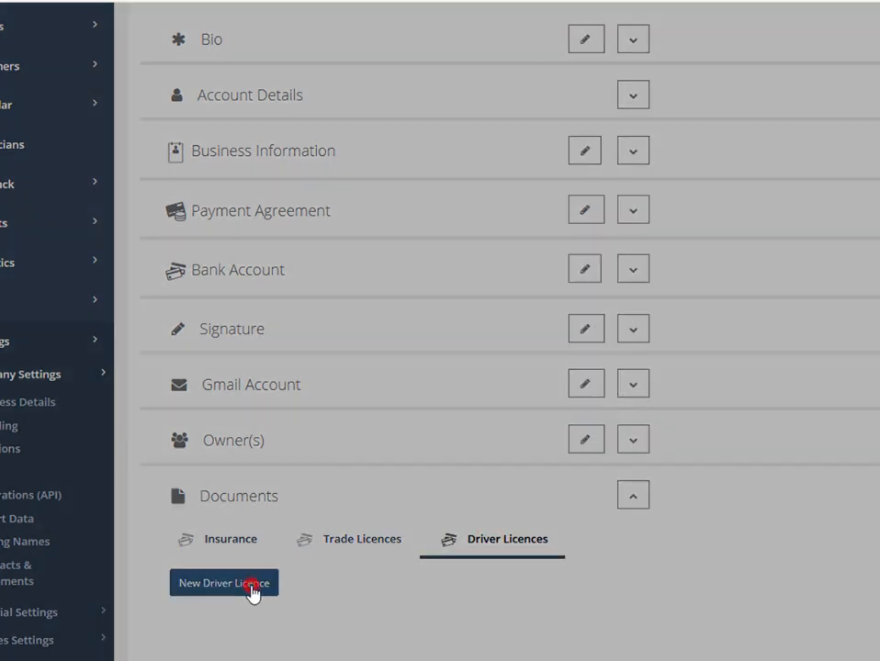
pyautogui.click(224, 584)
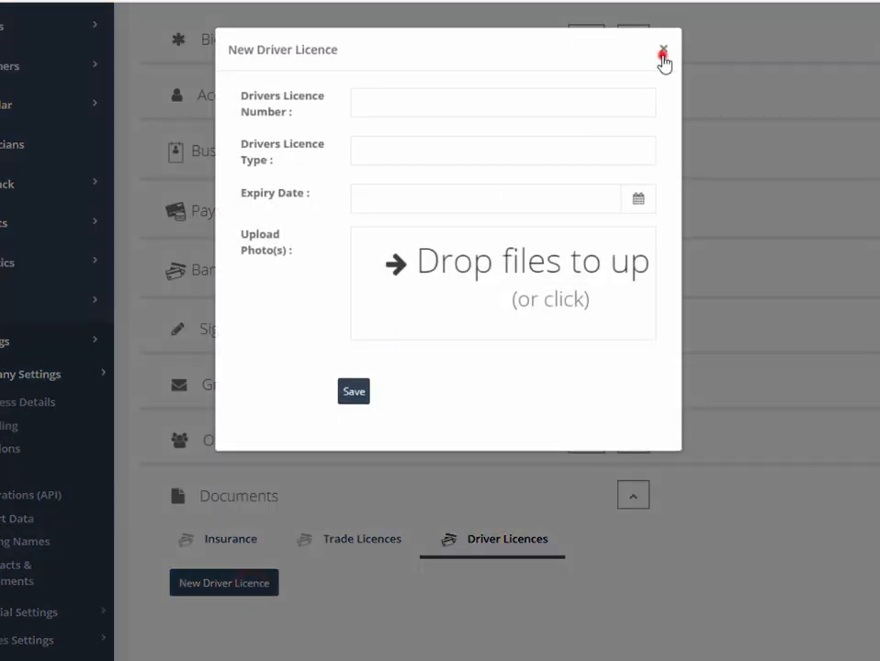
pyautogui.click(662, 49)
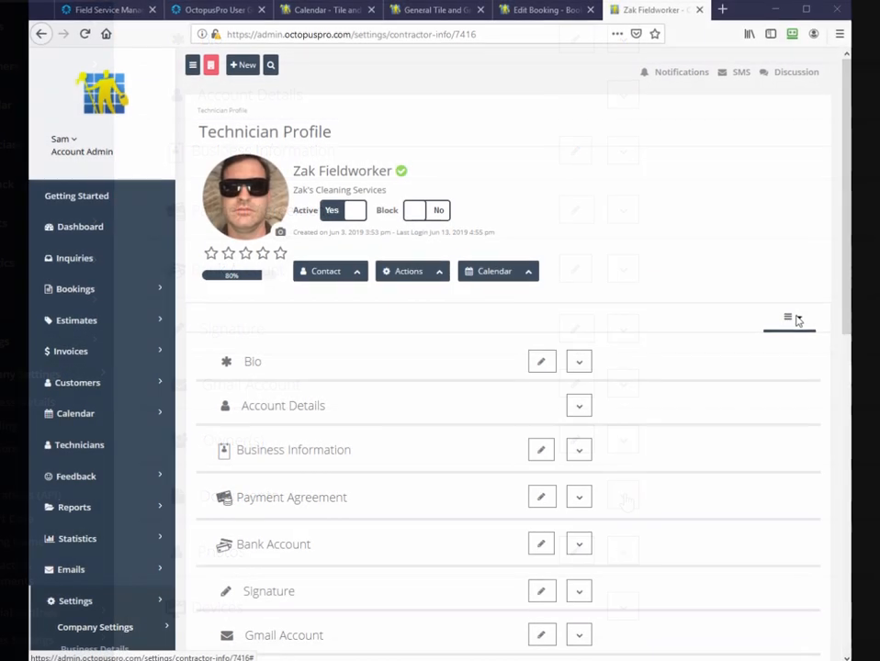
# - Bring up Zak's job settings and review his working hours
pyautogui.click(786, 318)
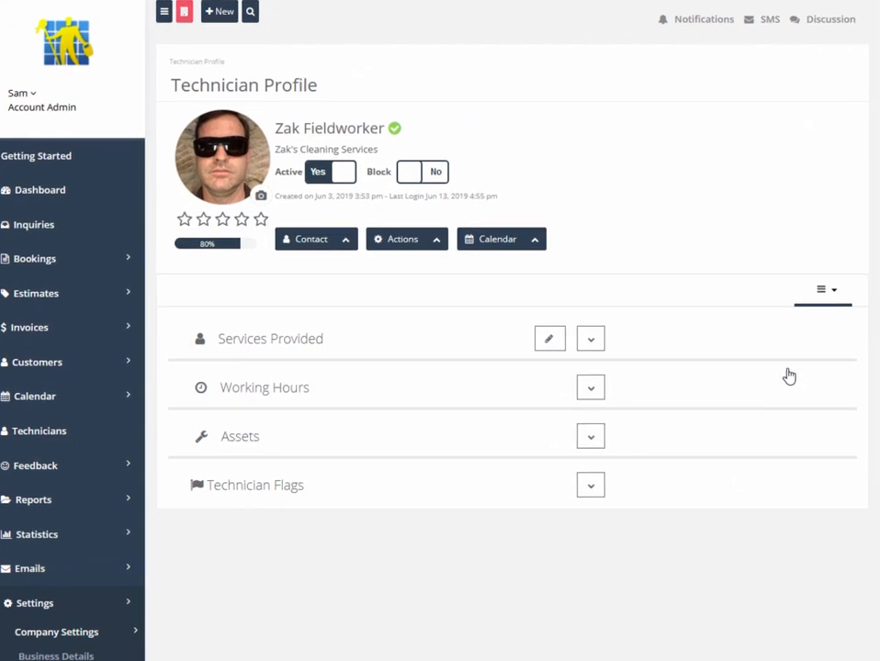
pyautogui.click(592, 338)
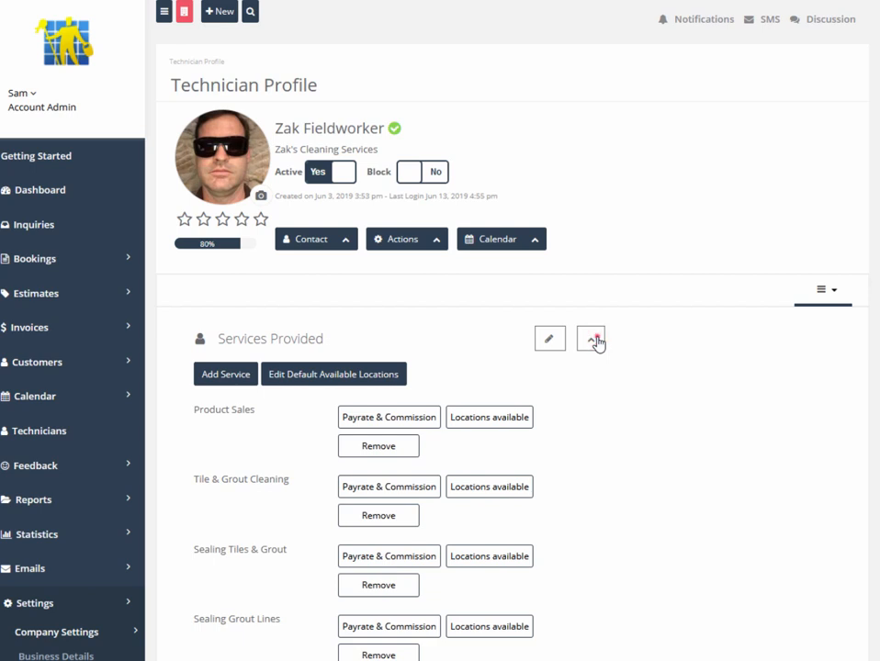
pyautogui.click(591, 338)
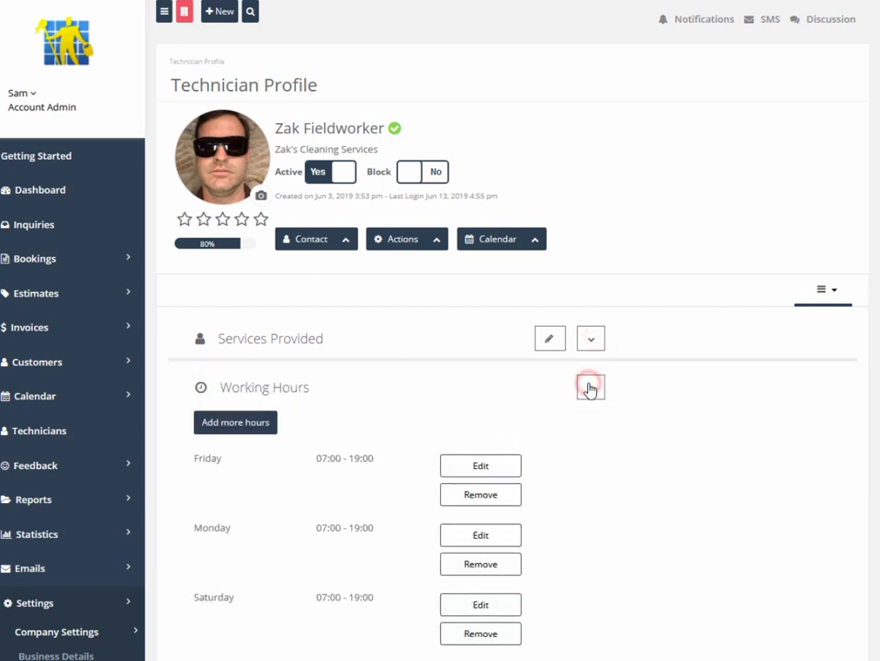
pyautogui.click(591, 385)
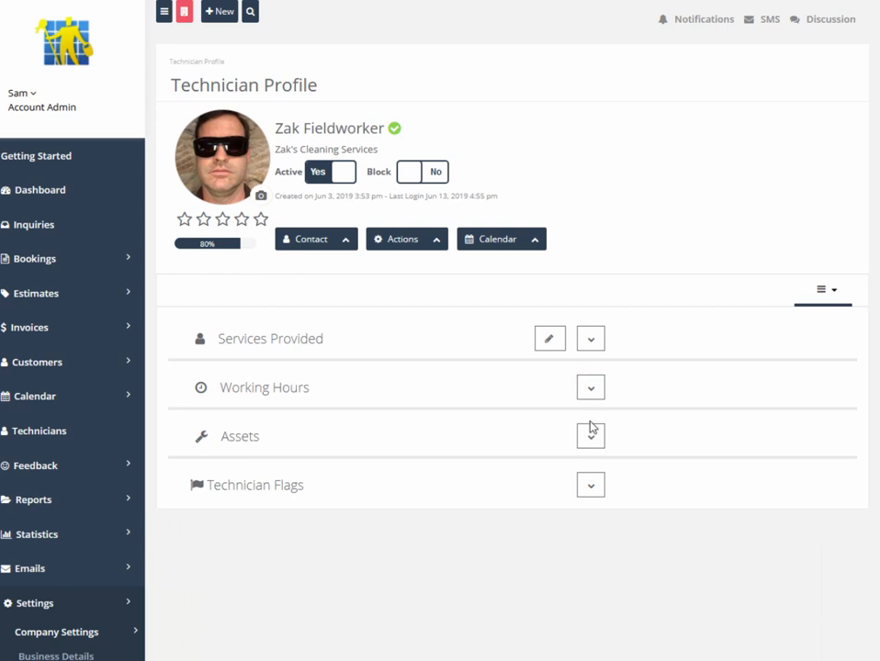
# - Review his assets across Vehicles, Equipments, Products and Apparatus, then his technician flags
pyautogui.click(592, 435)
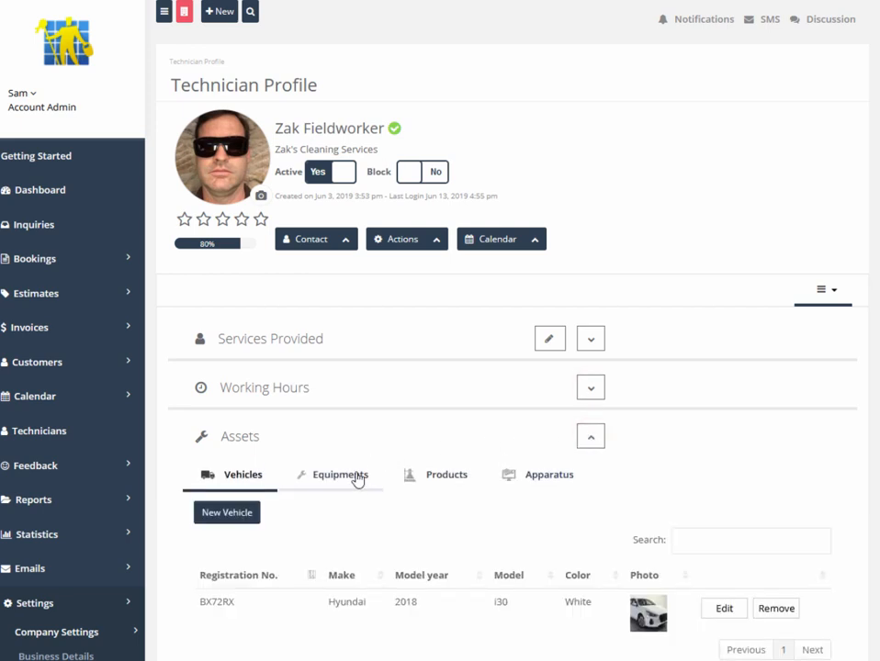
pyautogui.click(338, 474)
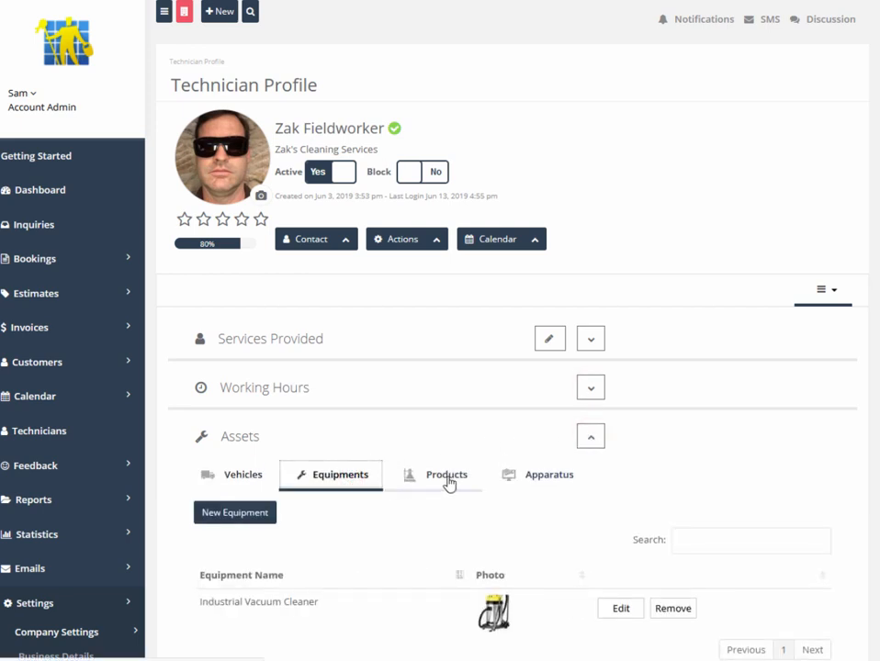
pyautogui.click(446, 474)
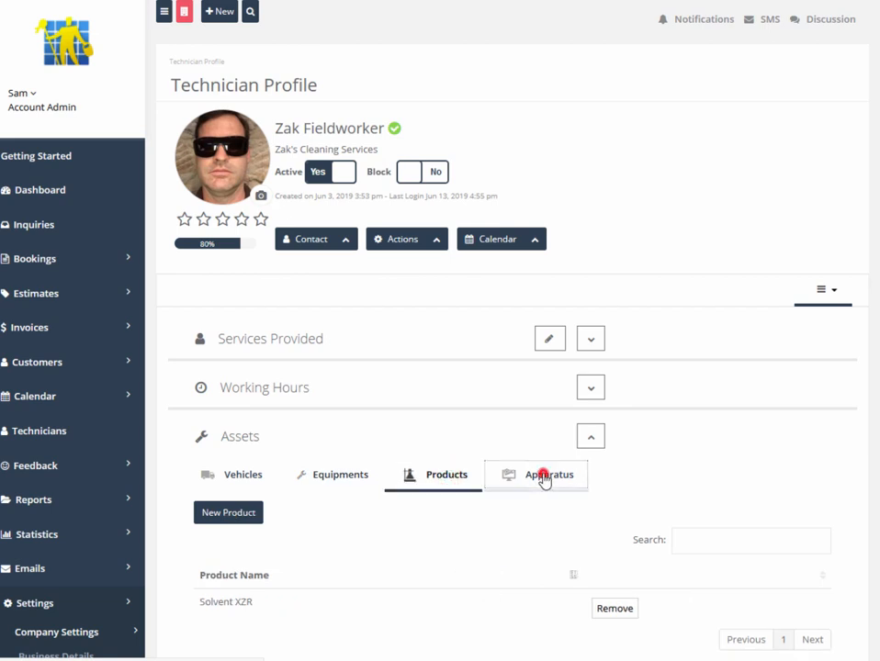
pyautogui.click(547, 473)
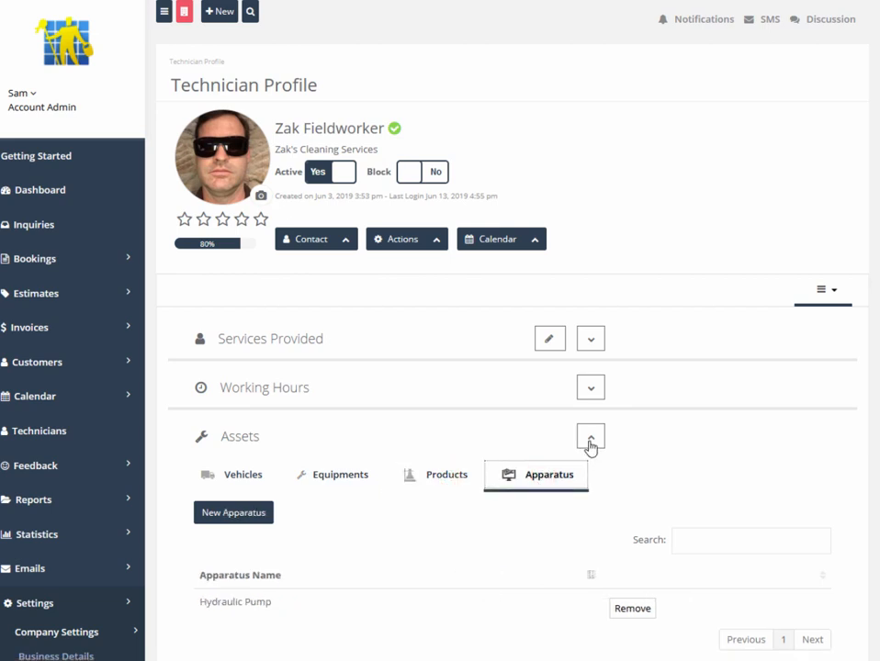
pyautogui.click(591, 437)
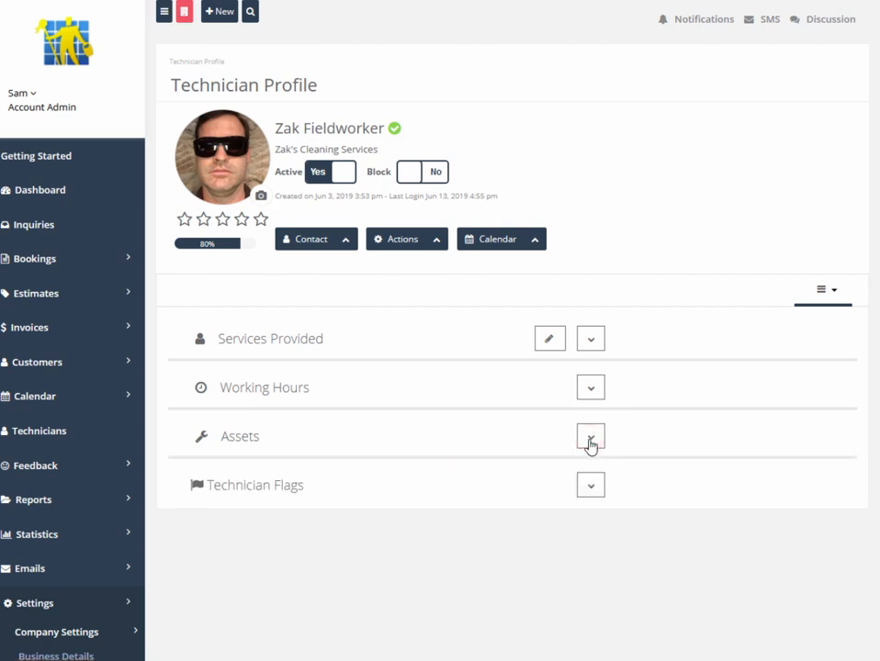
pyautogui.click(592, 485)
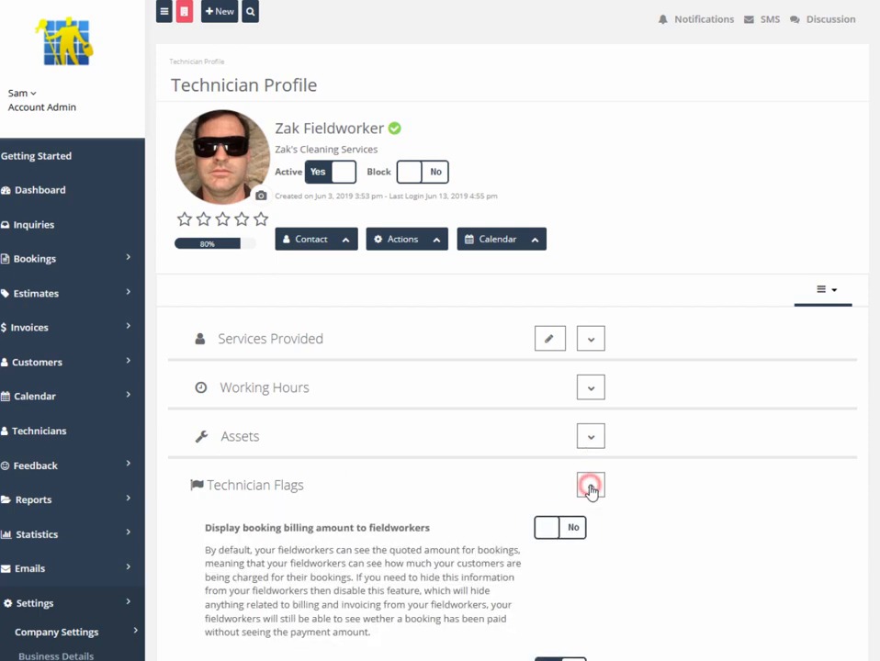
pyautogui.click(590, 484)
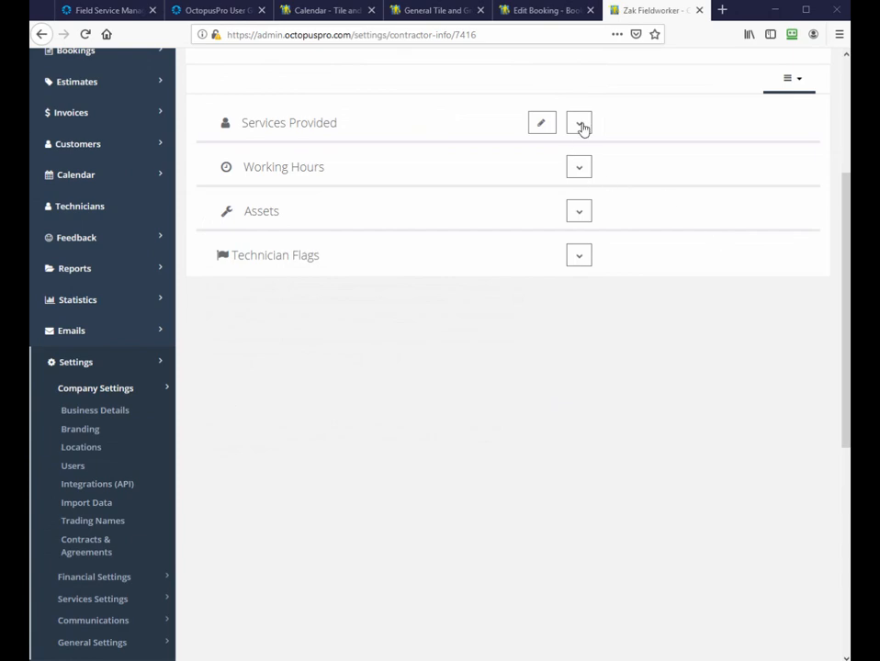
pyautogui.click(579, 121)
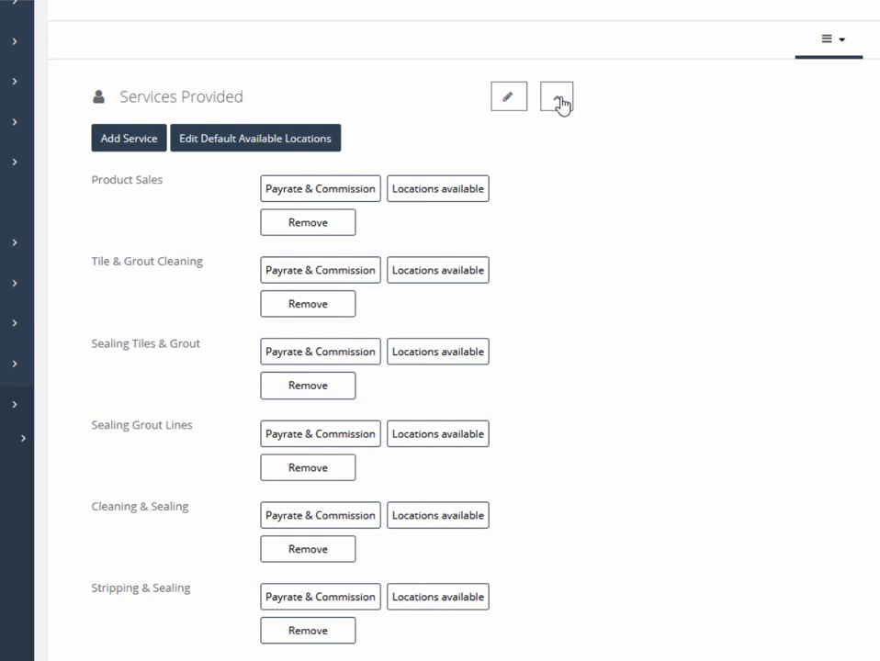
pyautogui.click(437, 188)
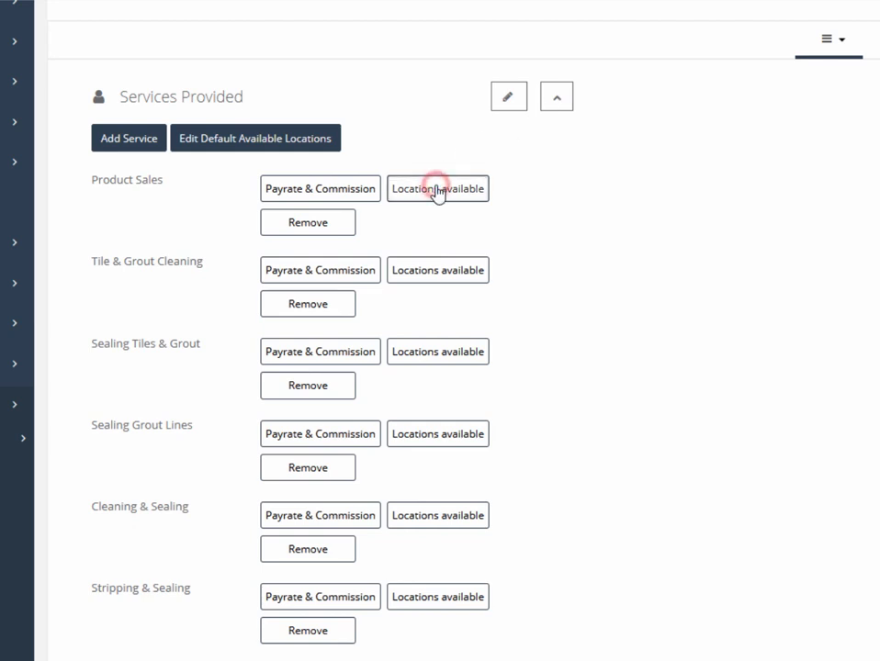
pyautogui.click(437, 188)
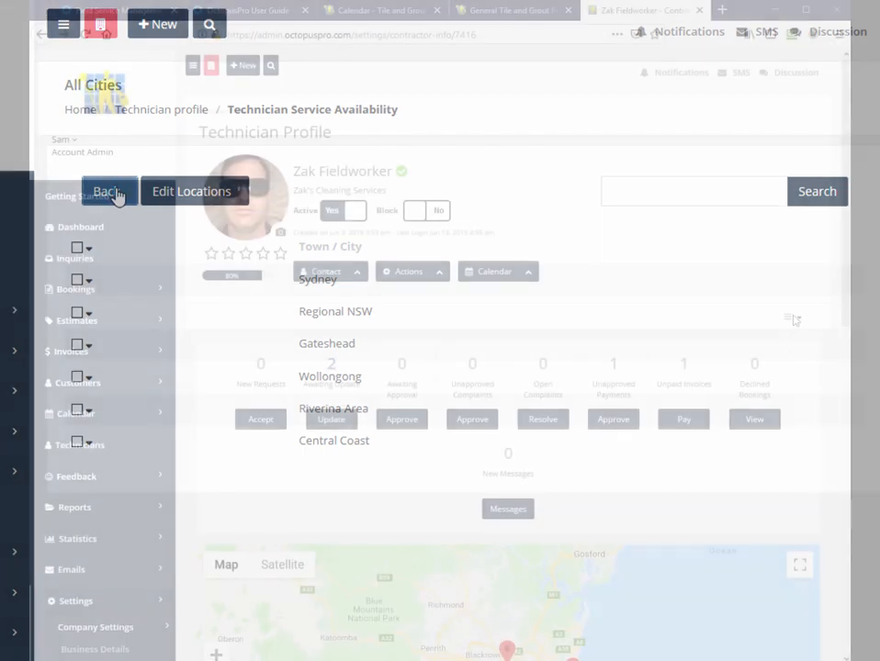
pyautogui.click(793, 316)
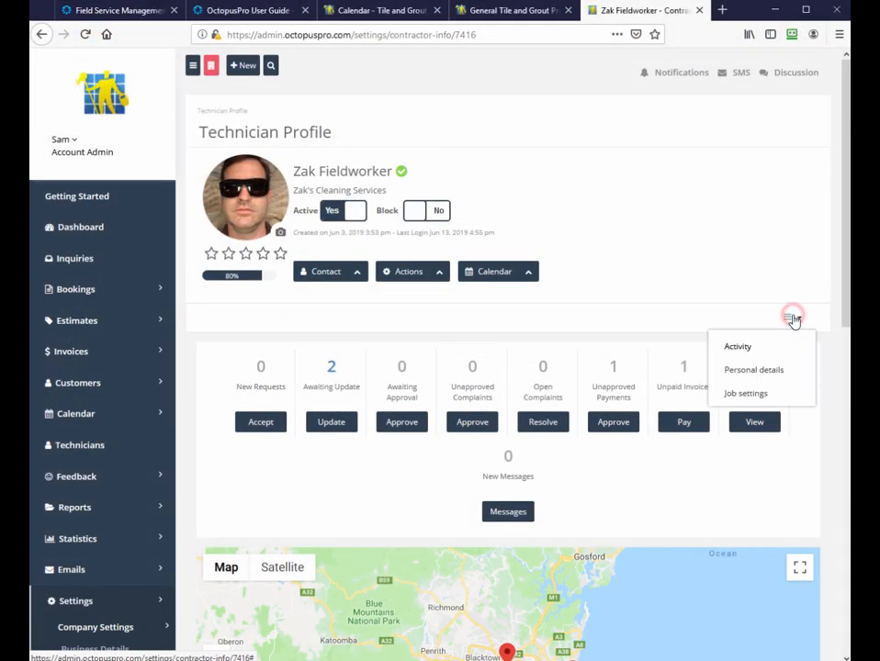
pyautogui.click(746, 393)
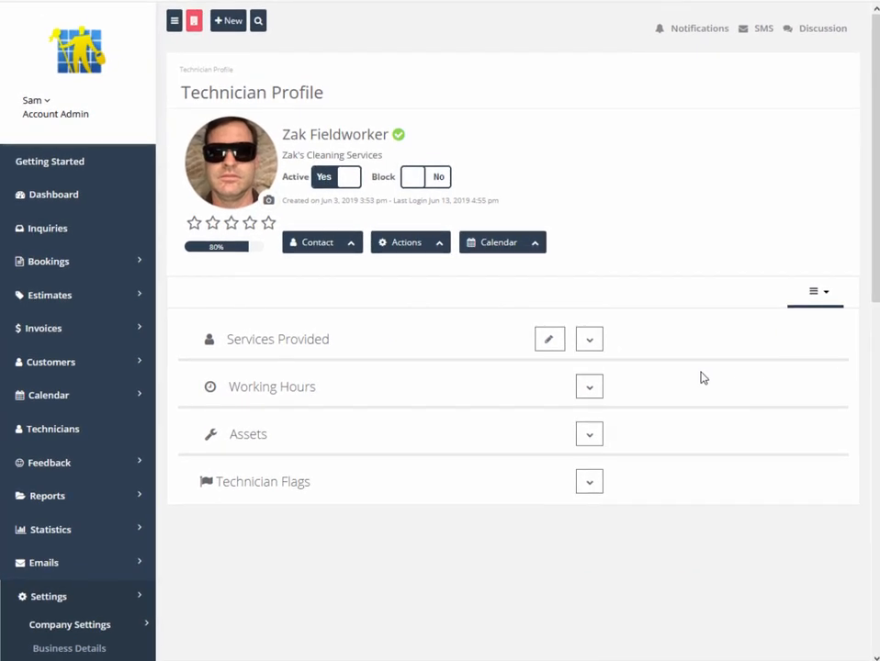
# - Tick every service in the Add Service list for Zak
pyautogui.click(588, 338)
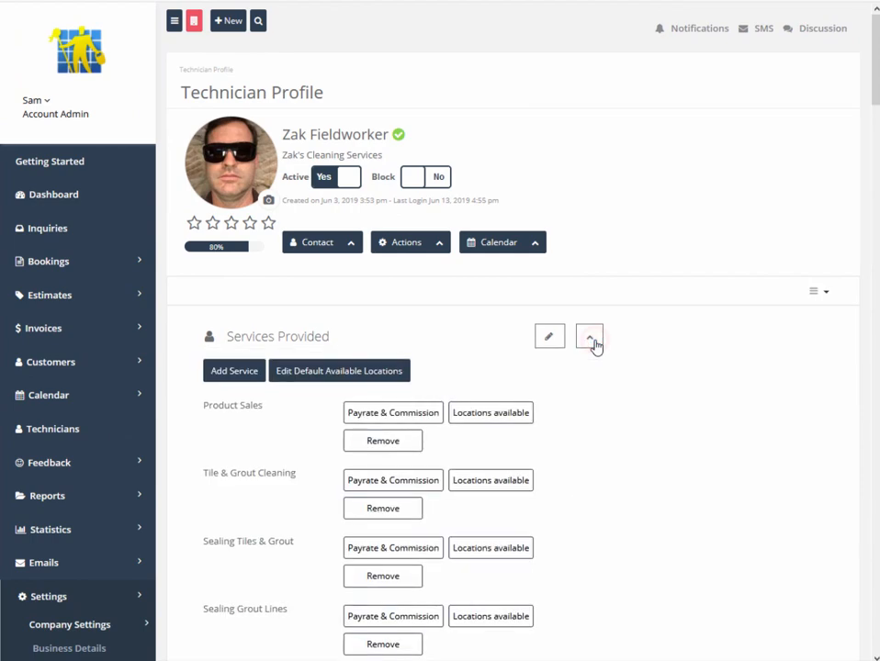
pyautogui.click(233, 371)
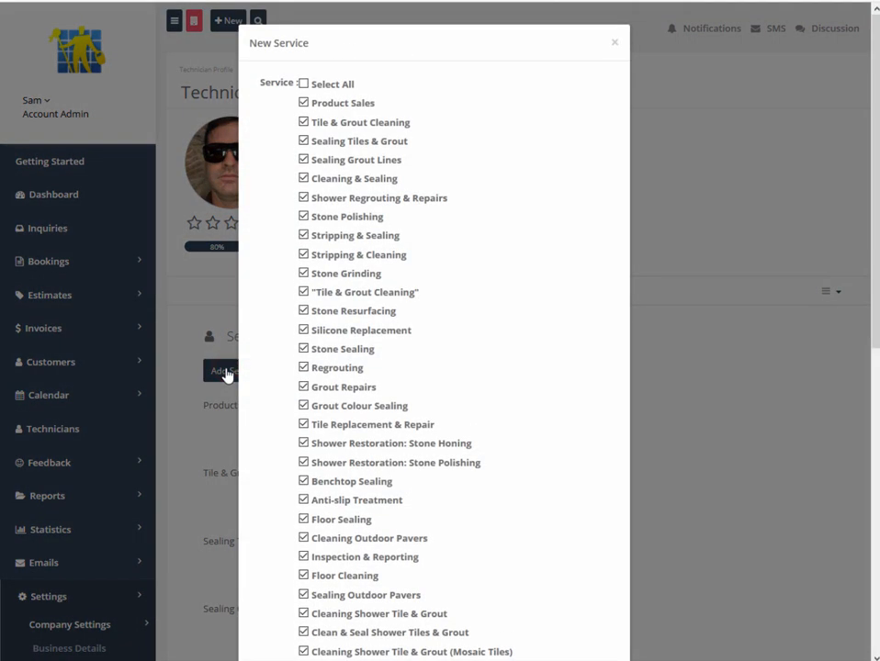
pyautogui.click(305, 103)
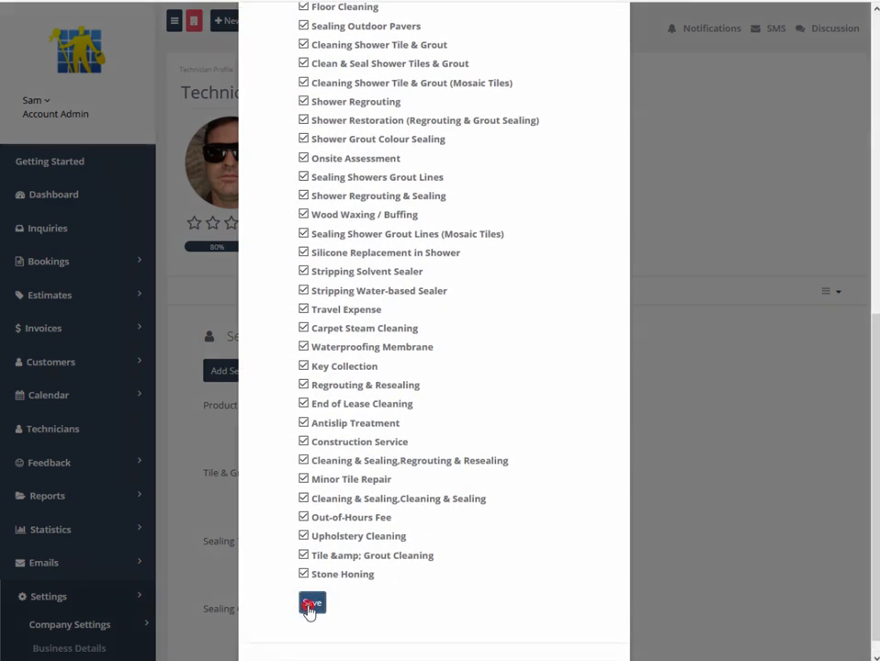
# - Save the services, confirming the Notice that city availability resets to defaults
pyautogui.click(312, 606)
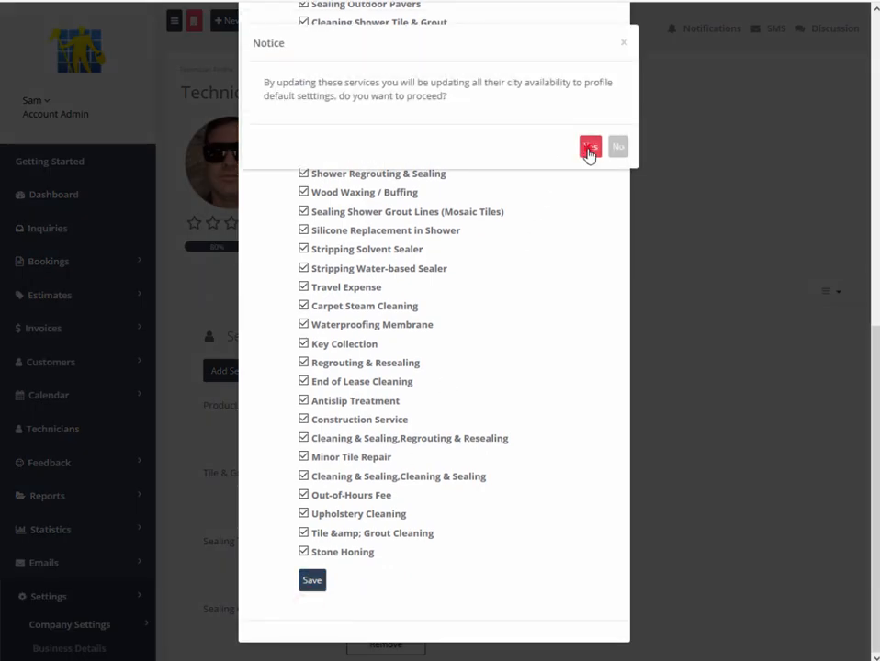
pyautogui.click(590, 147)
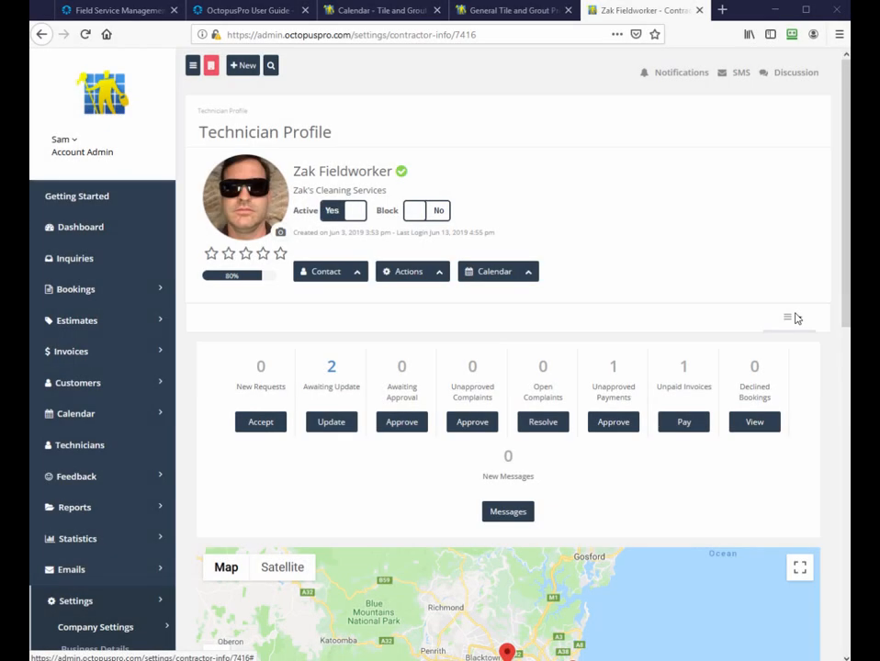
pyautogui.click(788, 316)
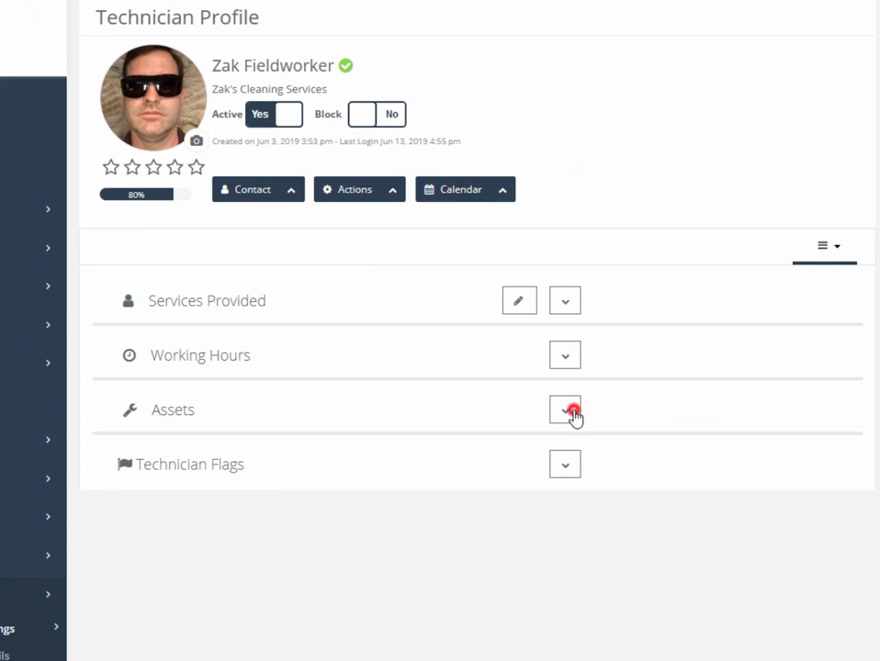
pyautogui.click(564, 410)
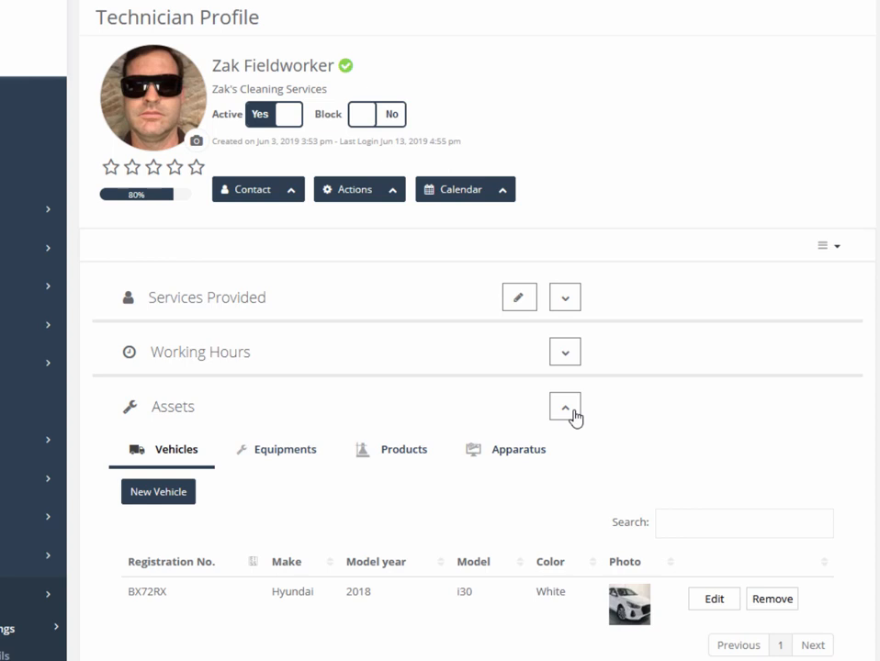
pyautogui.moveTo(338, 460)
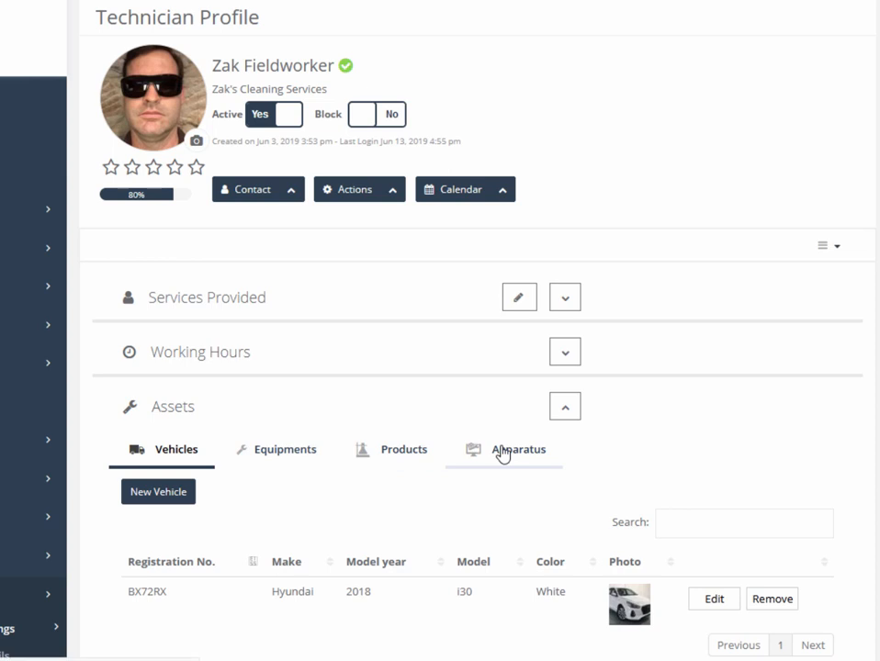
pyautogui.moveTo(450, 469)
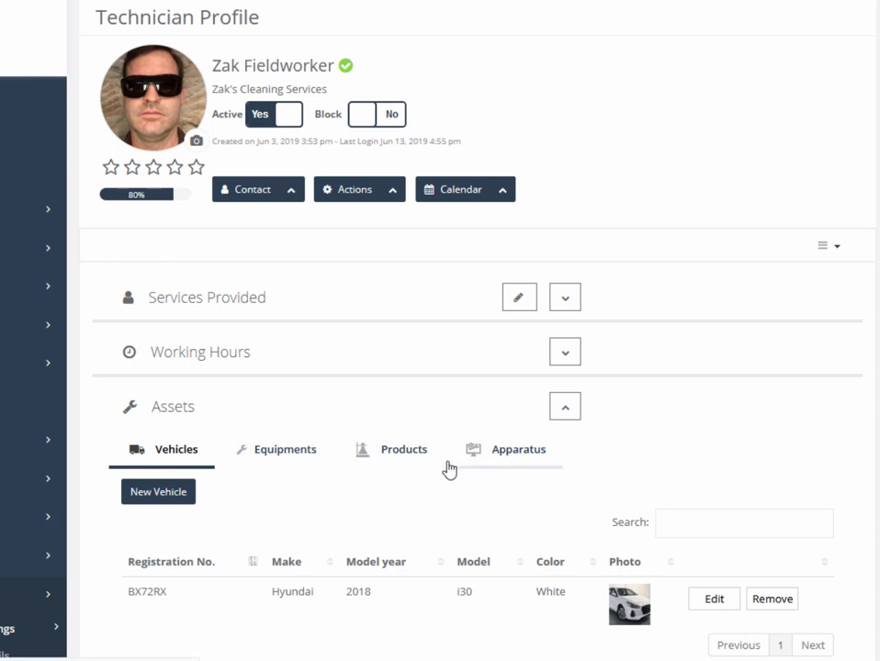
pyautogui.click(287, 448)
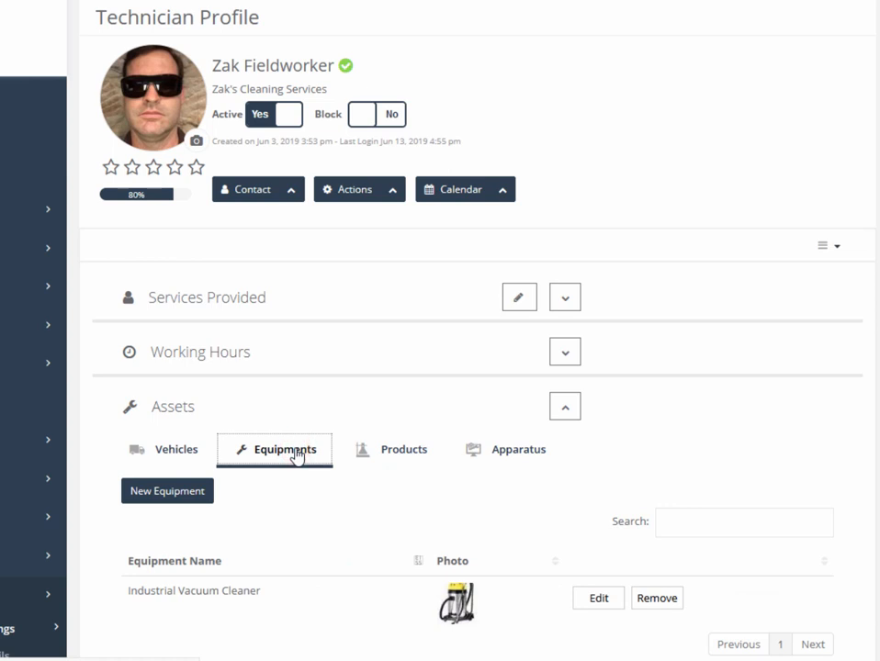
pyautogui.click(402, 448)
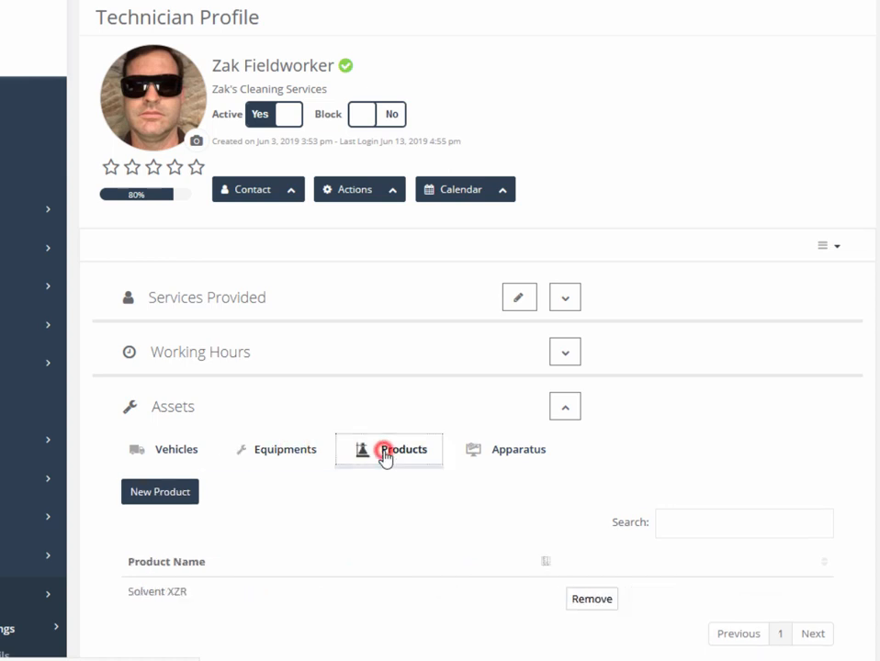
pyautogui.click(404, 449)
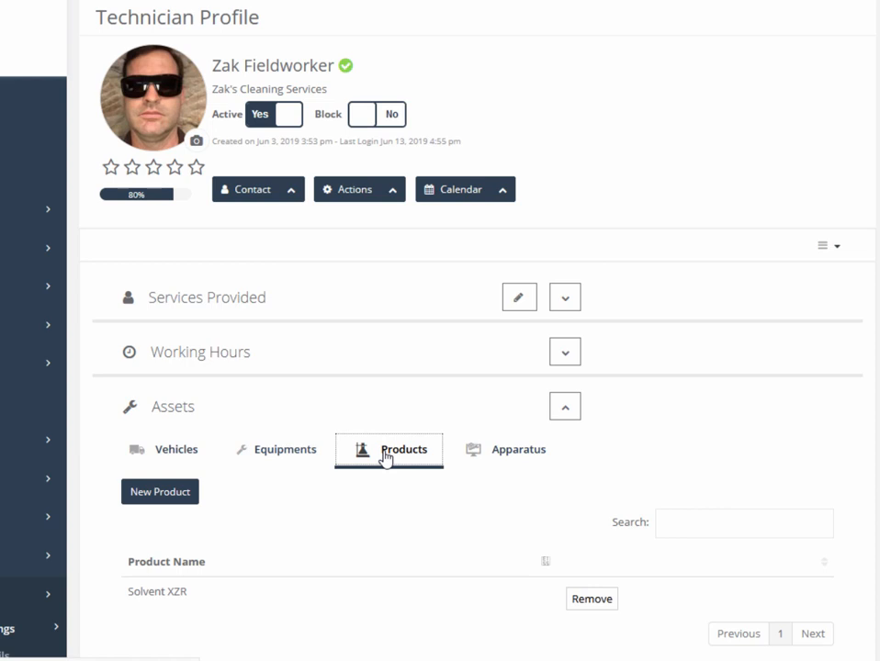
pyautogui.moveTo(473, 456)
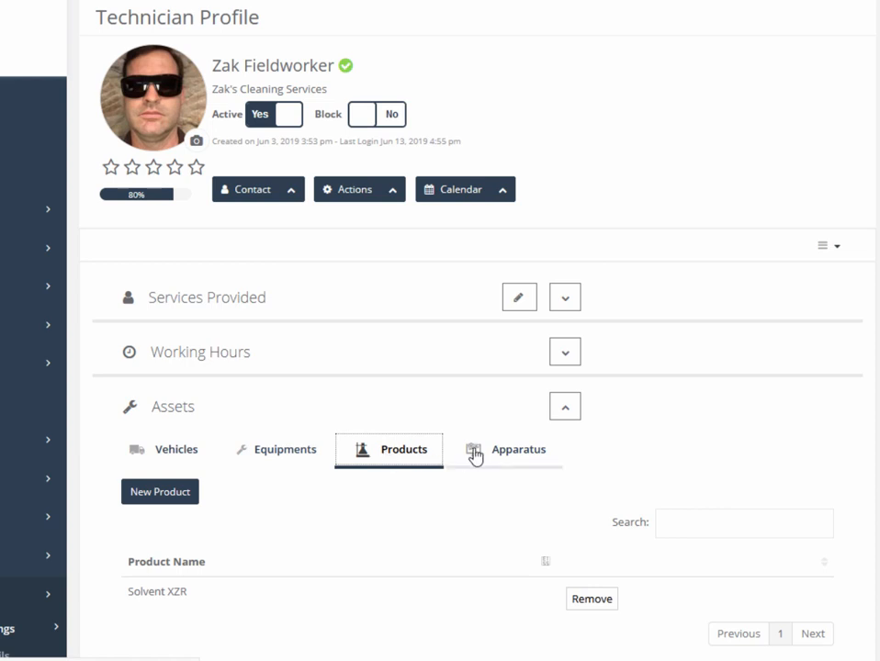
pyautogui.click(518, 448)
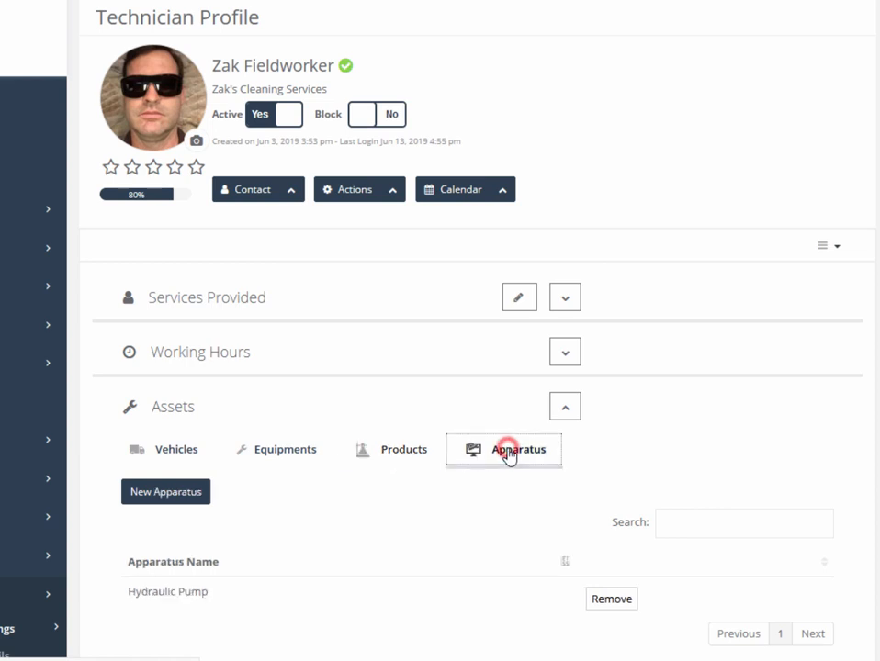
pyautogui.click(518, 448)
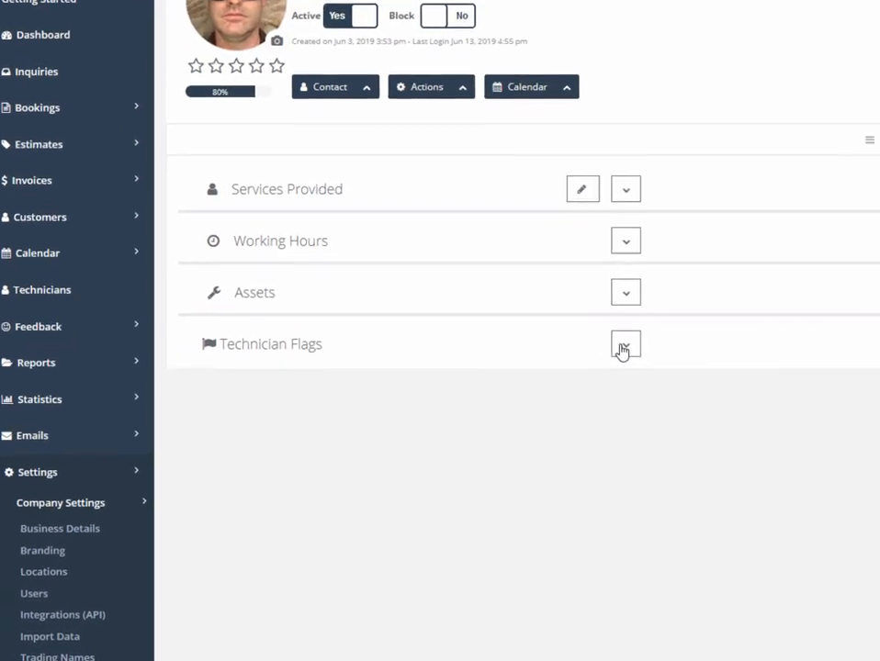
# - Set Zak's Display booking billing amount and fieldworker earnings flags to No
pyautogui.click(624, 346)
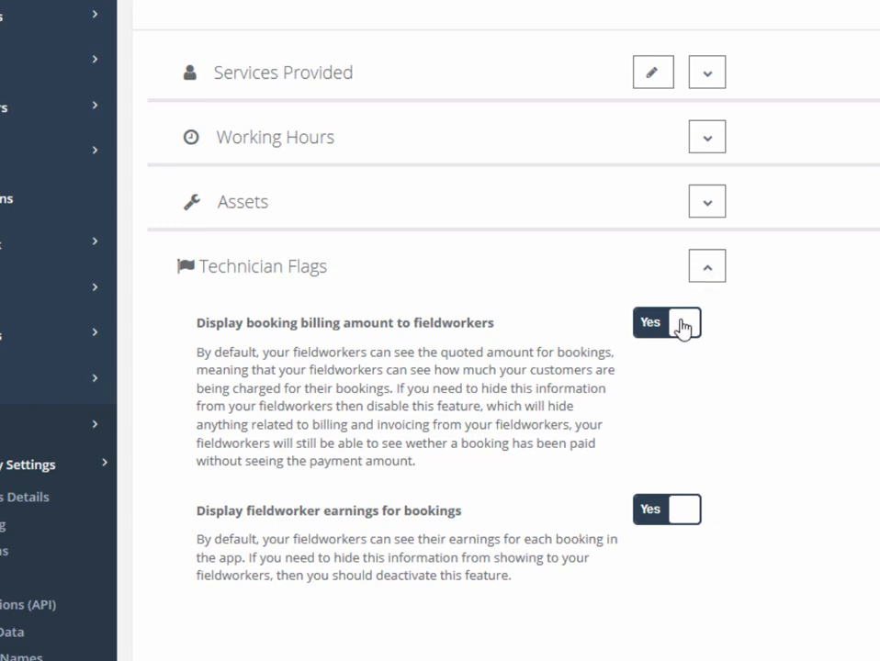
pyautogui.click(683, 324)
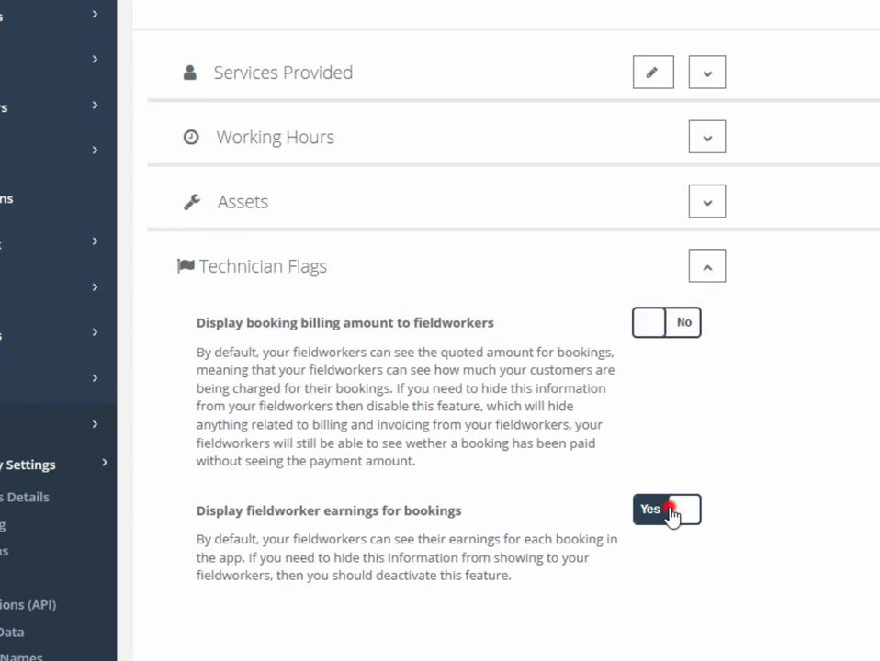
pyautogui.click(665, 511)
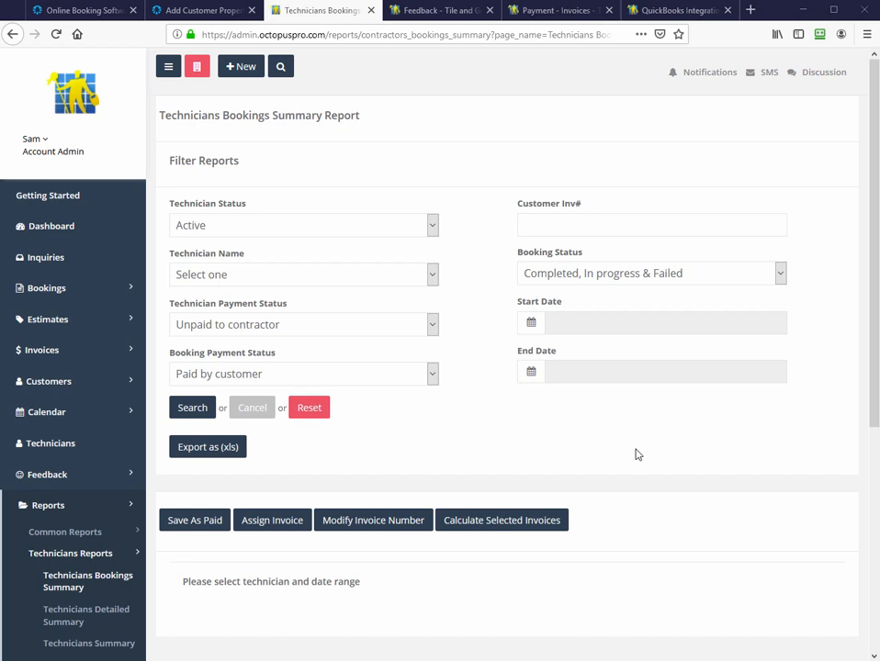
pyautogui.moveTo(279, 466)
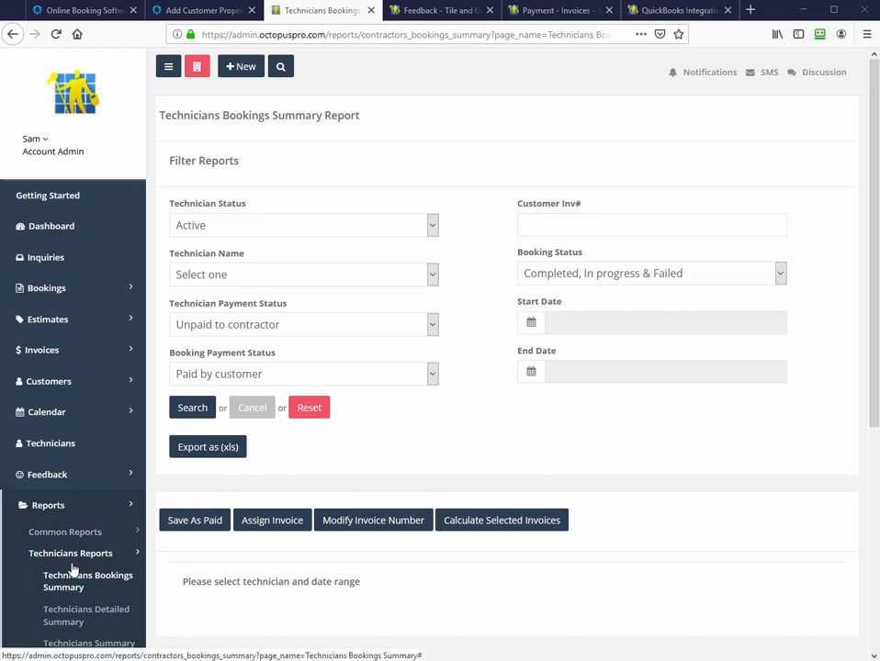
# - Search the Technicians Bookings Summary Report for Paid-by-customer bookings, 1–30 June 2019
pyautogui.click(89, 580)
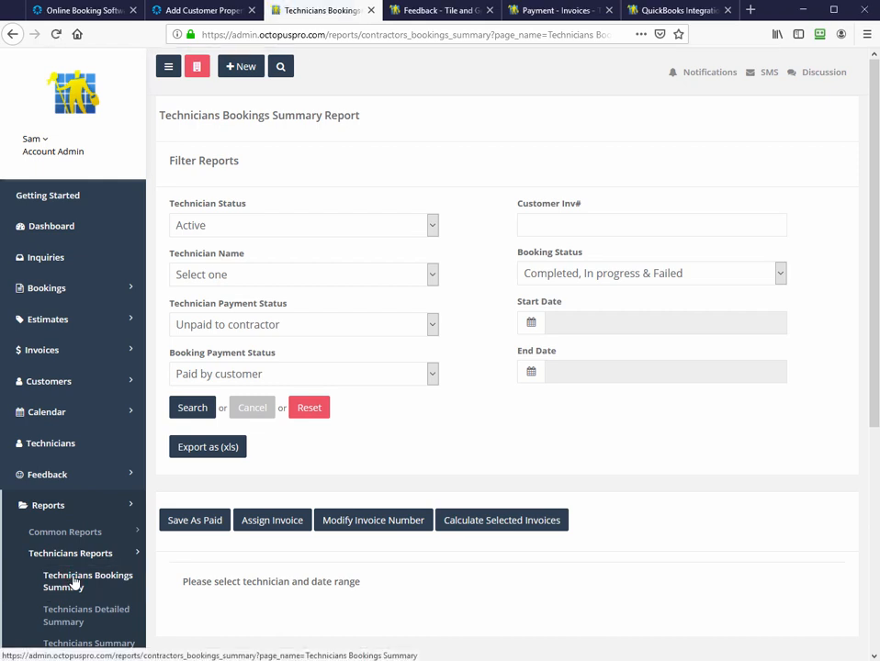
pyautogui.moveTo(107, 559)
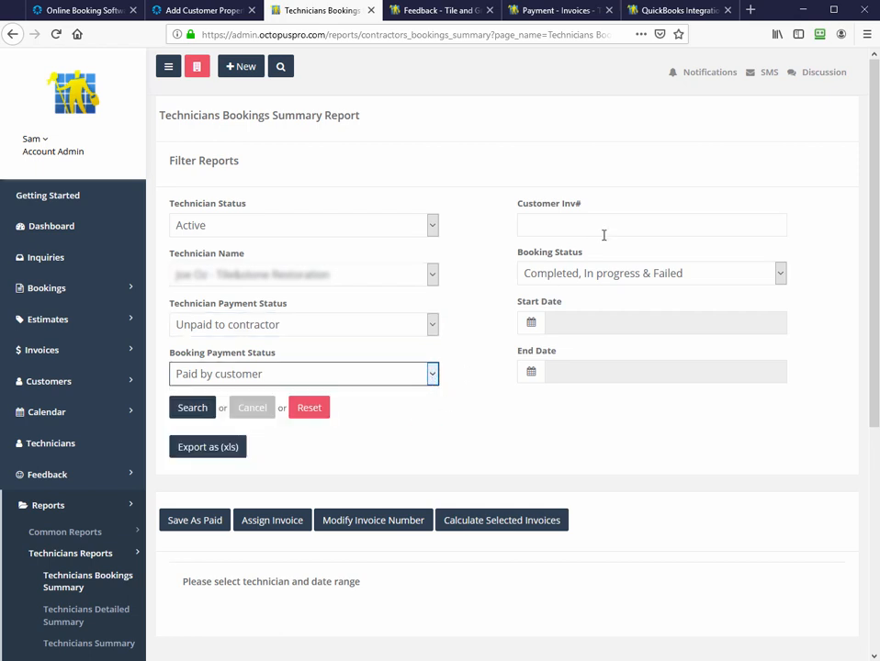
pyautogui.click(651, 271)
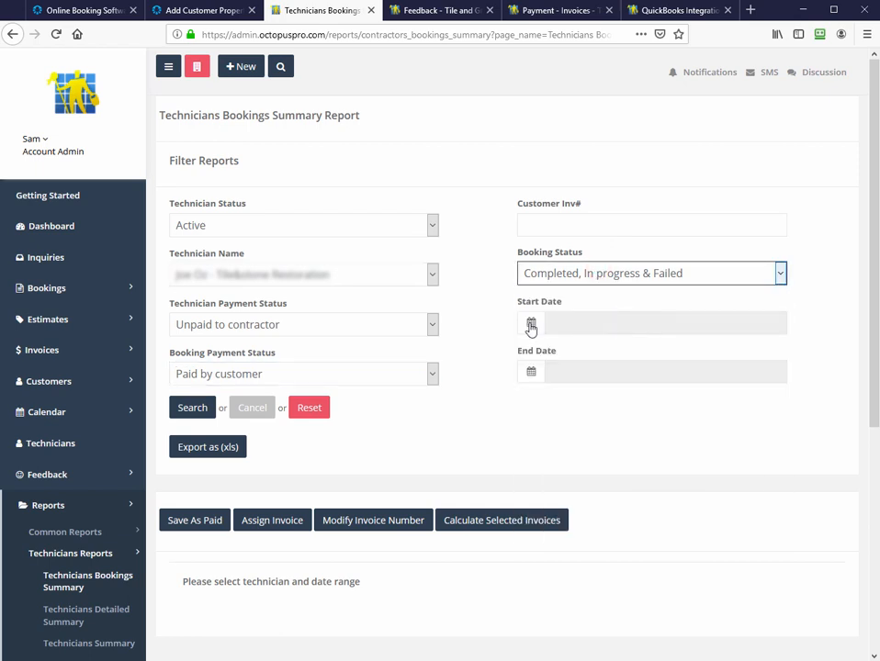
pyautogui.click(531, 323)
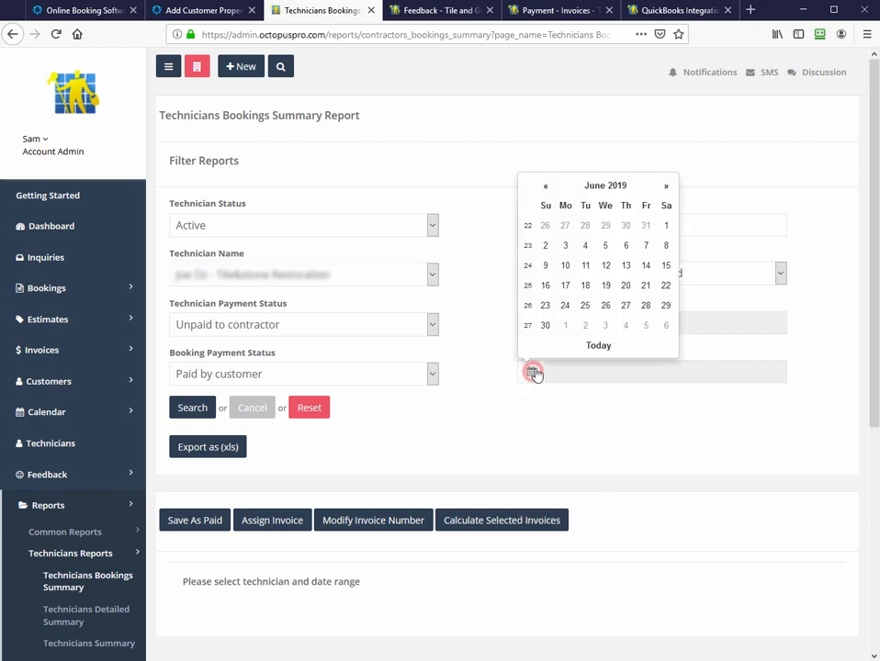
pyautogui.click(532, 371)
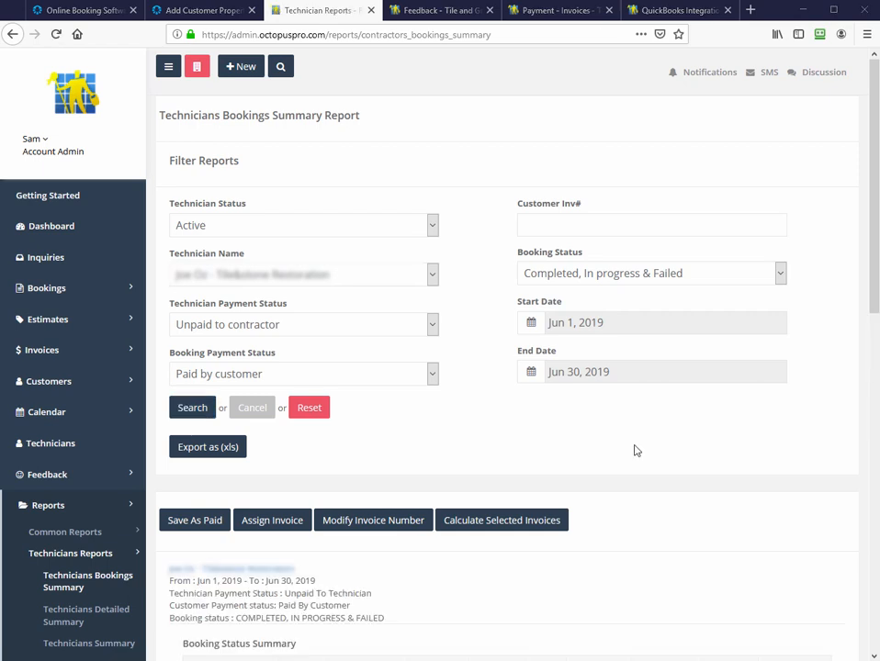
pyautogui.click(191, 408)
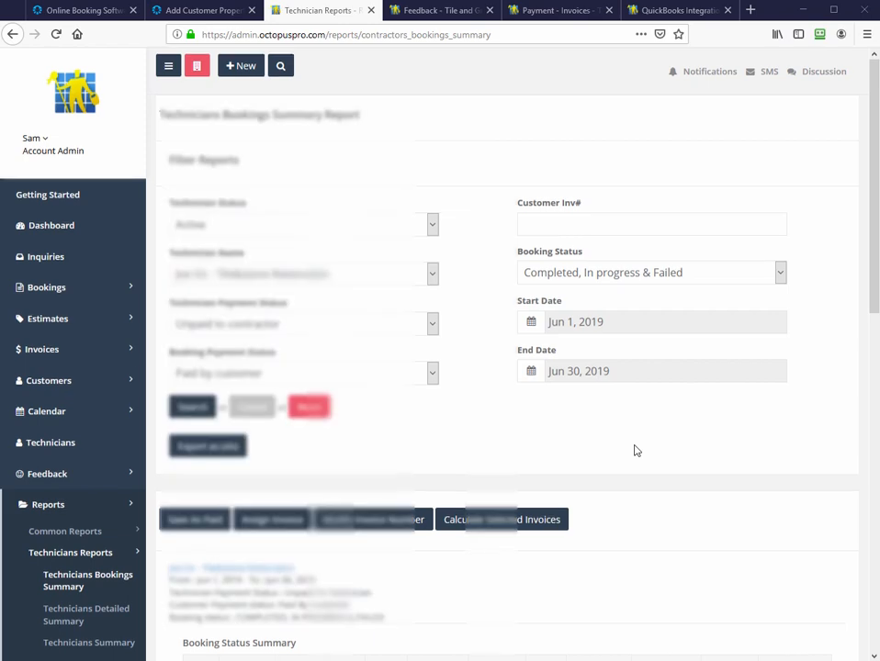
# - Review the report's payment and booking summaries, revealing the table's extra columns
pyautogui.scroll(-3)
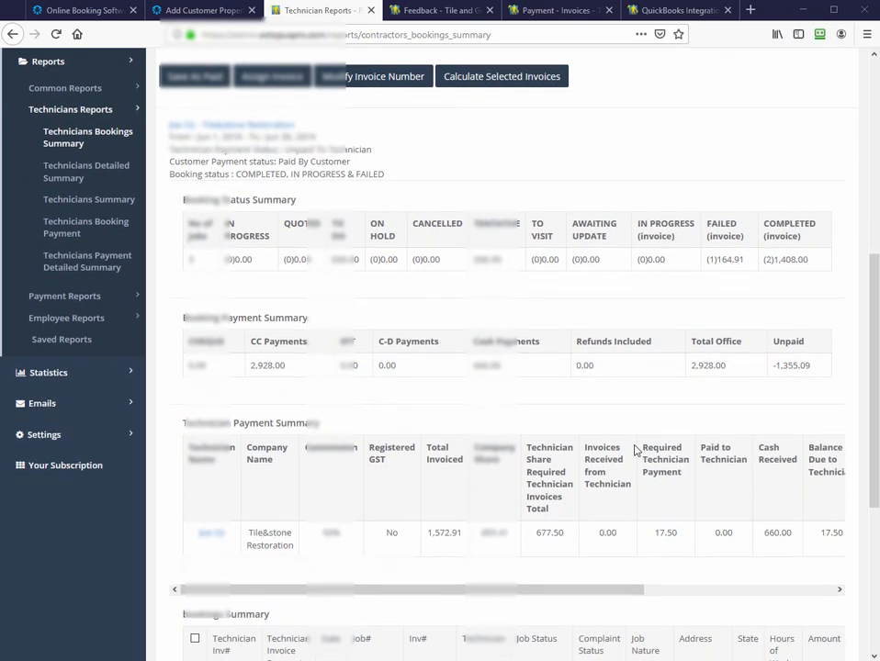
pyautogui.scroll(-3)
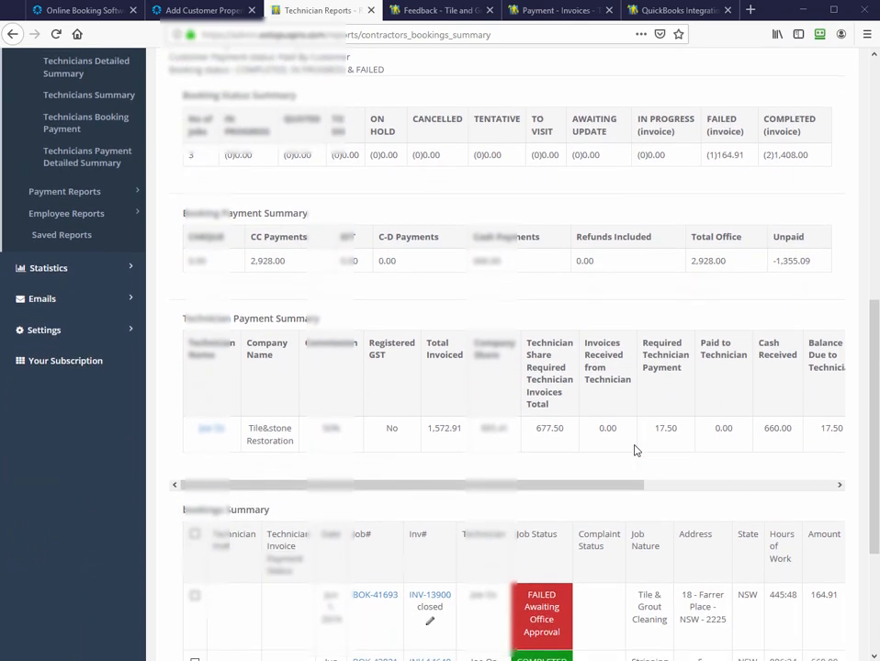
pyautogui.scroll(-3)
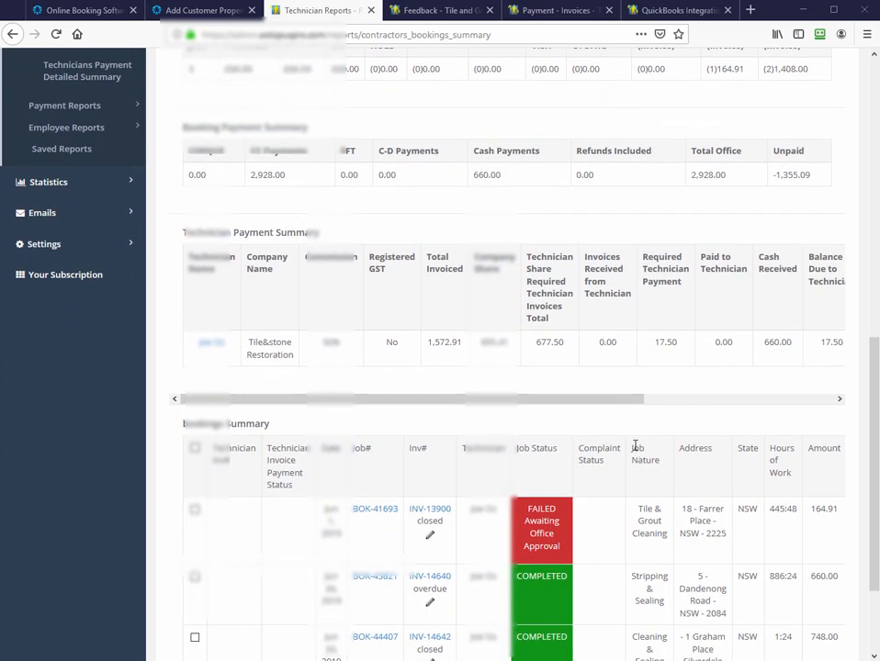
pyautogui.scroll(-3)
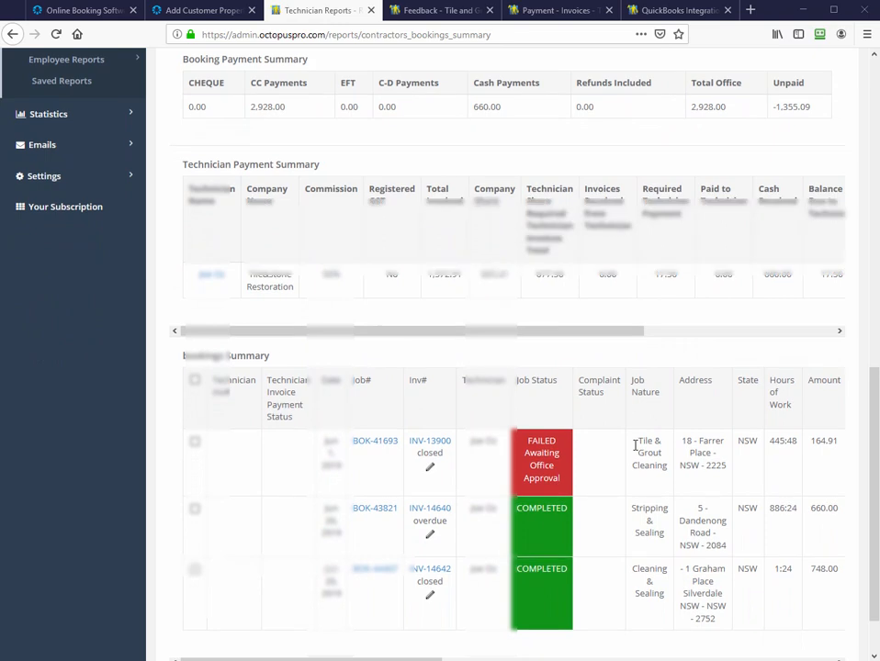
pyautogui.scroll(-3)
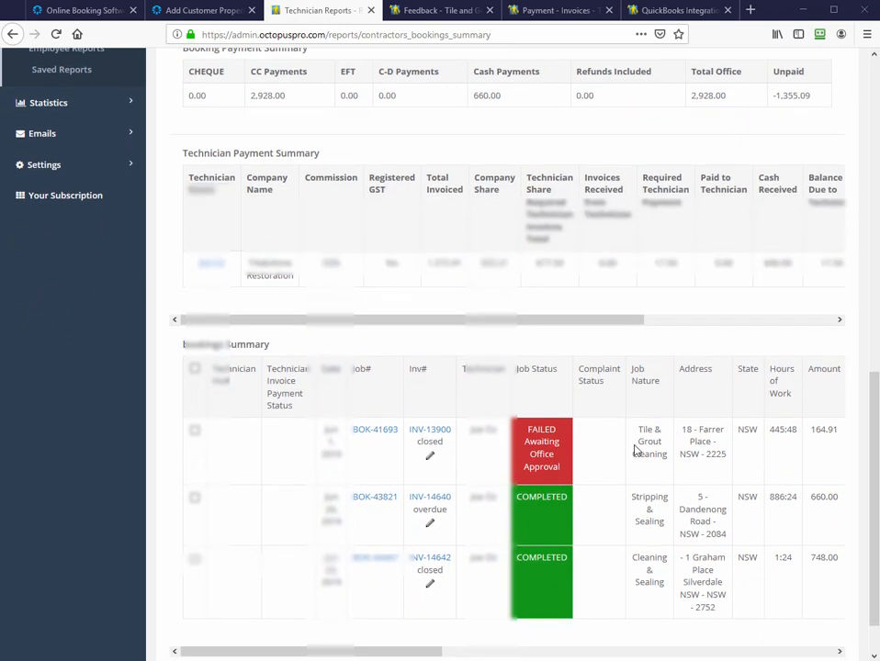
pyautogui.scroll(-3)
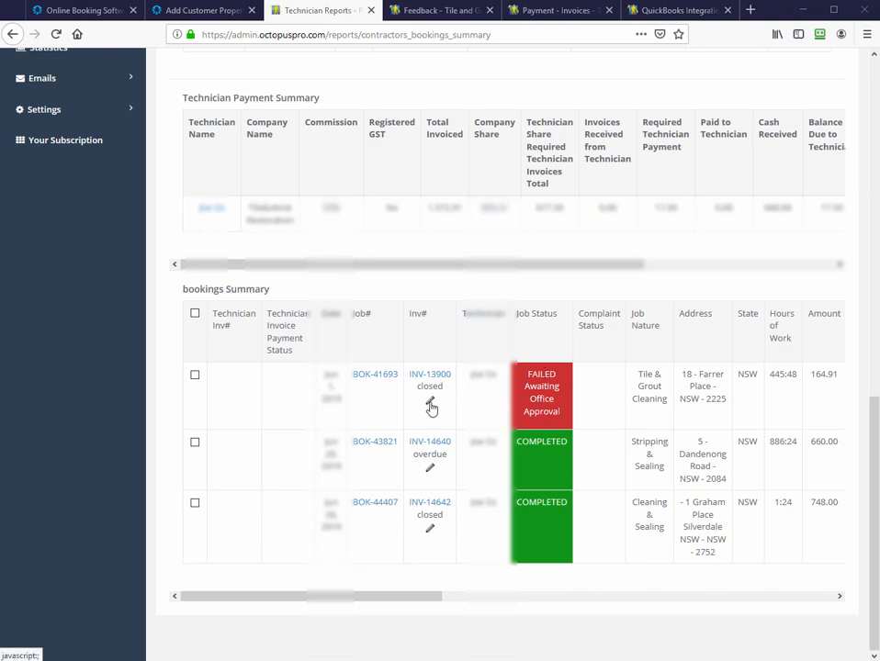
pyautogui.moveTo(817, 610)
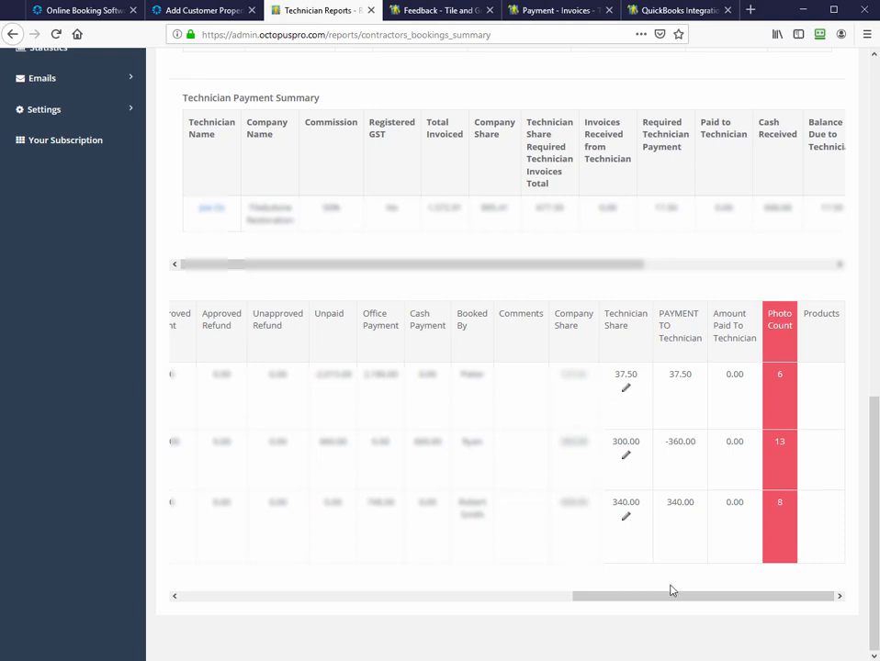
pyautogui.moveTo(701, 595); pyautogui.dragTo(321, 595)
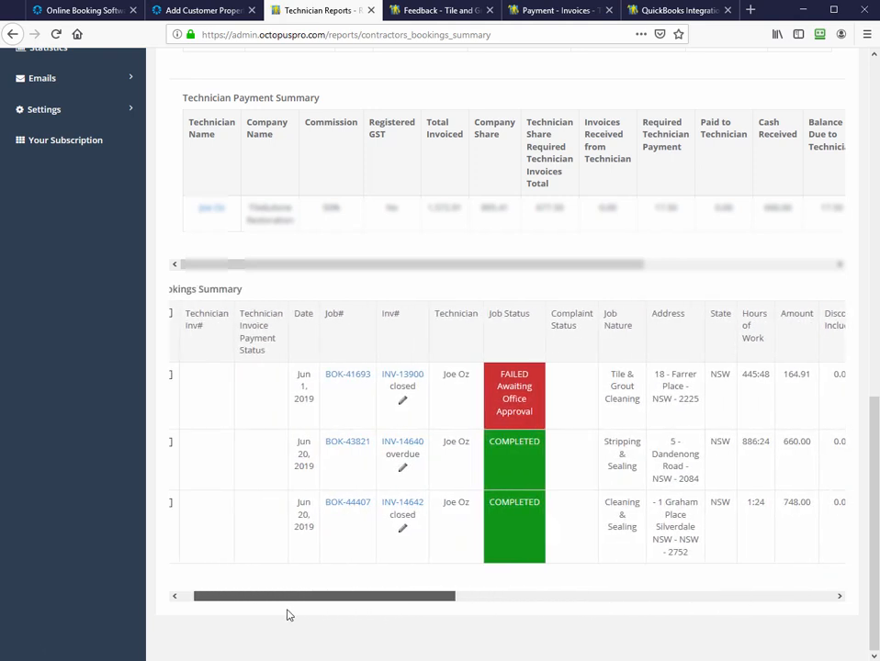
# - Tick all three June 2019 bookings listed in the Technicians Bookings Summary Report
pyautogui.click(195, 503)
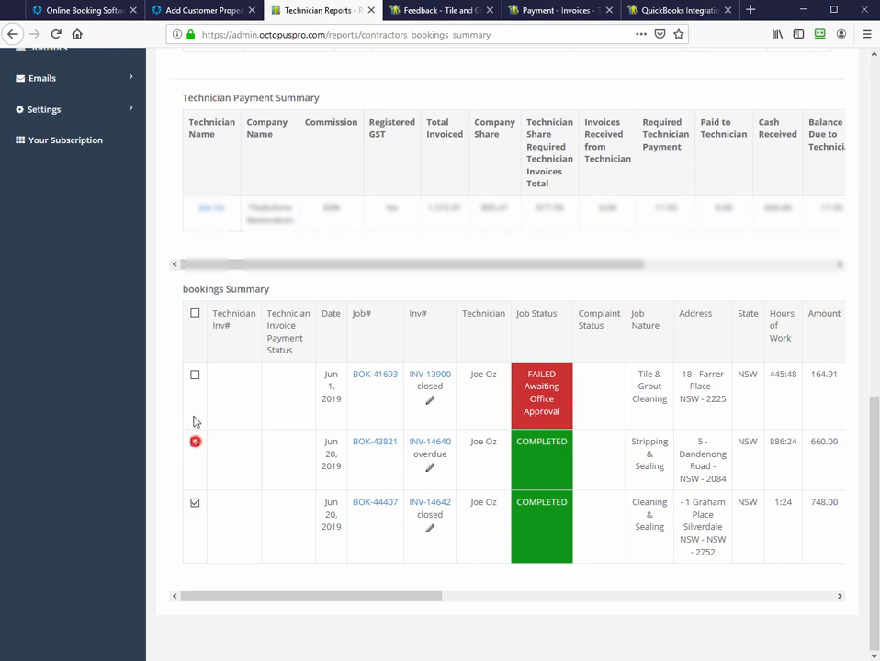
pyautogui.click(195, 375)
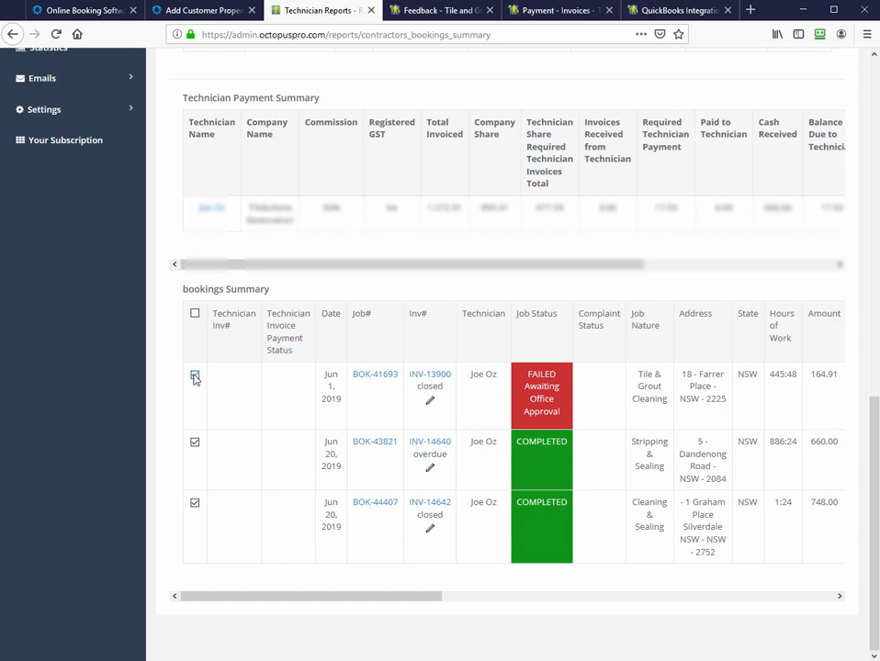
pyautogui.click(194, 375)
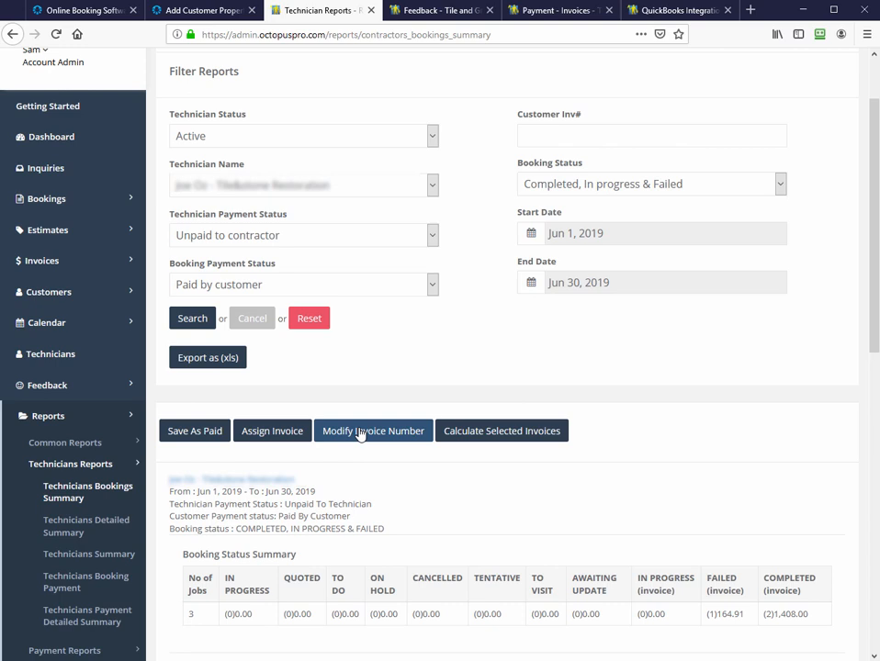
pyautogui.moveTo(502, 430)
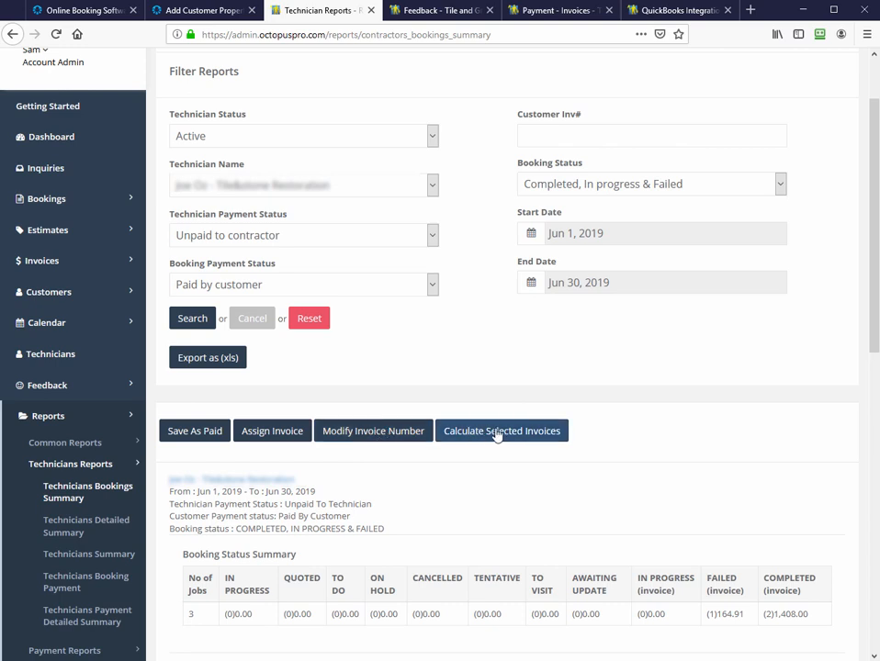
pyautogui.moveTo(244, 395)
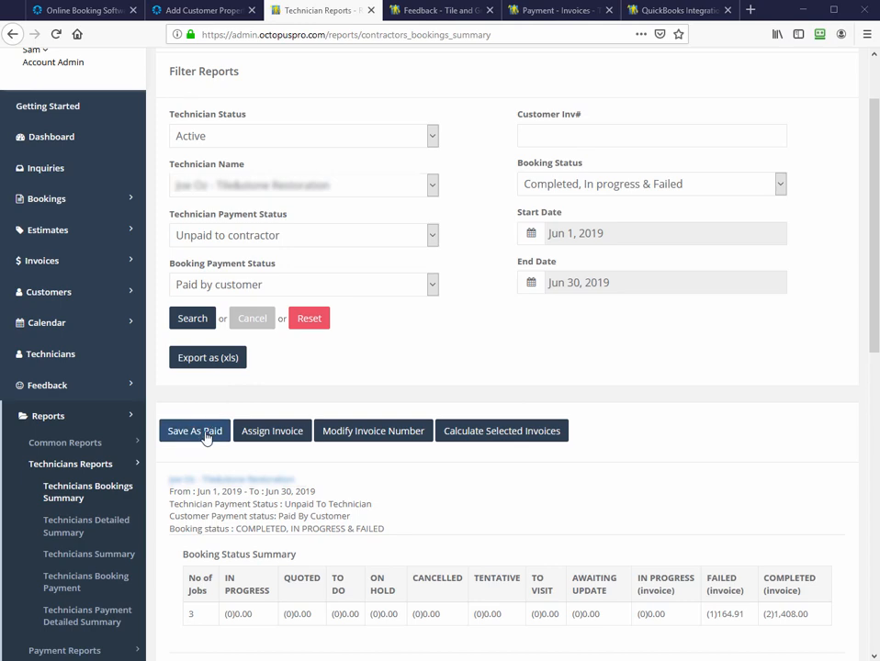
# - View the Save As Paid form (RCTI I00071, $17.50 owed) twice without saving it
pyautogui.click(194, 430)
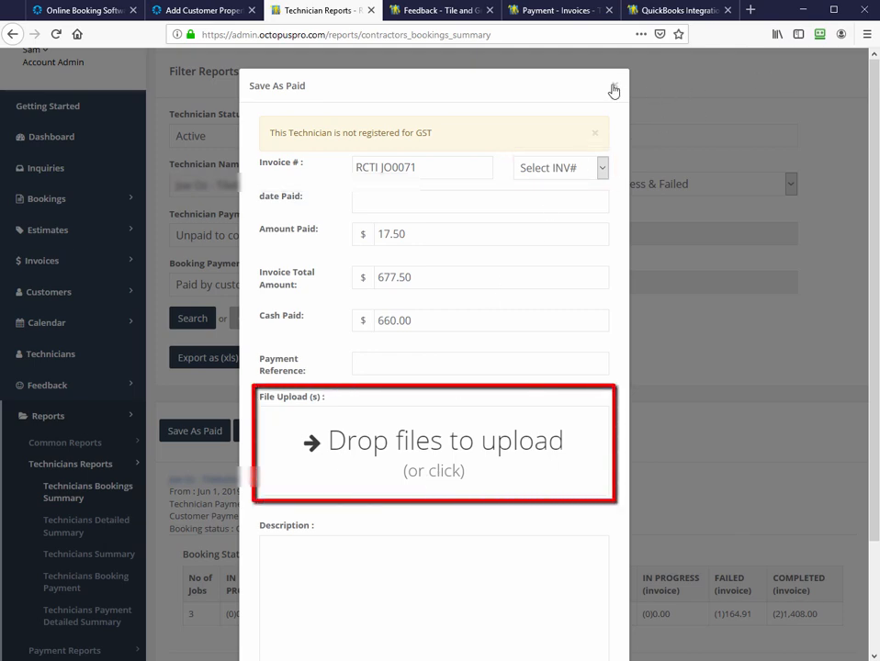
pyautogui.click(613, 88)
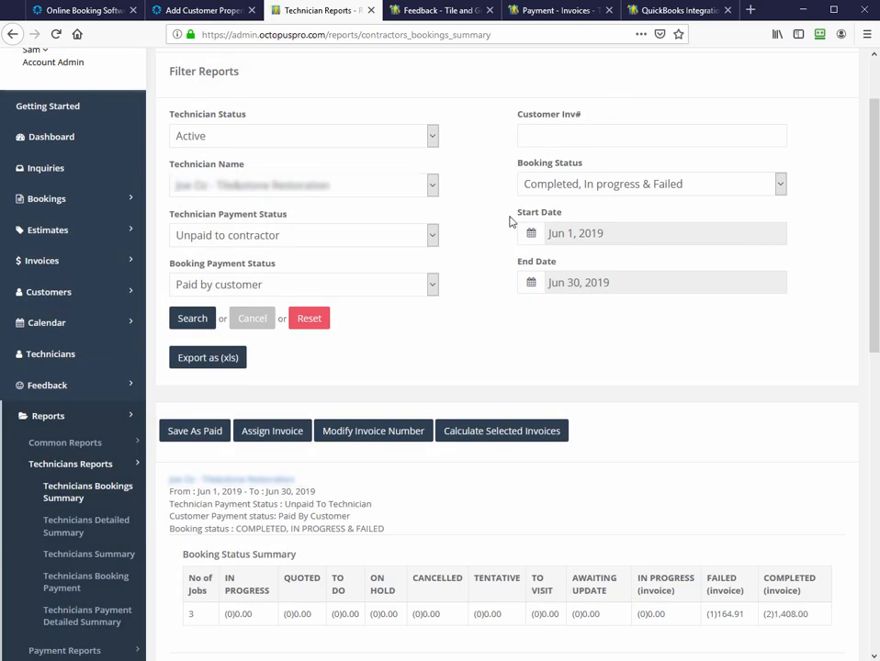
pyautogui.click(195, 430)
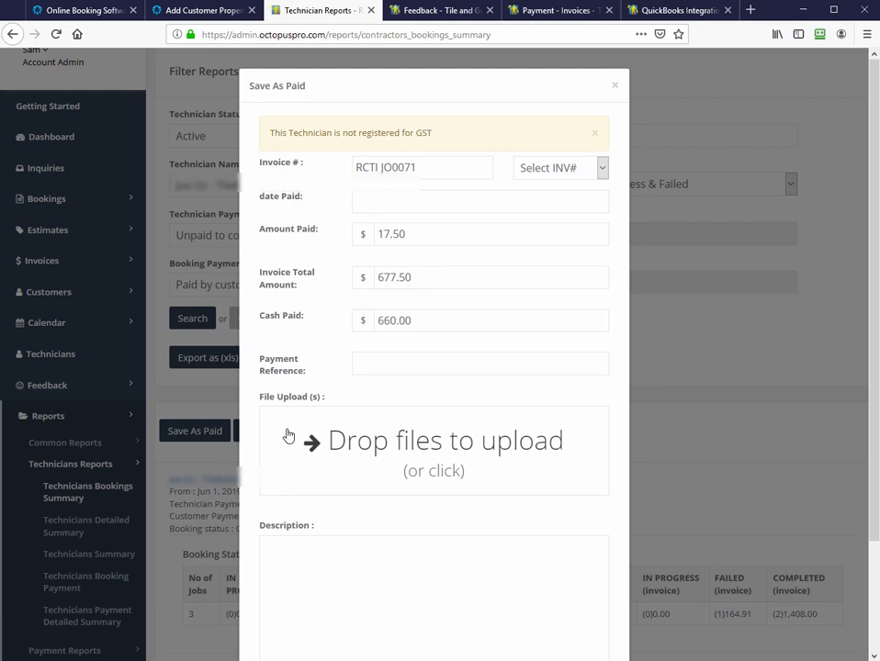
pyautogui.click(614, 87)
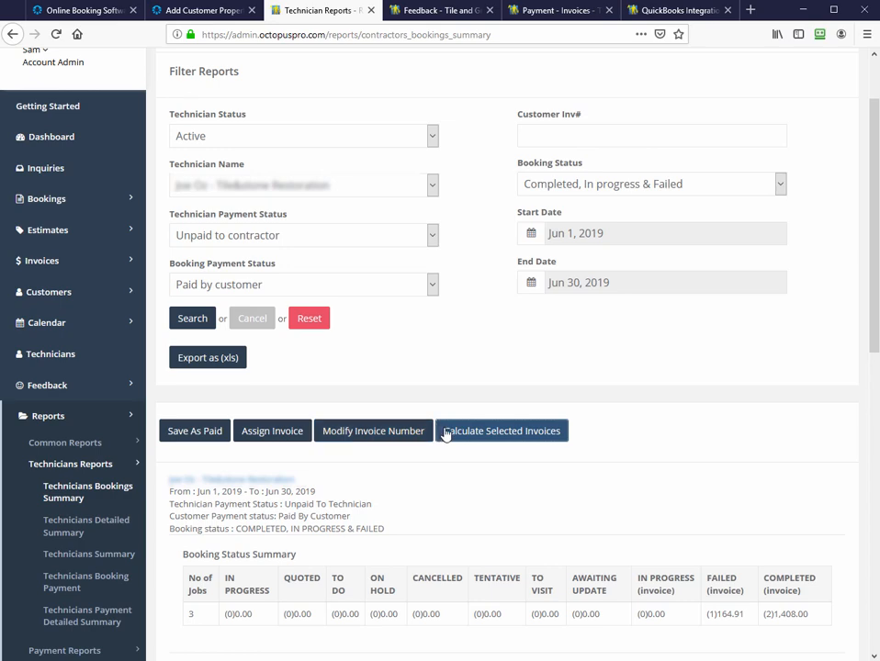
pyautogui.moveTo(474, 434)
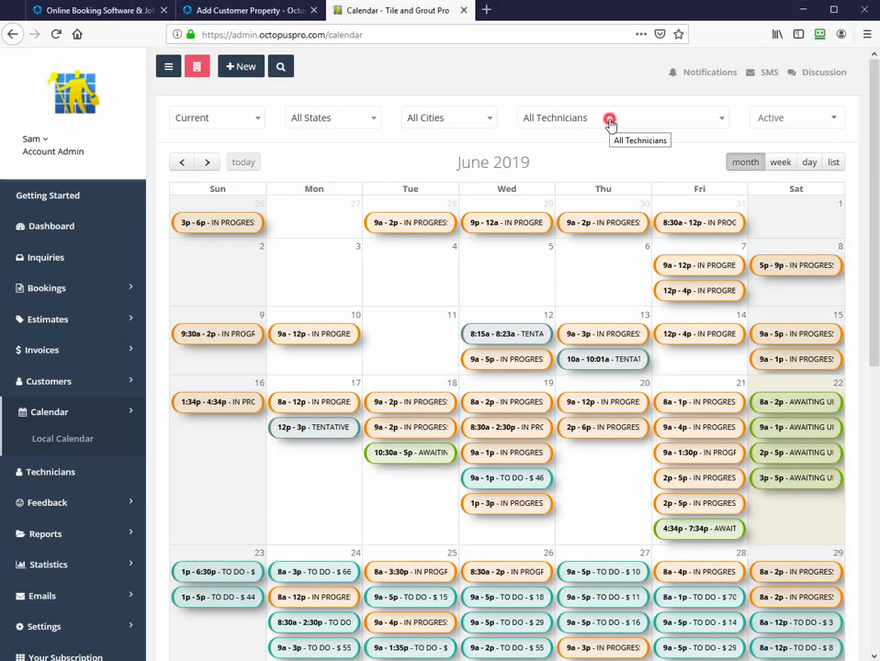
# - Open General Tile and Grout Pro's technician profile from the calendar
pyautogui.click(609, 117)
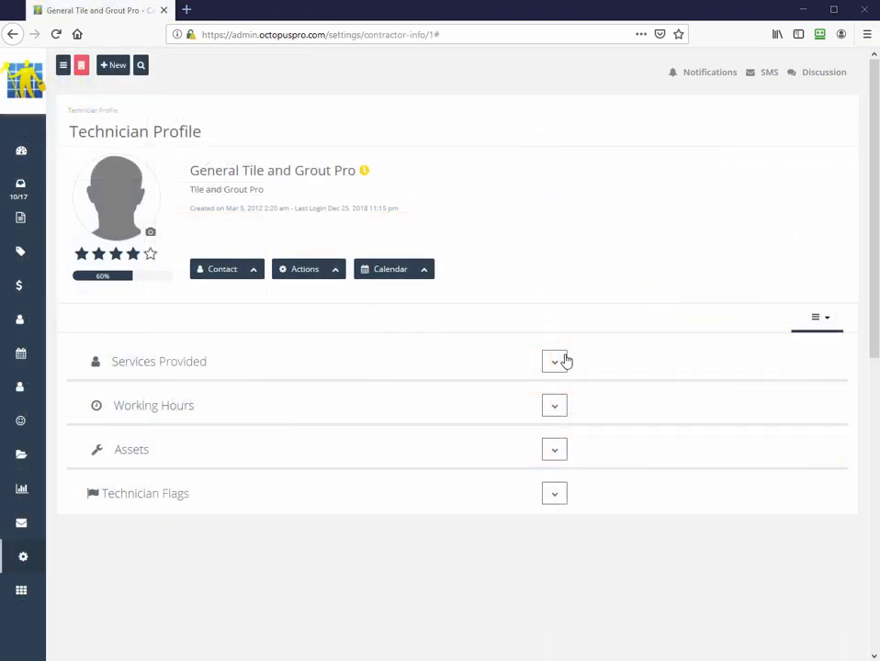
# - Review the technician's Services Provided list and Working Hours sections
pyautogui.click(554, 360)
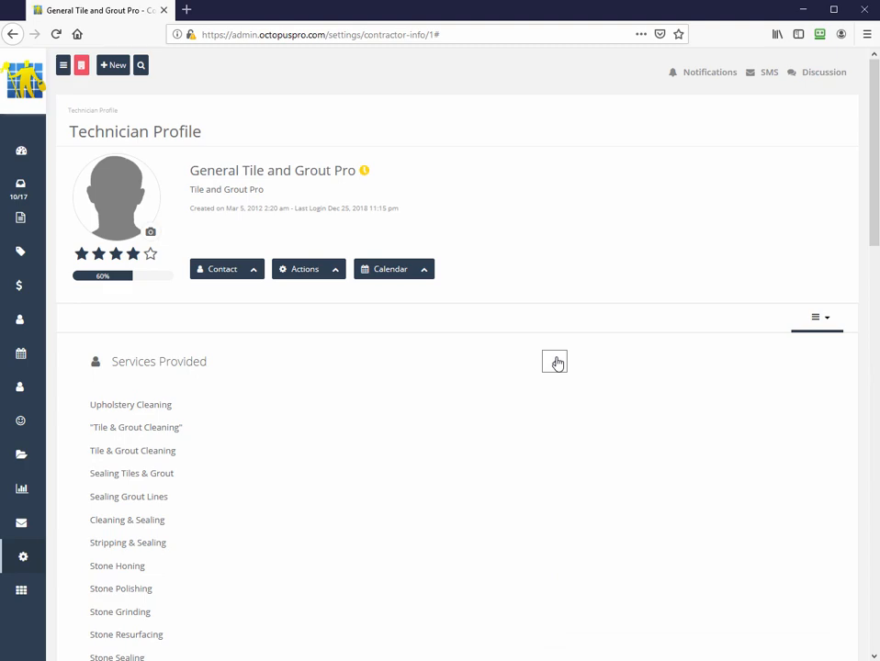
pyautogui.click(554, 360)
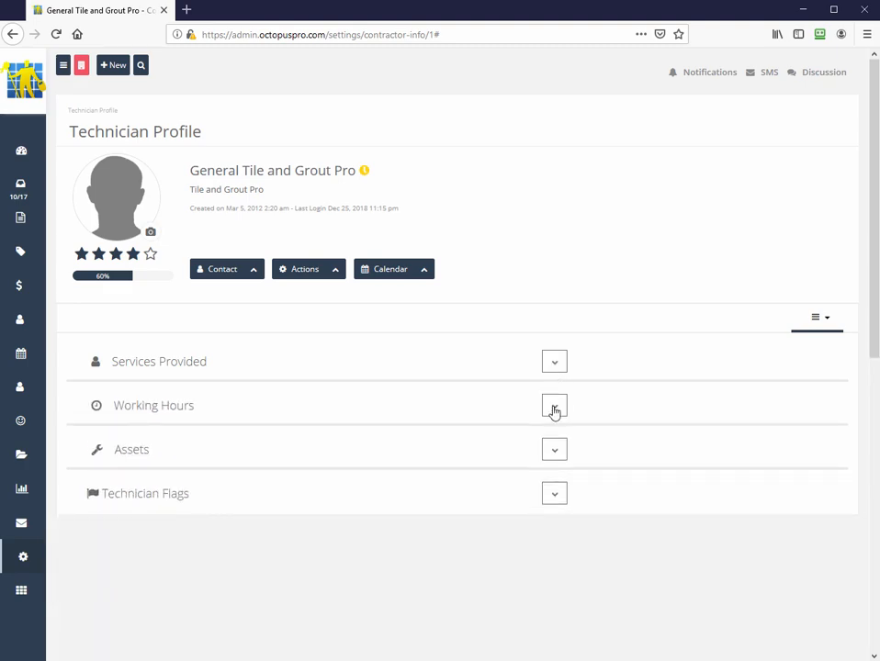
pyautogui.click(390, 268)
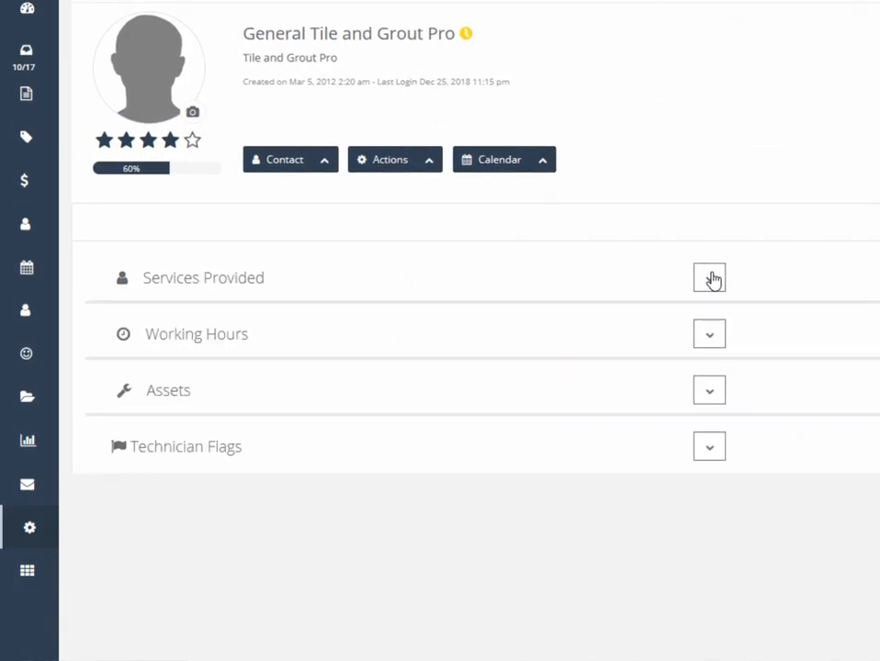
pyautogui.click(709, 335)
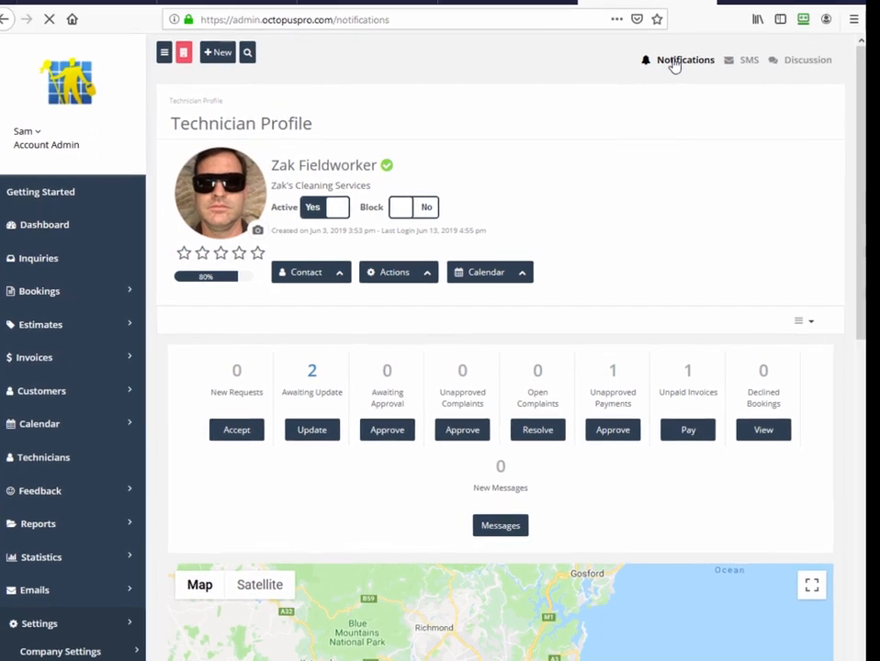
# - View All Notifications and its Notification Settings listing enabled alert types
pyautogui.click(683, 58)
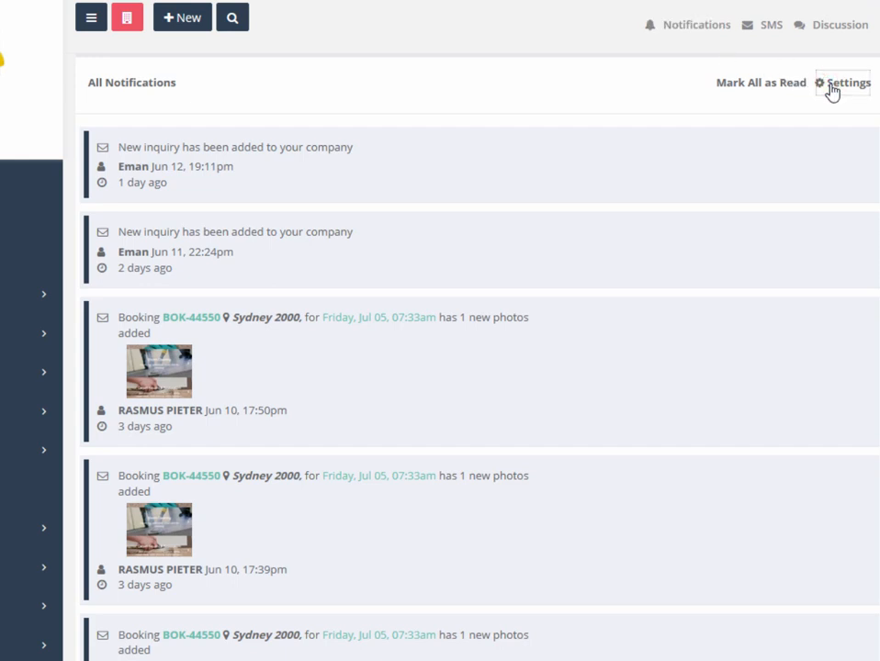
pyautogui.click(841, 83)
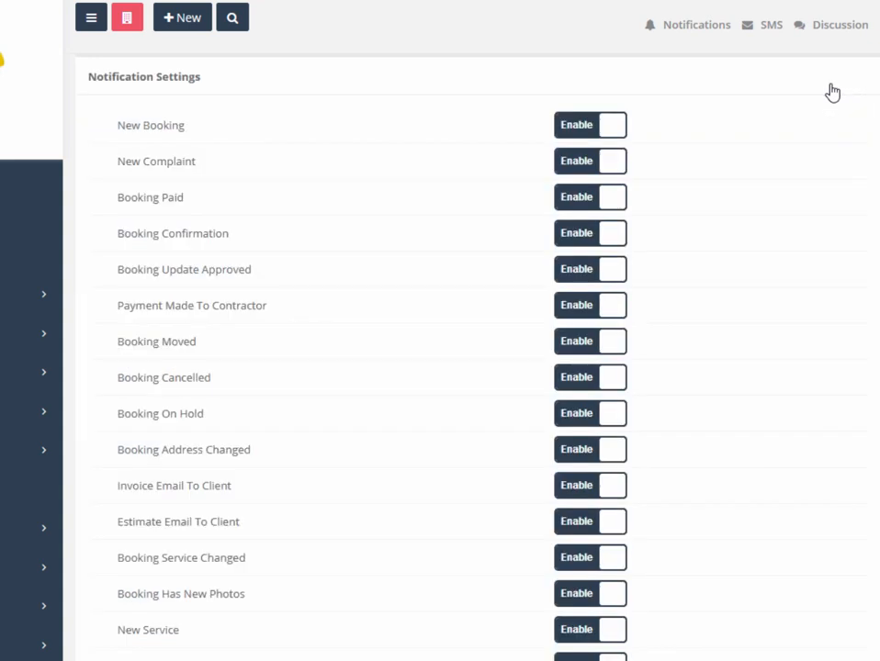
pyautogui.moveTo(402, 391)
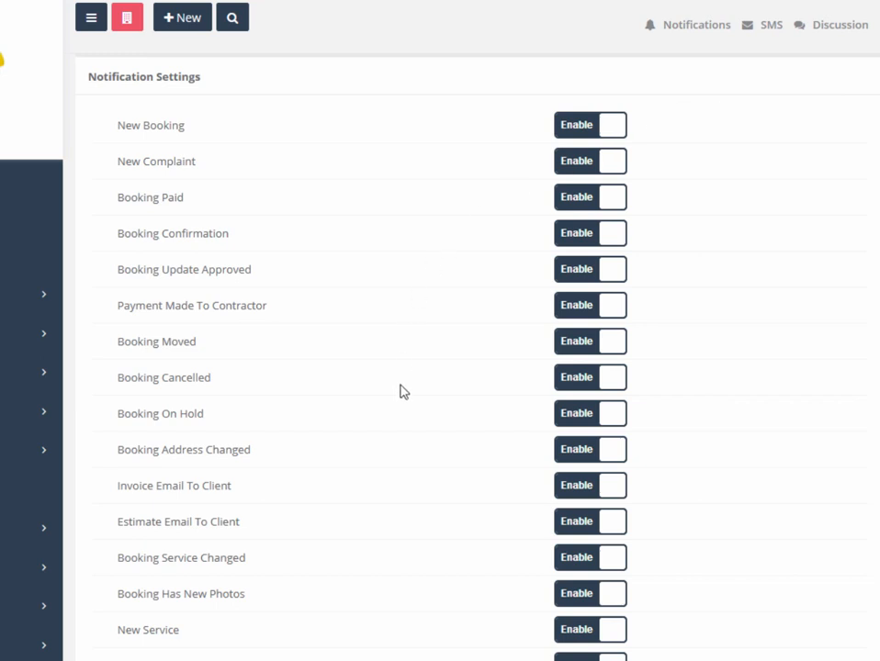
pyautogui.scroll(-3)
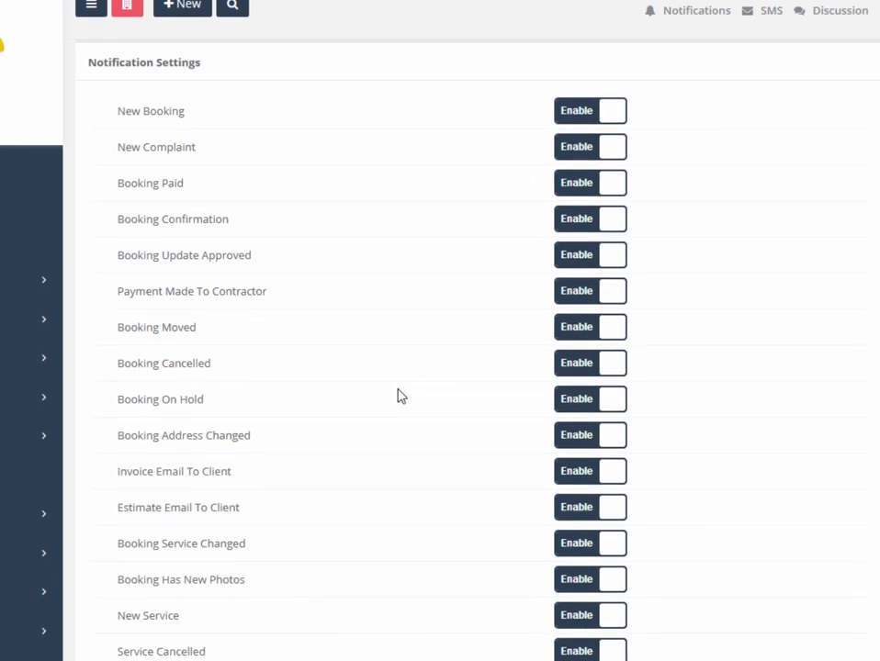
pyautogui.scroll(-3)
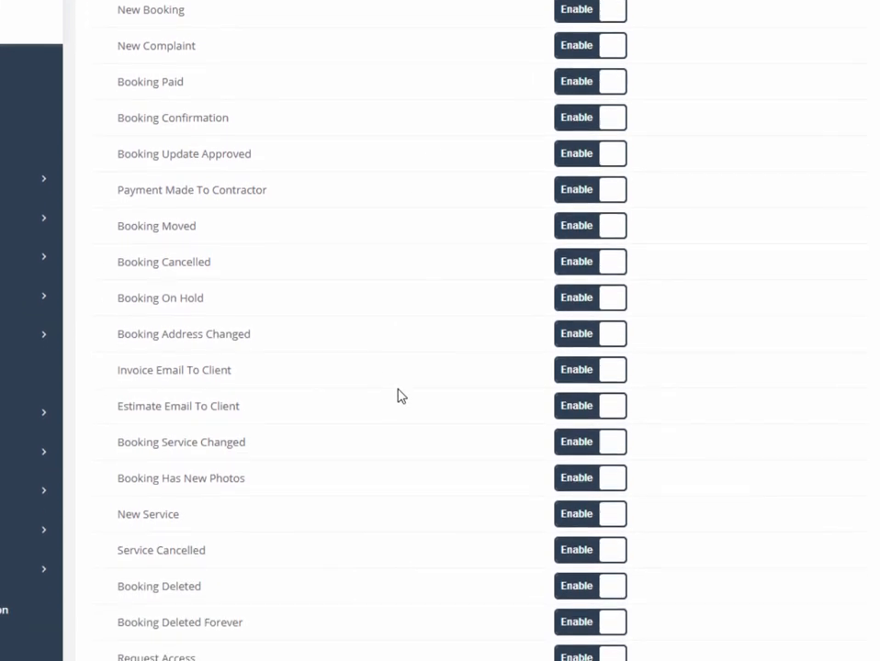
pyautogui.scroll(-3)
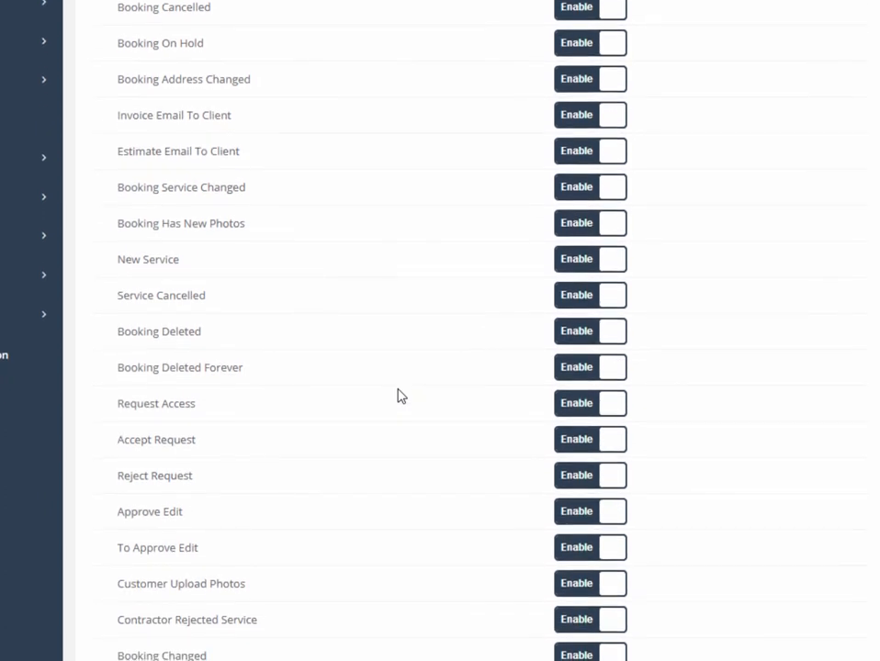
pyautogui.scroll(-3)
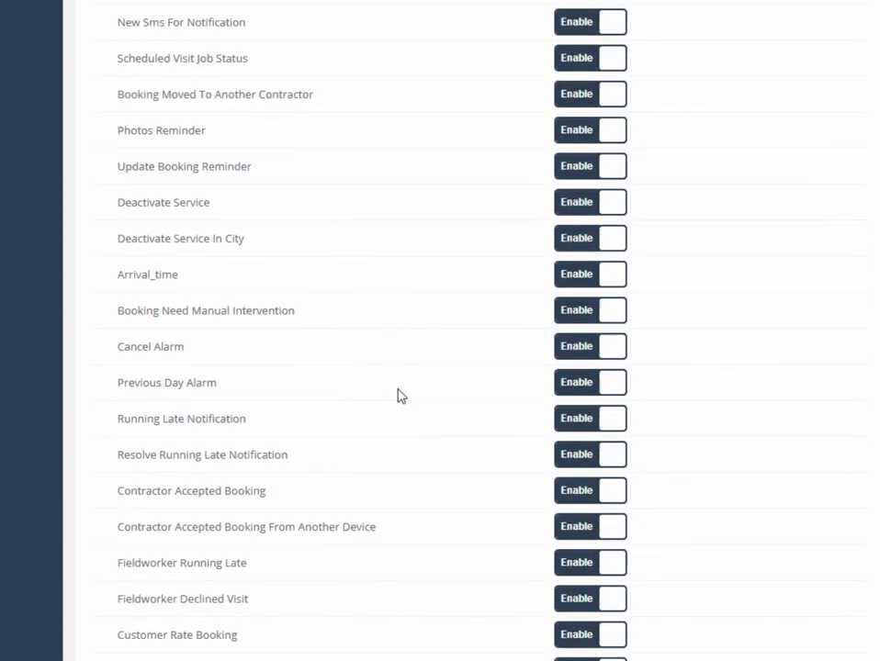
pyautogui.scroll(-3)
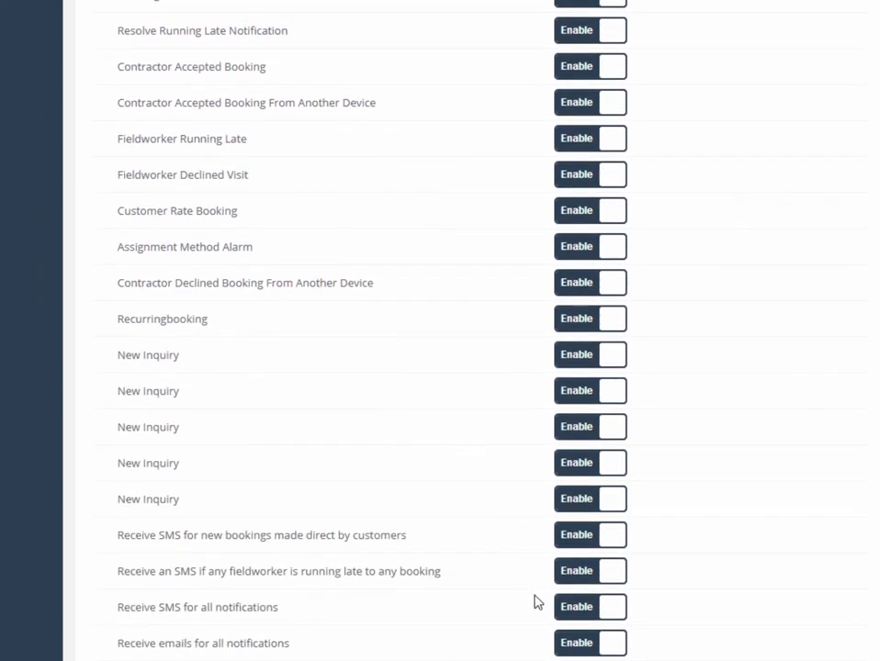
pyautogui.scroll(-3)
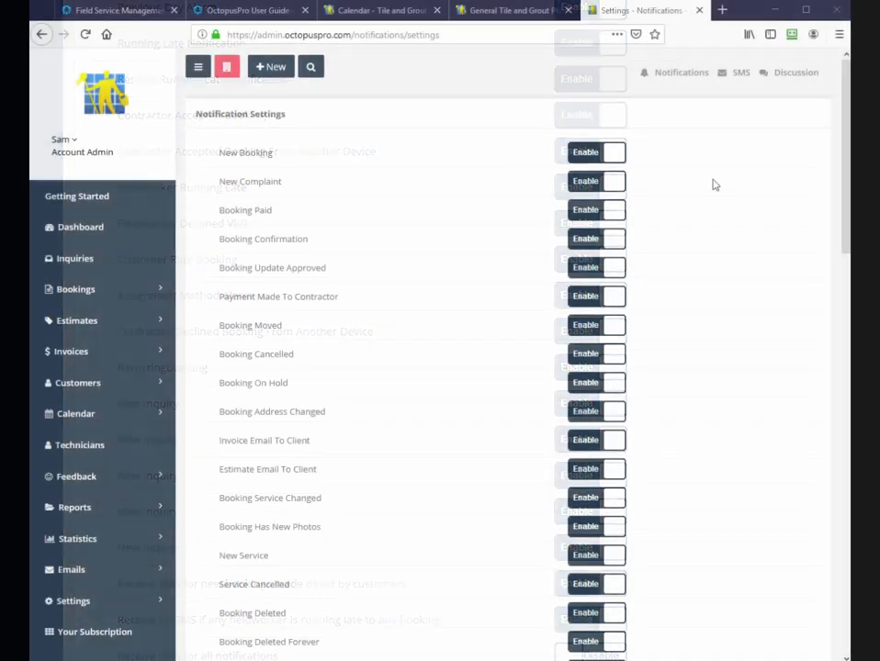
pyautogui.click(741, 73)
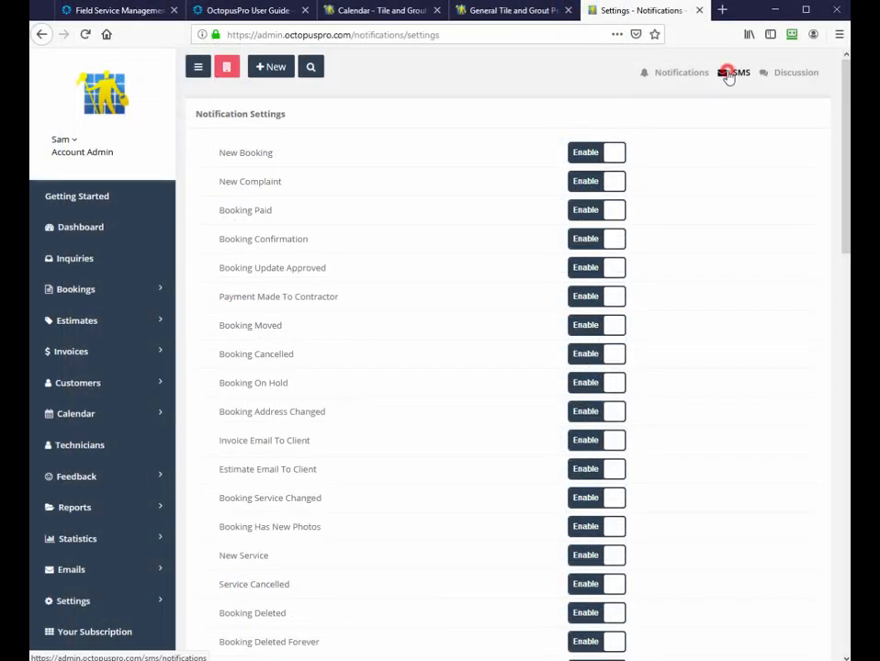
pyautogui.click(742, 72)
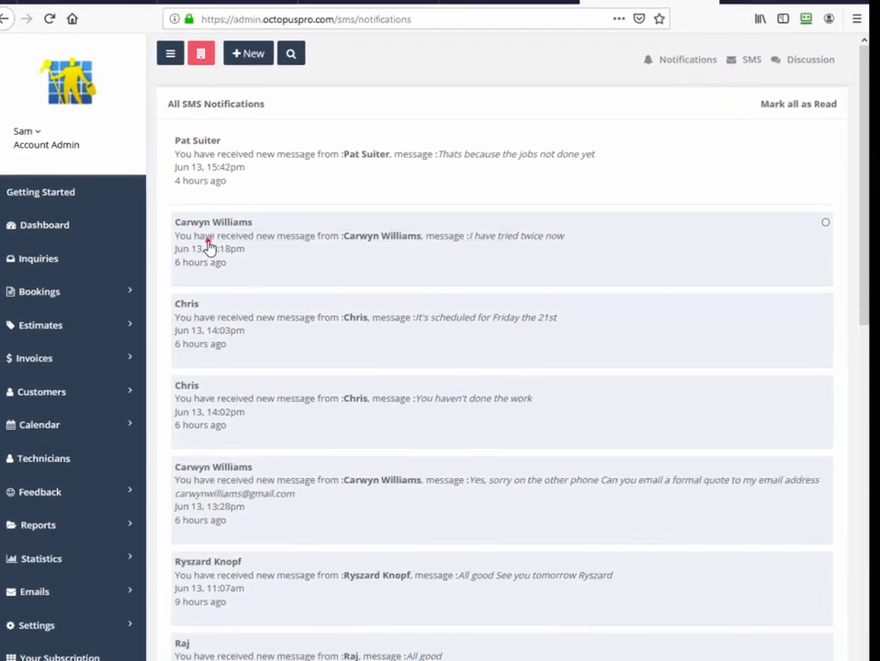
pyautogui.click(213, 235)
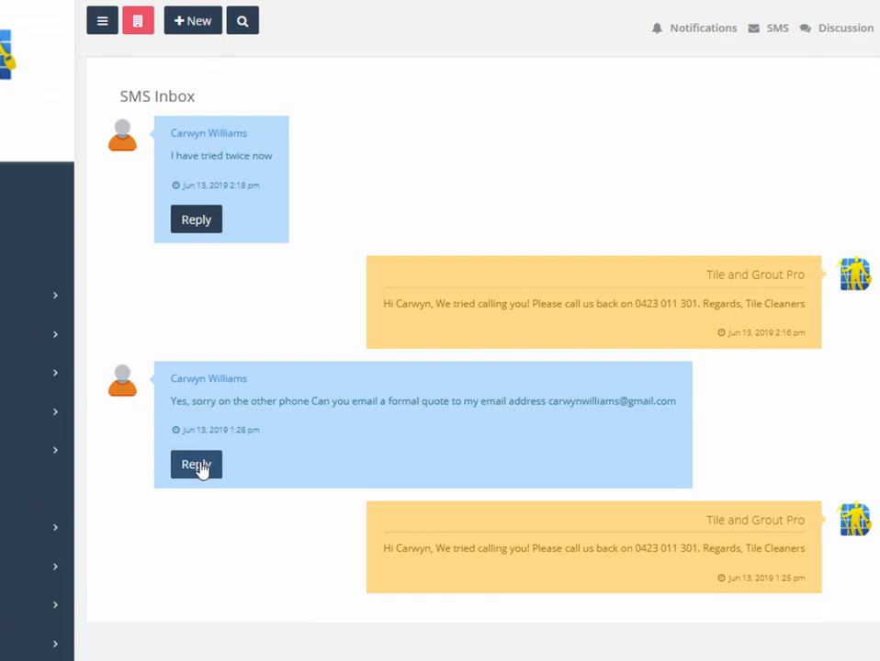
pyautogui.click(195, 463)
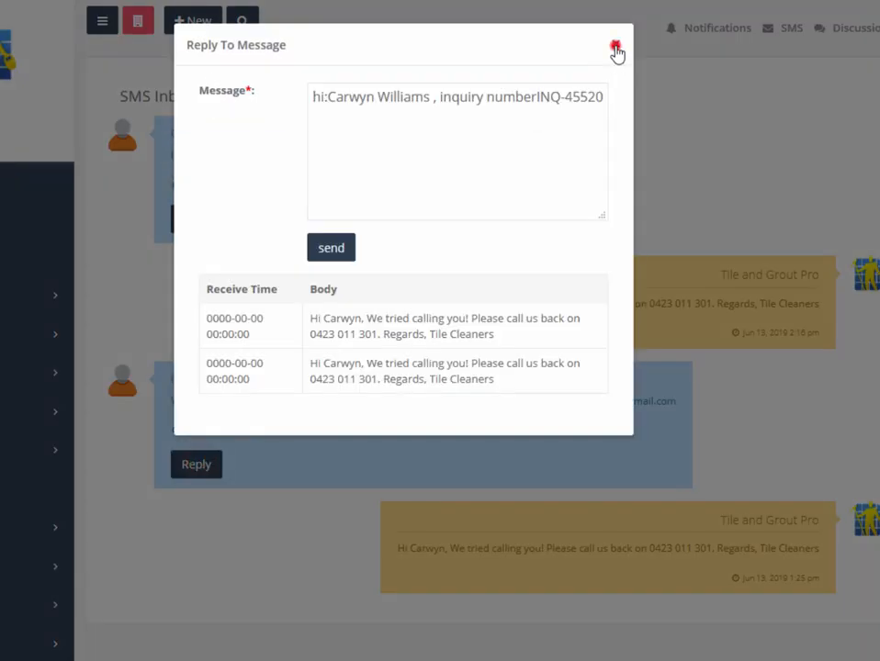
pyautogui.click(615, 46)
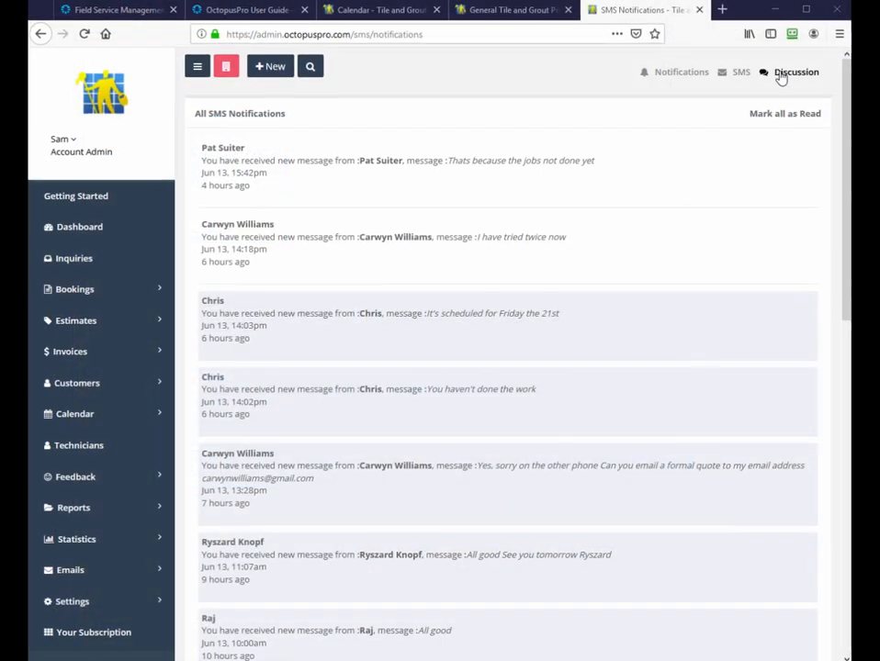
pyautogui.click(793, 72)
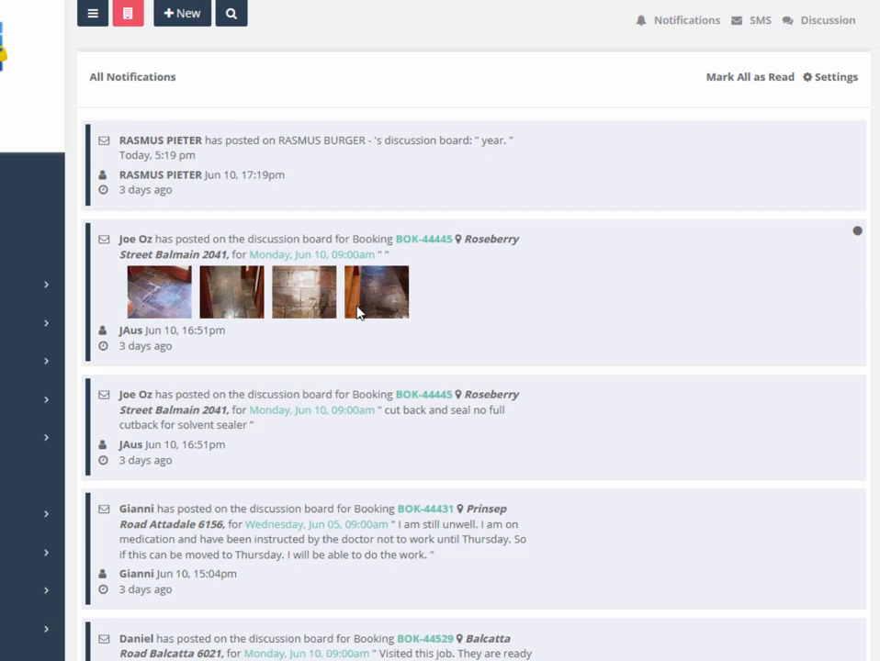
pyautogui.moveTo(292, 394)
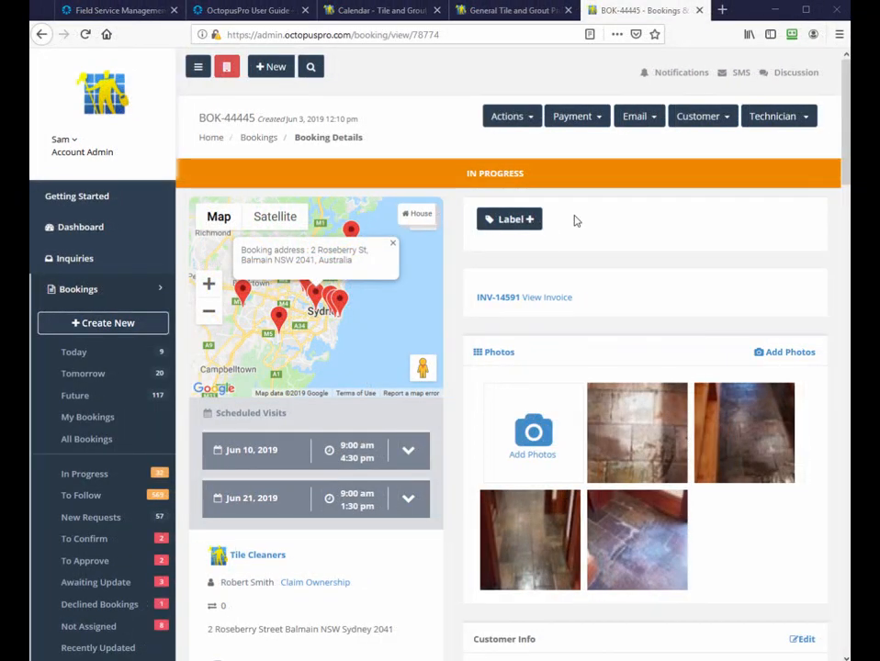
# - Review booking BOK-44445's photos and discussion thread, then close it for the dashboard
pyautogui.scroll(-3)
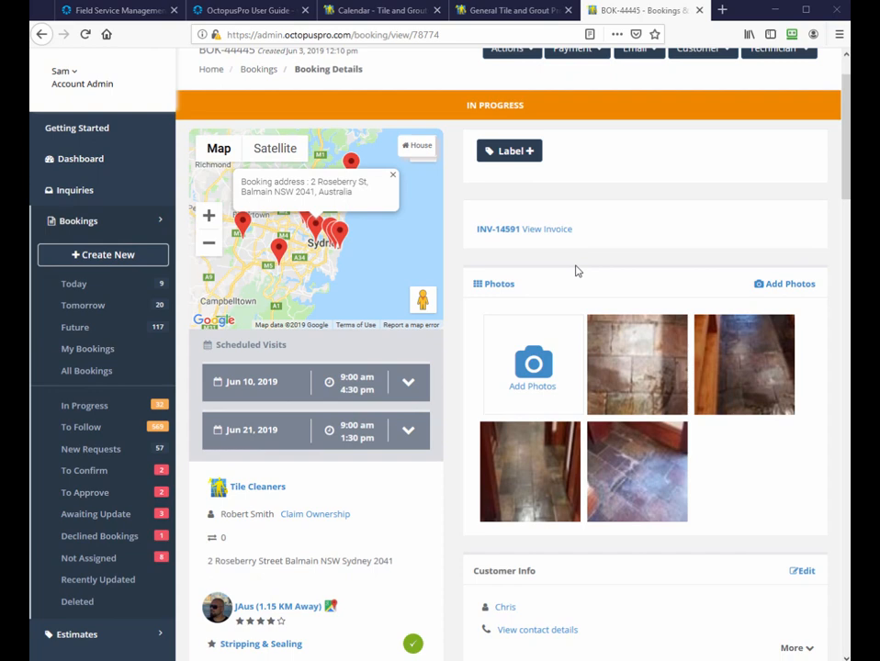
pyautogui.scroll(-3)
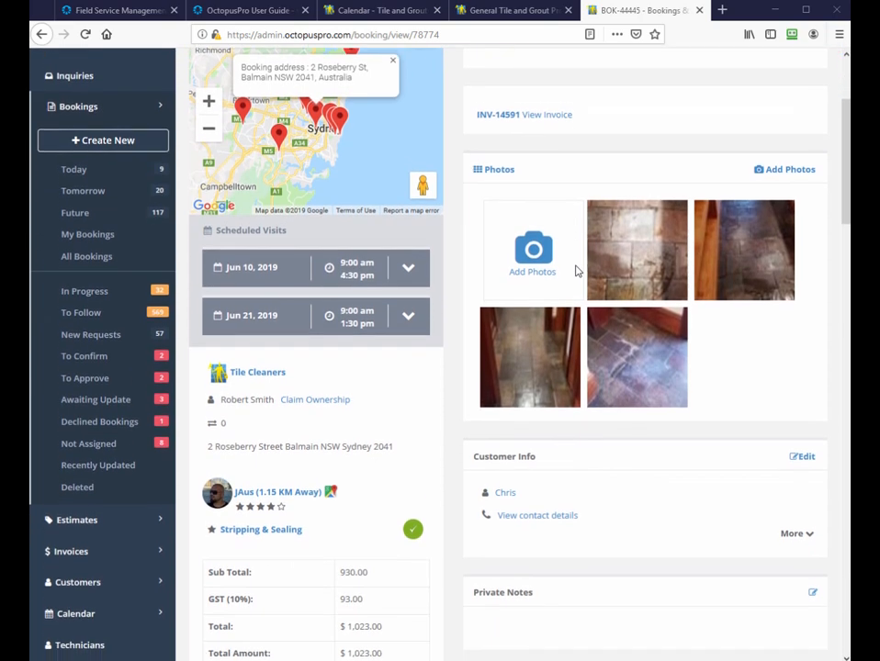
pyautogui.scroll(-3)
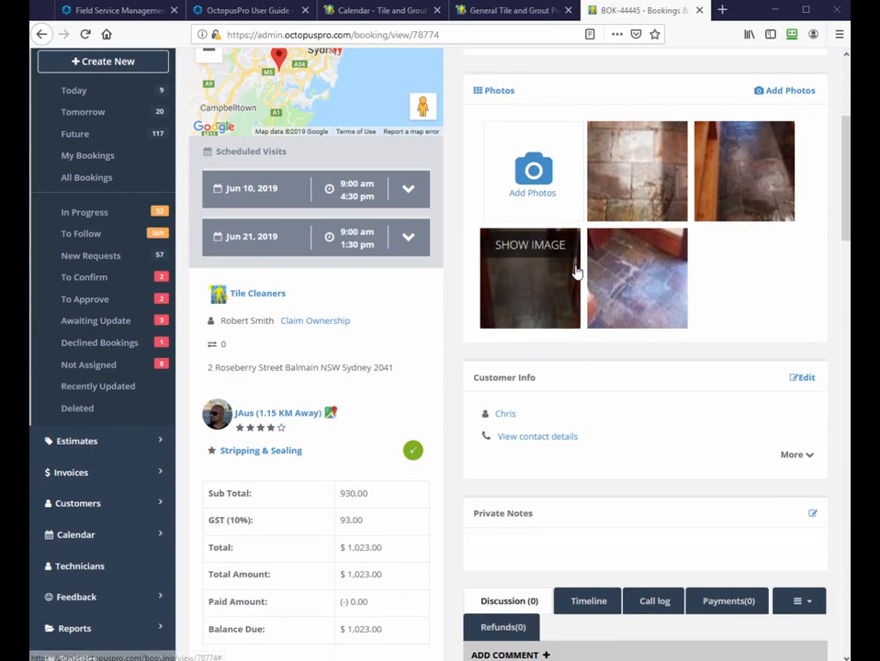
pyautogui.scroll(-3)
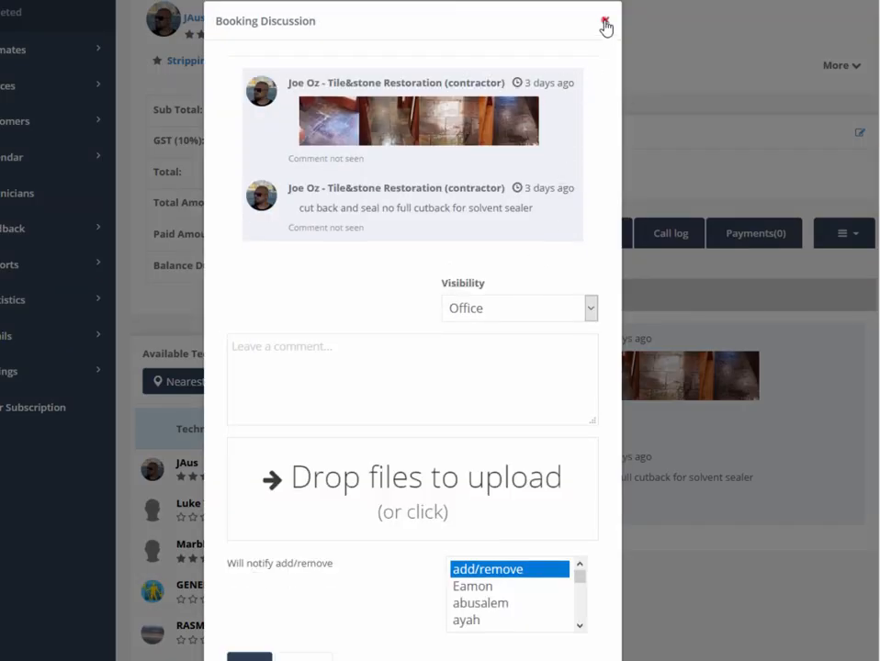
pyautogui.click(606, 21)
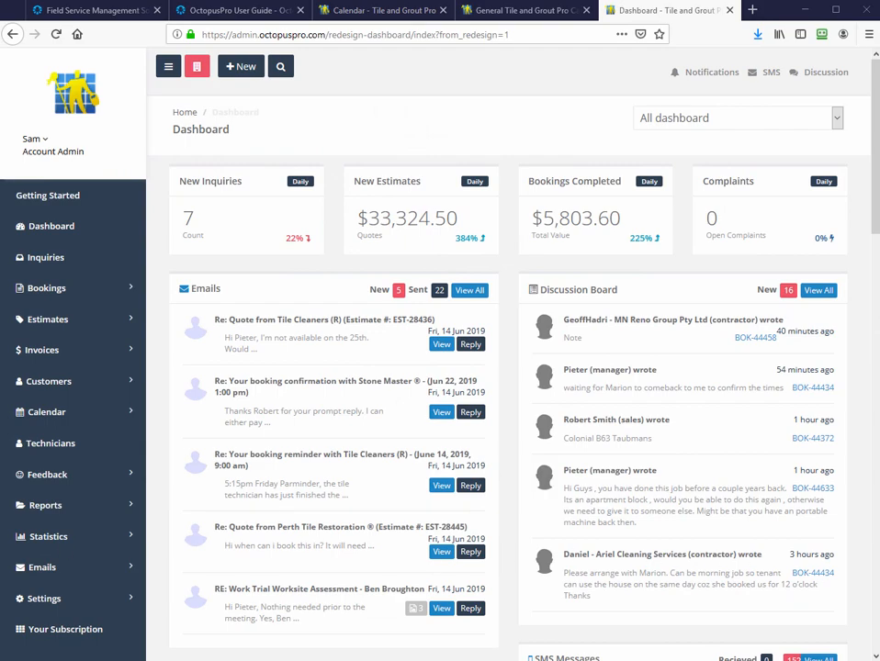
# - Open All Customers, glance at the New Customer form, and bring up quick search
pyautogui.click(51, 380)
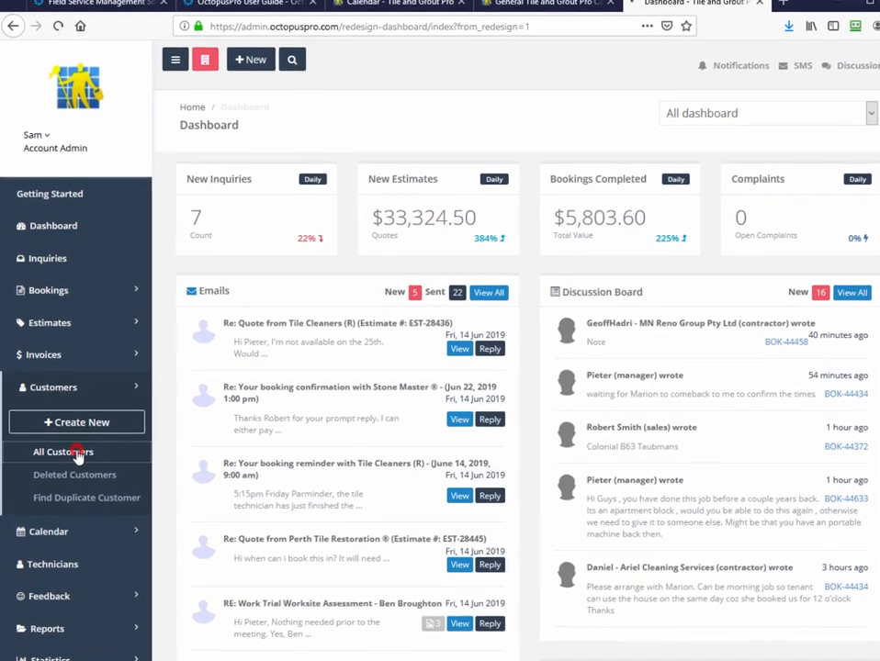
pyautogui.click(62, 451)
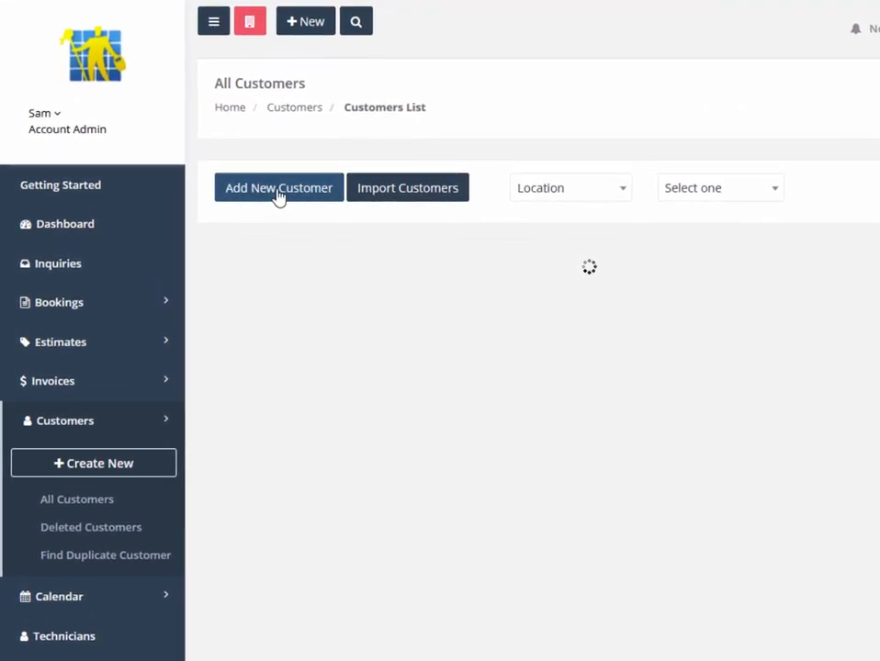
pyautogui.click(279, 187)
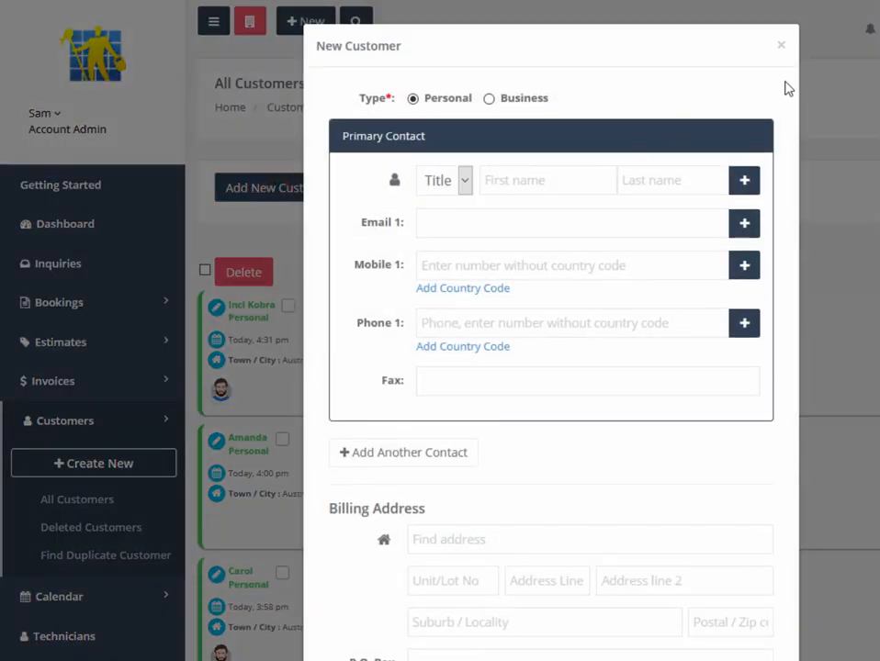
pyautogui.click(782, 44)
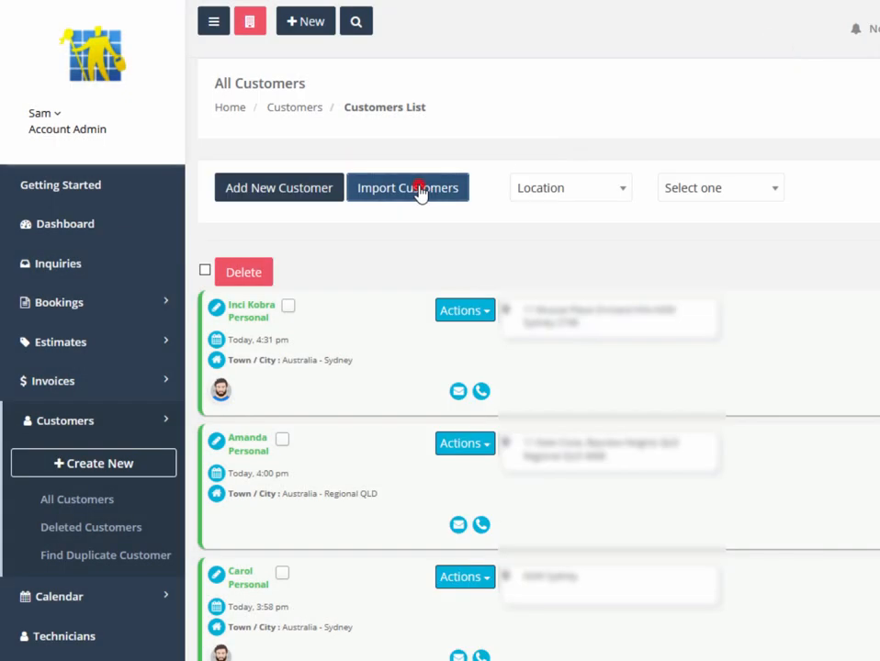
pyautogui.click(407, 187)
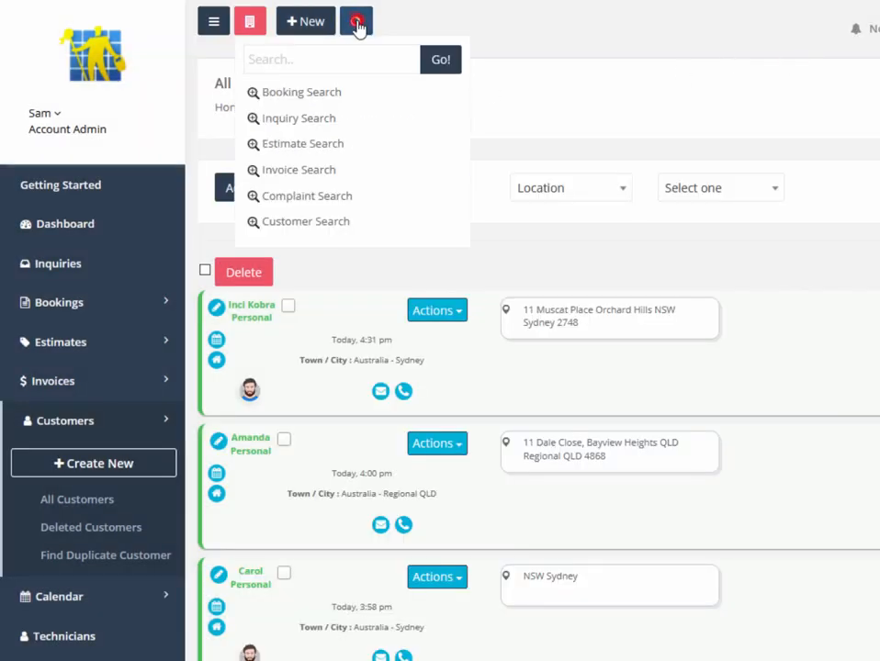
pyautogui.click(331, 59)
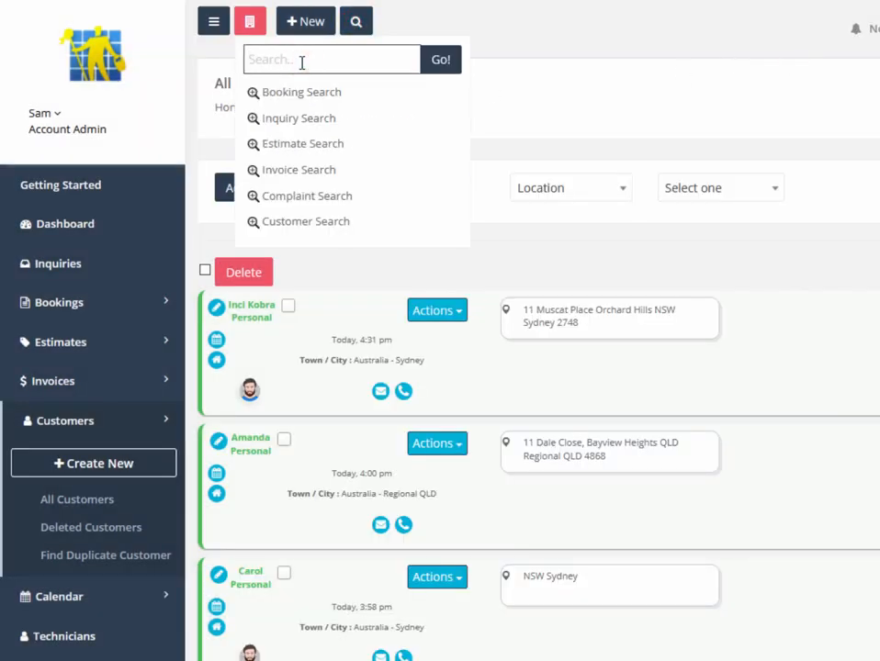
pyautogui.write('jo smith')
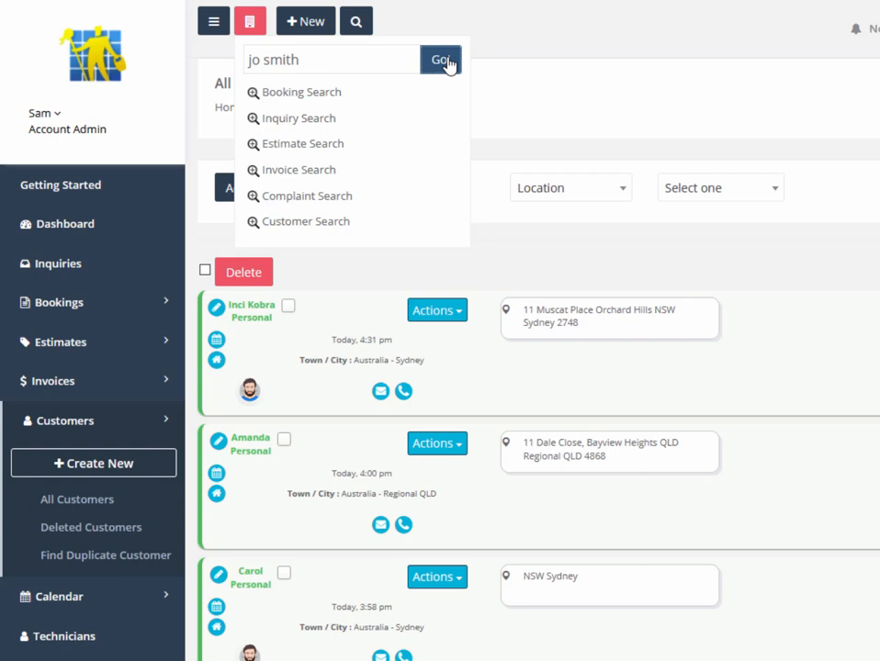
pyautogui.click(441, 59)
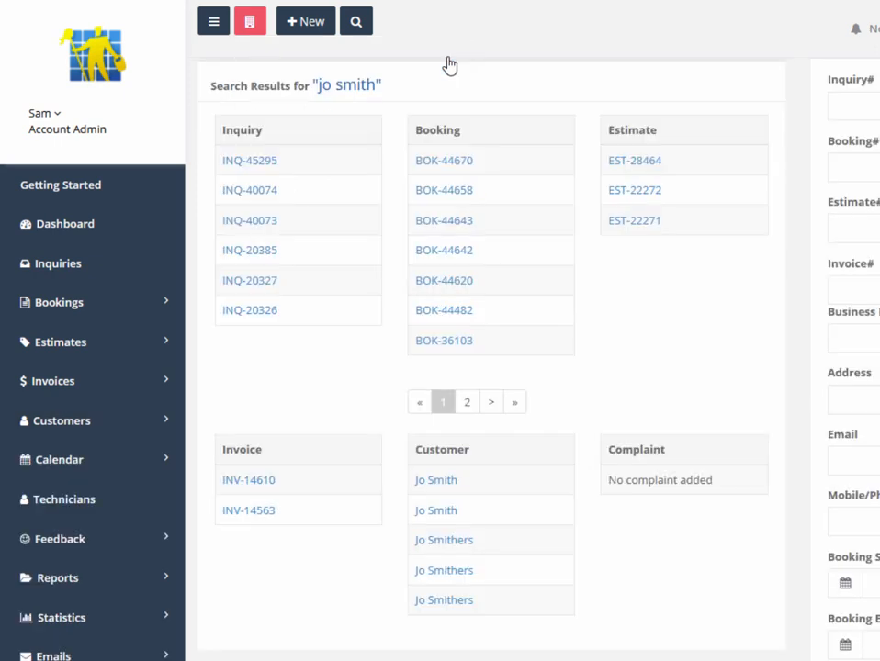
pyautogui.moveTo(451, 444)
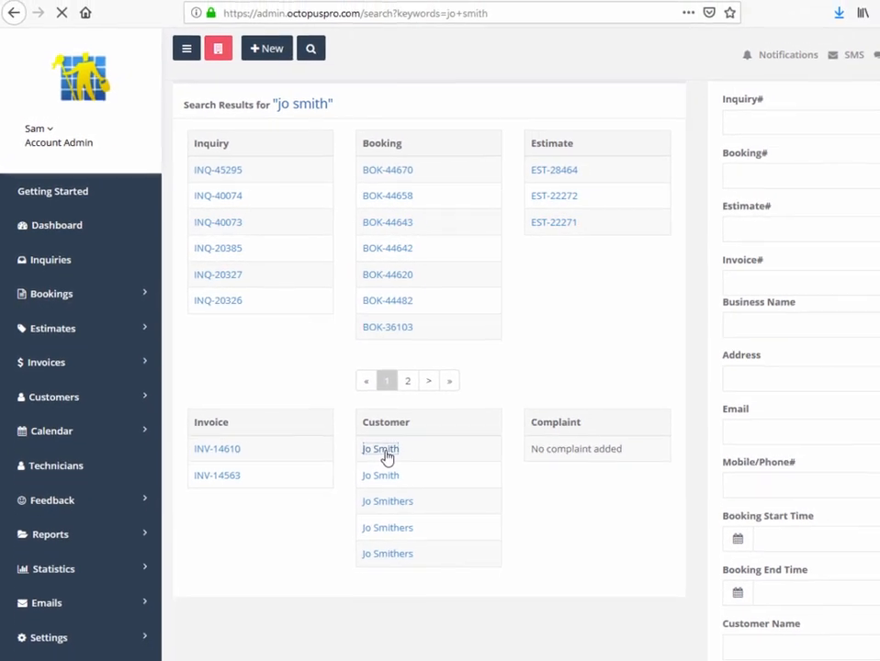
pyautogui.click(380, 448)
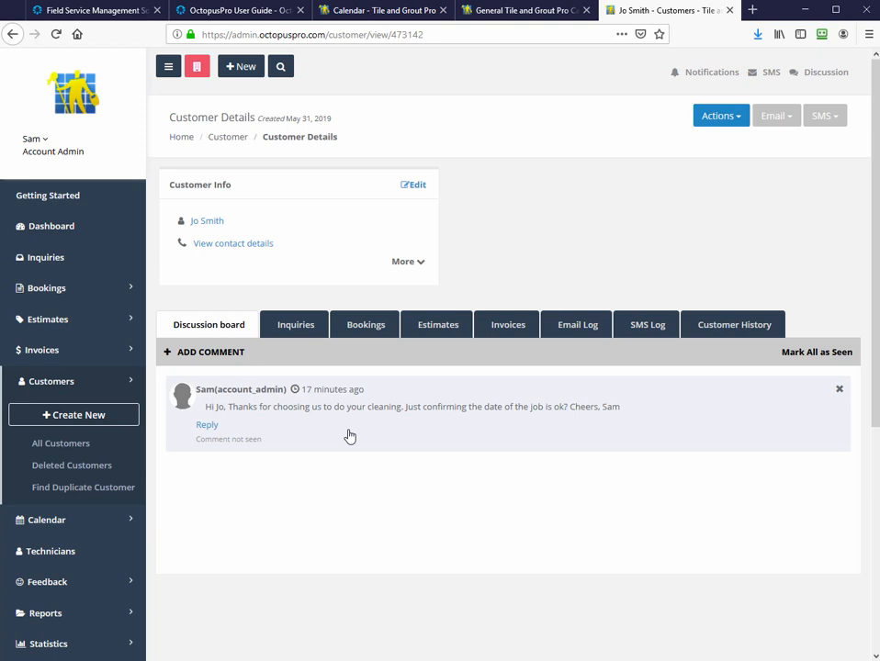
pyautogui.moveTo(248, 393)
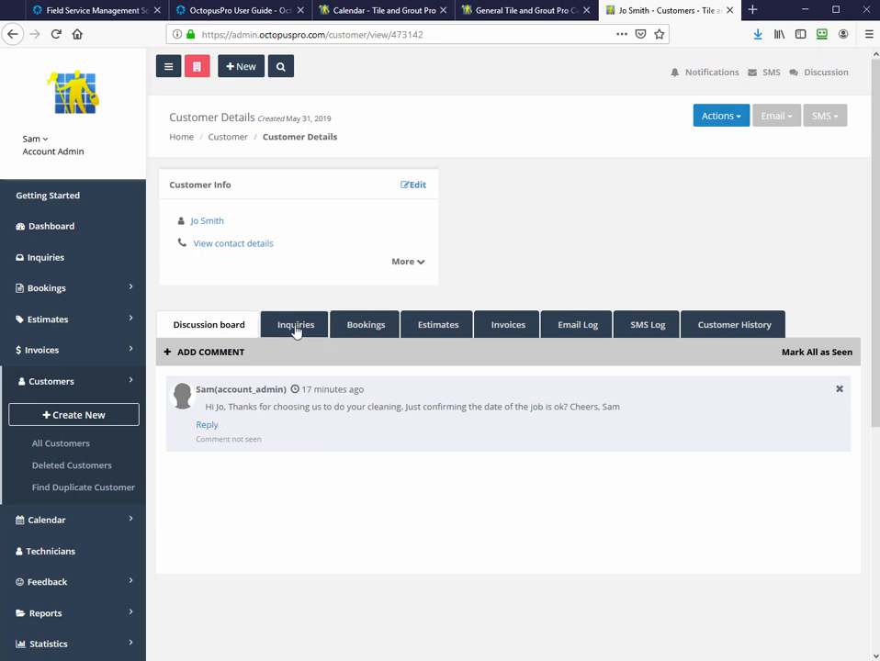
# - Review Jo Smith's inquiries, bookings and draft estimates, returning to her details
pyautogui.click(294, 324)
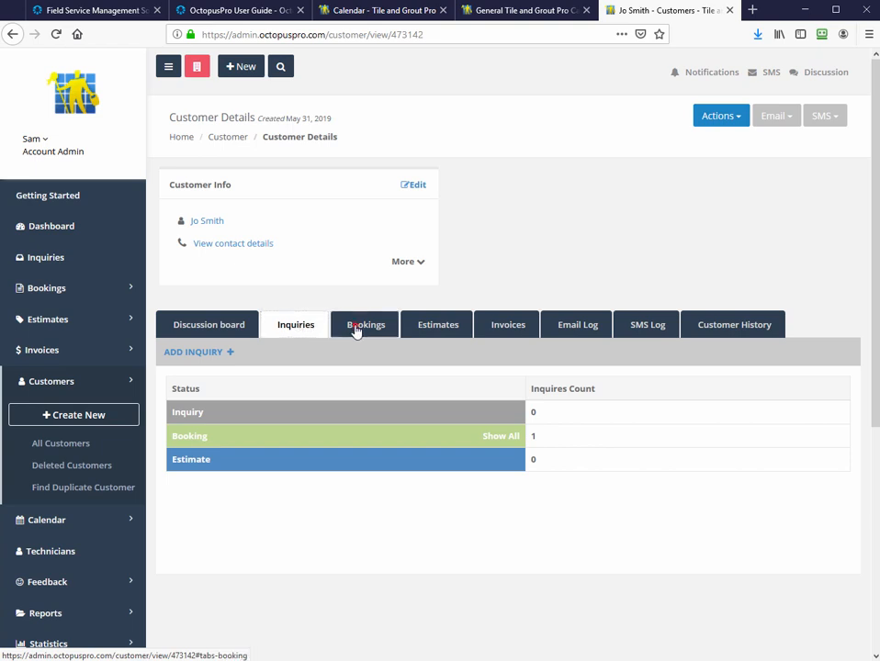
pyautogui.click(365, 323)
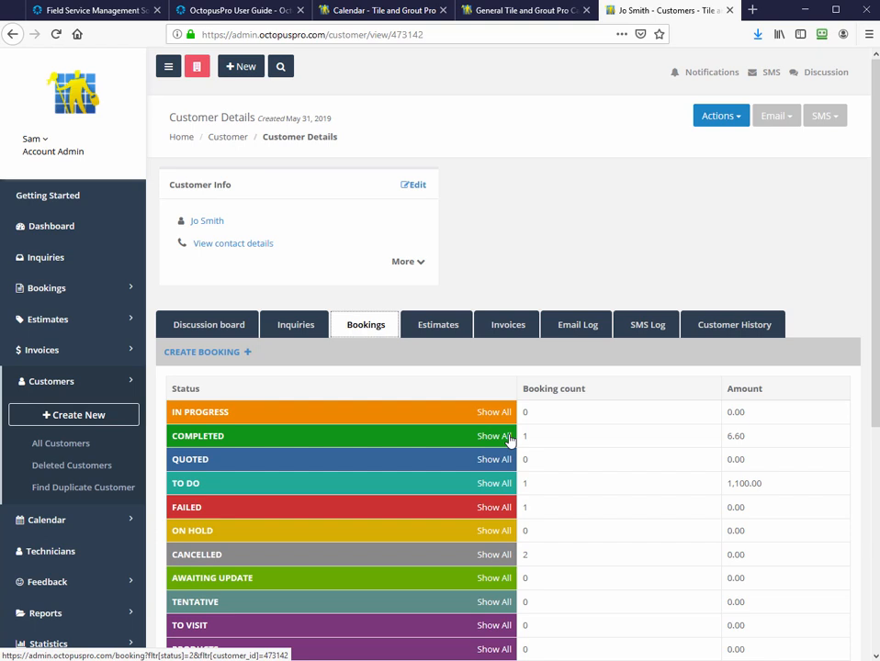
pyautogui.click(437, 323)
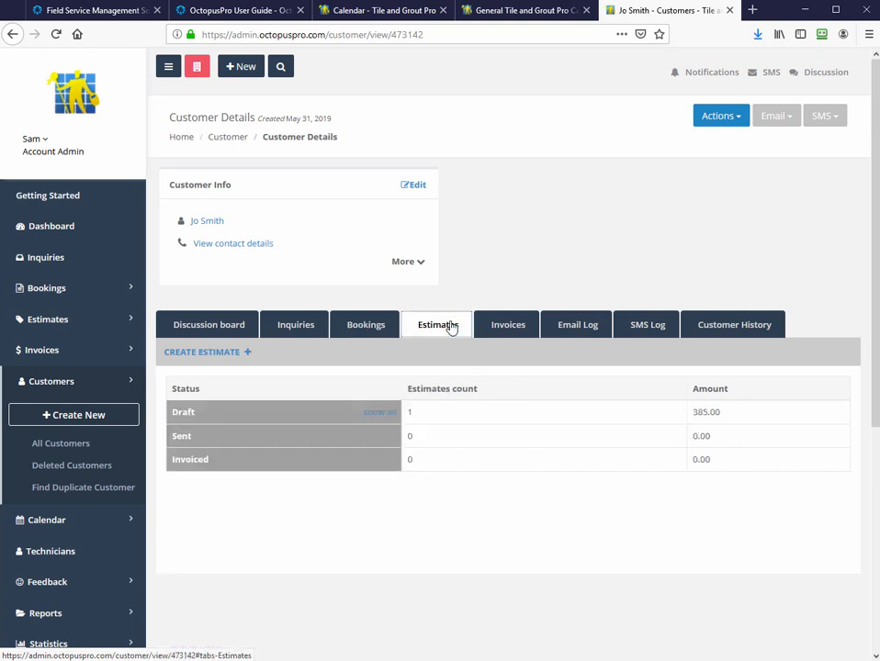
pyautogui.click(382, 411)
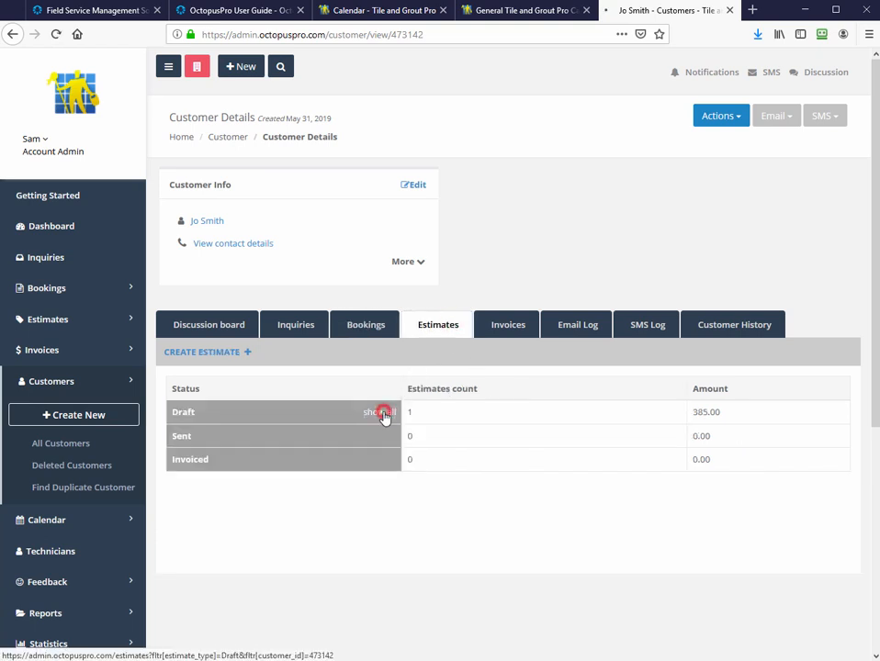
pyautogui.click(377, 411)
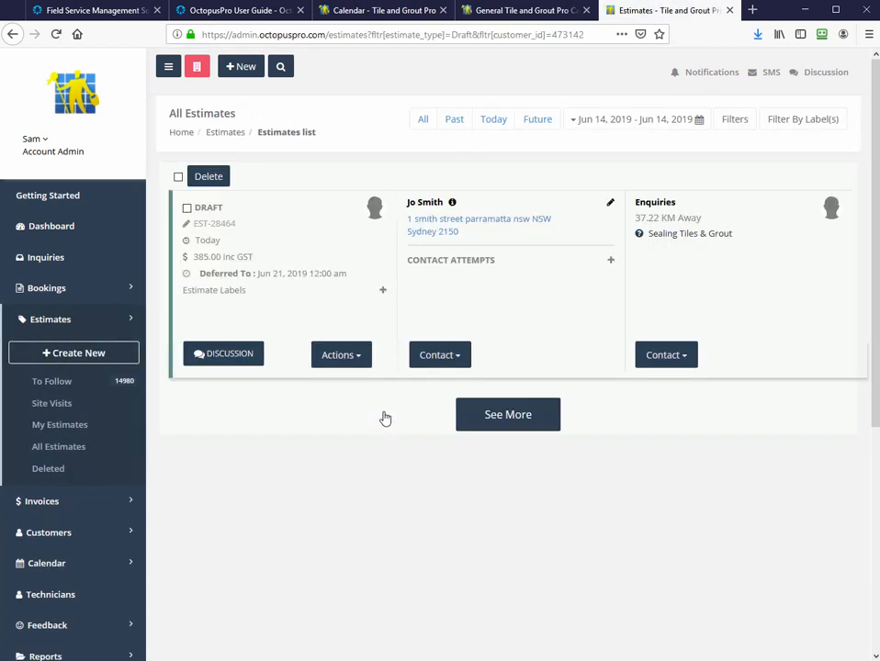
pyautogui.click(424, 202)
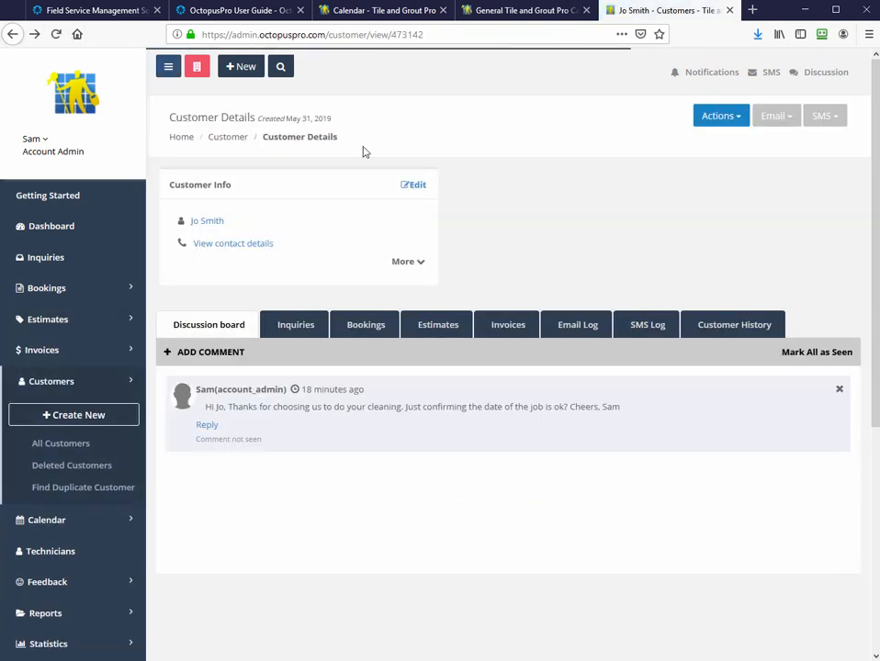
pyautogui.click(507, 323)
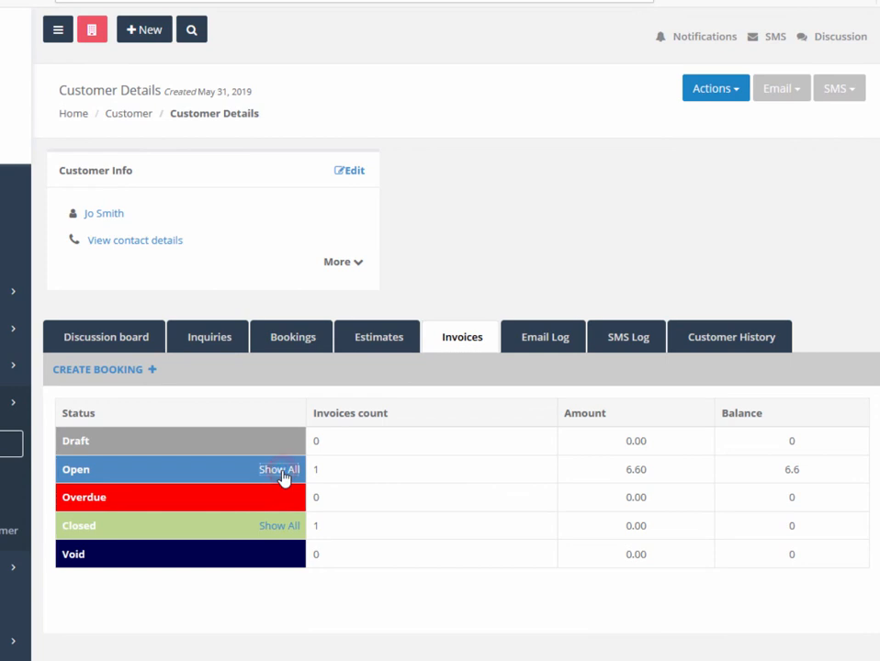
pyautogui.click(279, 470)
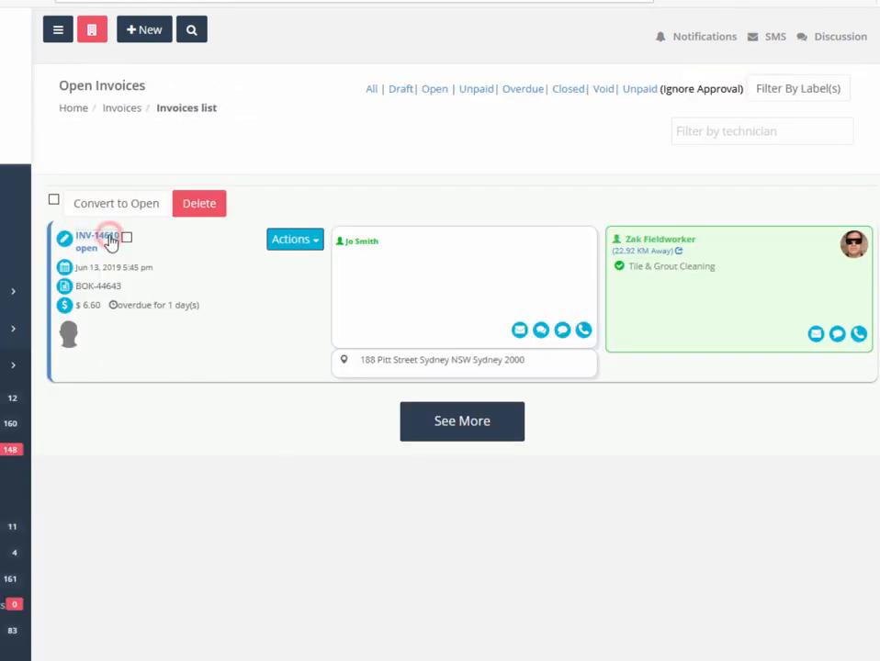
pyautogui.click(92, 235)
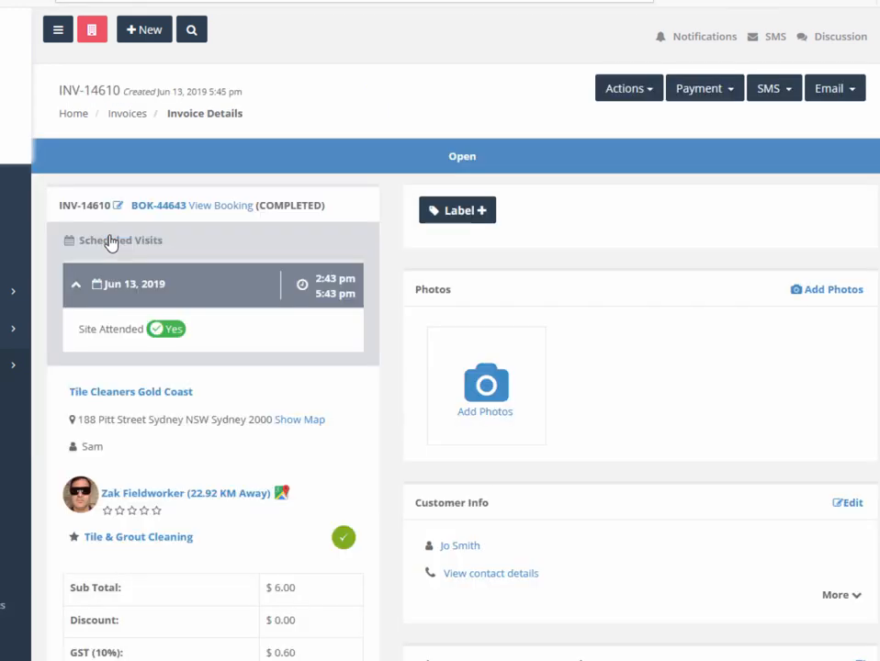
pyautogui.moveTo(232, 417)
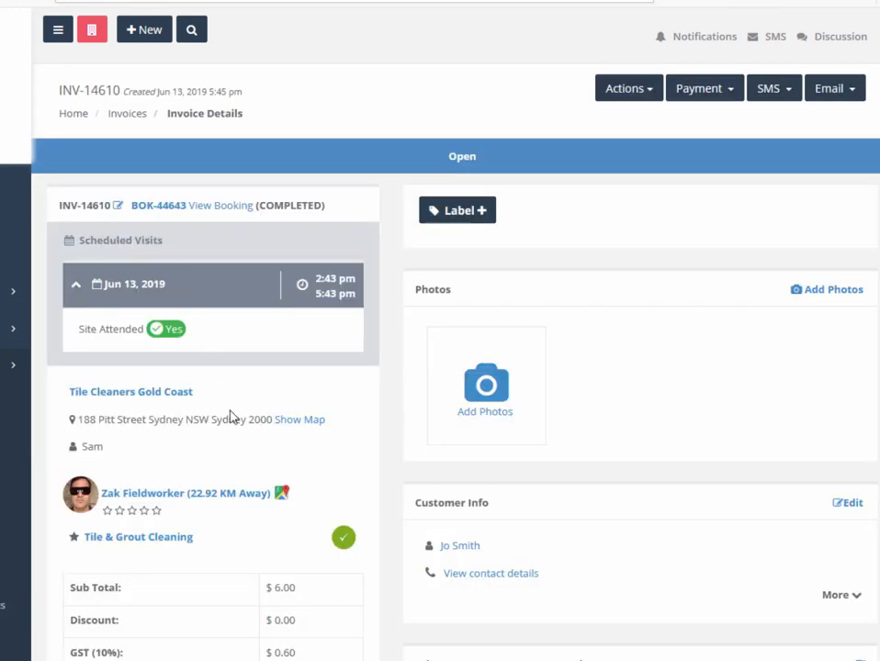
pyautogui.scroll(-3)
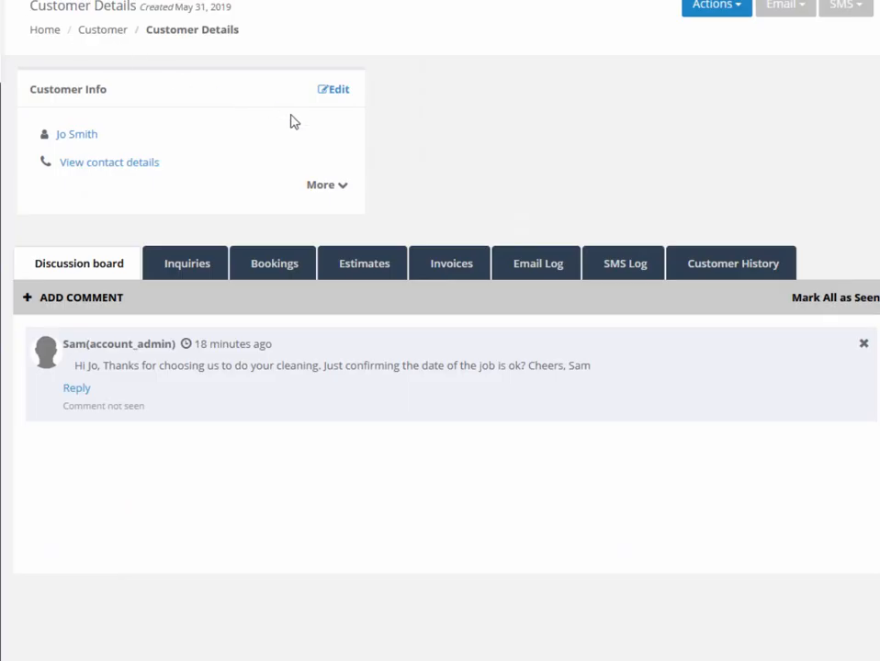
pyautogui.click(536, 264)
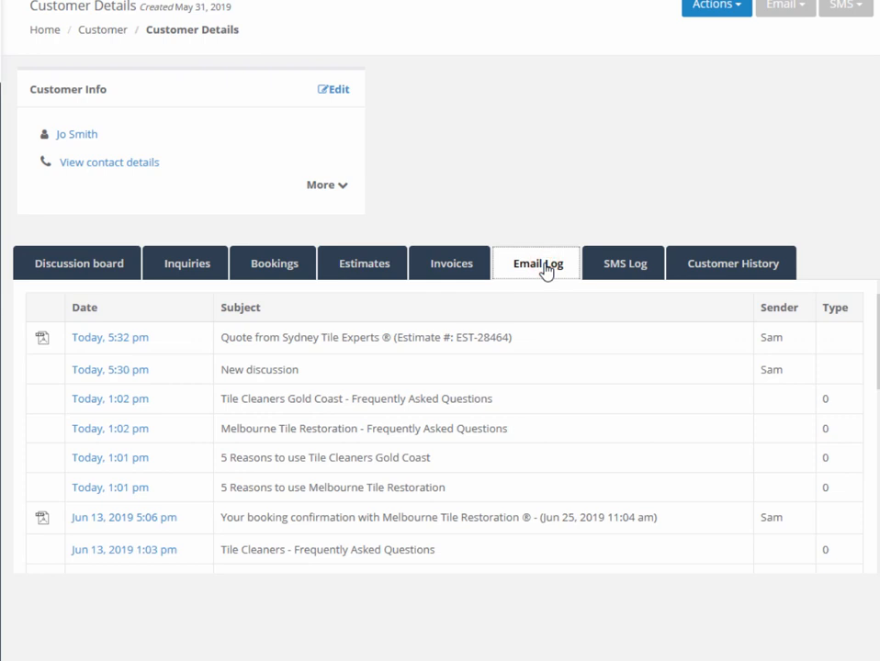
pyautogui.click(622, 265)
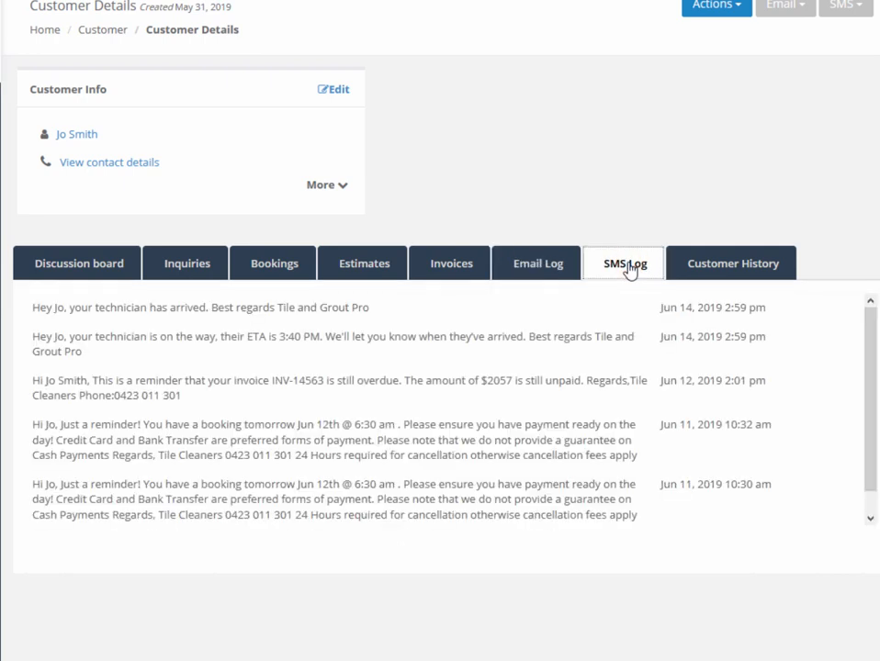
pyautogui.moveTo(731, 265)
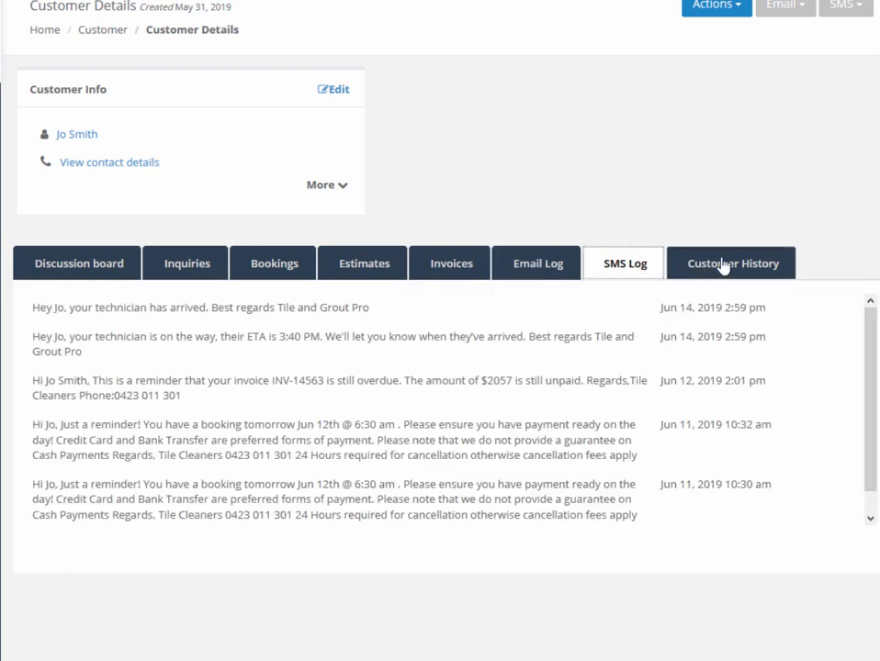
pyautogui.click(731, 265)
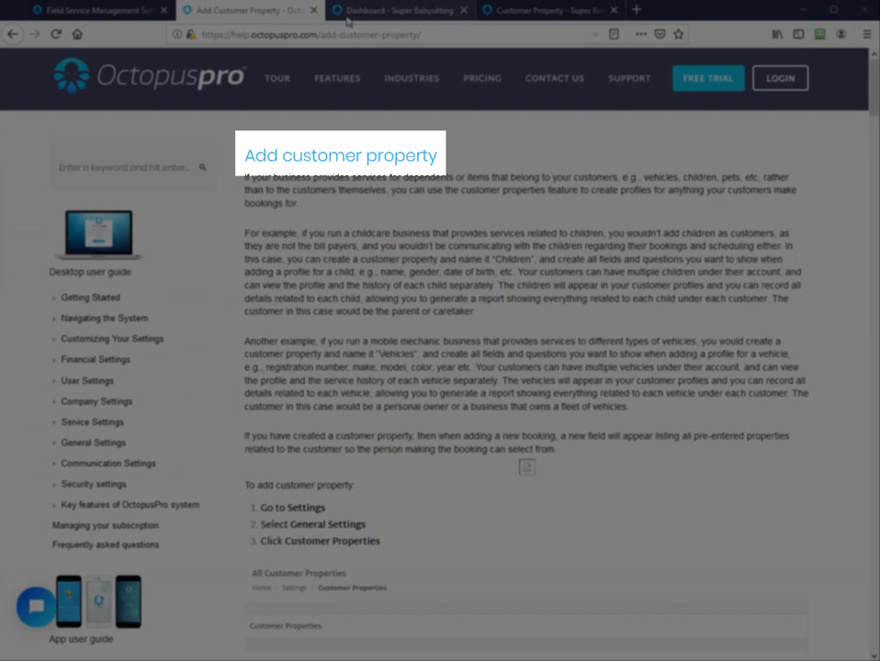
pyautogui.click(401, 11)
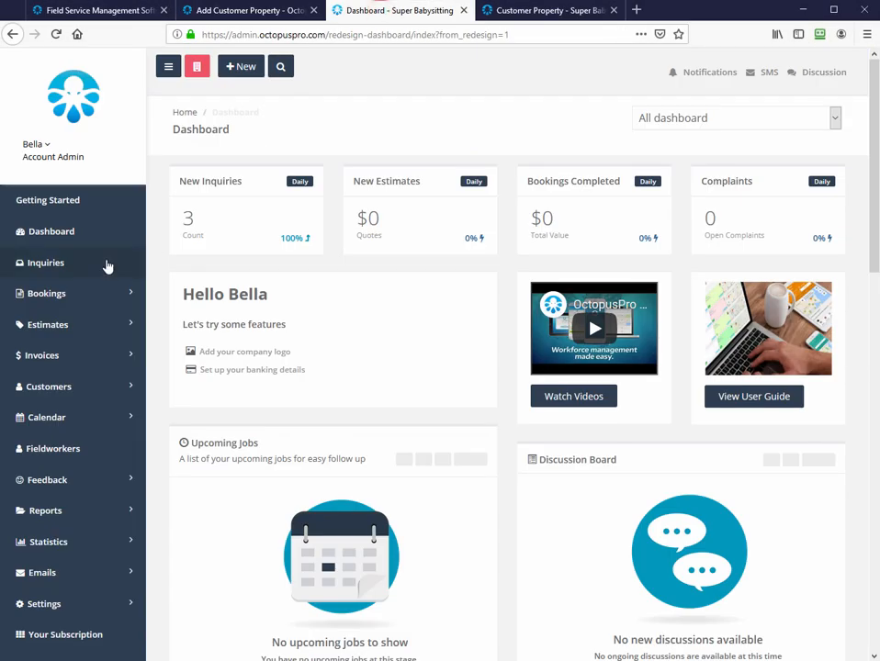
pyautogui.click(46, 263)
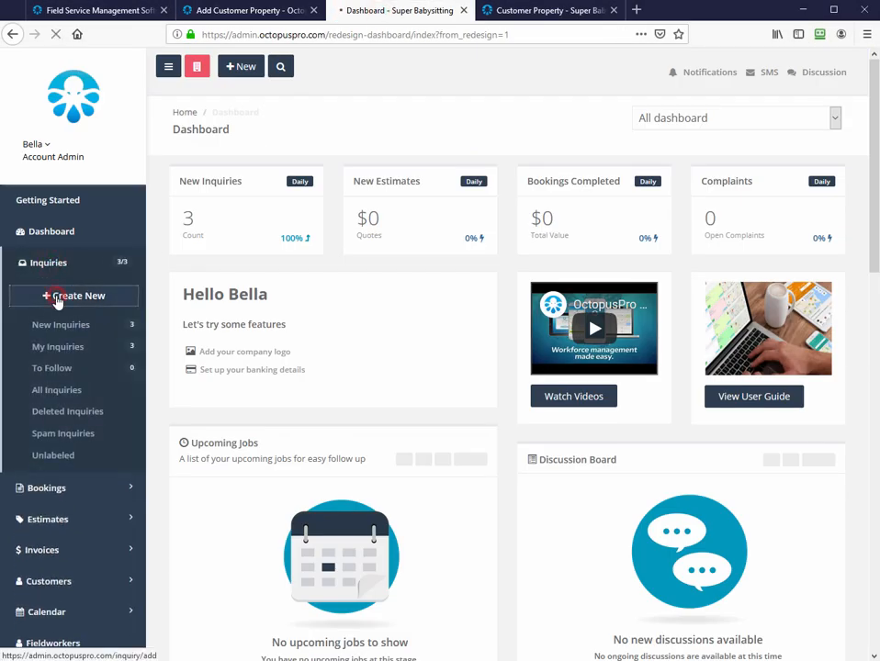
pyautogui.click(73, 294)
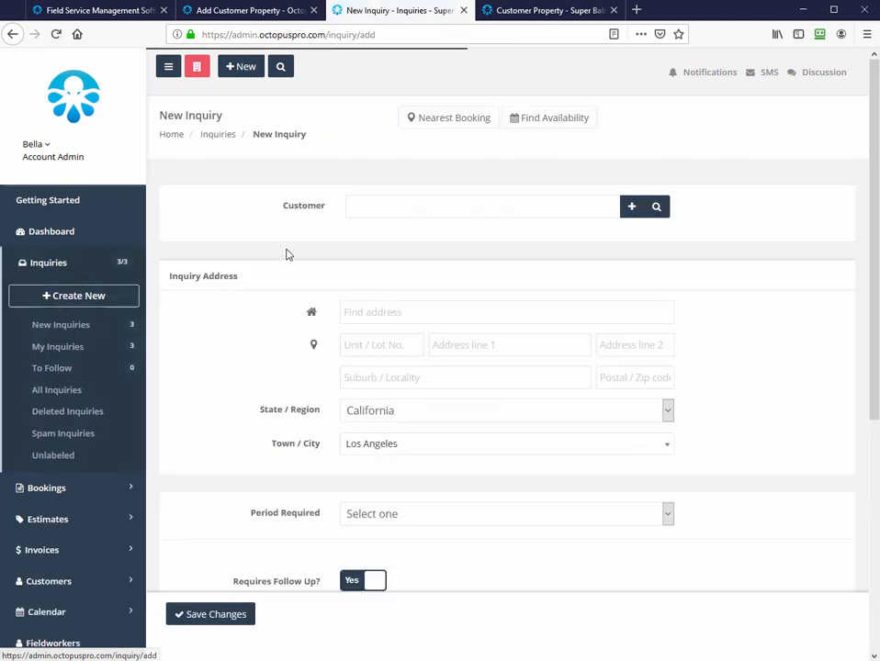
pyautogui.write('kel')
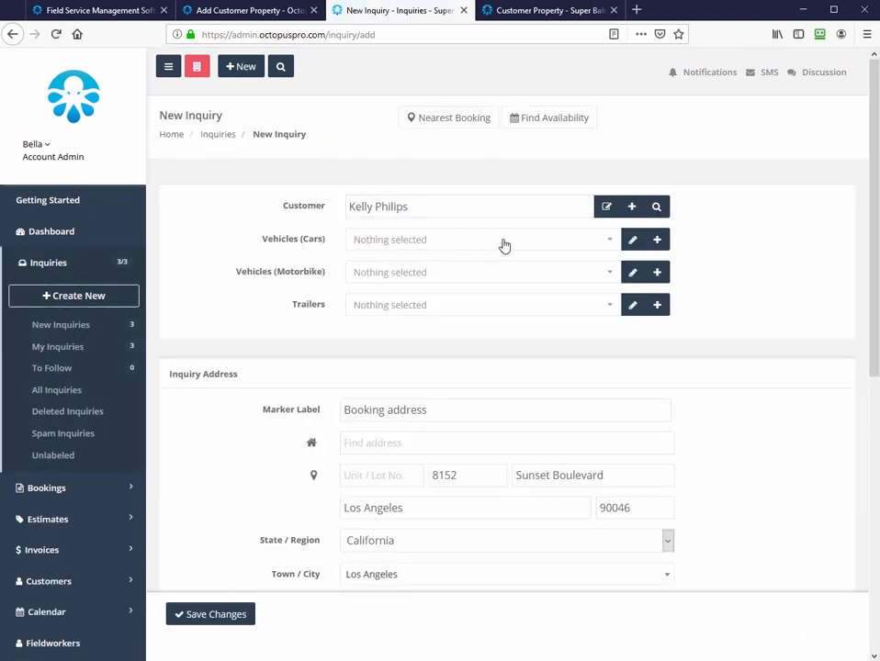
pyautogui.click(481, 239)
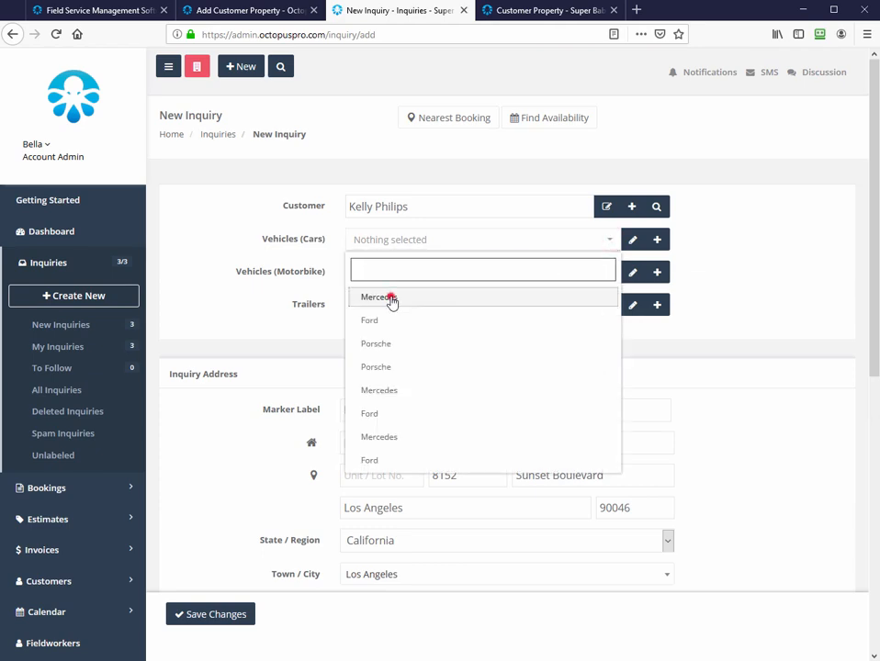
pyautogui.click(378, 297)
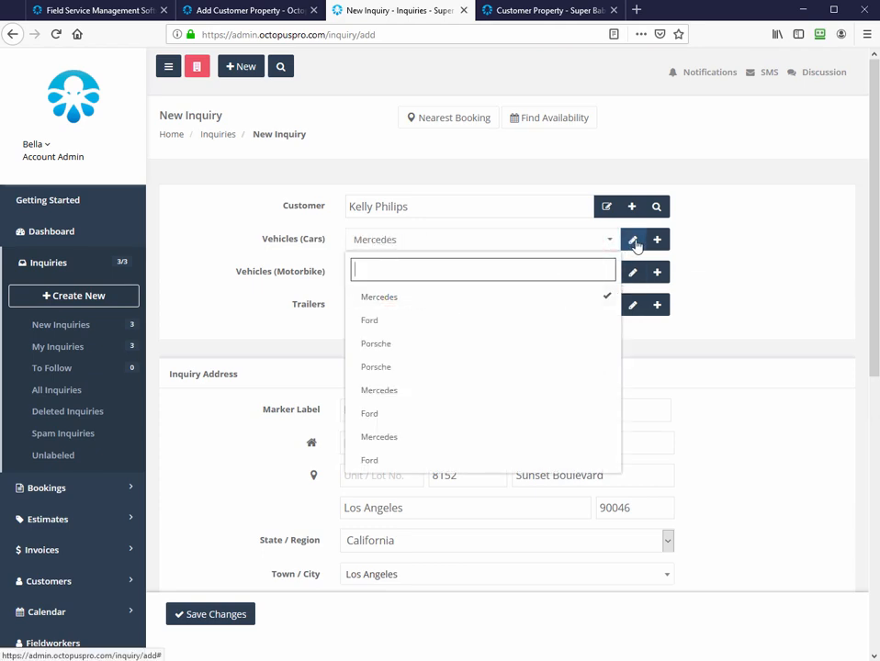
# - Save the car's details: make Mercedes, colour Silver, plate GHJS, wheel size 28, description Classic SL 500
pyautogui.click(632, 238)
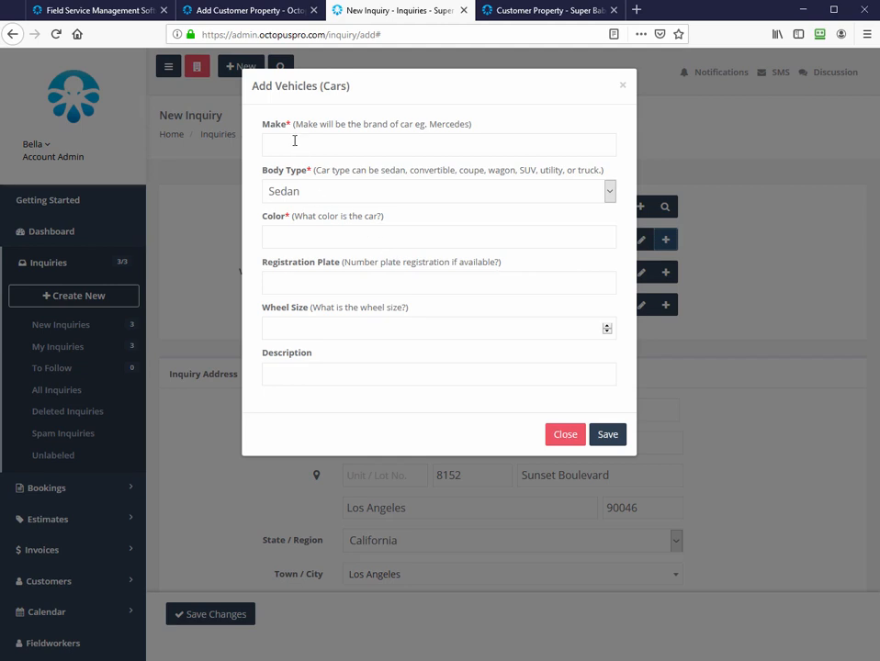
pyautogui.click(437, 143)
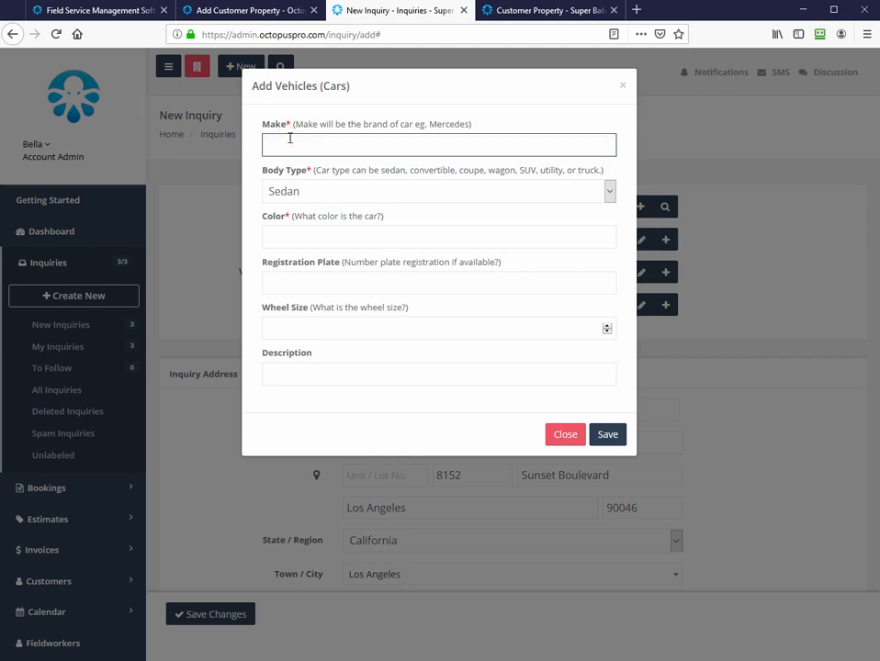
pyautogui.write('Mercedes SL500')
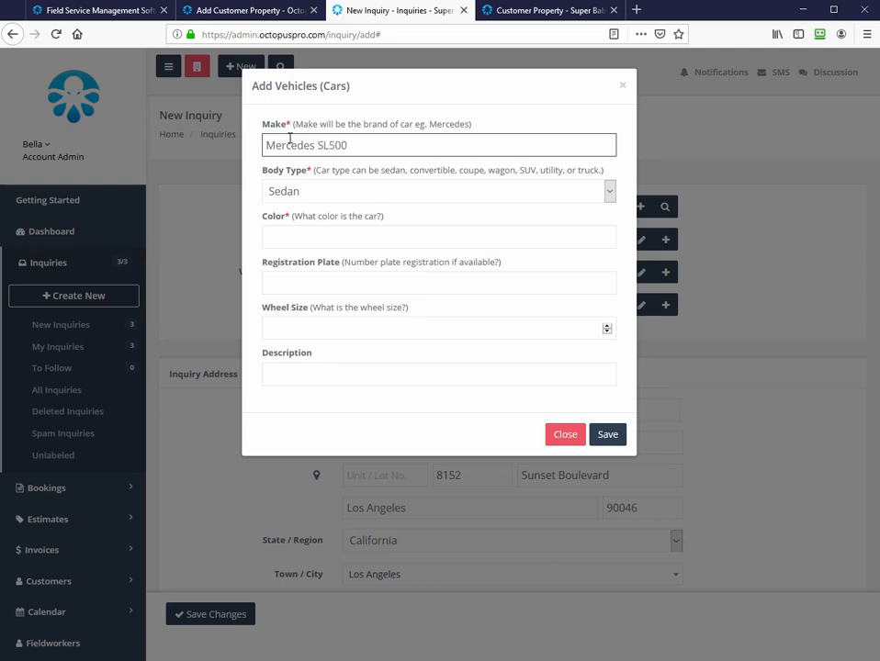
pyautogui.click(437, 236)
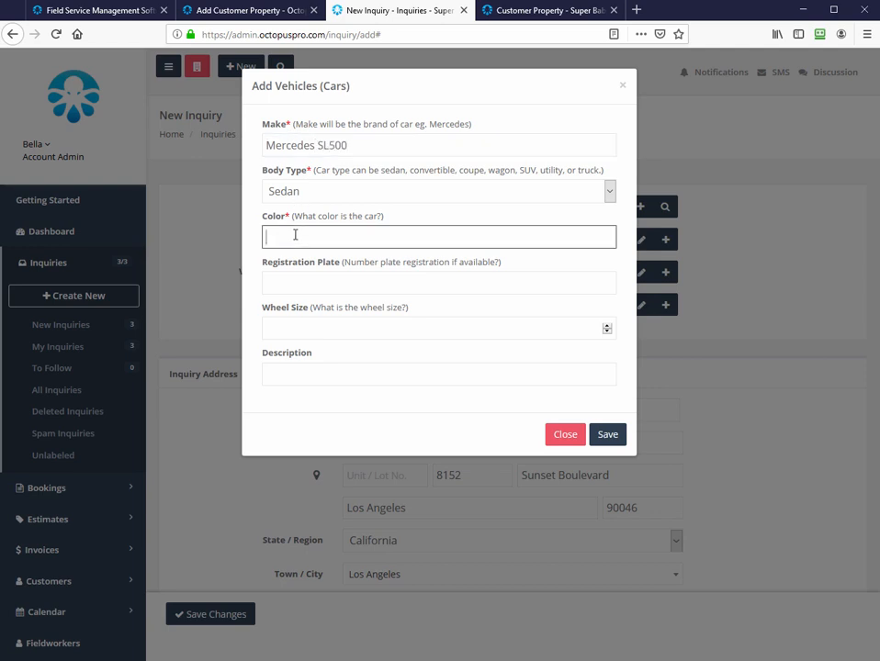
pyautogui.write('Silver')
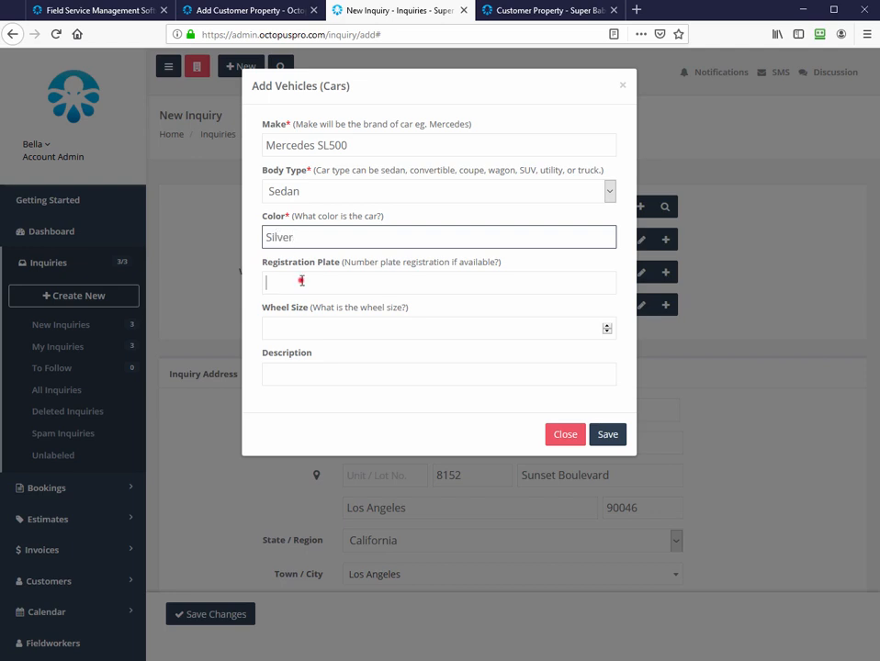
pyautogui.write('GHJS')
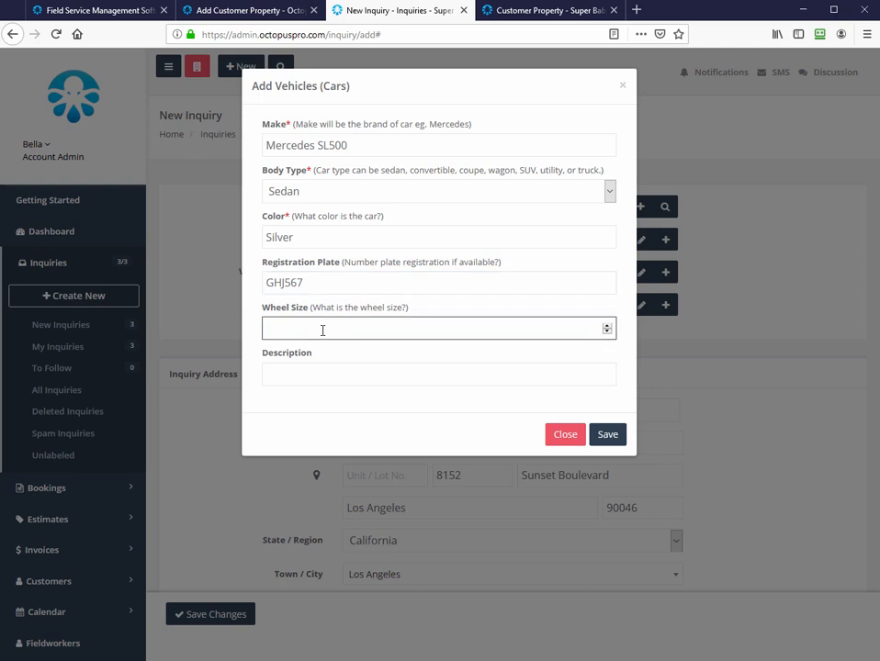
pyautogui.write('28')
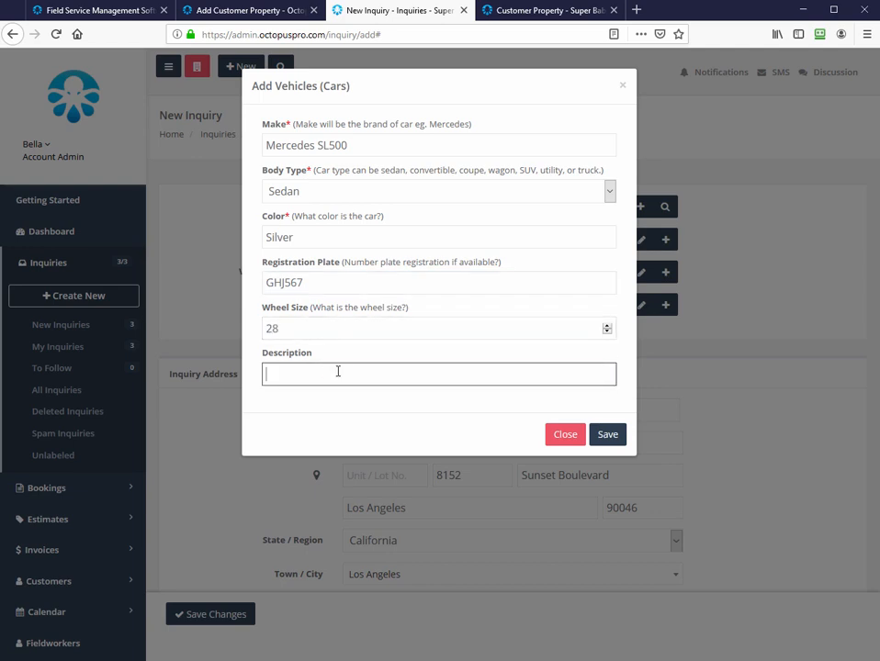
pyautogui.write('Classic')
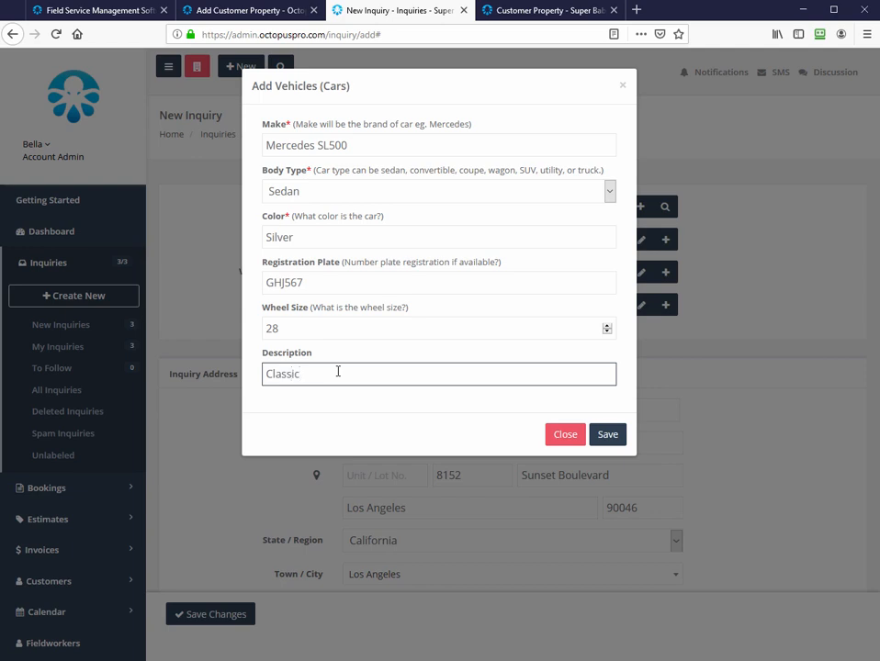
pyautogui.write('SL')
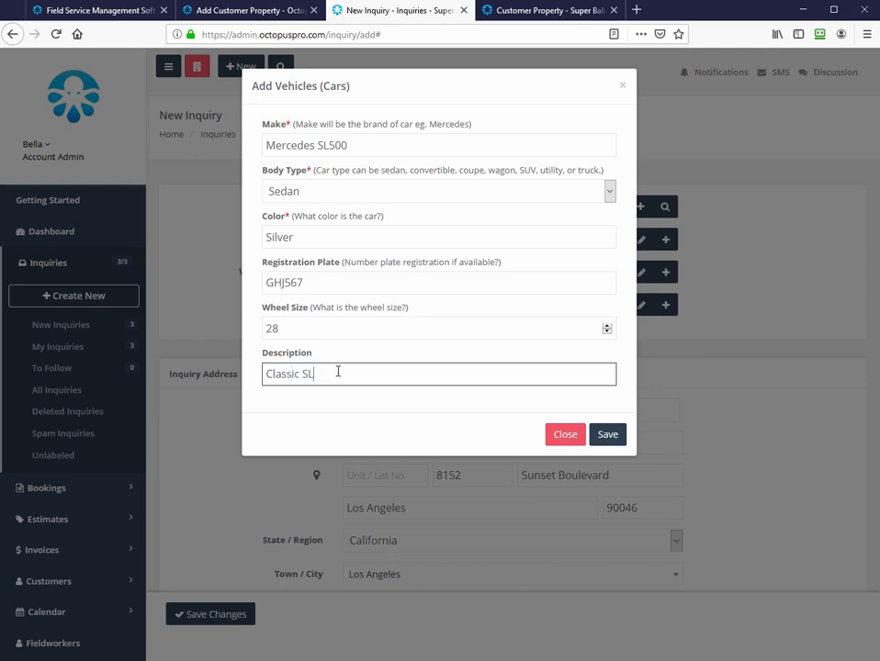
pyautogui.write('500')
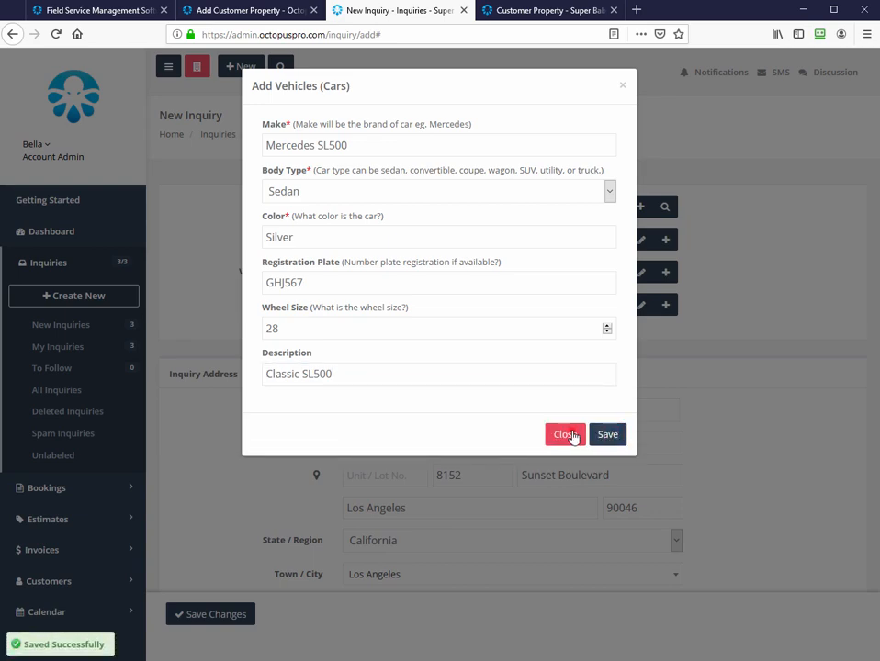
pyautogui.click(564, 434)
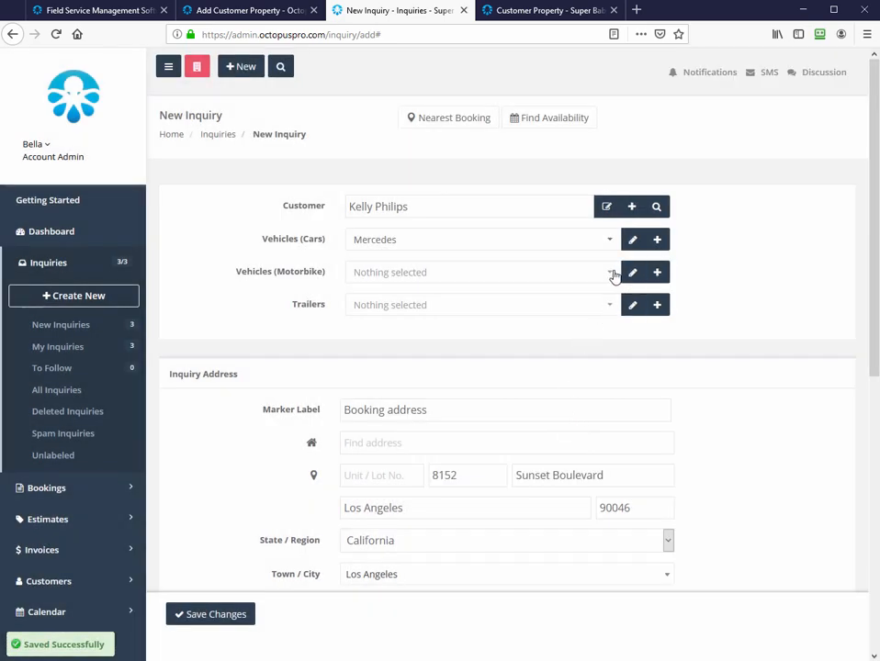
# - Set the inquiry's motorbike to the Suzuki and its trailer to Open top
pyautogui.click(375, 331)
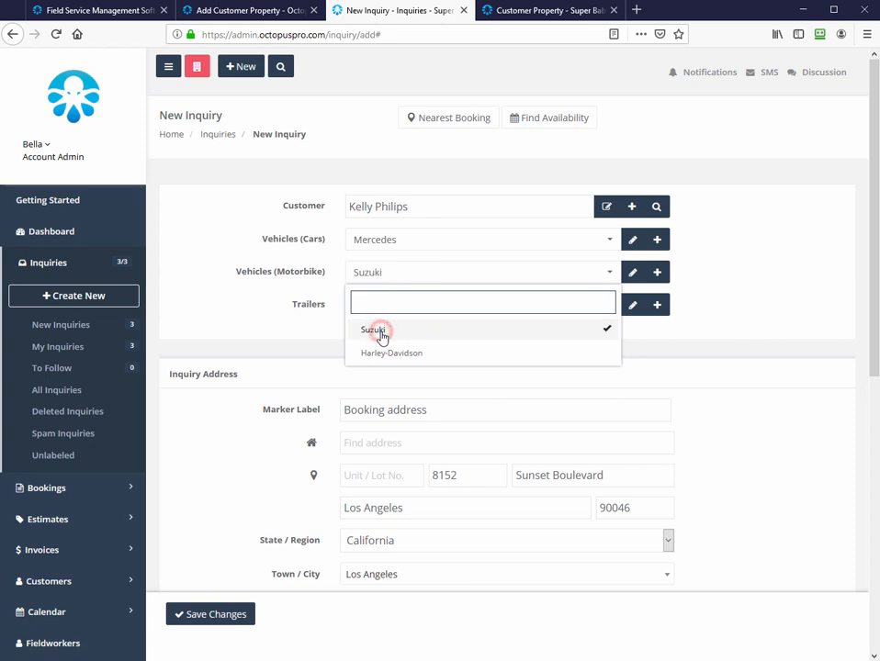
pyautogui.click(372, 330)
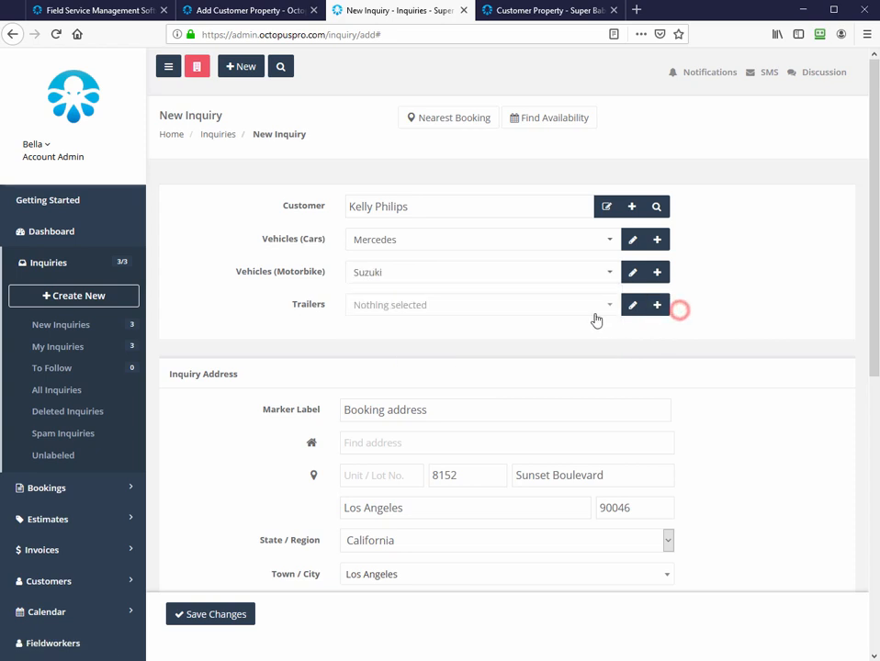
pyautogui.click(477, 304)
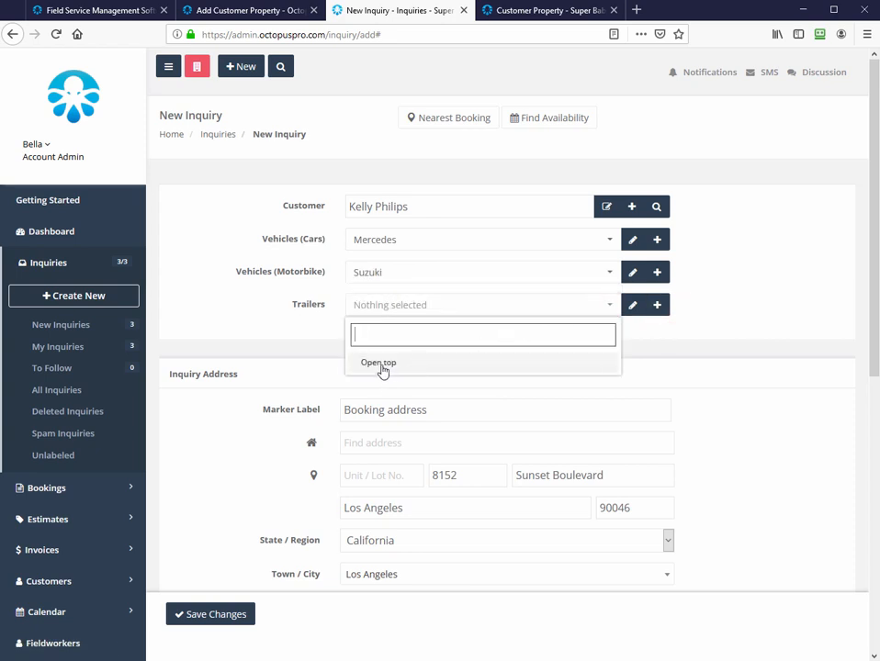
pyautogui.click(378, 362)
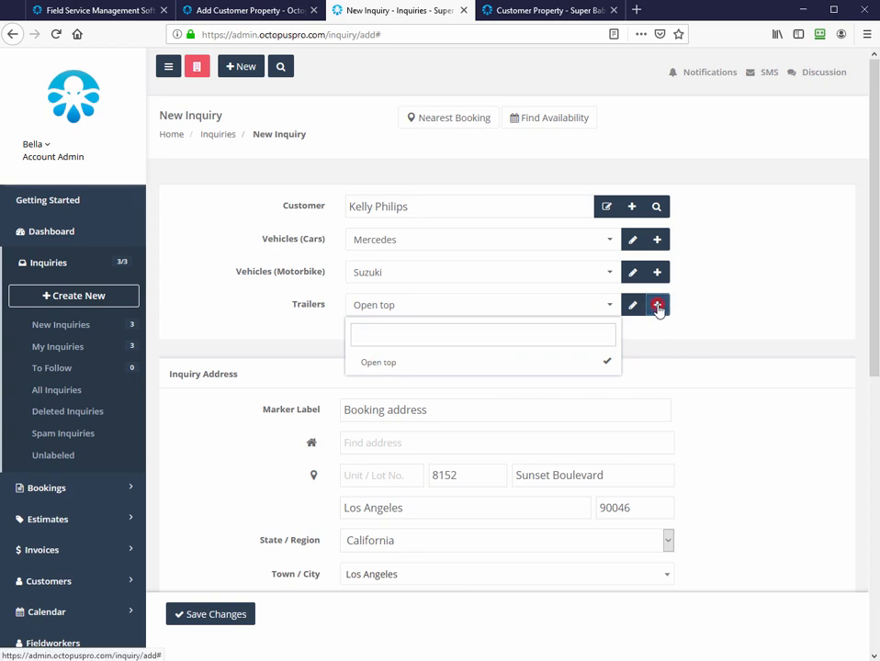
# - Add and save a new trailer type 'Closed trailer' with colour Brown
pyautogui.click(657, 304)
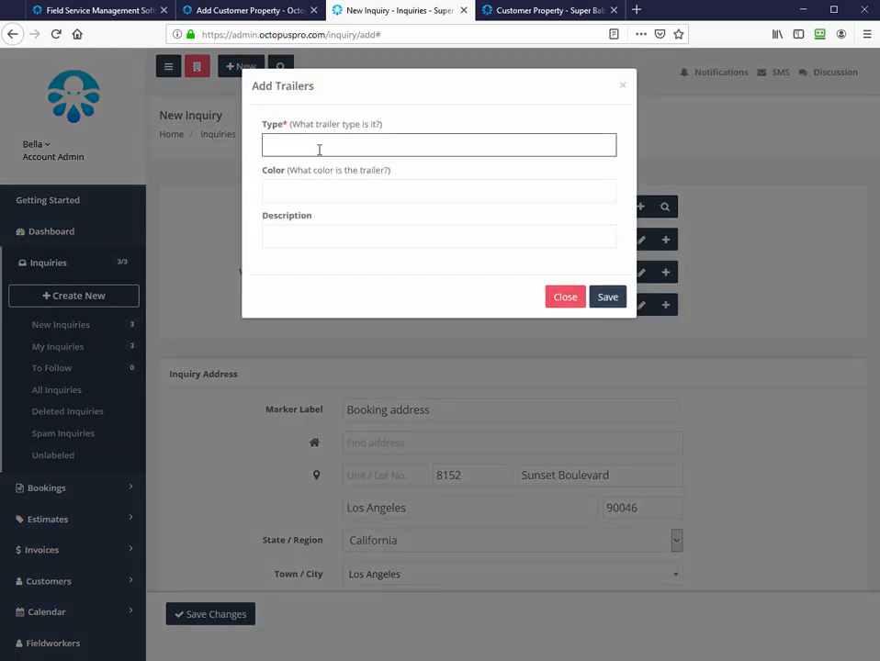
pyautogui.write('Closed tra')
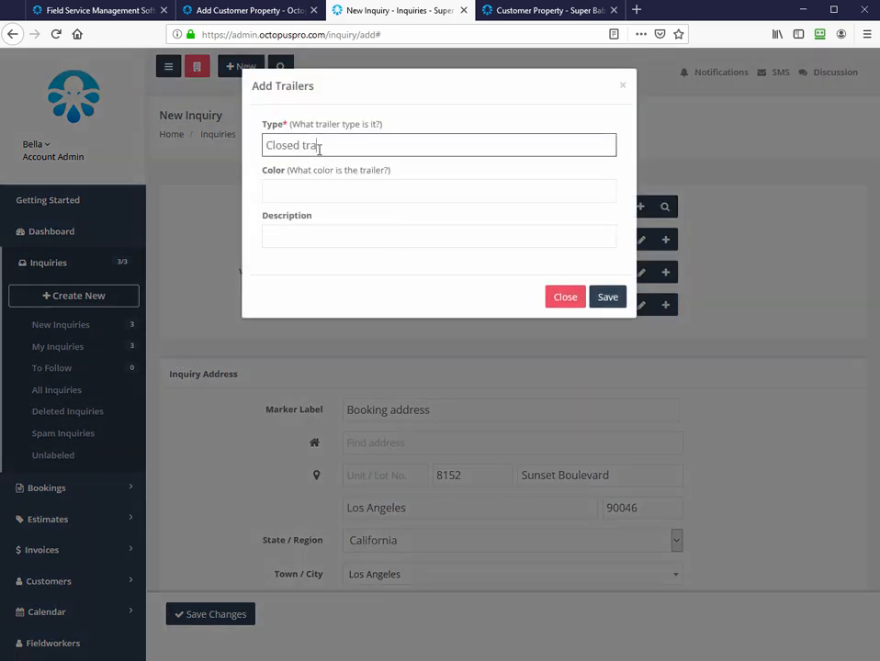
pyautogui.click(437, 189)
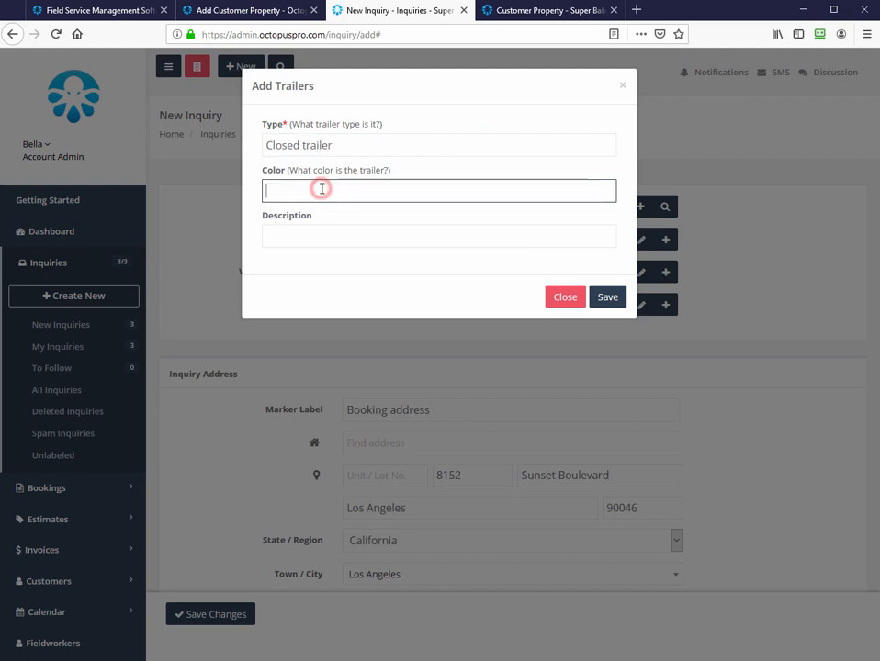
pyautogui.write('Brown')
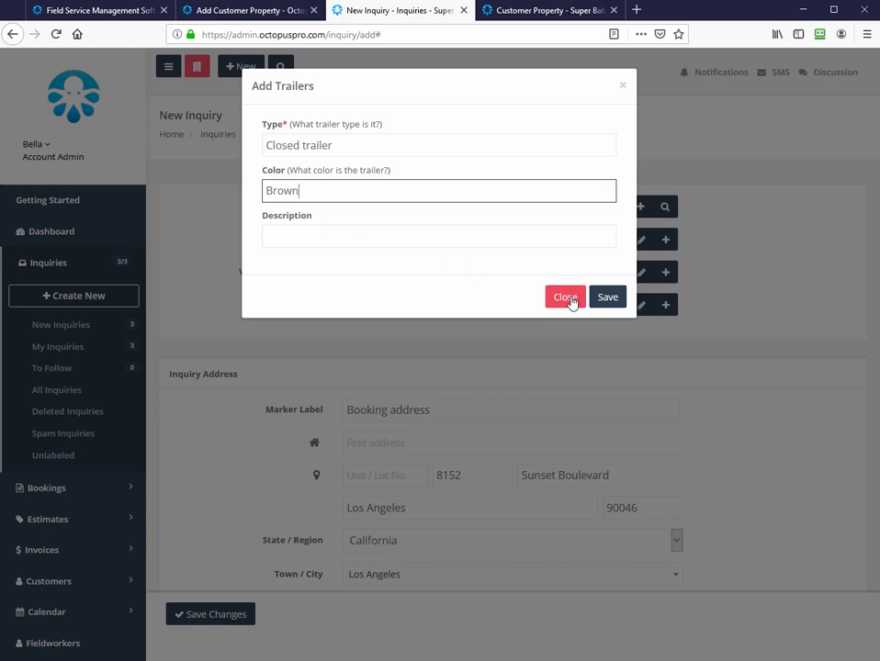
pyautogui.click(606, 298)
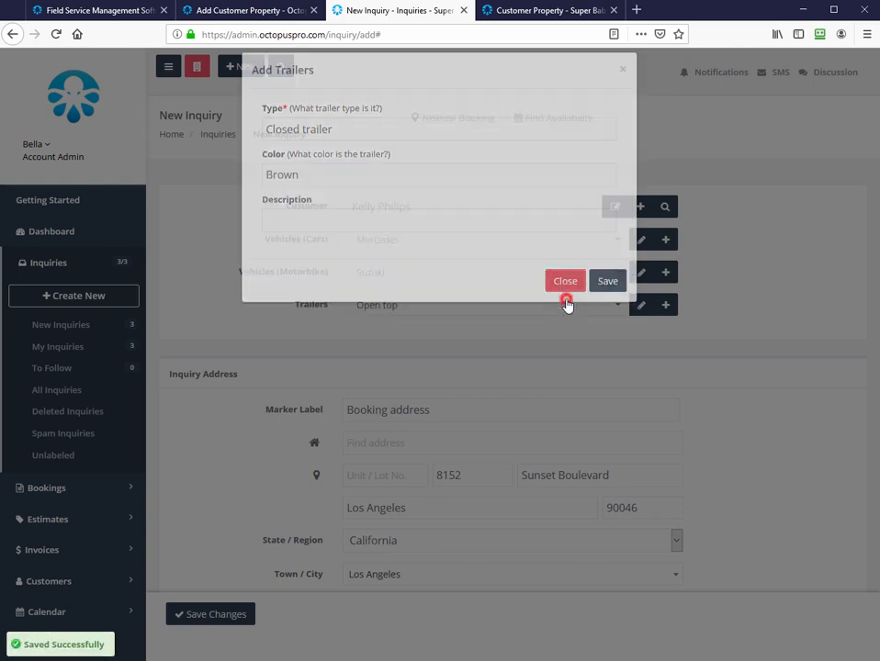
pyautogui.click(547, 11)
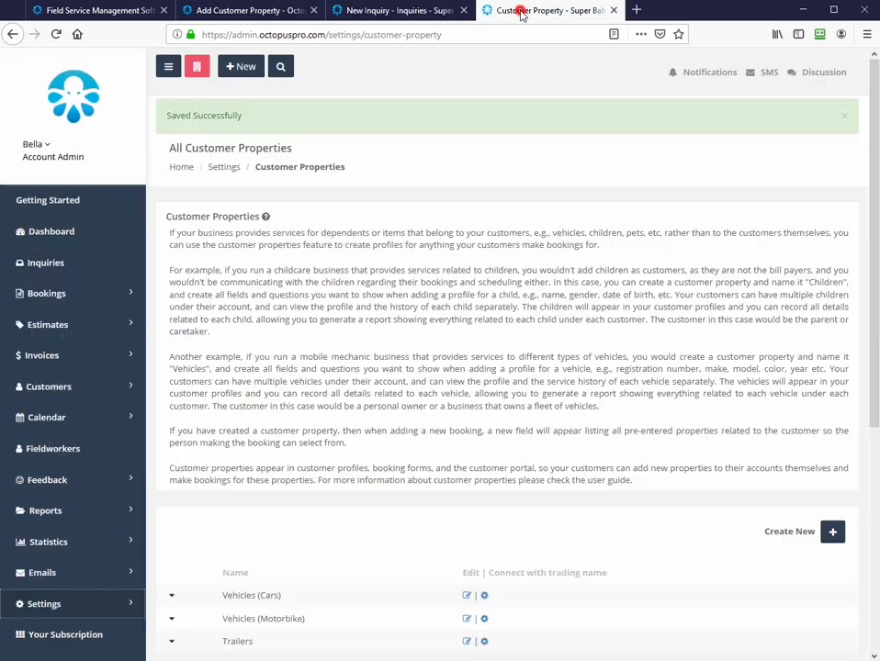
# - Edit the Vehicles (Cars) customer property and view the field types available for Body Type
pyautogui.scroll(-3)
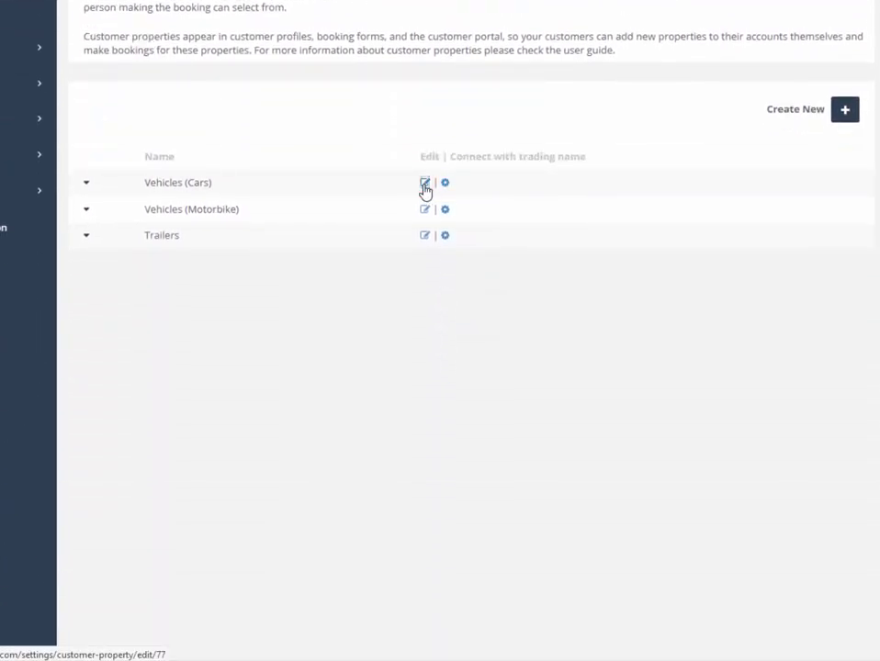
pyautogui.click(424, 182)
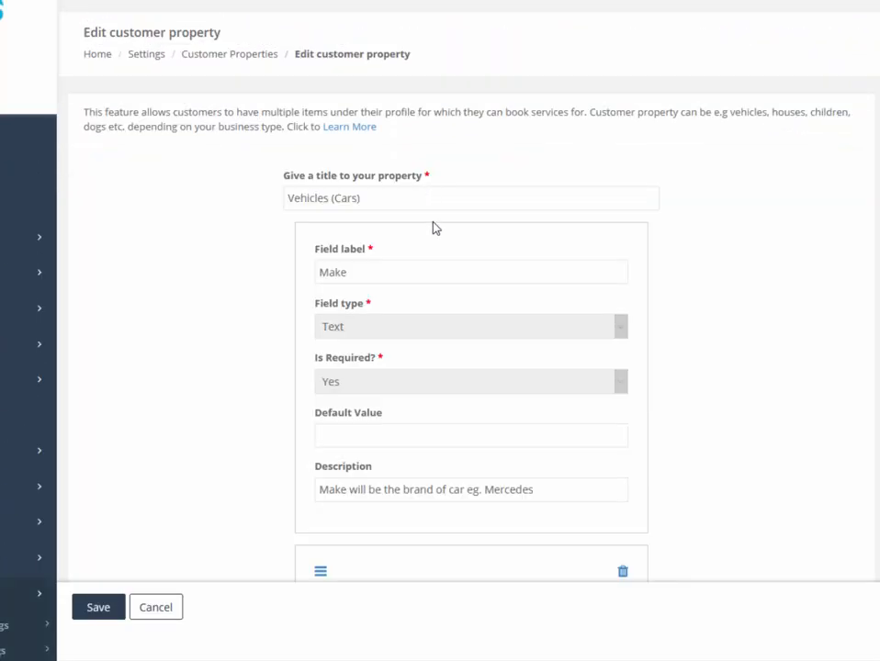
pyautogui.scroll(-3)
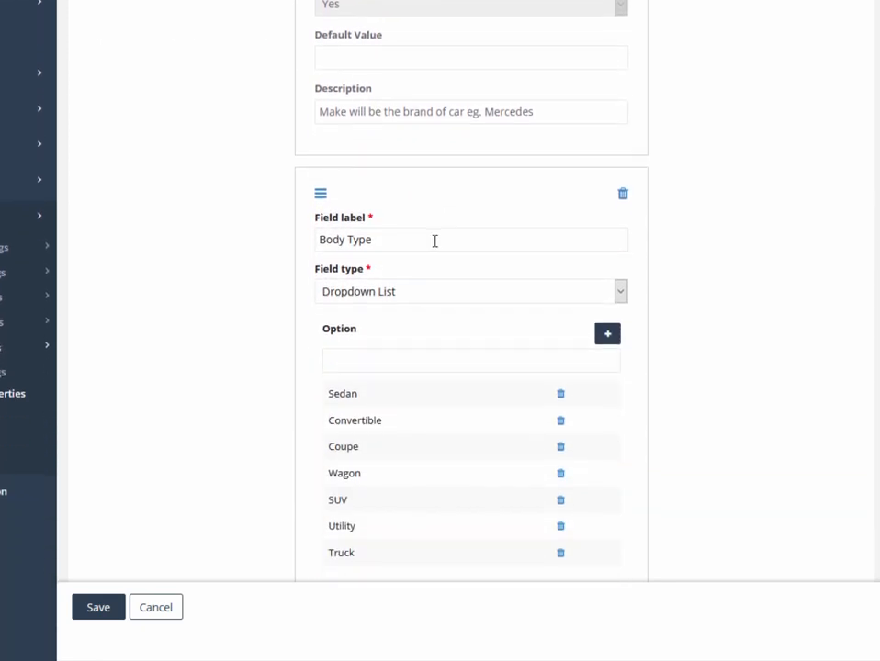
pyautogui.scroll(-3)
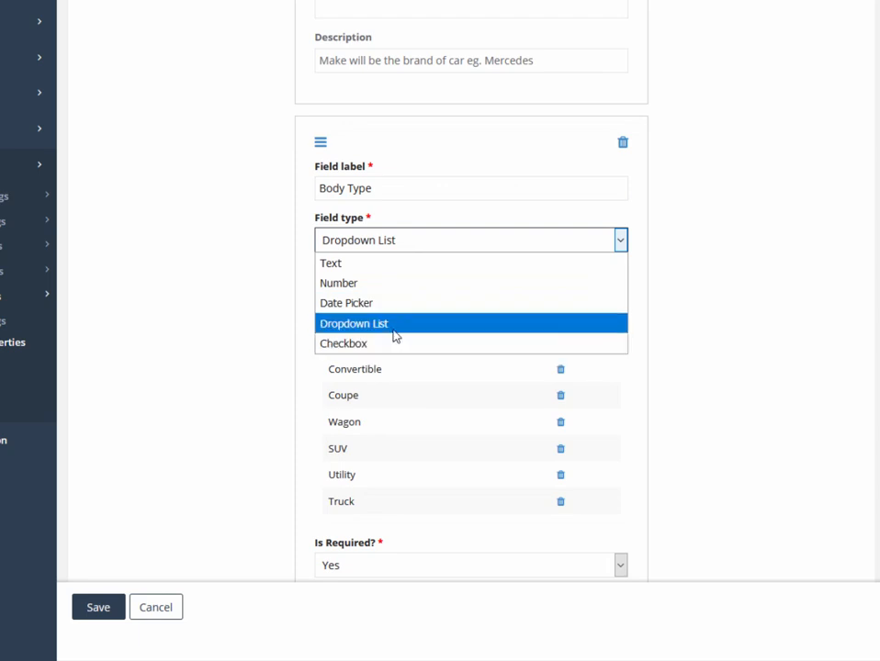
pyautogui.click(352, 323)
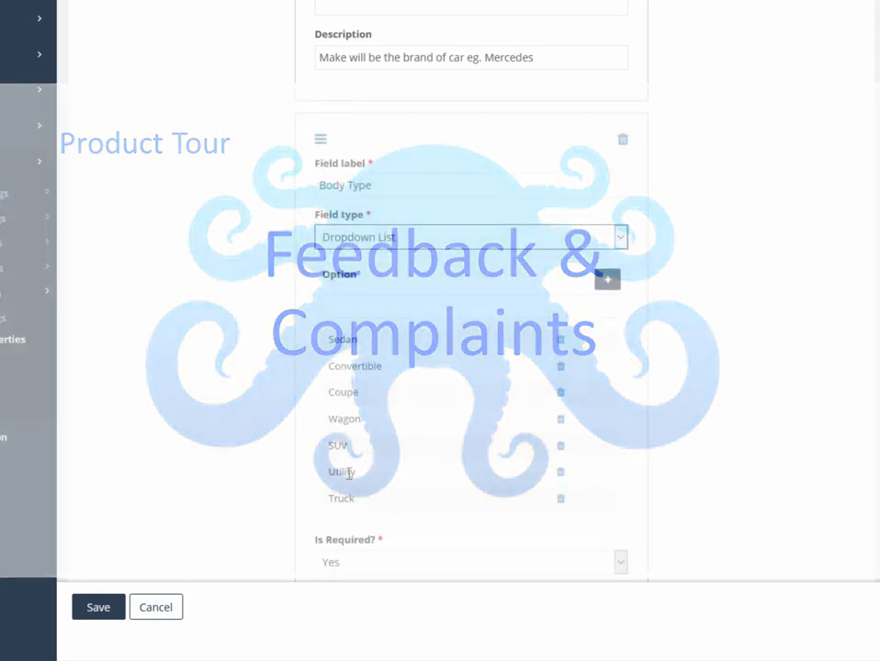
# - Review the remaining property fields, then go to booking BOK-44643
pyautogui.scroll(-3)
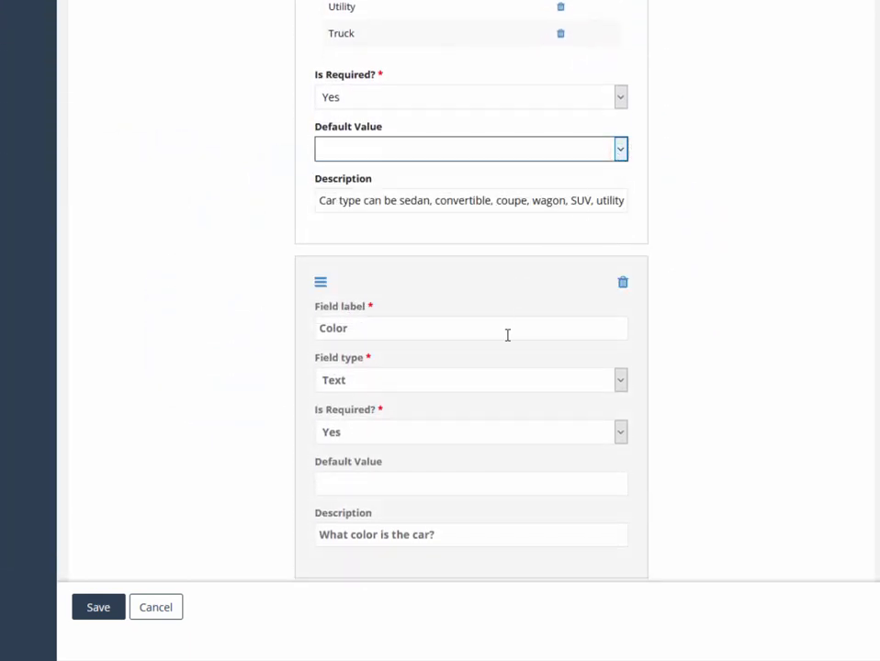
pyautogui.click(98, 607)
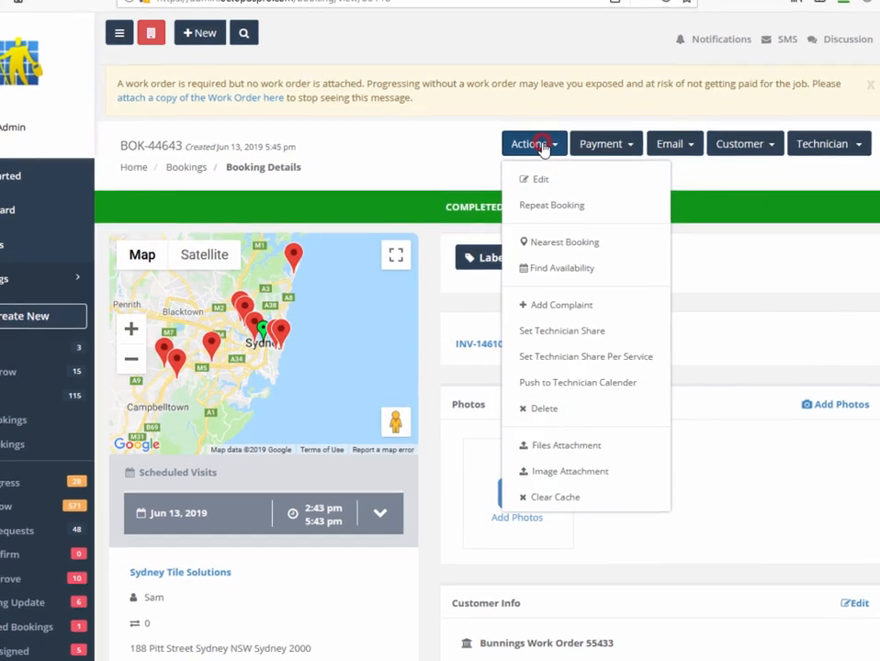
# - Save a Damage caused complaint, To Follow, deferred to Jun 29, 2019, noting 'Tiles damaged from vacuum'
pyautogui.click(562, 305)
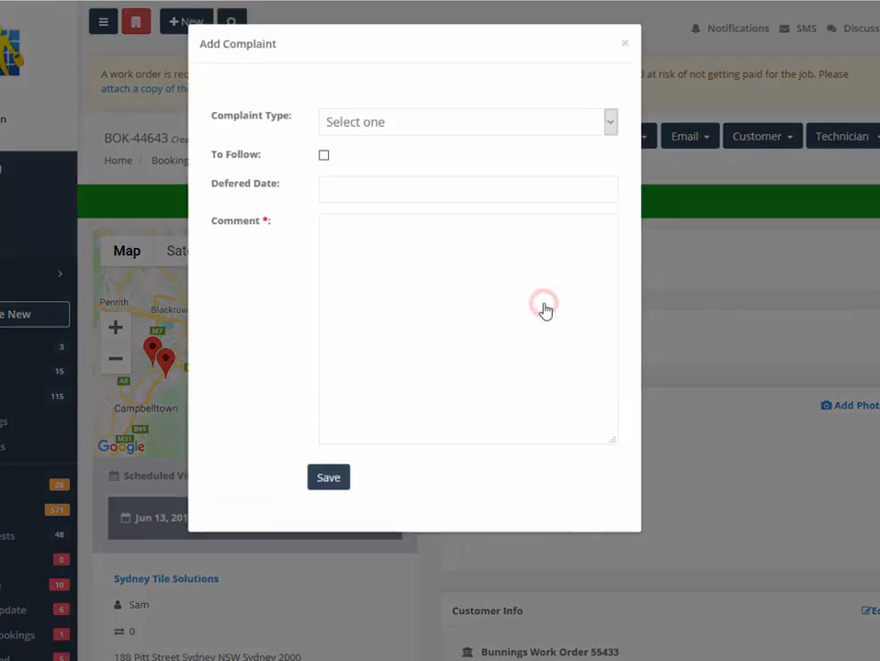
pyautogui.click(466, 121)
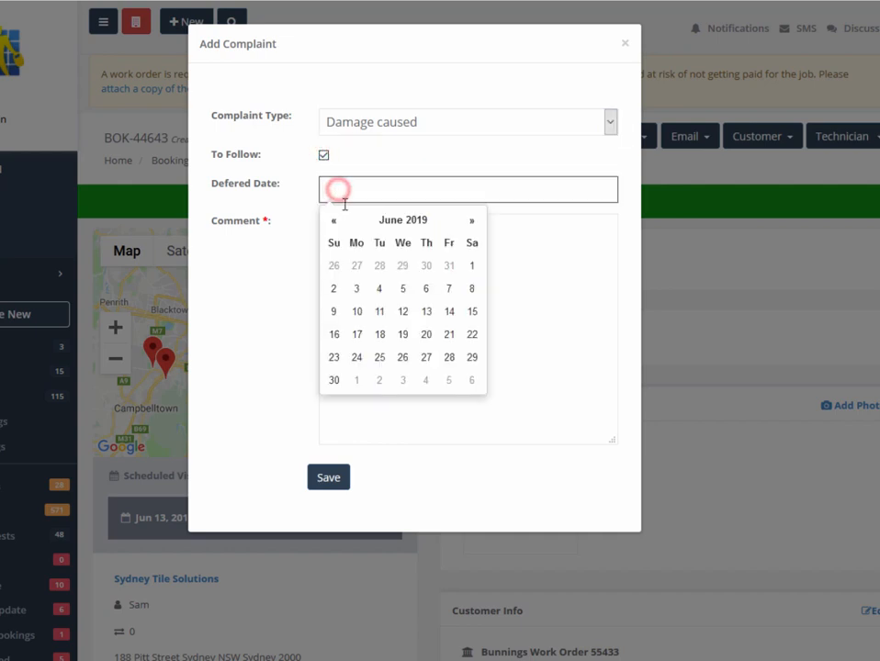
pyautogui.click(470, 356)
pyautogui.write('T')
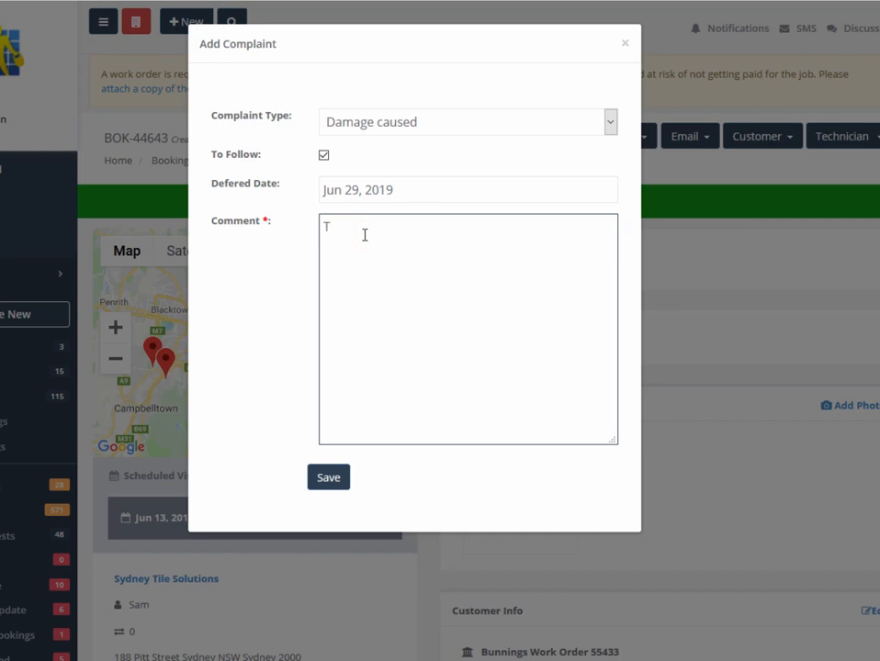
pyautogui.write('iles damaged')
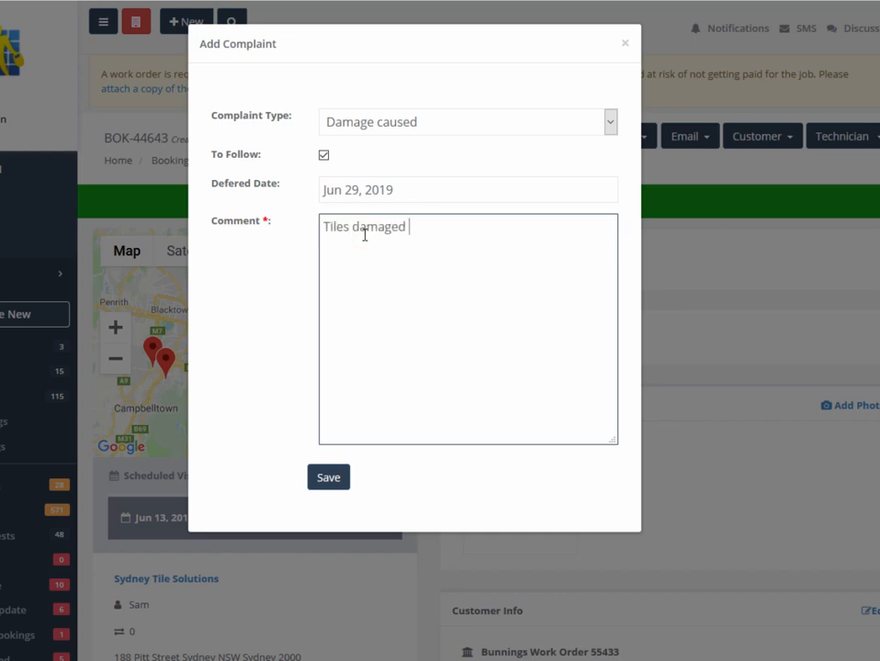
pyautogui.write('from vacuum')
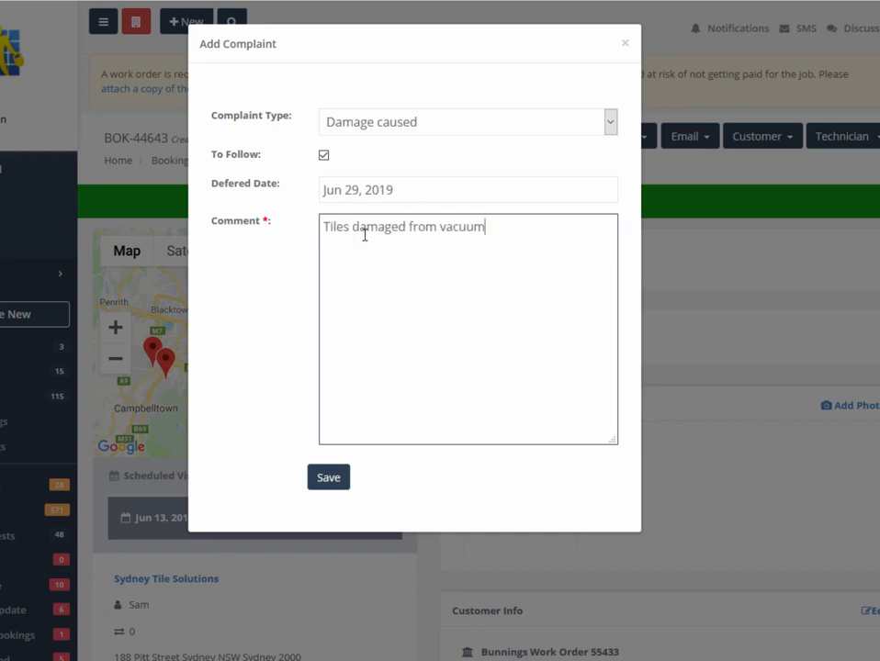
pyautogui.click(327, 477)
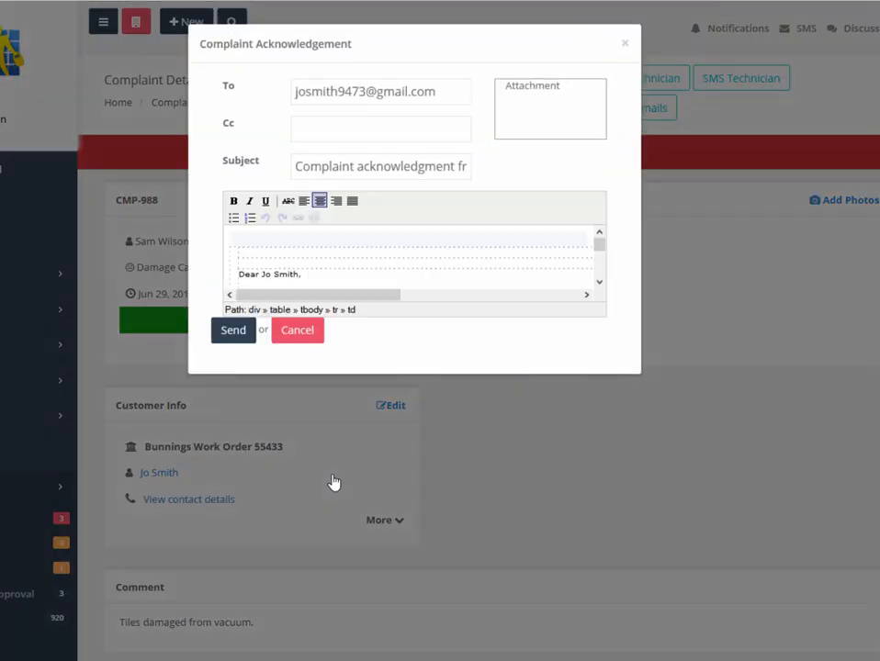
pyautogui.click(233, 331)
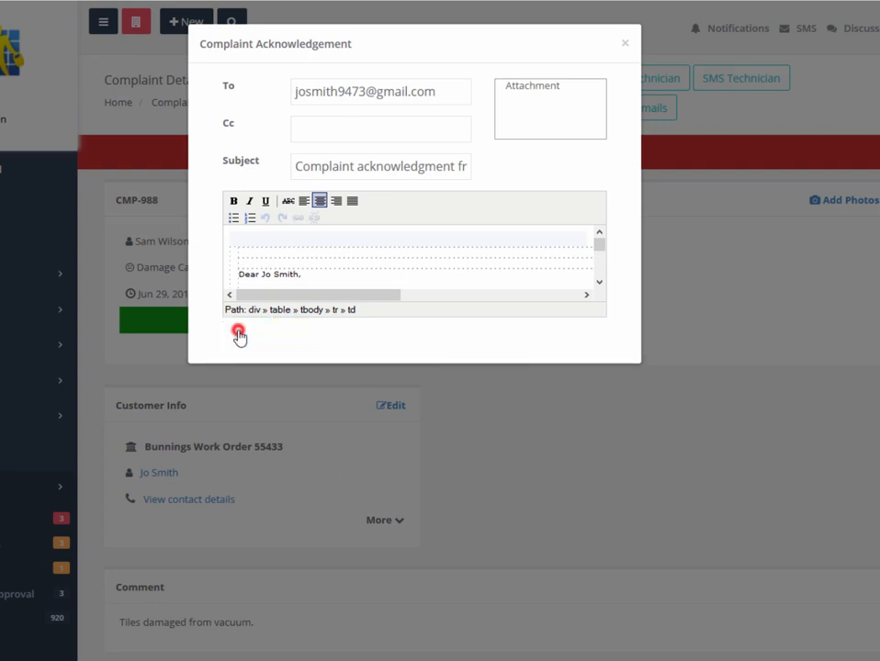
pyautogui.click(239, 330)
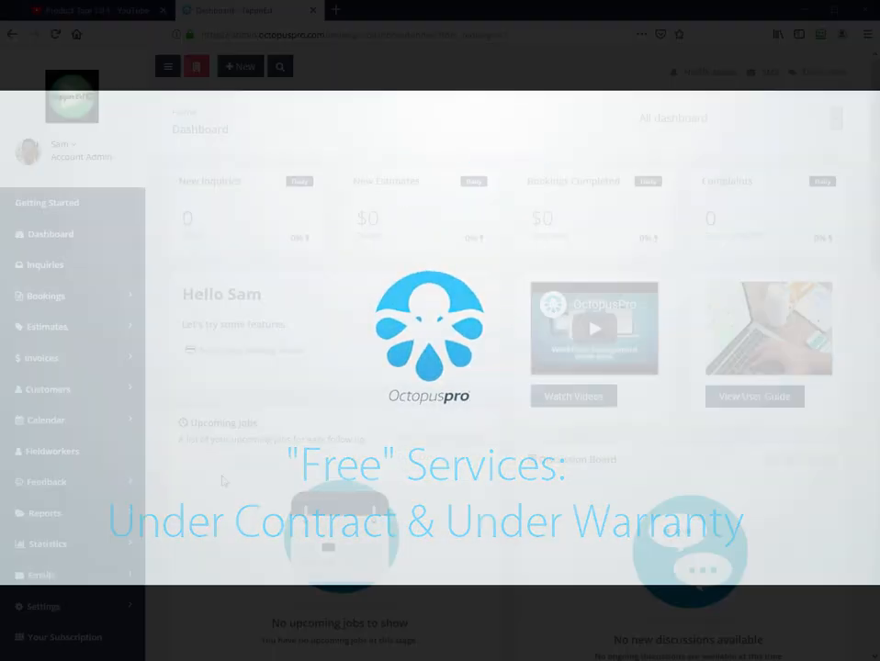
# - Go to Settings > Services Settings > Services and begin creating a new service
pyautogui.click(51, 597)
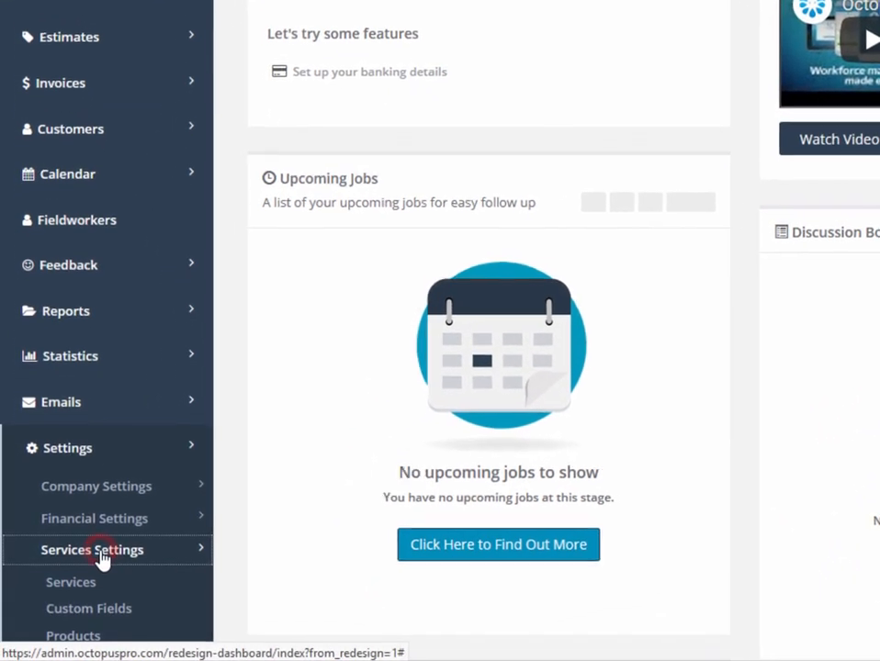
pyautogui.click(70, 580)
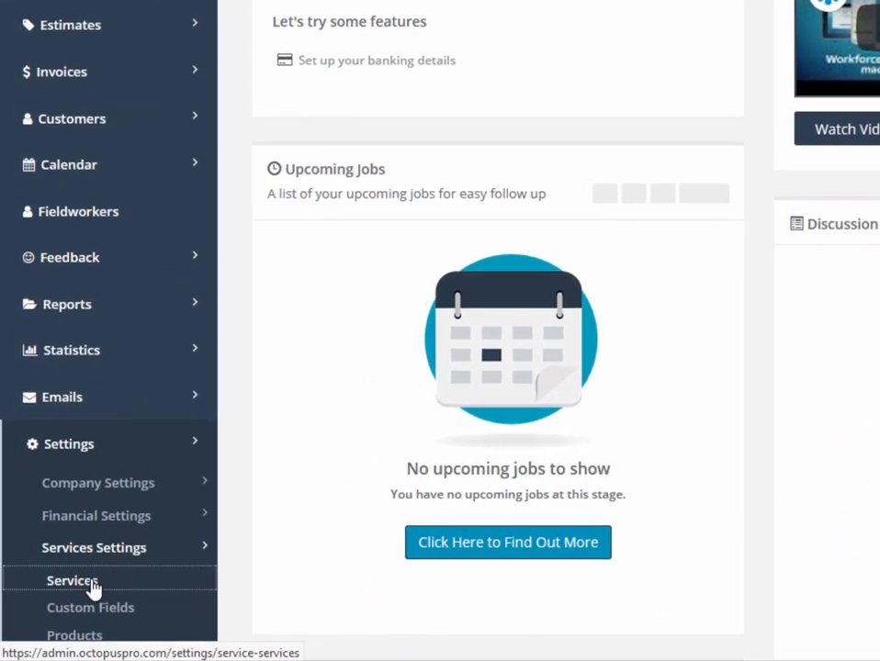
pyautogui.scroll(-3)
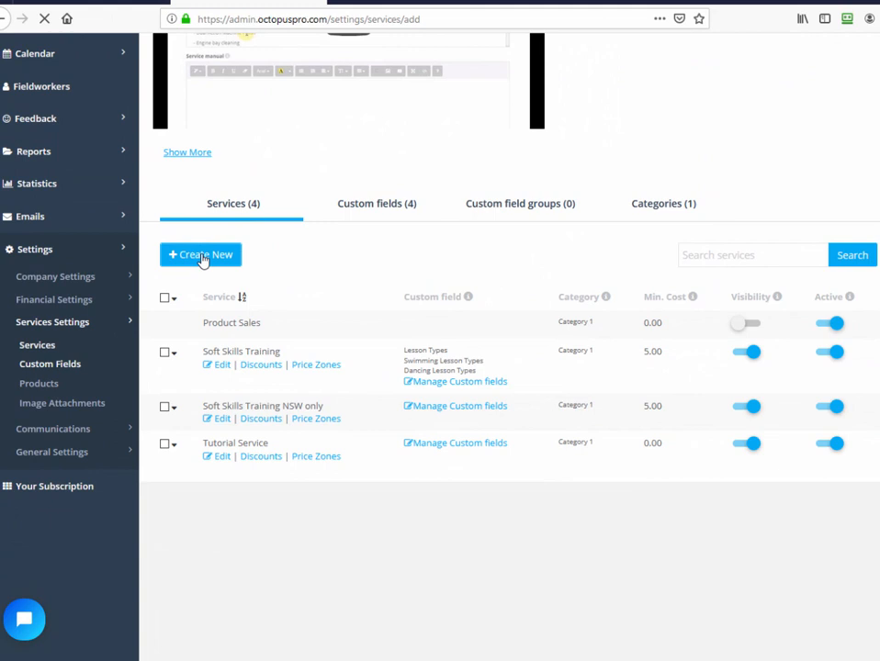
pyautogui.click(201, 254)
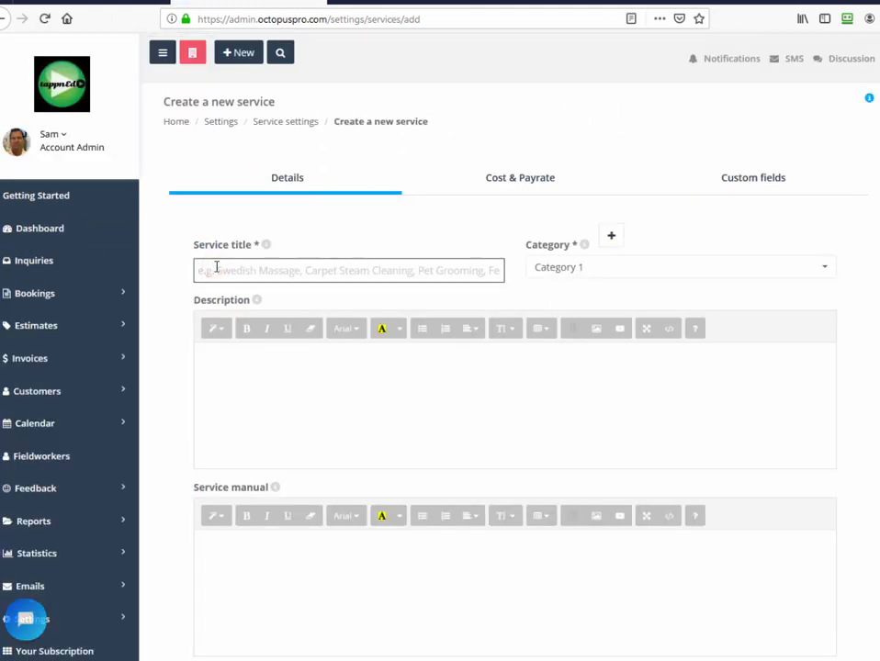
# - Name the service 'Warranty Service' and show it in the customer portal
pyautogui.write('Warranty')
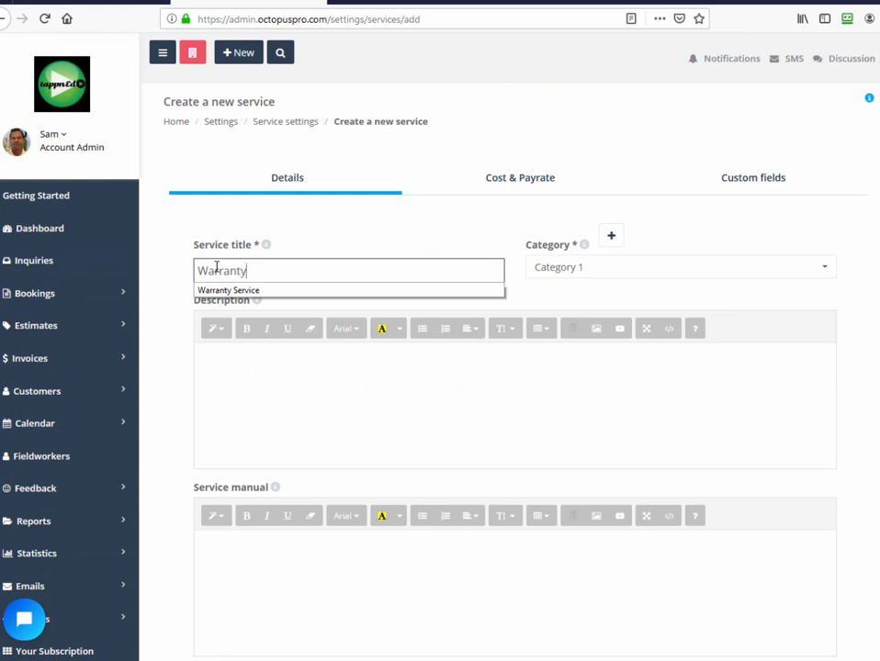
pyautogui.write('Servi')
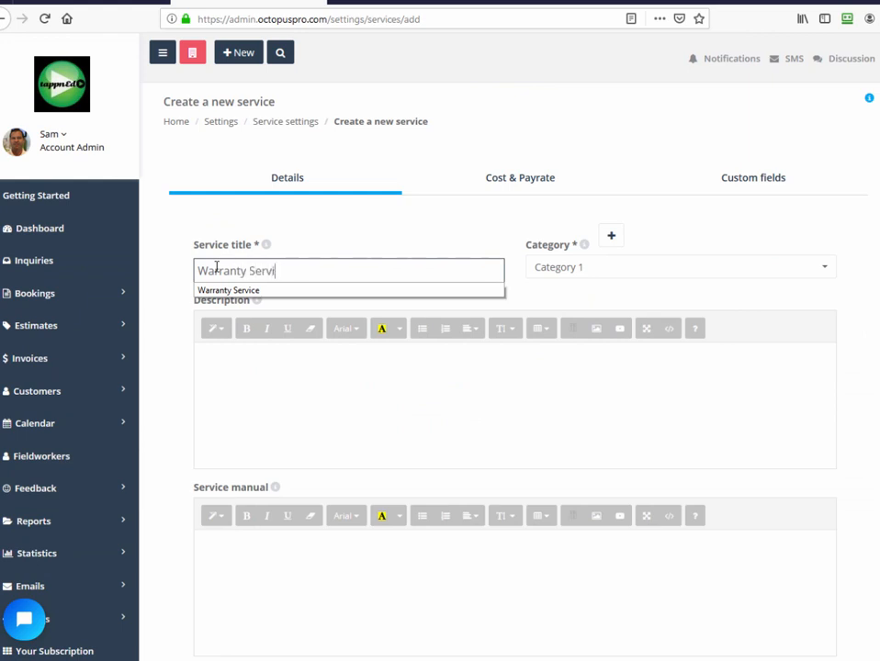
pyautogui.write('ce')
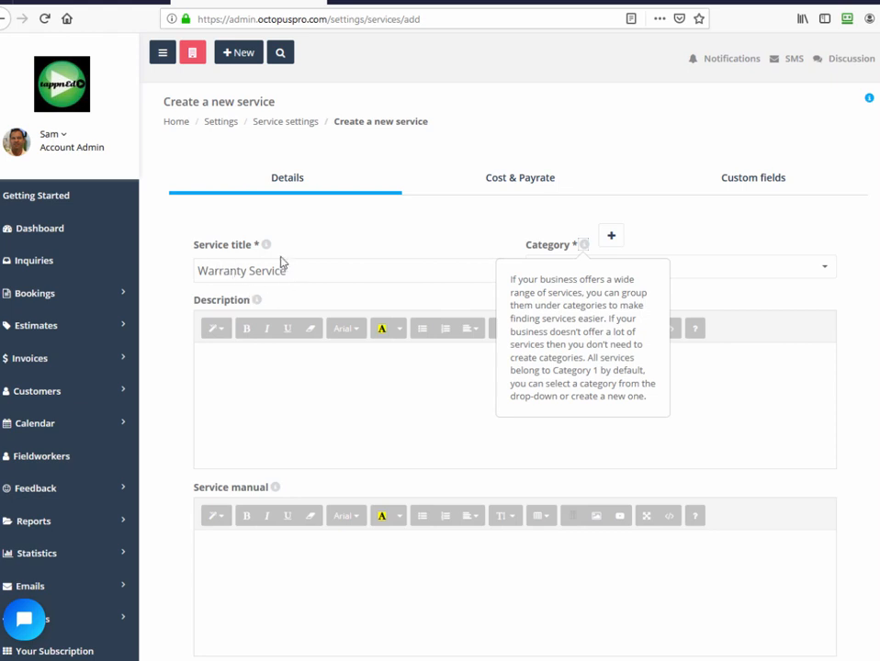
pyautogui.moveTo(276, 488)
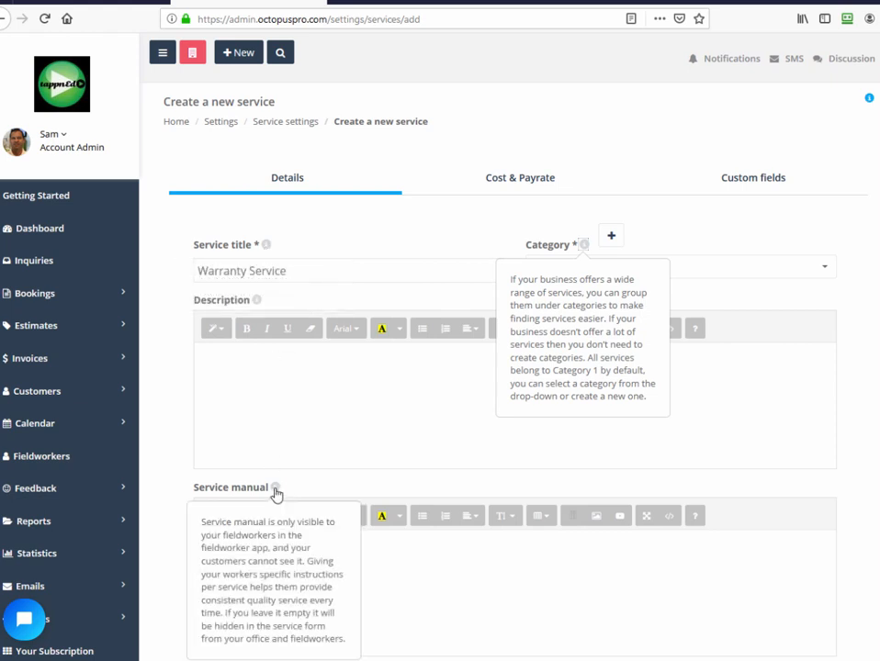
pyautogui.scroll(-3)
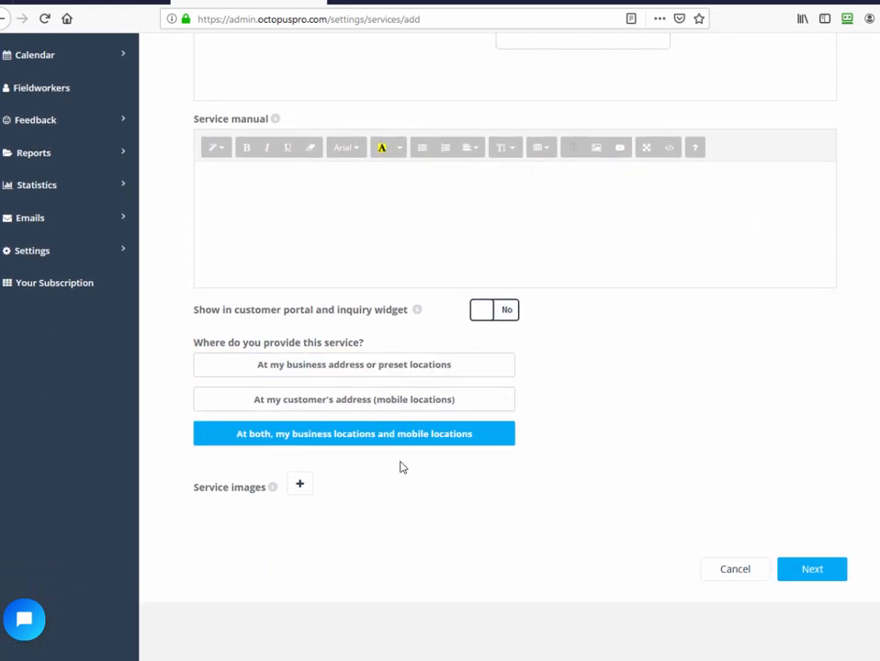
pyautogui.click(494, 309)
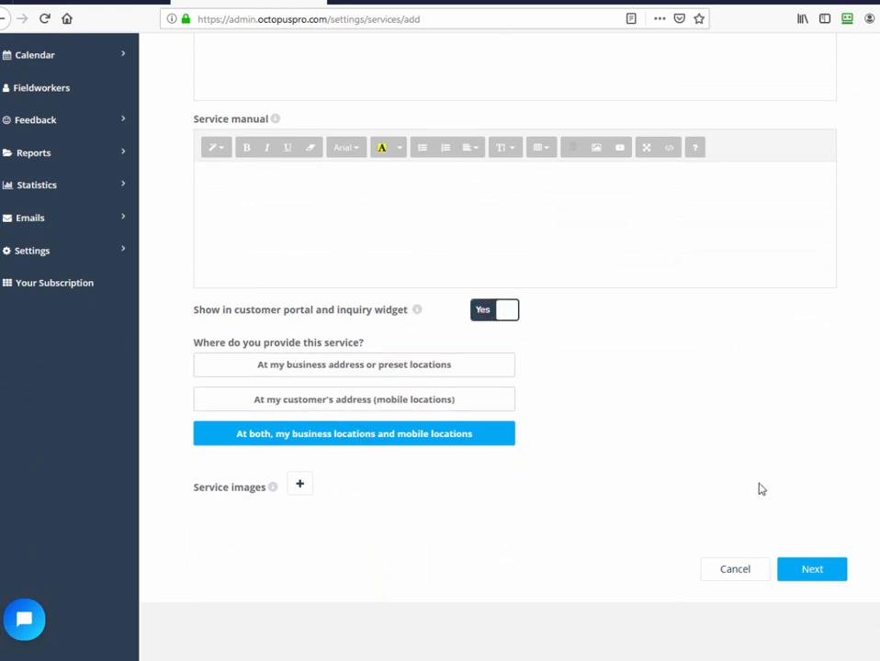
pyautogui.click(812, 570)
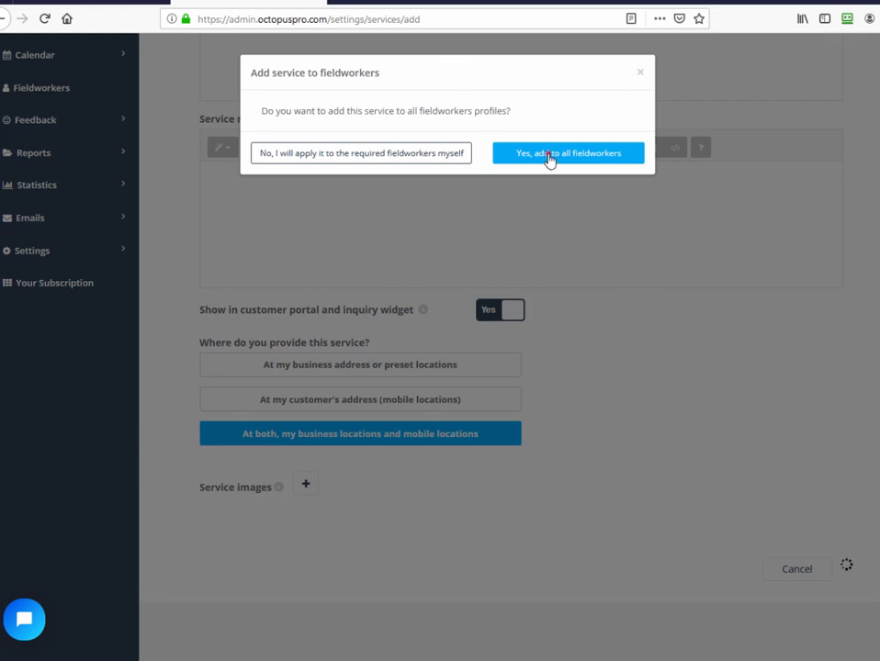
# - Add it to all fieldworkers, make it a free no-invoice service paid by commission, and return to the services list
pyautogui.click(568, 152)
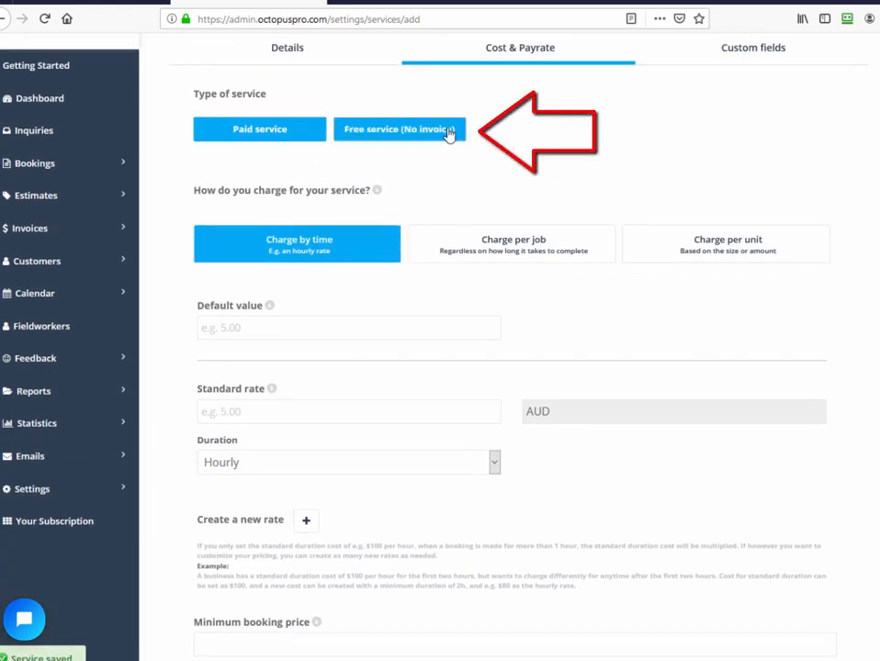
pyautogui.click(399, 129)
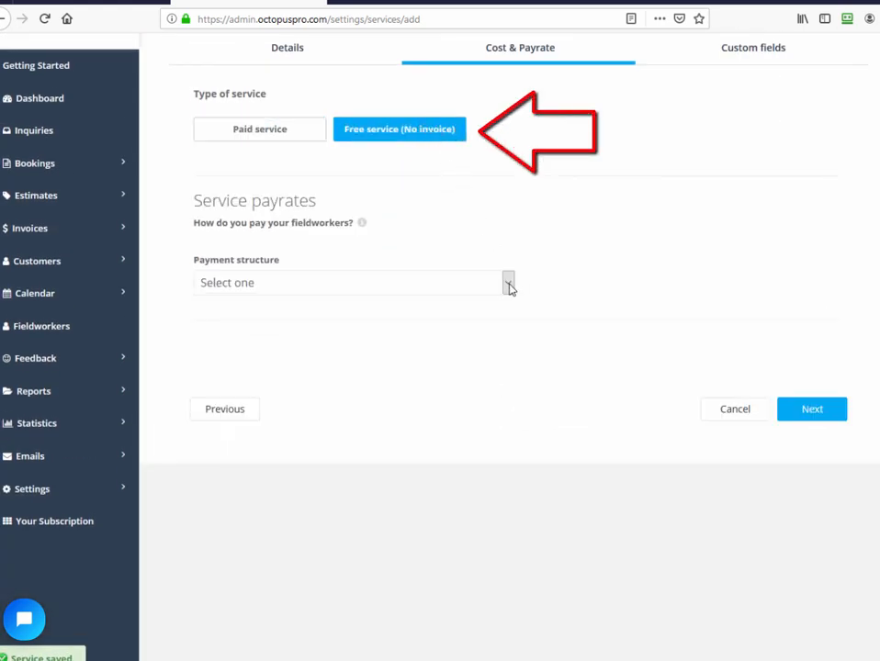
pyautogui.click(507, 283)
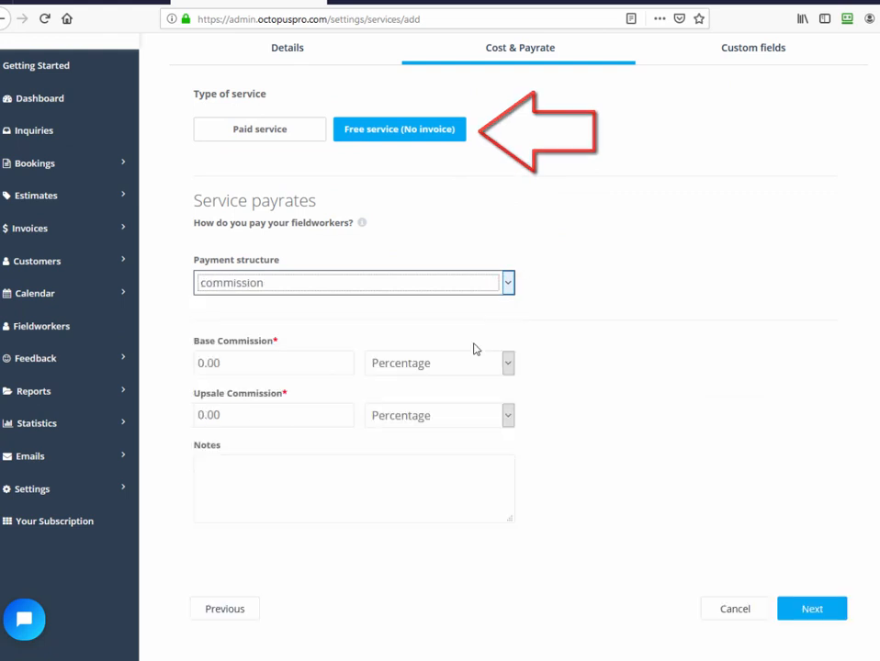
pyautogui.moveTo(617, 409)
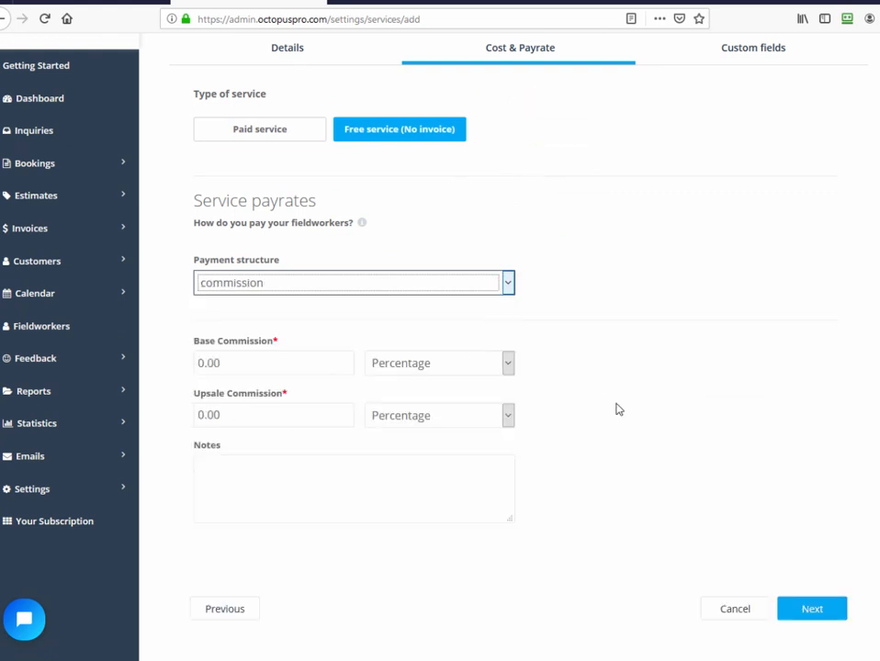
pyautogui.click(812, 608)
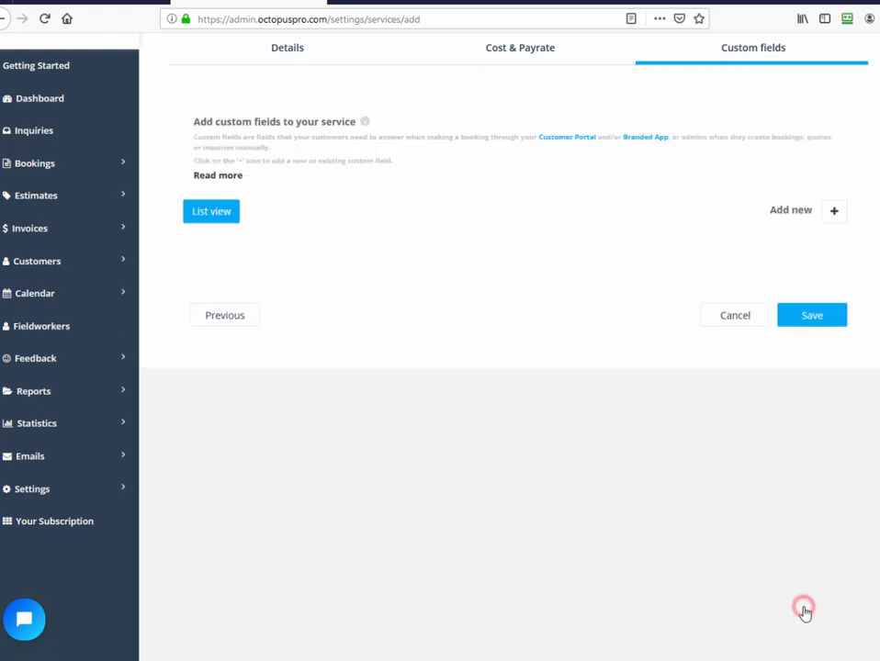
pyautogui.click(812, 316)
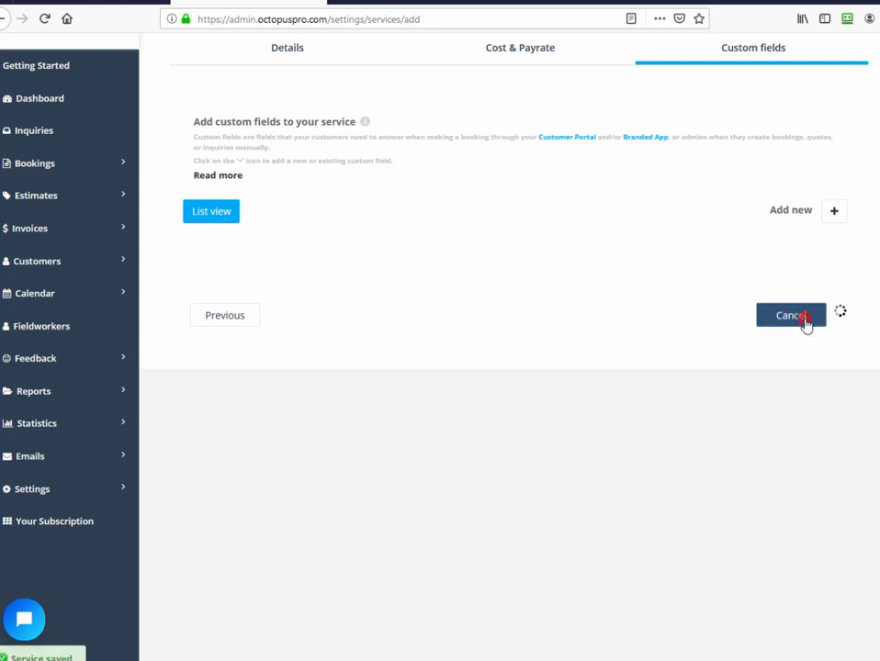
pyautogui.click(789, 315)
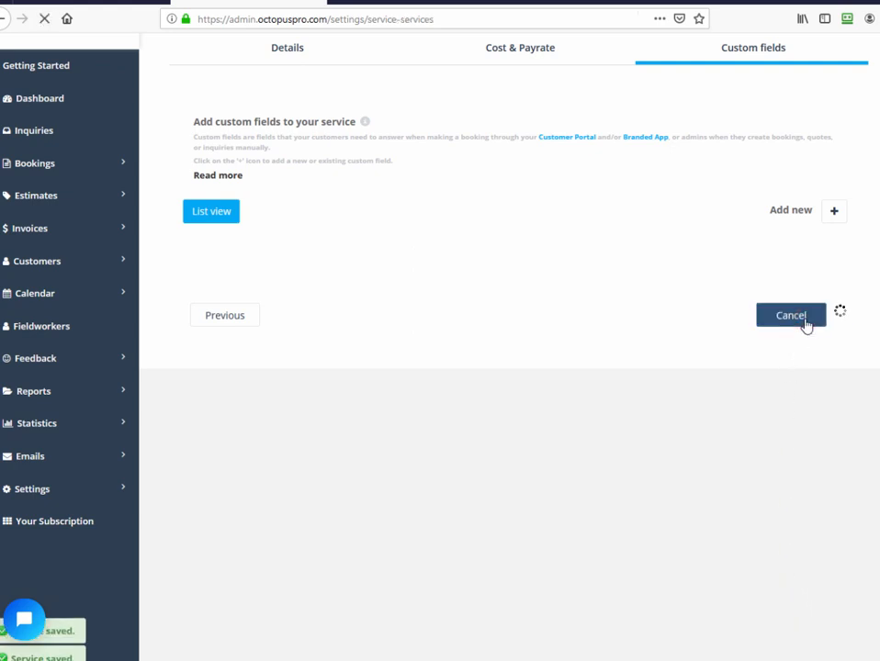
pyautogui.click(790, 315)
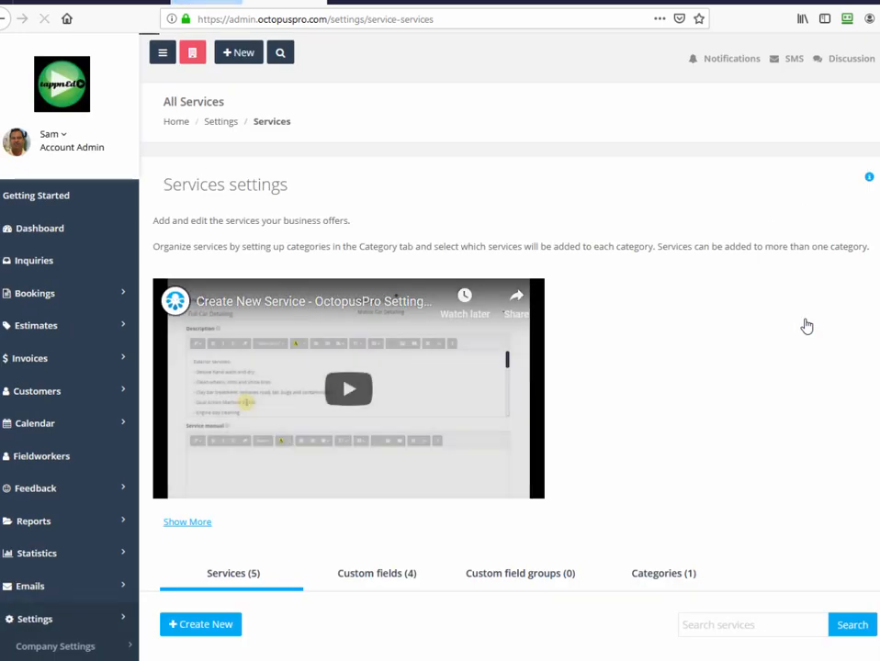
# - Go to Settings > Booking Settings and bring up the Forms tab of booking forms
pyautogui.scroll(-3)
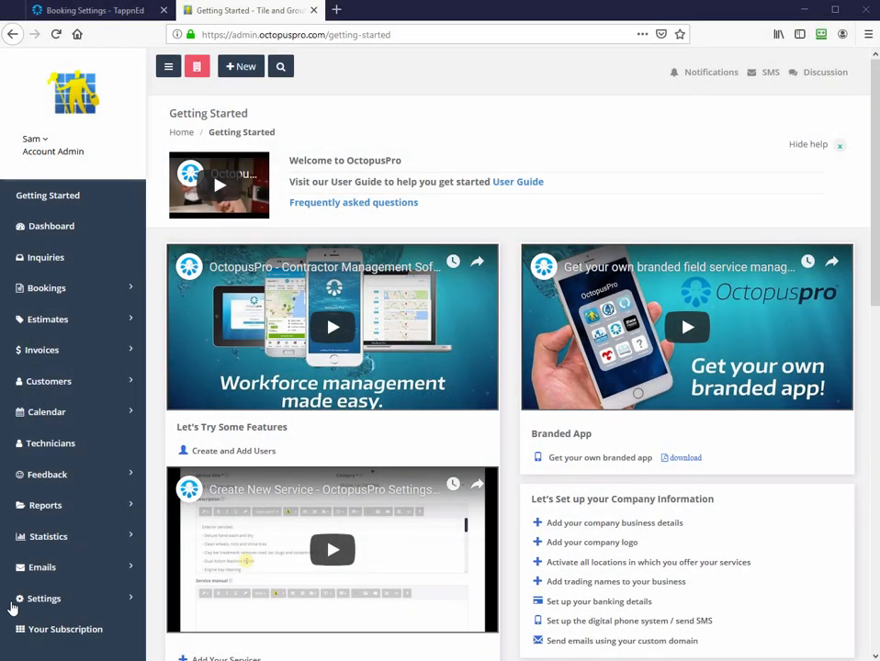
pyautogui.click(44, 599)
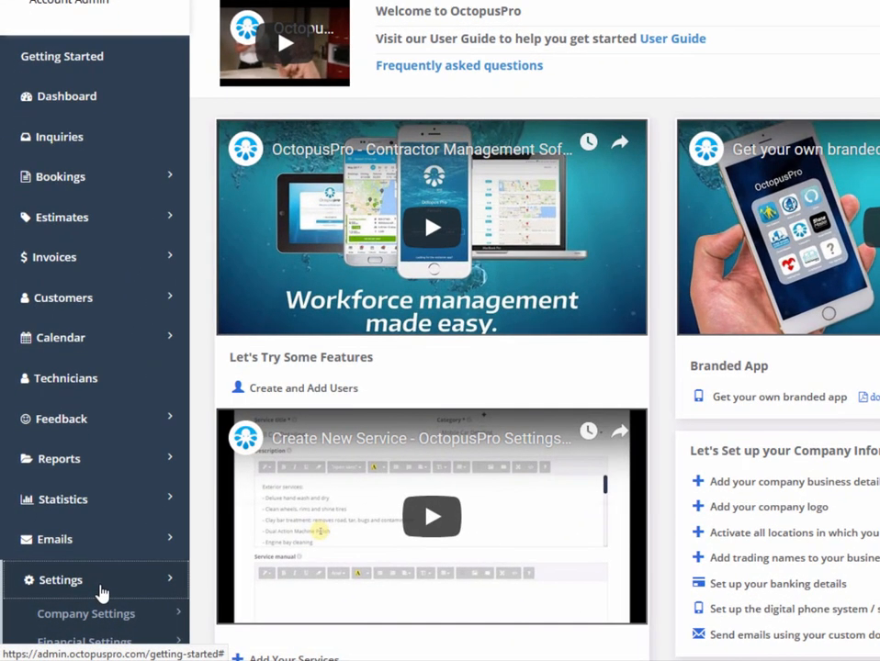
pyautogui.scroll(-3)
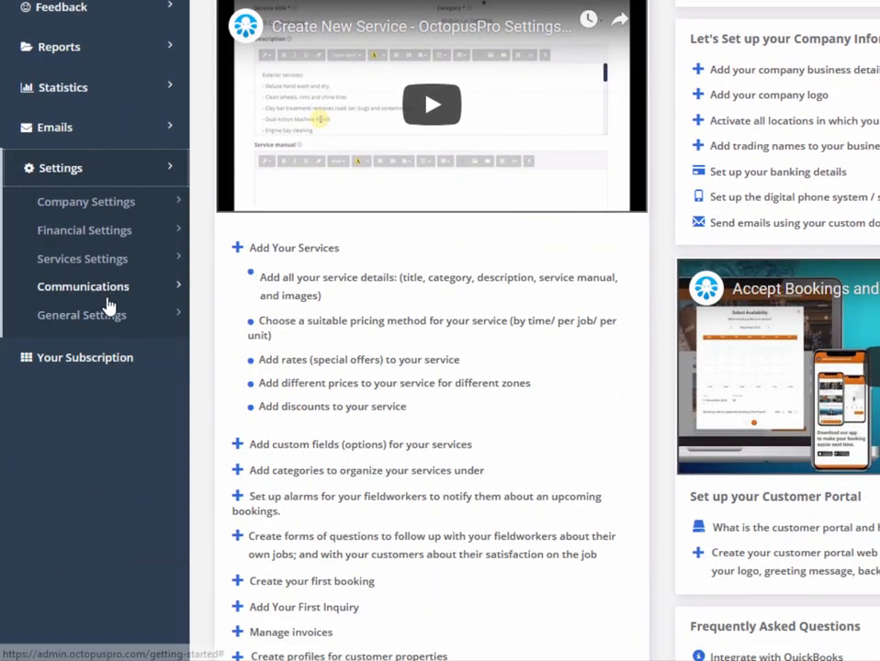
pyautogui.click(81, 314)
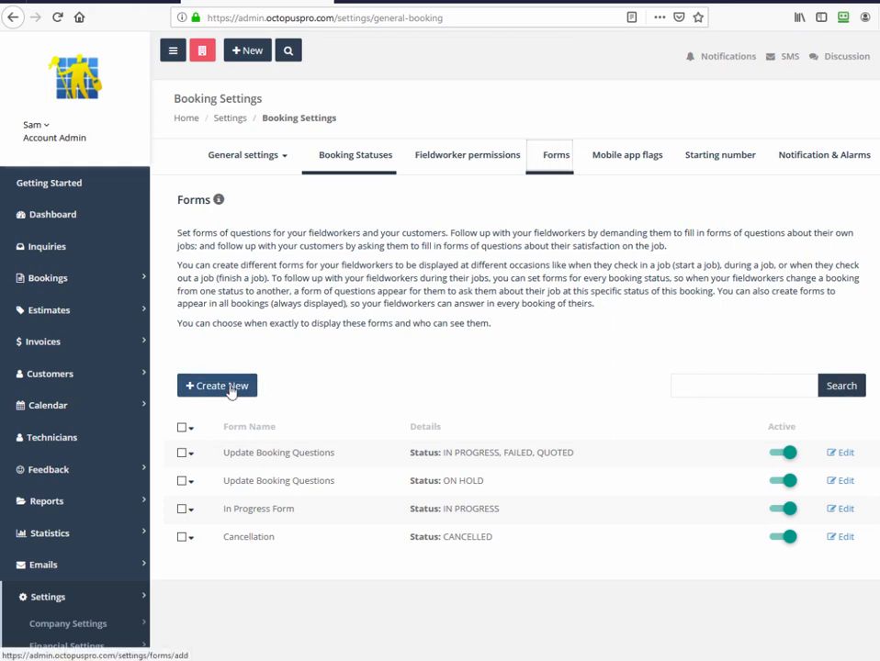
pyautogui.click(217, 386)
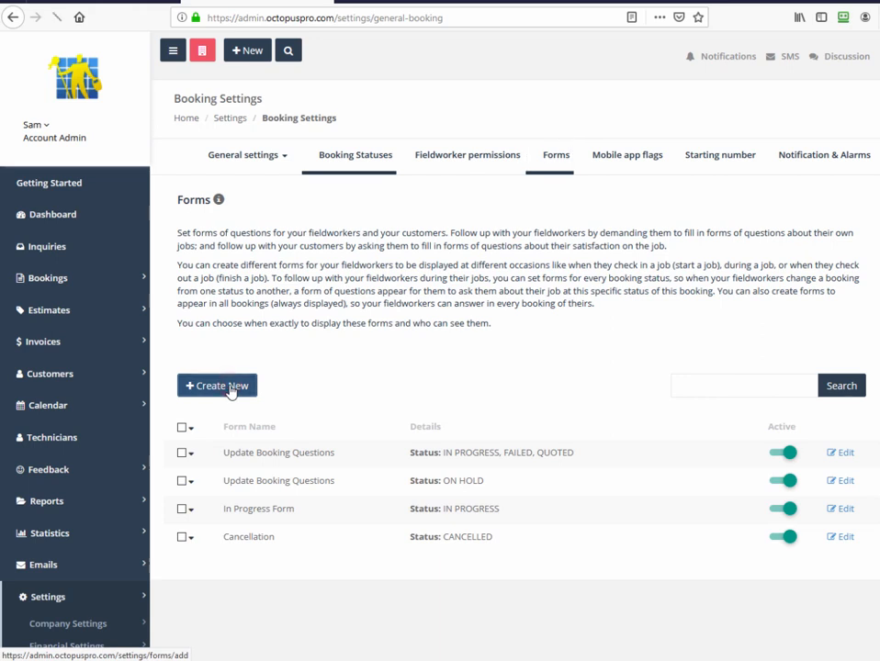
# - Create a new booking form named 'Test Form'
pyautogui.click(216, 386)
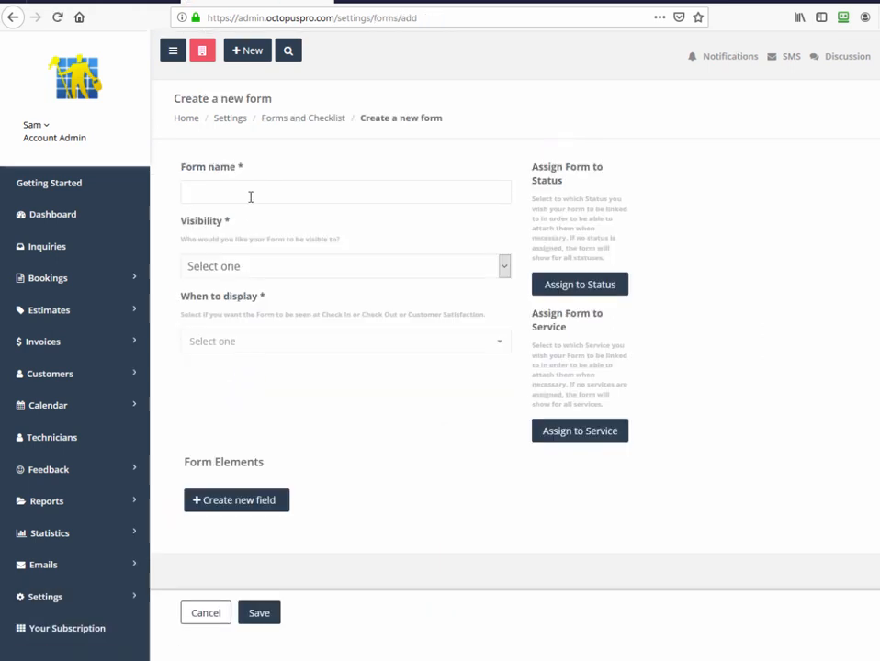
pyautogui.click(345, 191)
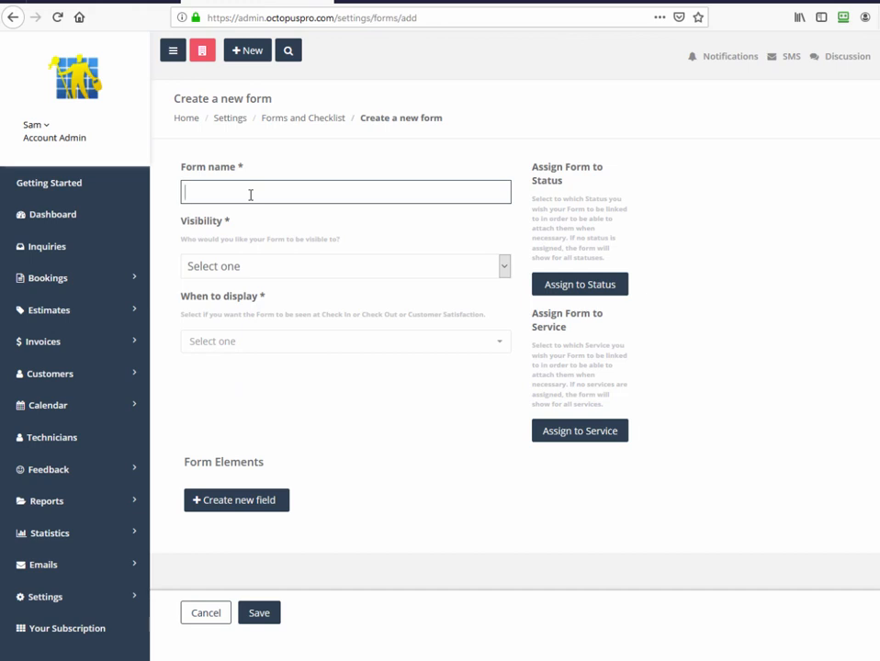
pyautogui.write('Test')
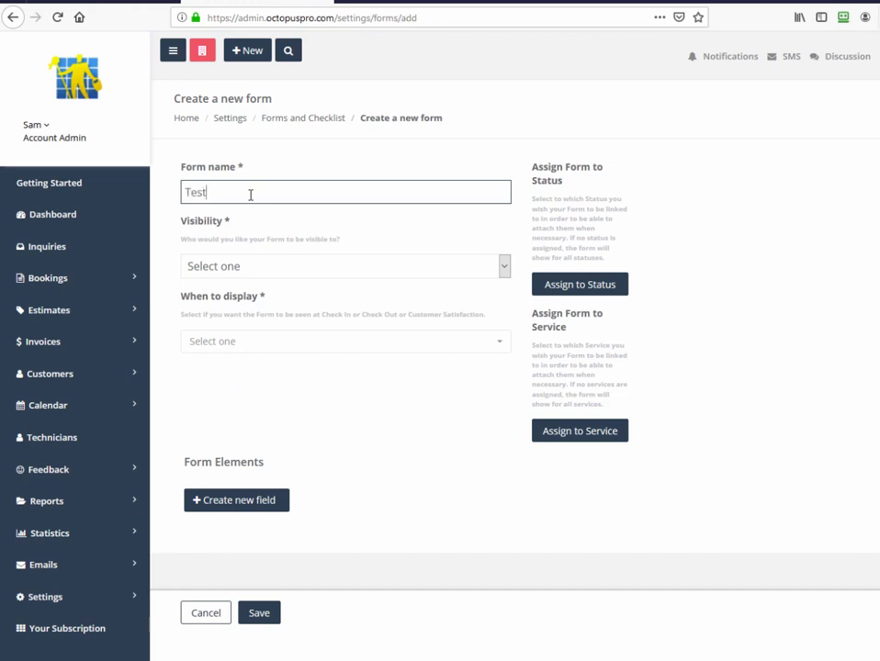
pyautogui.write('Form')
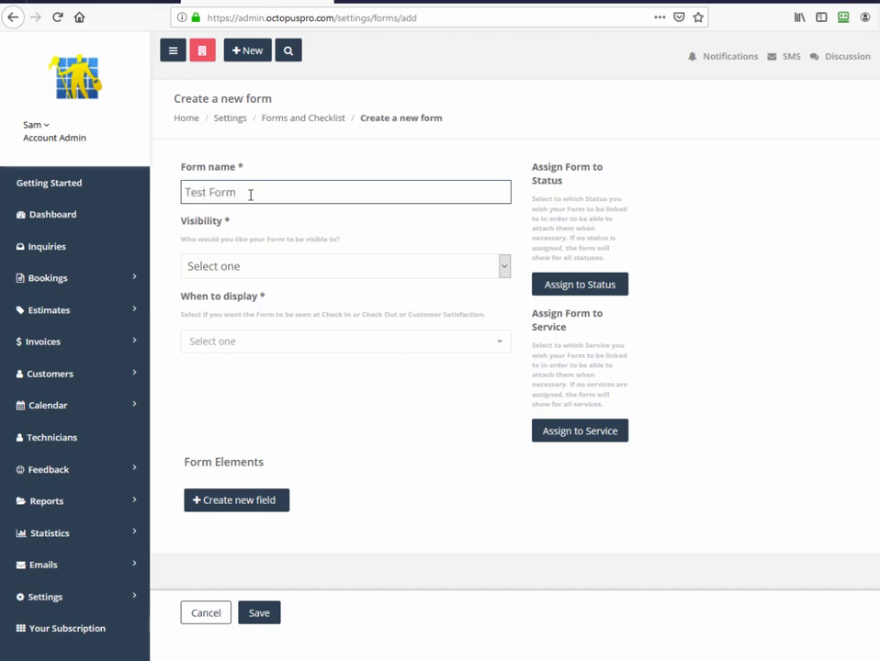
# - Make the form visible to Only Technician and Office, shown at Check in and Check out, and add a field
pyautogui.click(346, 266)
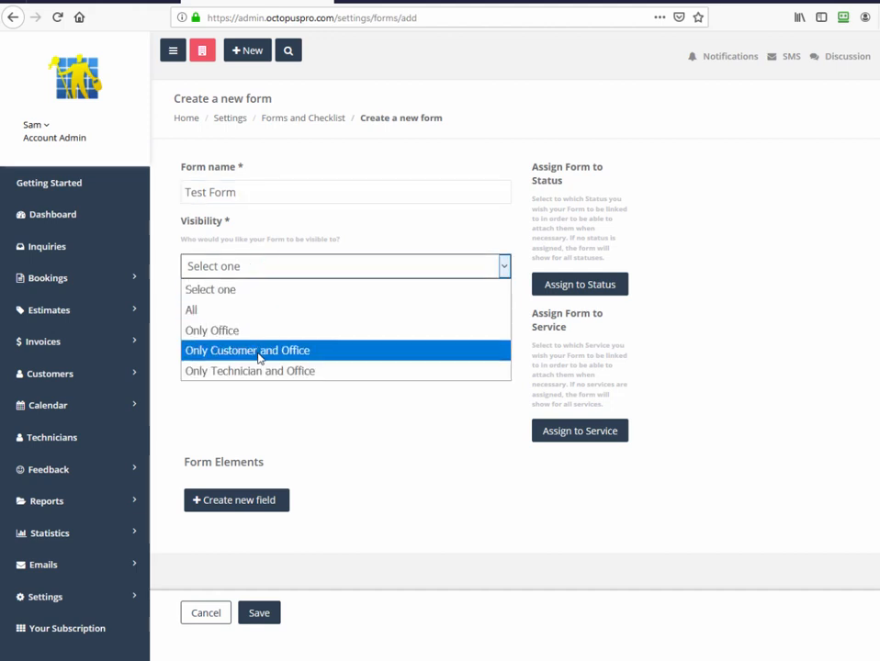
pyautogui.click(250, 371)
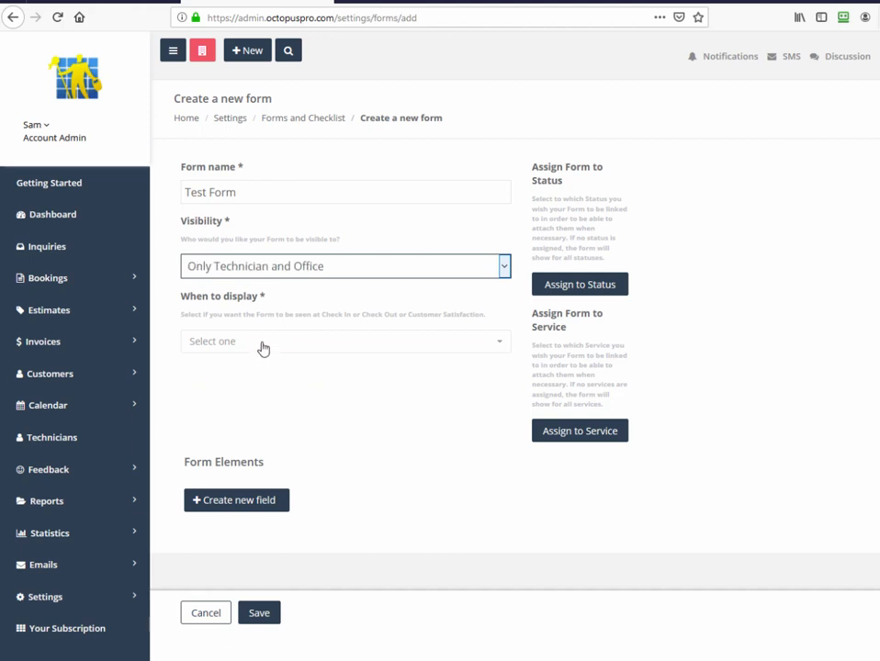
pyautogui.click(345, 340)
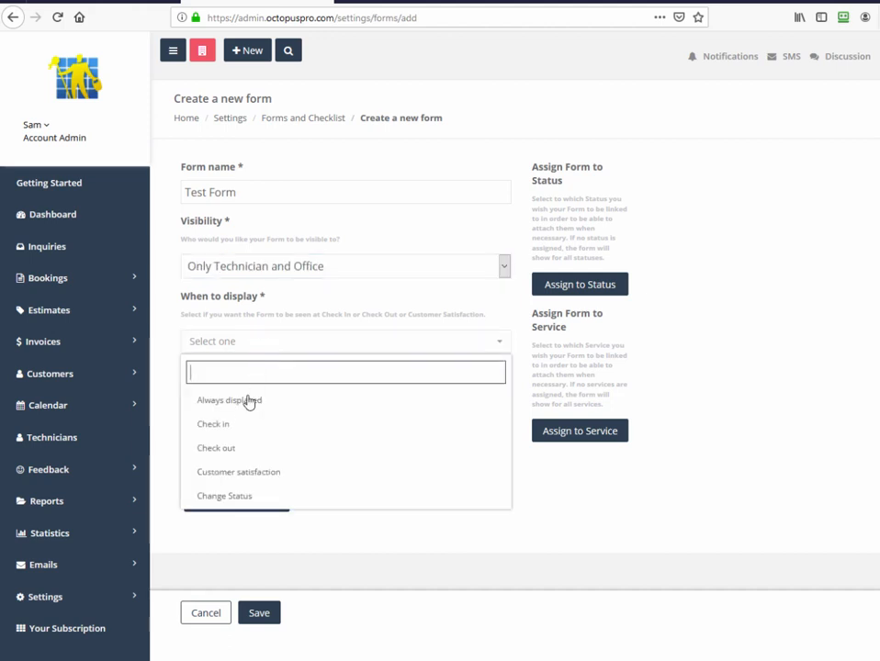
pyautogui.click(213, 422)
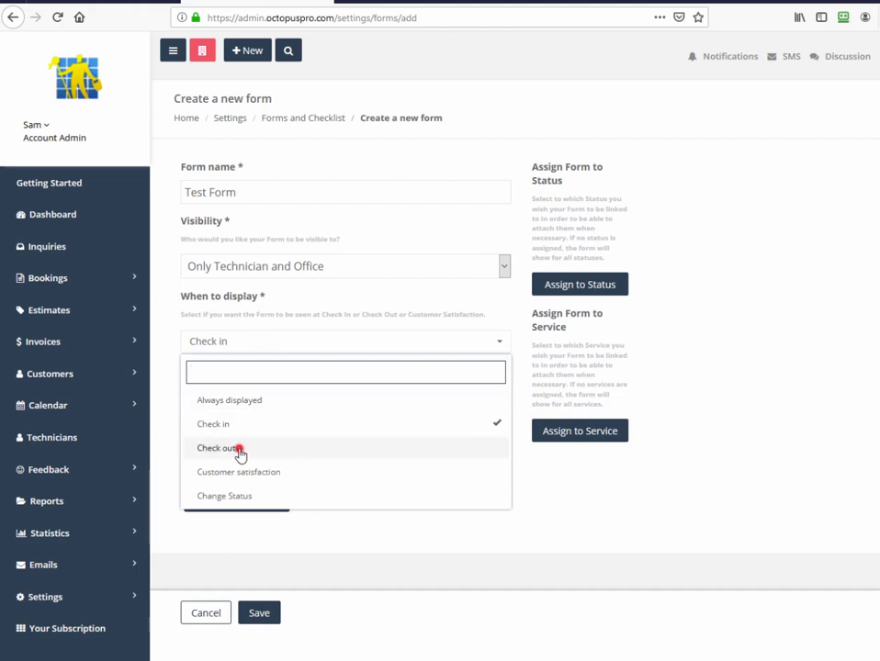
pyautogui.click(217, 448)
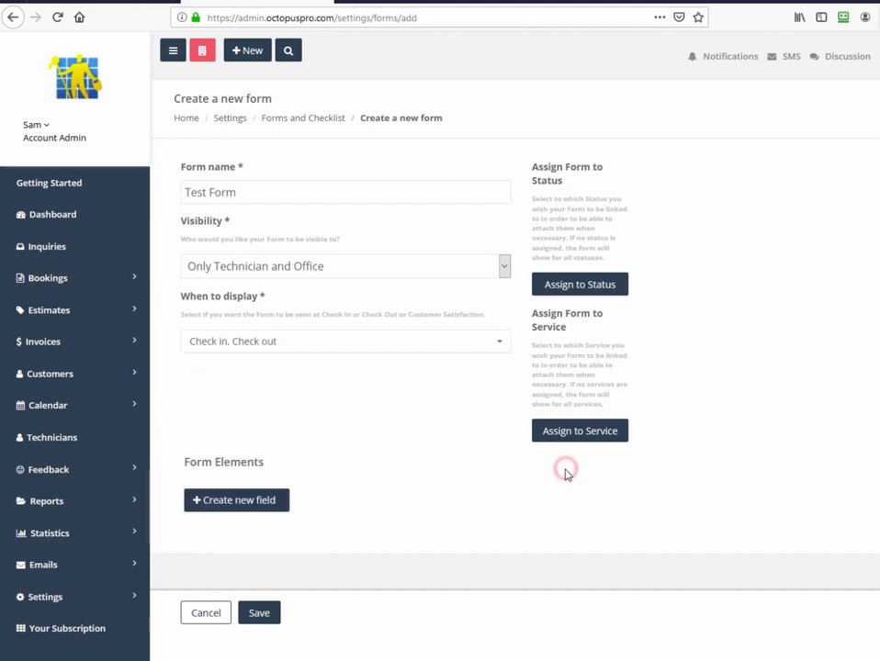
pyautogui.click(235, 500)
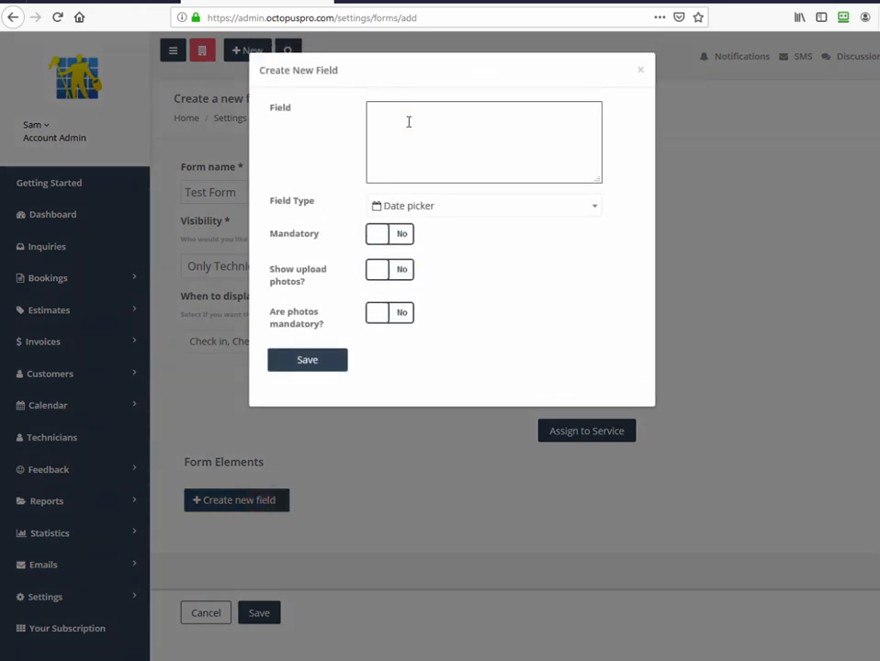
pyautogui.write('Que')
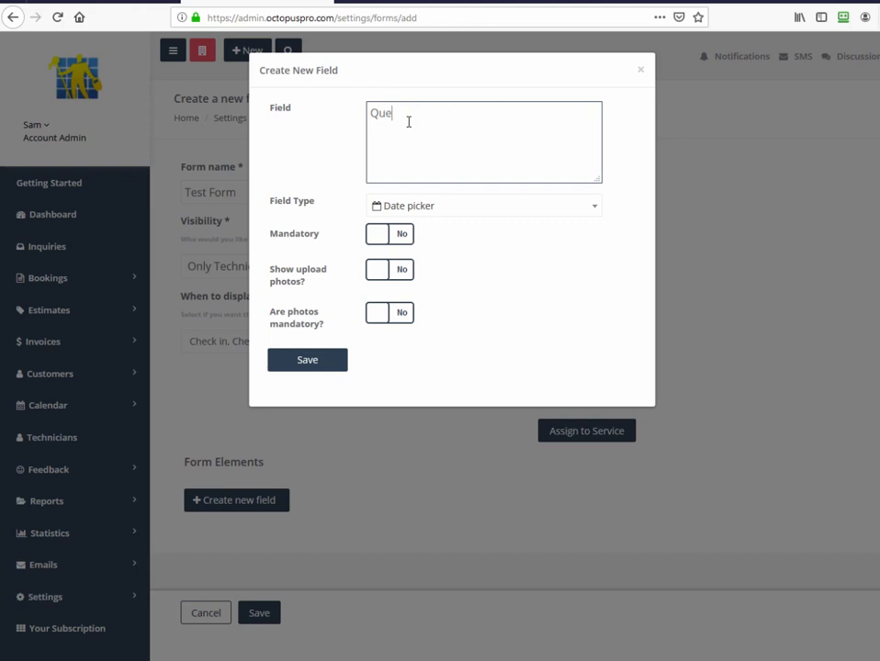
pyautogui.write('stion')
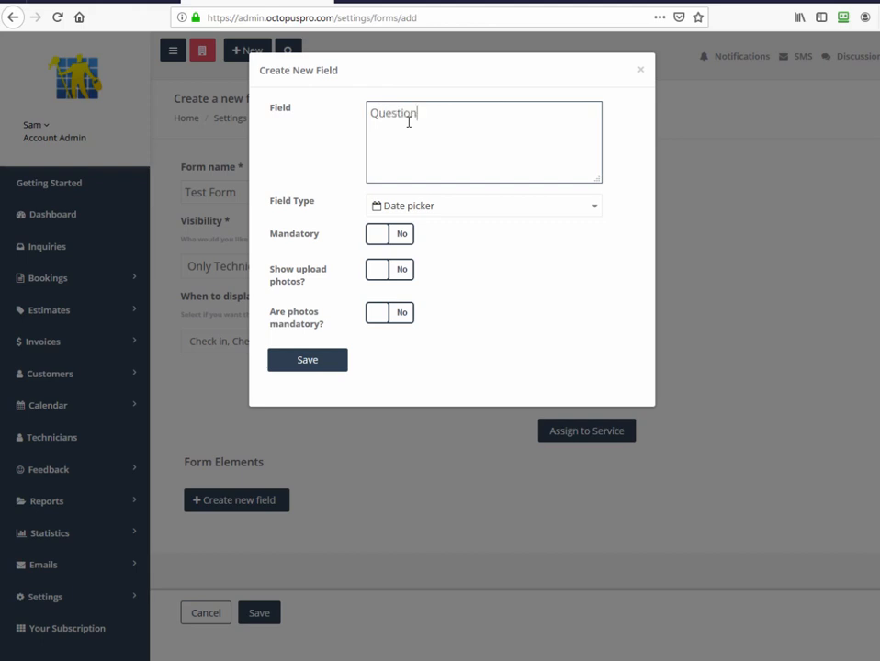
pyautogui.write('Fiel')
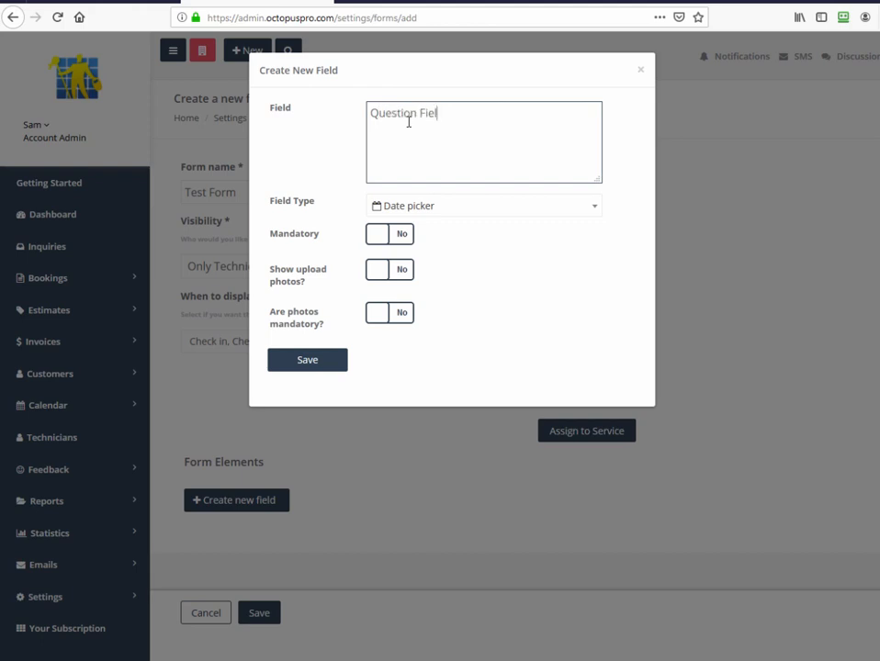
pyautogui.click(485, 206)
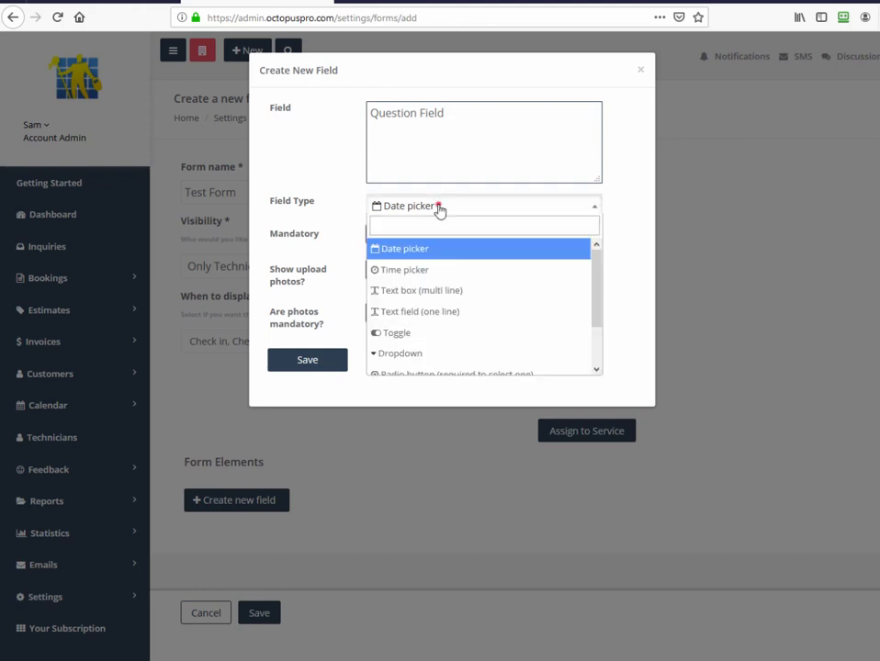
pyautogui.moveTo(419, 290)
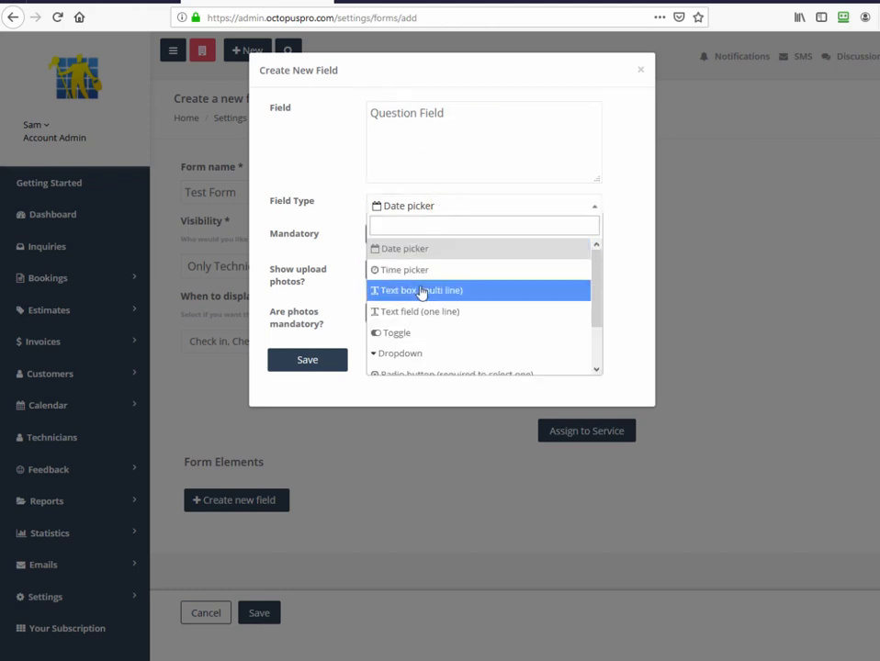
pyautogui.moveTo(419, 312)
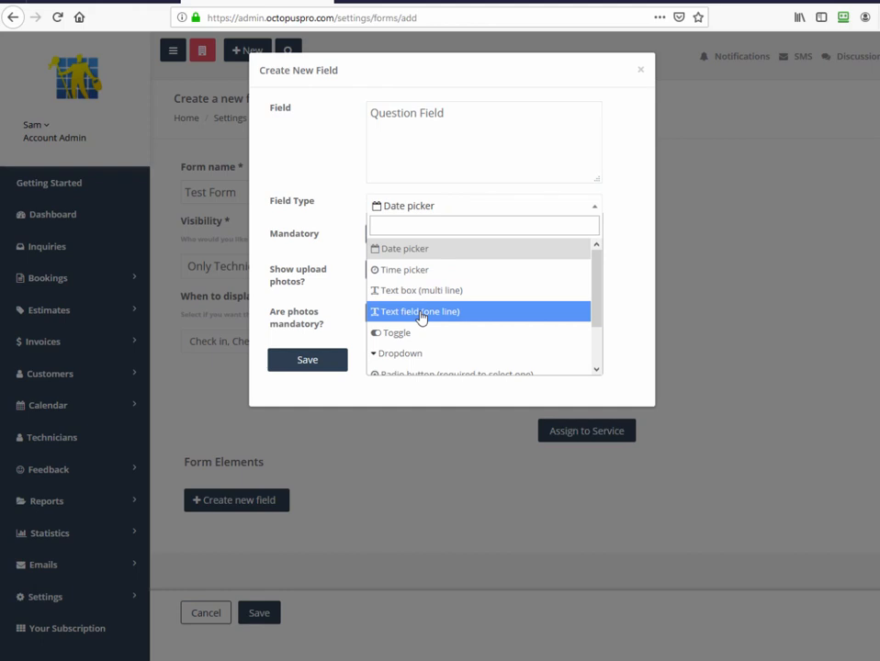
pyautogui.click(418, 312)
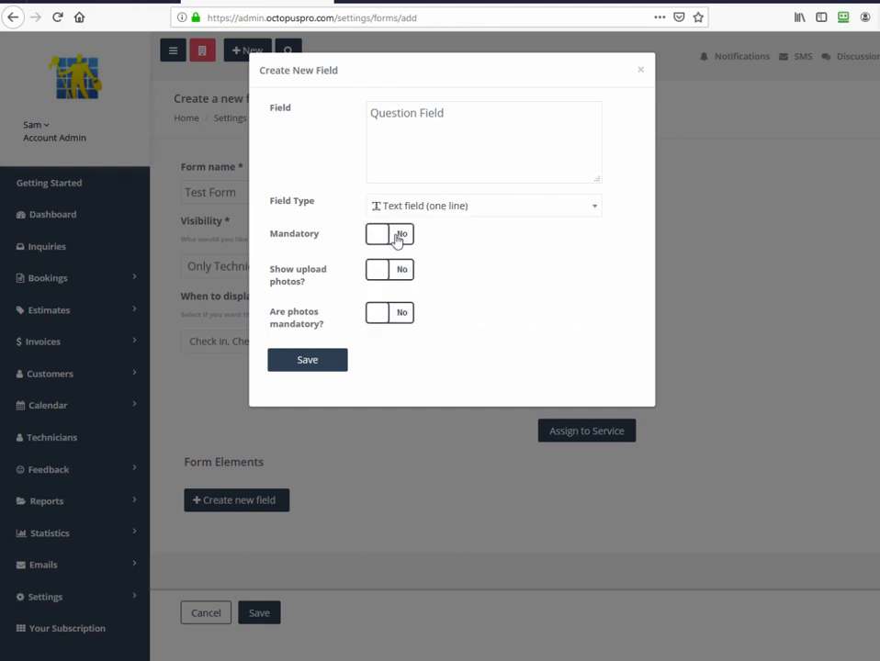
pyautogui.click(389, 235)
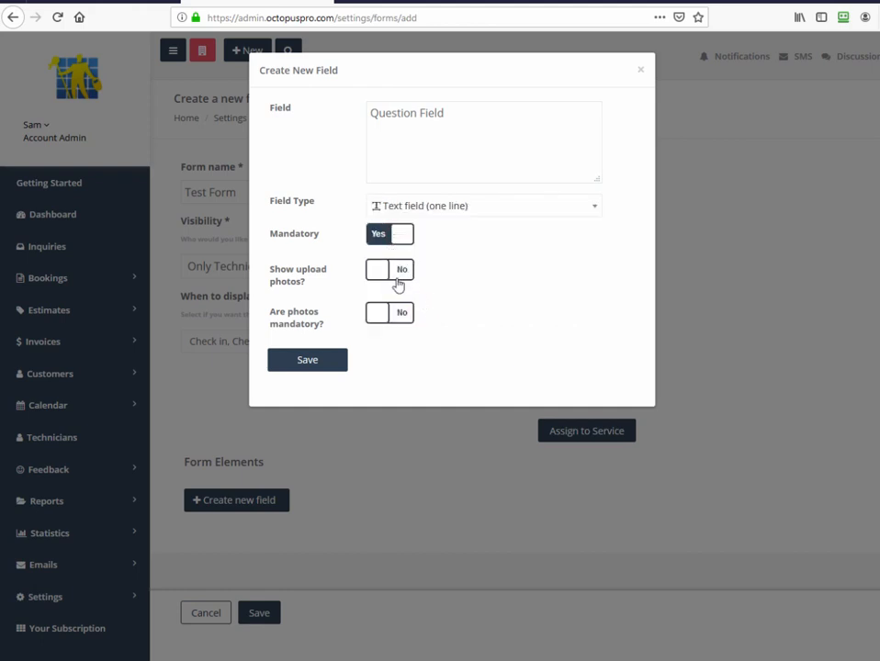
pyautogui.click(389, 268)
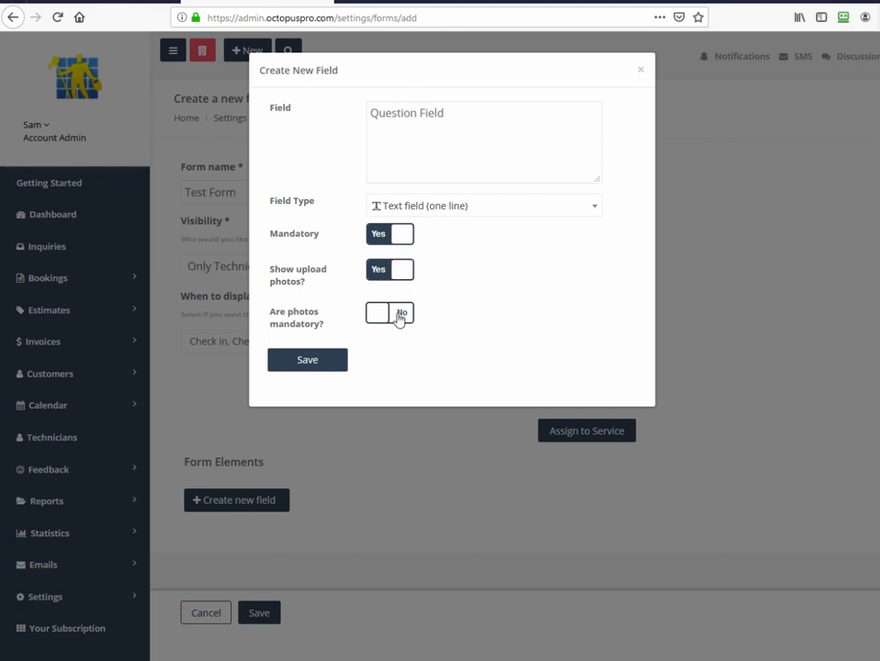
pyautogui.click(389, 312)
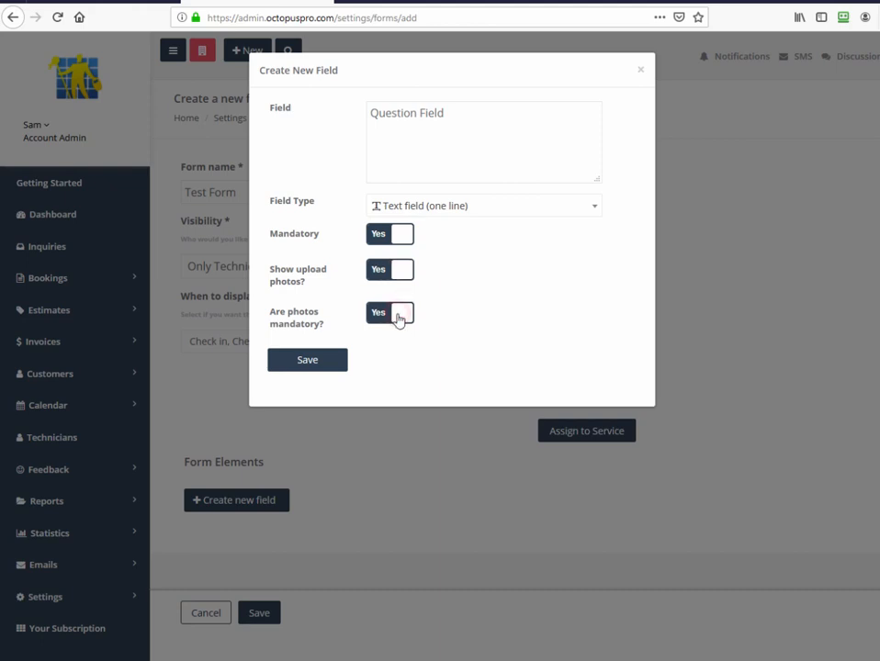
pyautogui.click(389, 312)
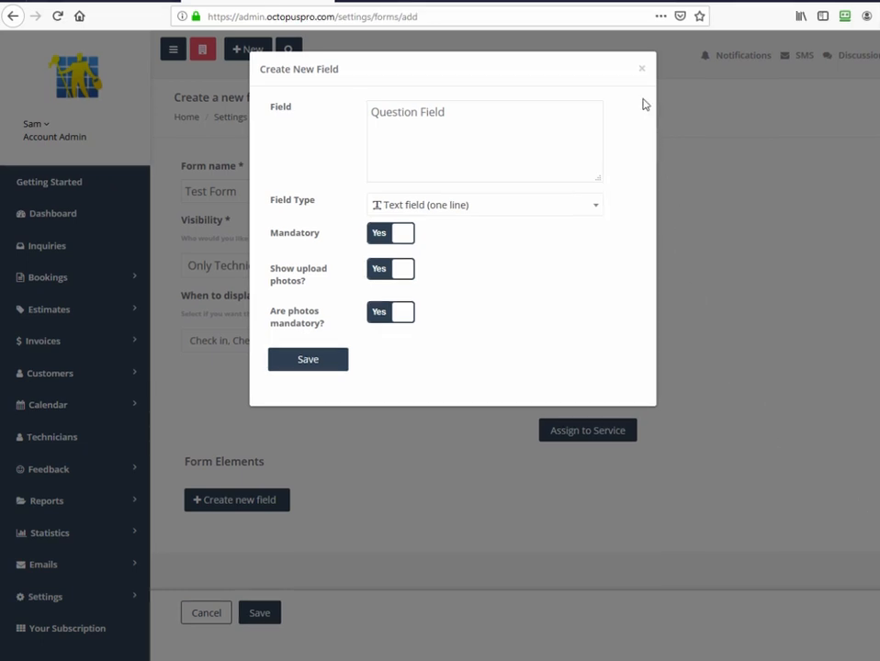
pyautogui.click(641, 68)
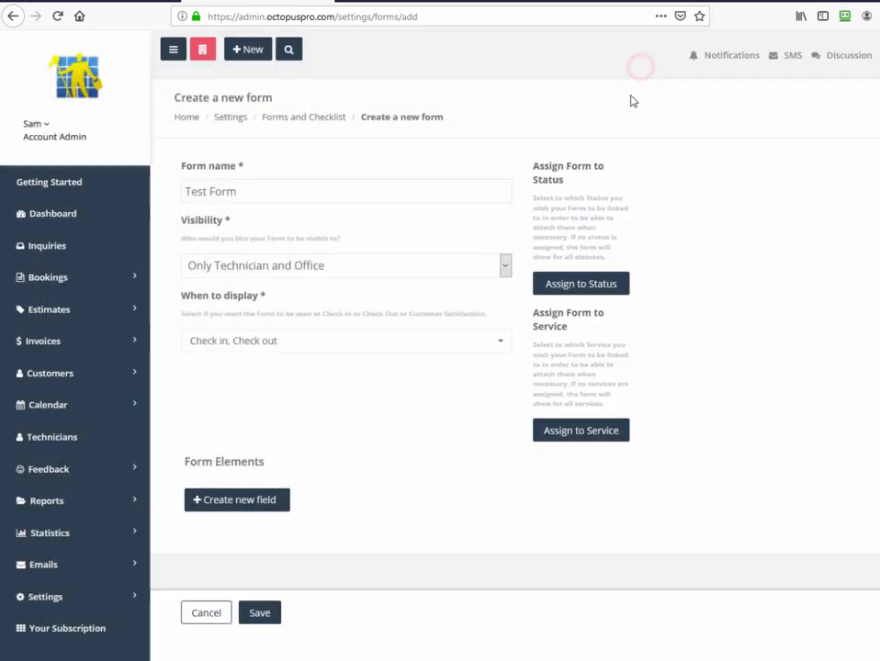
# - Review Assign to Status with IN PROGRESS ticked then cancelled, and view Assign to Service choices
pyautogui.click(581, 283)
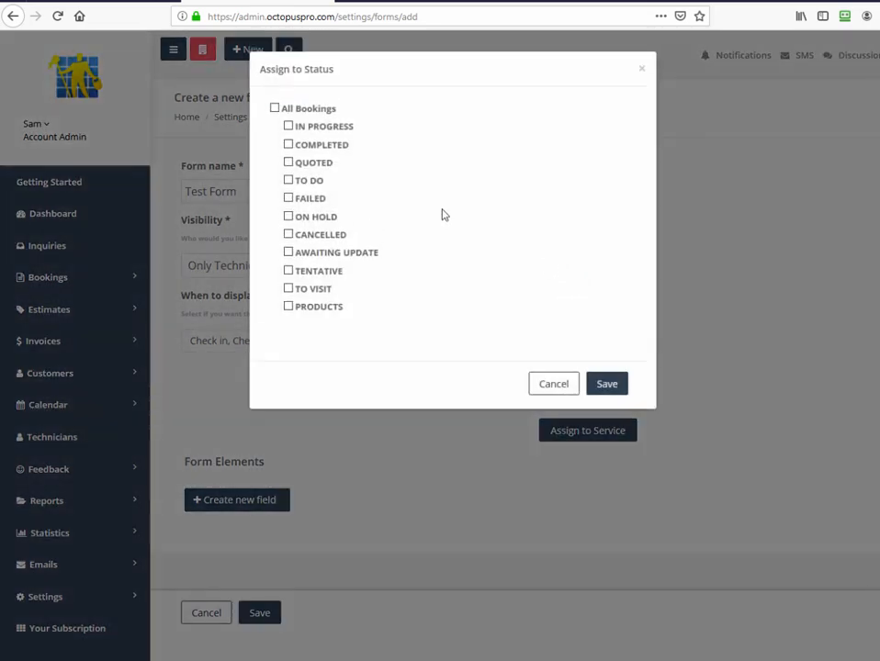
pyautogui.click(289, 125)
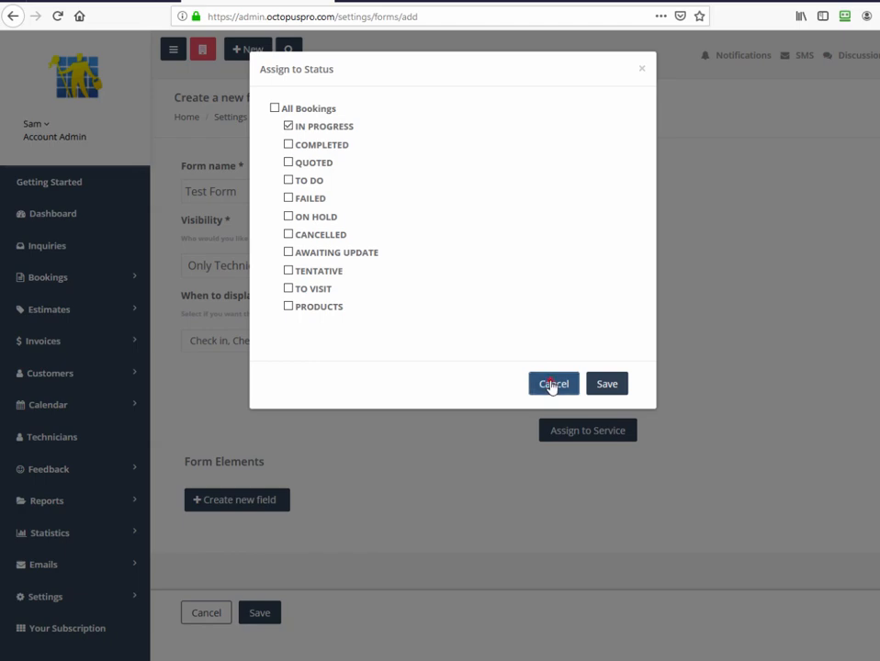
pyautogui.click(553, 384)
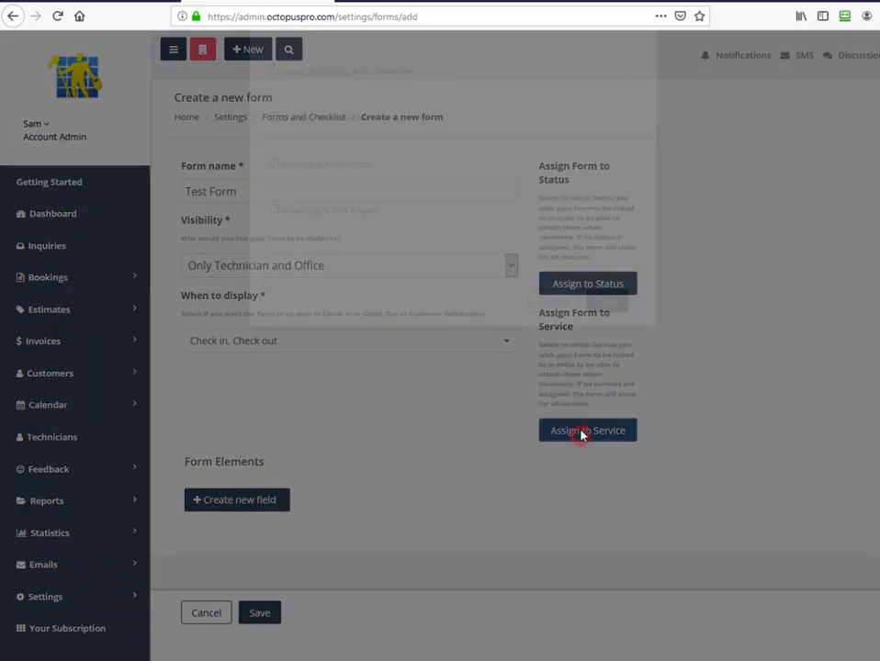
pyautogui.click(587, 429)
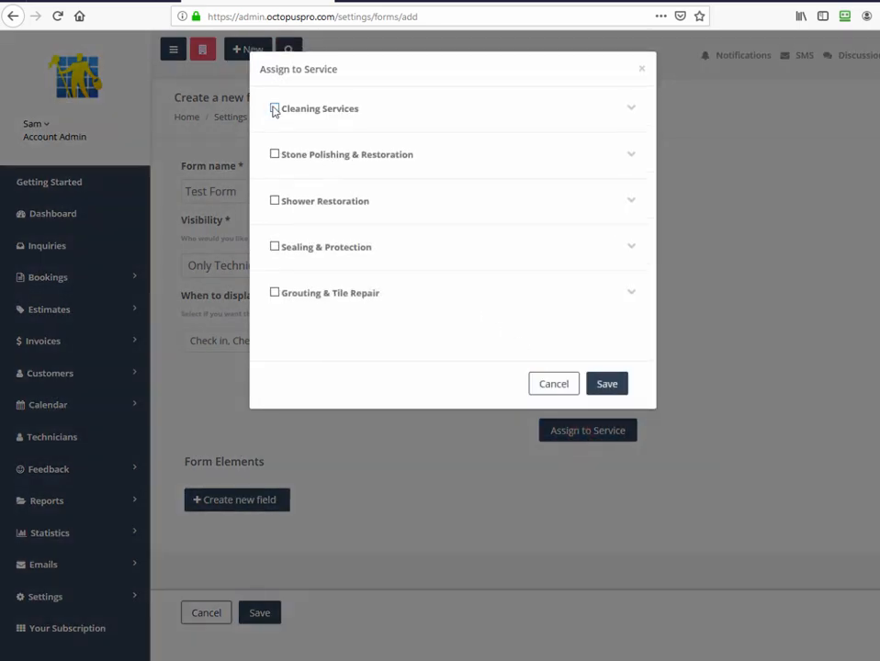
pyautogui.click(275, 155)
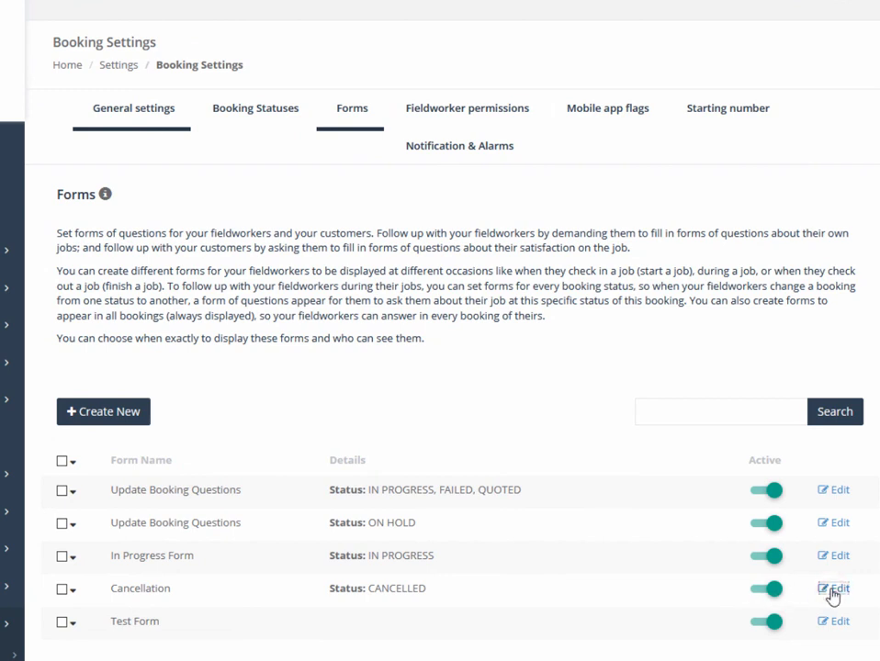
pyautogui.click(832, 588)
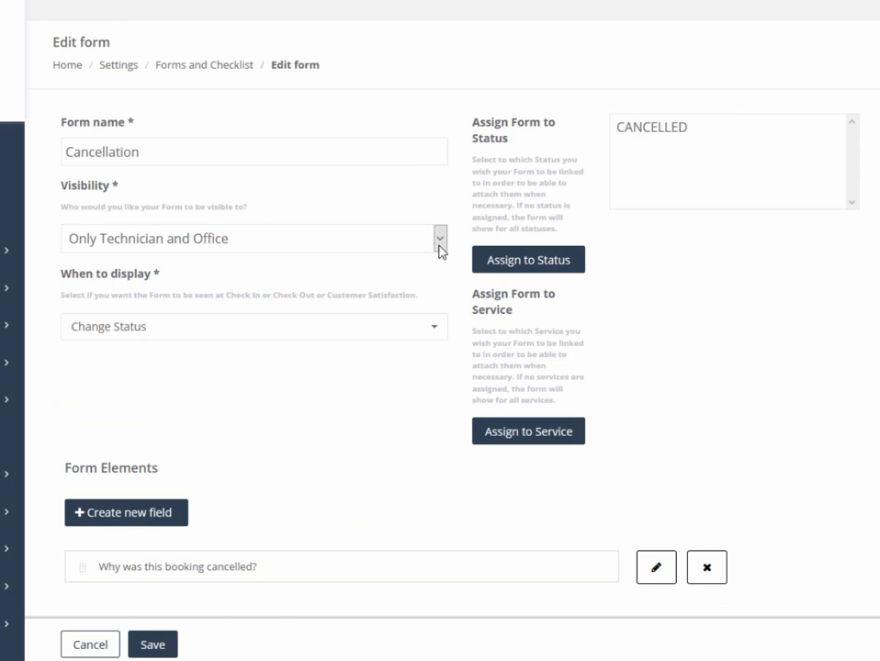
pyautogui.click(439, 238)
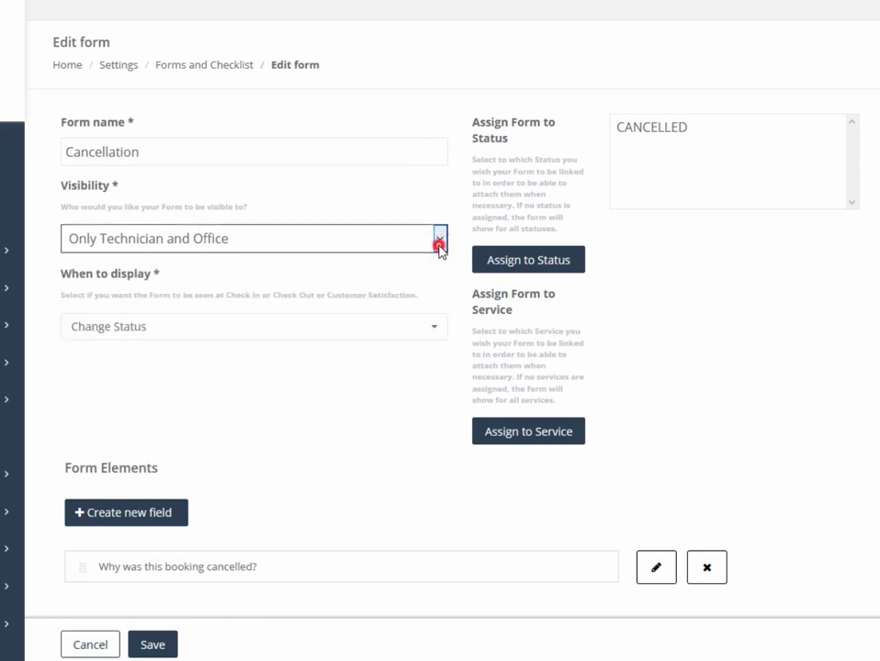
pyautogui.click(256, 327)
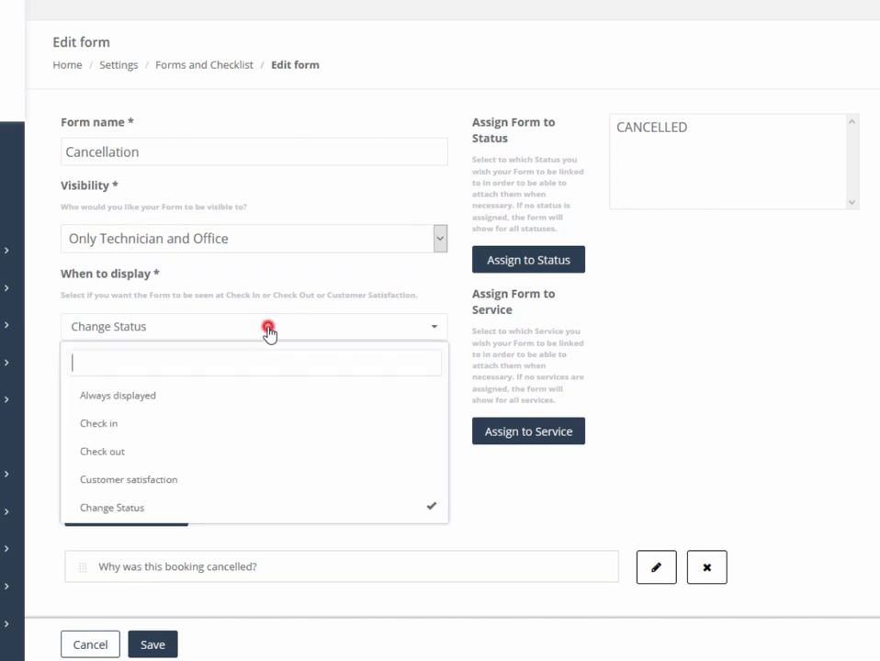
pyautogui.click(268, 327)
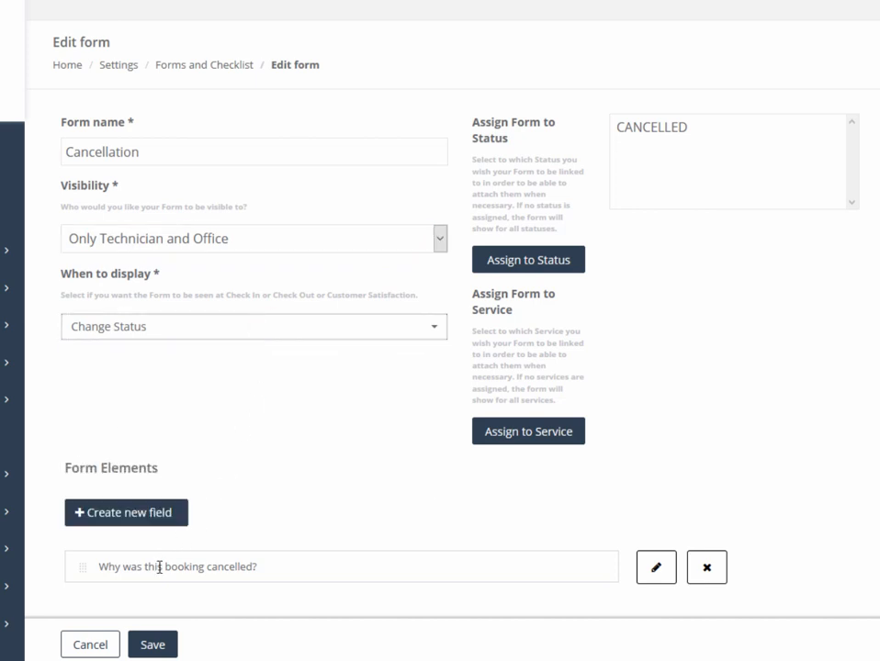
pyautogui.moveTo(621, 156)
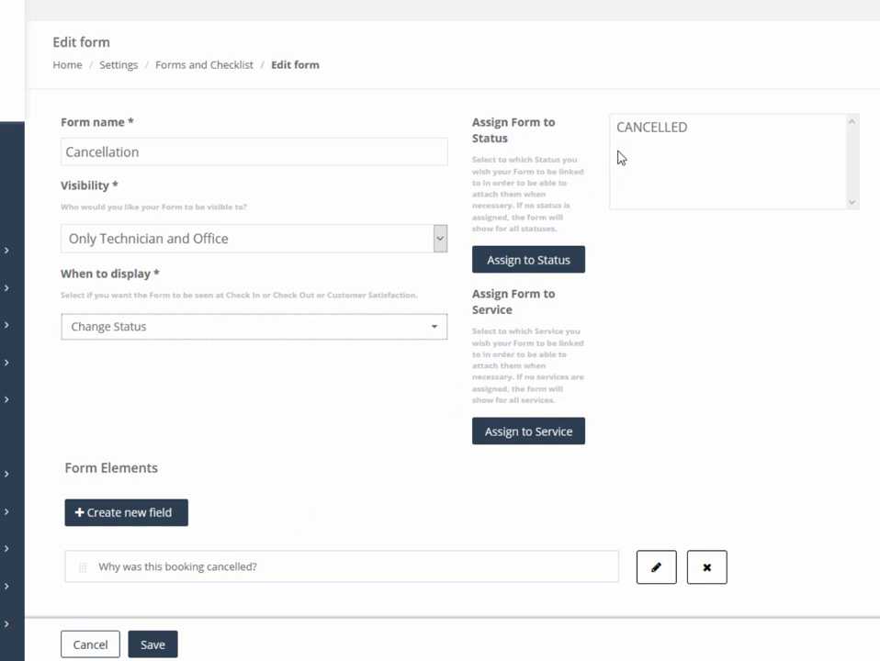
pyautogui.click(536, 261)
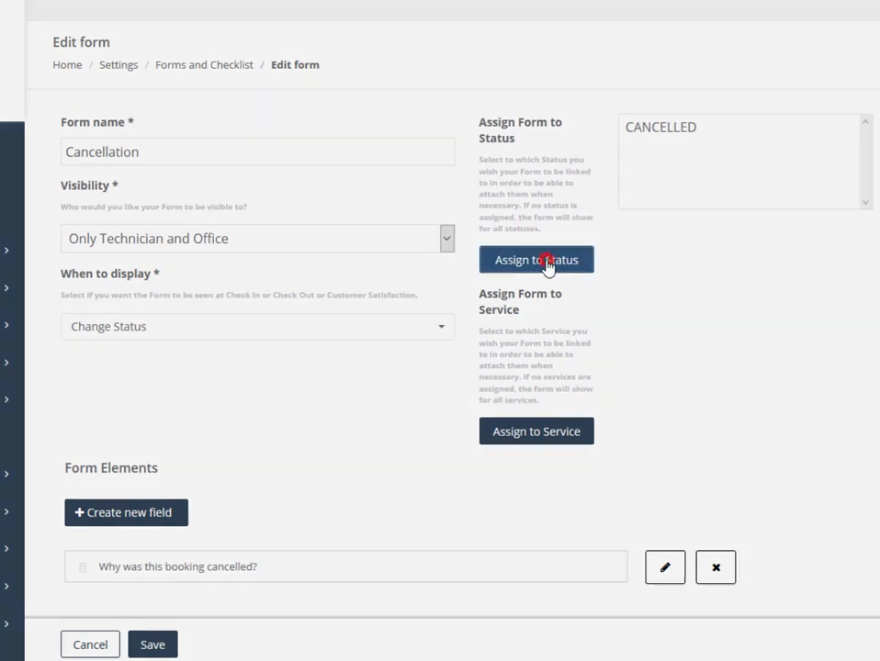
pyautogui.click(536, 261)
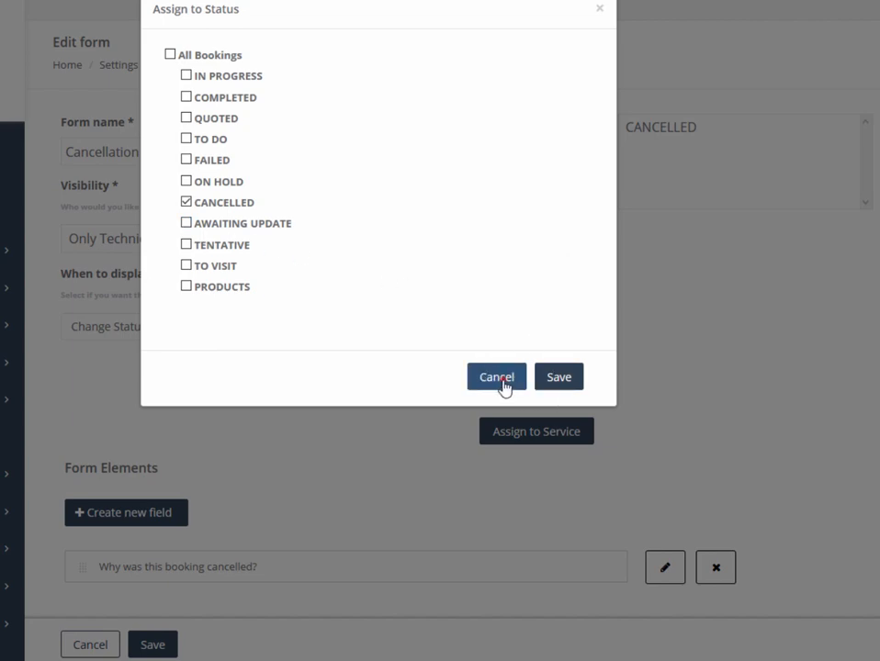
pyautogui.click(496, 377)
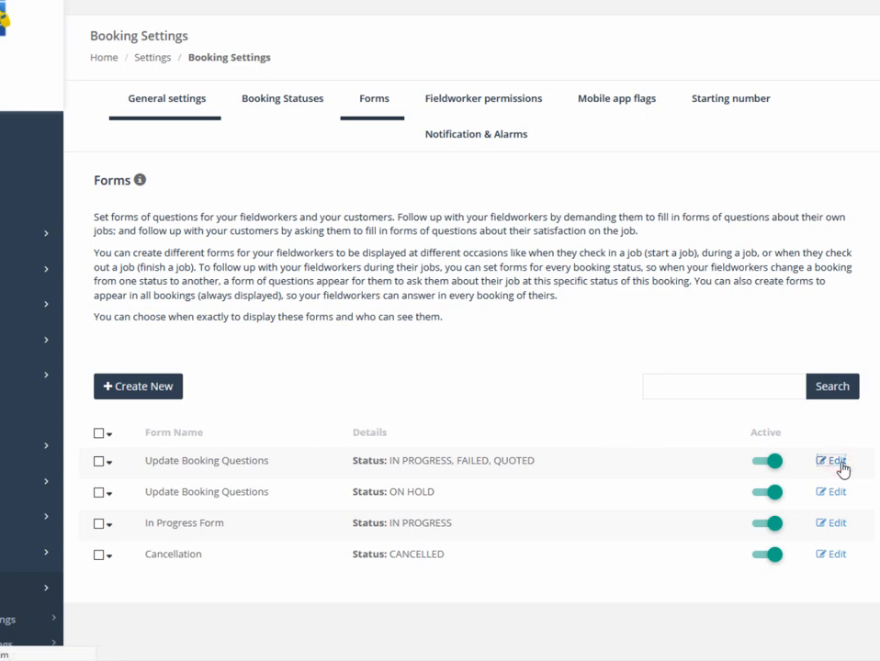
# - Review the Update Booking Questions form's visibility and service assignment, then go to Getting Started
pyautogui.click(830, 459)
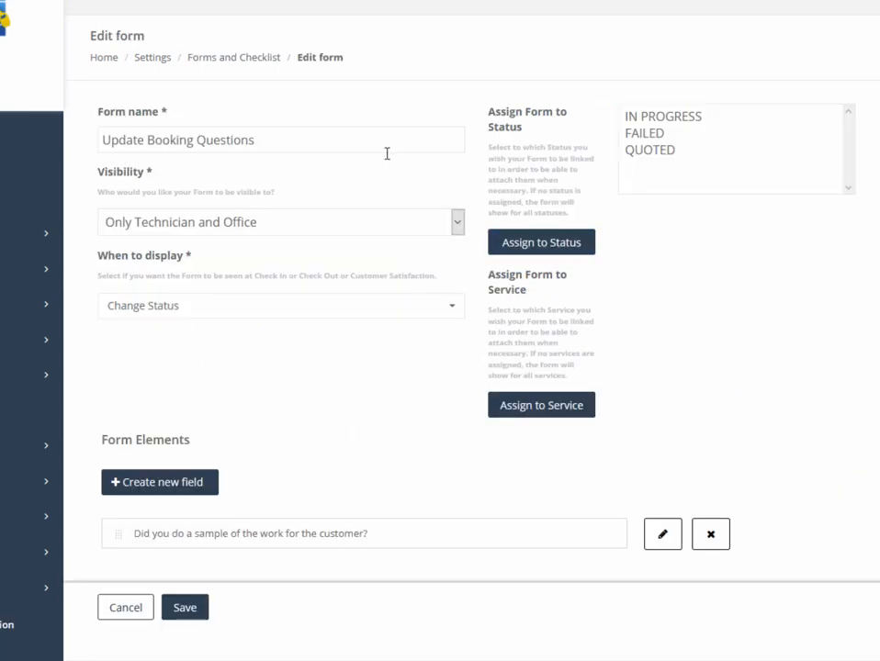
pyautogui.click(280, 222)
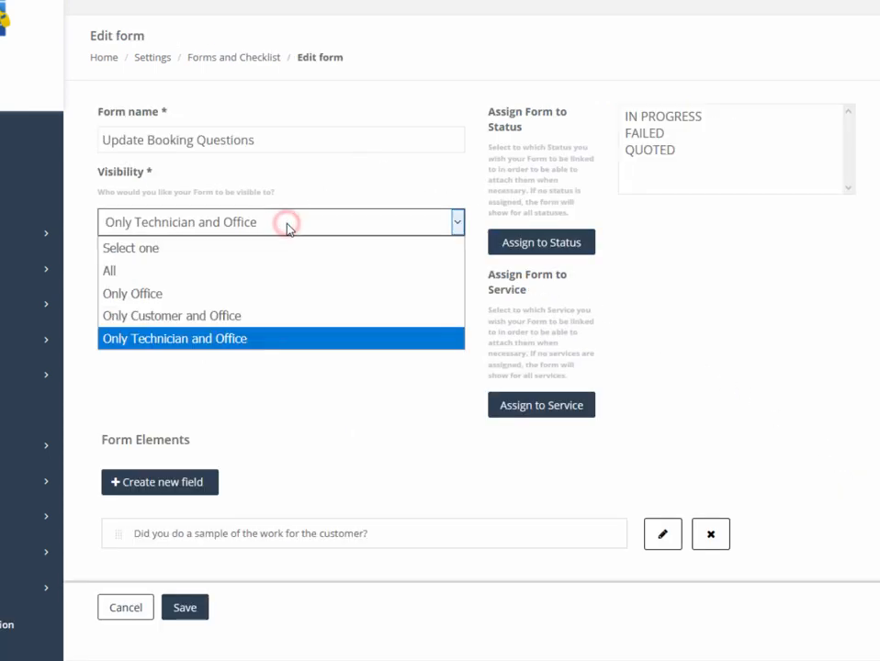
pyautogui.click(173, 338)
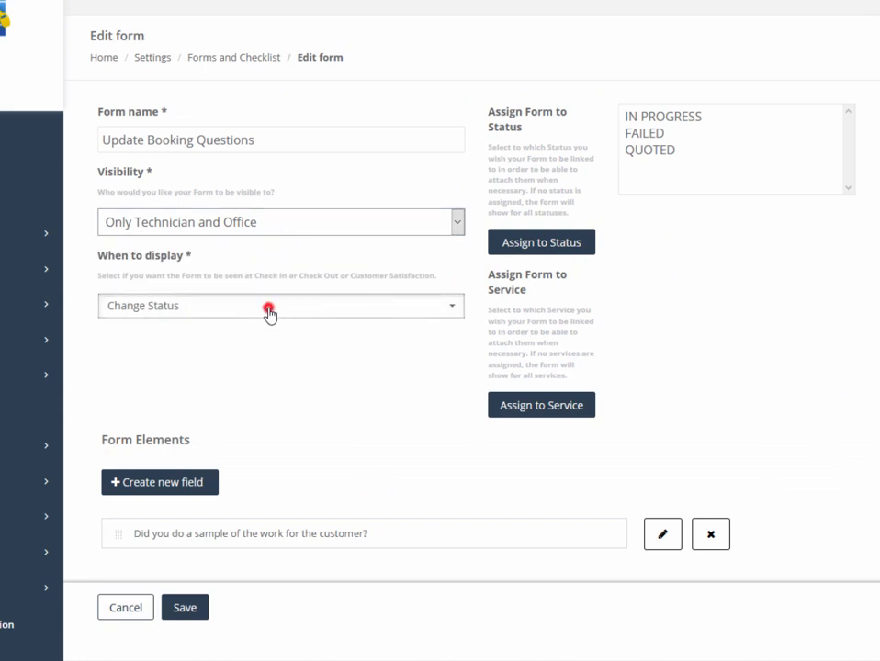
pyautogui.click(279, 305)
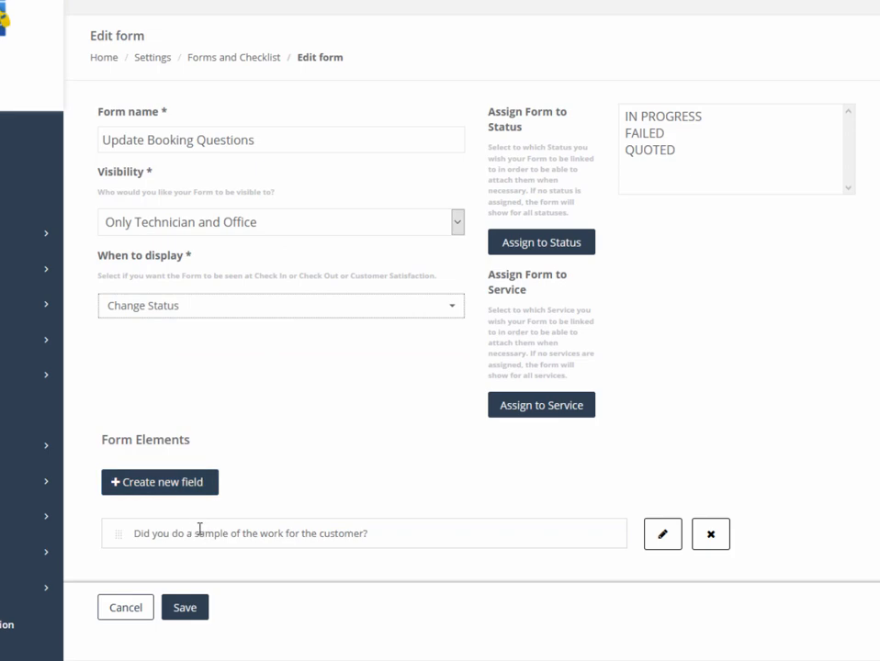
pyautogui.click(540, 242)
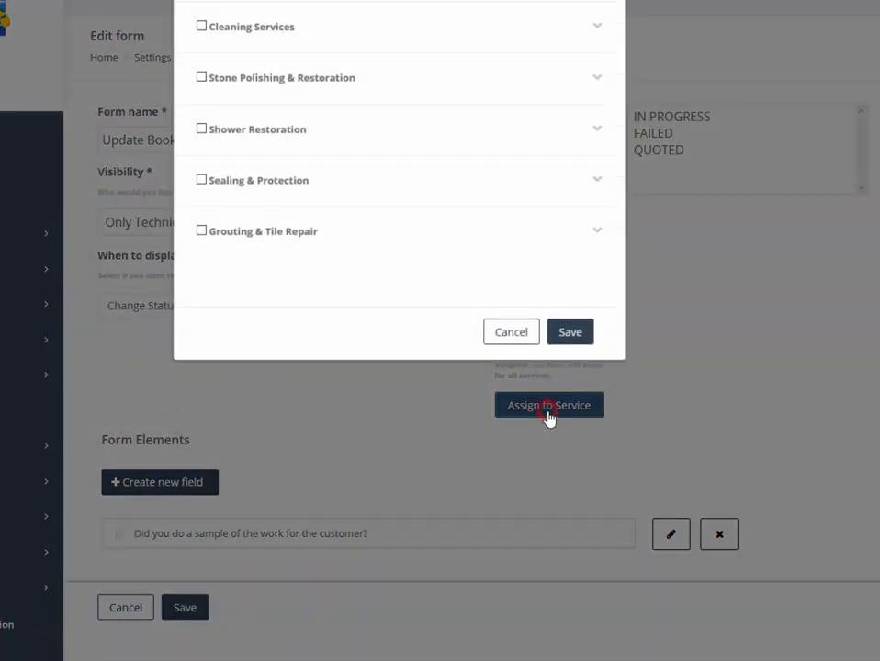
pyautogui.click(511, 331)
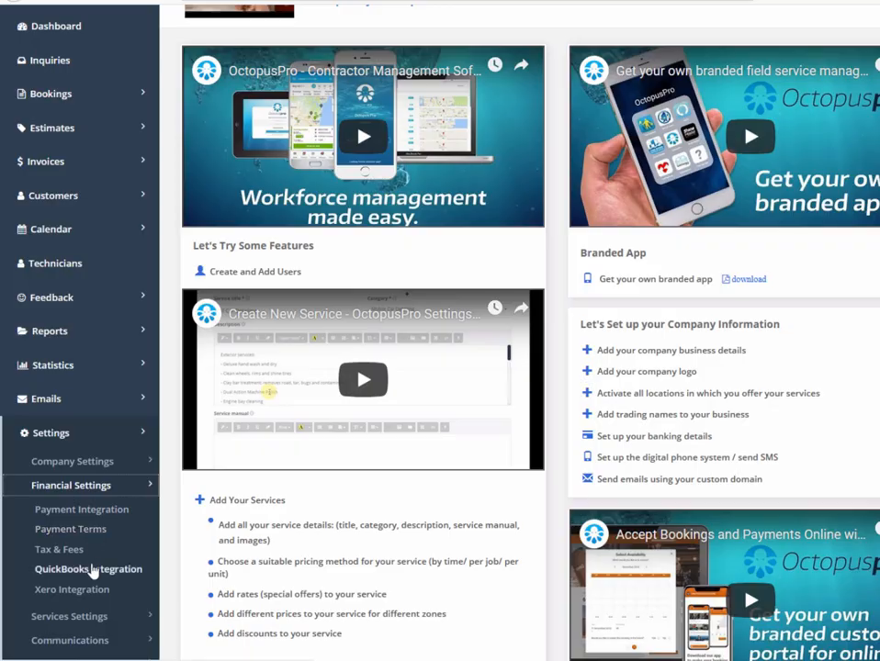
# - In Communications settings, switch off the custom email address for system emails
pyautogui.click(88, 569)
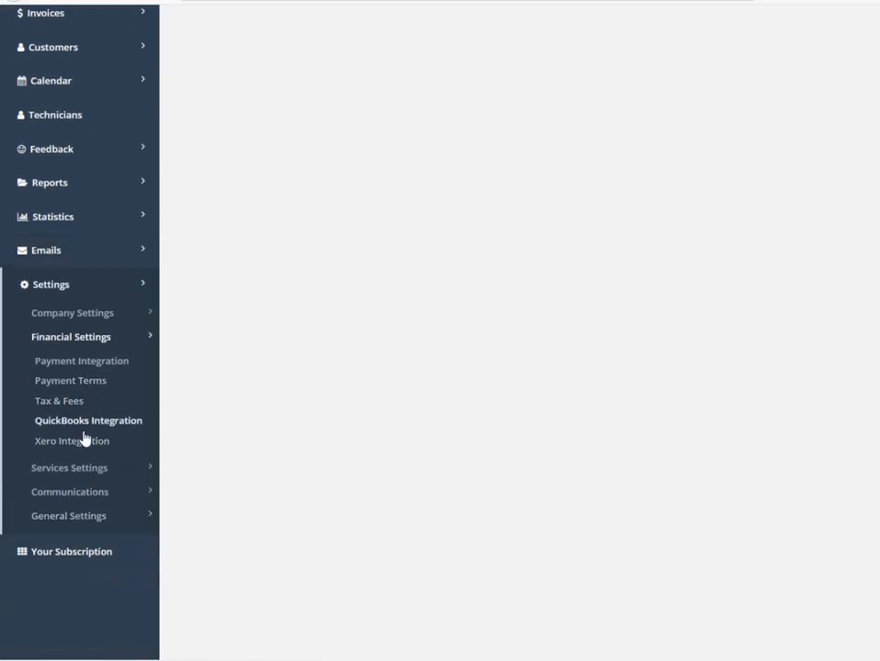
pyautogui.click(70, 441)
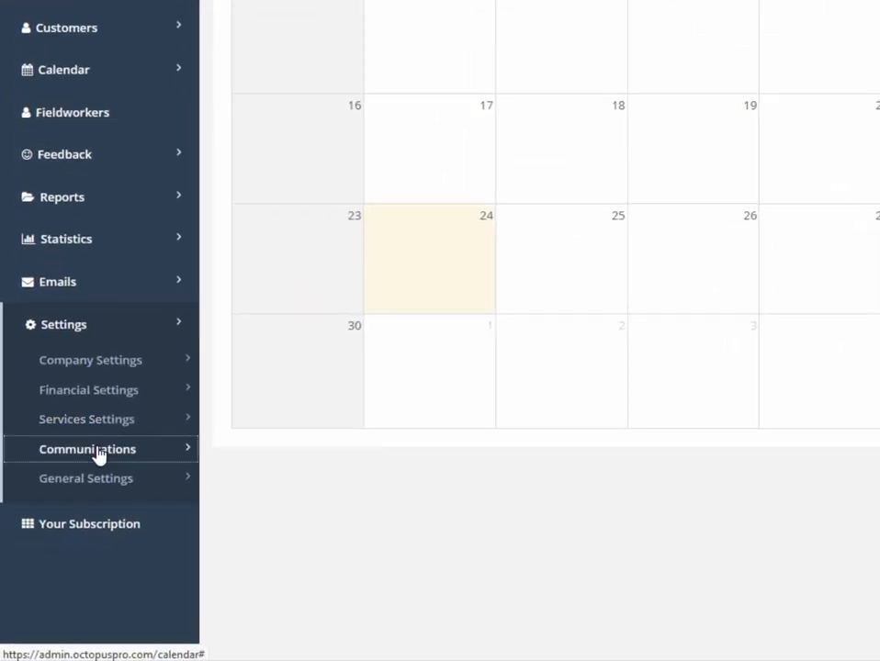
pyautogui.click(75, 595)
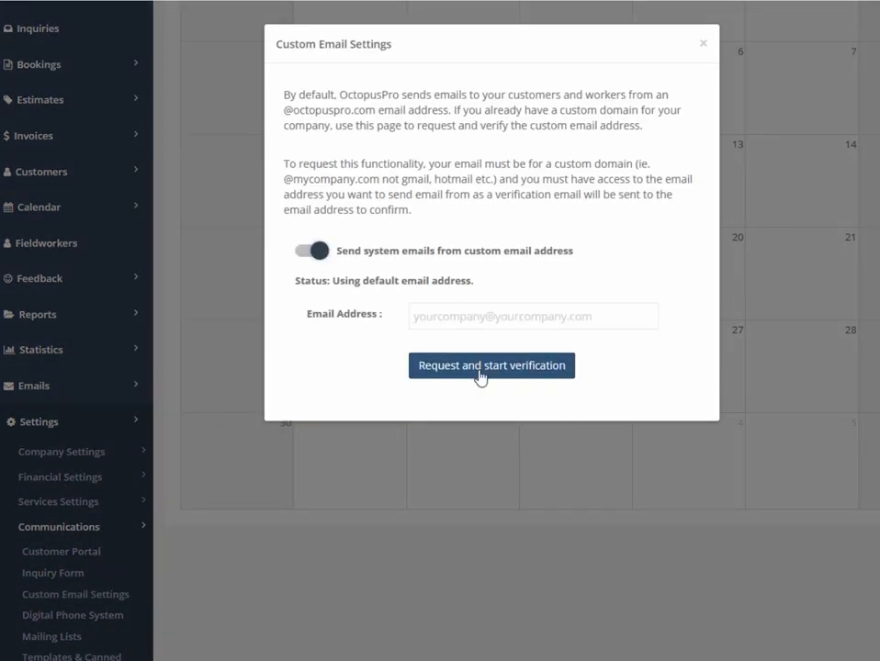
pyautogui.click(312, 250)
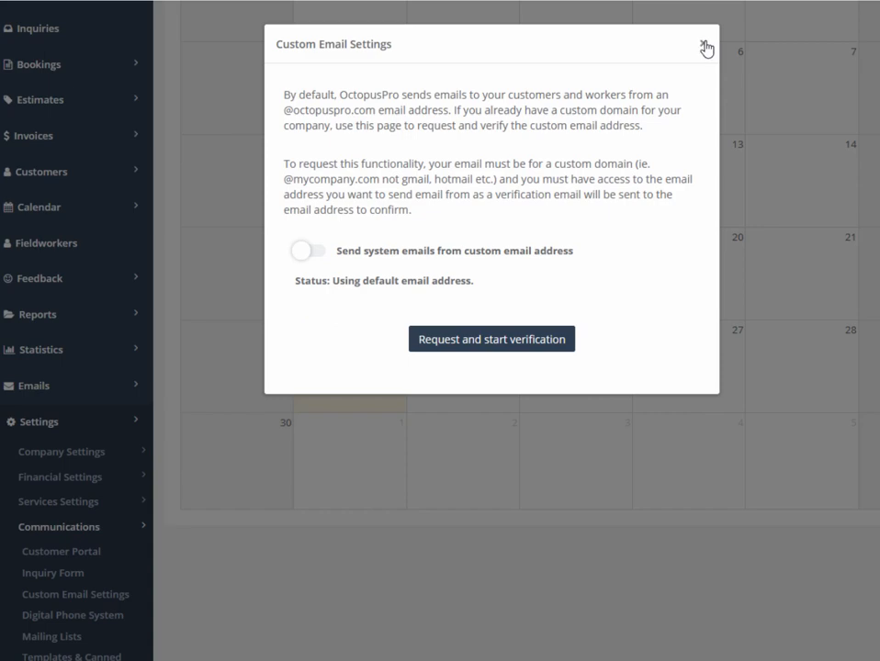
pyautogui.click(705, 47)
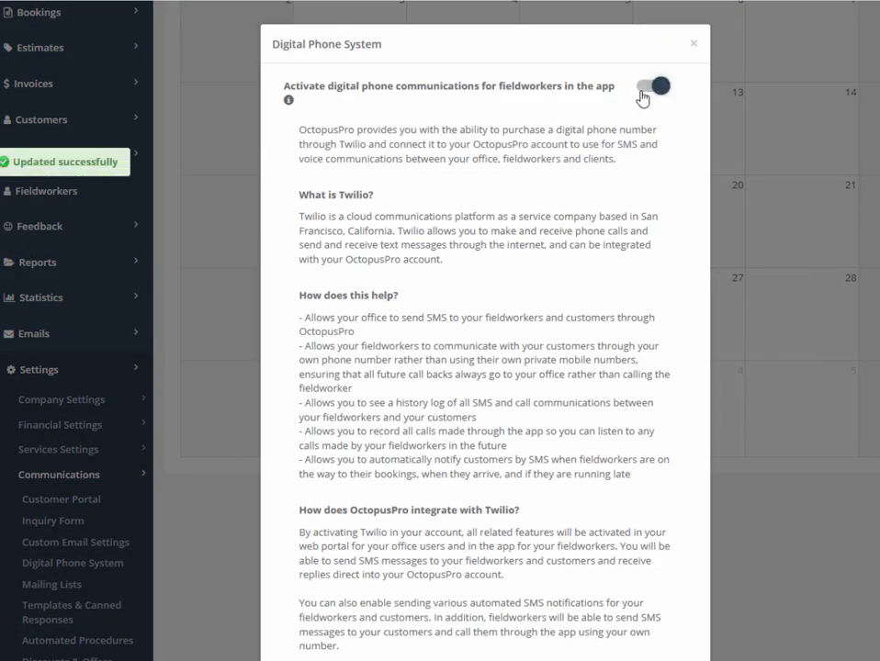
# - View the Digital Phone System info and go to Mailing Lists settings
pyautogui.click(694, 44)
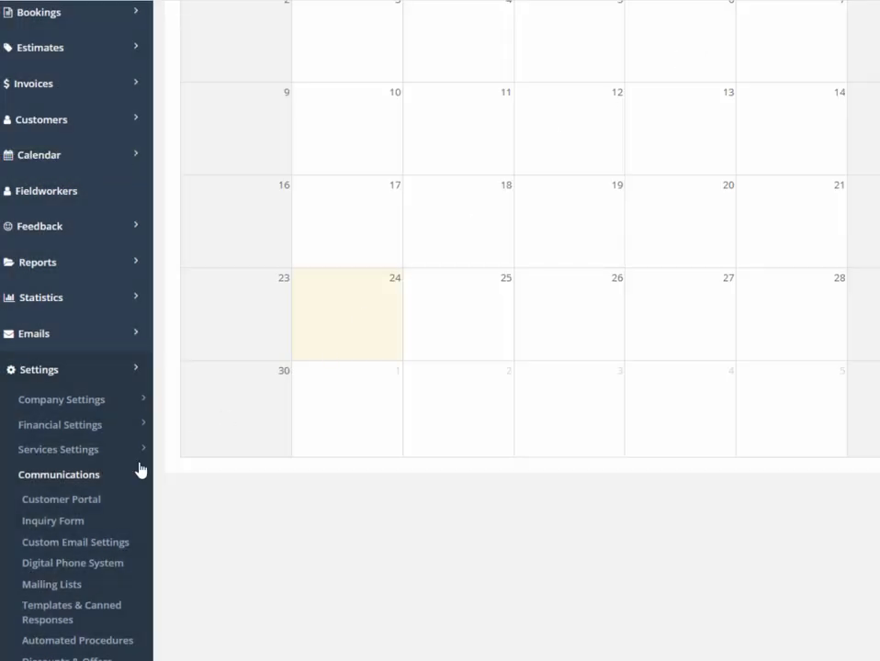
pyautogui.click(52, 584)
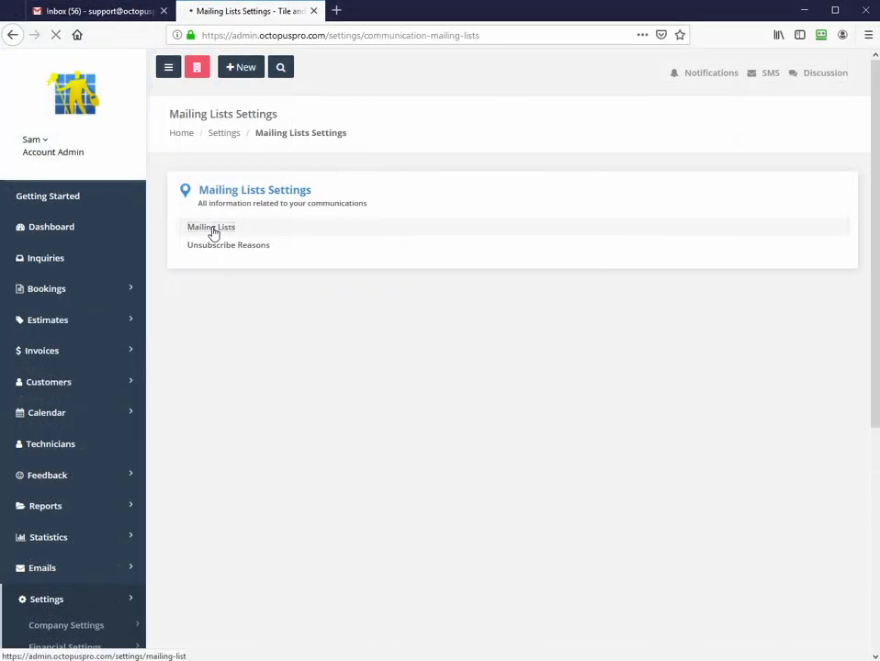
# - Start a new mailing list named 'Test Mailining List2' for Australia, NSW
pyautogui.click(209, 228)
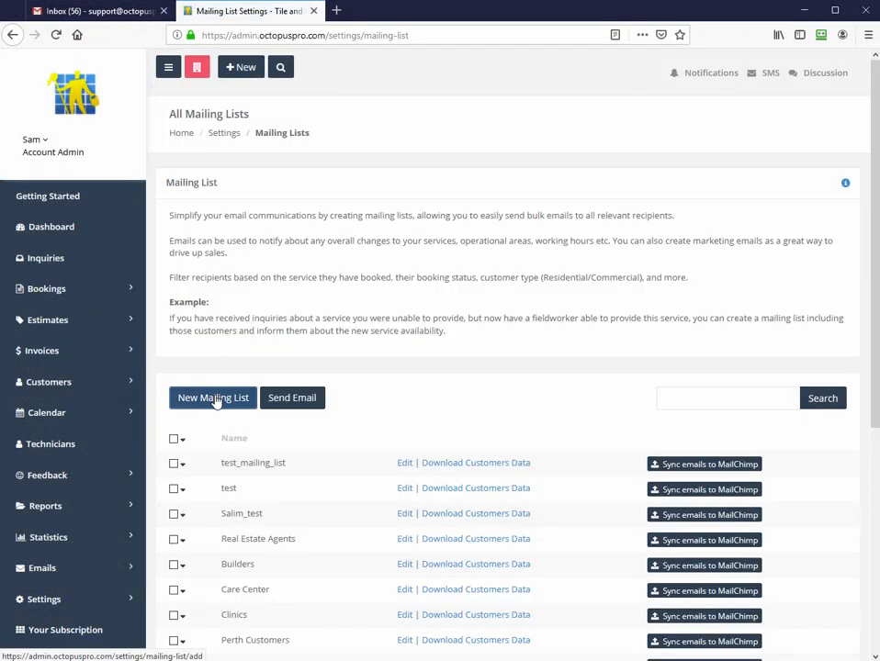
pyautogui.click(213, 397)
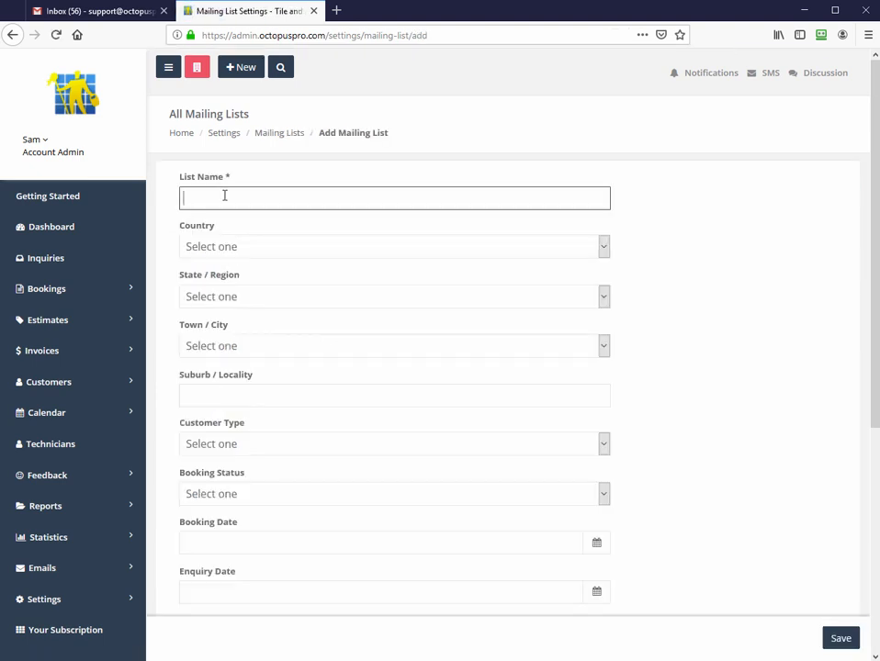
pyautogui.write('Test Mailing List')
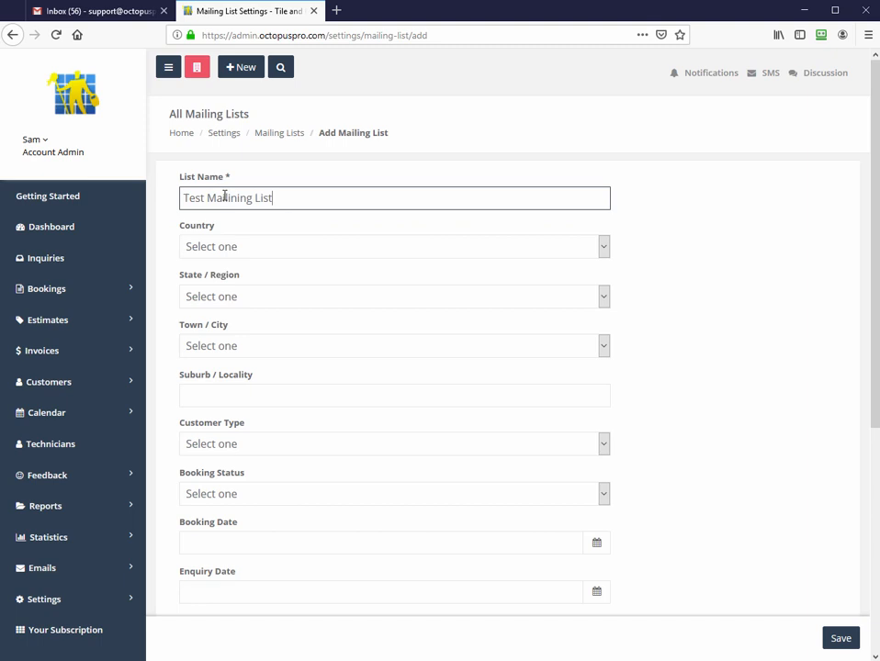
pyautogui.click(393, 246)
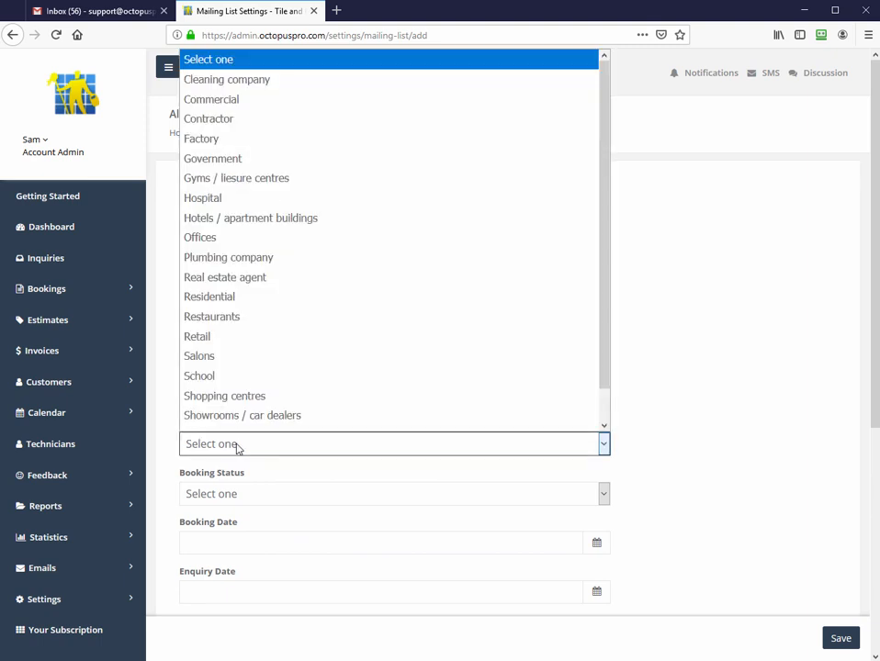
# - Filter by Showrooms / car dealers customers, TO DO bookings and an enquiry date, and save the list
pyautogui.click(242, 415)
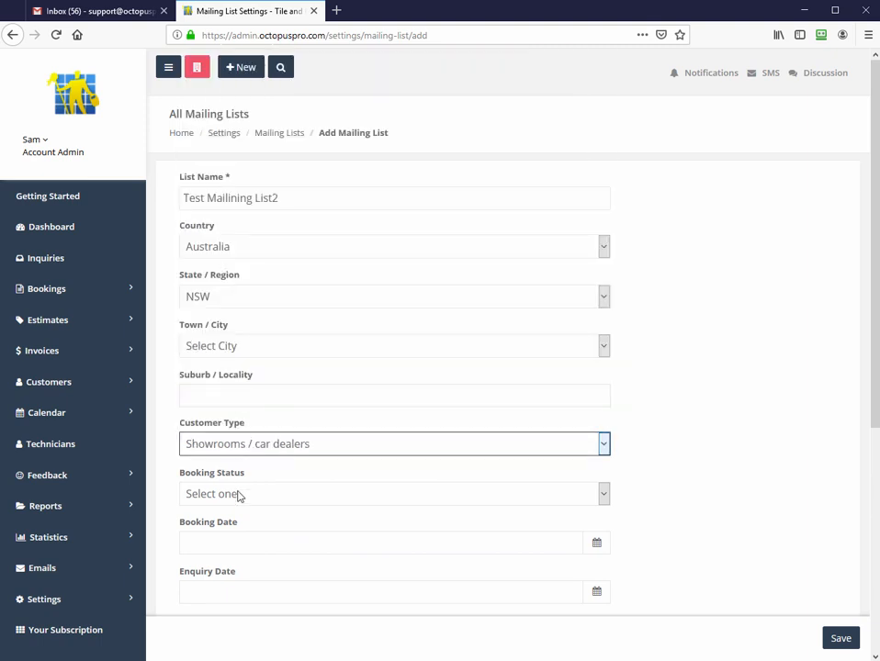
pyautogui.click(393, 492)
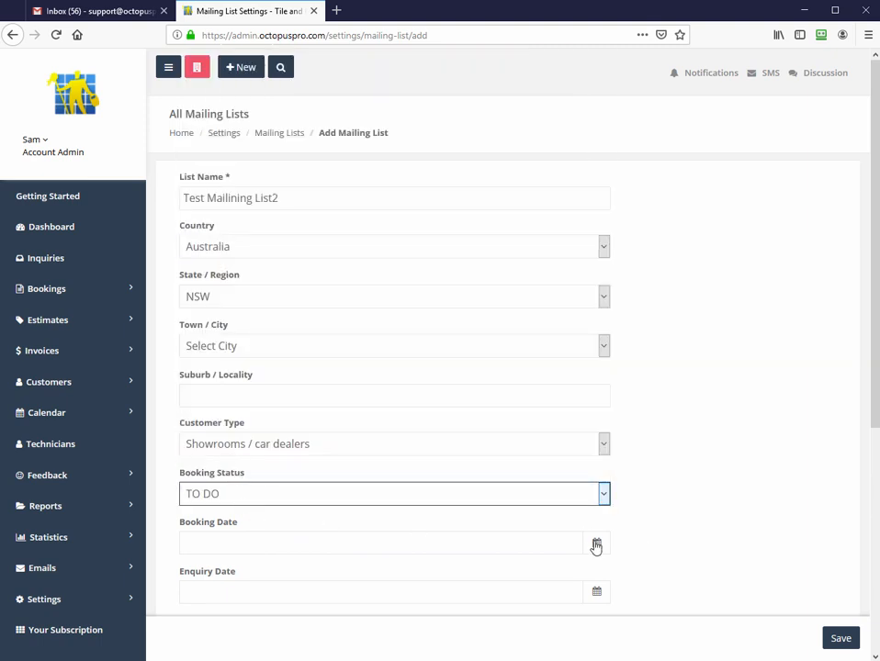
pyautogui.click(595, 543)
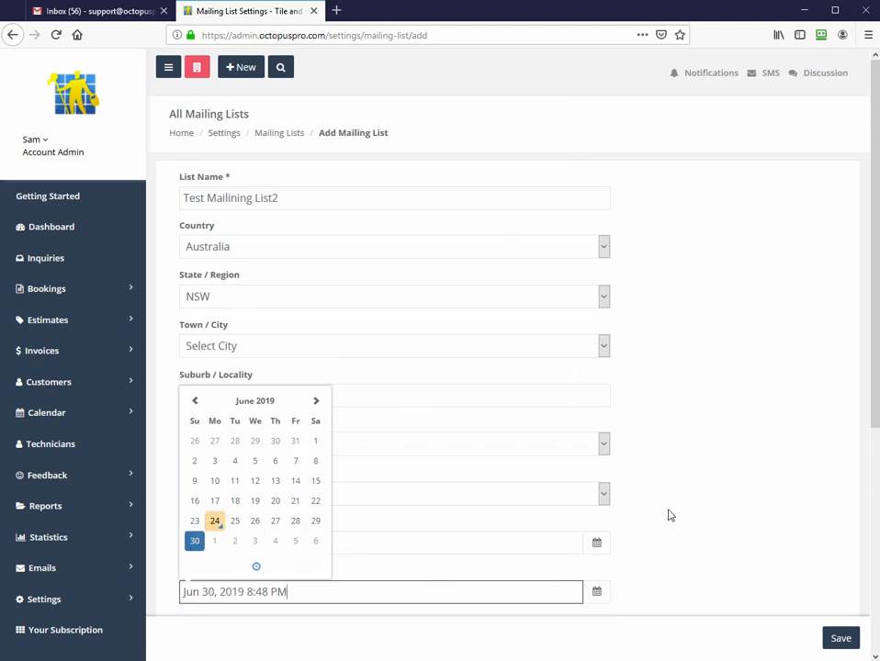
pyautogui.click(838, 637)
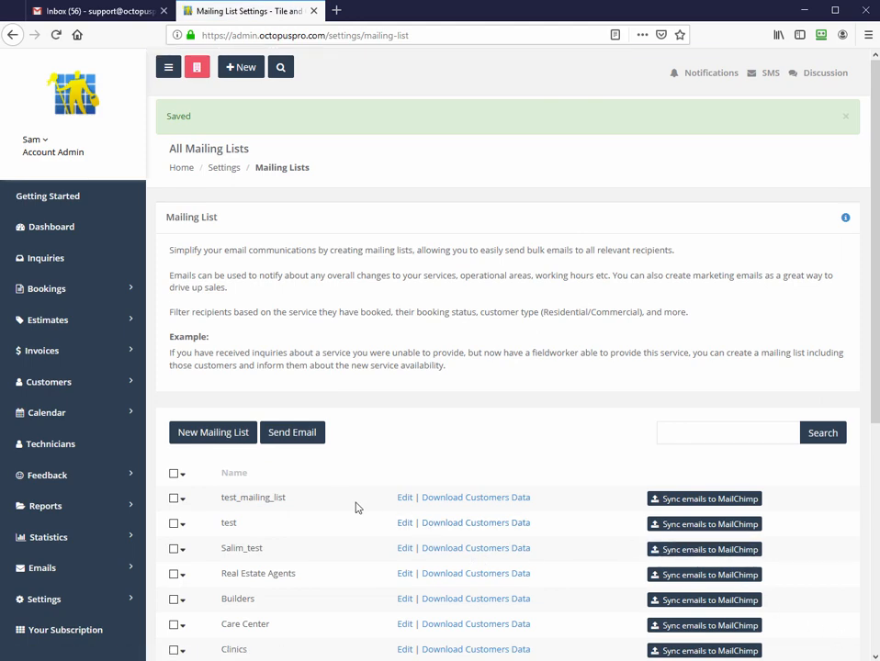
pyautogui.scroll(-3)
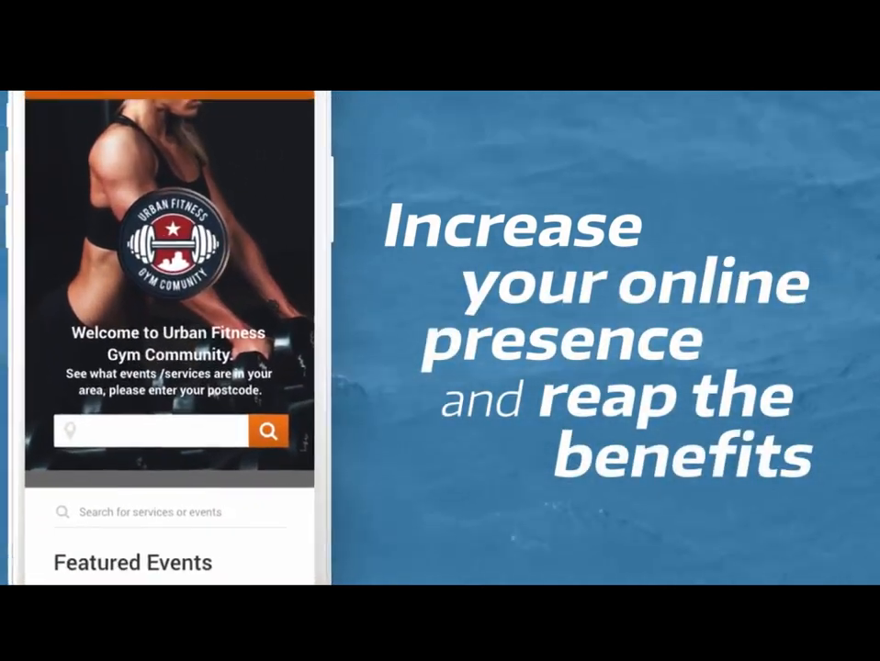
# - Watch the promo's online-presence section showing the gym booking site and website templates
pyautogui.scroll(-3)
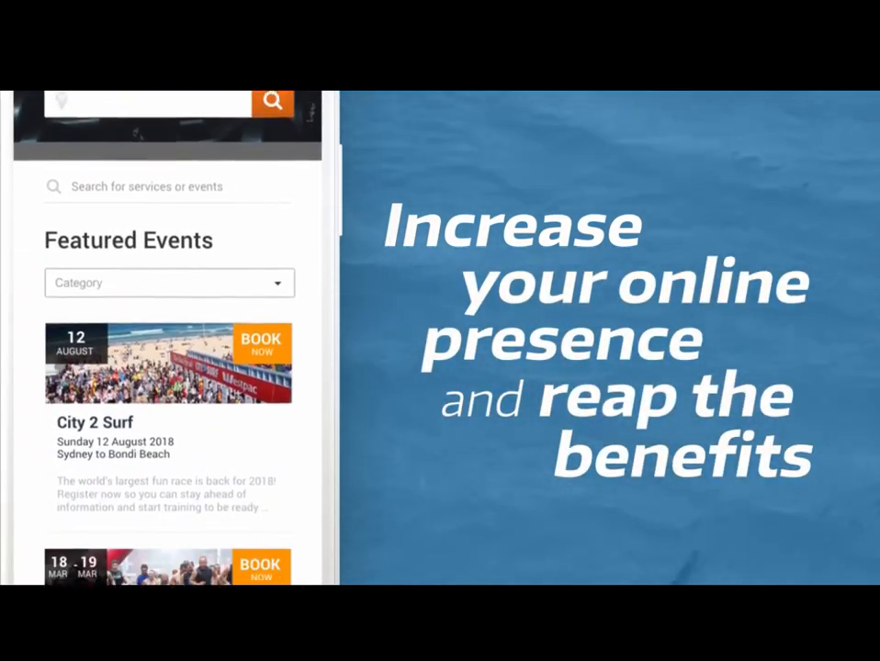
pyautogui.scroll(-3)
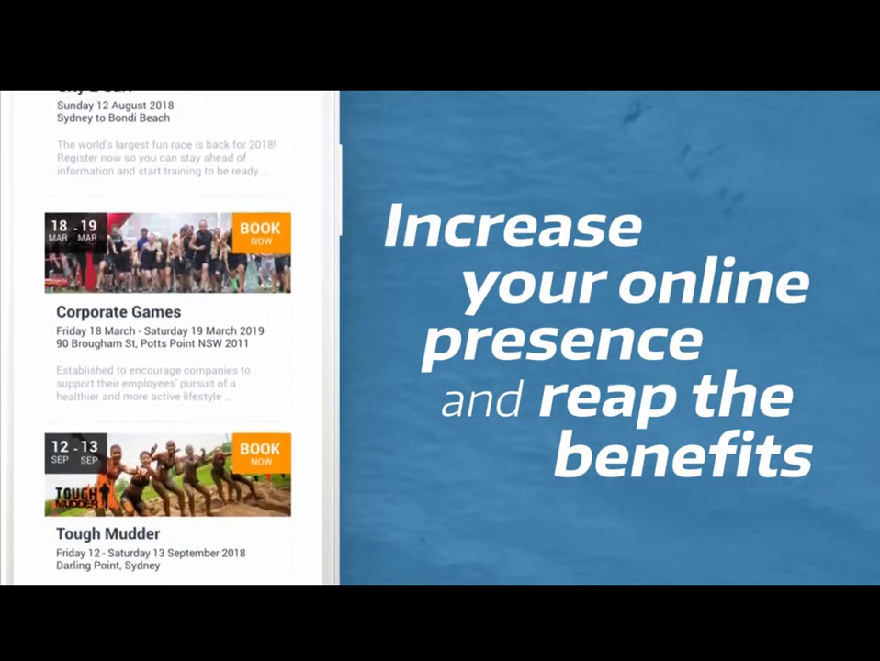
pyautogui.scroll(-3)
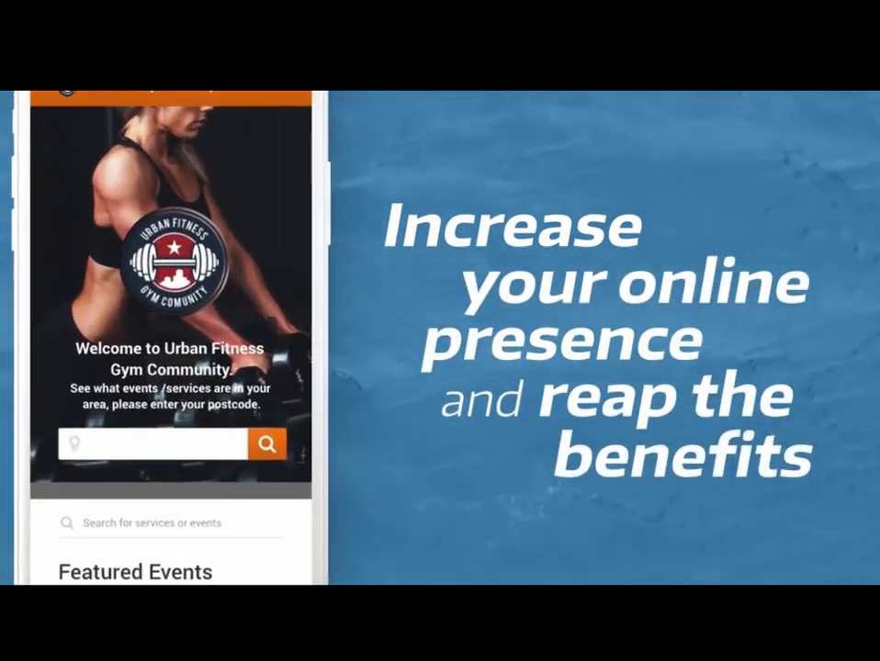
pyautogui.scroll(-3)
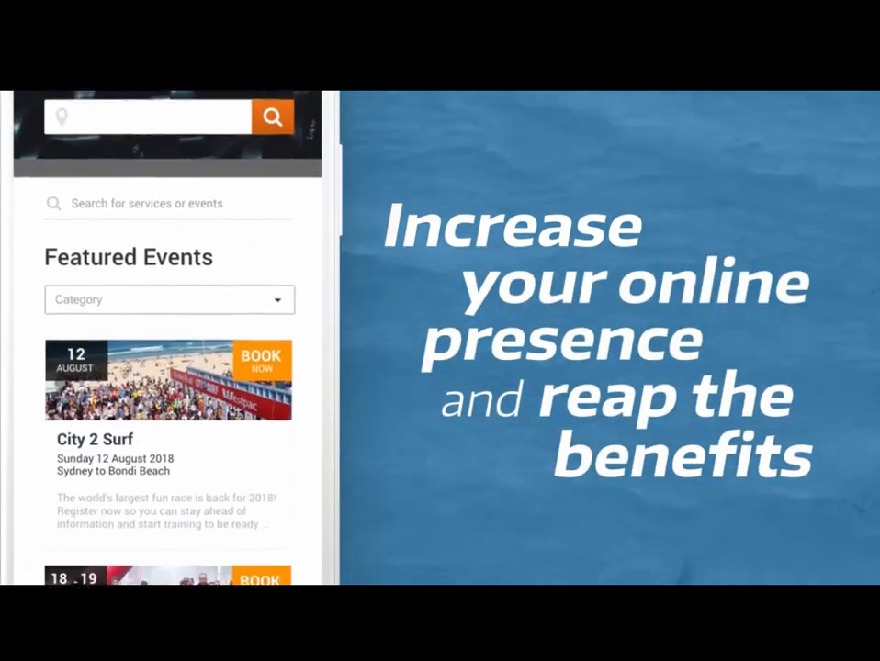
pyautogui.scroll(-3)
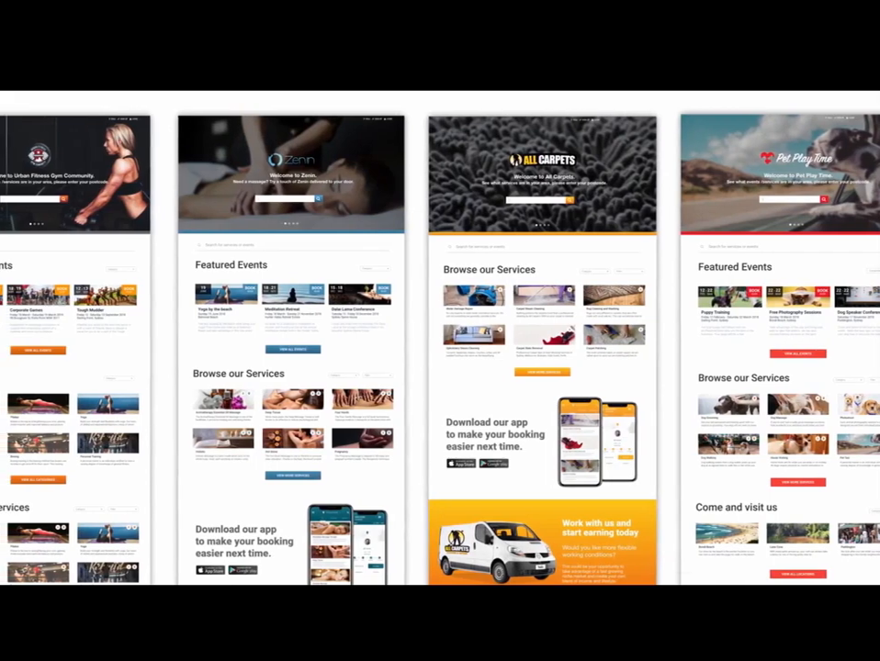
# - Watch the promo's calendar sync section with Google Calendar and Outlook
pyautogui.hscroll(3)
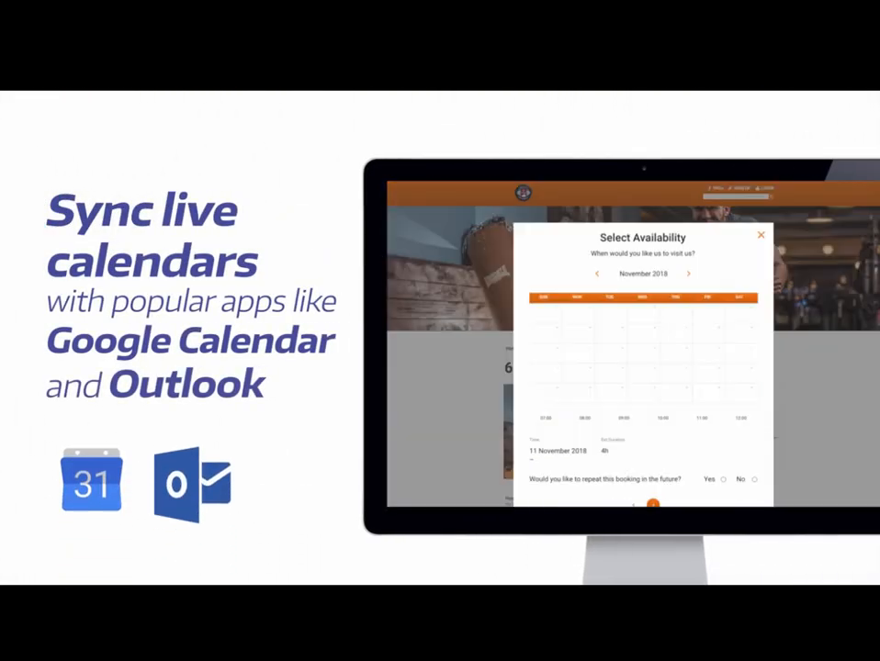
pyautogui.click(709, 352)
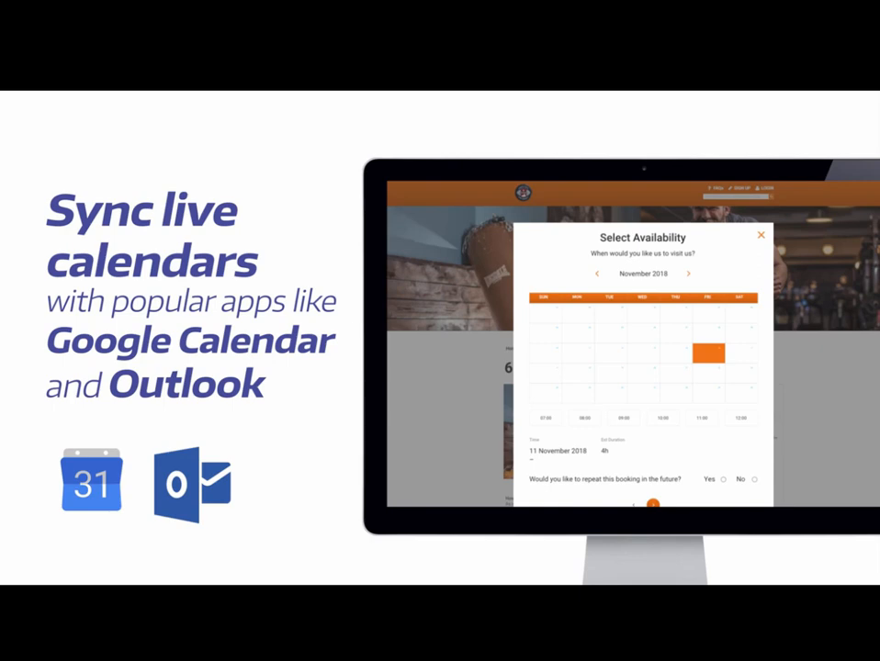
pyautogui.click(701, 419)
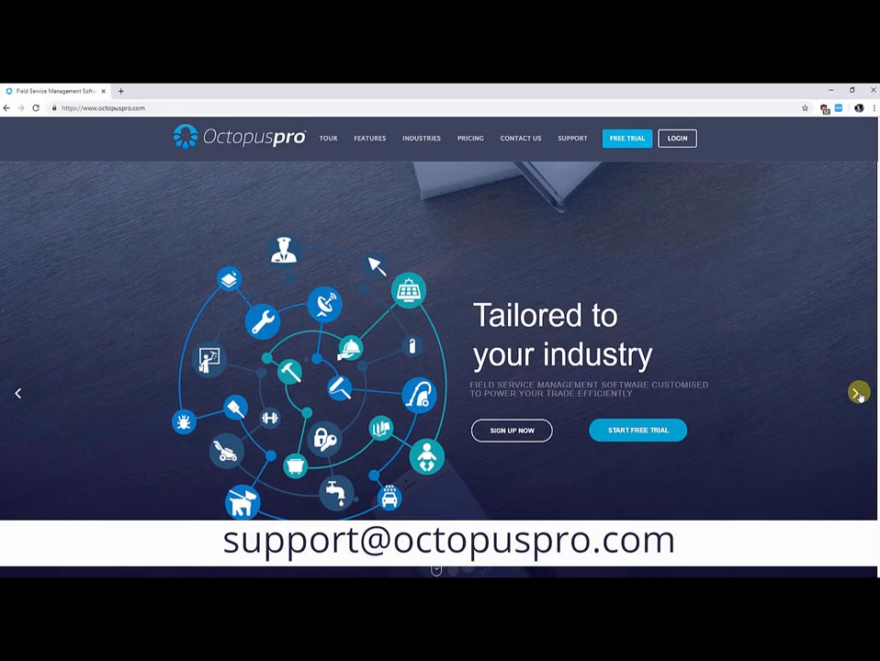
# - Advance the octopuspro.com homepage banner three slides to the branded app slide
pyautogui.click(859, 393)
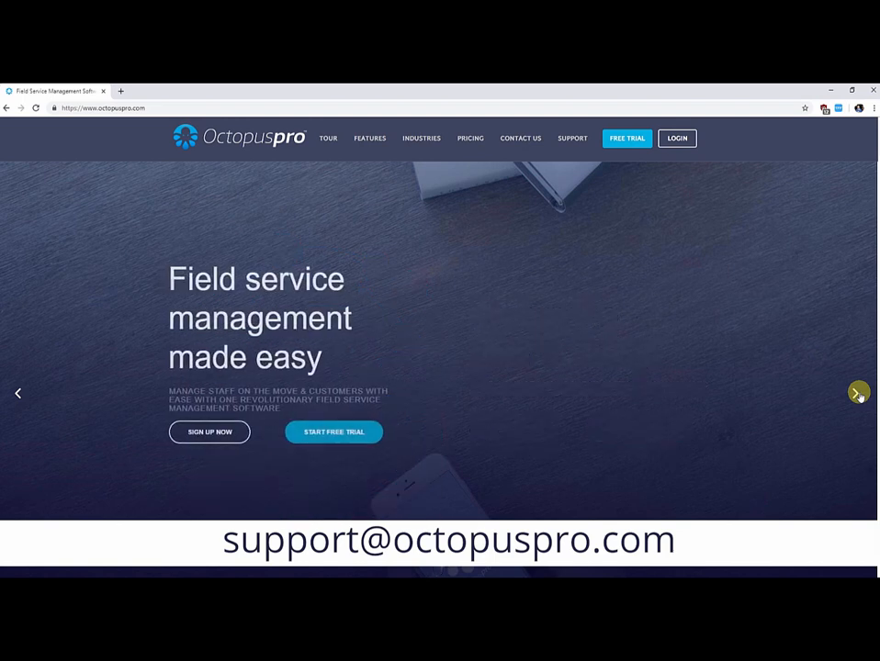
pyautogui.click(859, 393)
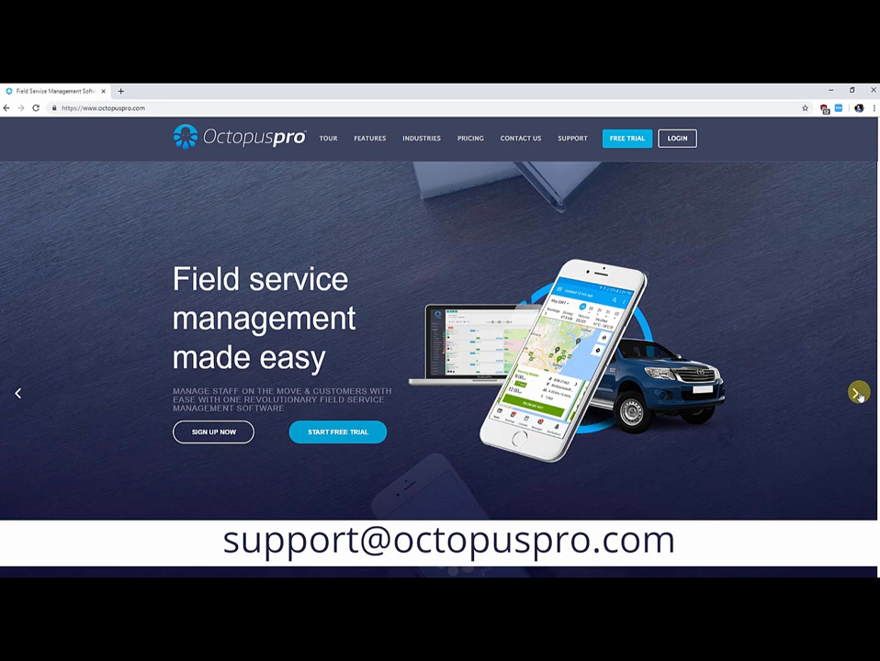
pyautogui.click(859, 393)
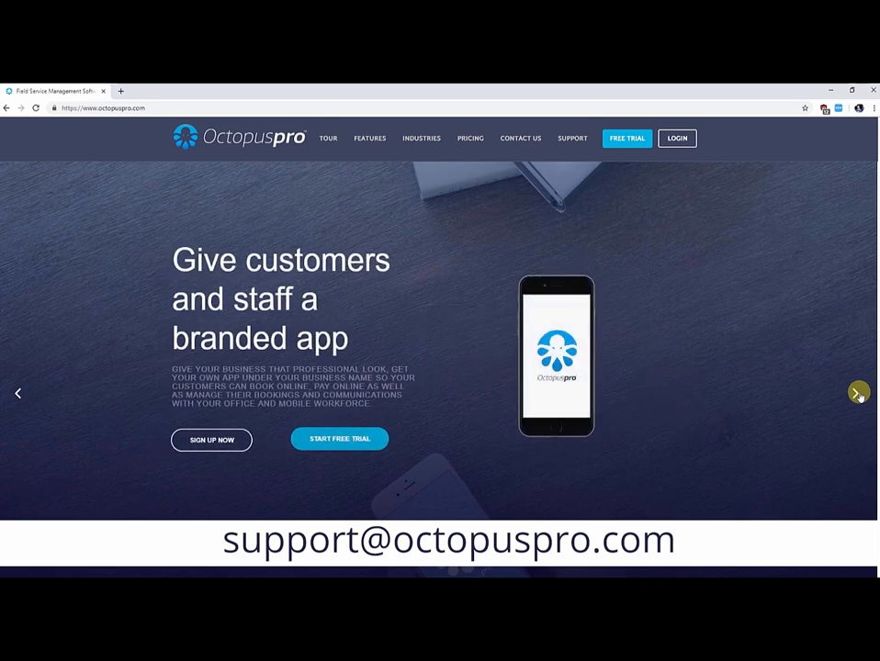